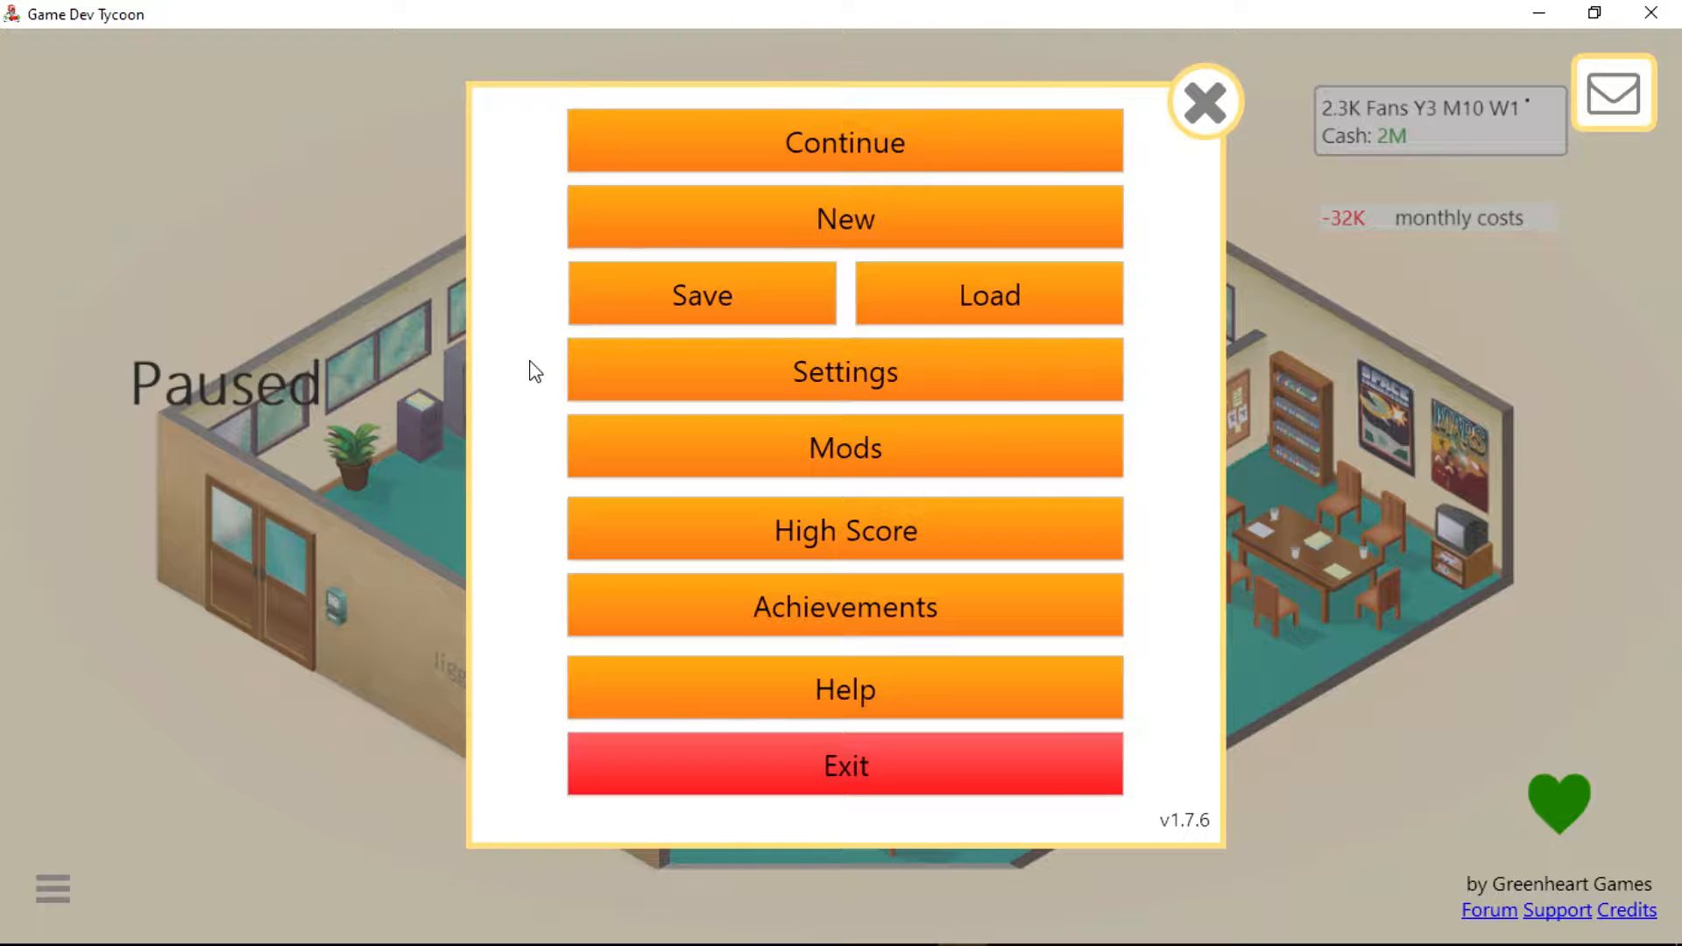
mouse_move(627, 387)
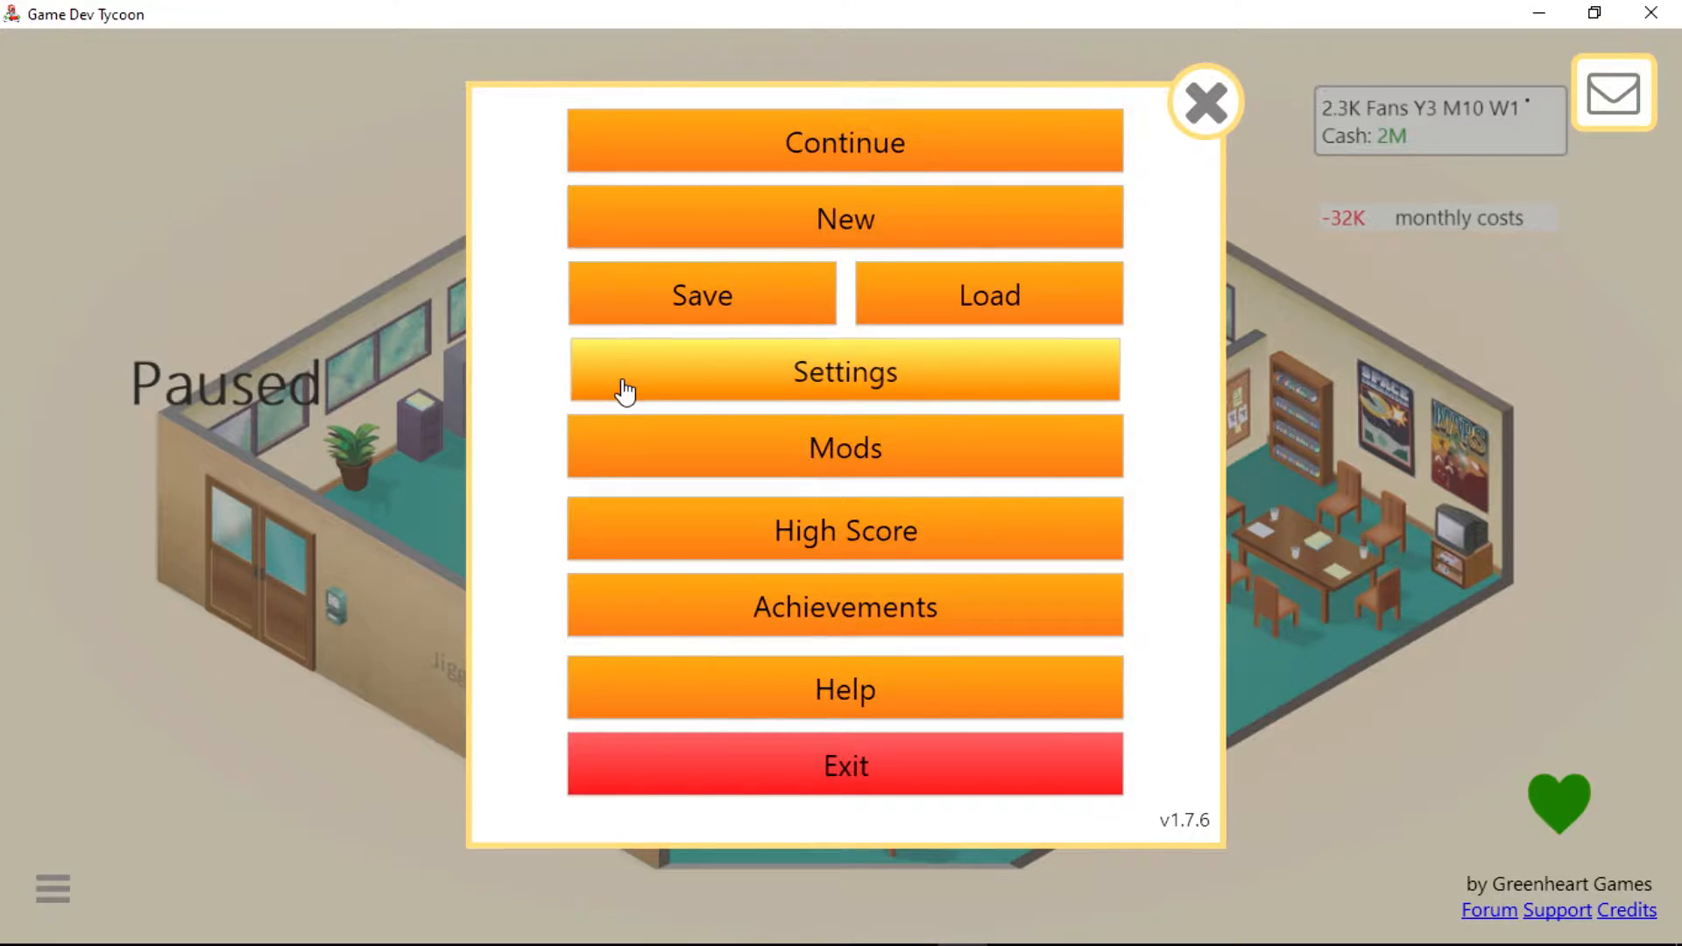
Review the Settings window and close it to return to the office.
left_click(846, 372)
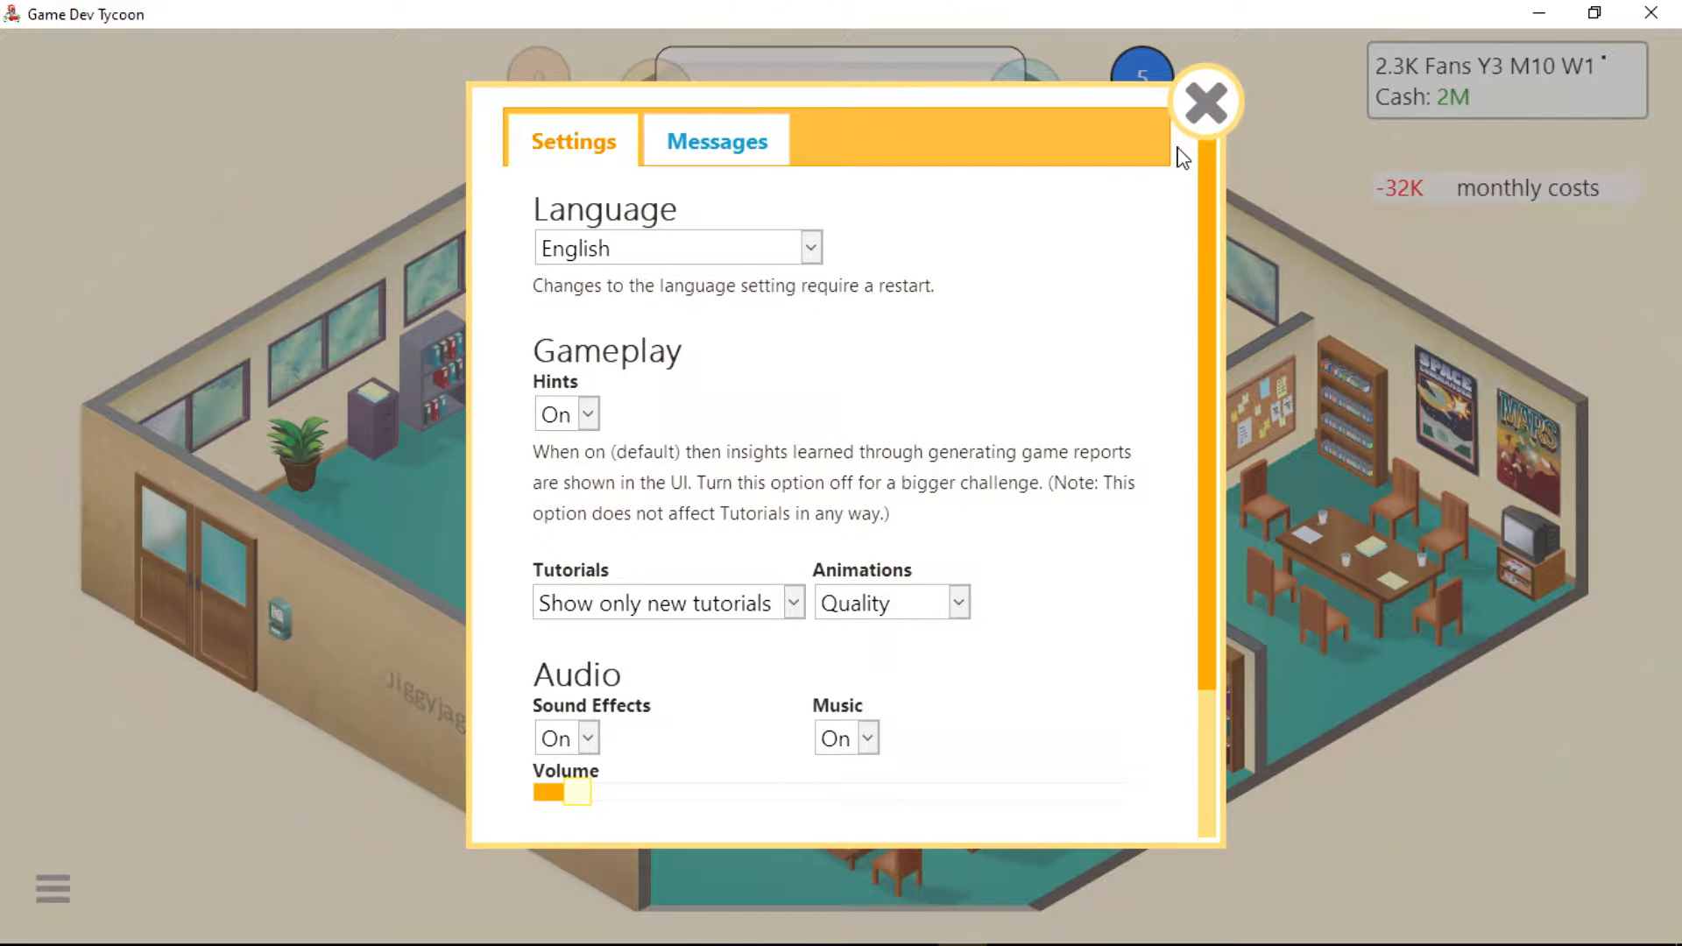
left_click(1213, 98)
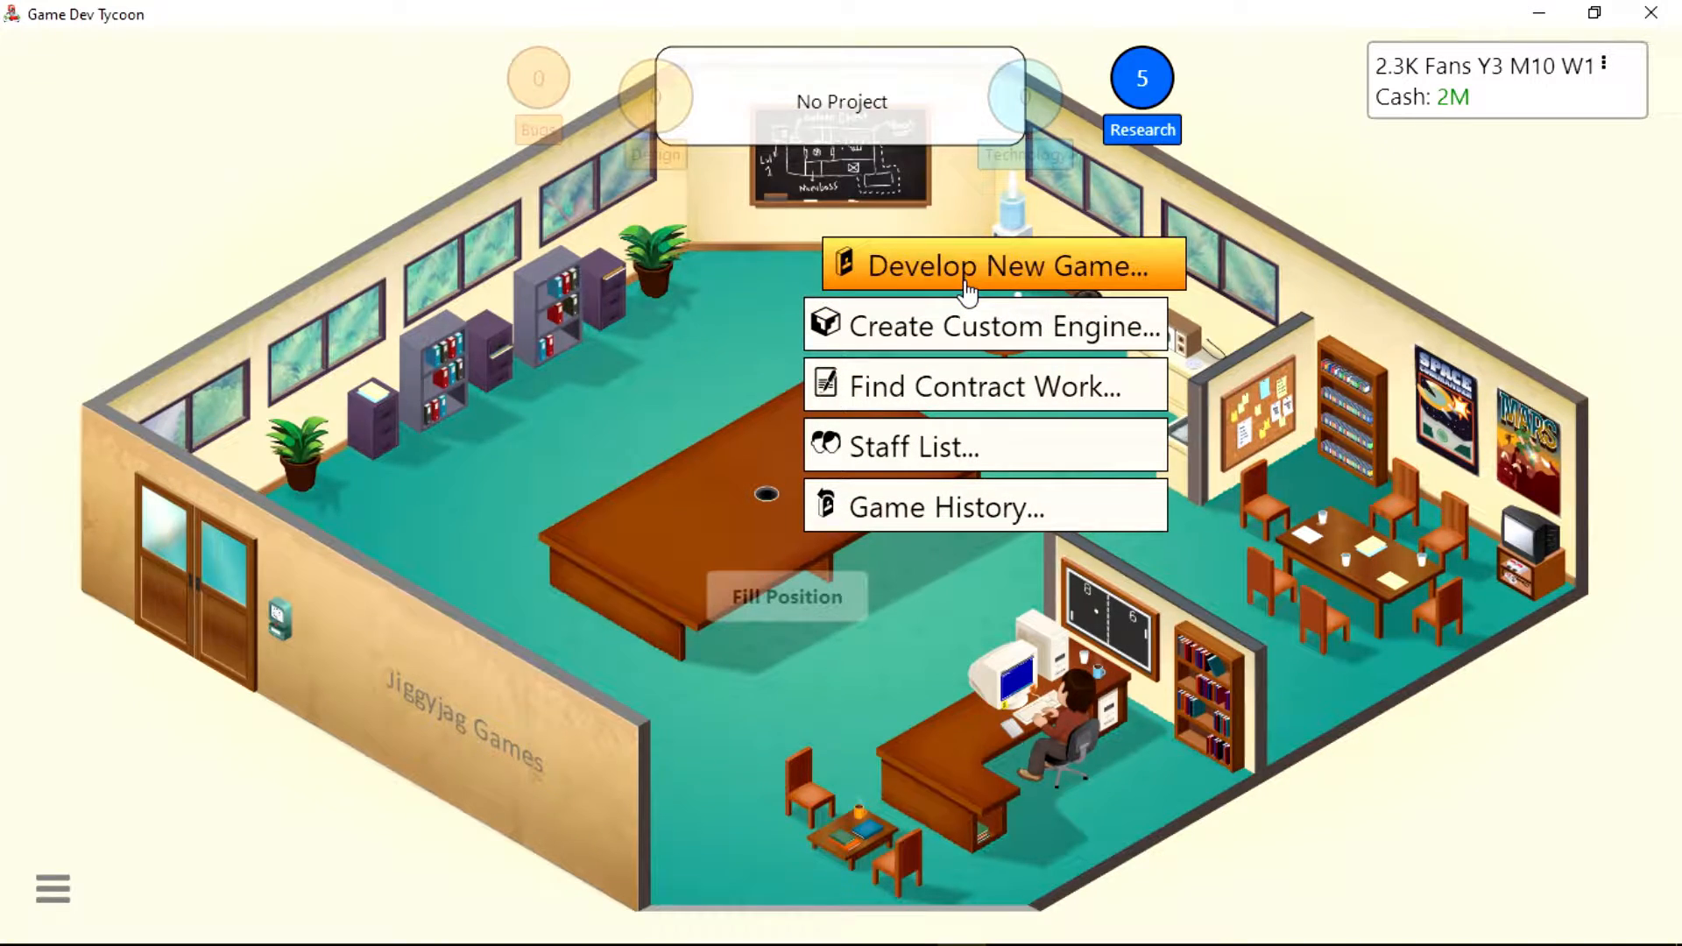
Begin a new game with Simulation as its genre.
left_click(991, 267)
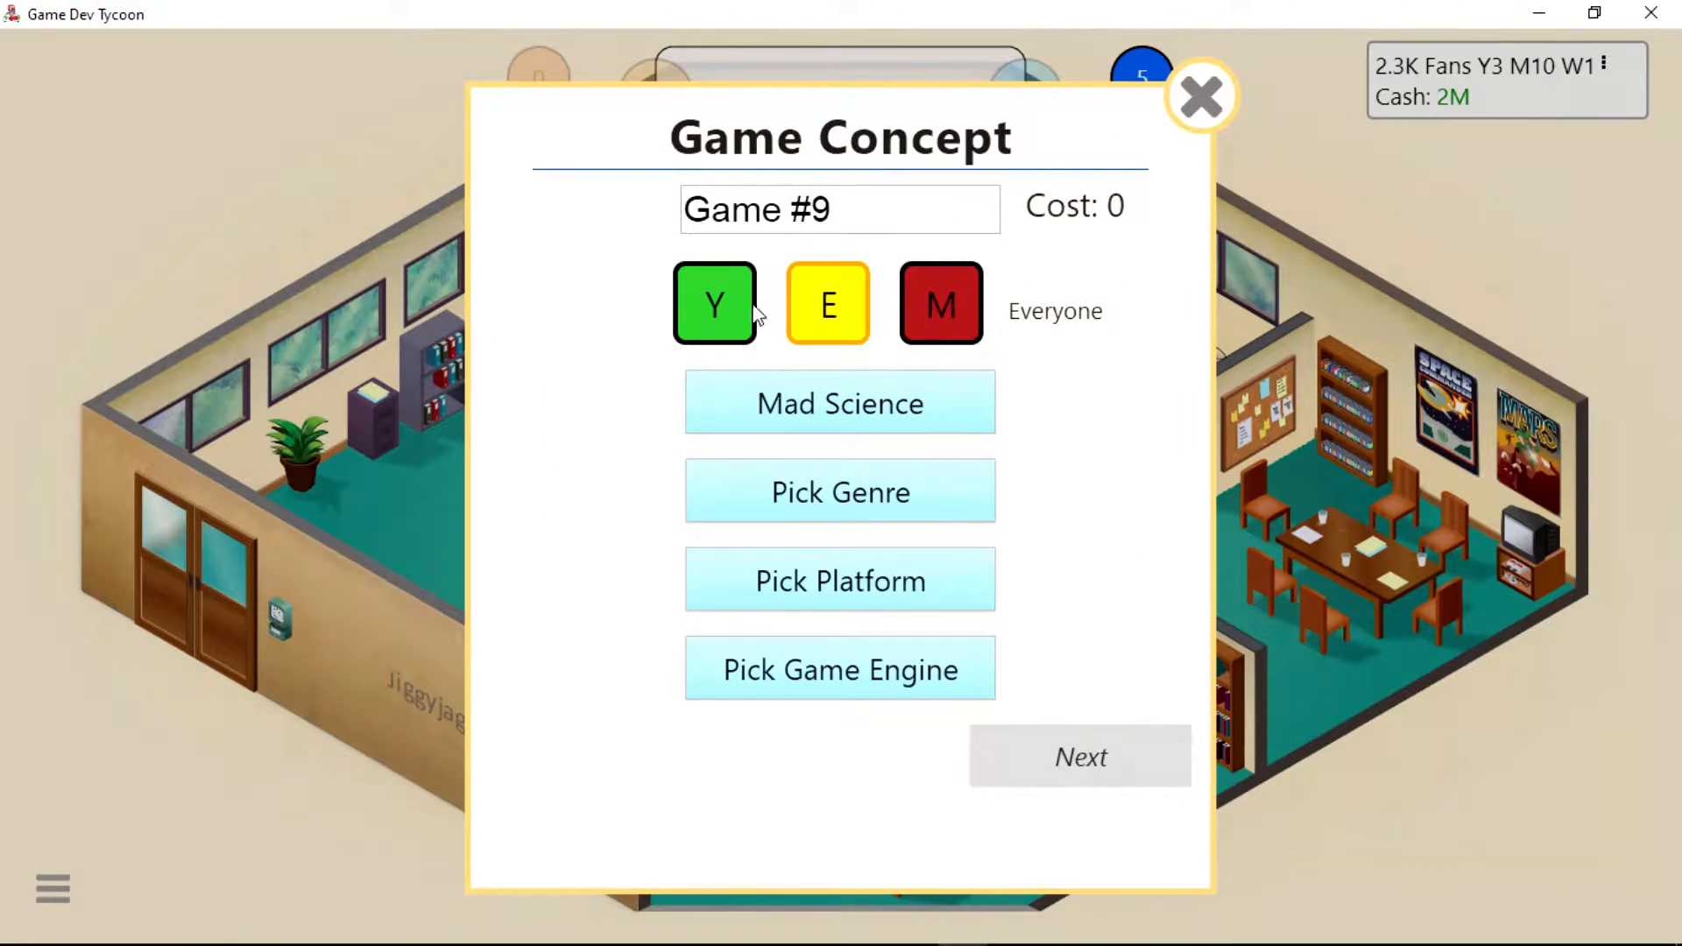
left_click(841, 491)
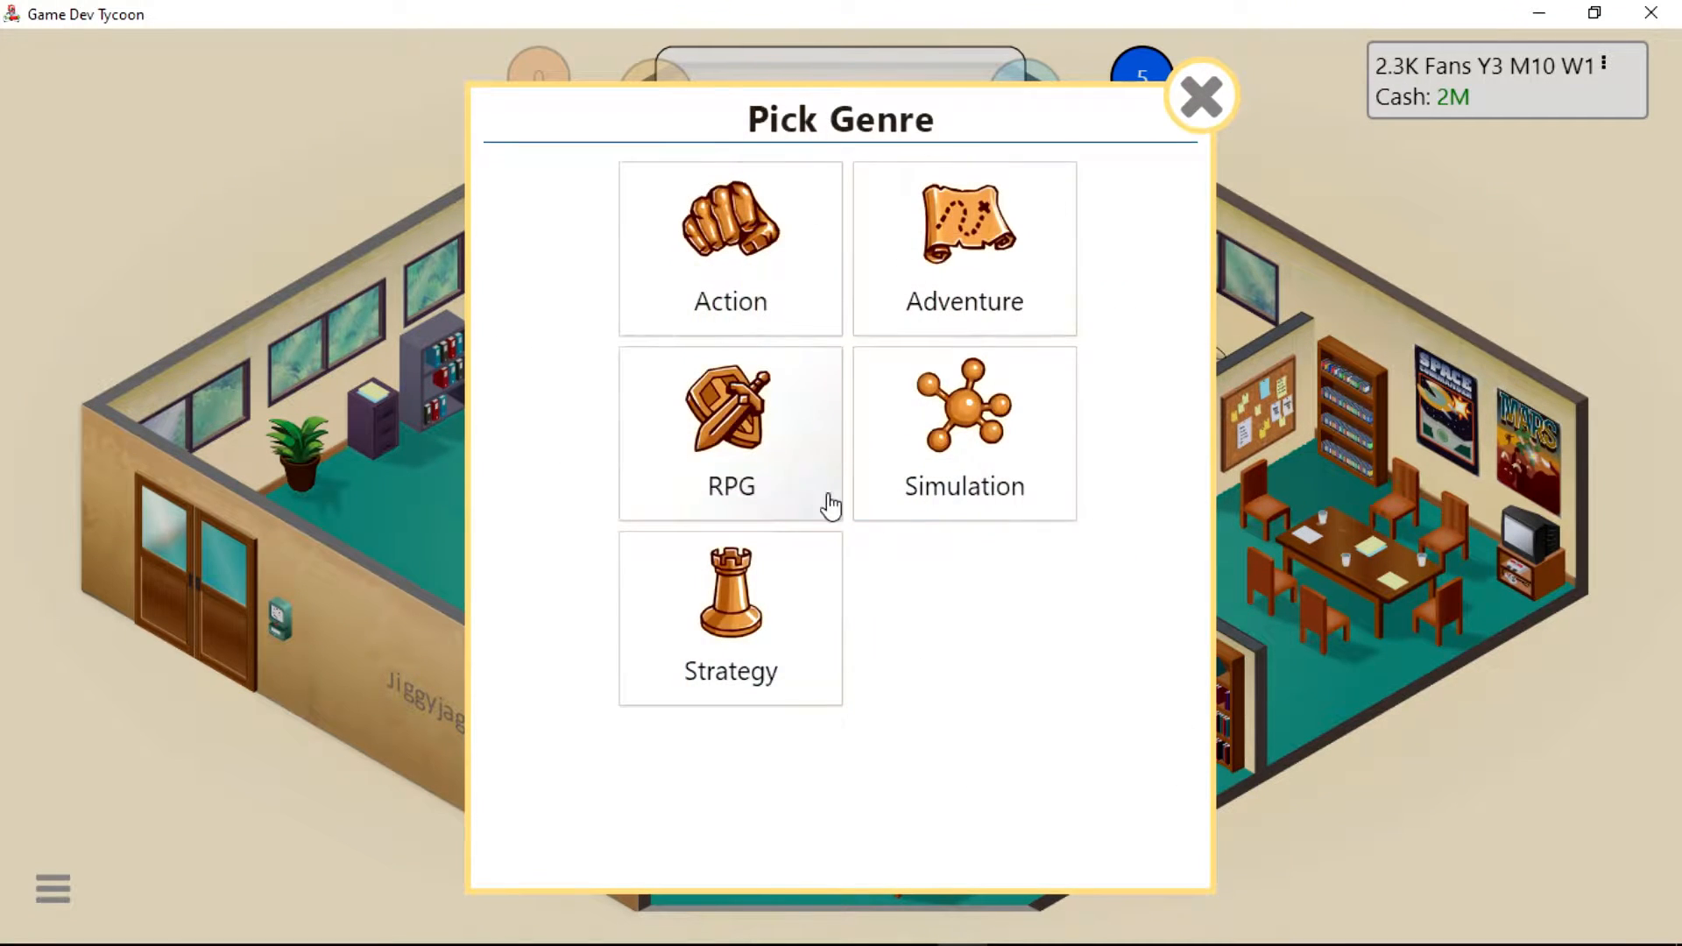
left_click(729, 249)
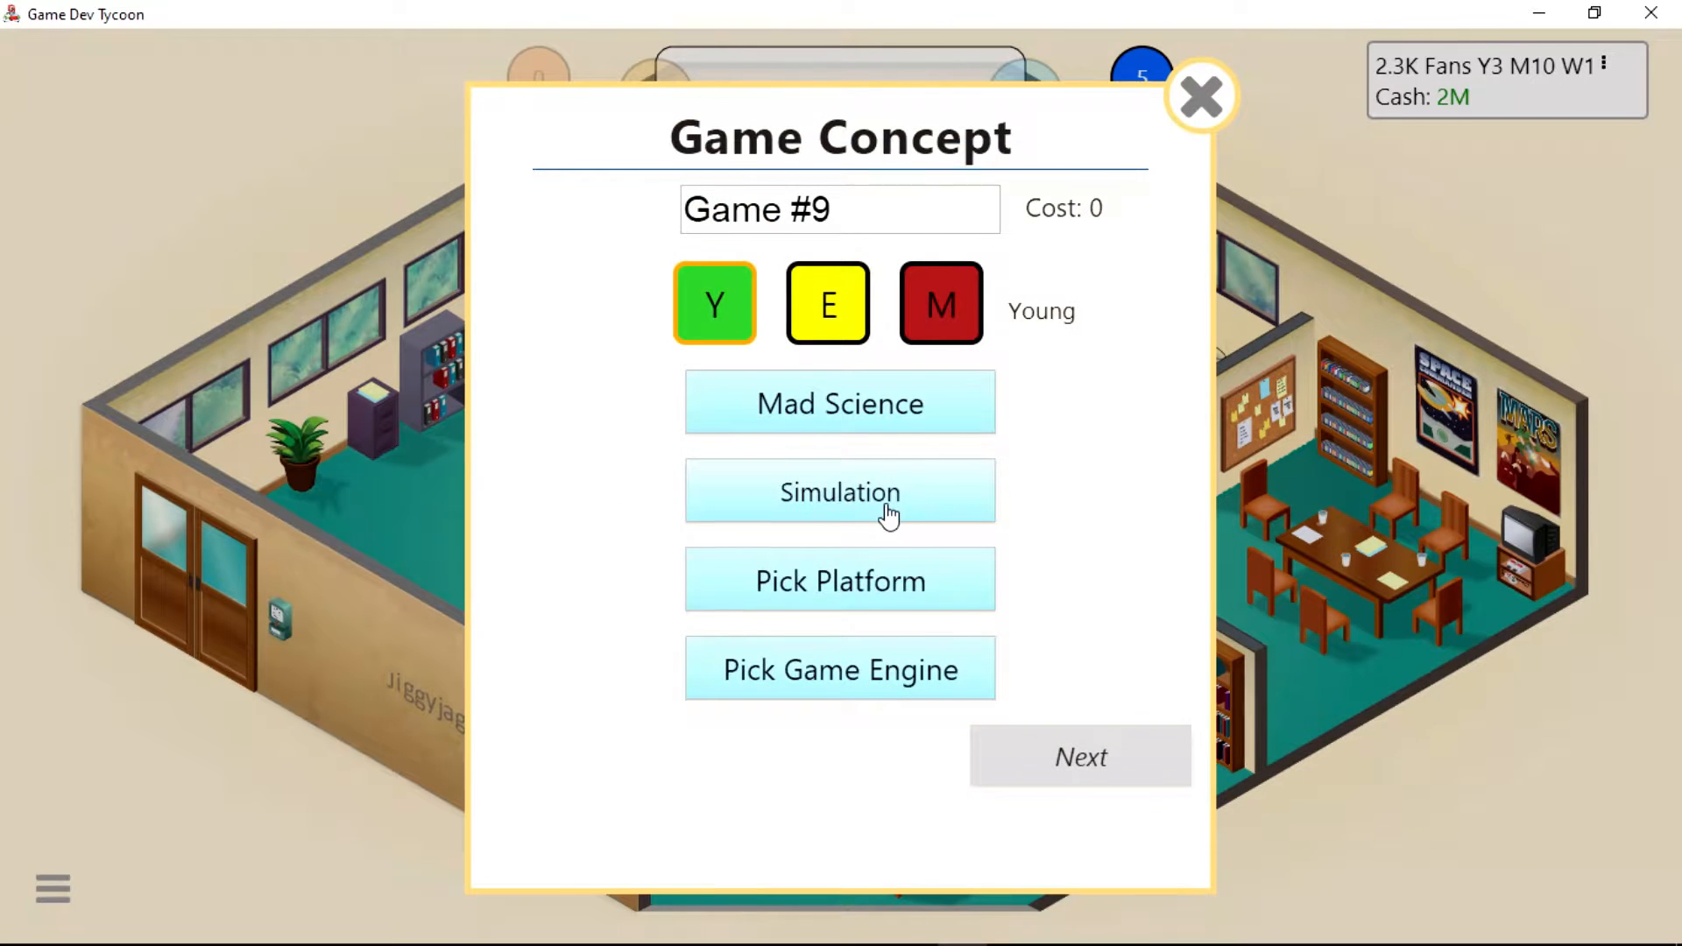
left_click(839, 490)
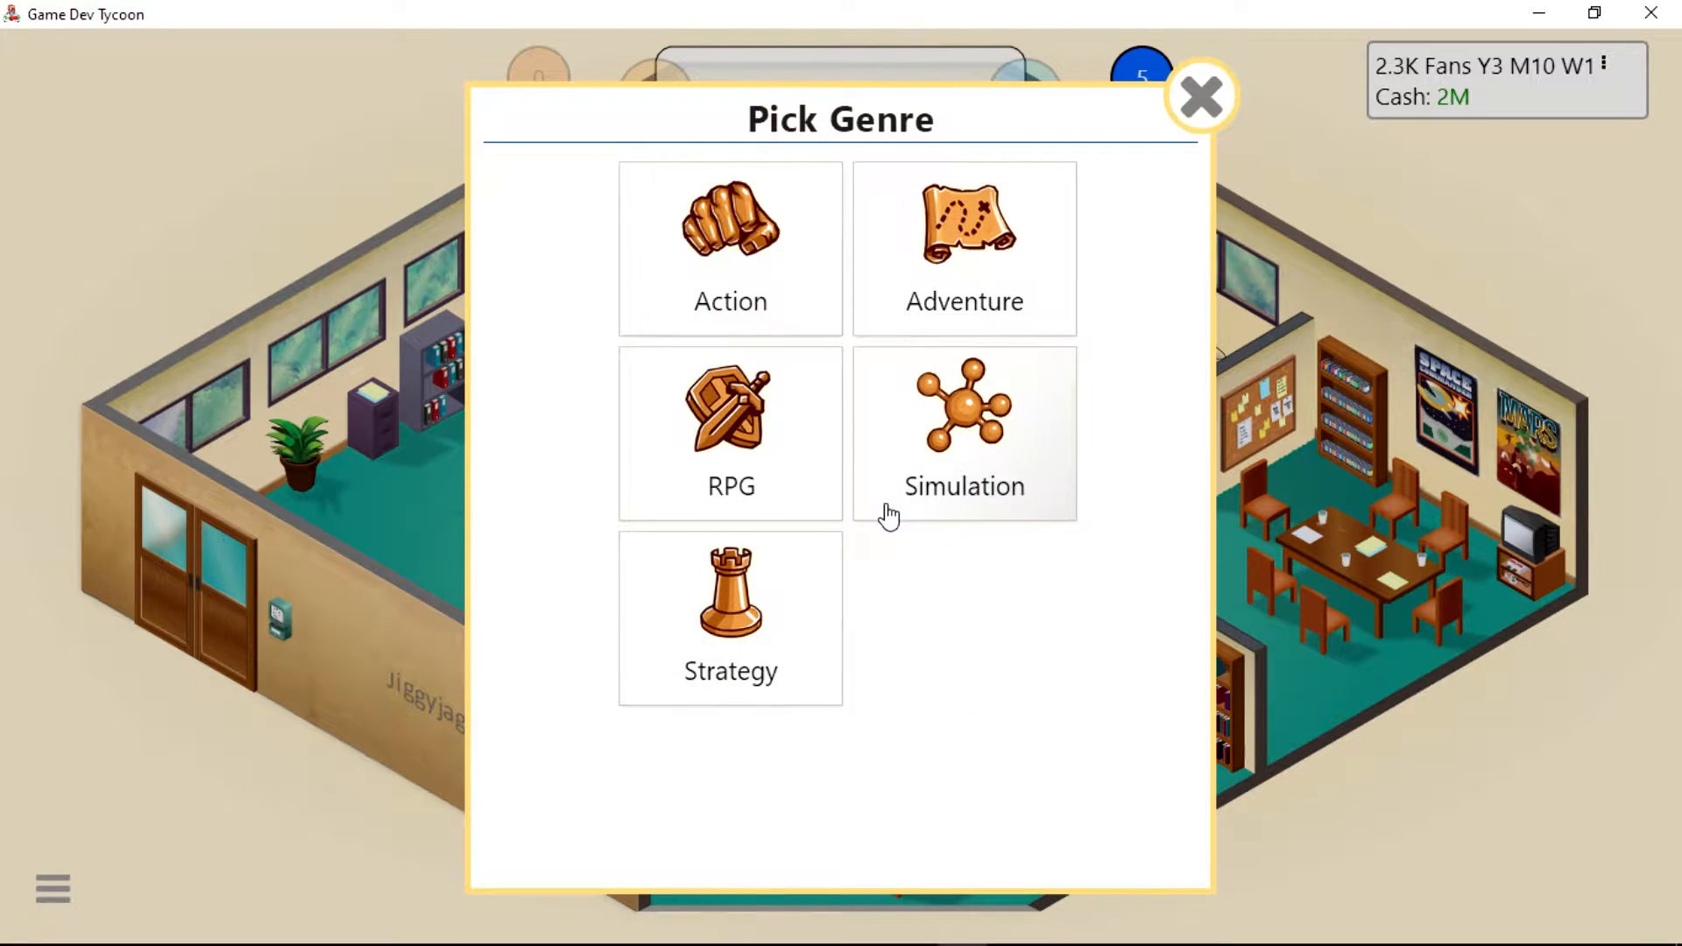
mouse_move(949, 375)
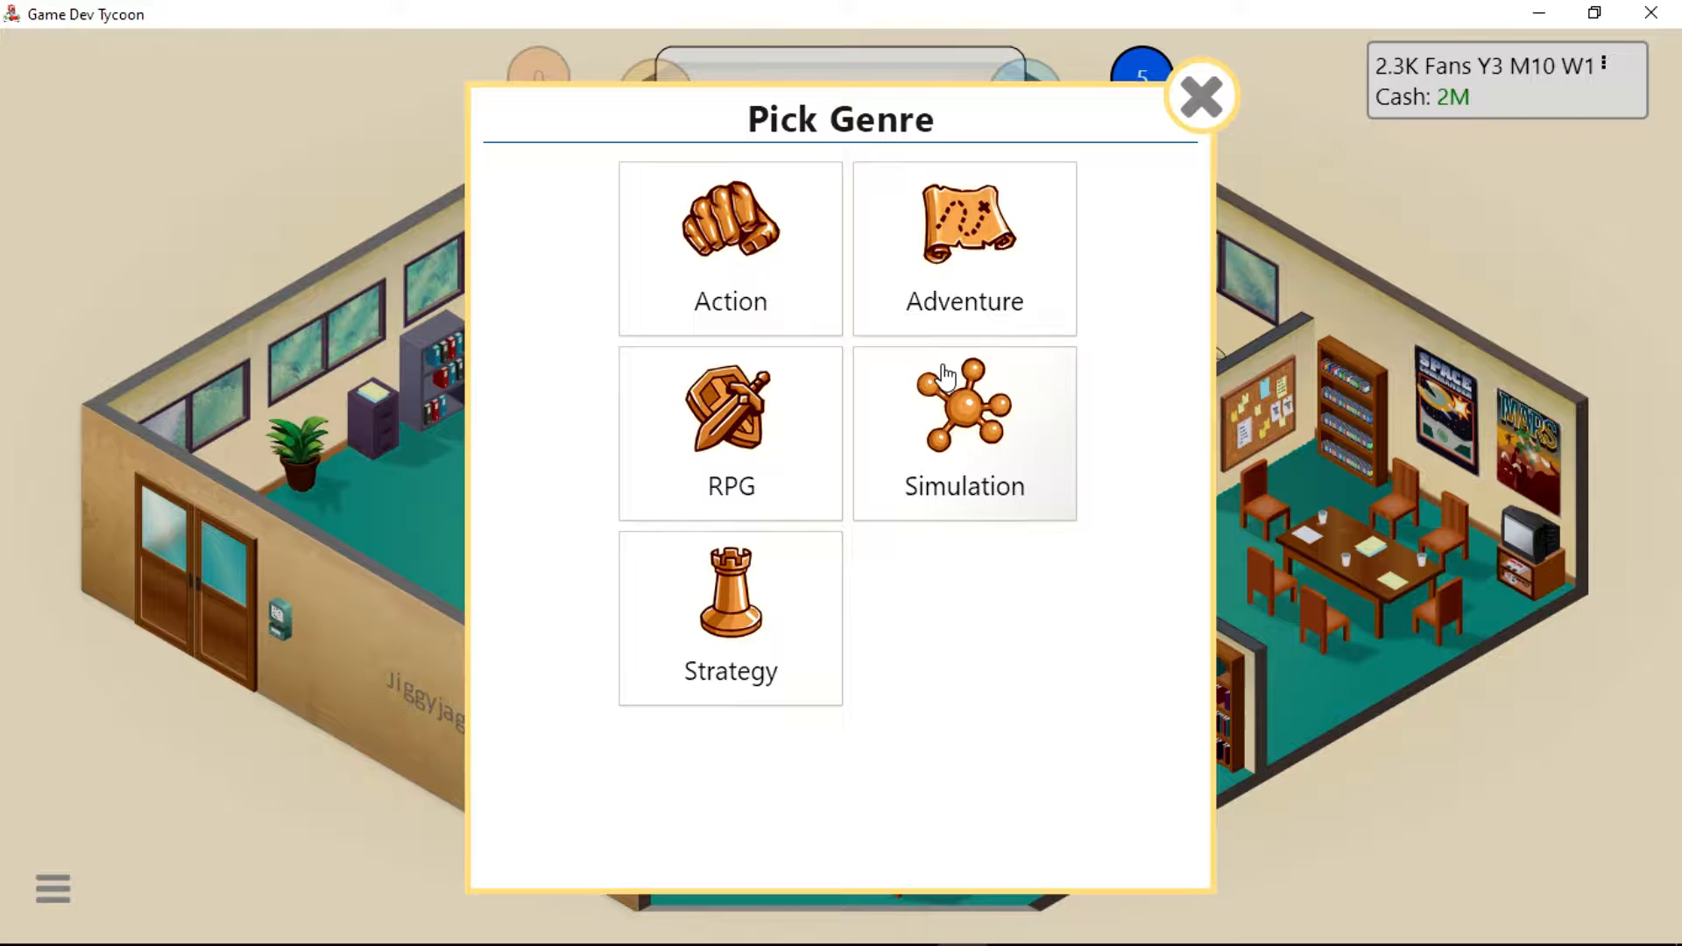
left_click(964, 431)
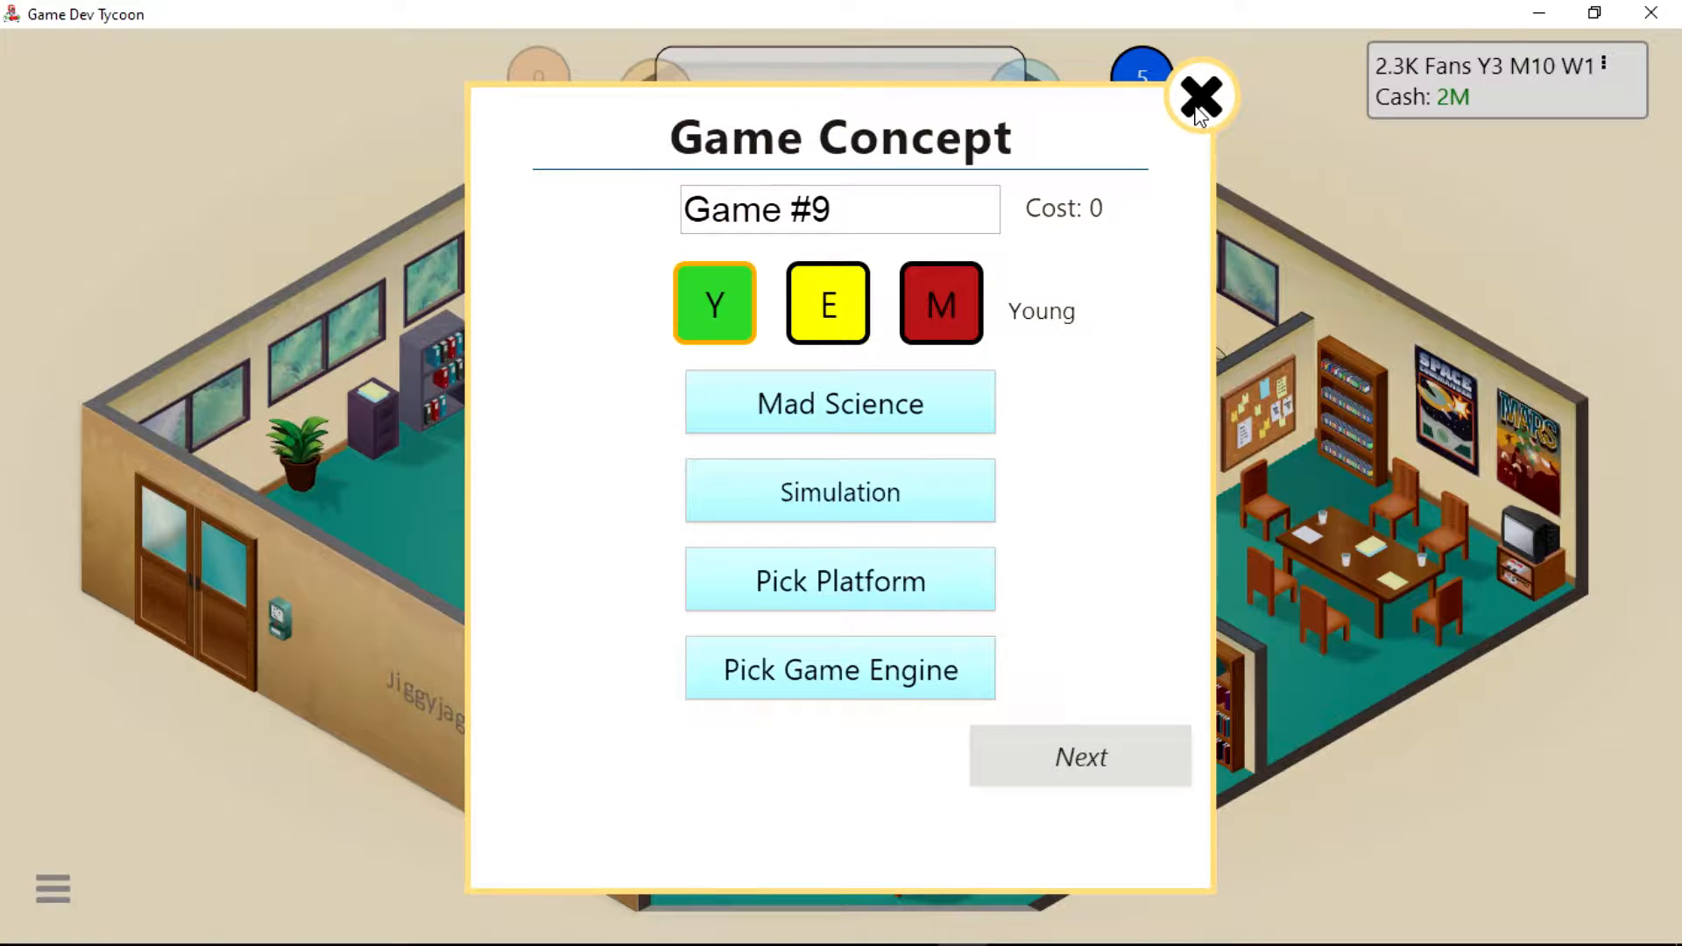
Target TES on JJG Engine, name the game 'Dr. Science!' and continue to features.
left_click(839, 578)
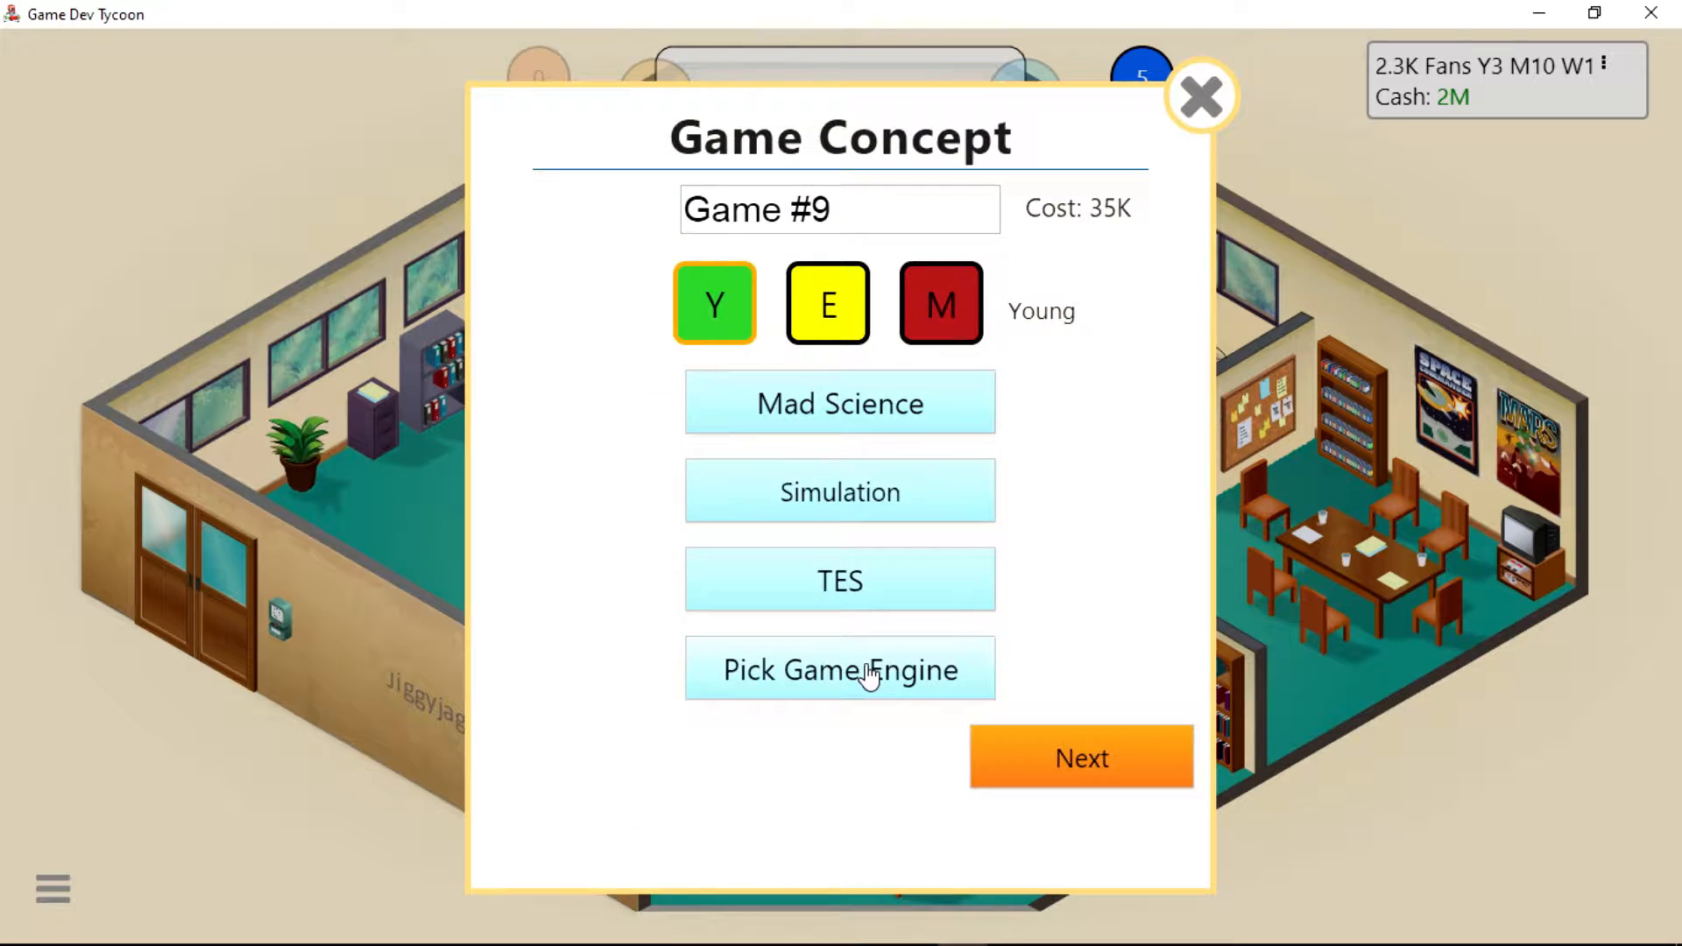
left_click(841, 670)
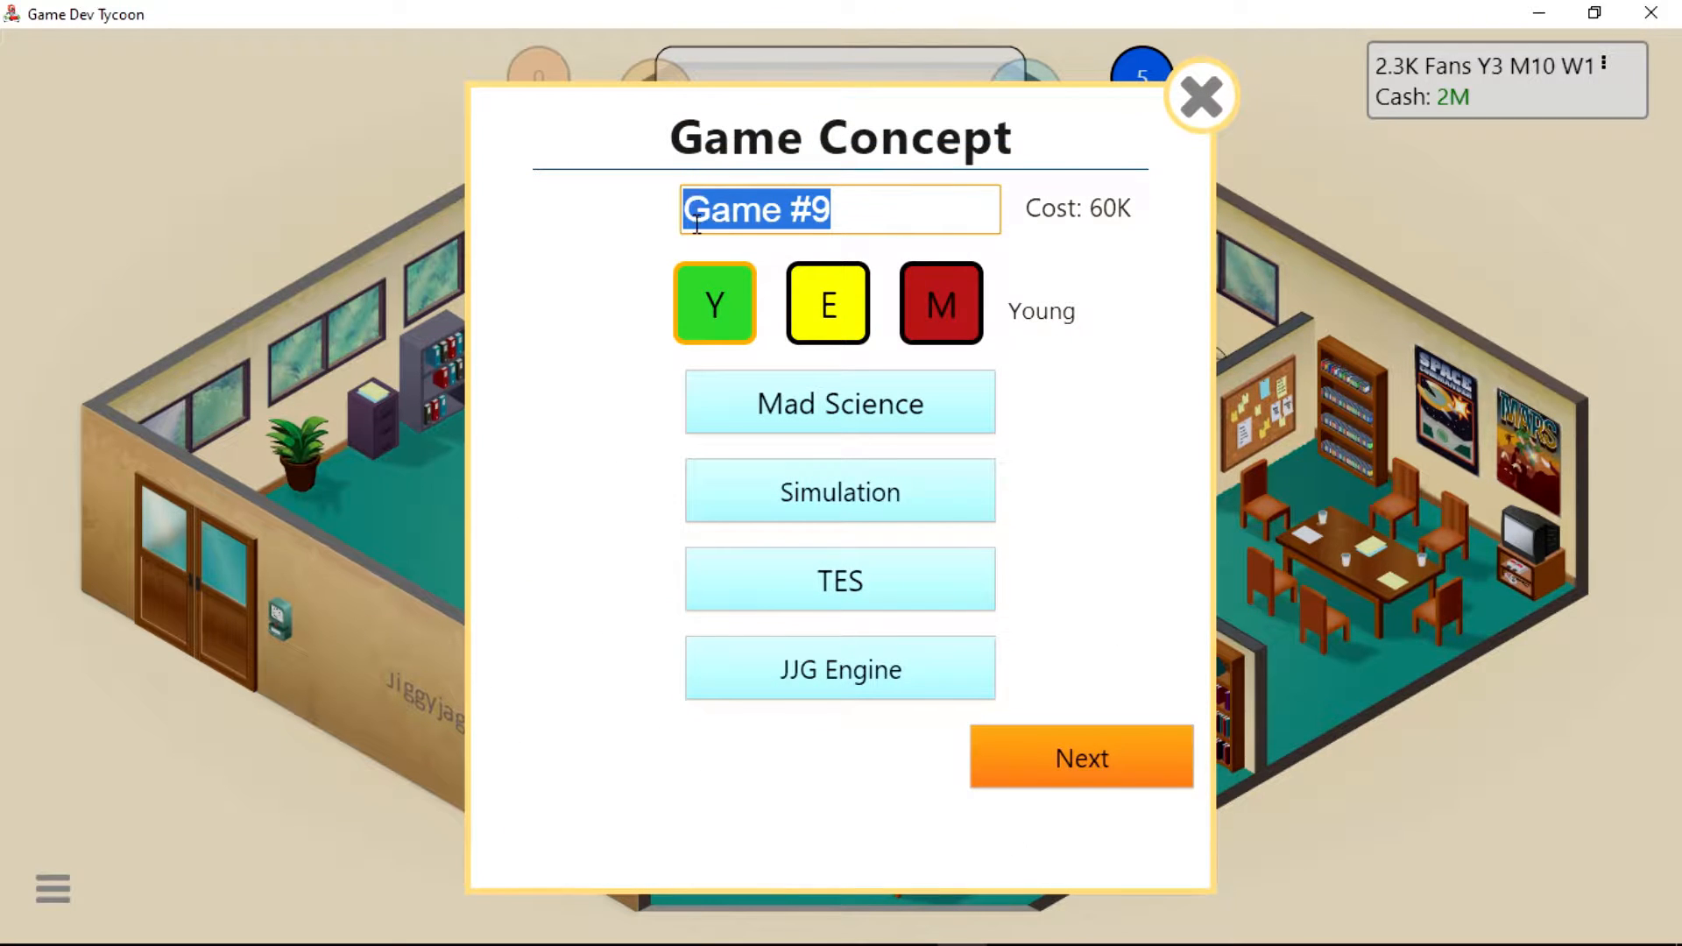
type("Dr. Science!")
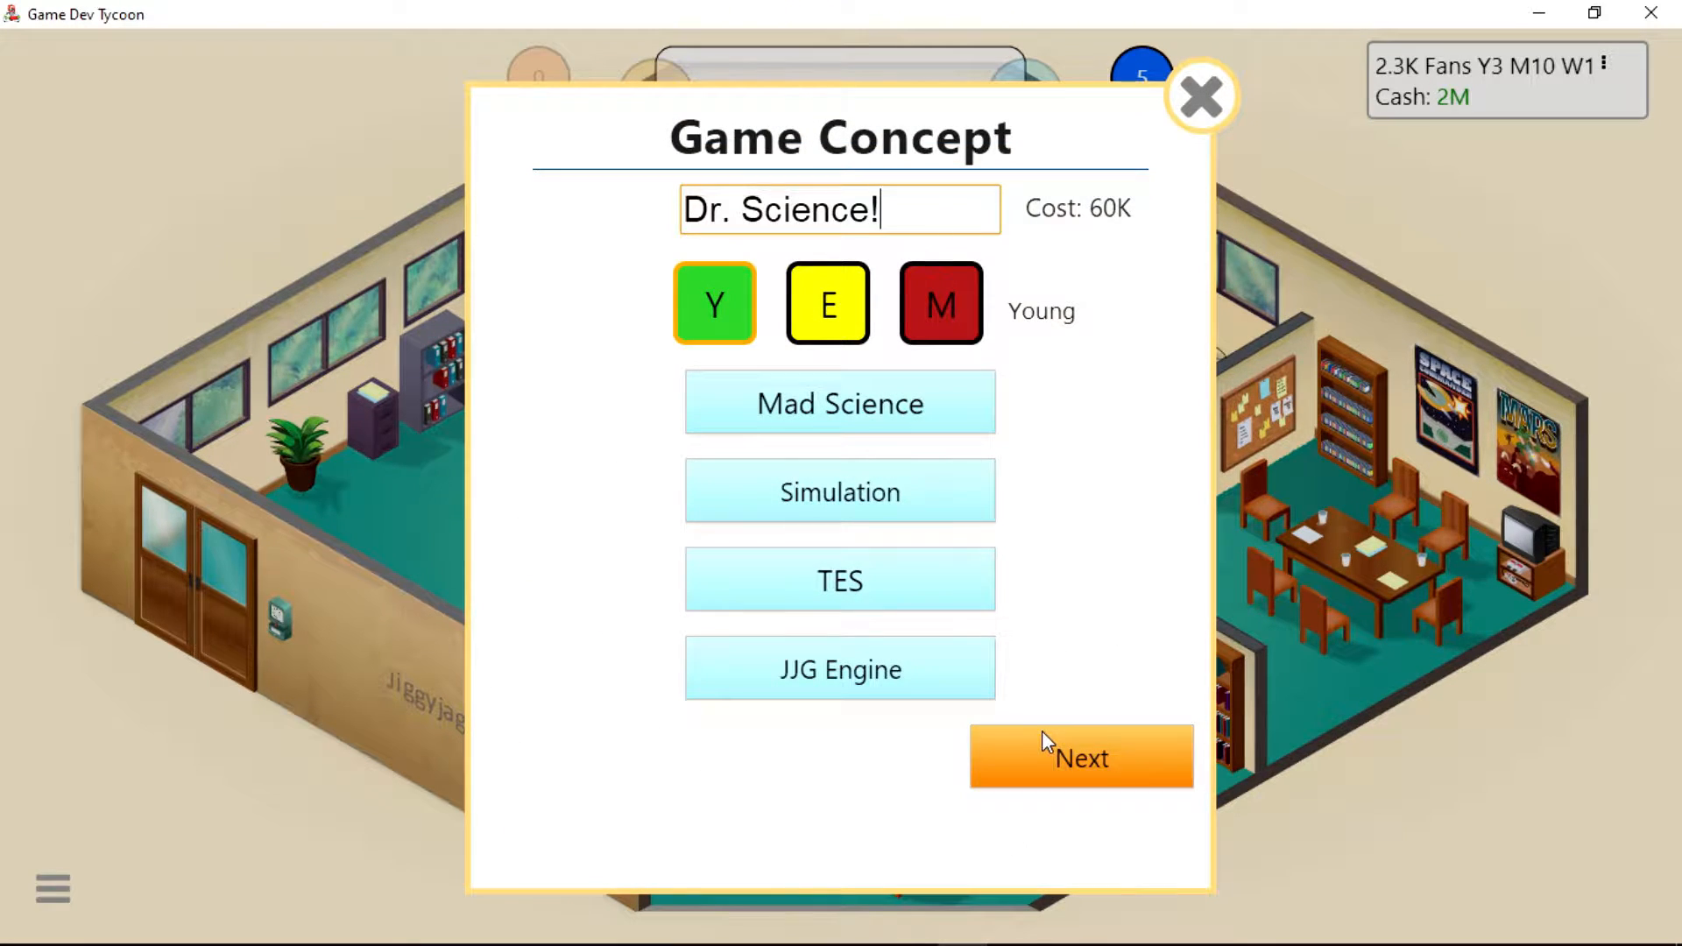
left_click(1083, 757)
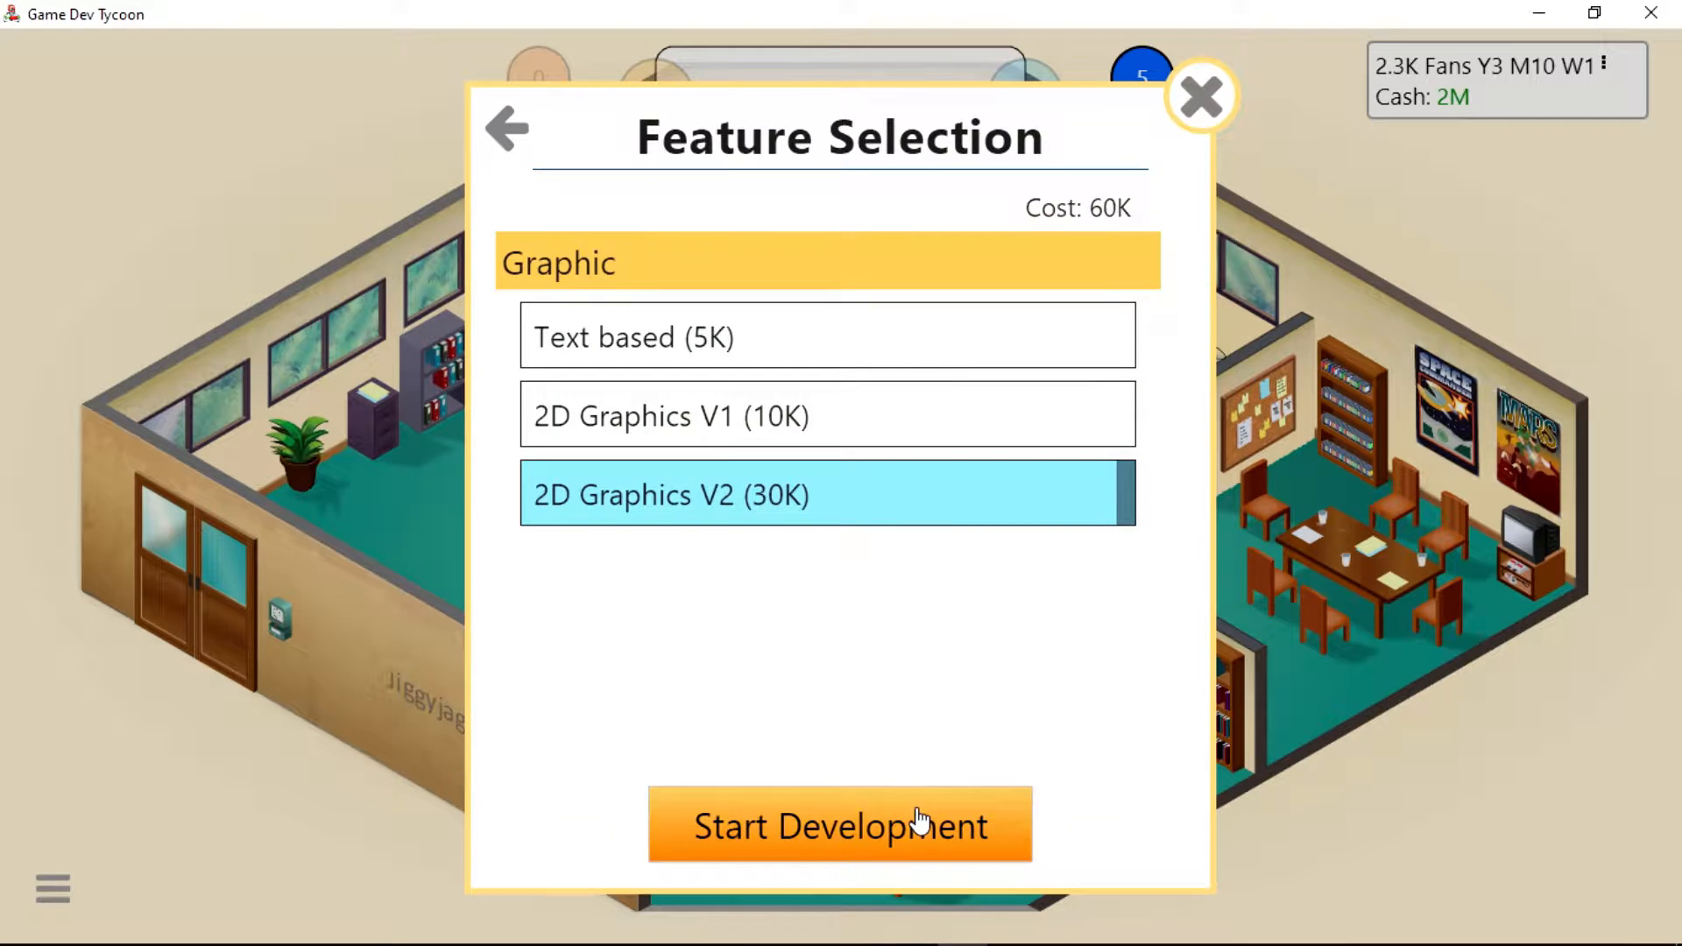
Start development of Dr. Science! and accept the stage 1 and 2 time splits.
left_click(842, 827)
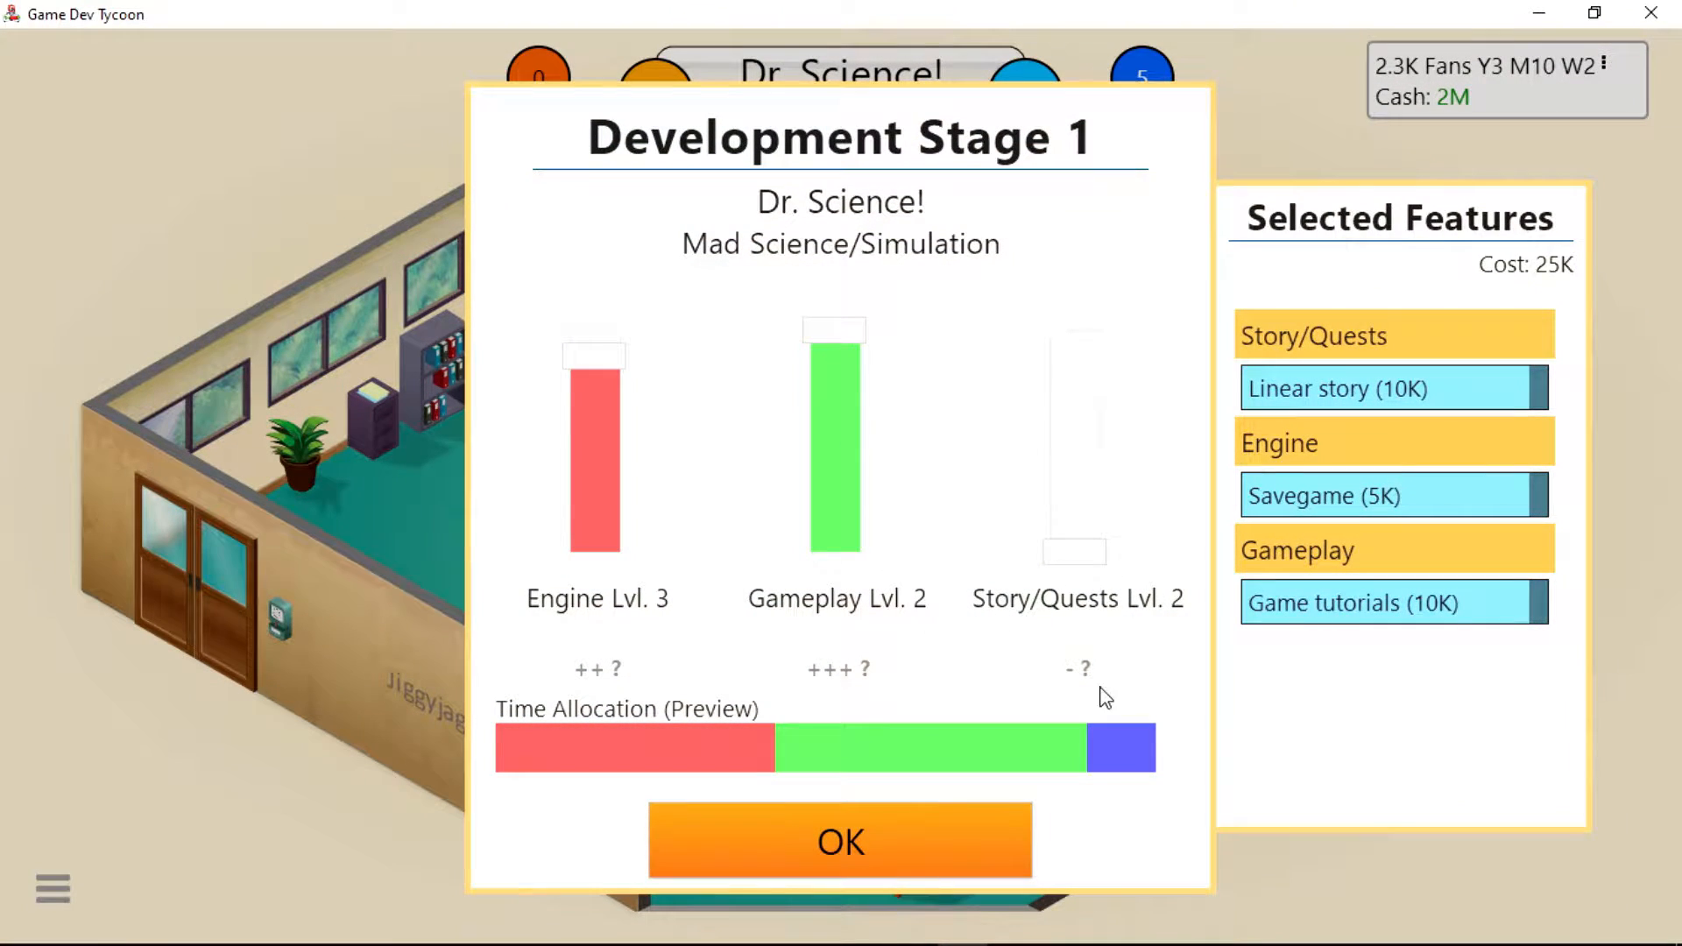
left_click(841, 841)
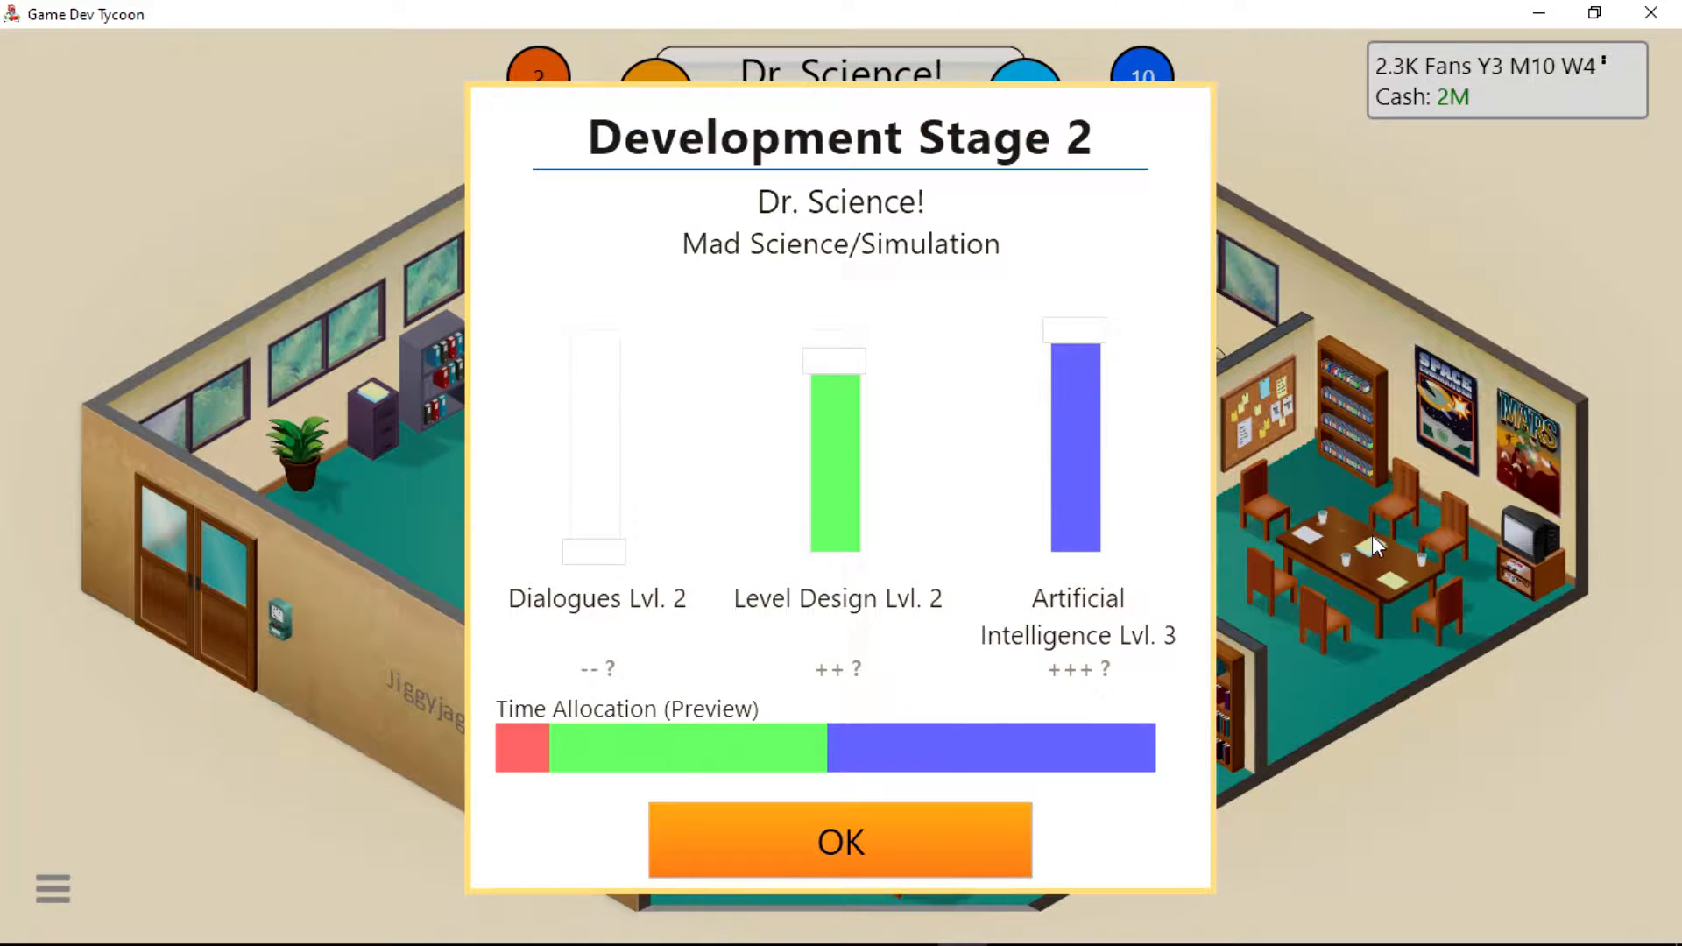
left_click(841, 841)
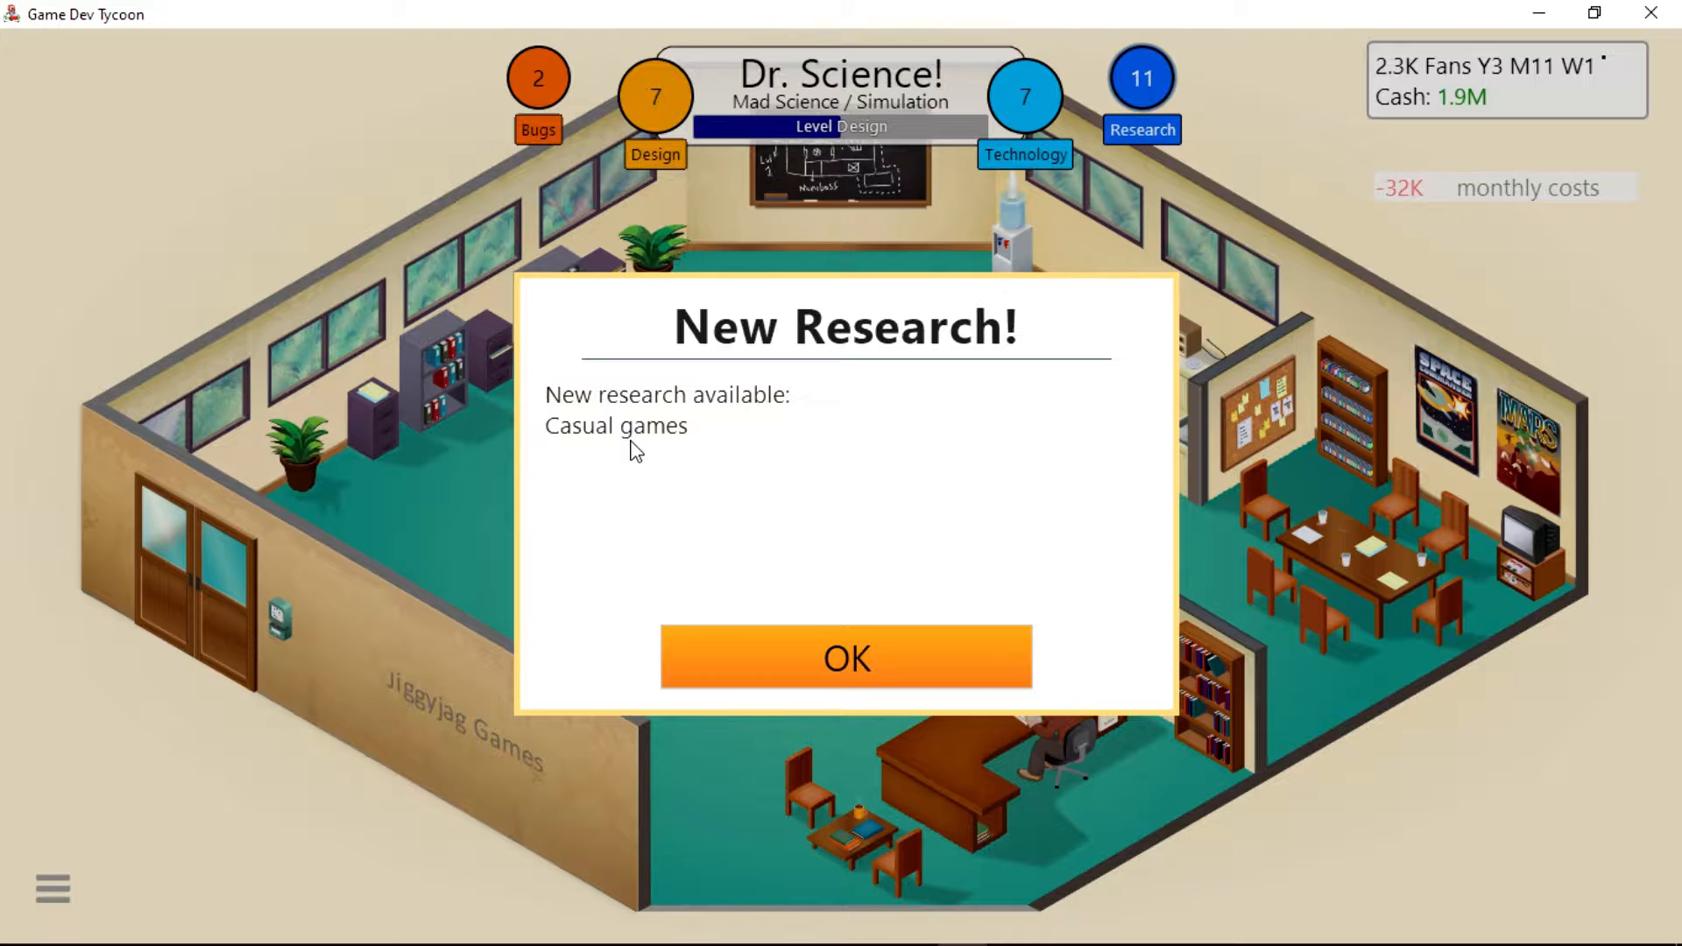
mouse_move(736, 452)
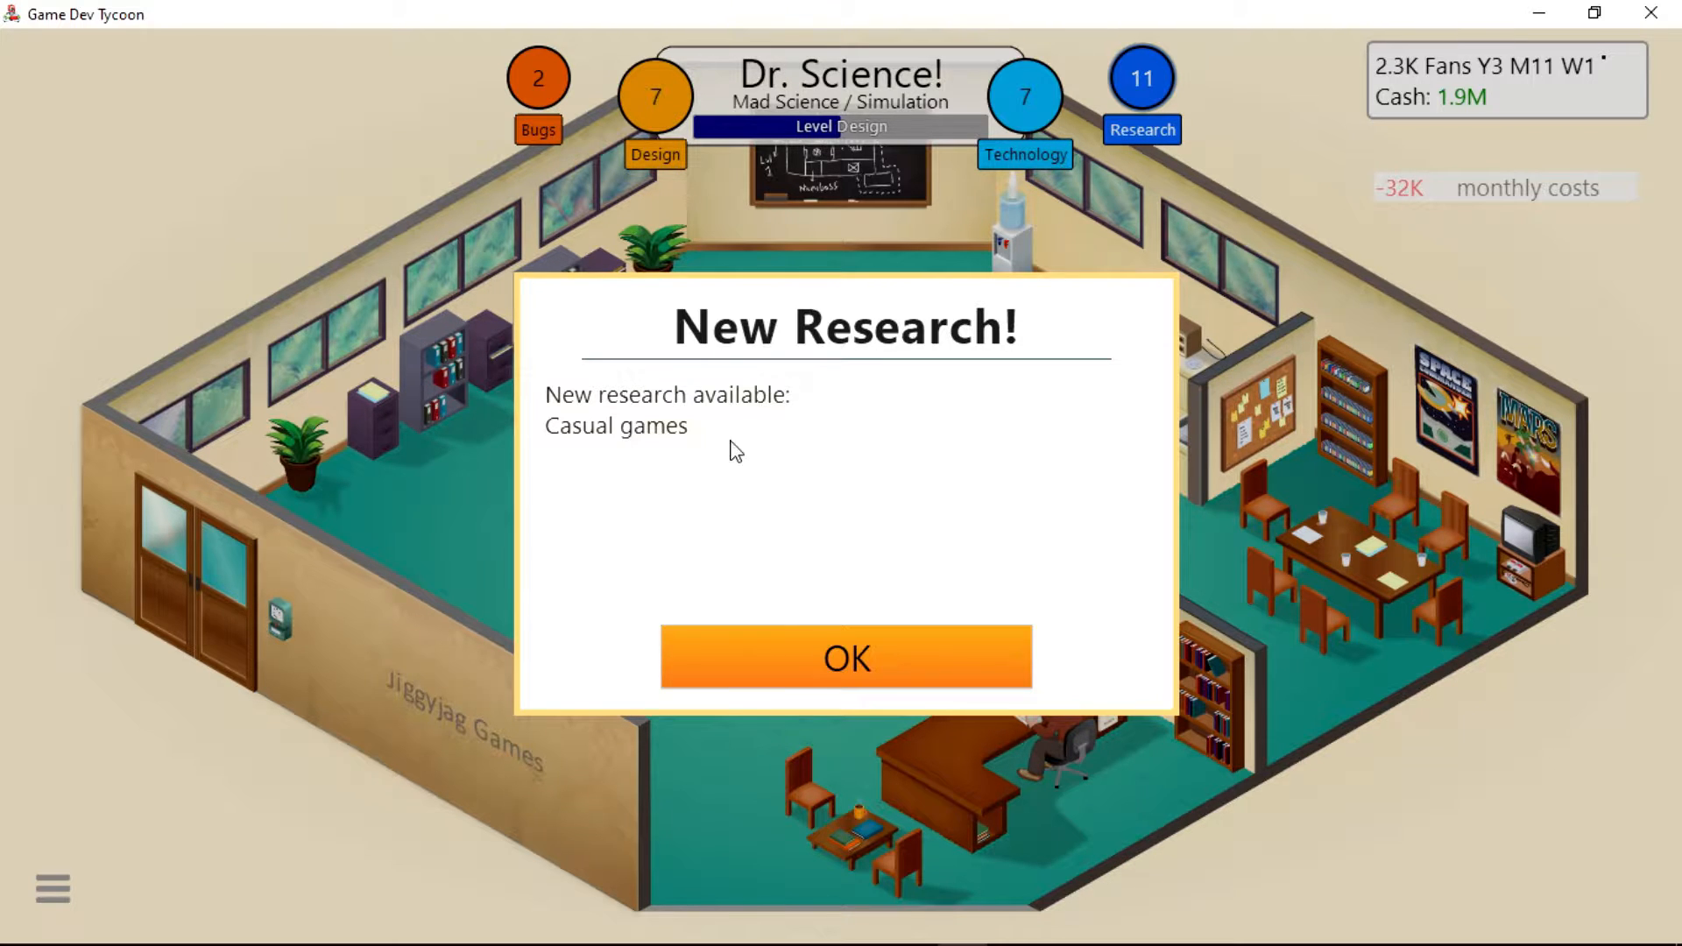
Dismiss the New Research notice and both Platform News pop-ups.
left_click(847, 659)
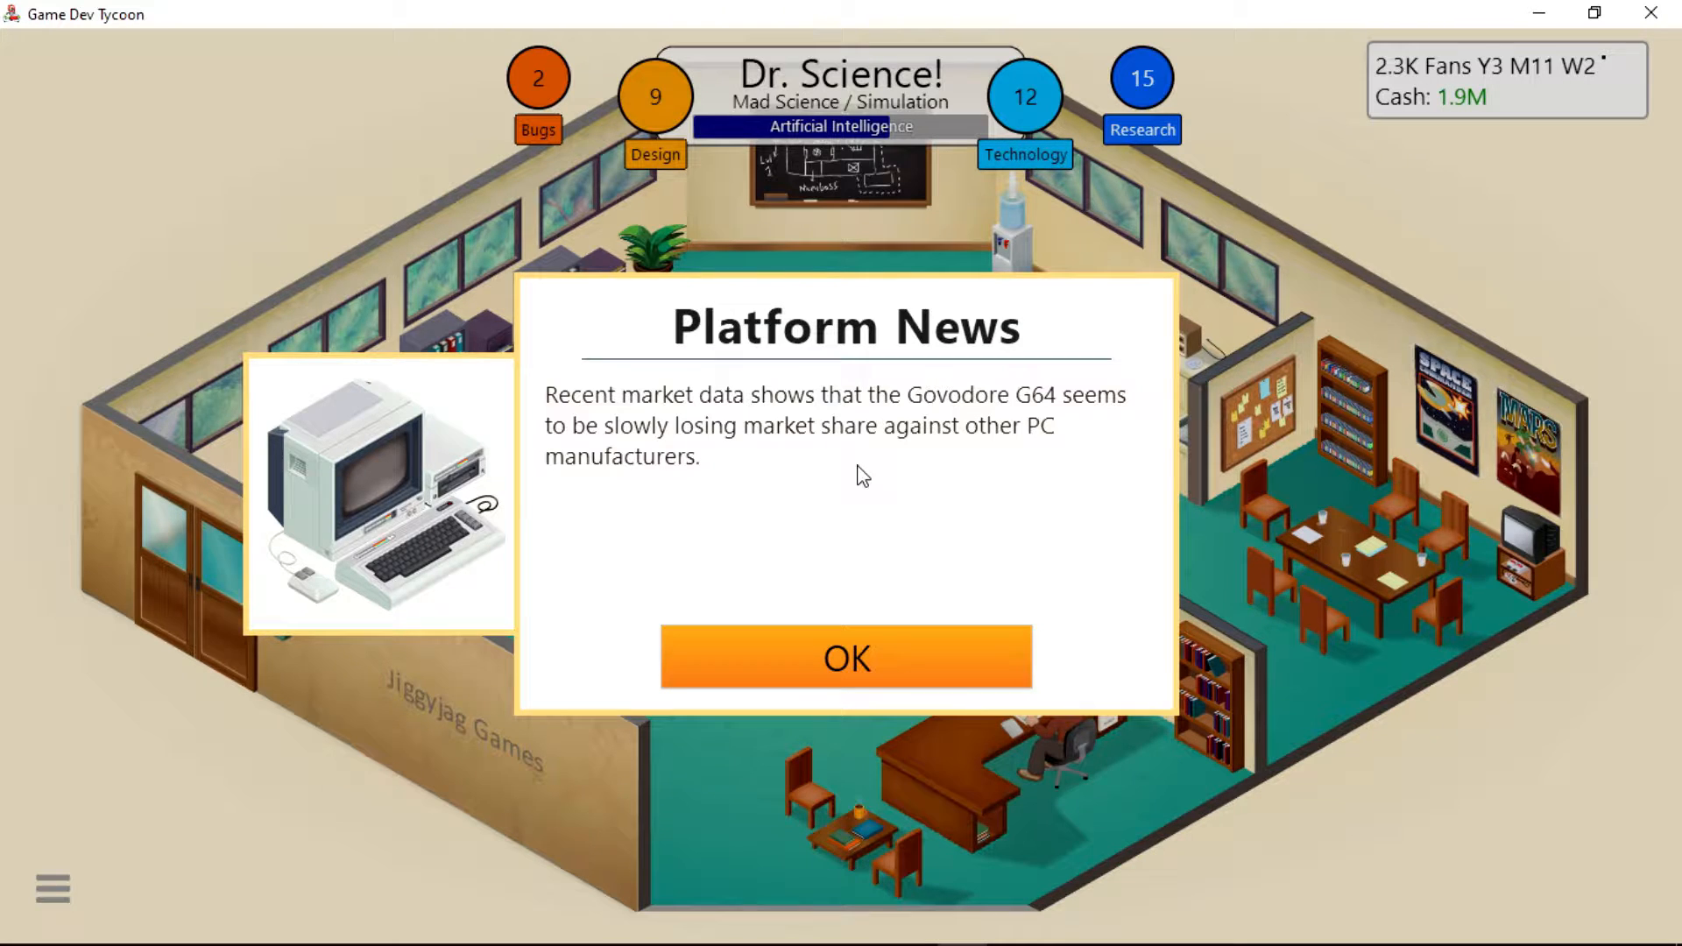
mouse_move(877, 491)
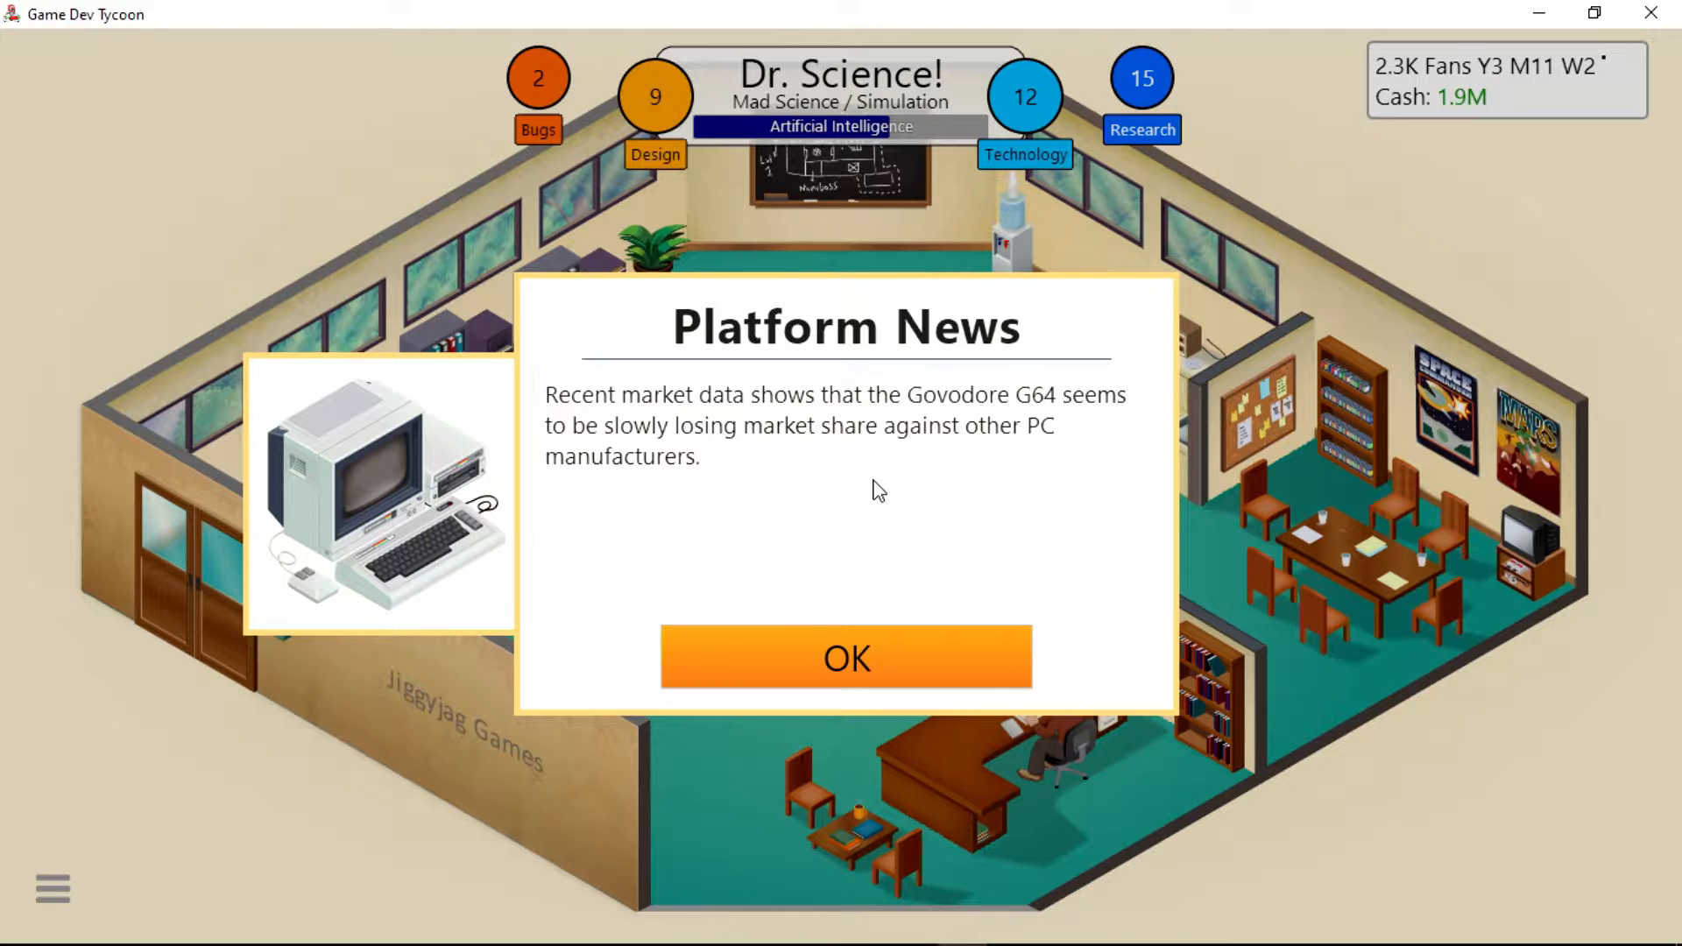
left_click(846, 659)
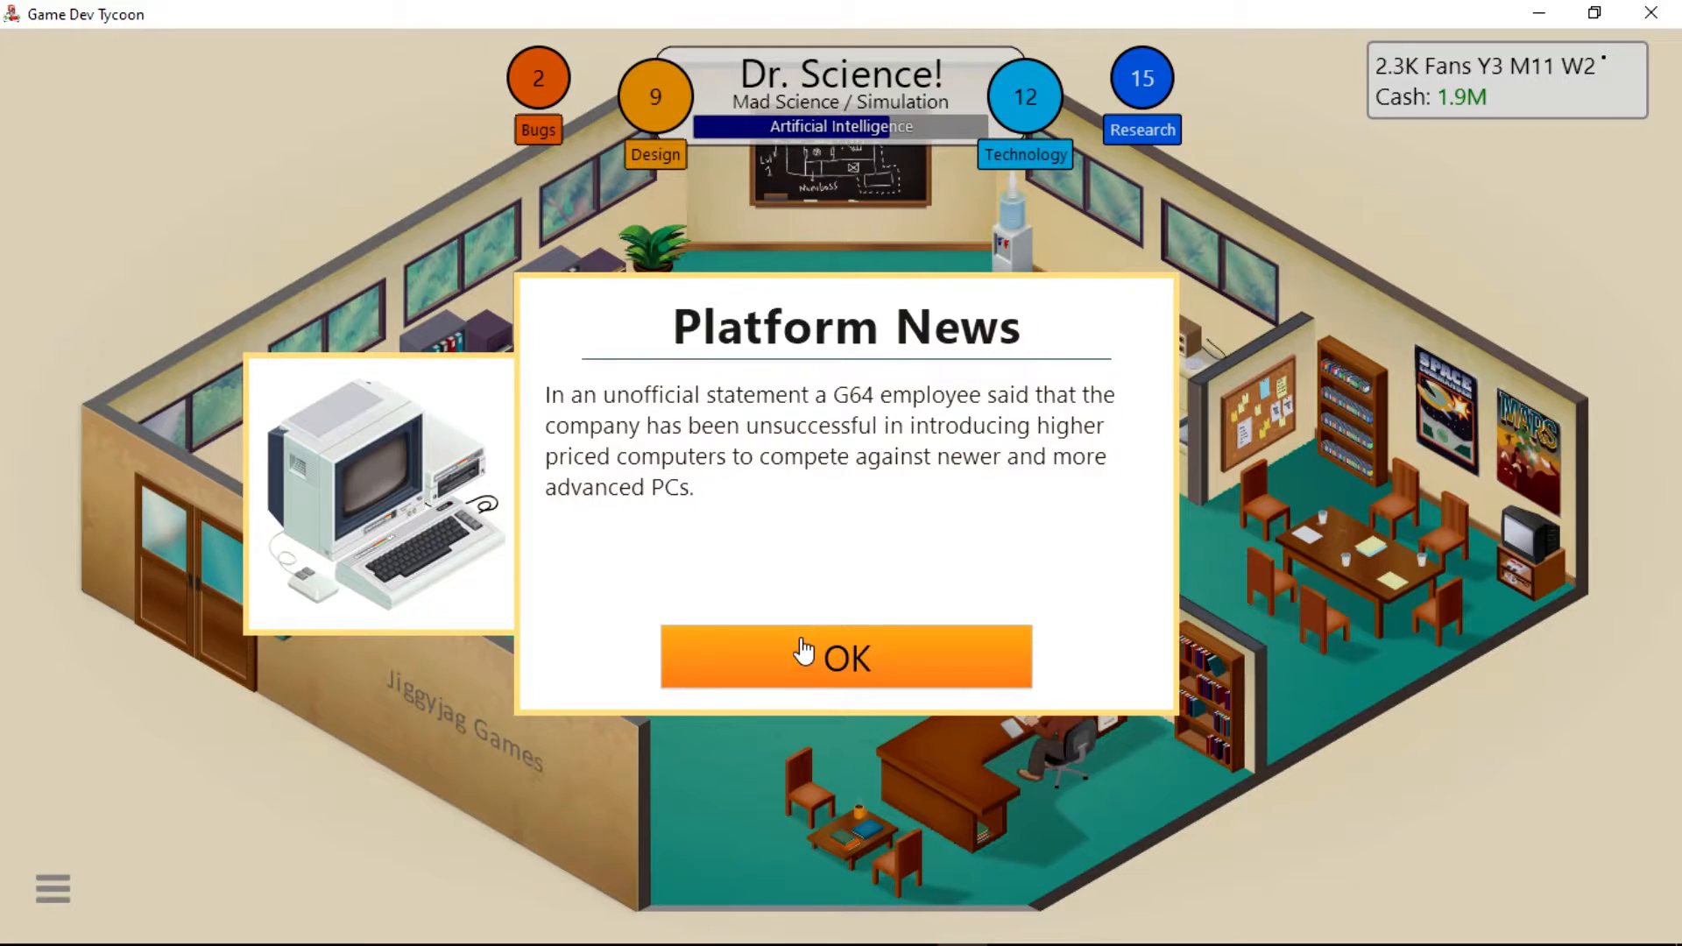
left_click(841, 658)
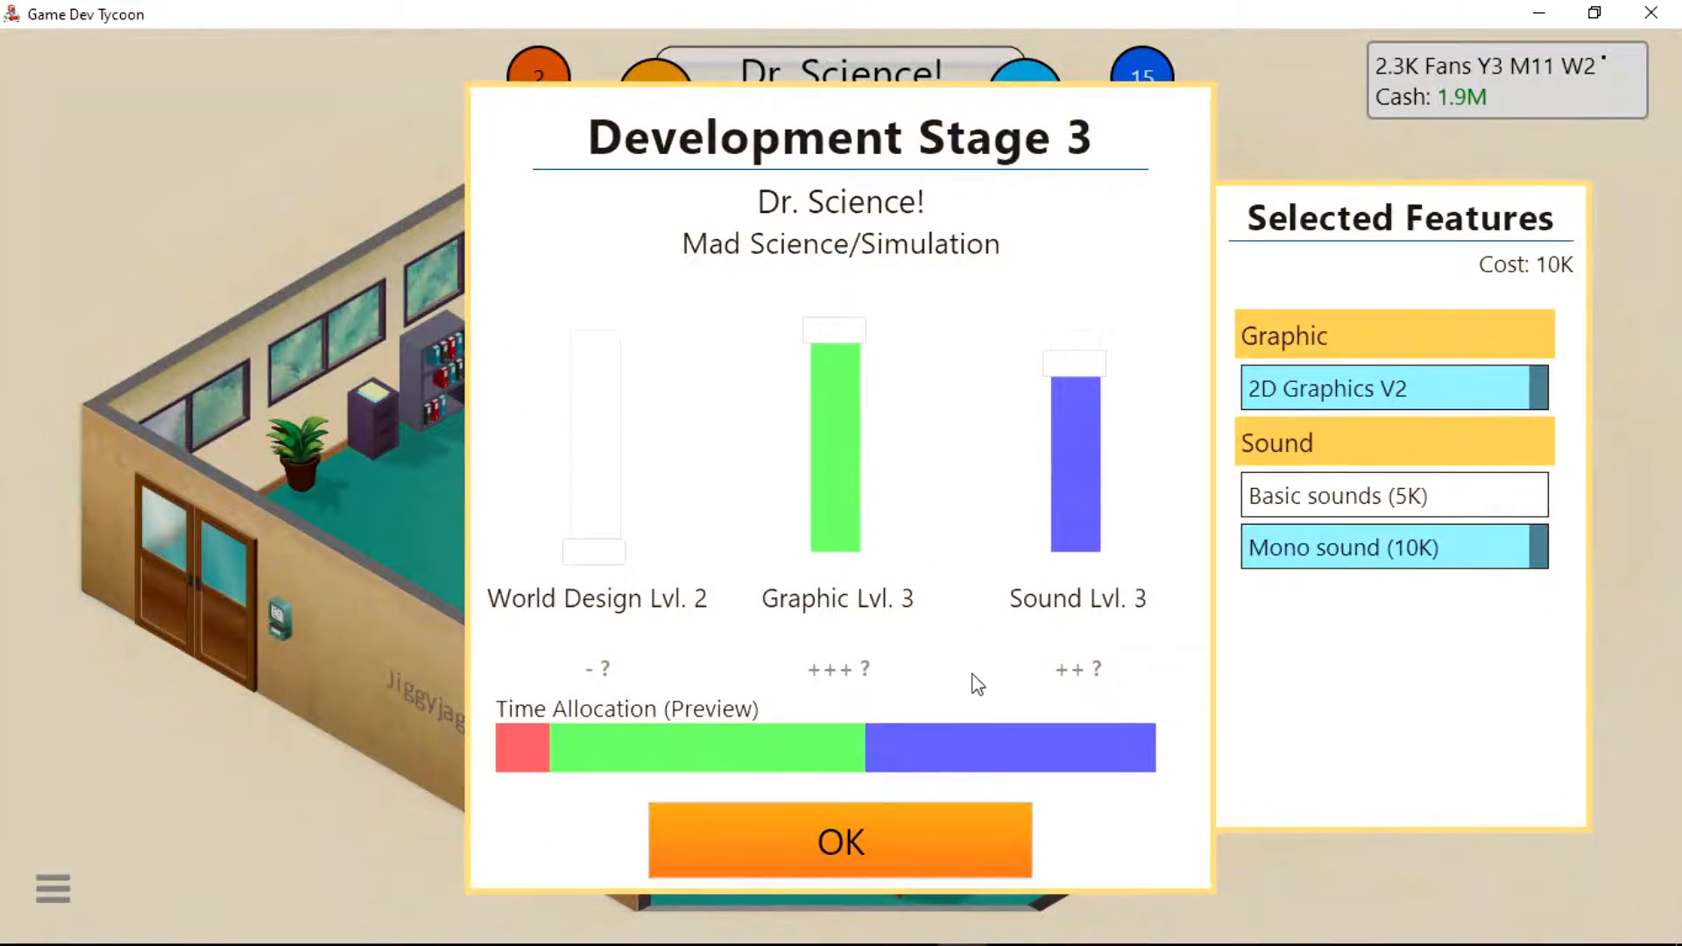
Accept the stage 3 time split and let Dr. Science! develop to the finish.
left_click(841, 841)
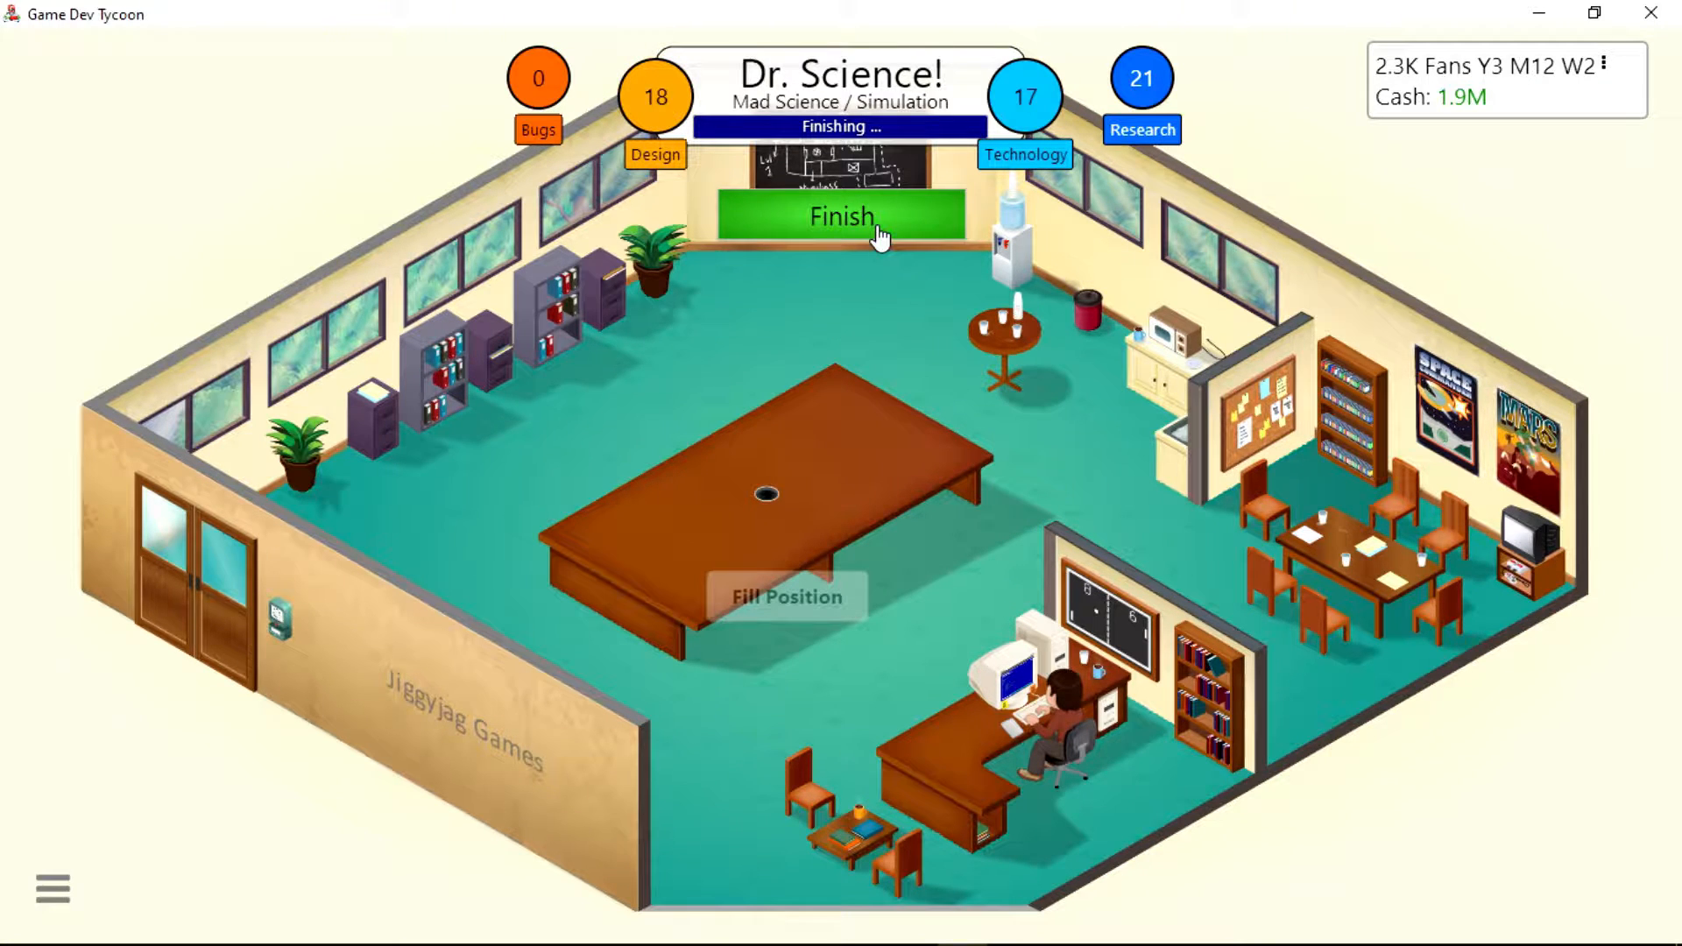
Finish and release Dr. Science!, dismiss the research notice, and close its 4/4/5/5 reviews.
left_click(841, 217)
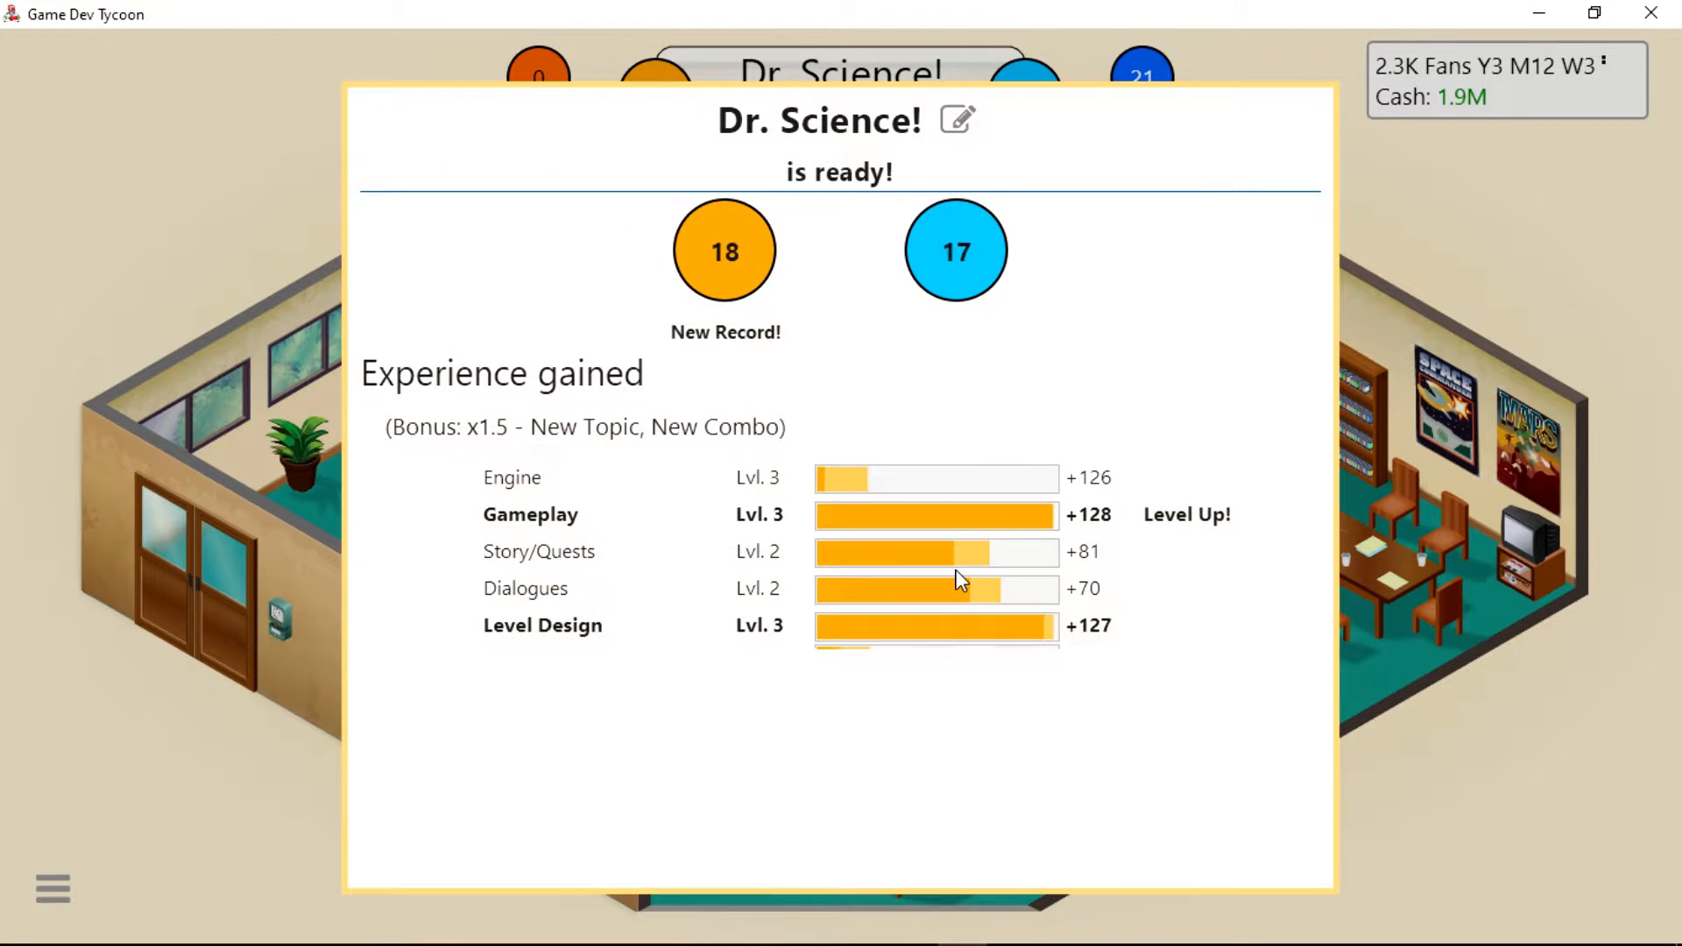
scroll("down", 3)
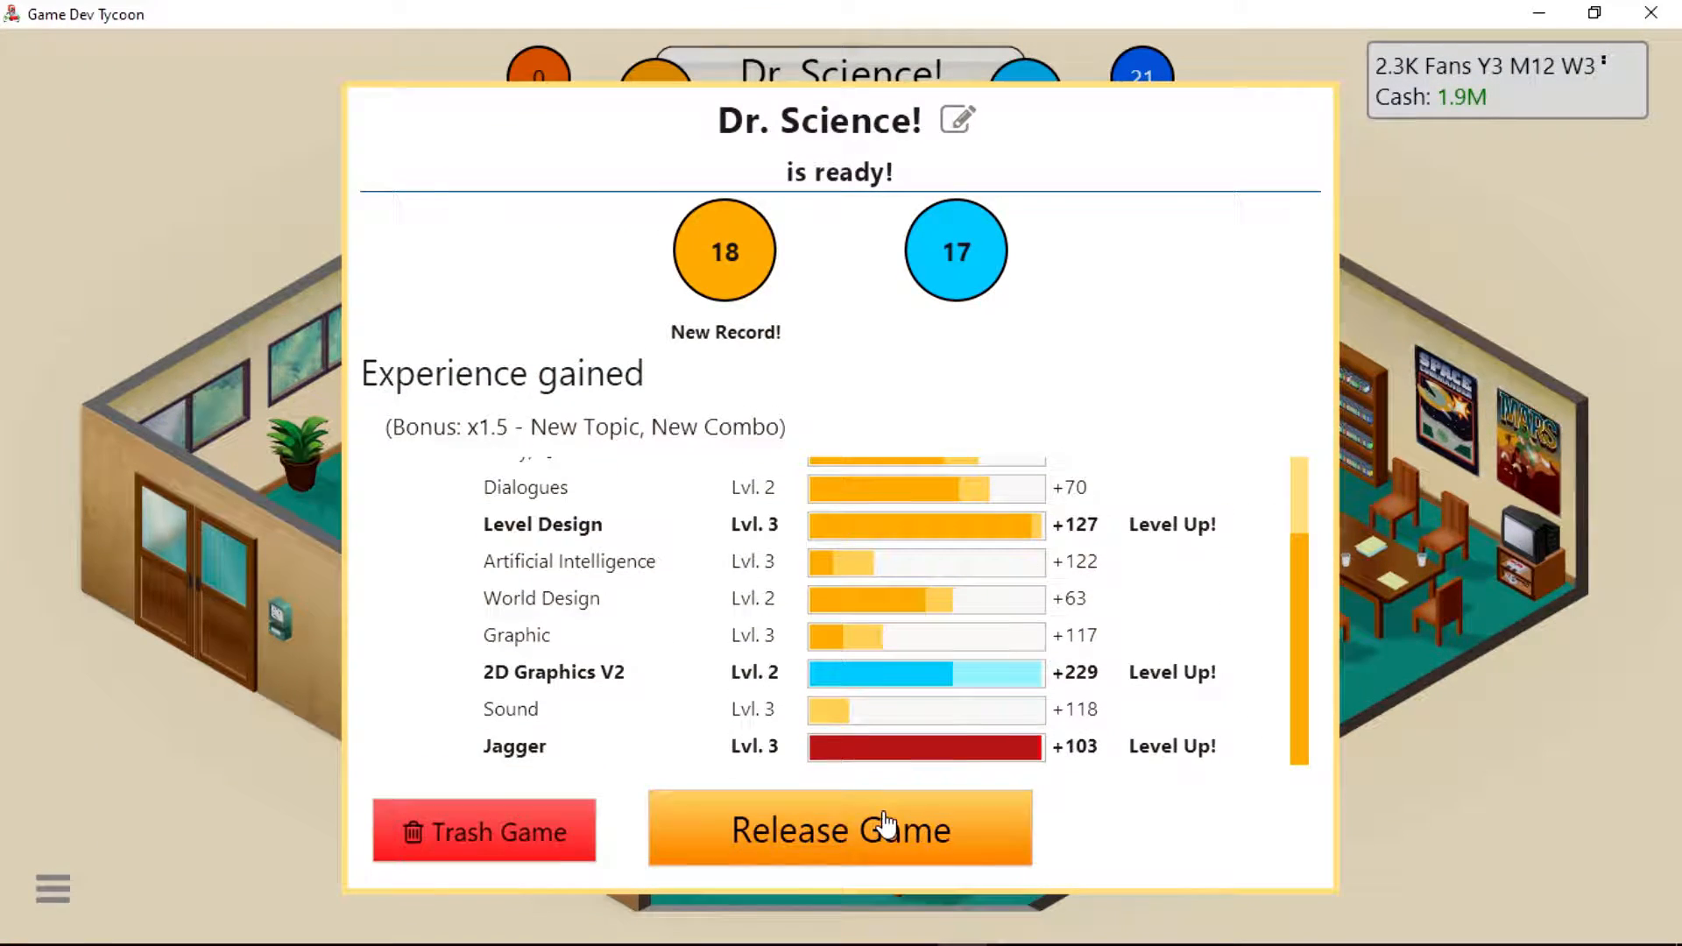
left_click(841, 831)
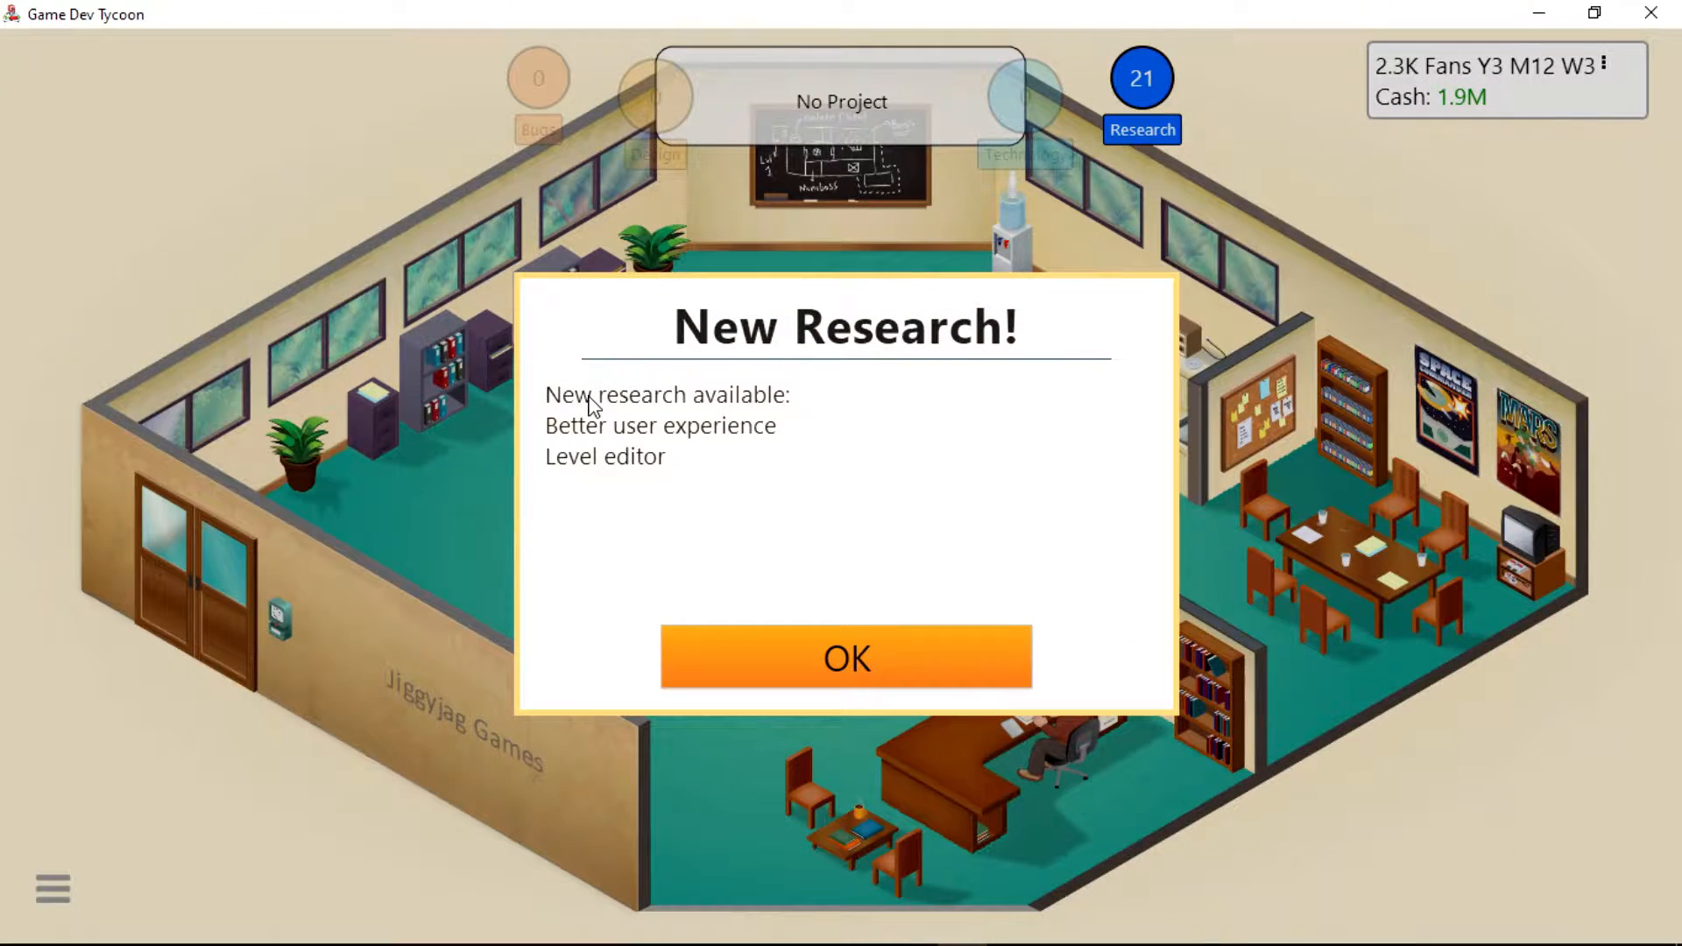
mouse_move(595, 497)
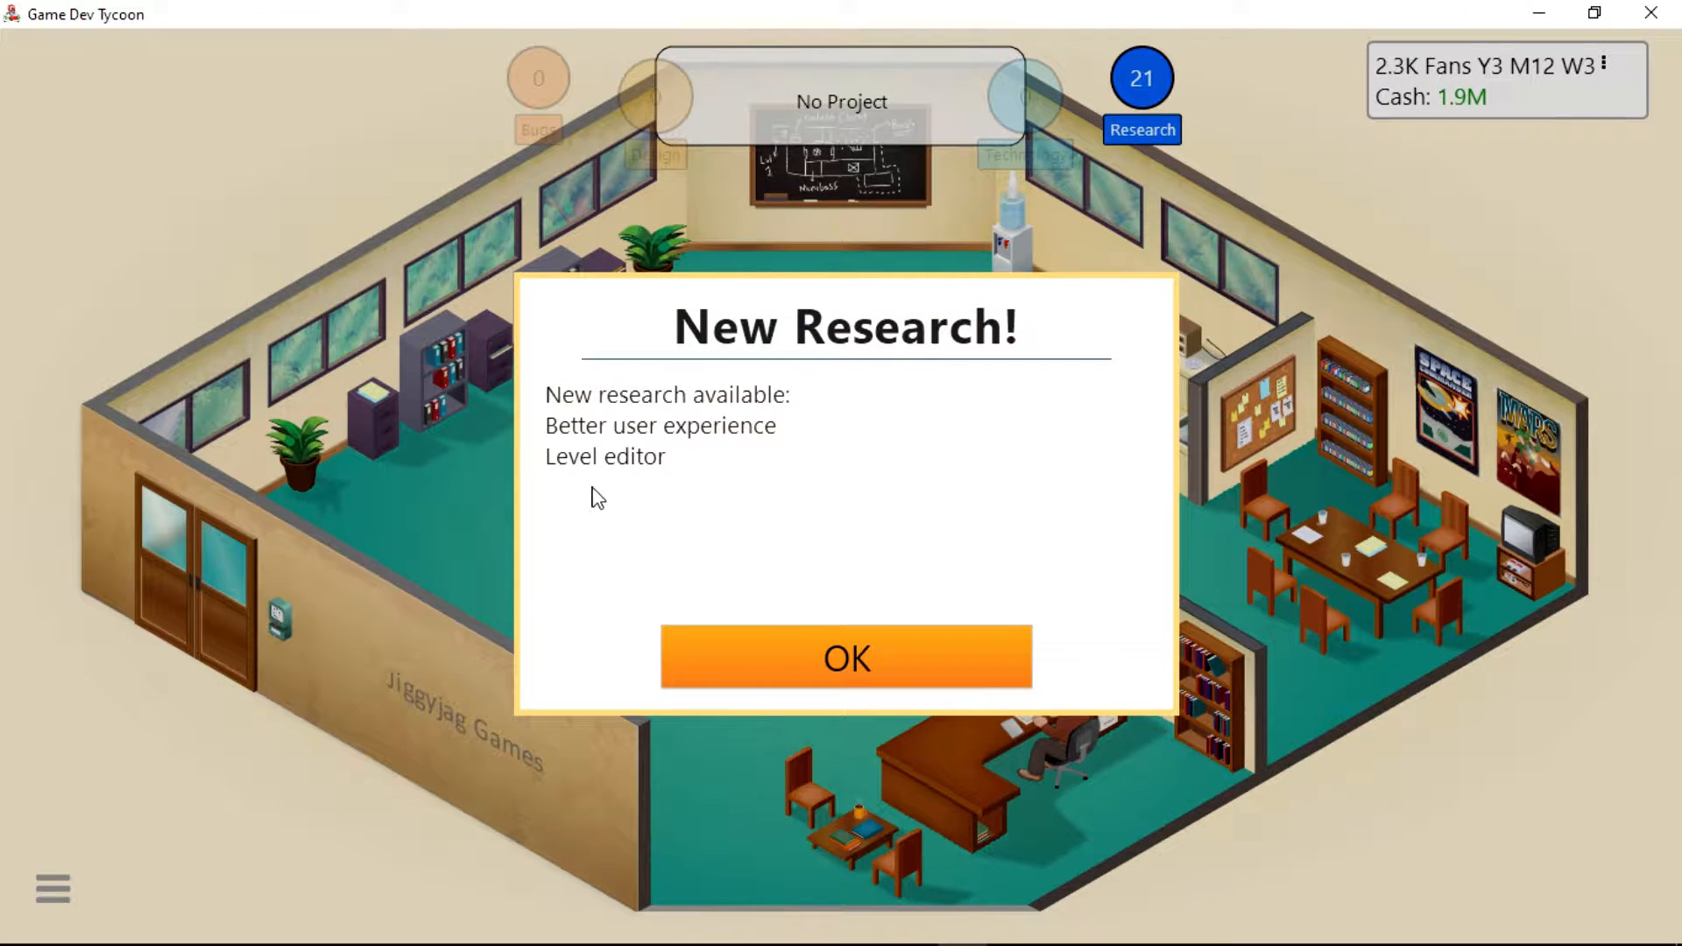
left_click(848, 661)
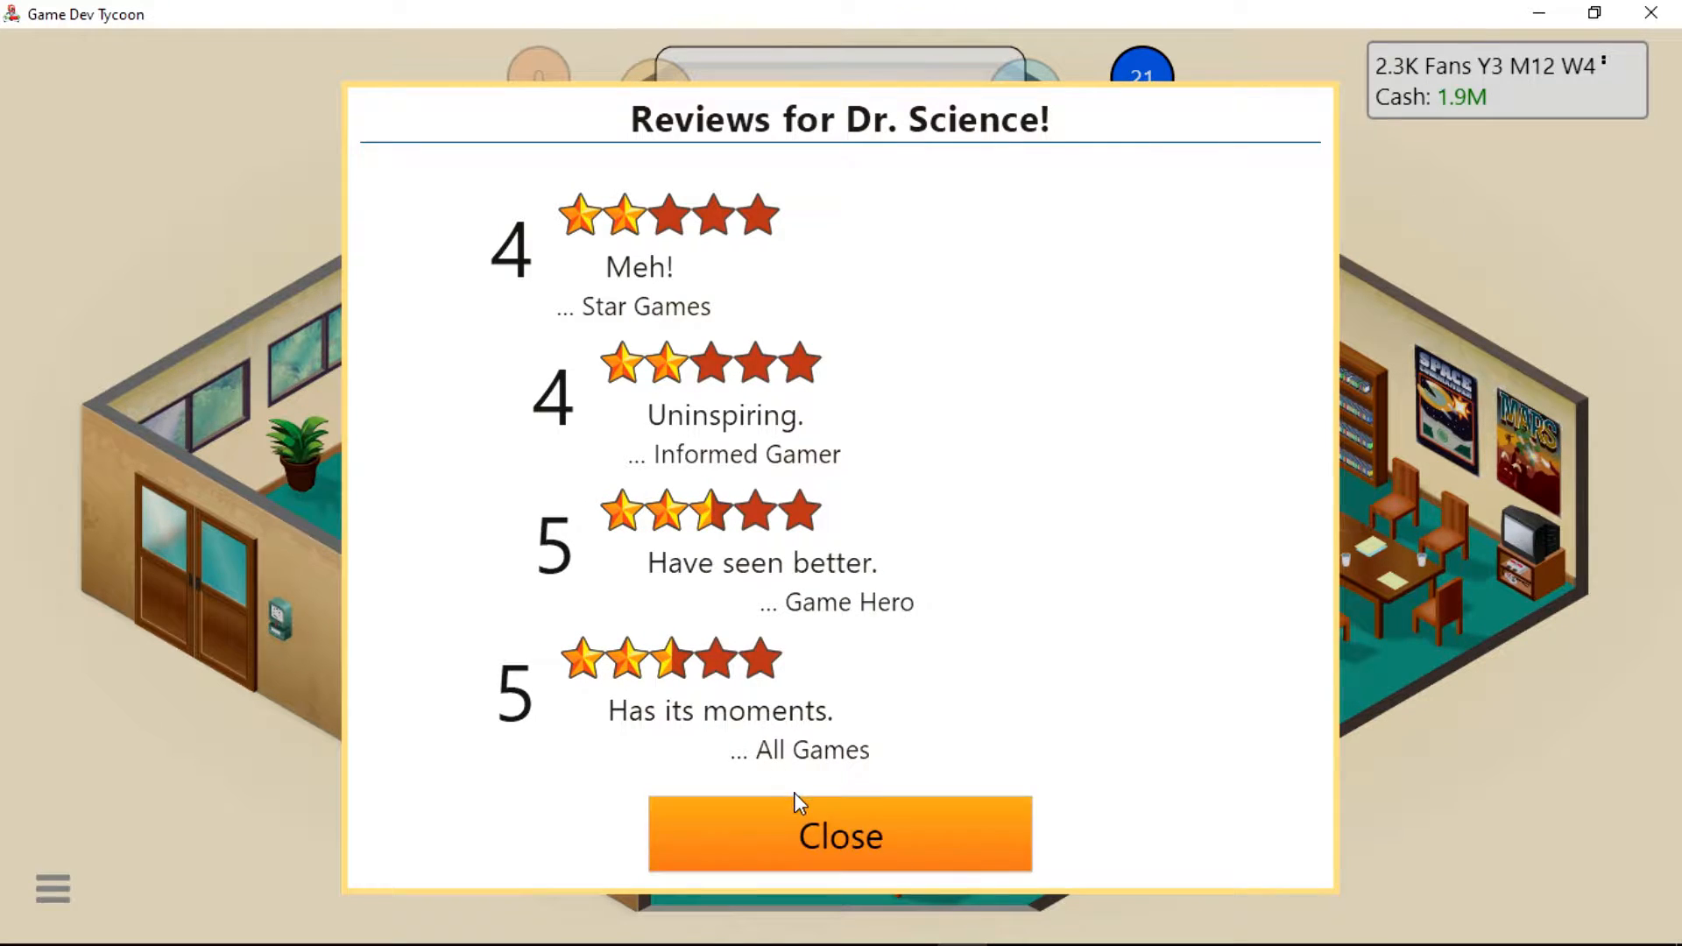
left_click(841, 834)
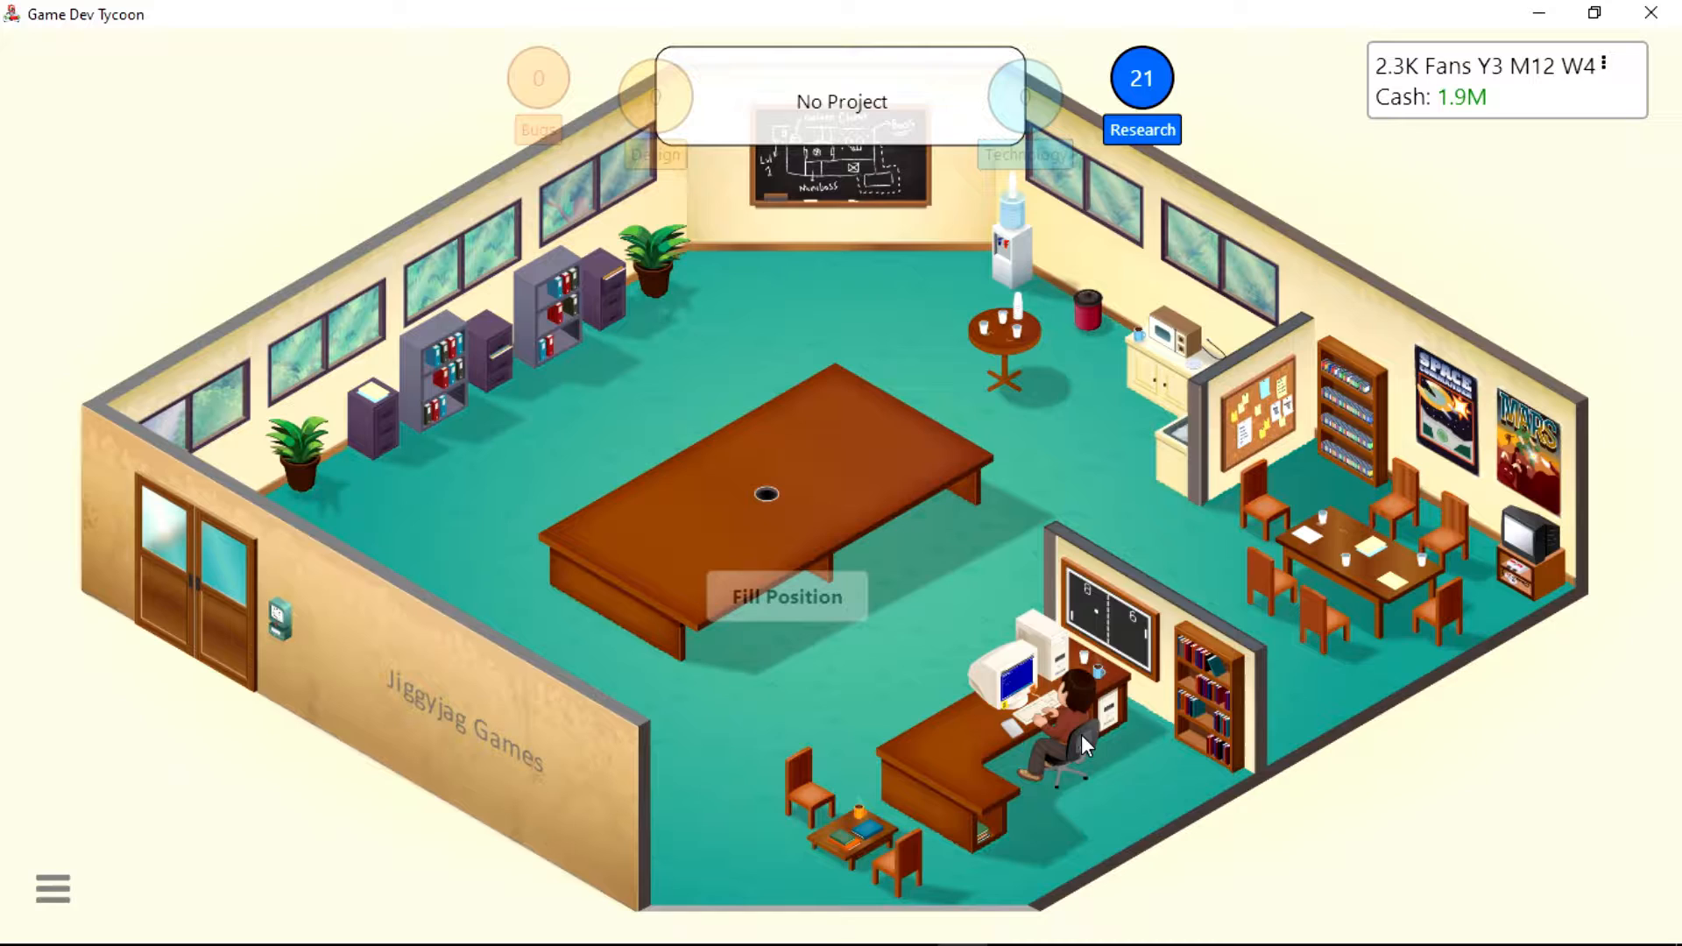
Open the research menu and click through the Gameling platform announcement.
left_click(1142, 129)
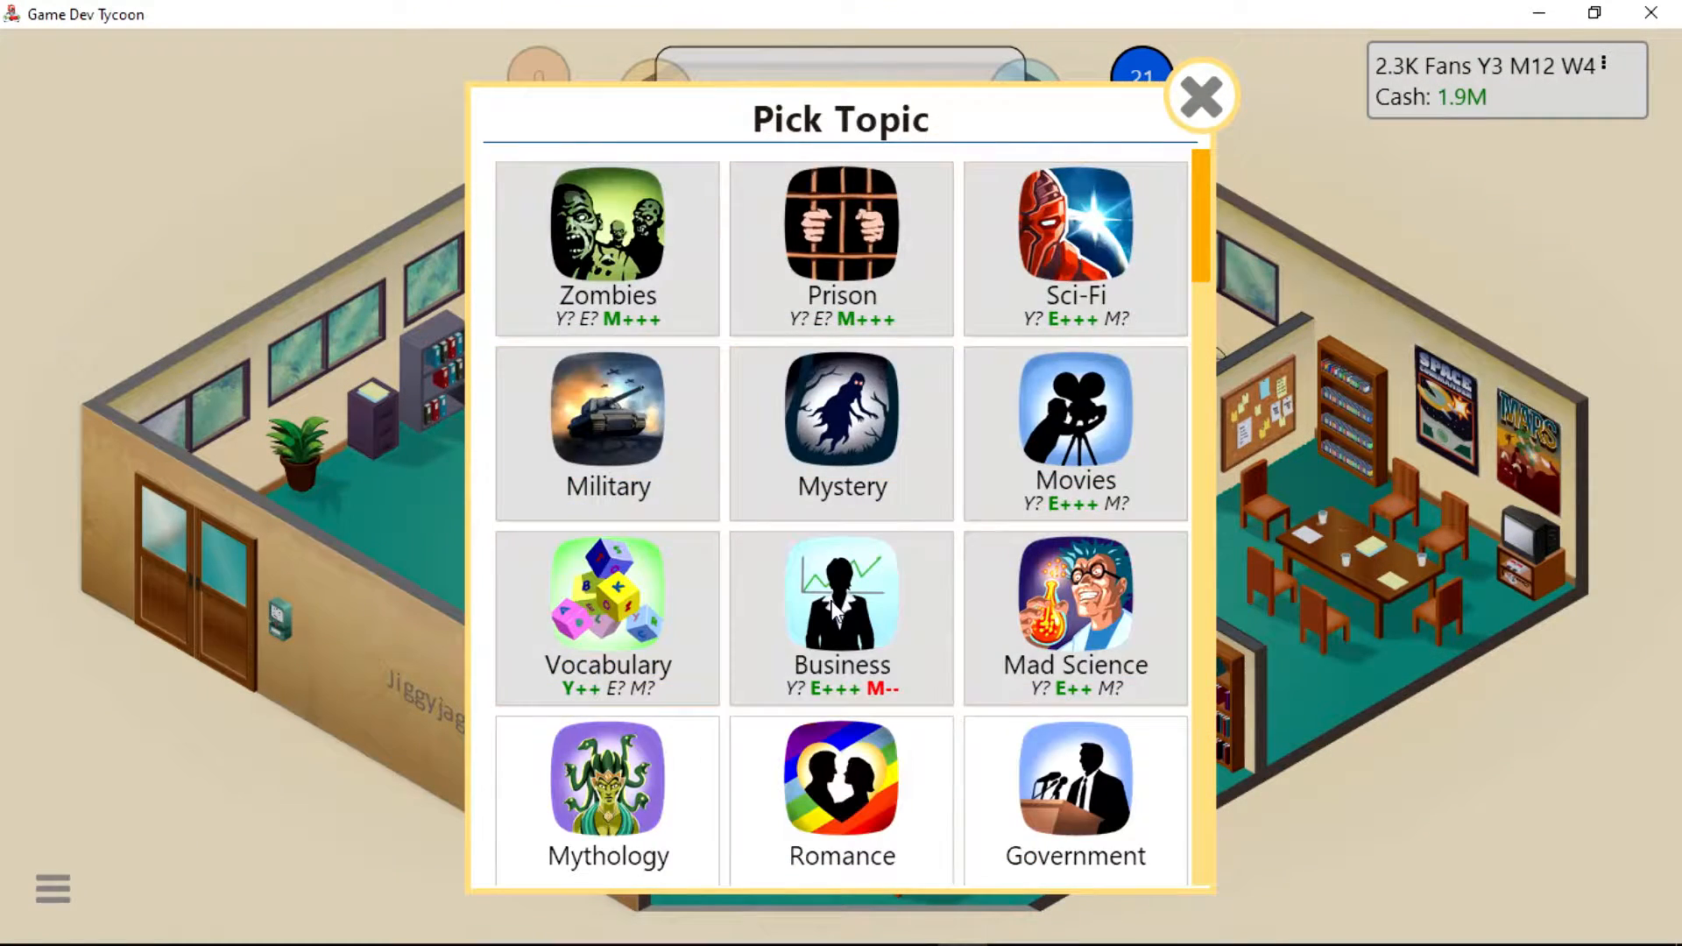
scroll("down", 3)
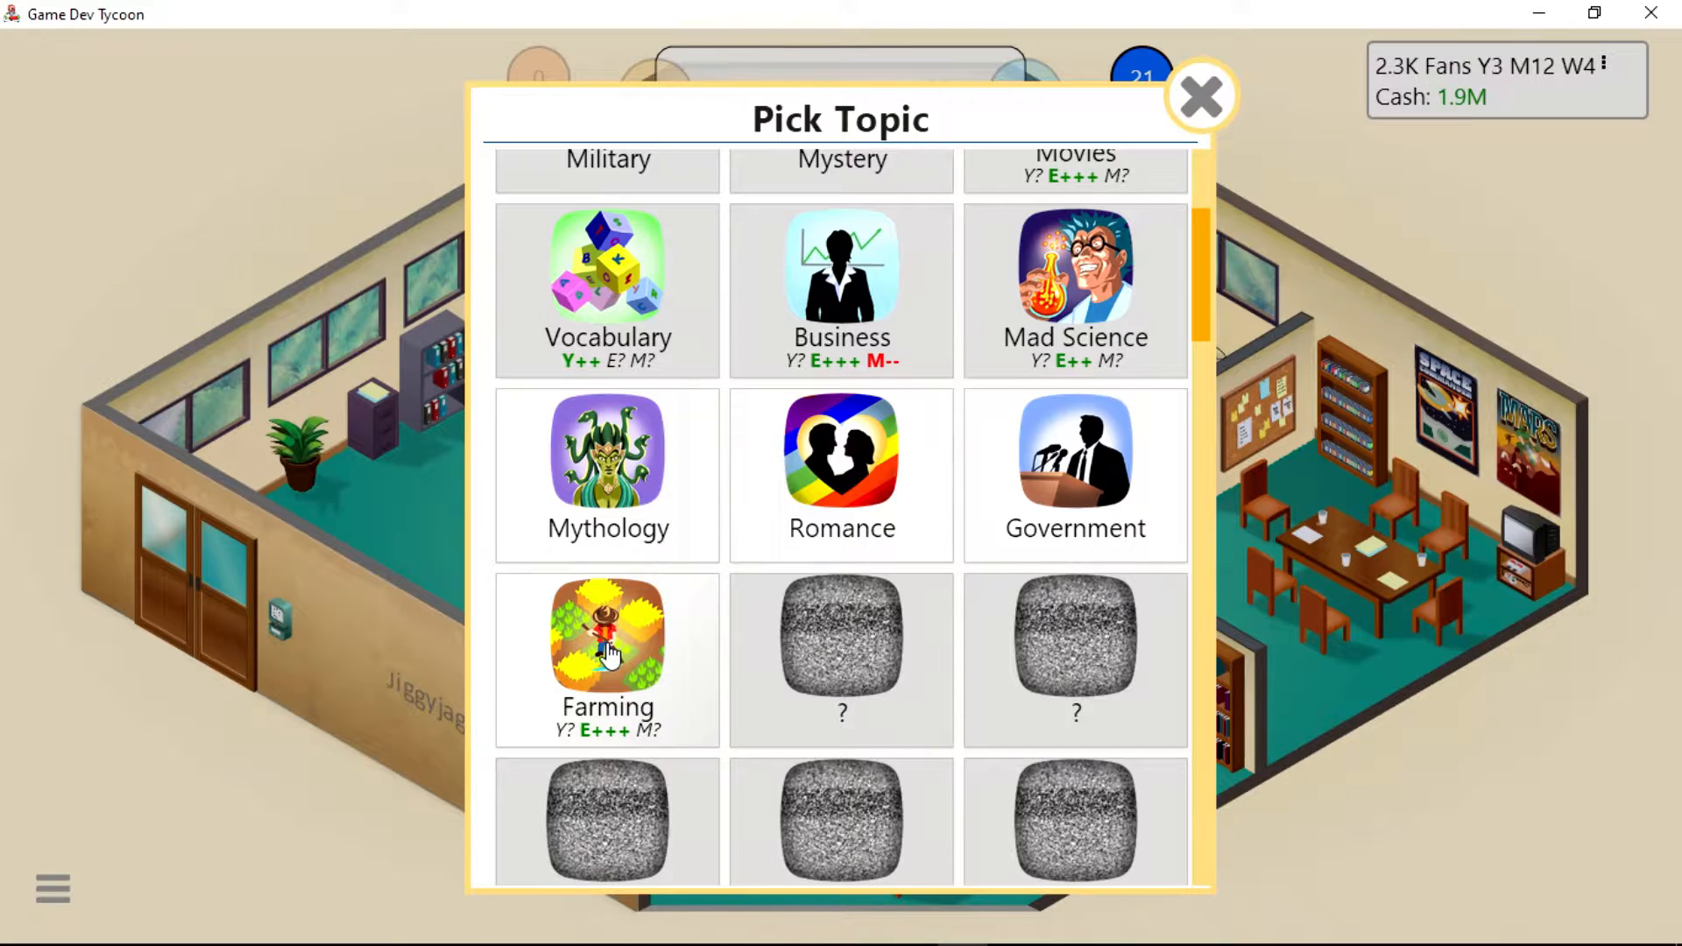
left_click(607, 641)
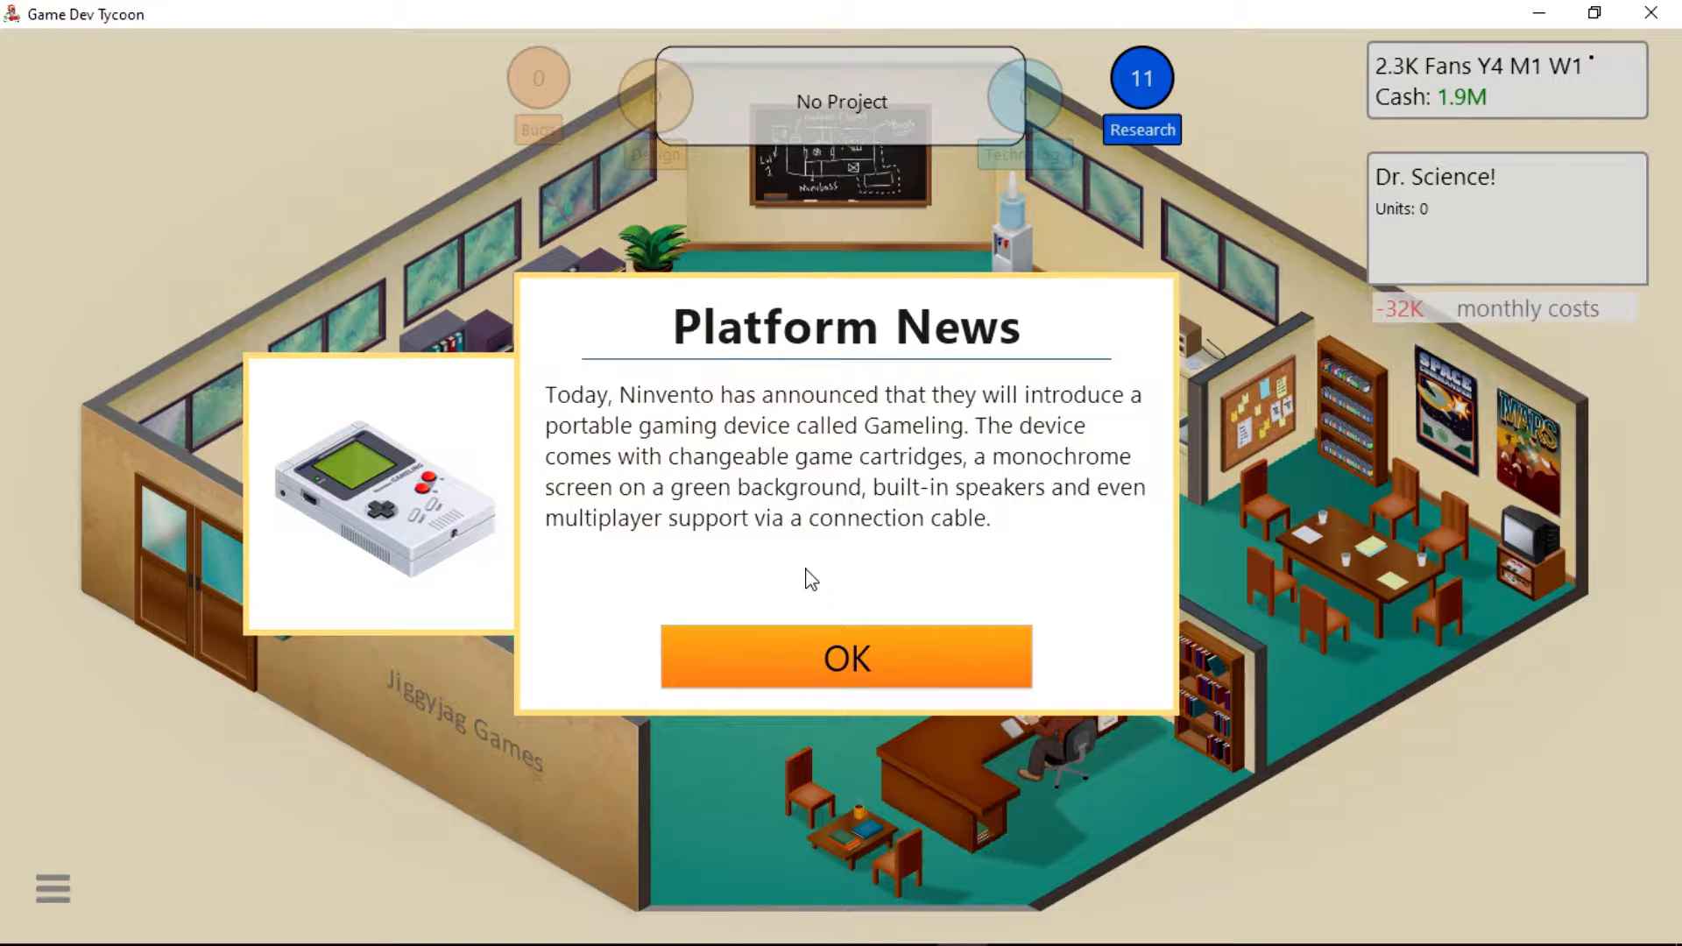
mouse_move(858, 663)
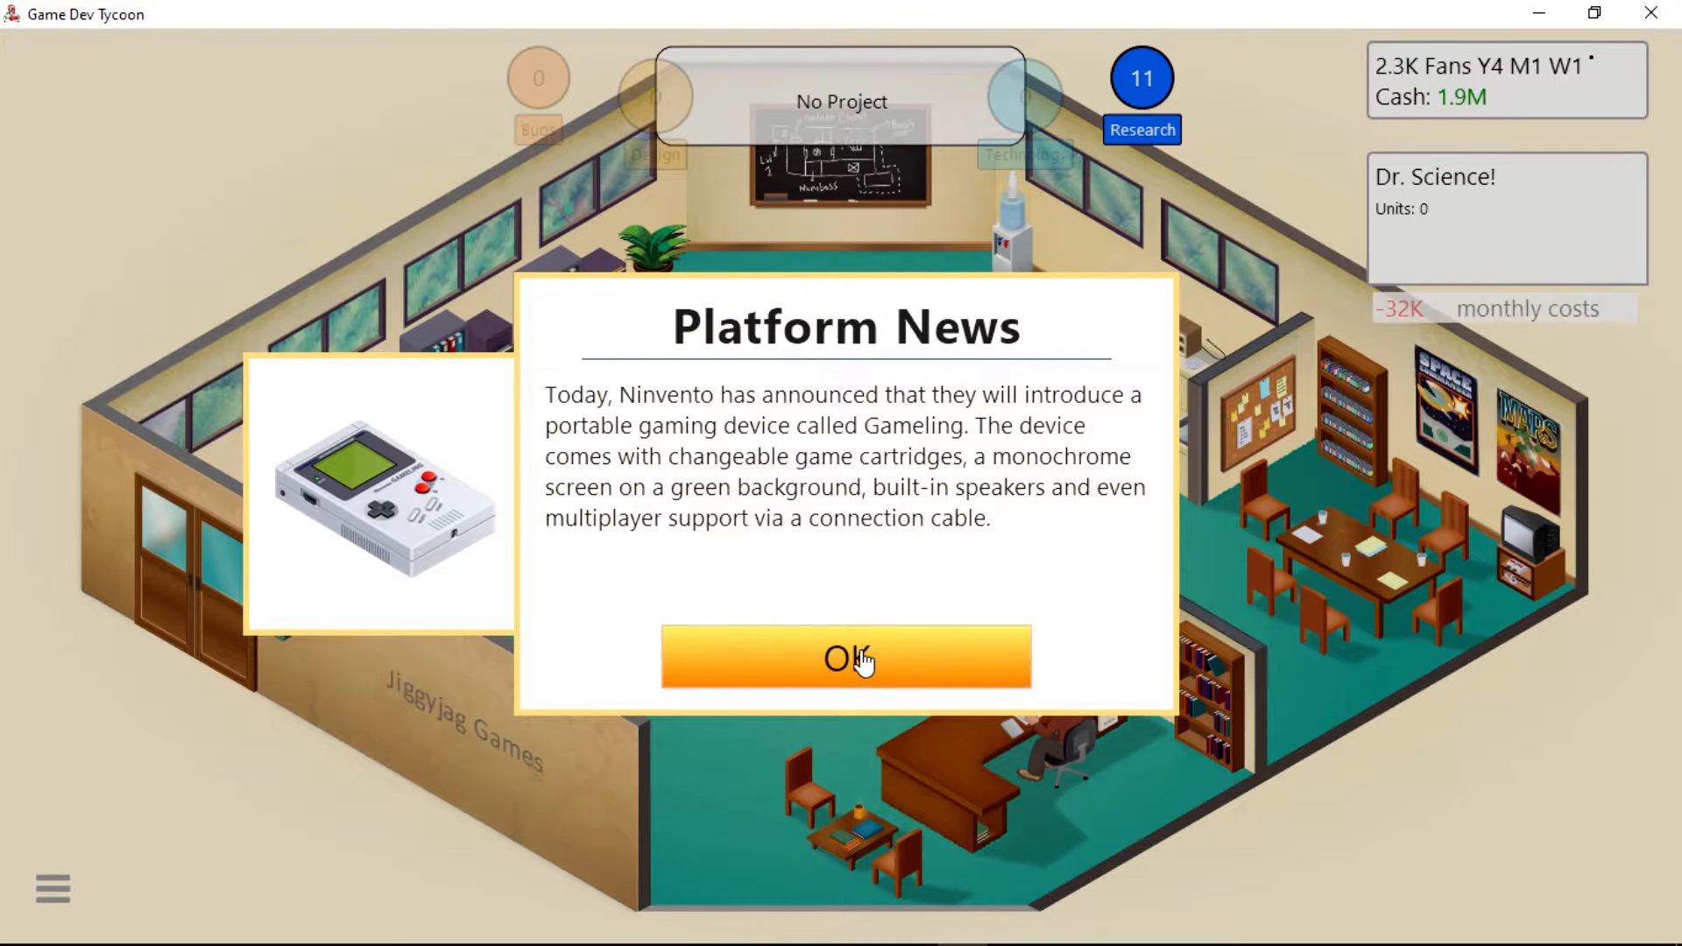
left_click(848, 660)
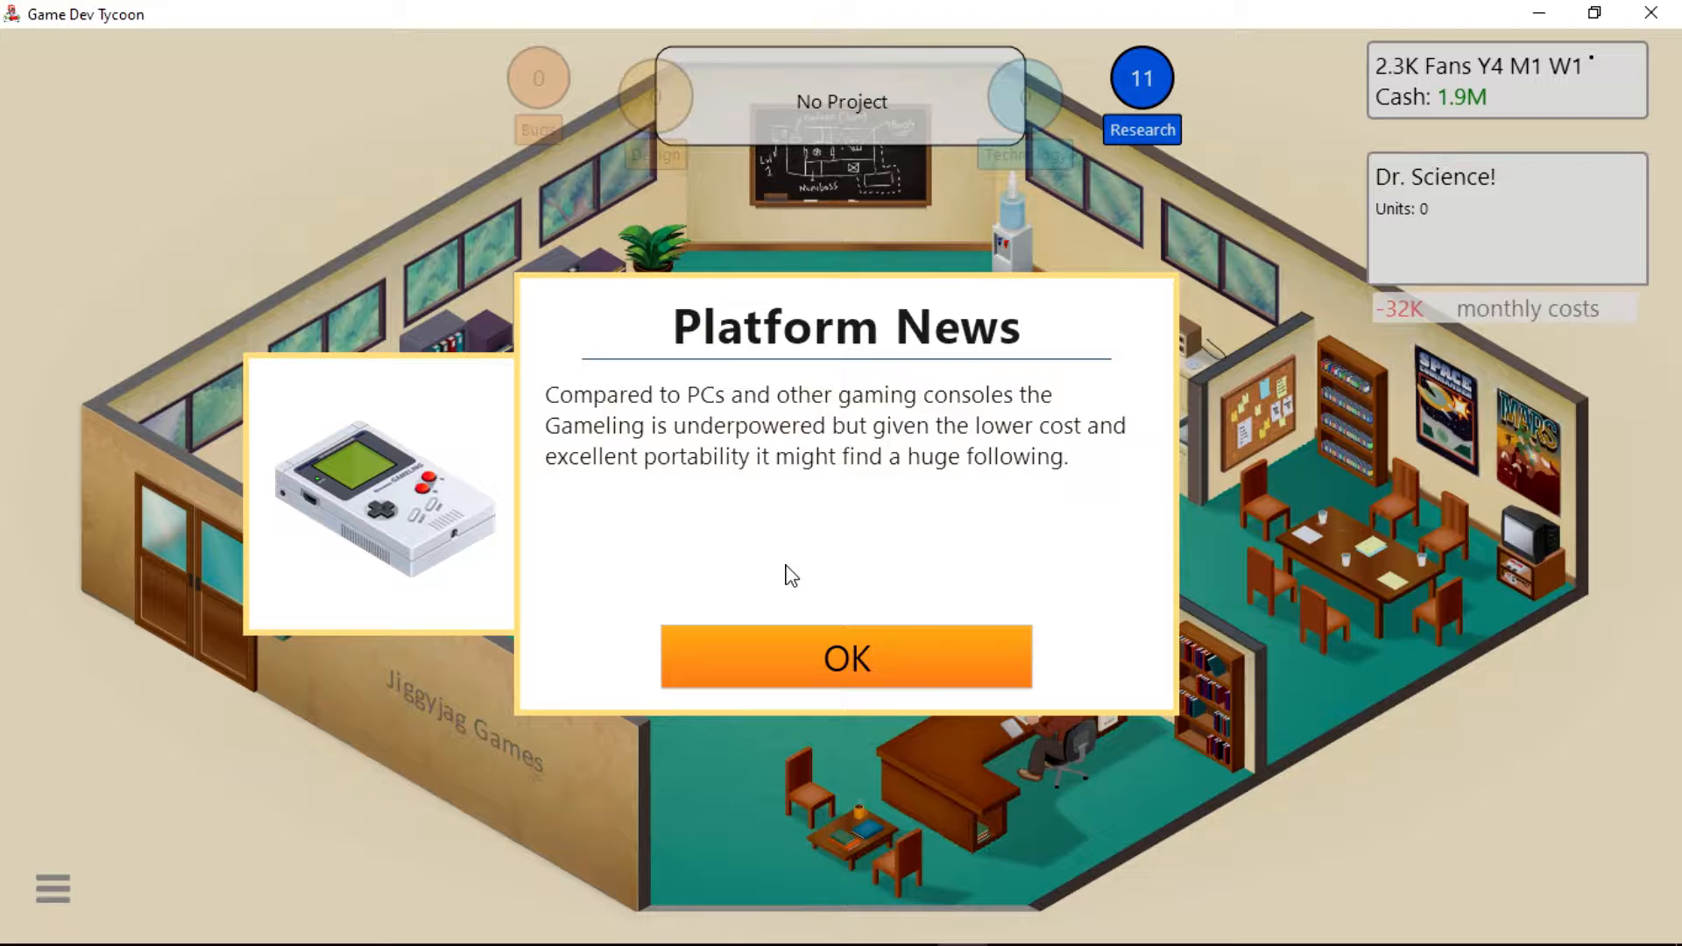
mouse_move(896, 671)
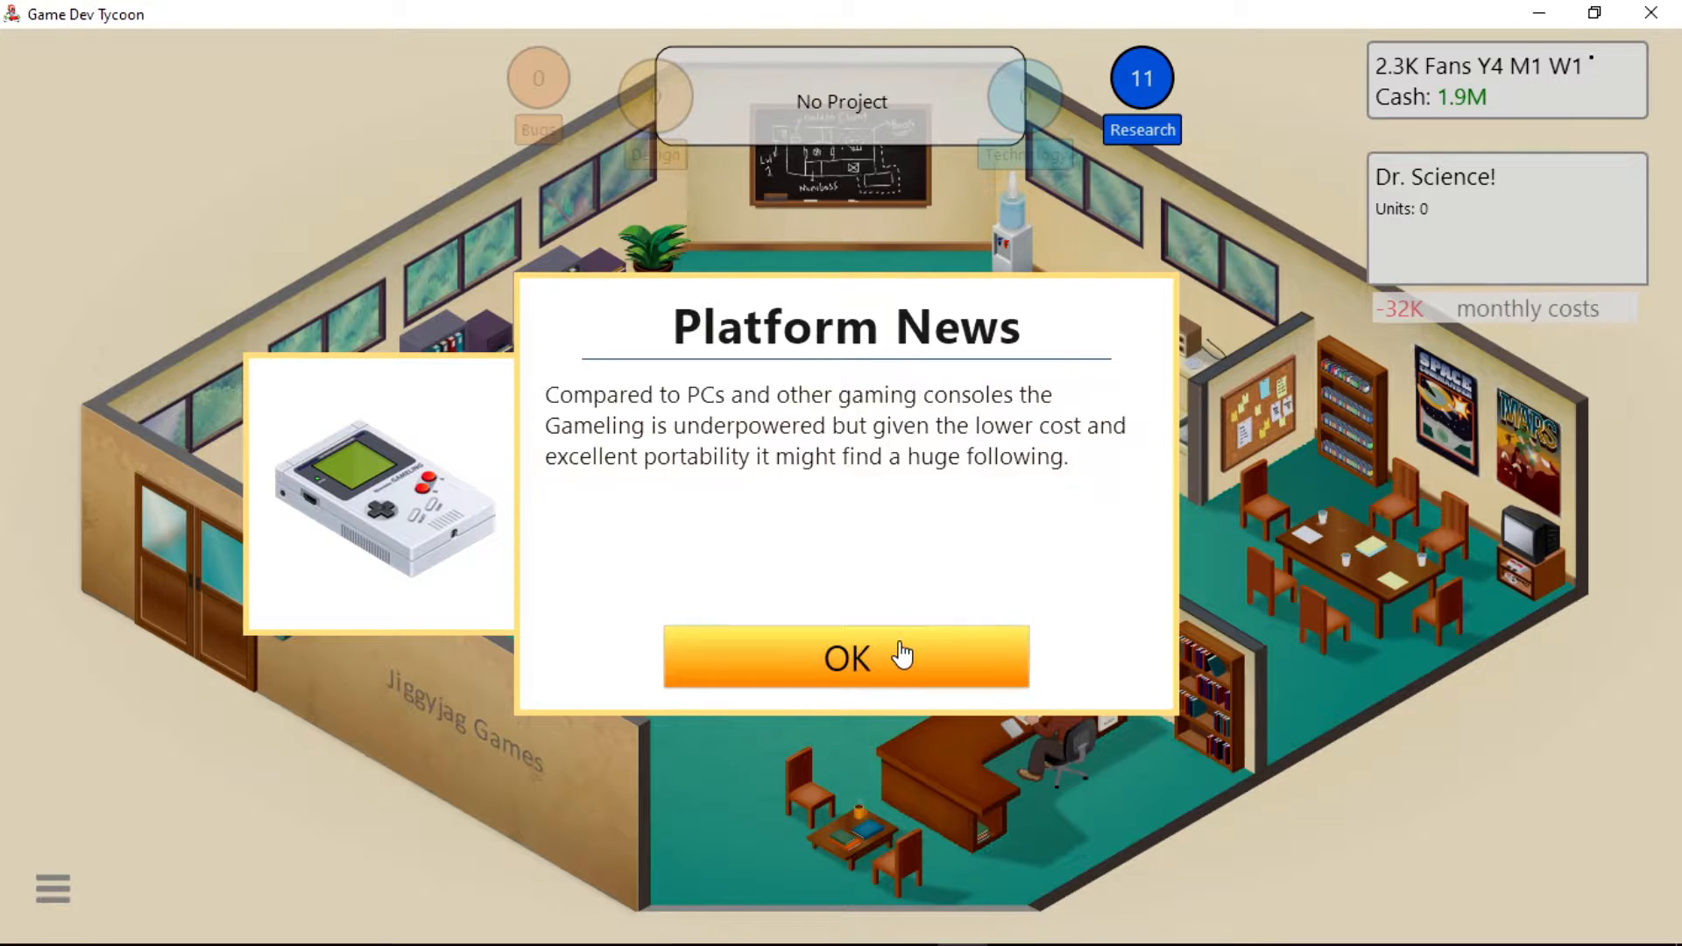
left_click(848, 659)
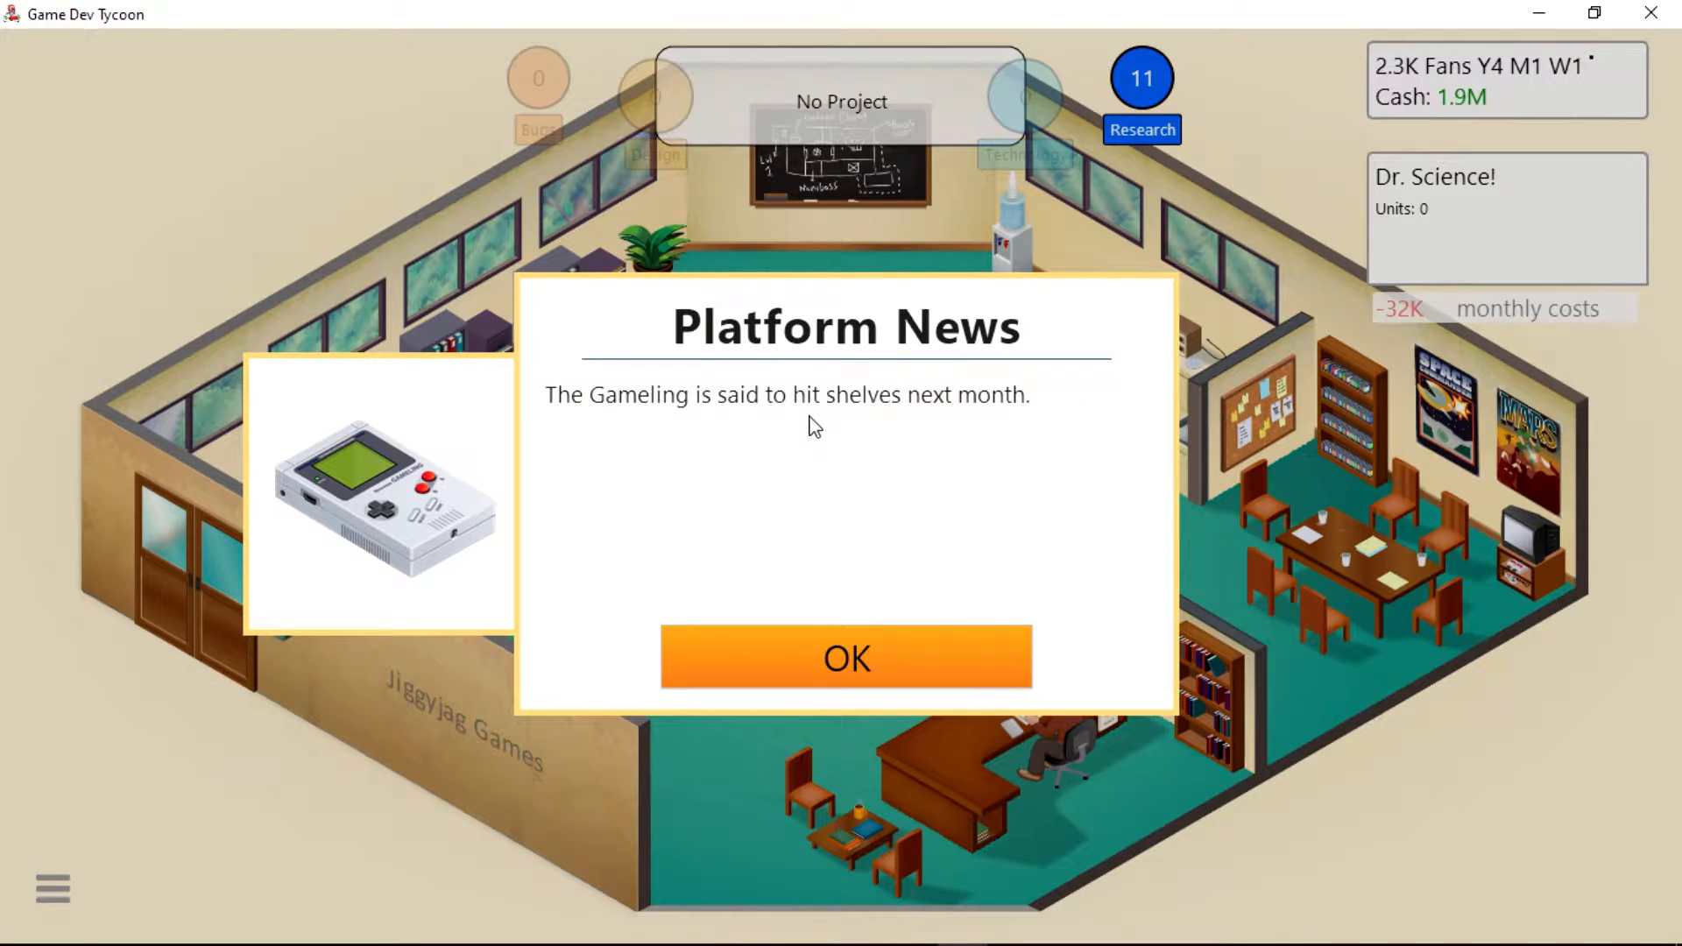
left_click(846, 657)
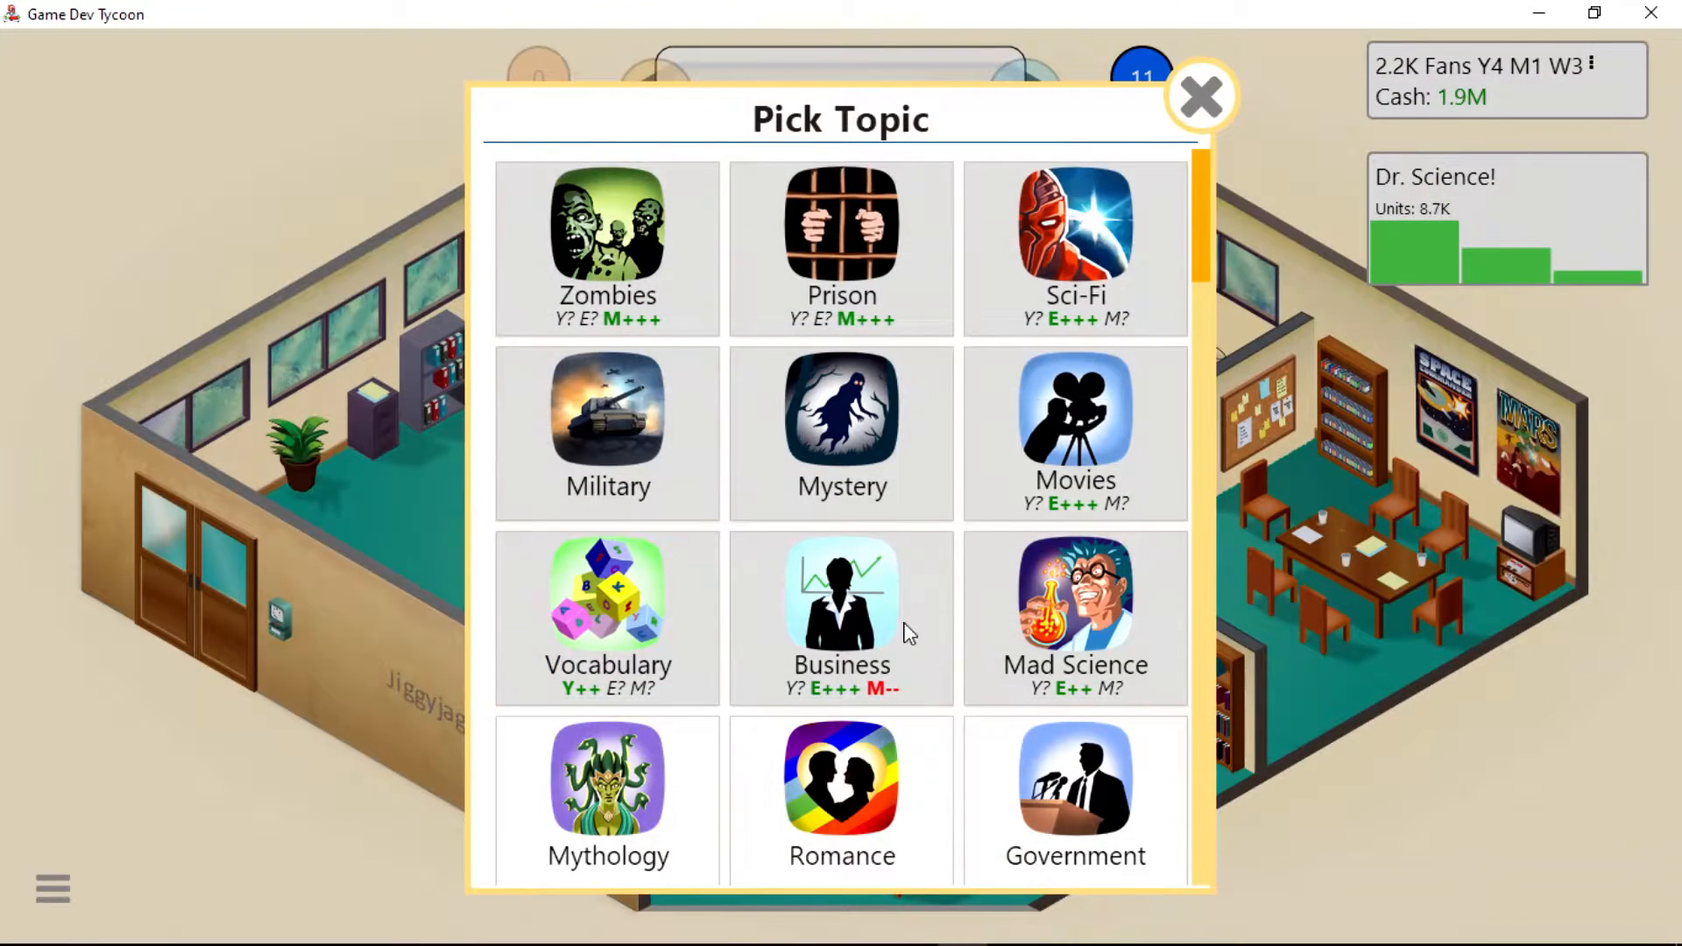
Choose Mythology from the topic list and start the research.
scroll("down", 3)
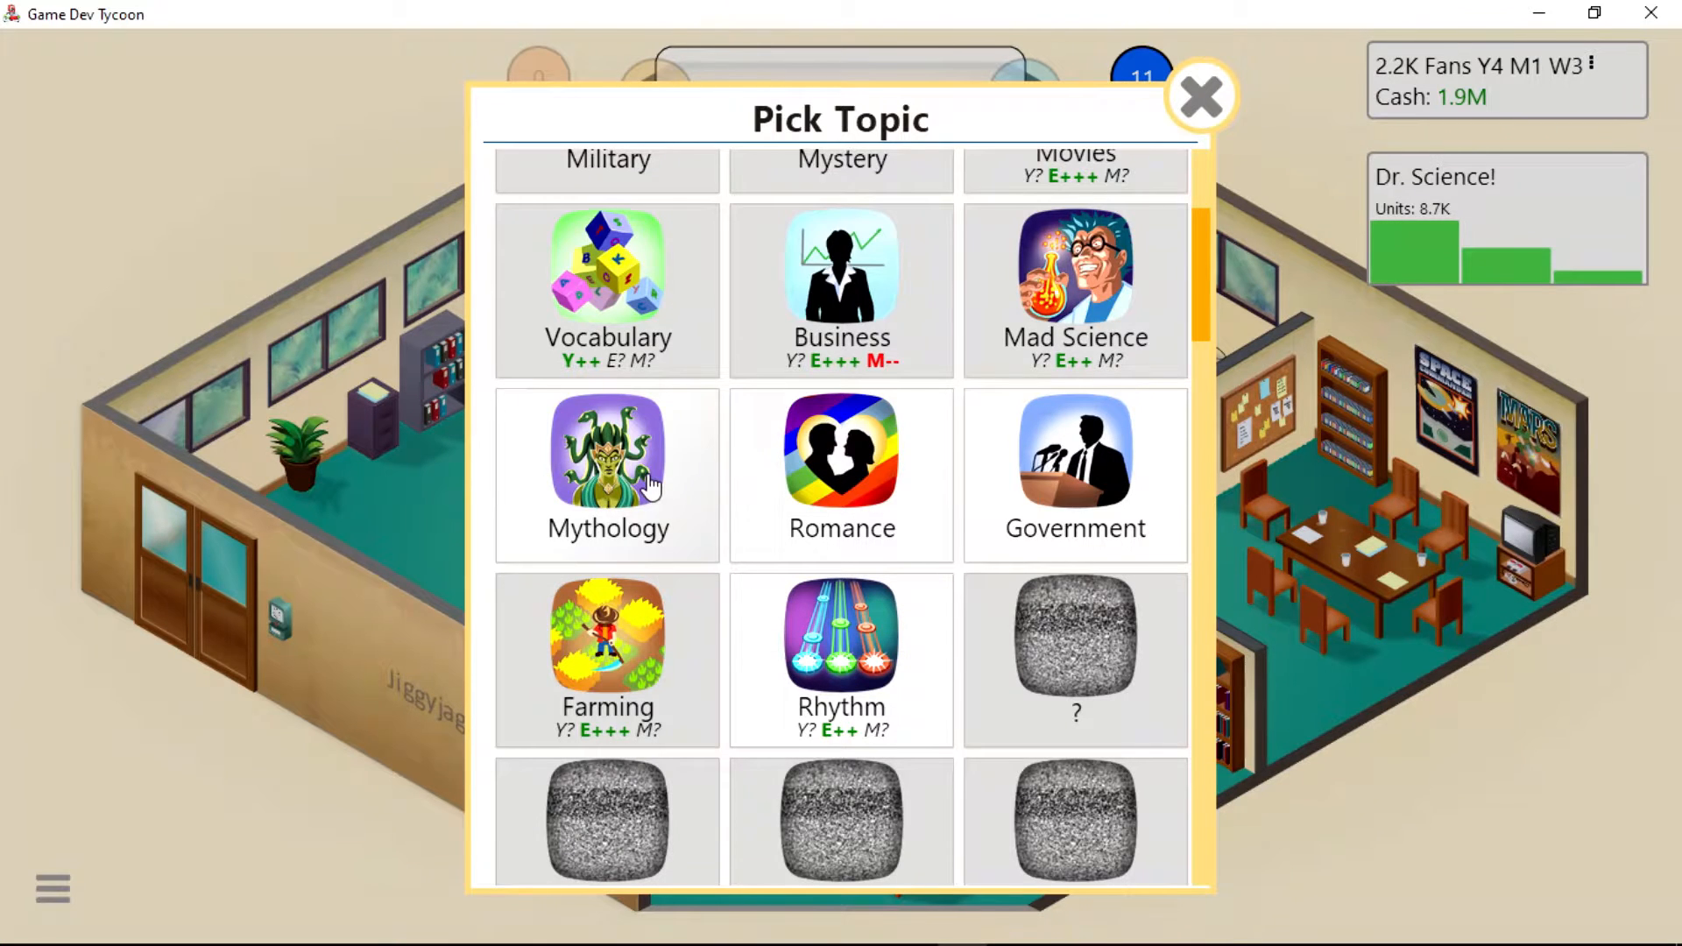
left_click(607, 463)
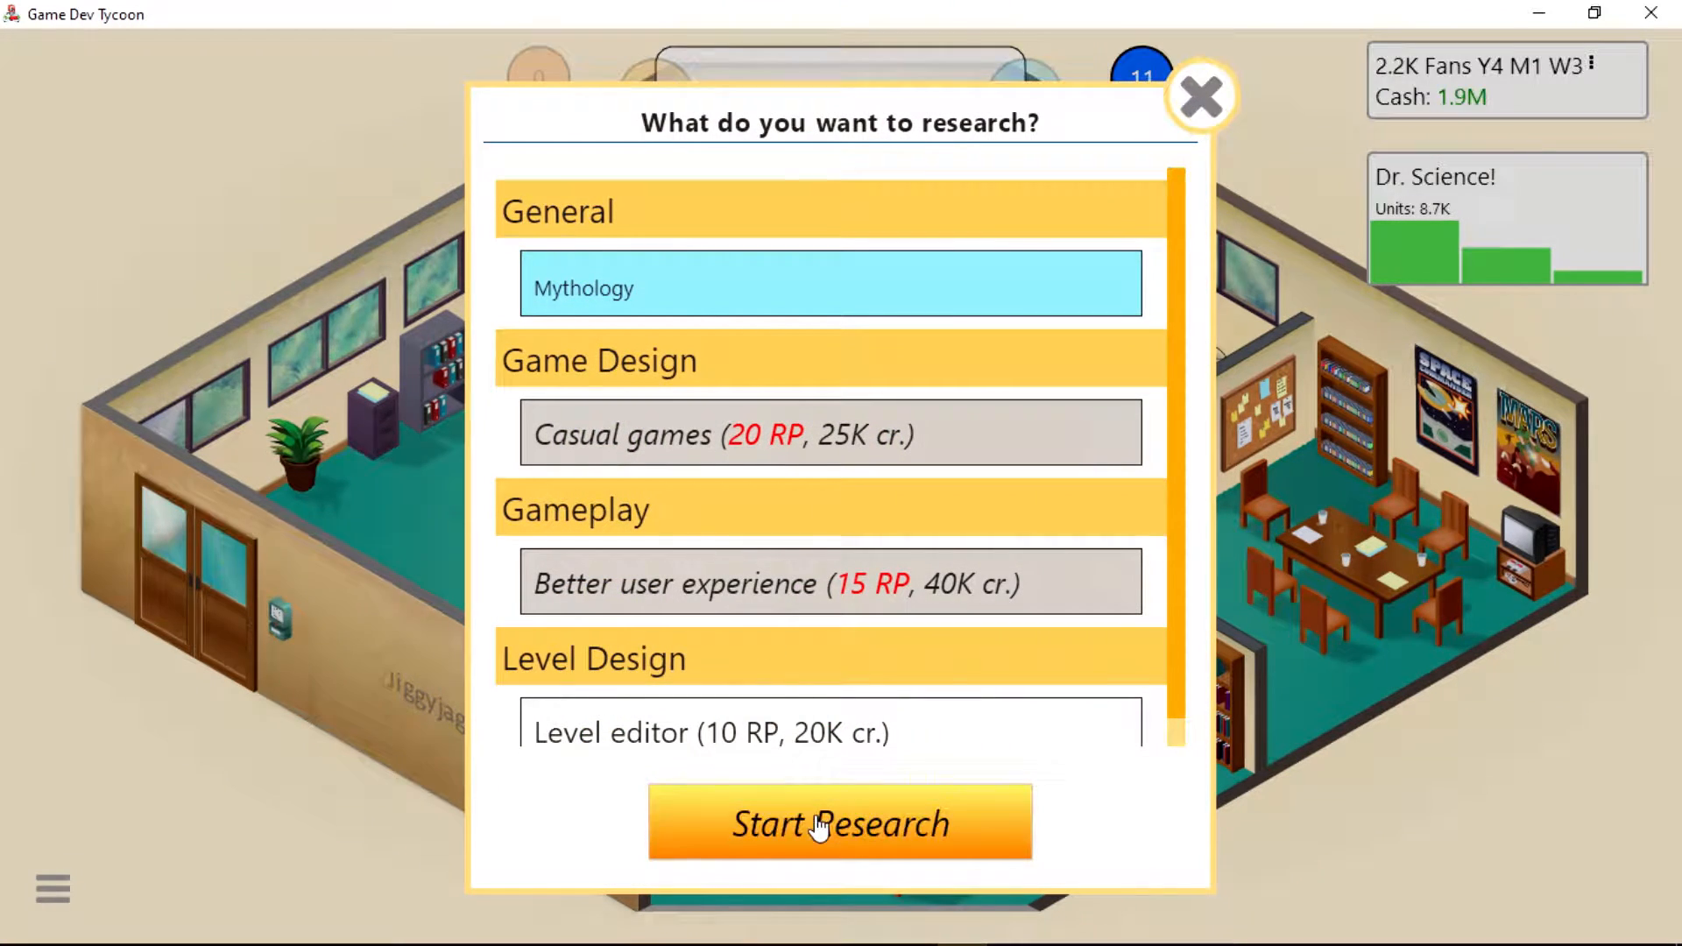
left_click(839, 824)
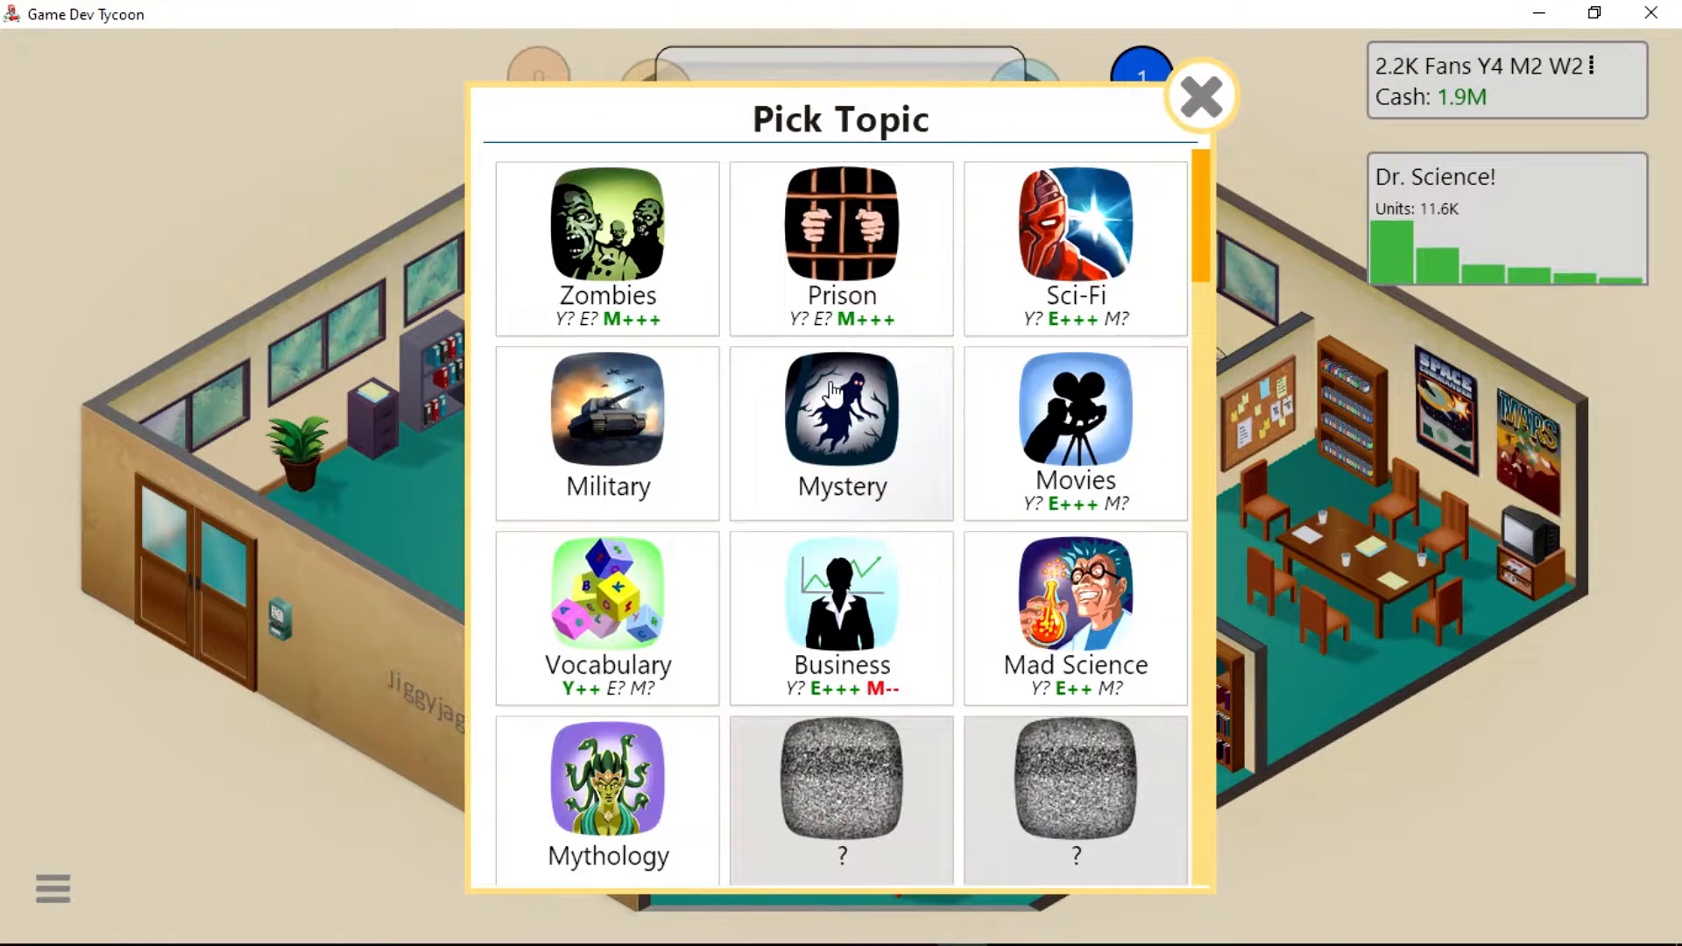
Pick Mythology as the topic and RPG as the genre with a Mature rating.
left_click(606, 797)
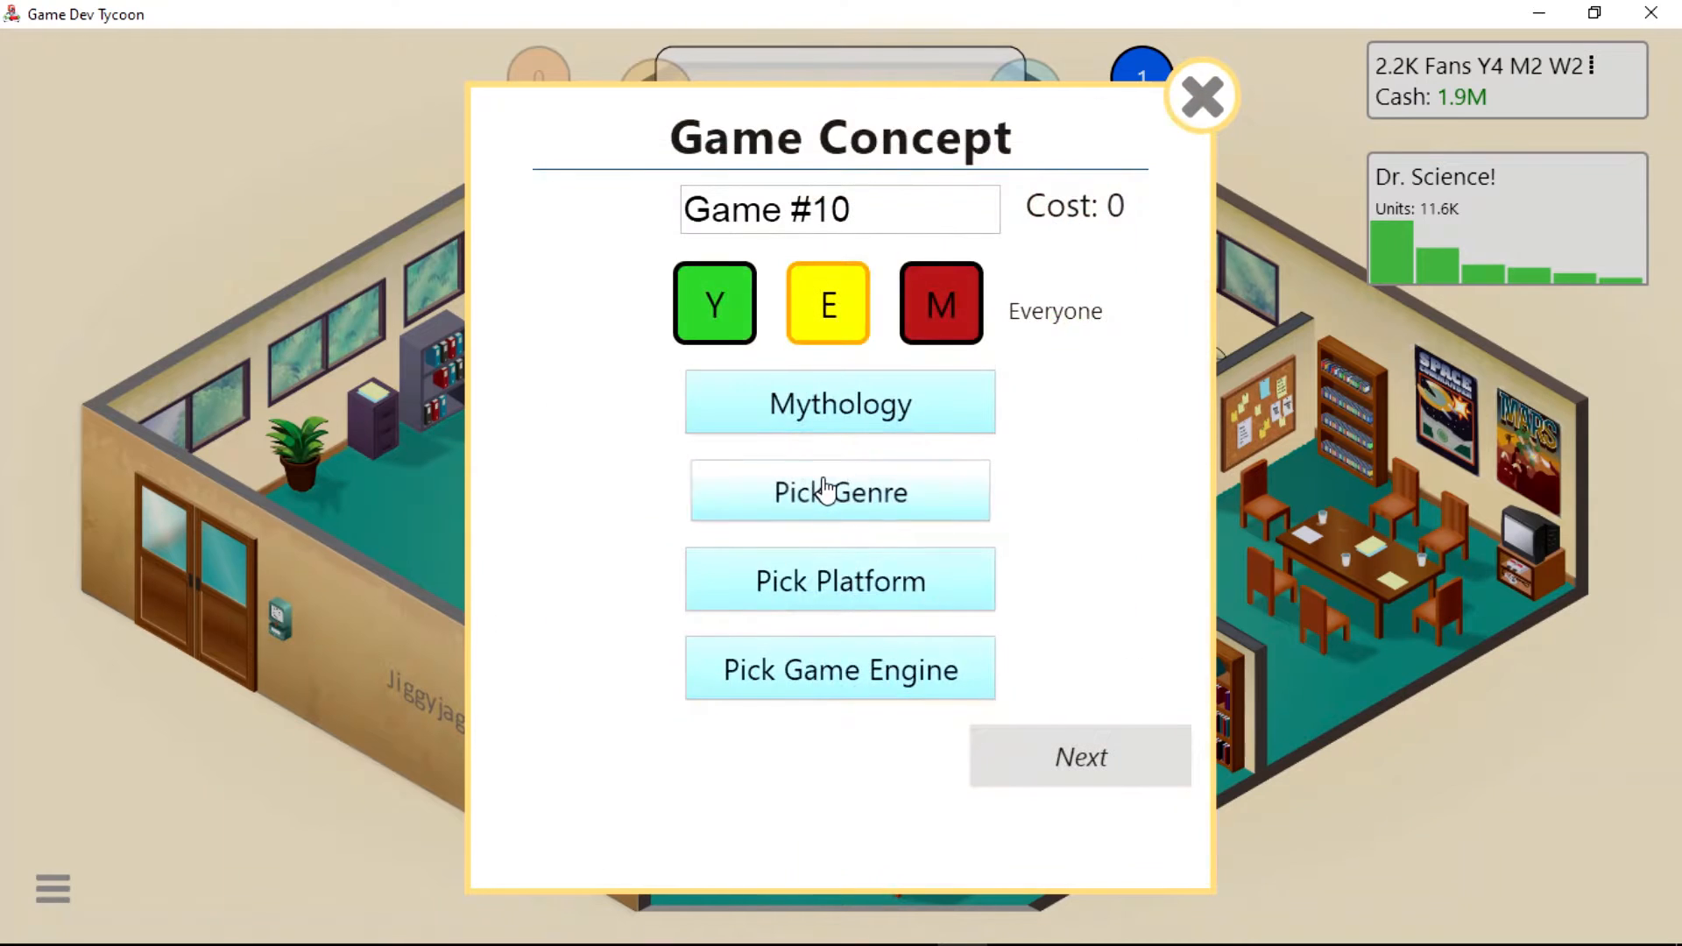
left_click(839, 491)
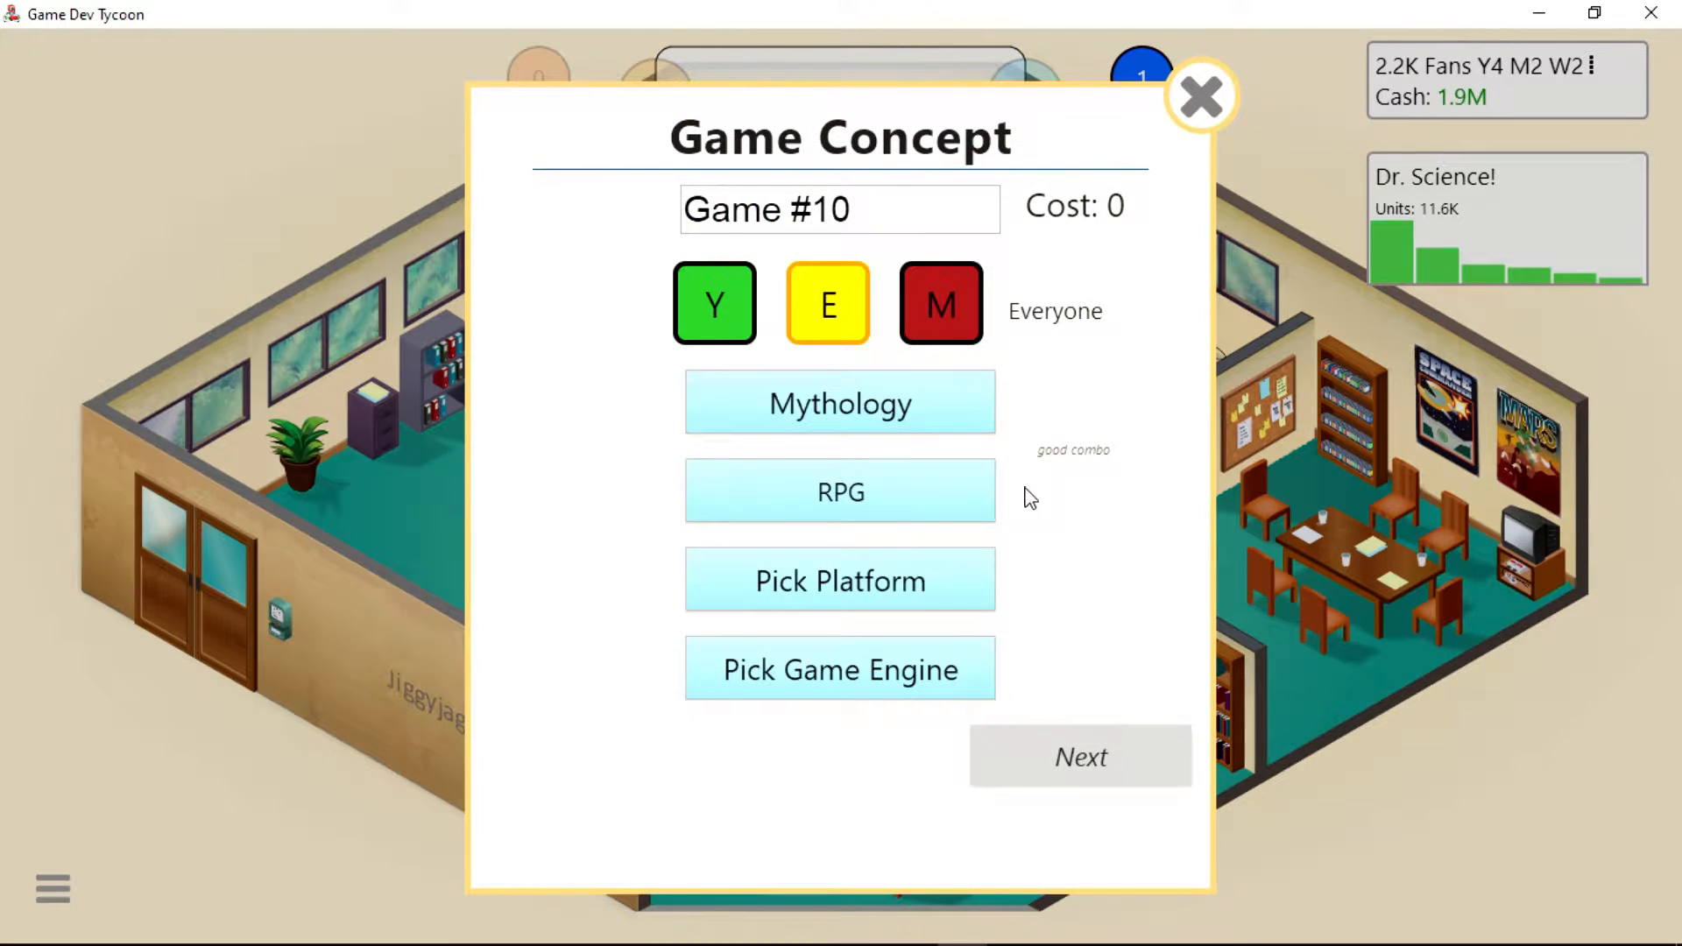
left_click(939, 301)
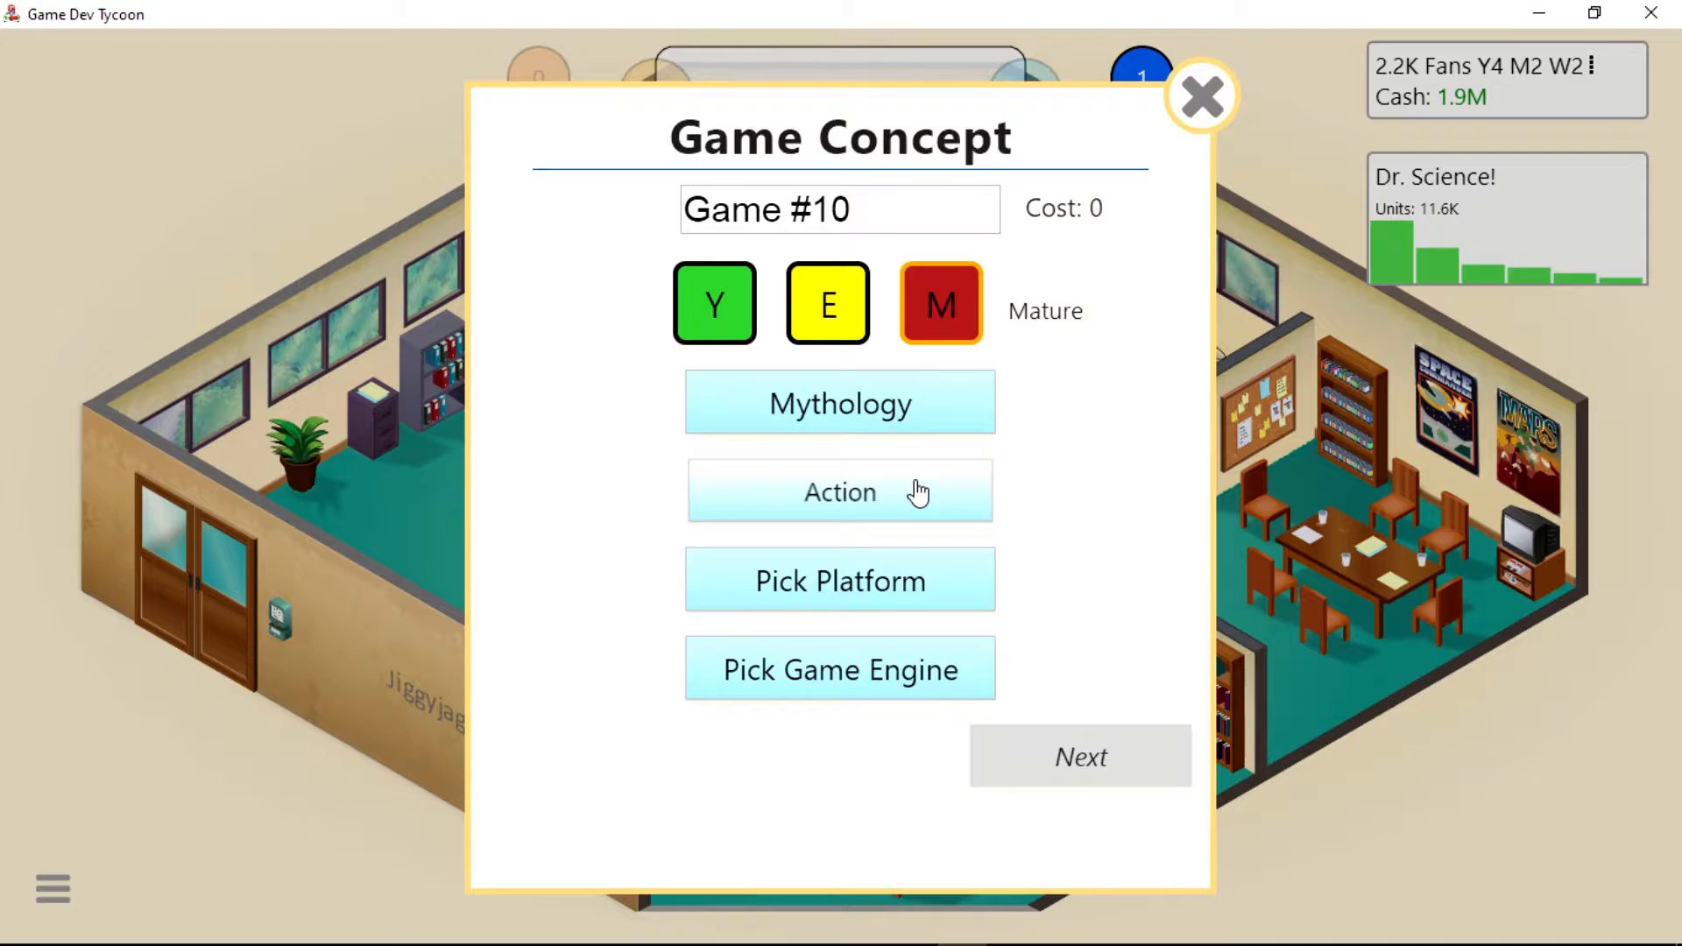
left_click(841, 491)
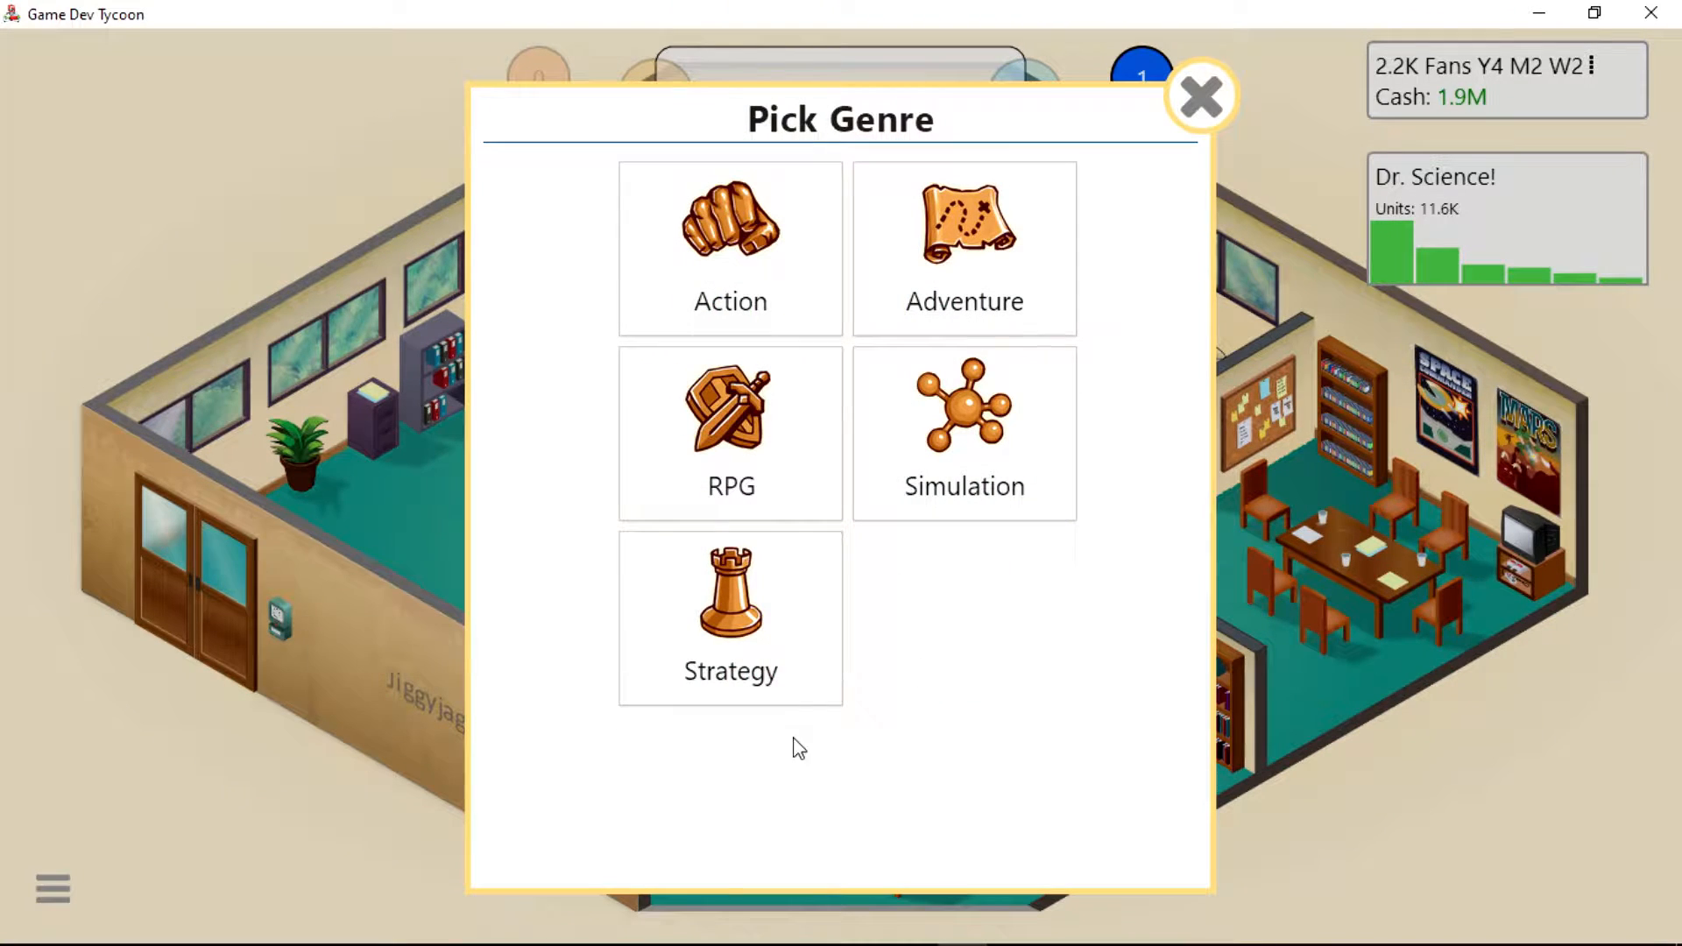
mouse_move(922, 417)
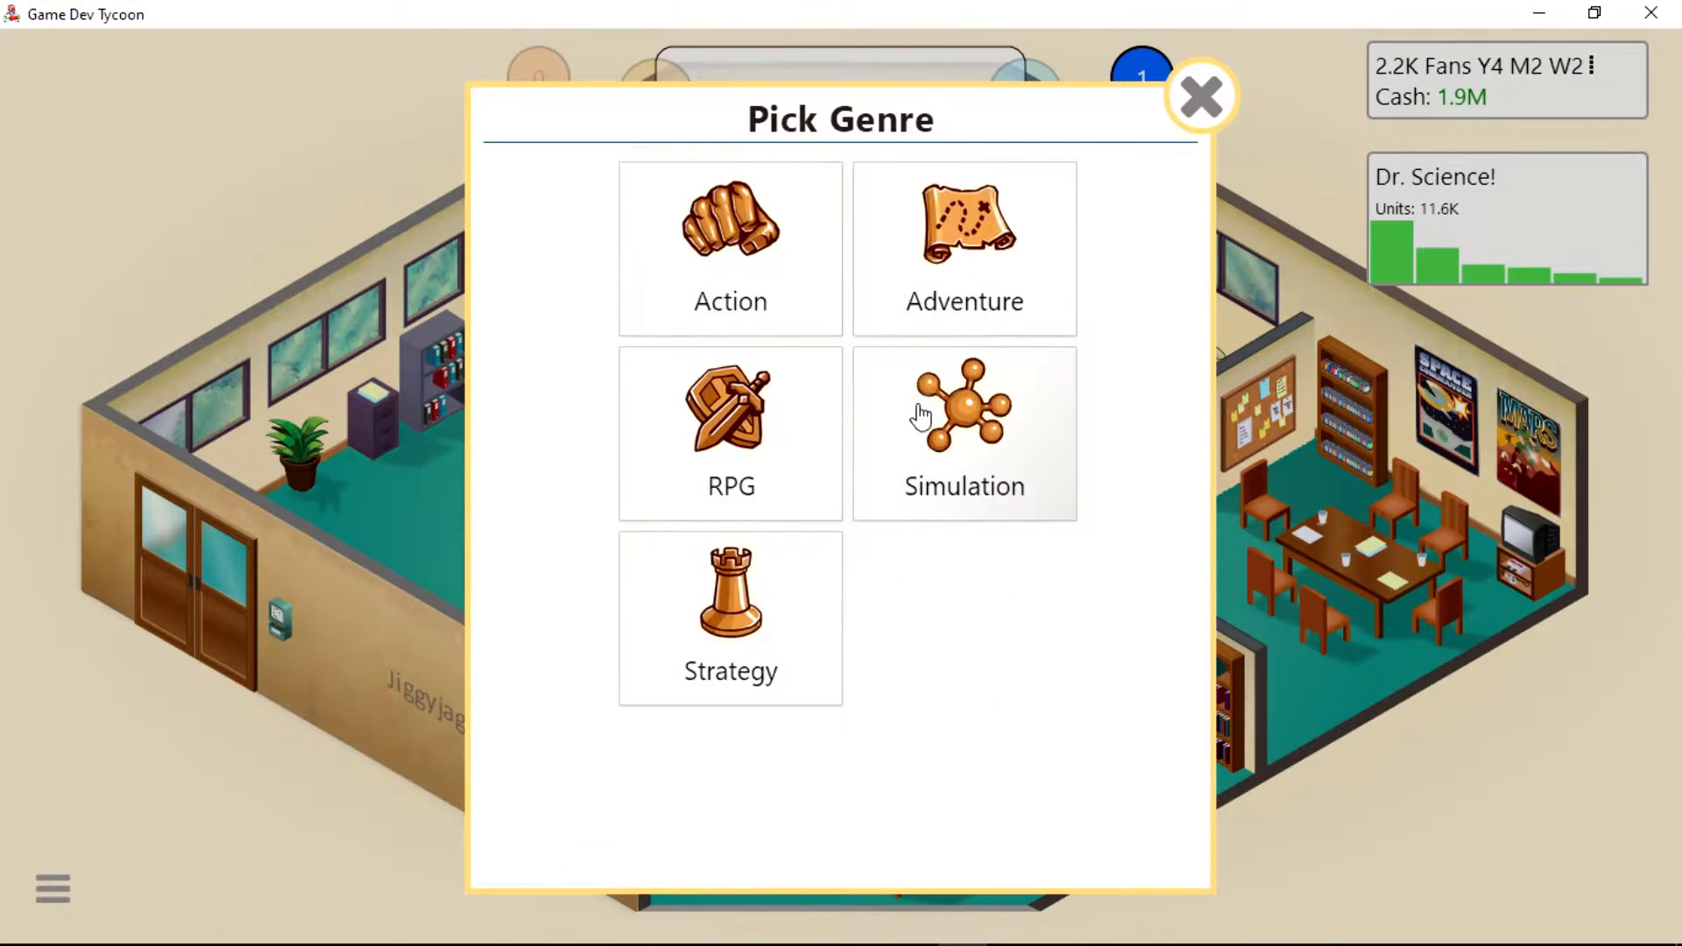
left_click(964, 431)
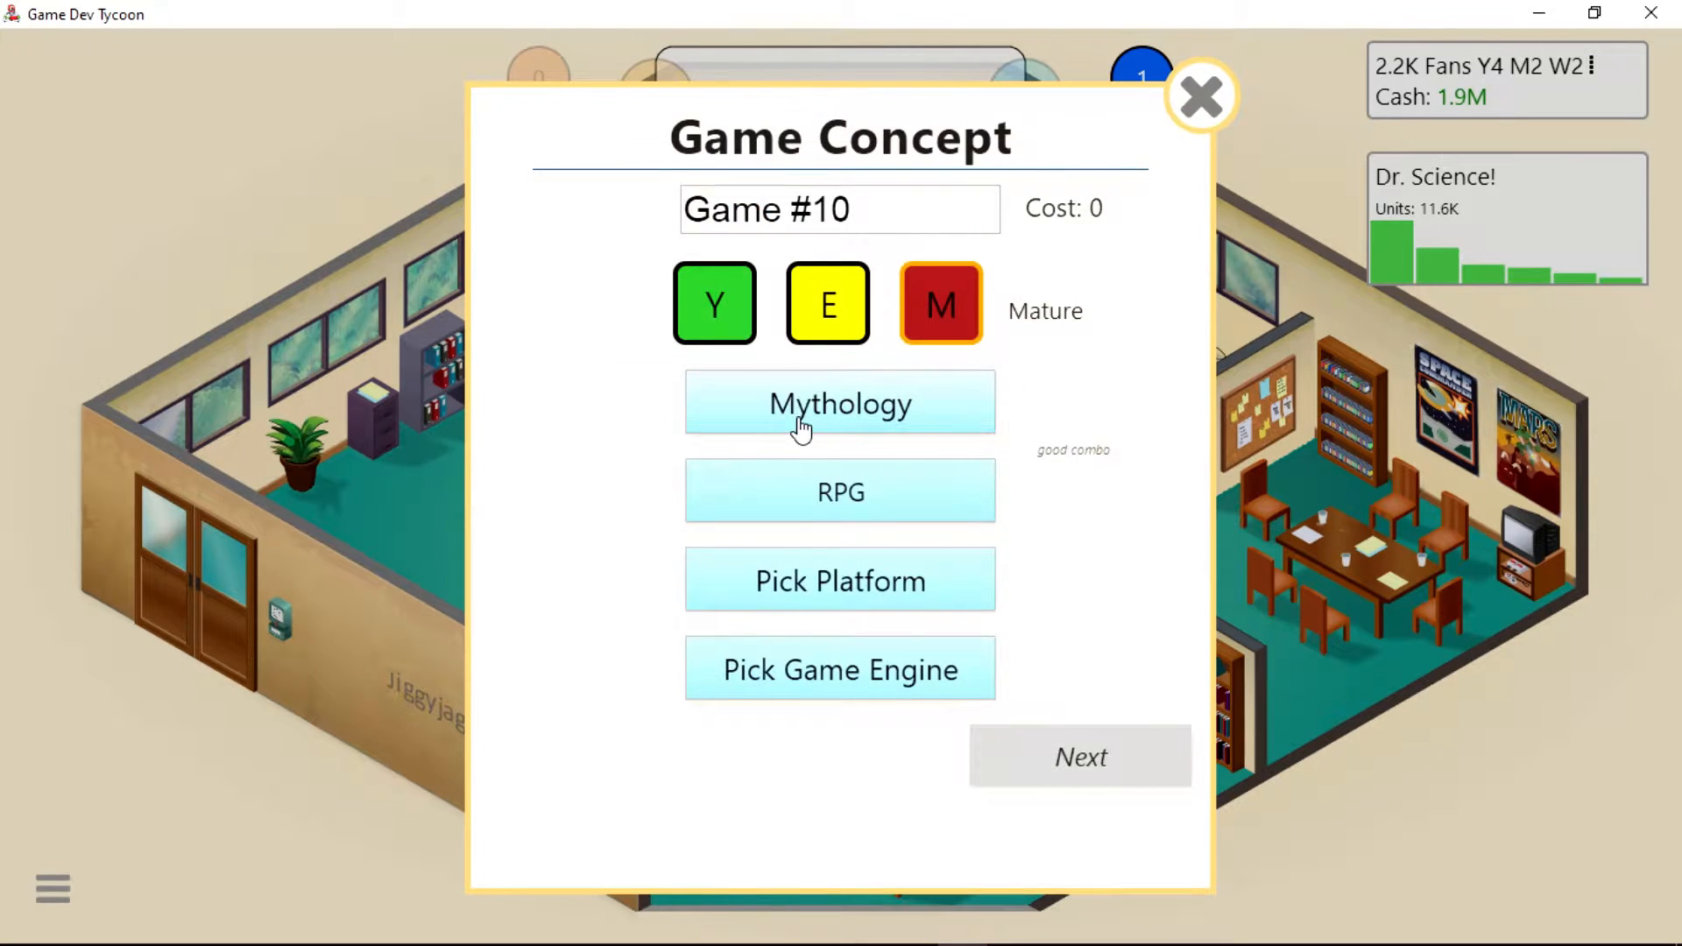
mouse_move(936, 582)
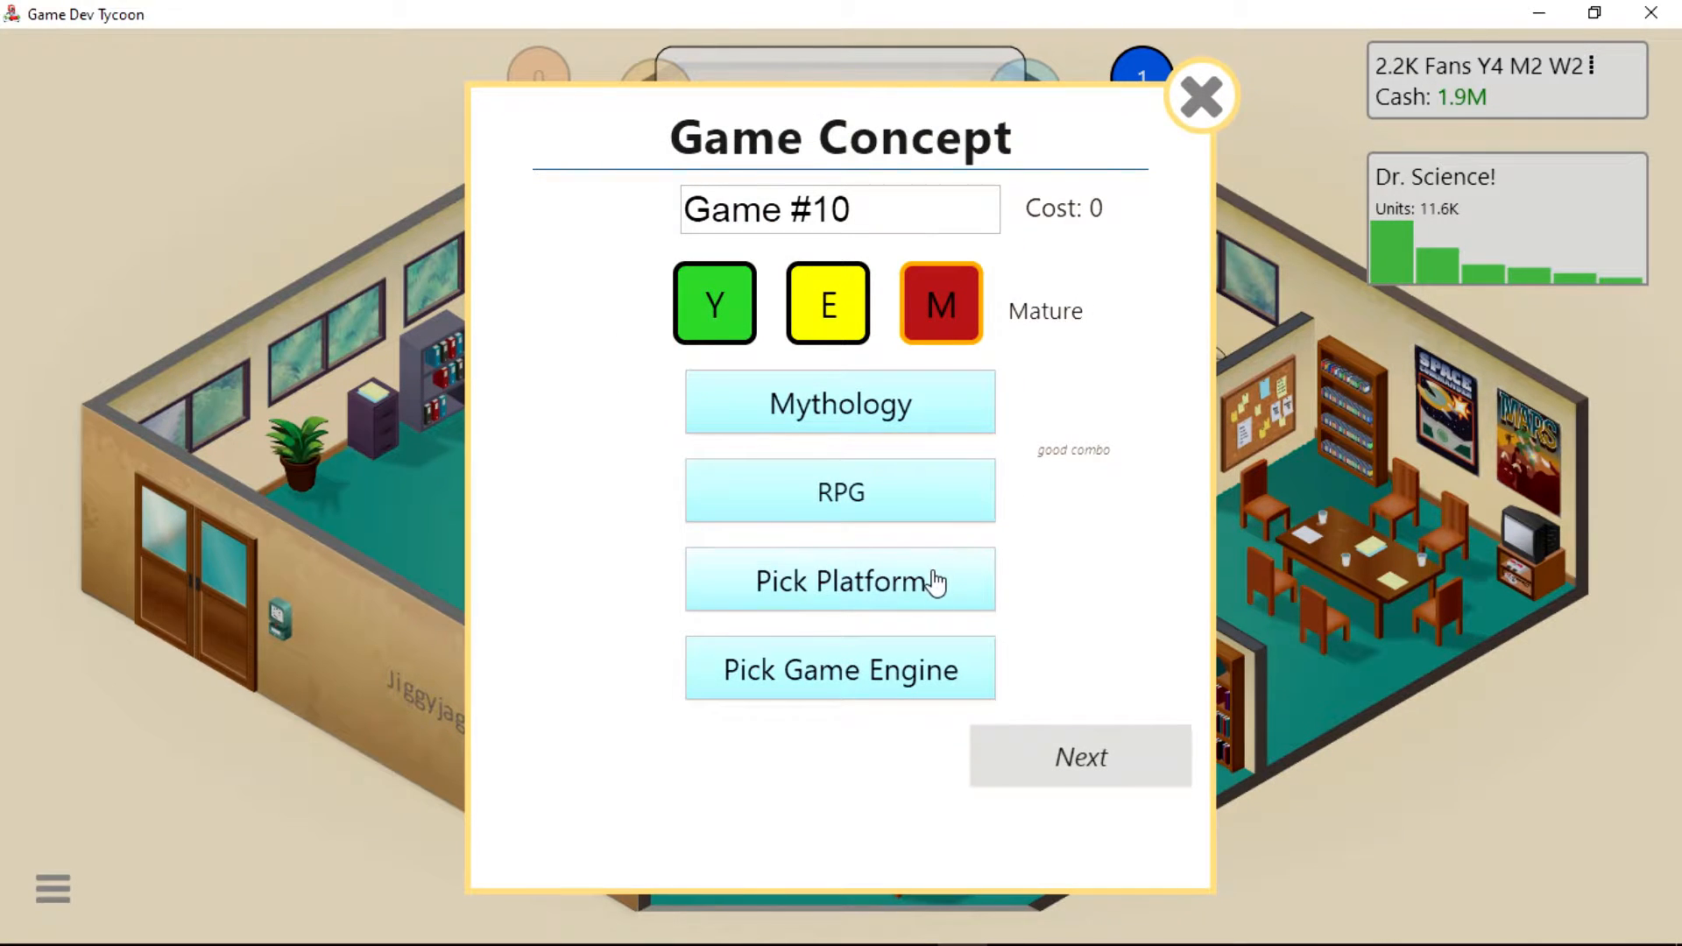
Target PC on JJG Engine and proceed to feature selection.
left_click(841, 580)
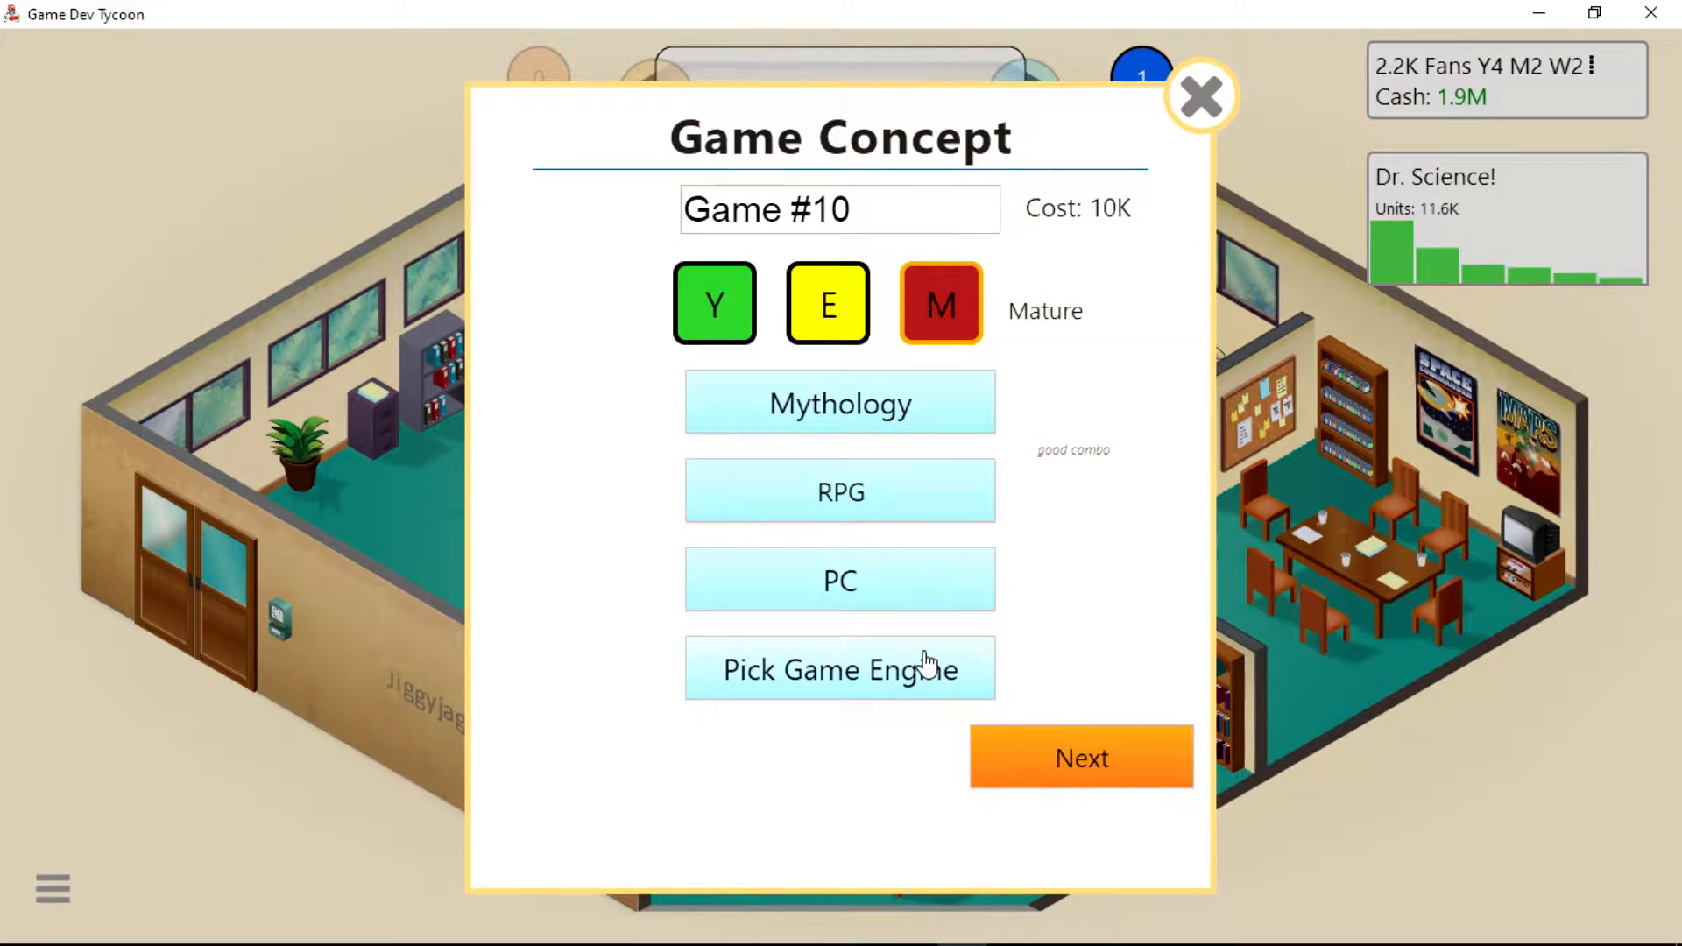
left_click(841, 670)
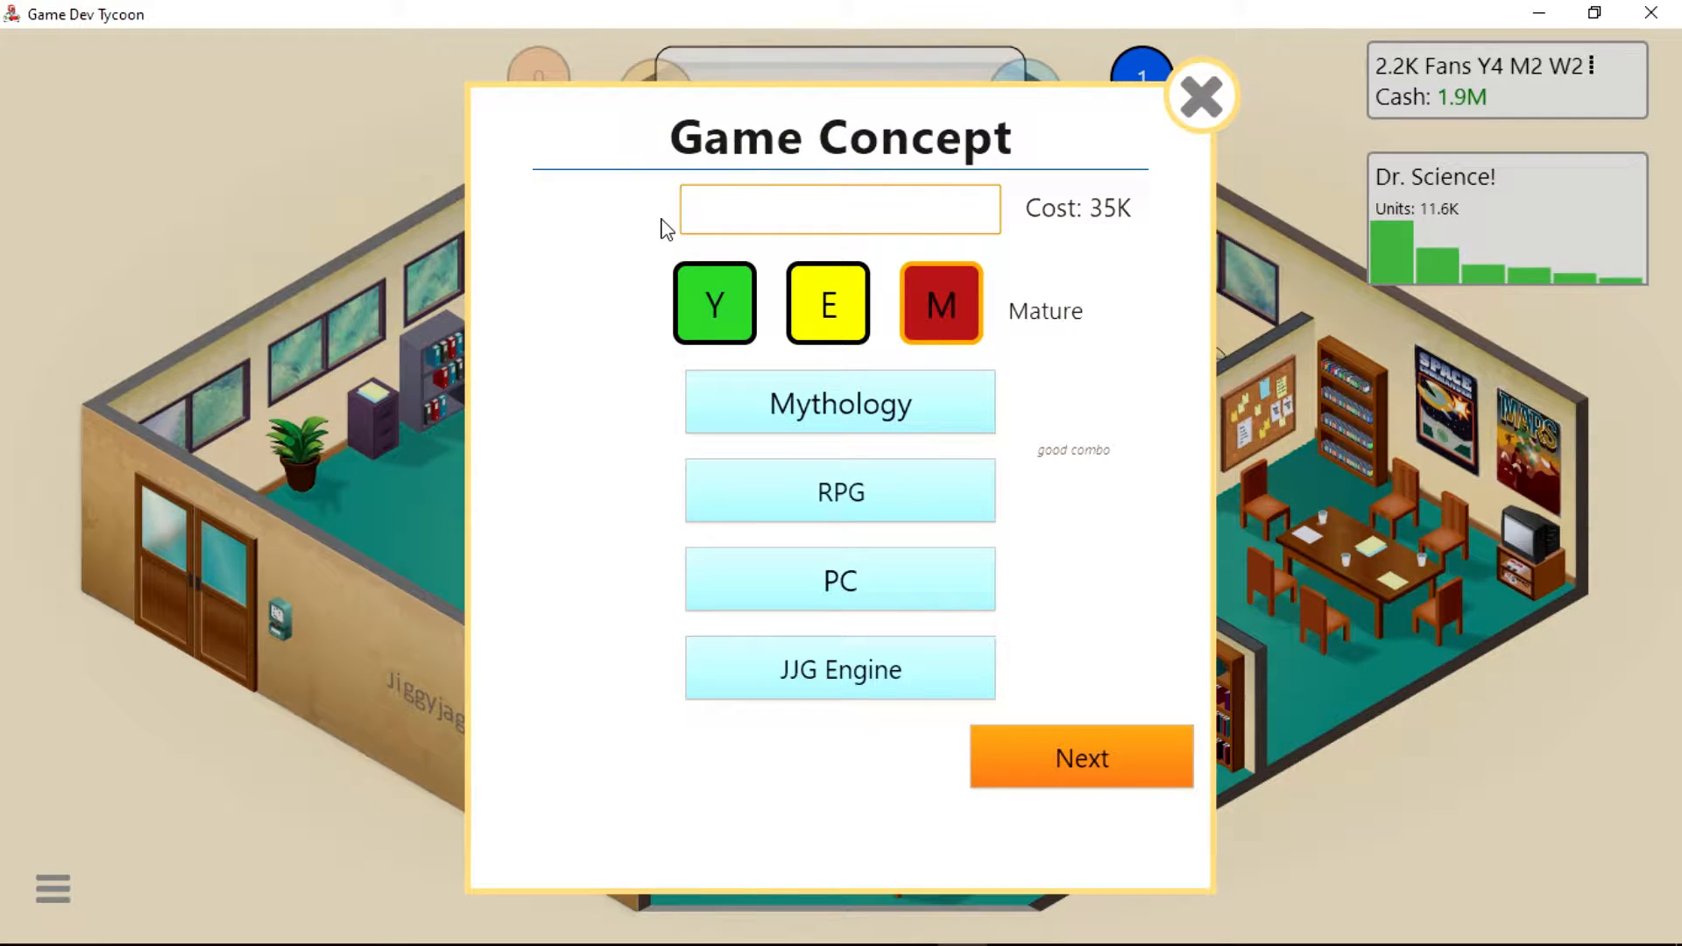
left_click(1081, 757)
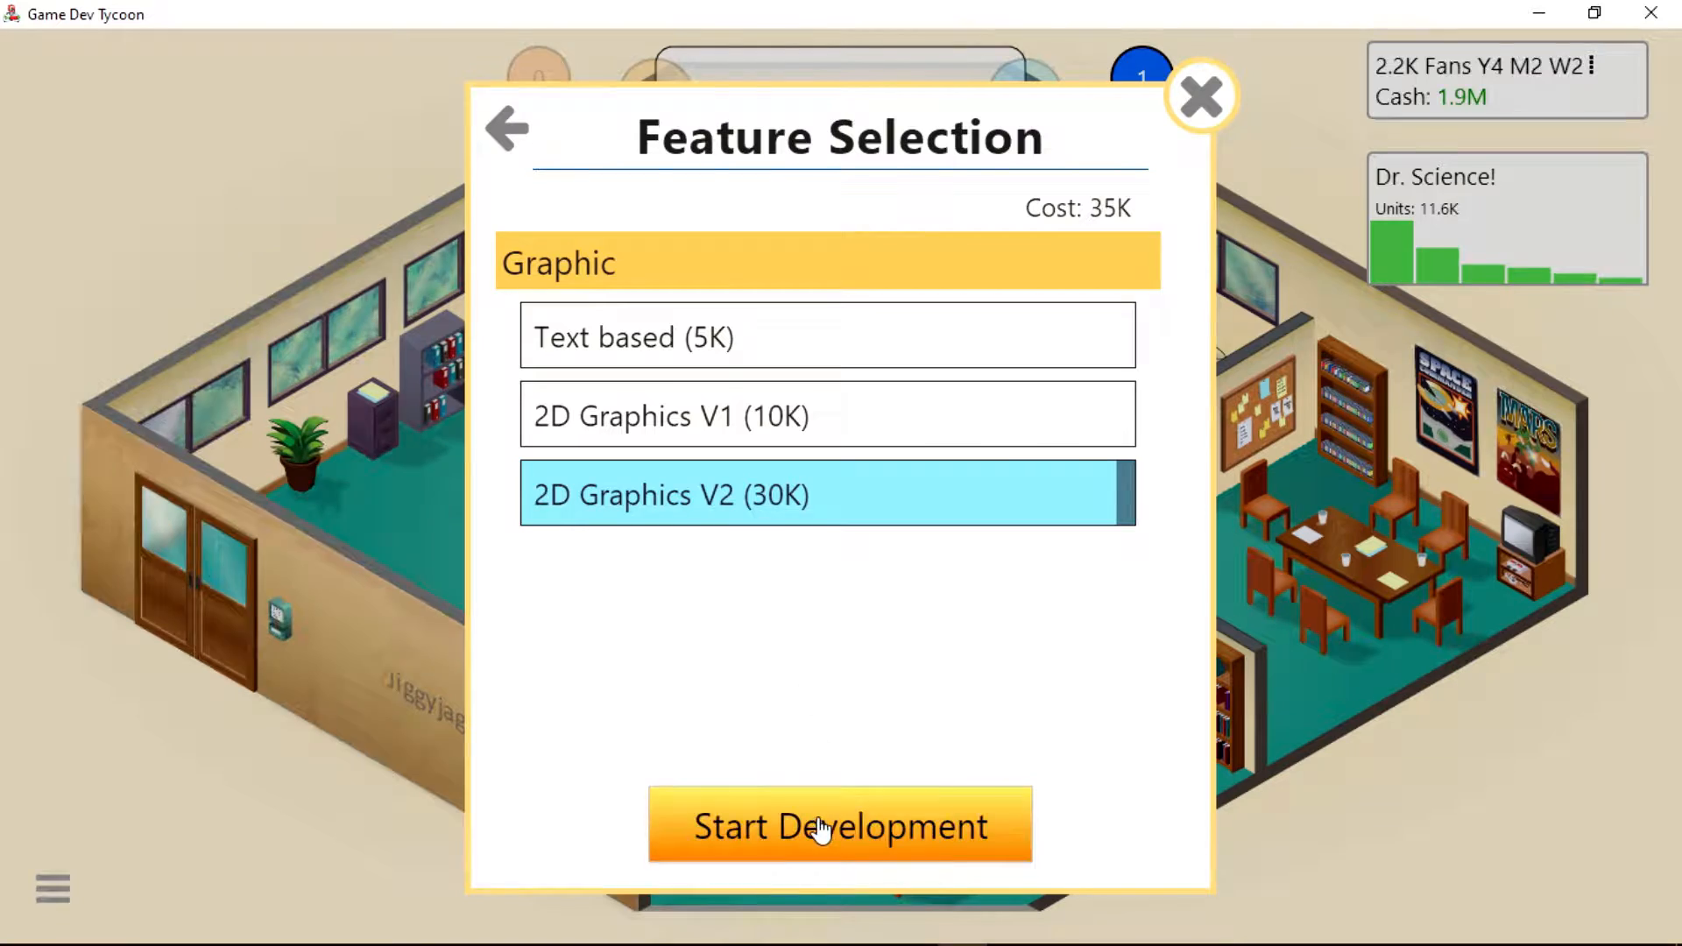
Start Thor God of Thunder with stage 1 time shifted from Engine to Story/Quests.
left_click(841, 827)
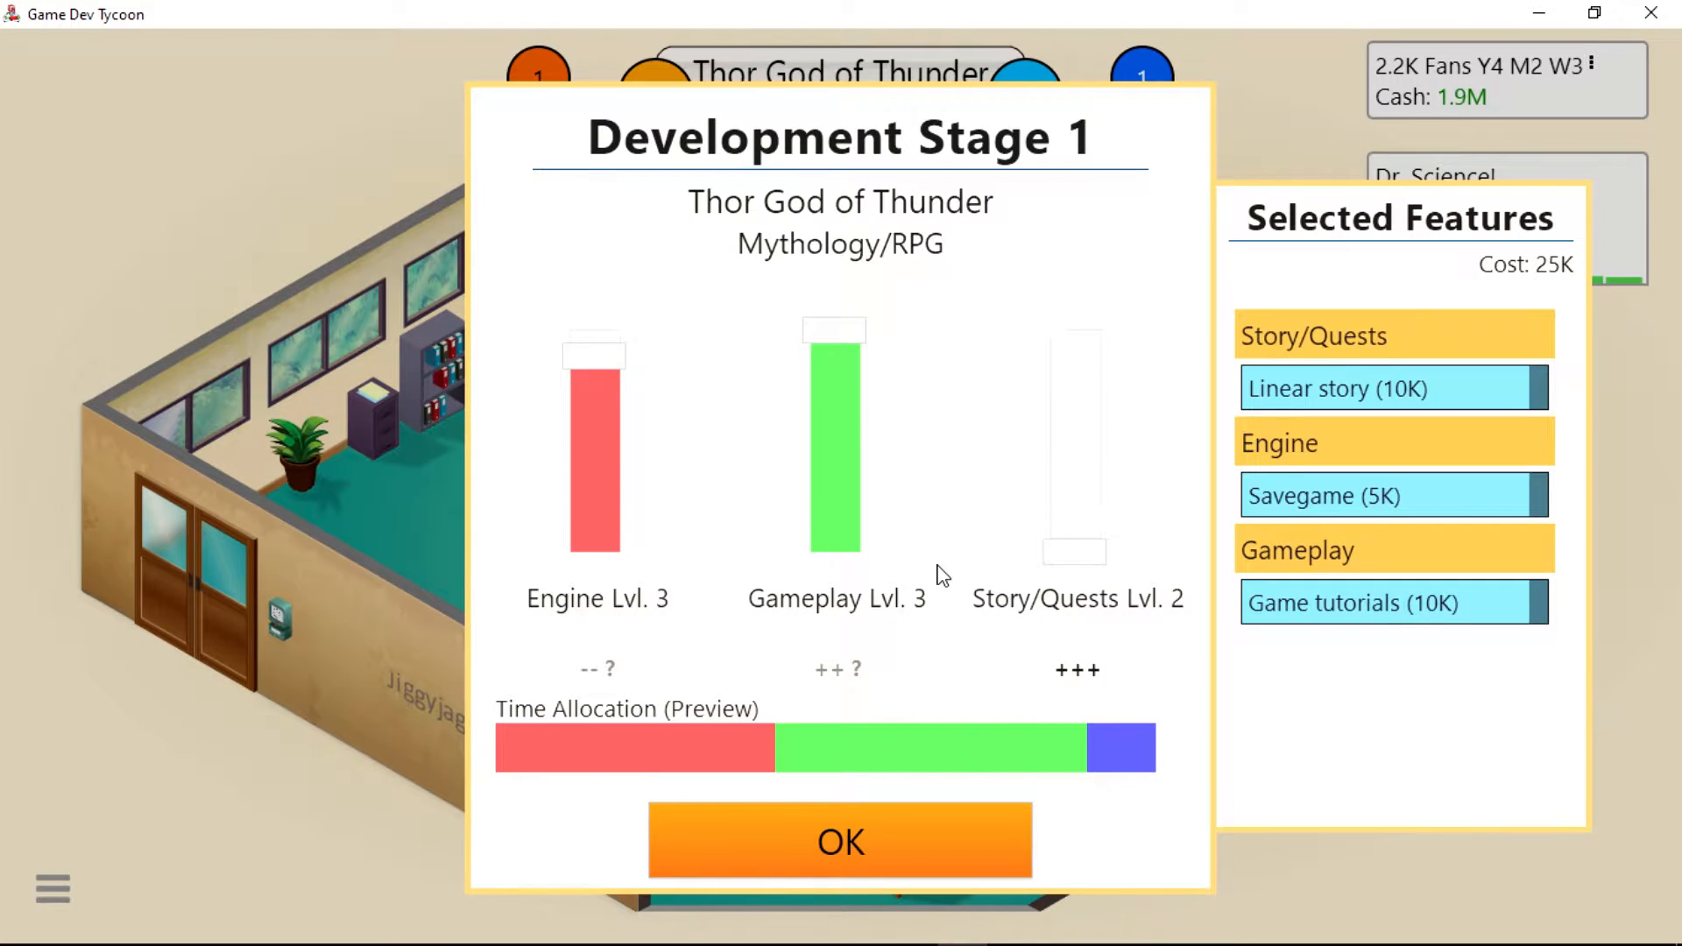
left_click_drag(1074, 547, 1074, 343)
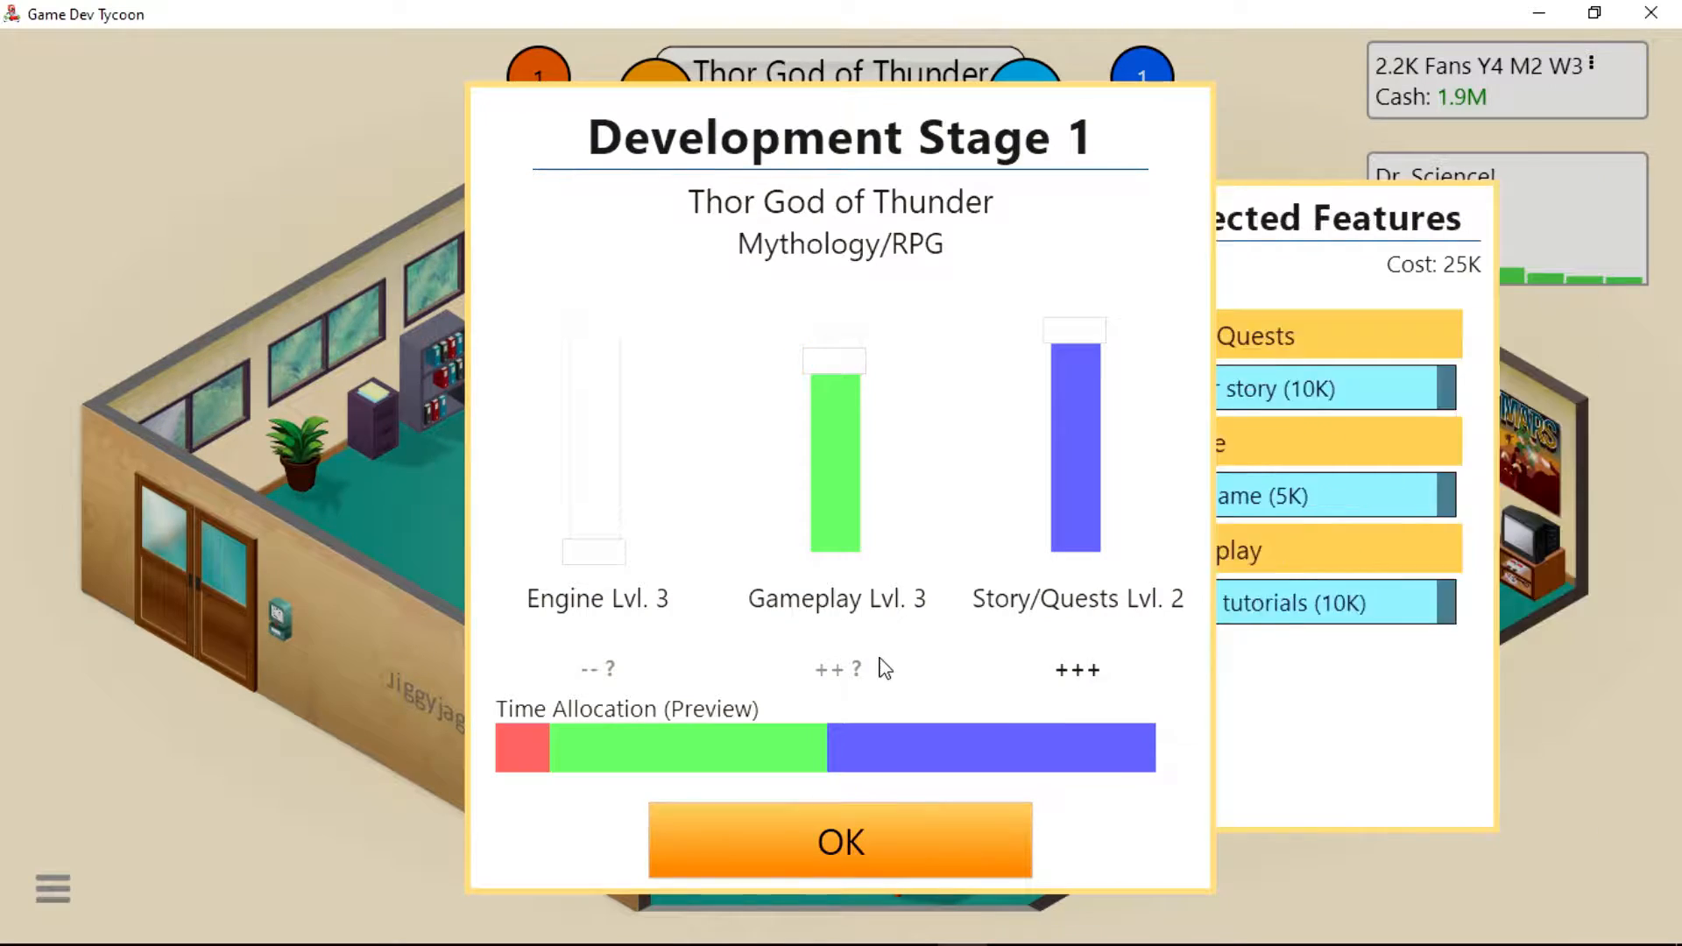
left_click(841, 842)
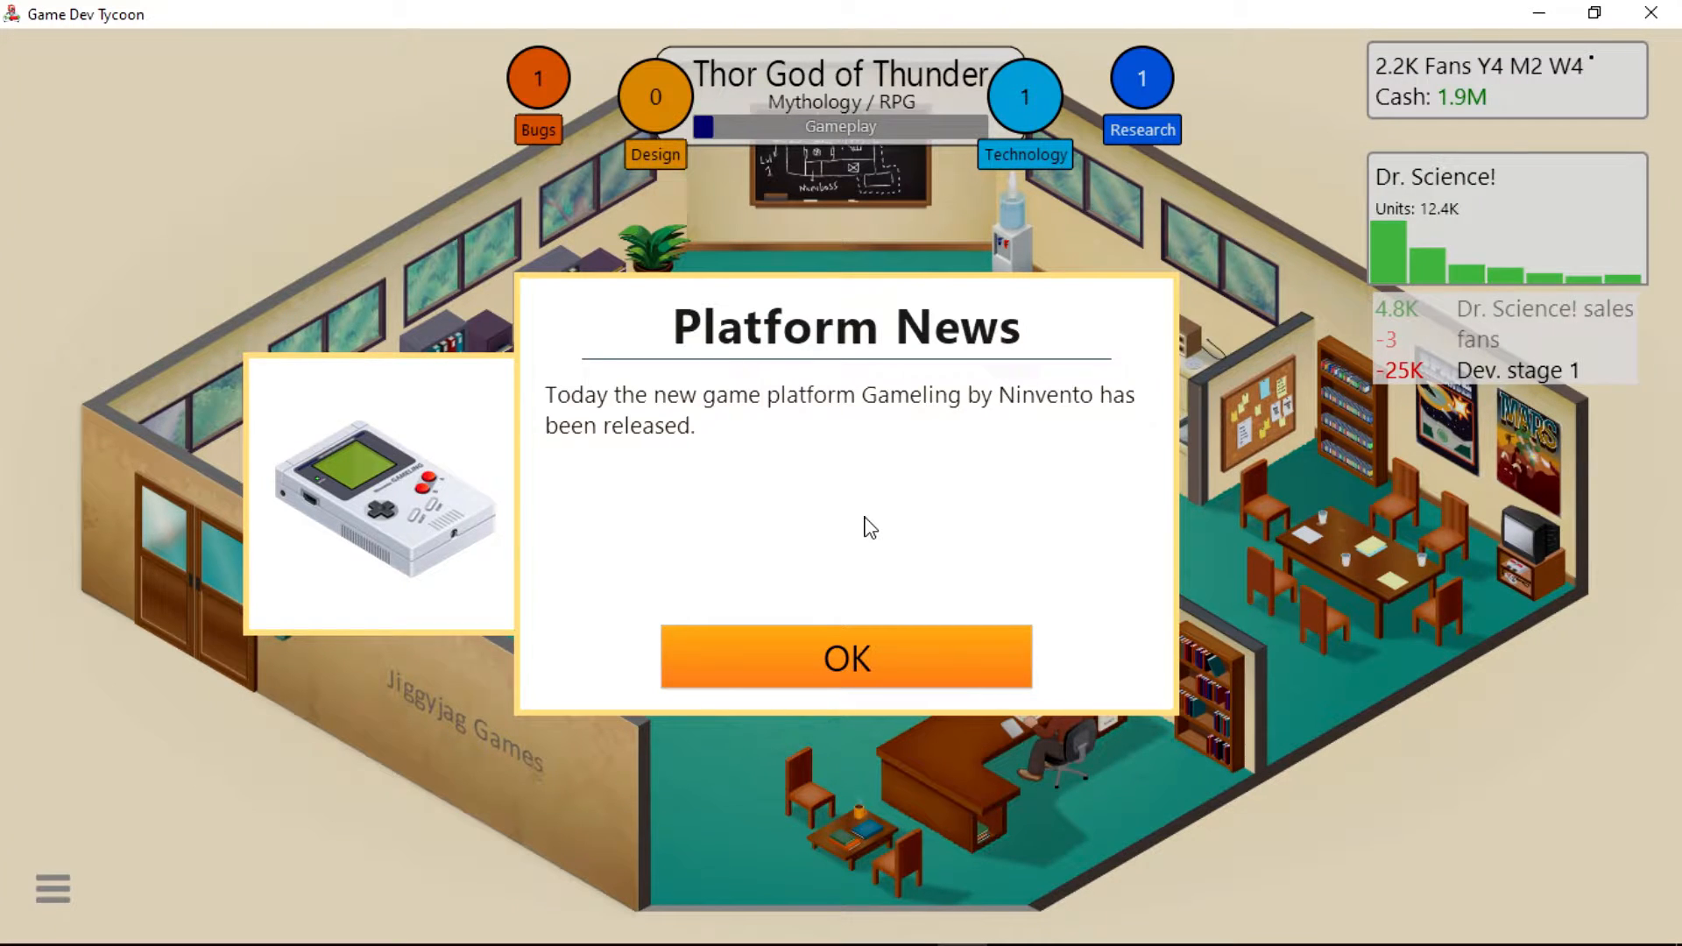
mouse_move(834, 600)
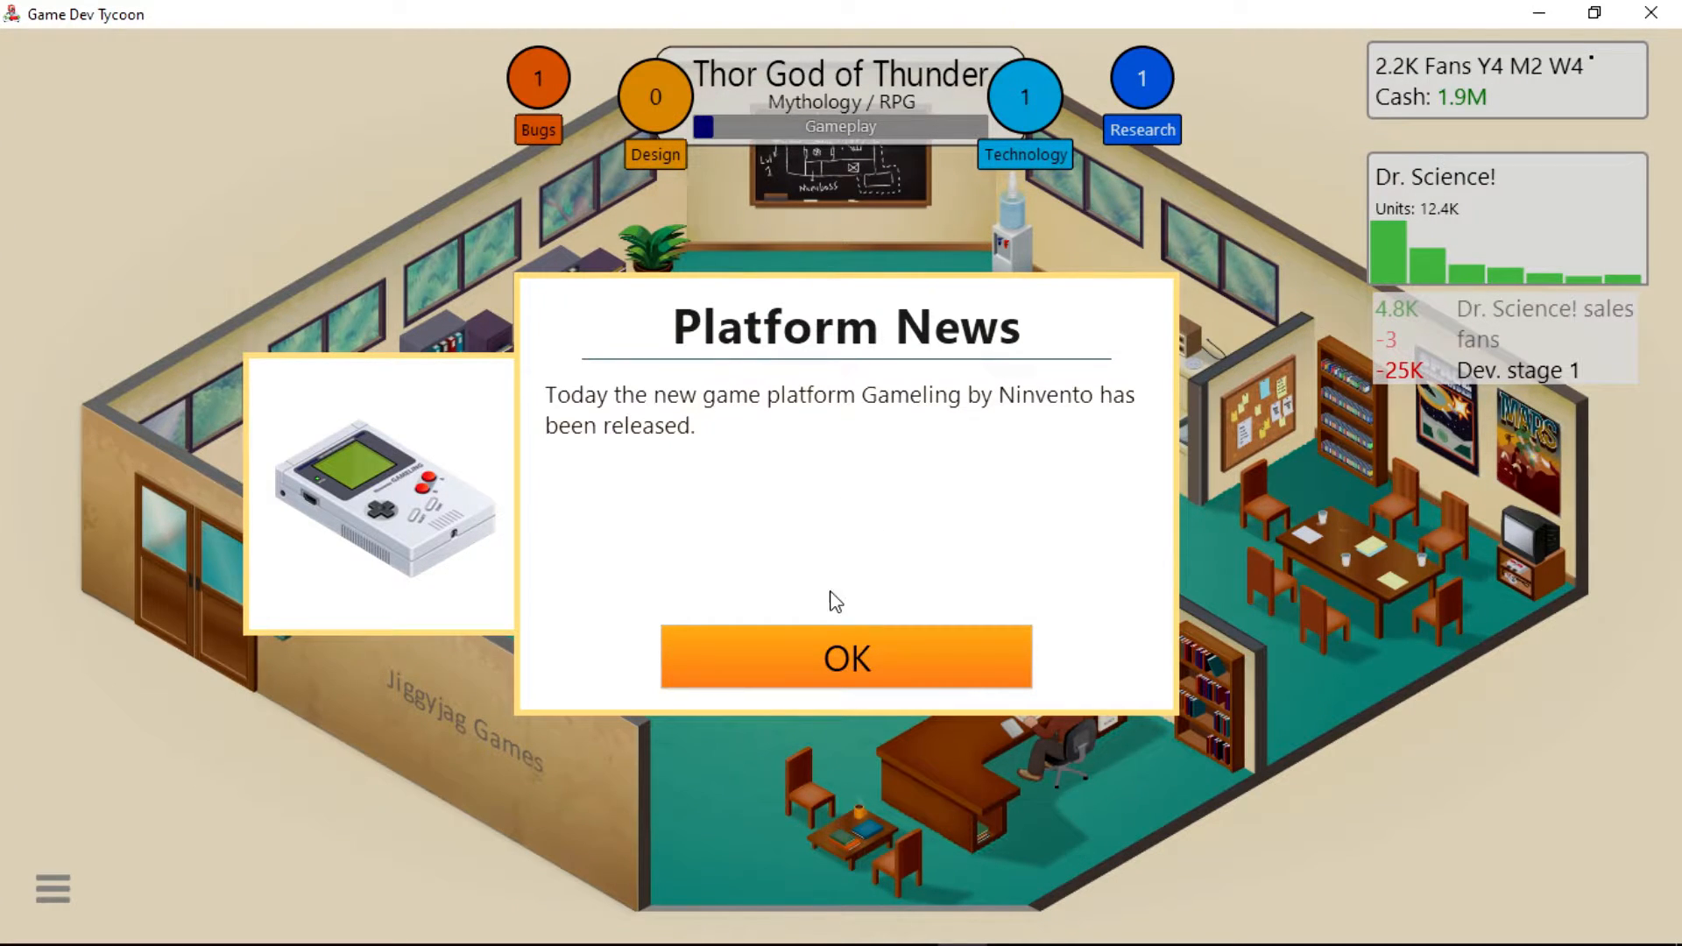
Dismiss the Gameling release news and accept the stage 2 time split.
left_click(846, 658)
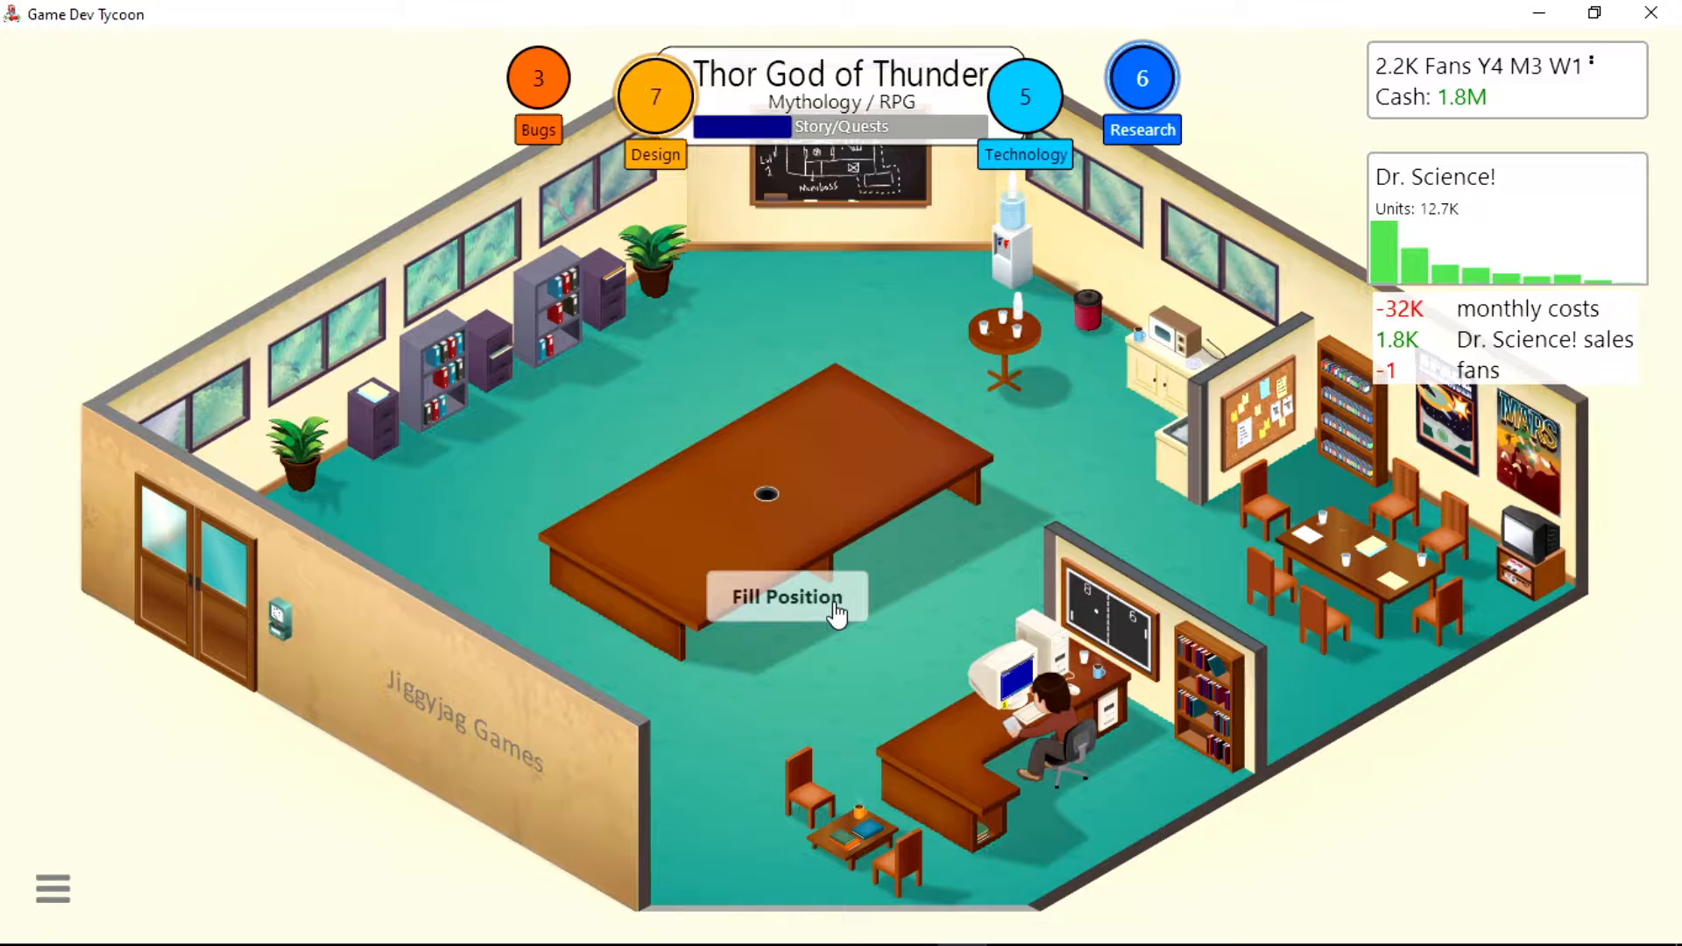
left_click(781, 598)
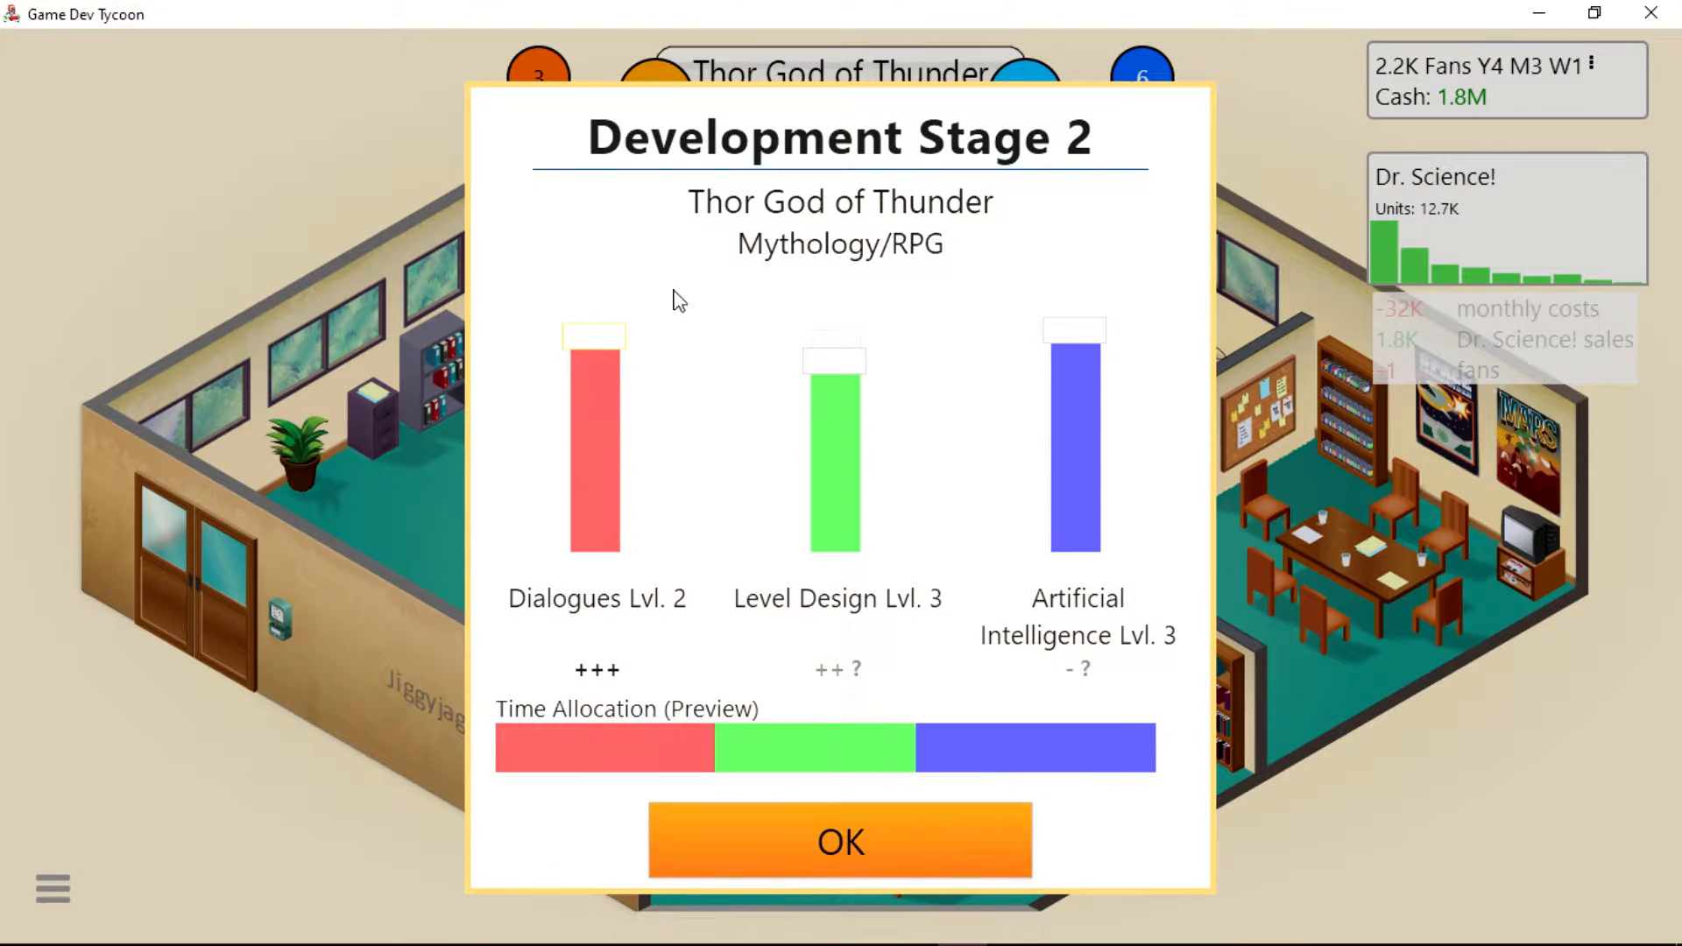
left_click(841, 842)
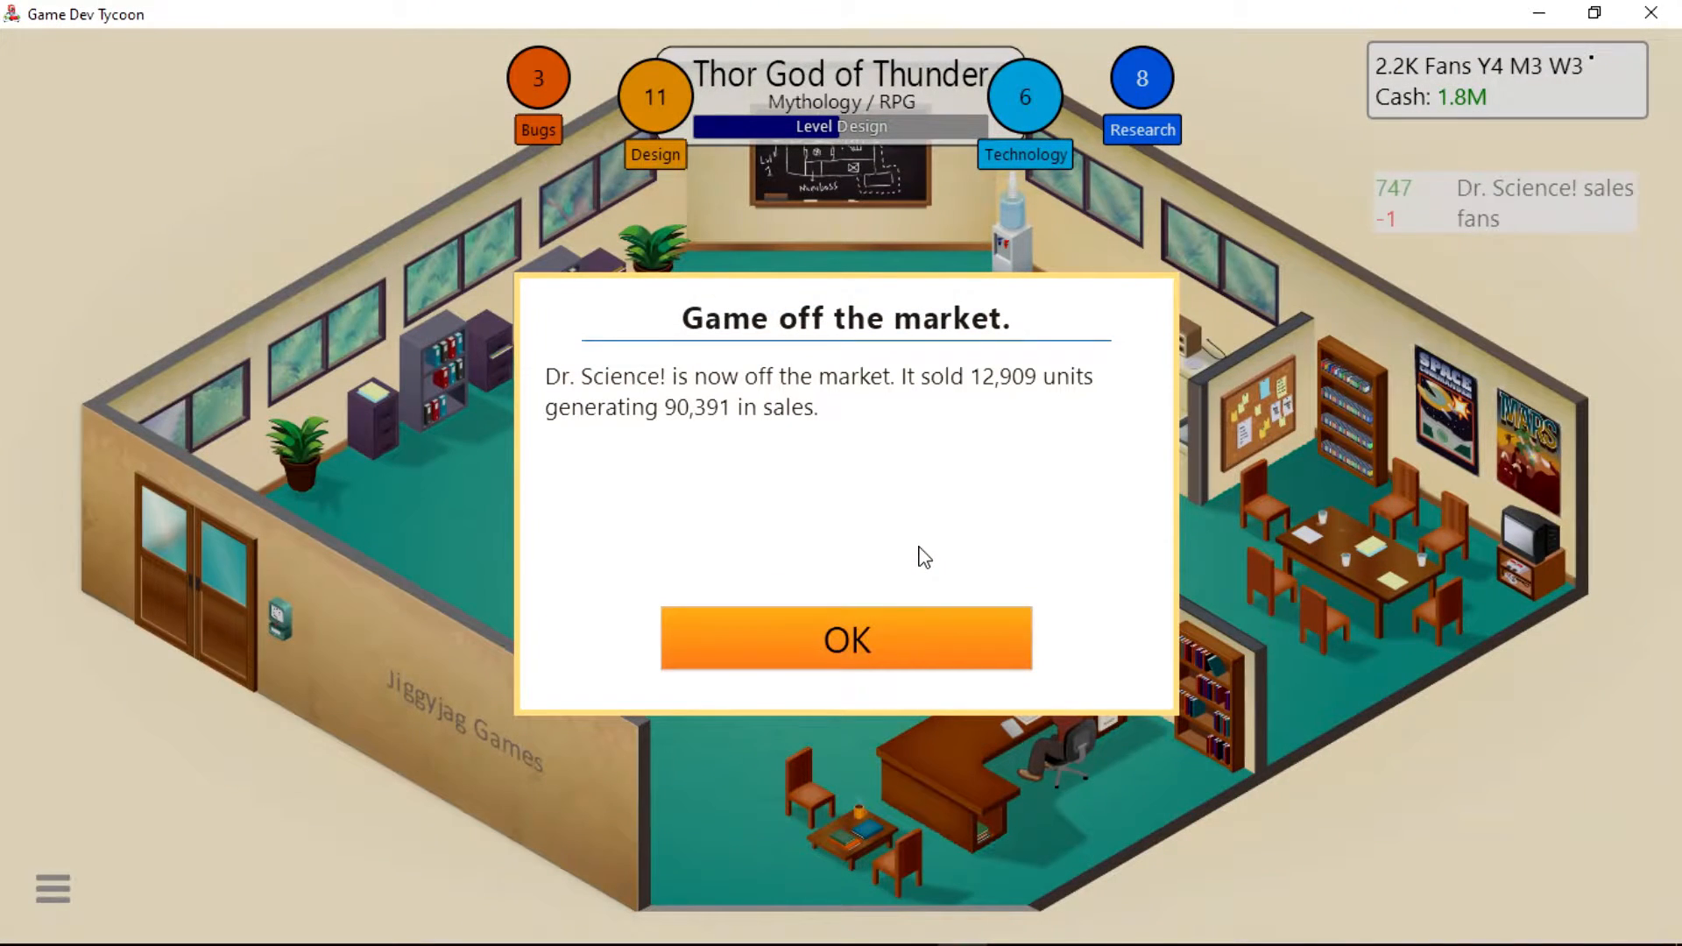
Acknowledge Dr. Science! leaving the market and complete the mature-game media interview.
left_click(846, 641)
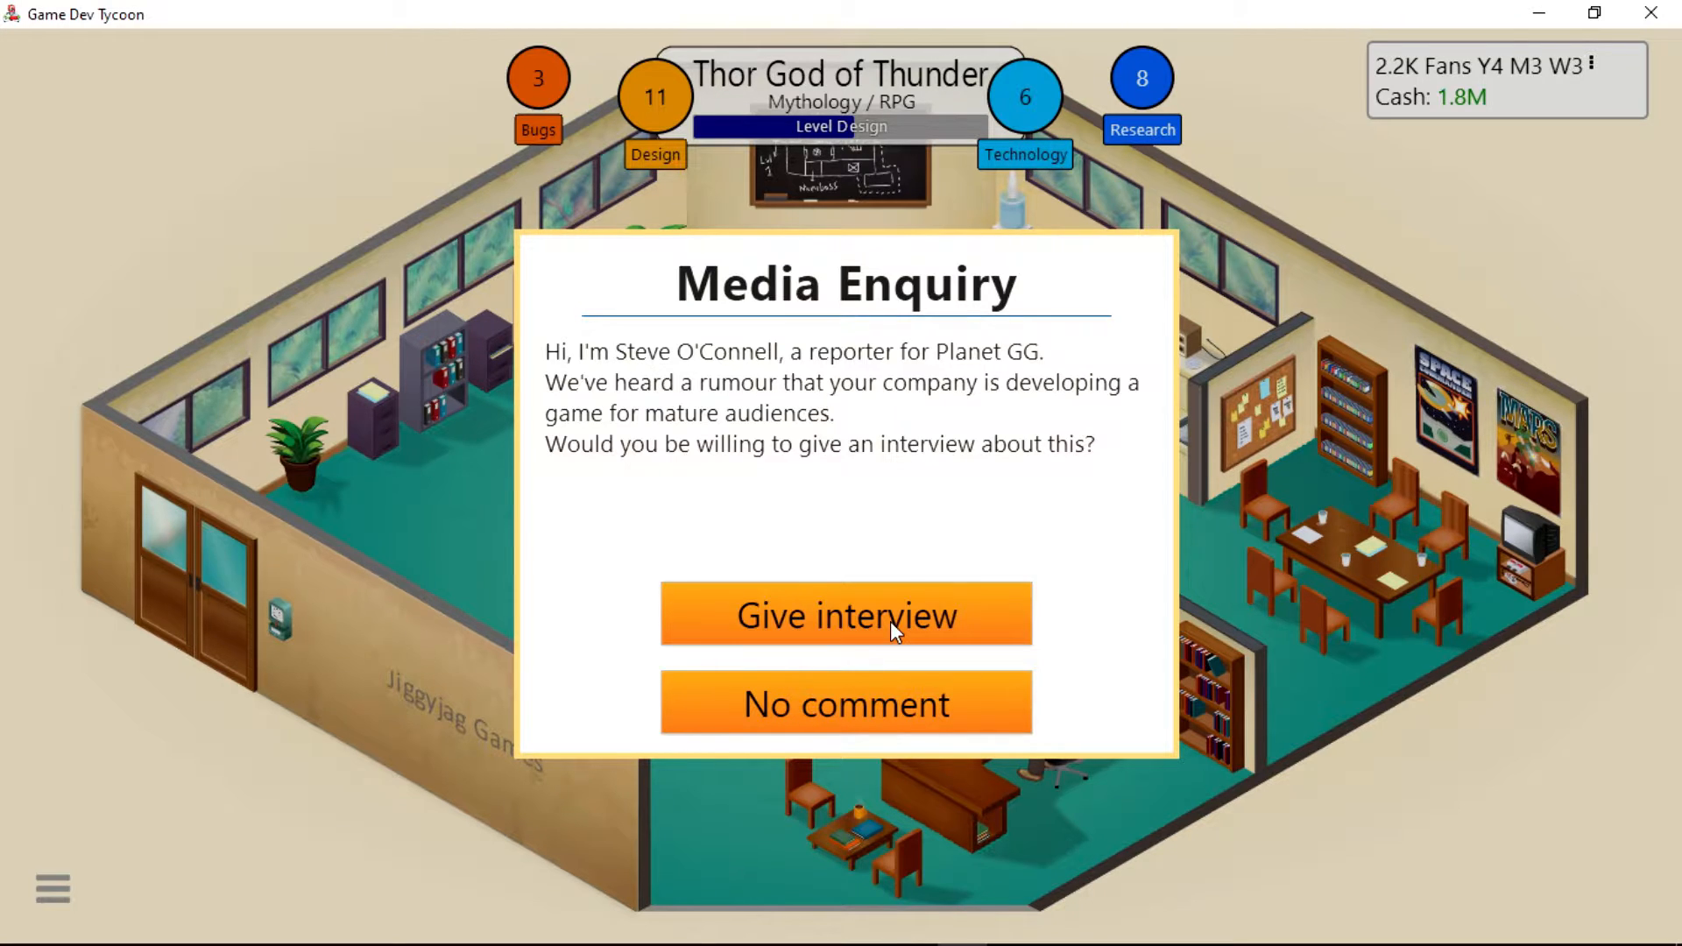
left_click(846, 616)
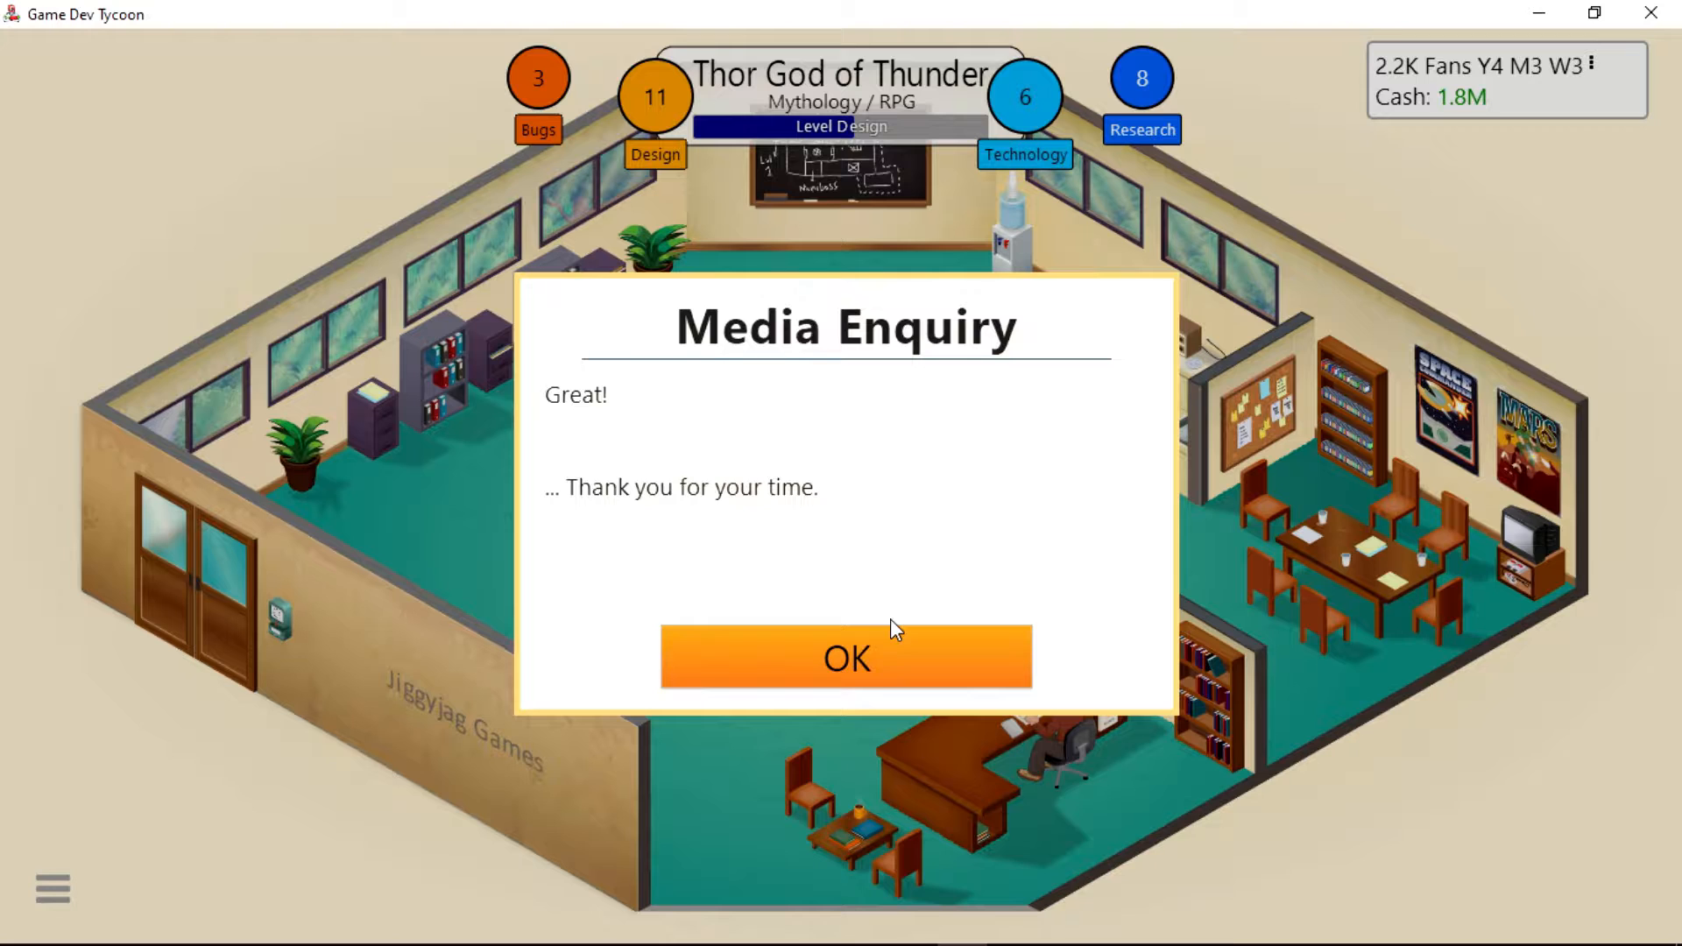
left_click(846, 658)
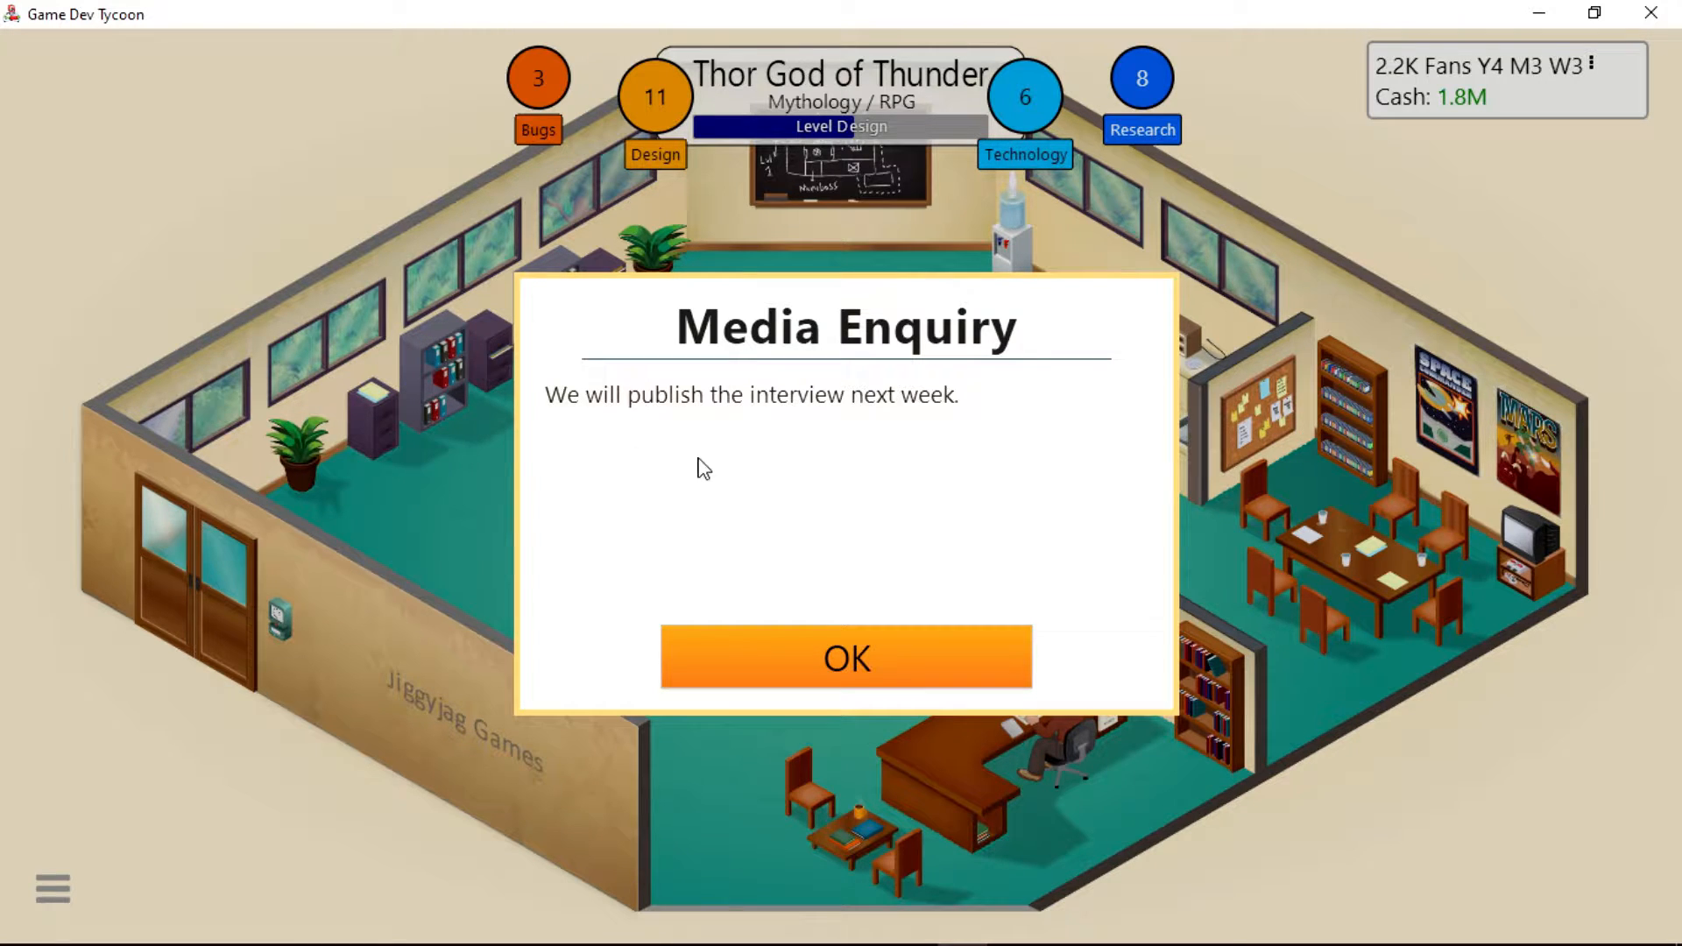
left_click(846, 658)
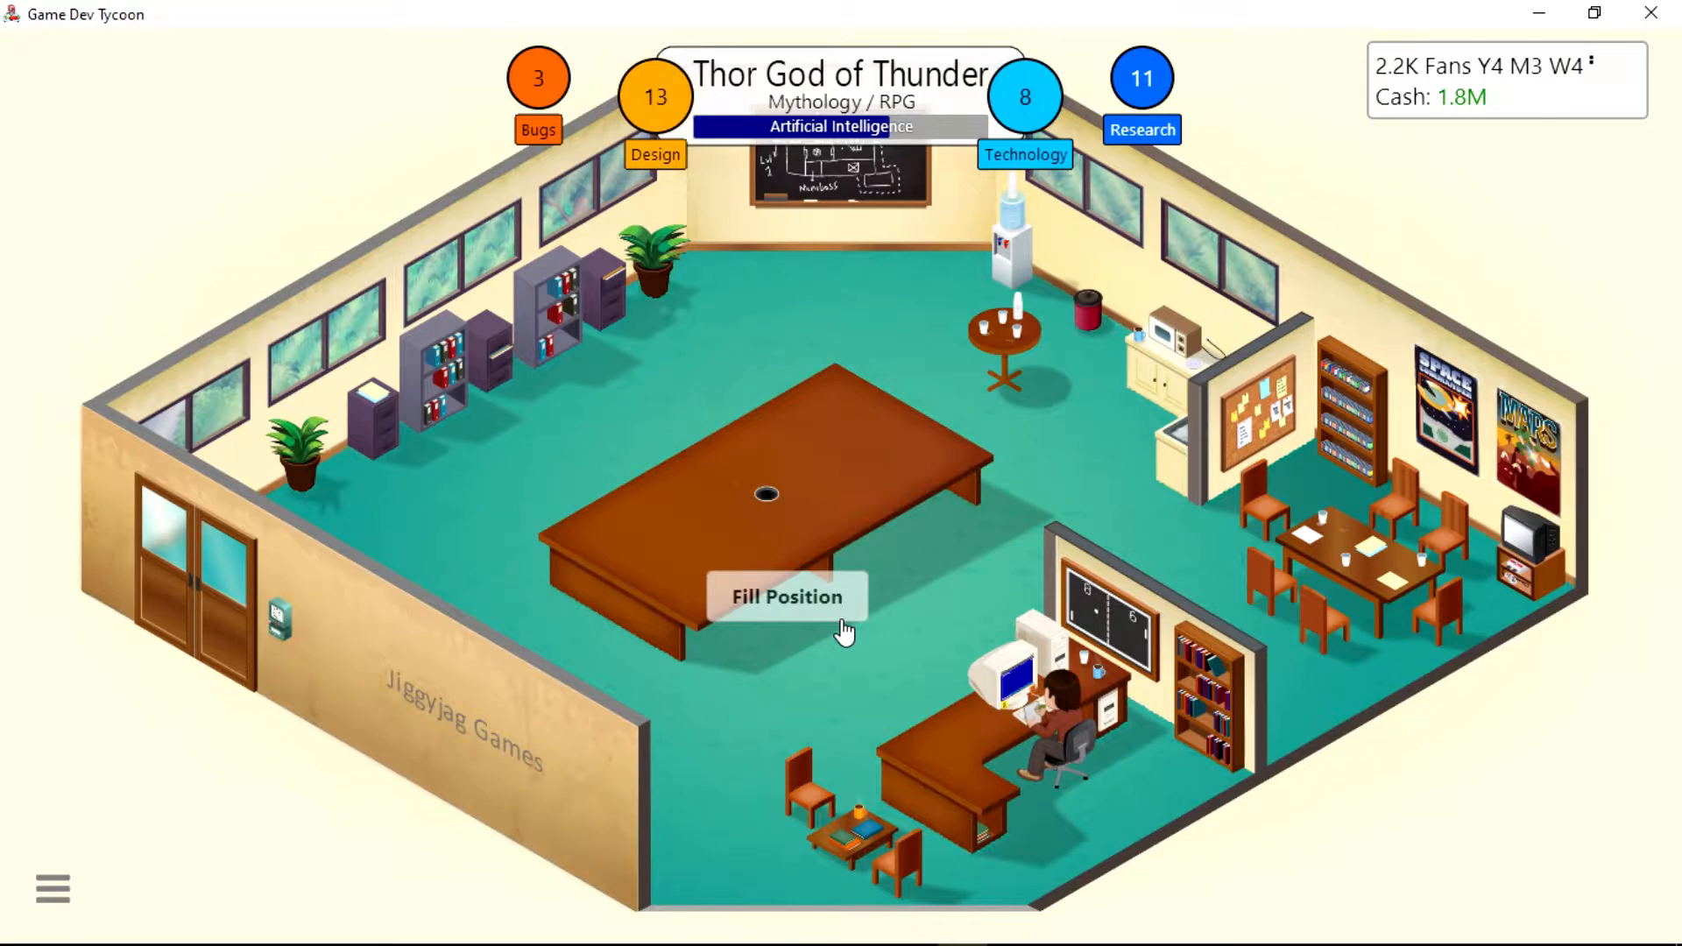
Set stage 3 with World Design raised and Sound cut, then confirm.
left_click(788, 596)
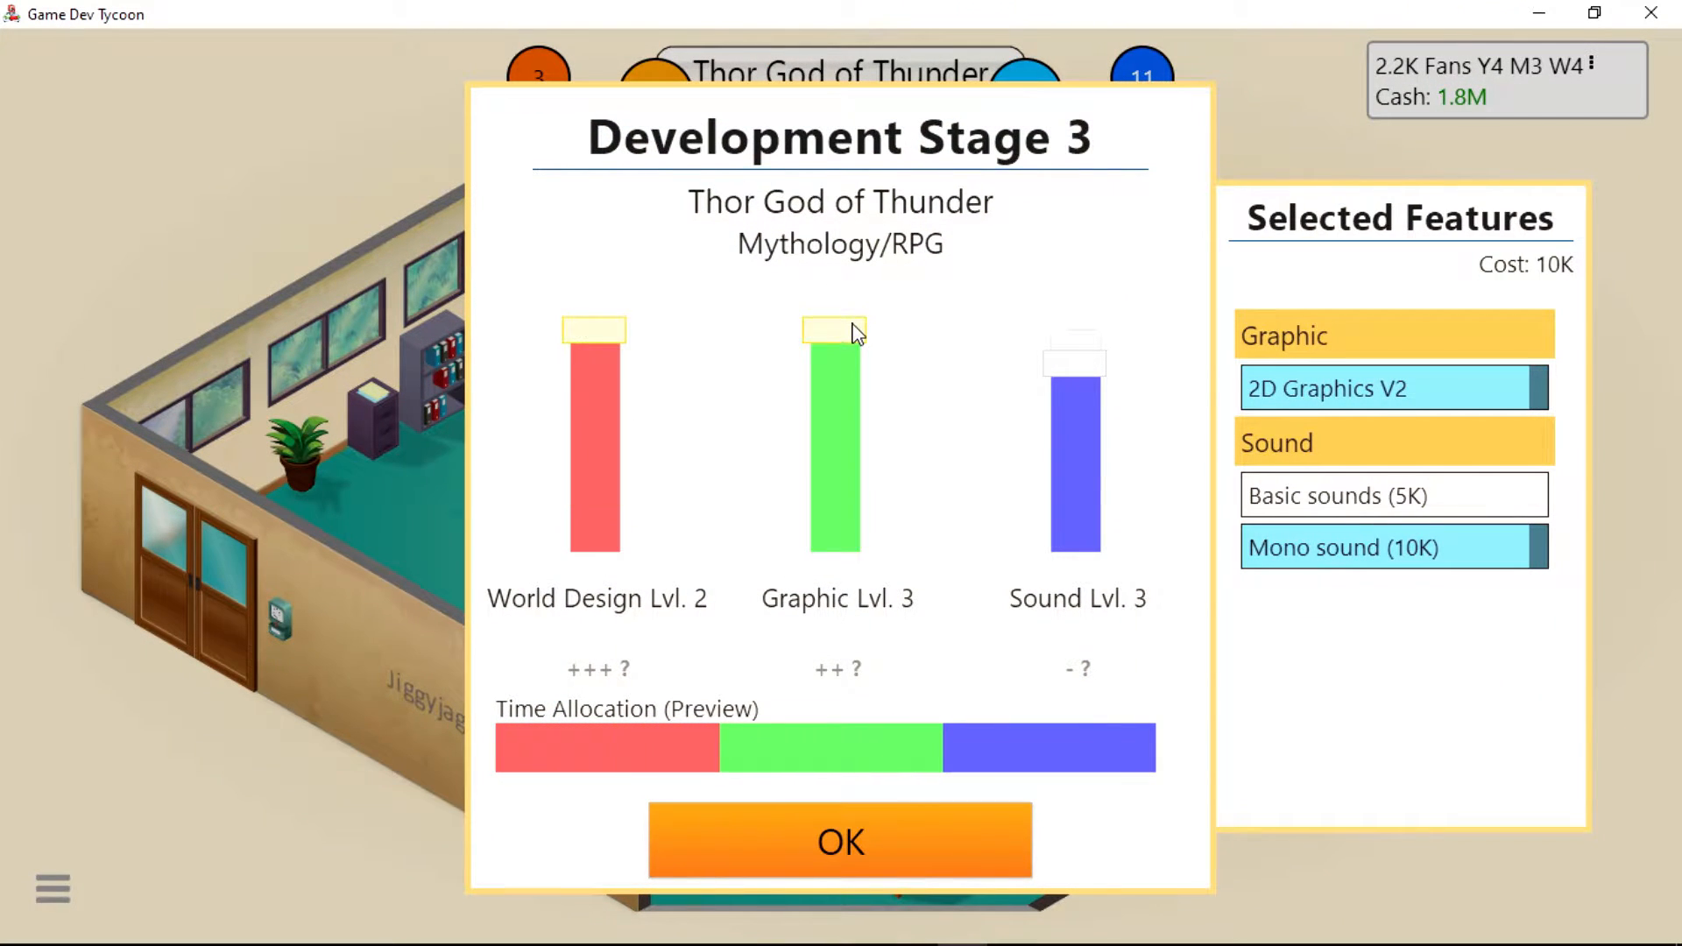
left_click_drag(1074, 354, 1074, 553)
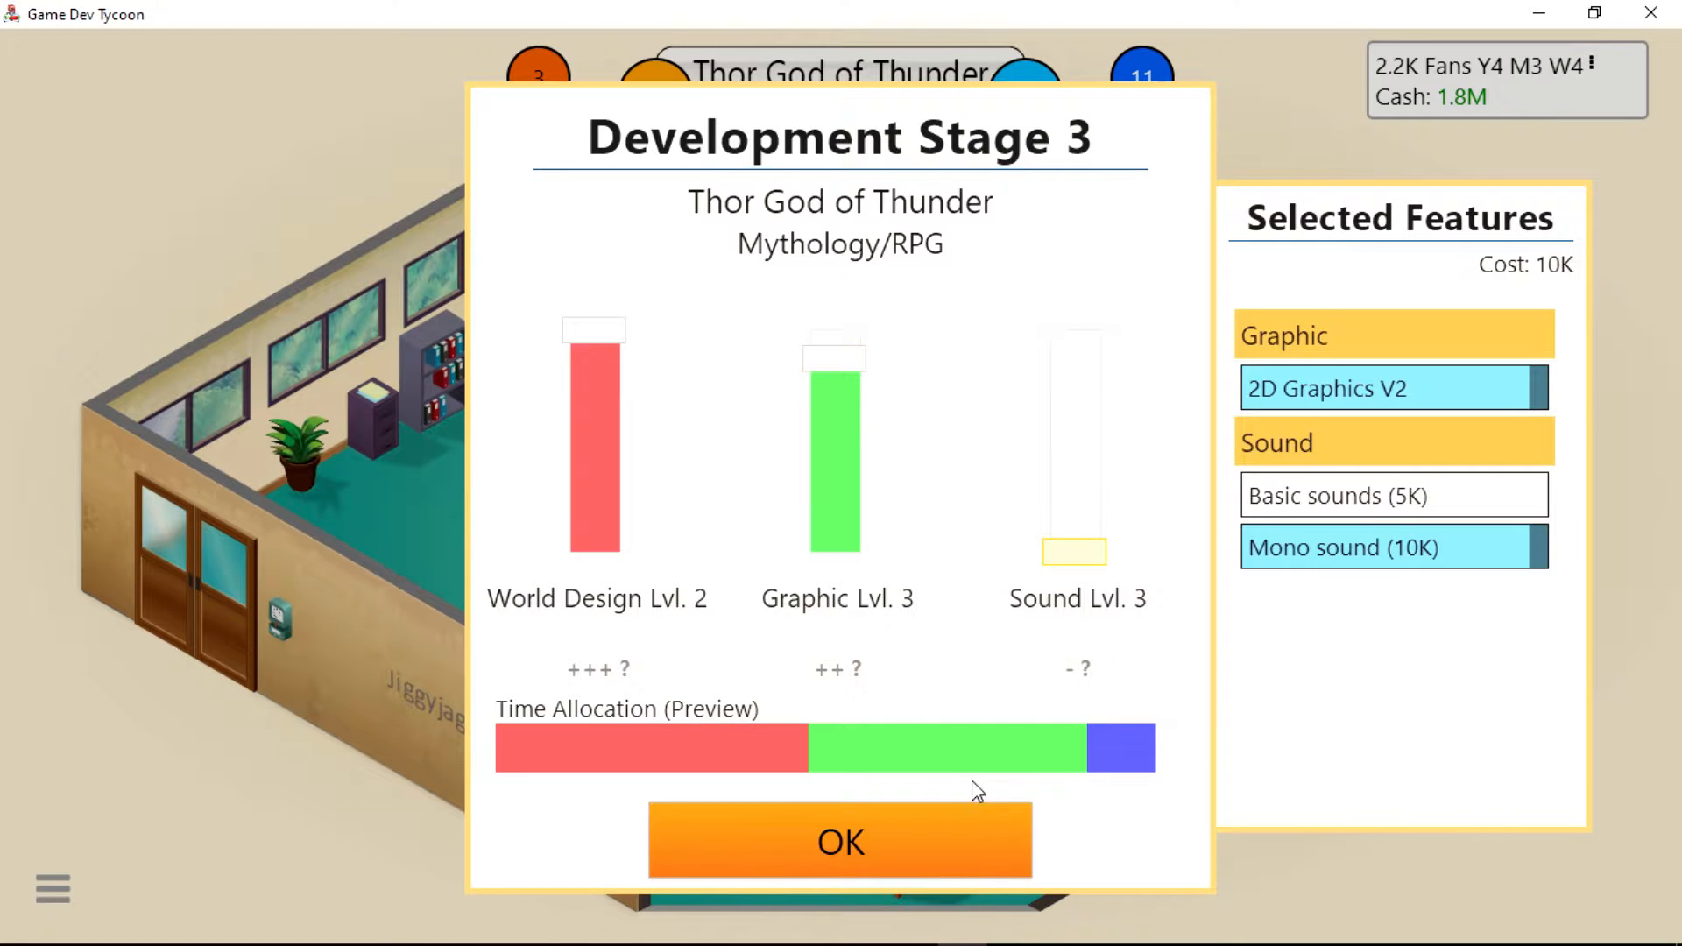
left_click(841, 841)
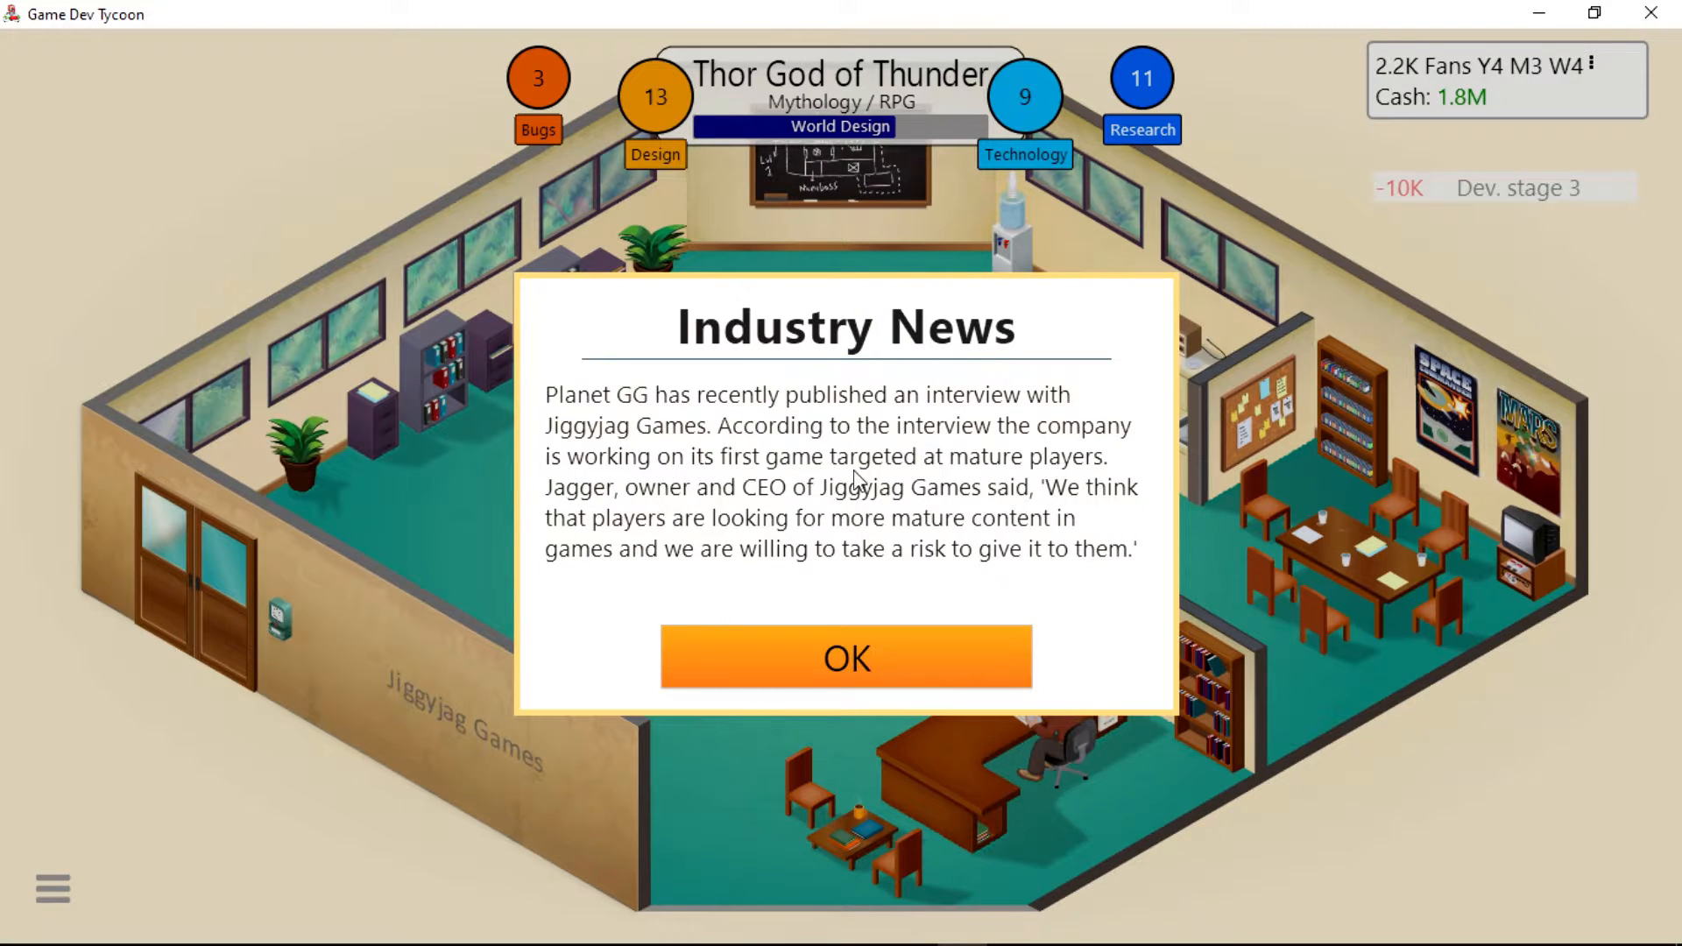
mouse_move(821, 477)
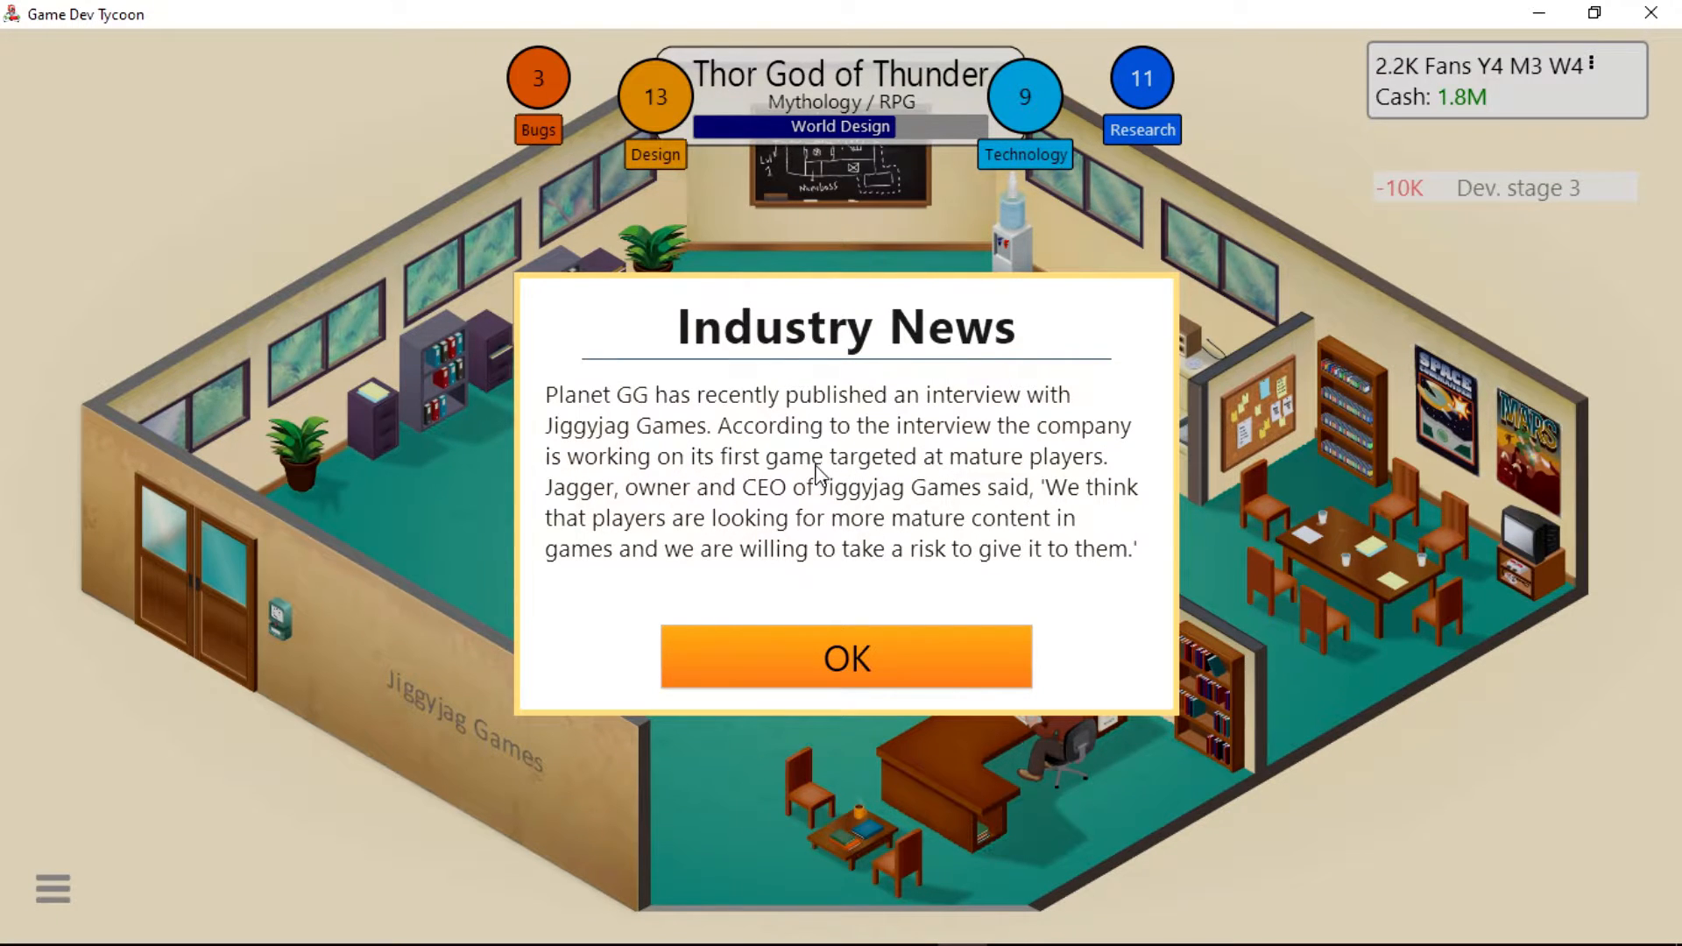
mouse_move(610, 550)
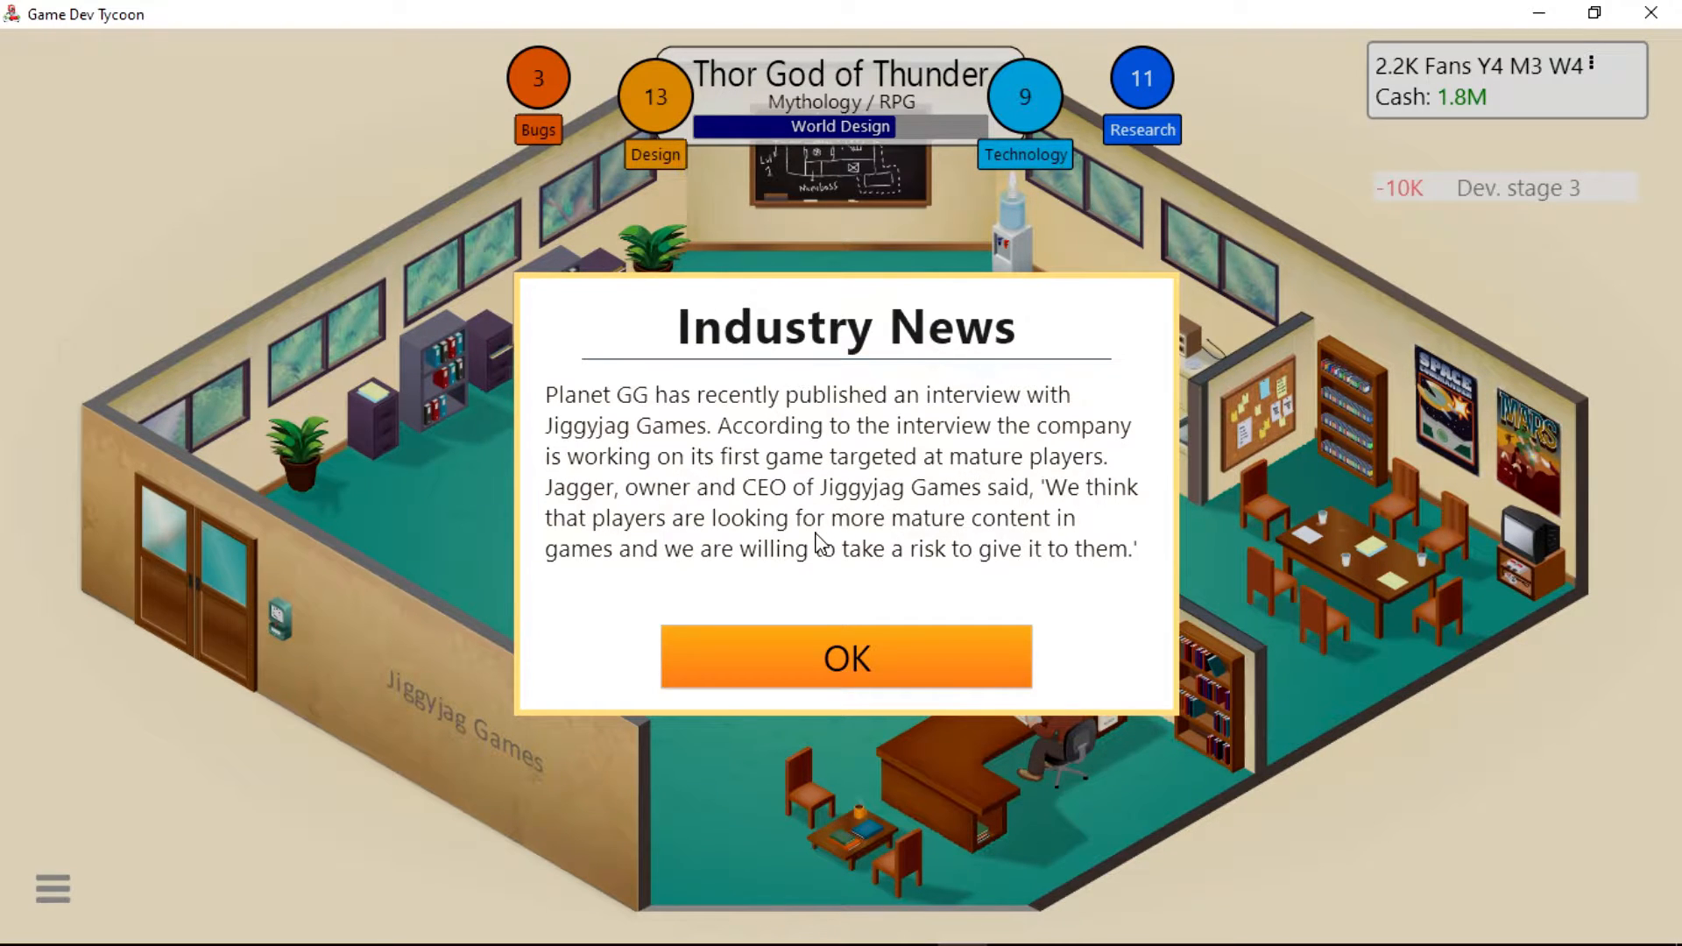
Dismiss the interview and mature-themes news so Thor God of Thunder can finish.
left_click(847, 659)
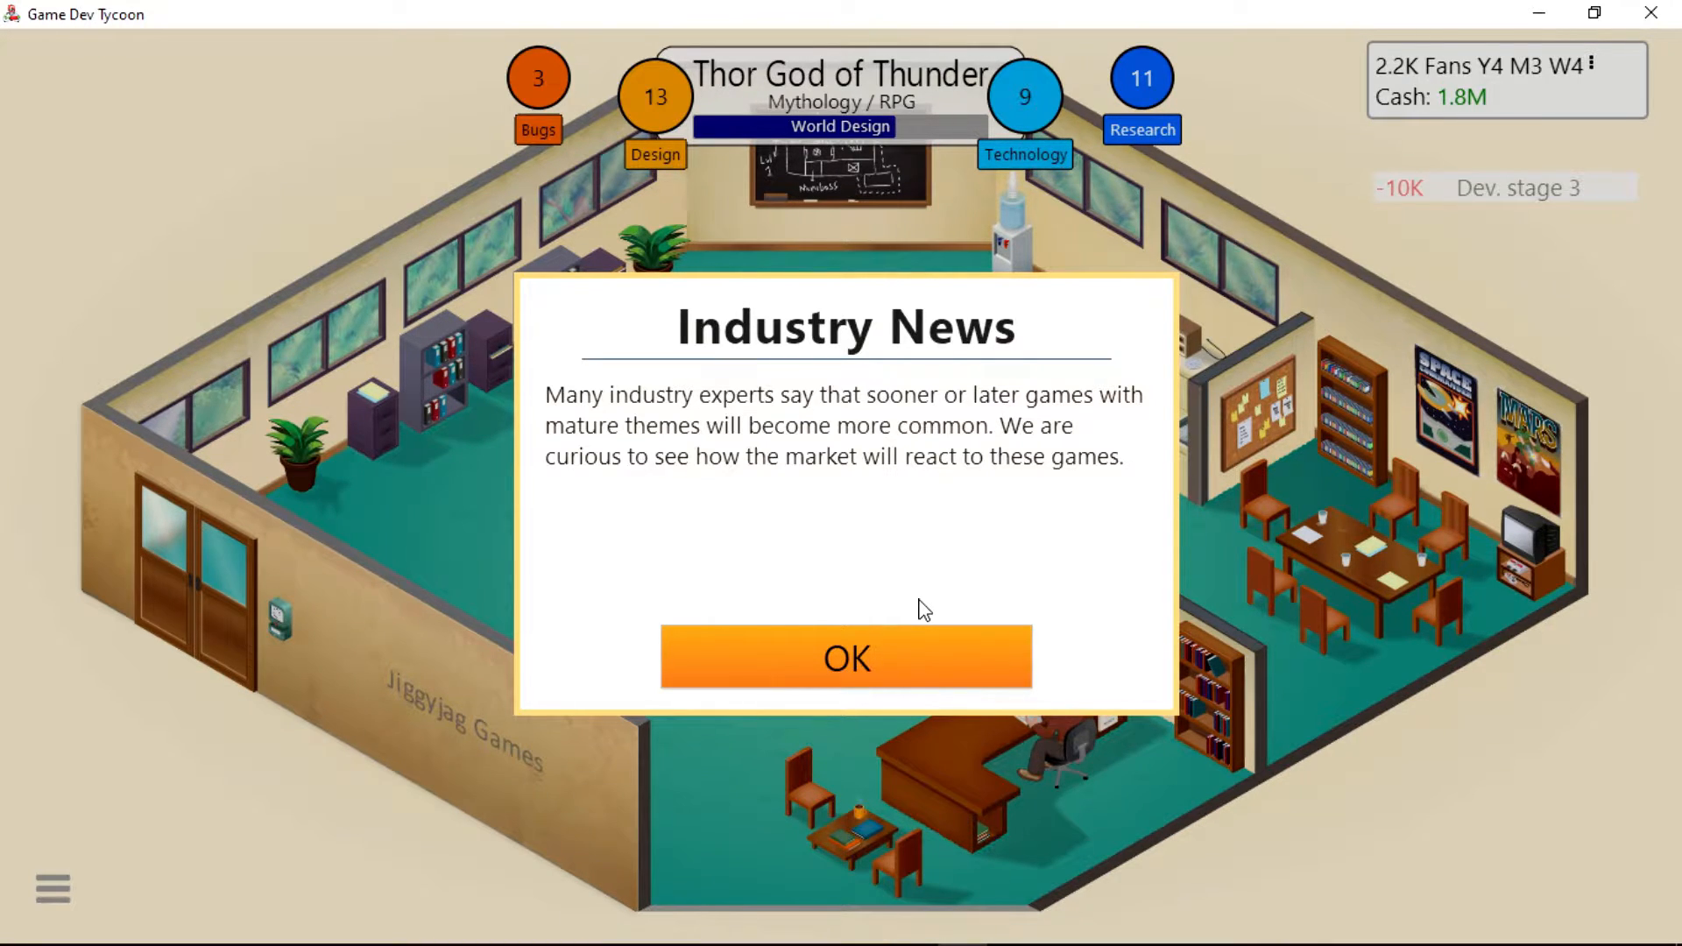
mouse_move(911, 648)
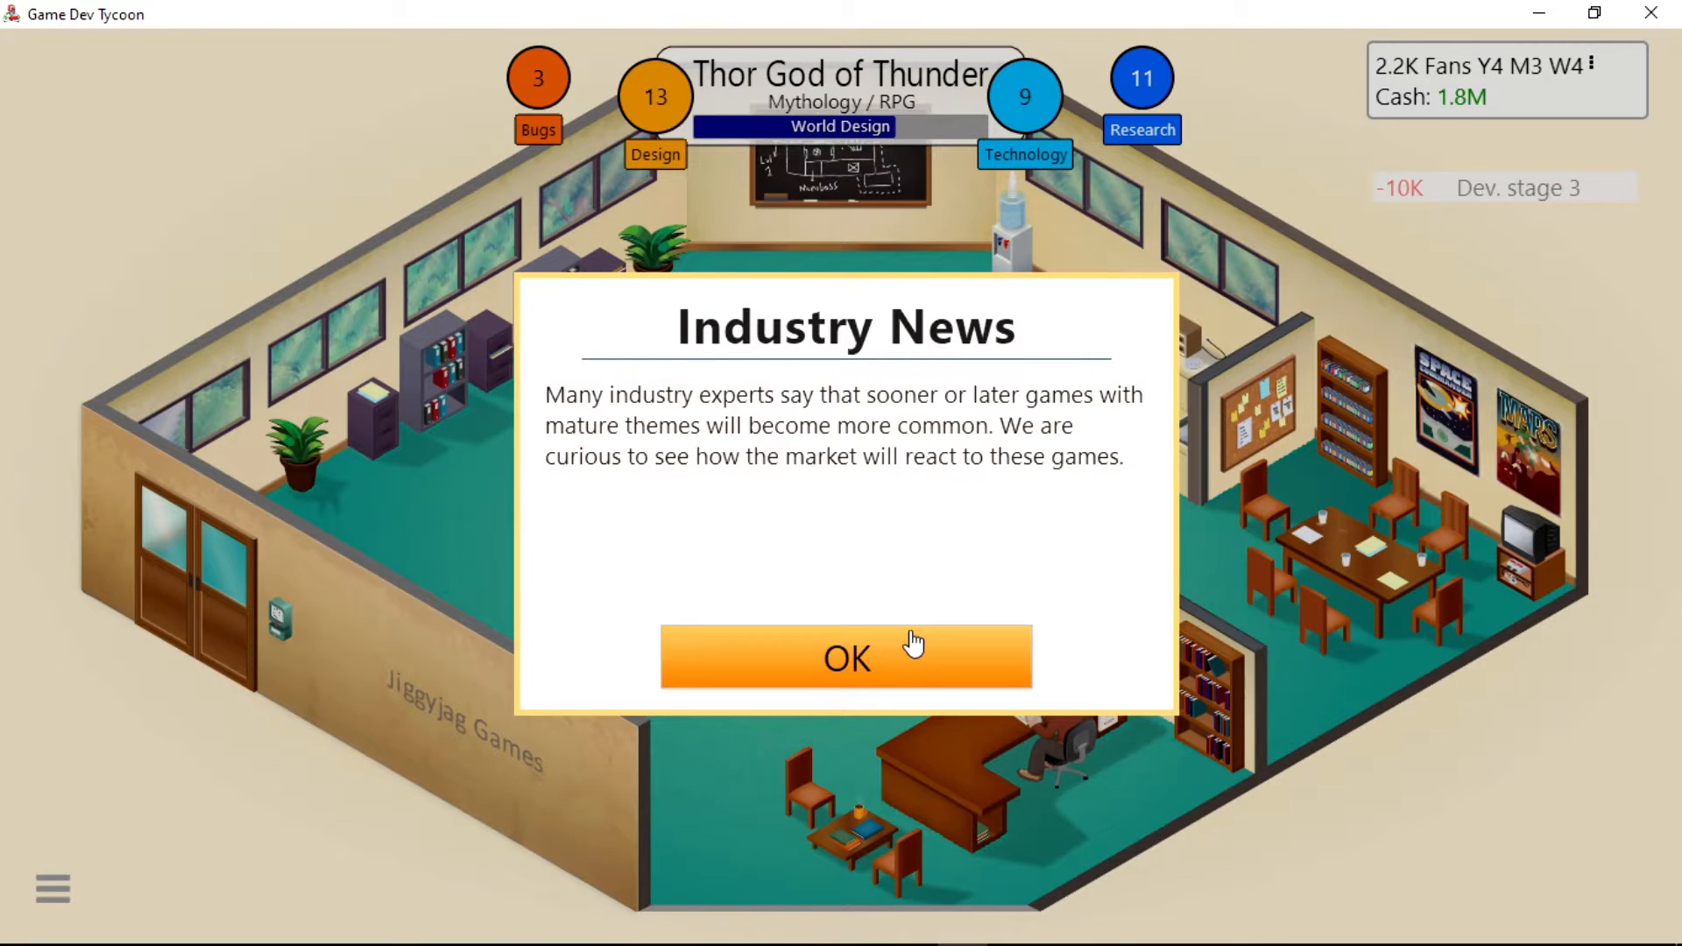
left_click(847, 659)
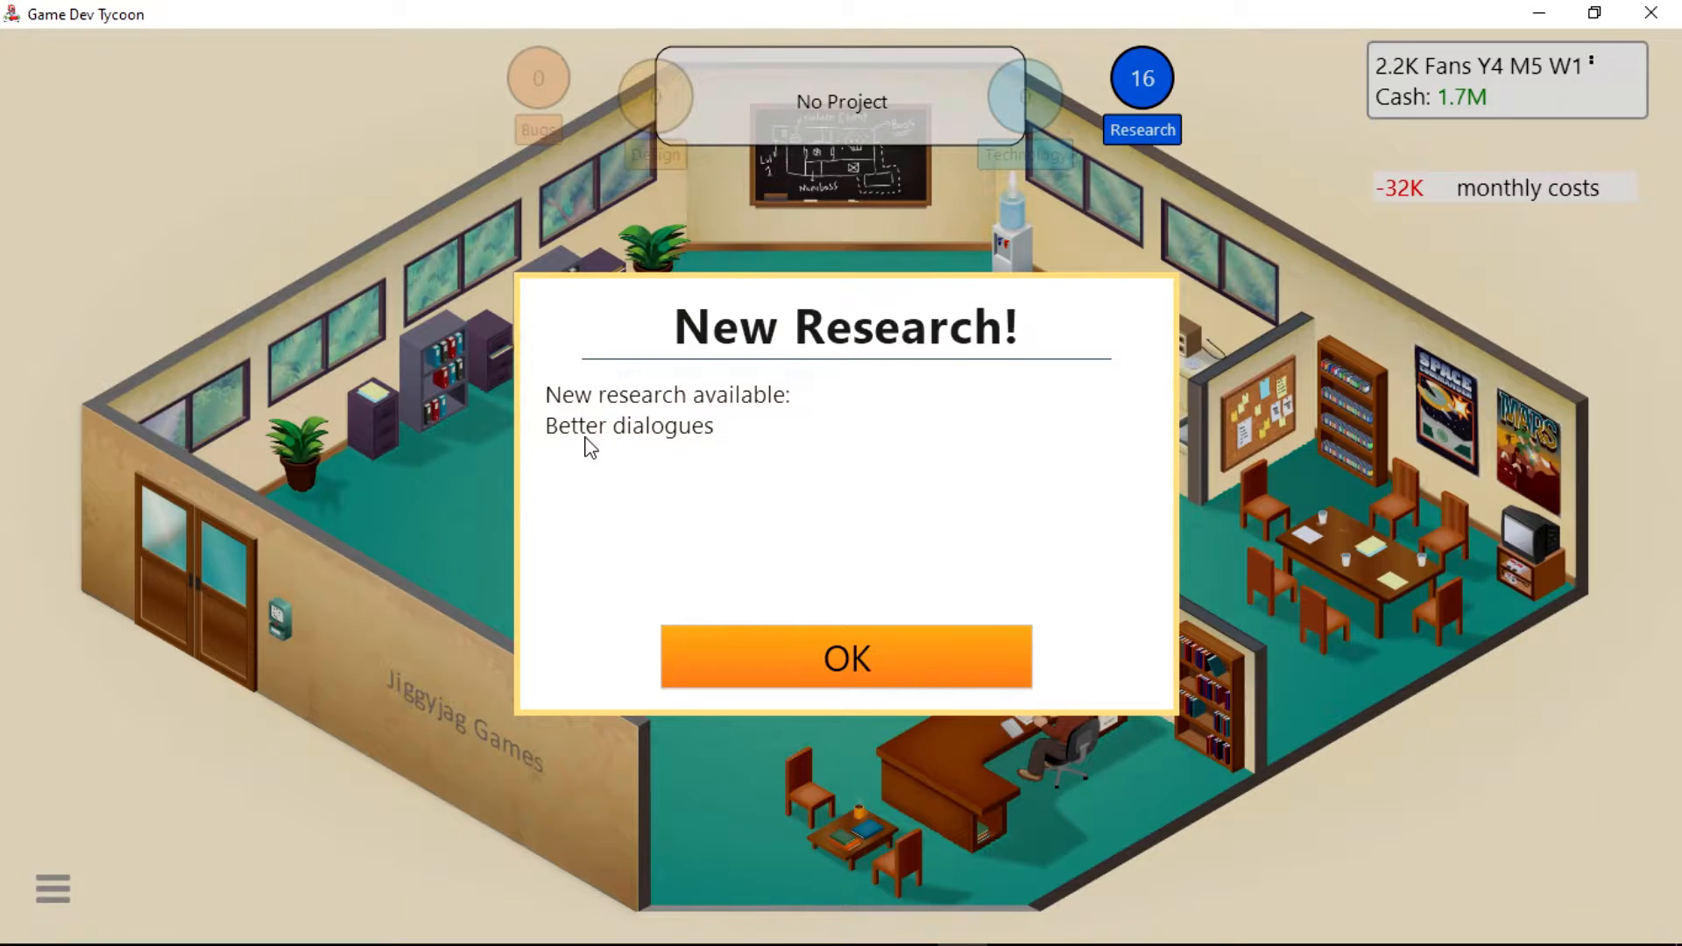
Acknowledge Better dialogues, then begin researching Better user experience.
left_click(846, 663)
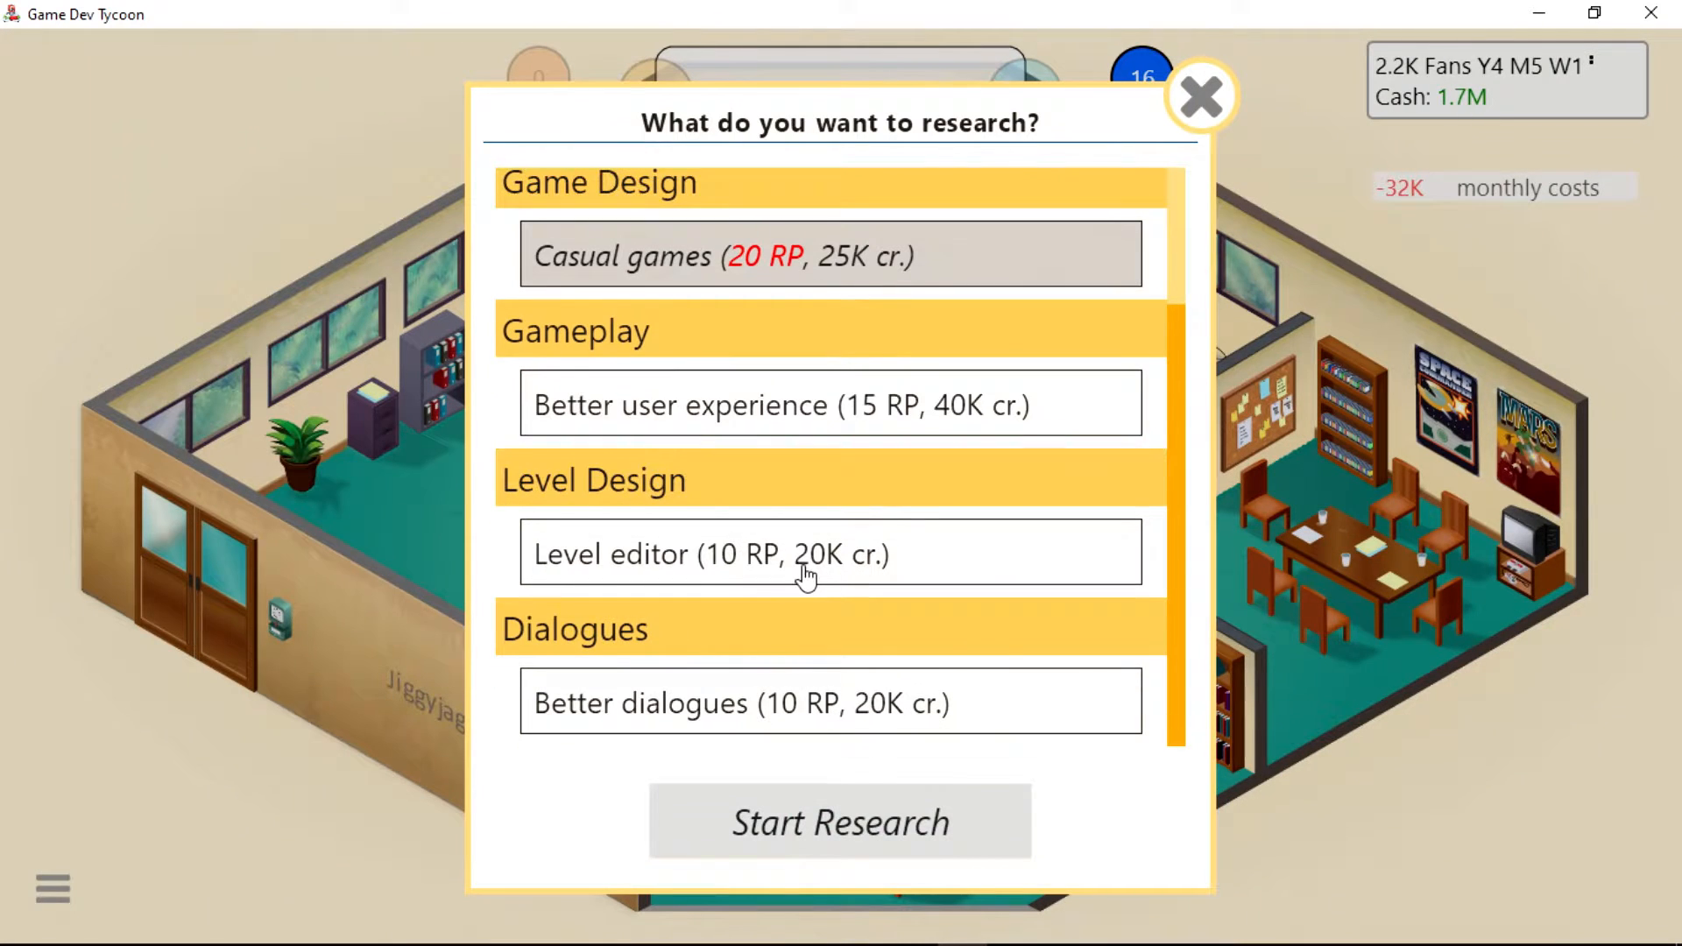
mouse_move(753, 634)
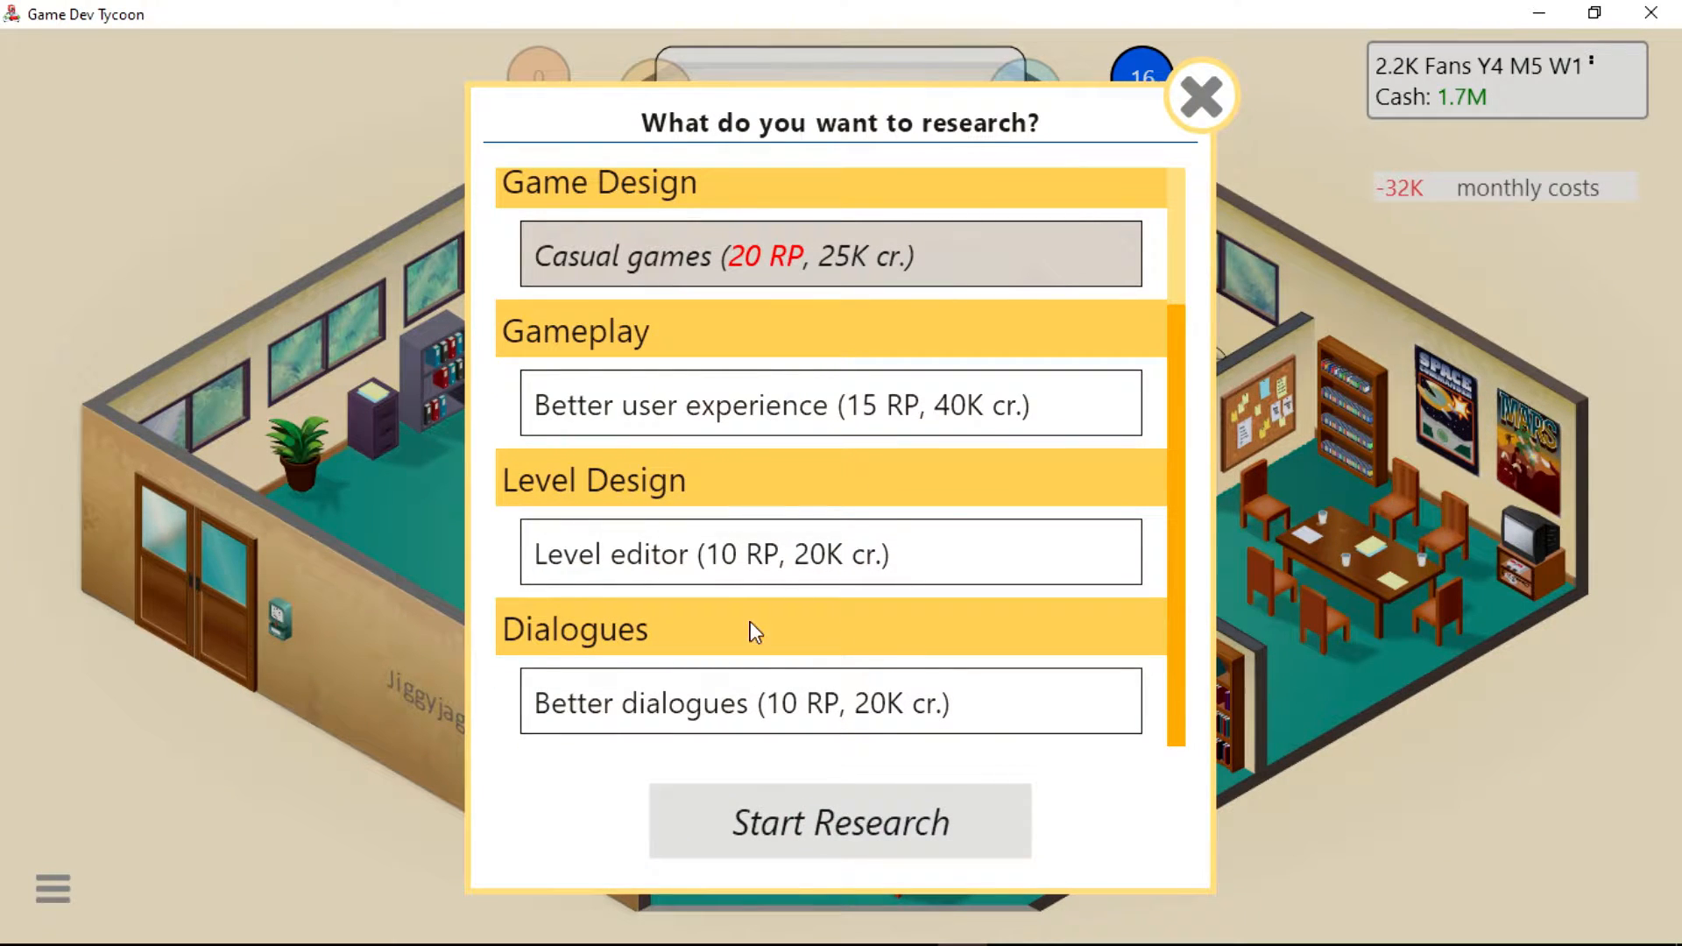
left_click(827, 405)
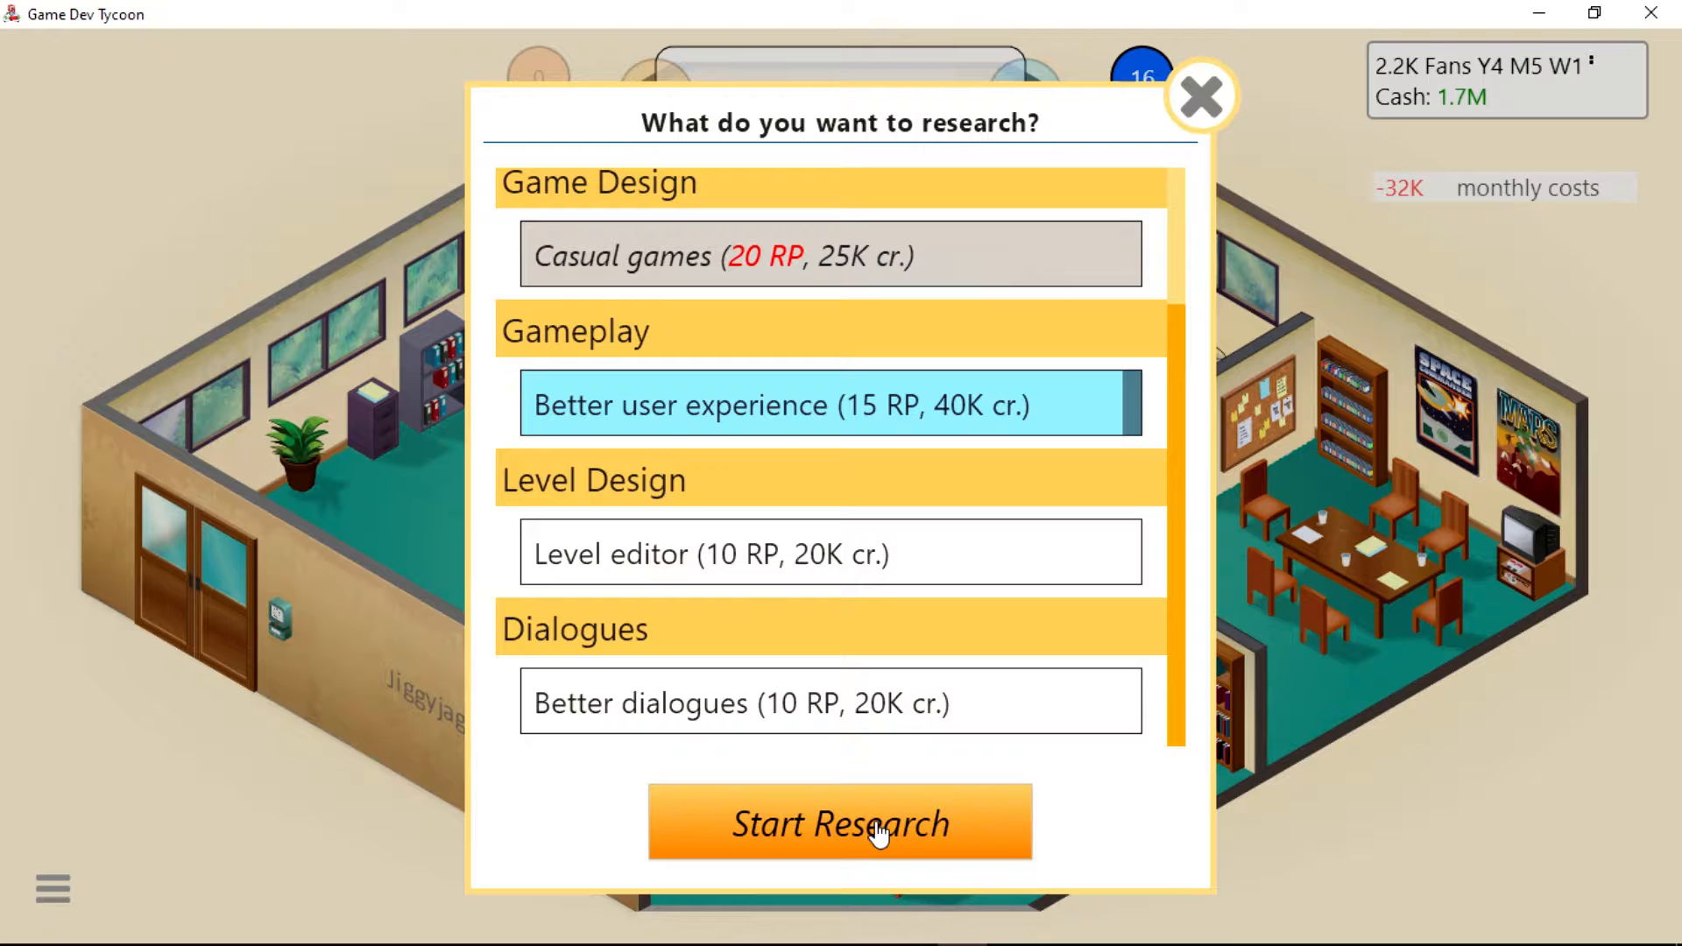
left_click(841, 823)
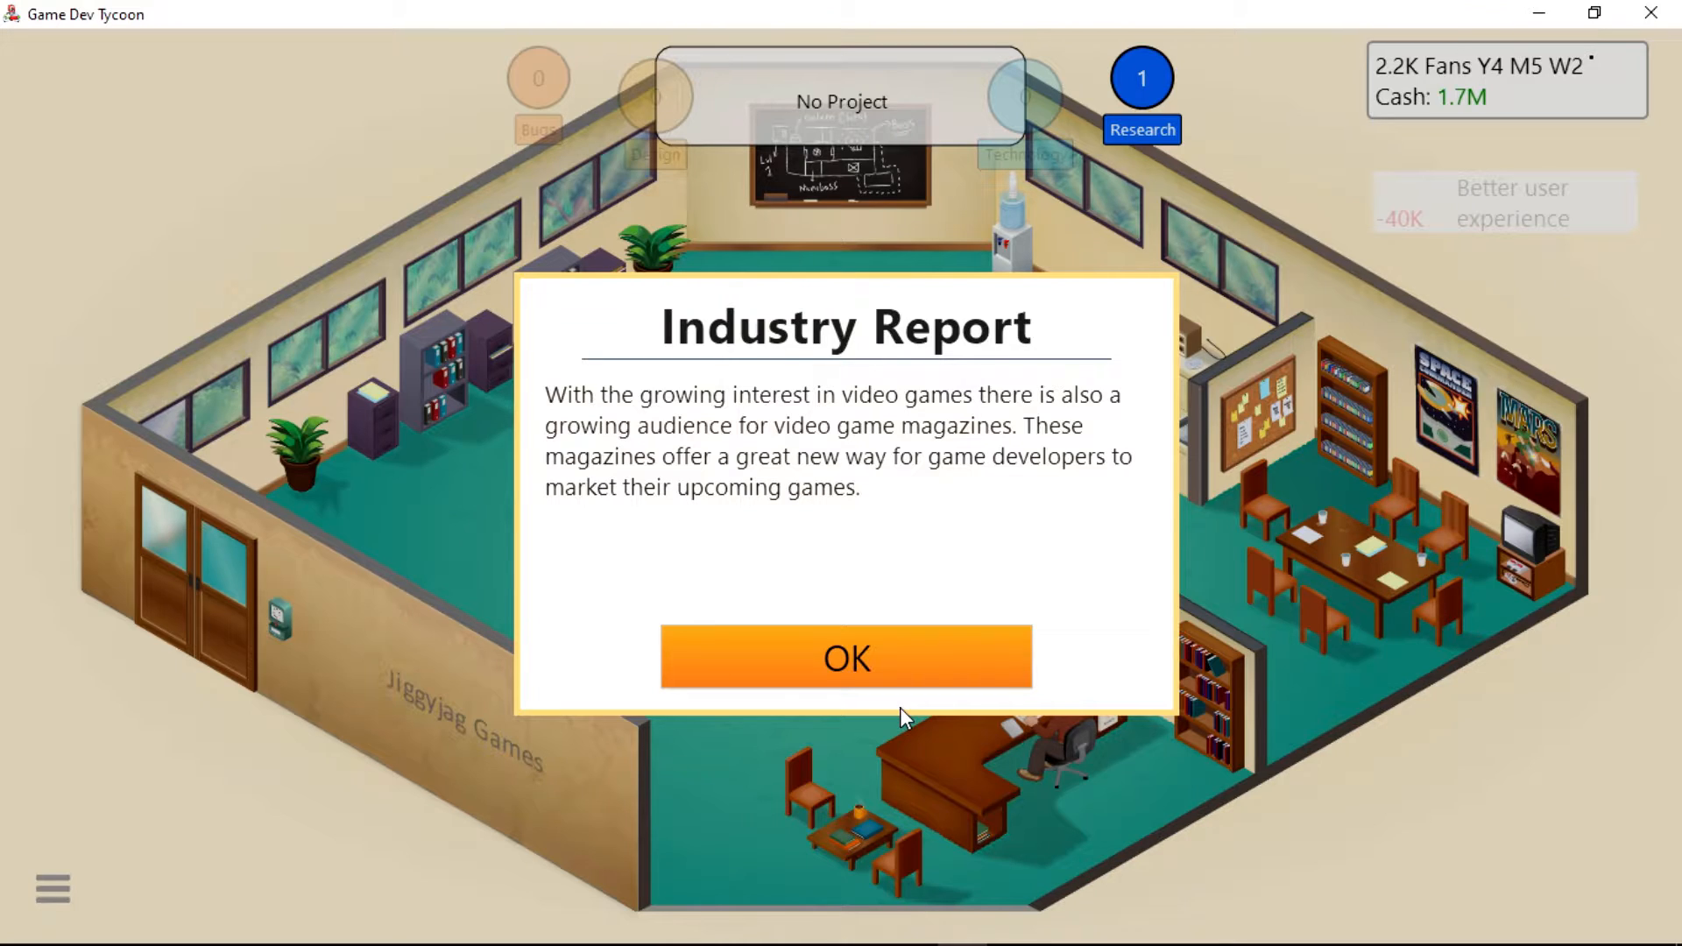
Clear the magazine report and read Thor God of Thunder's 5, 6, 5, 5 reviews.
left_click(849, 657)
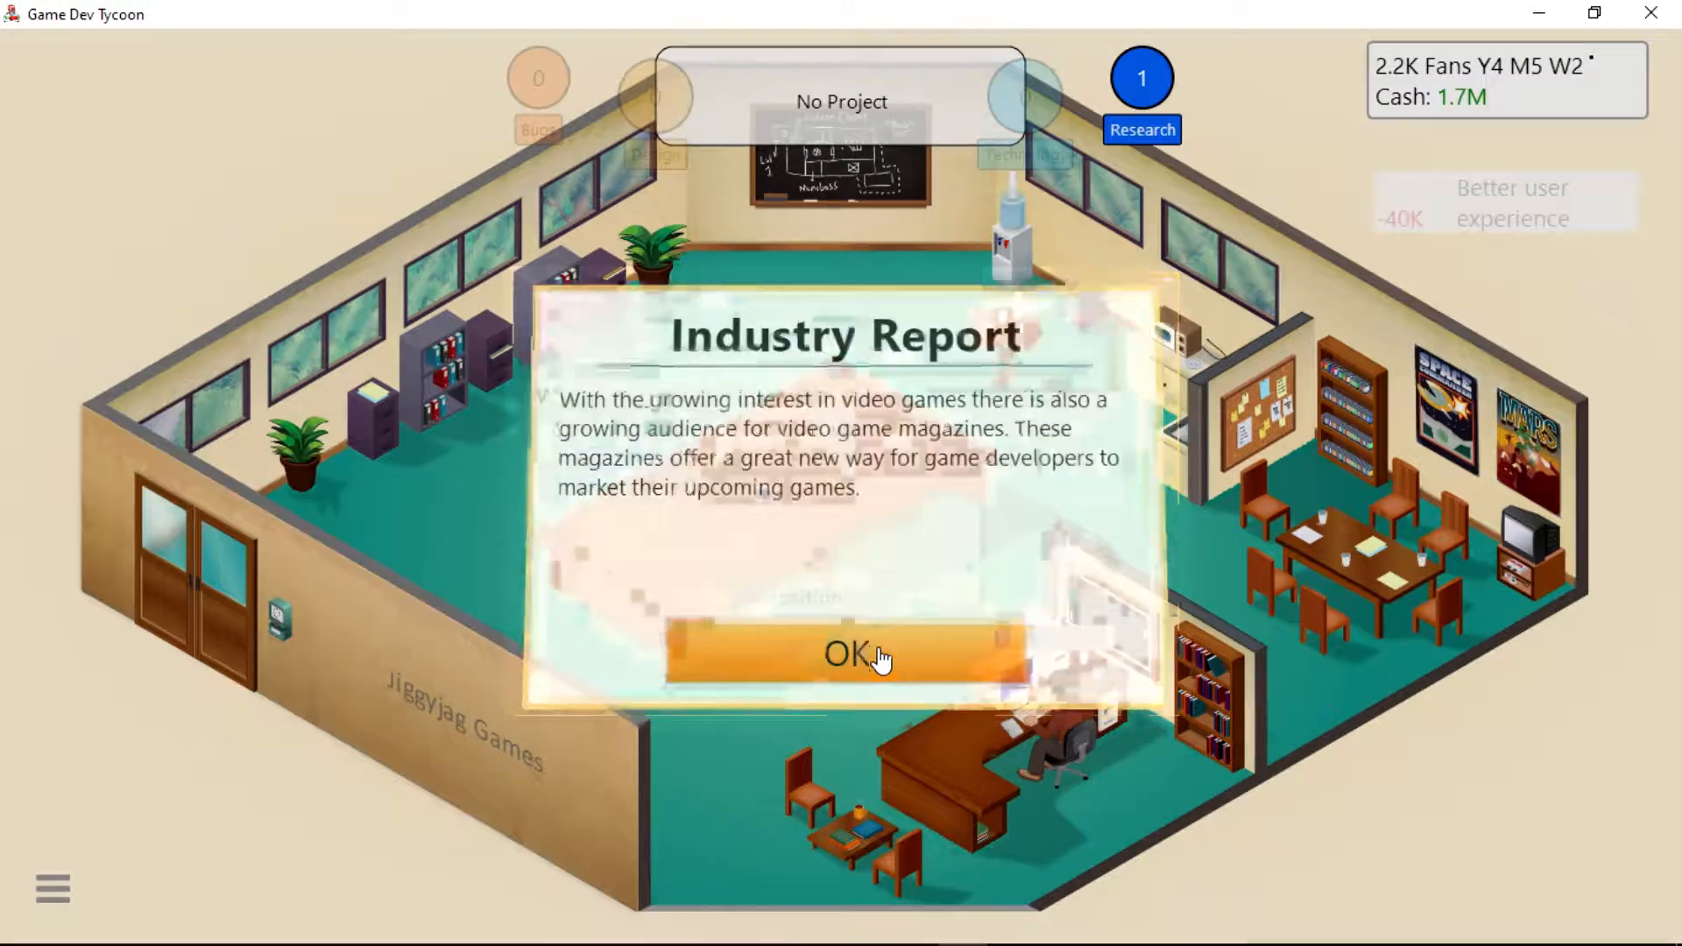
left_click(855, 655)
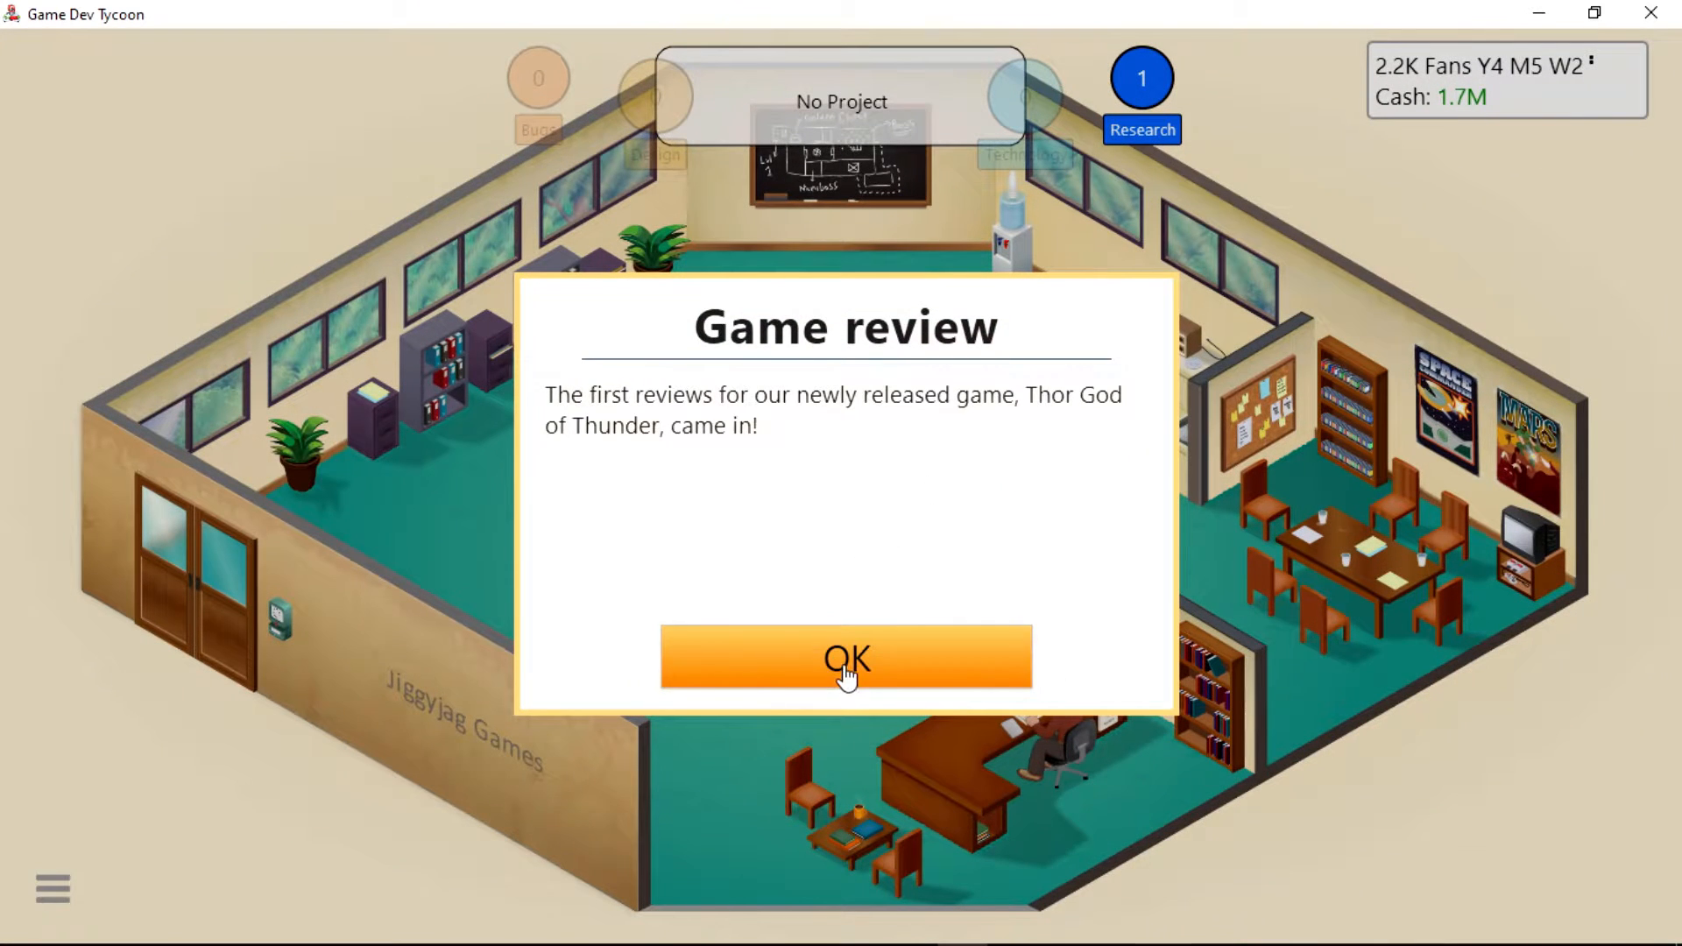
left_click(848, 657)
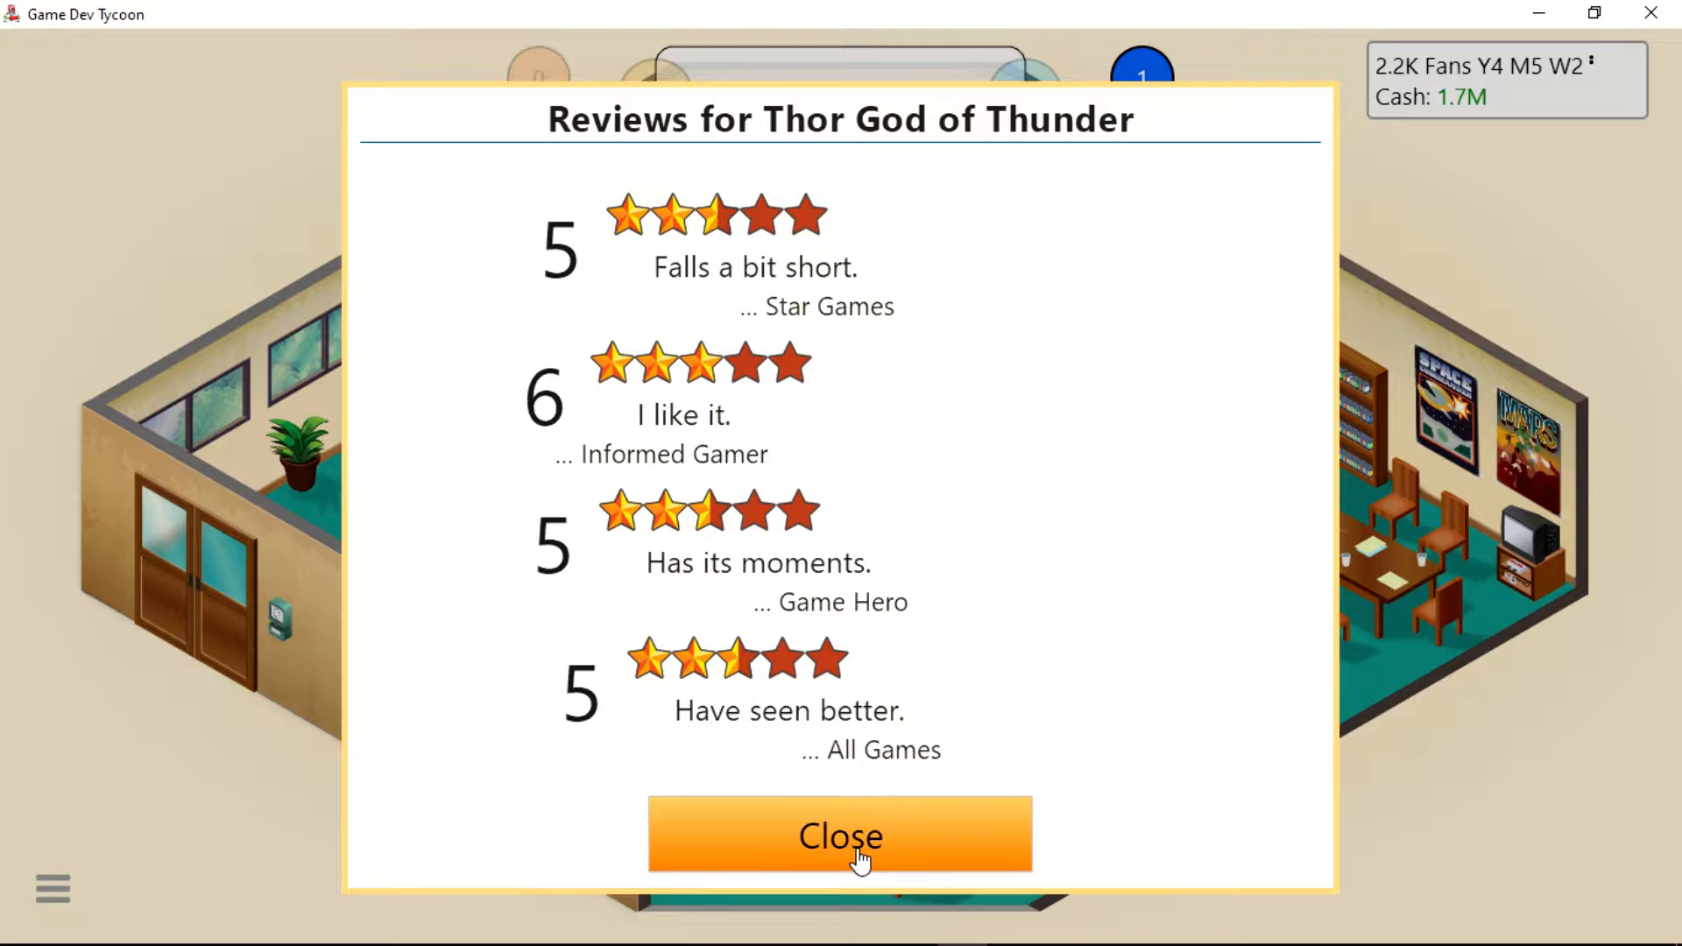
left_click(841, 836)
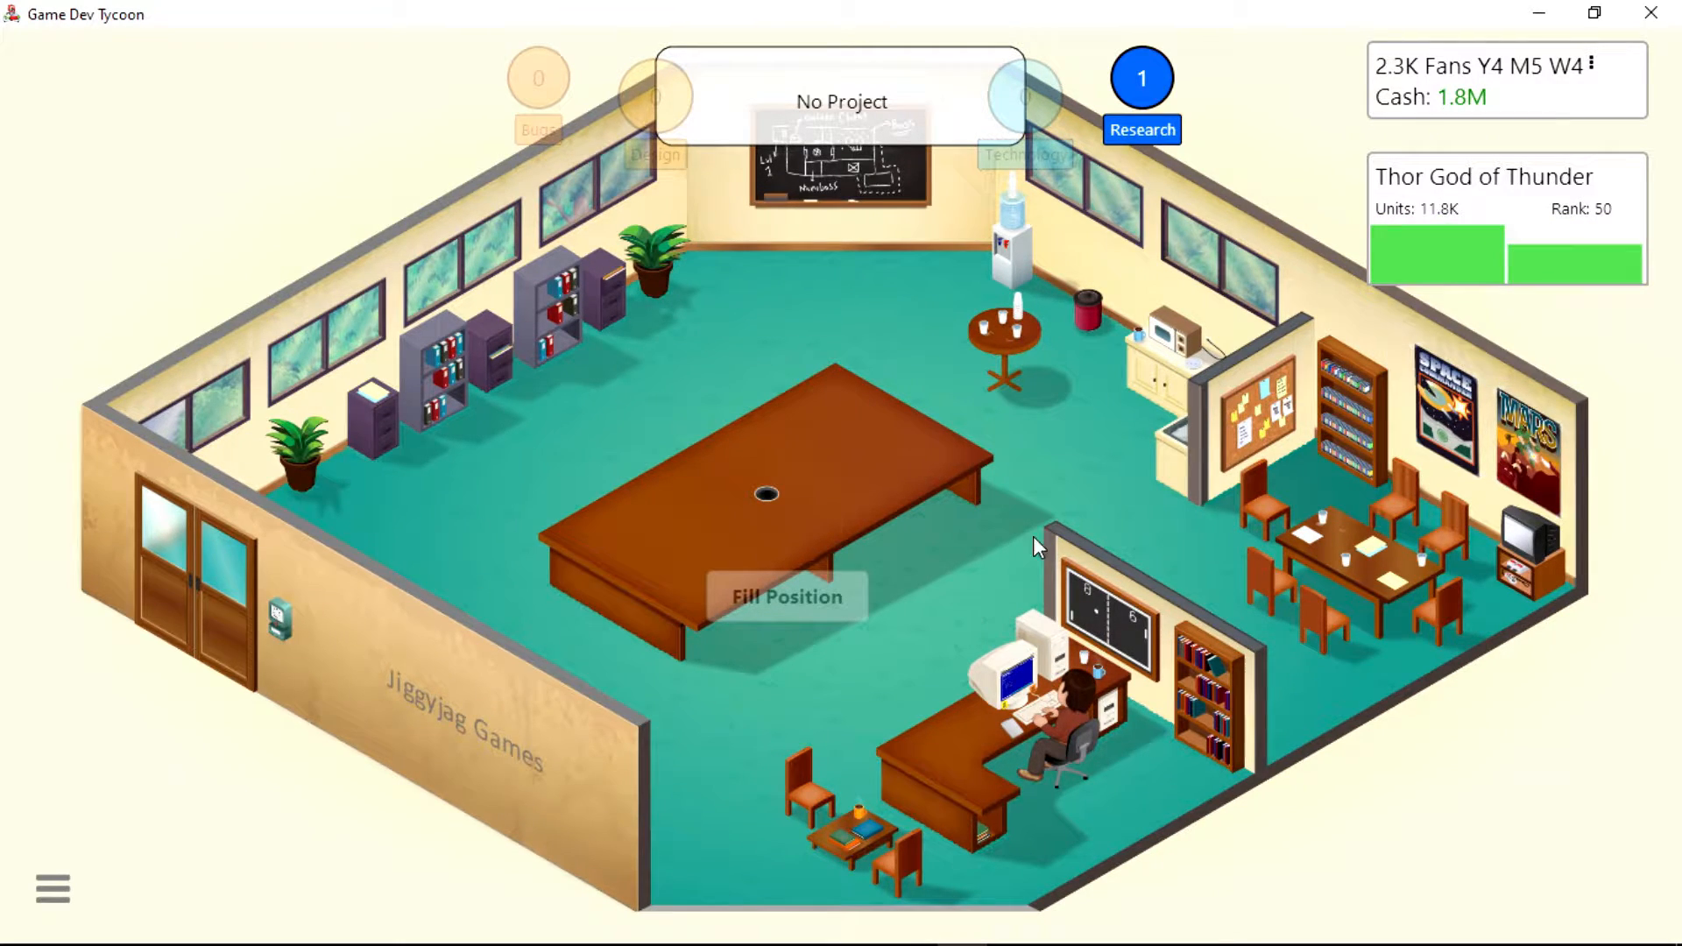
Begin a new game from the desk with Farming topic on Gameling using JJG Engine.
left_click(1038, 547)
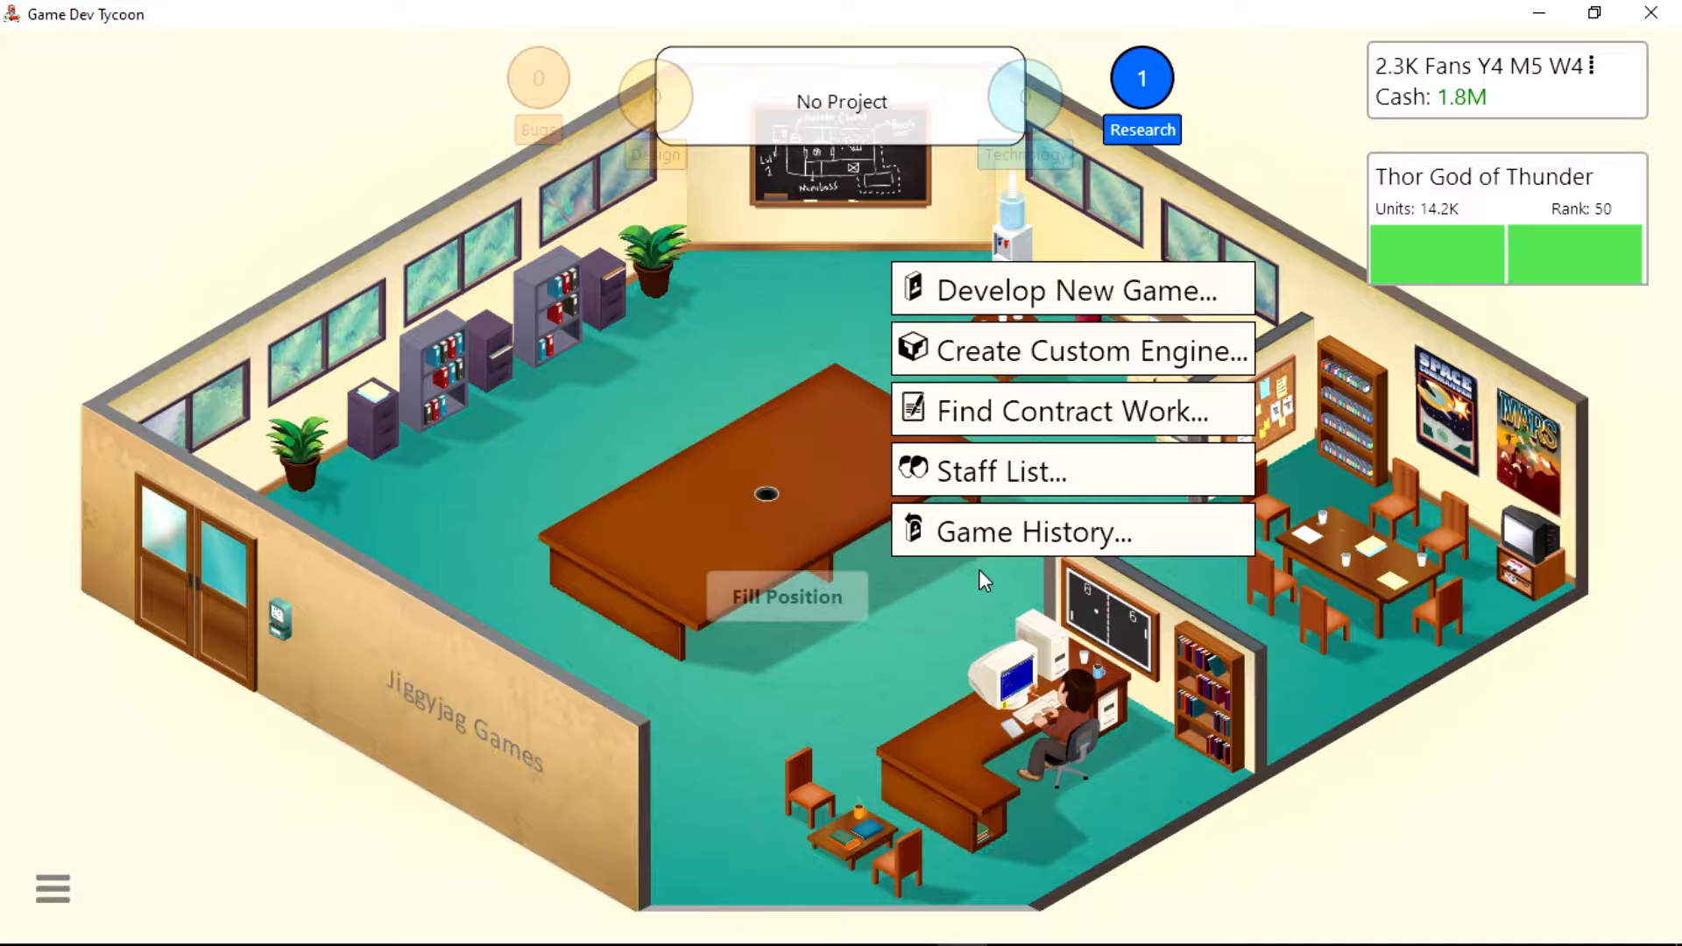
mouse_move(1051, 301)
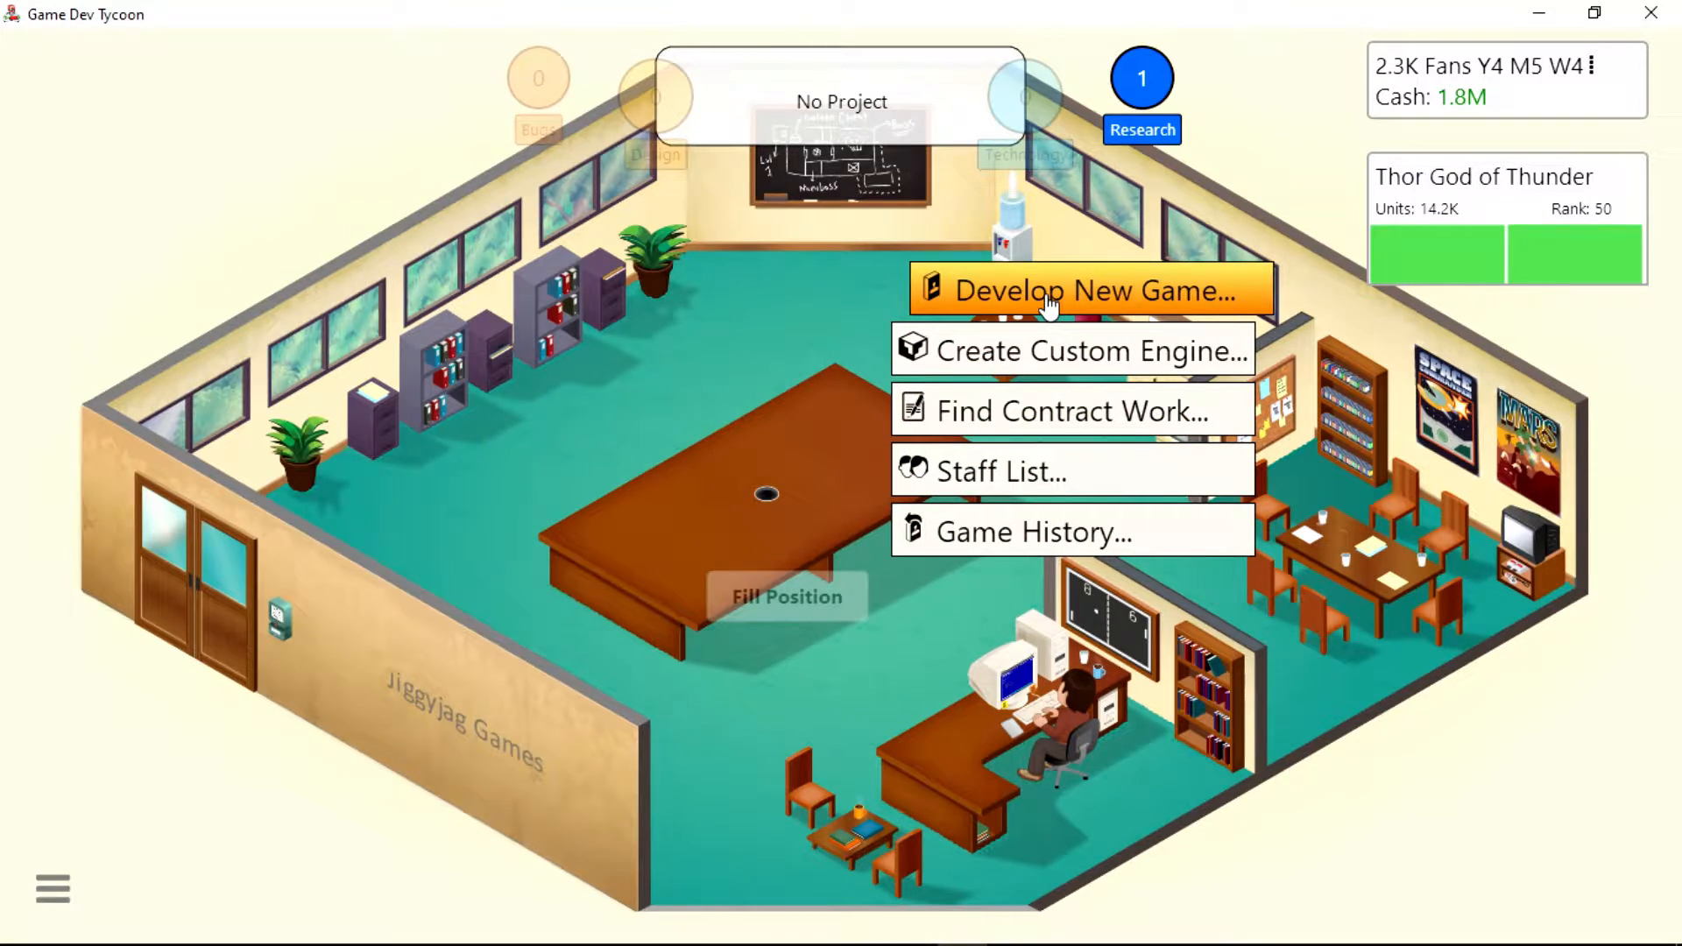
left_click(1053, 291)
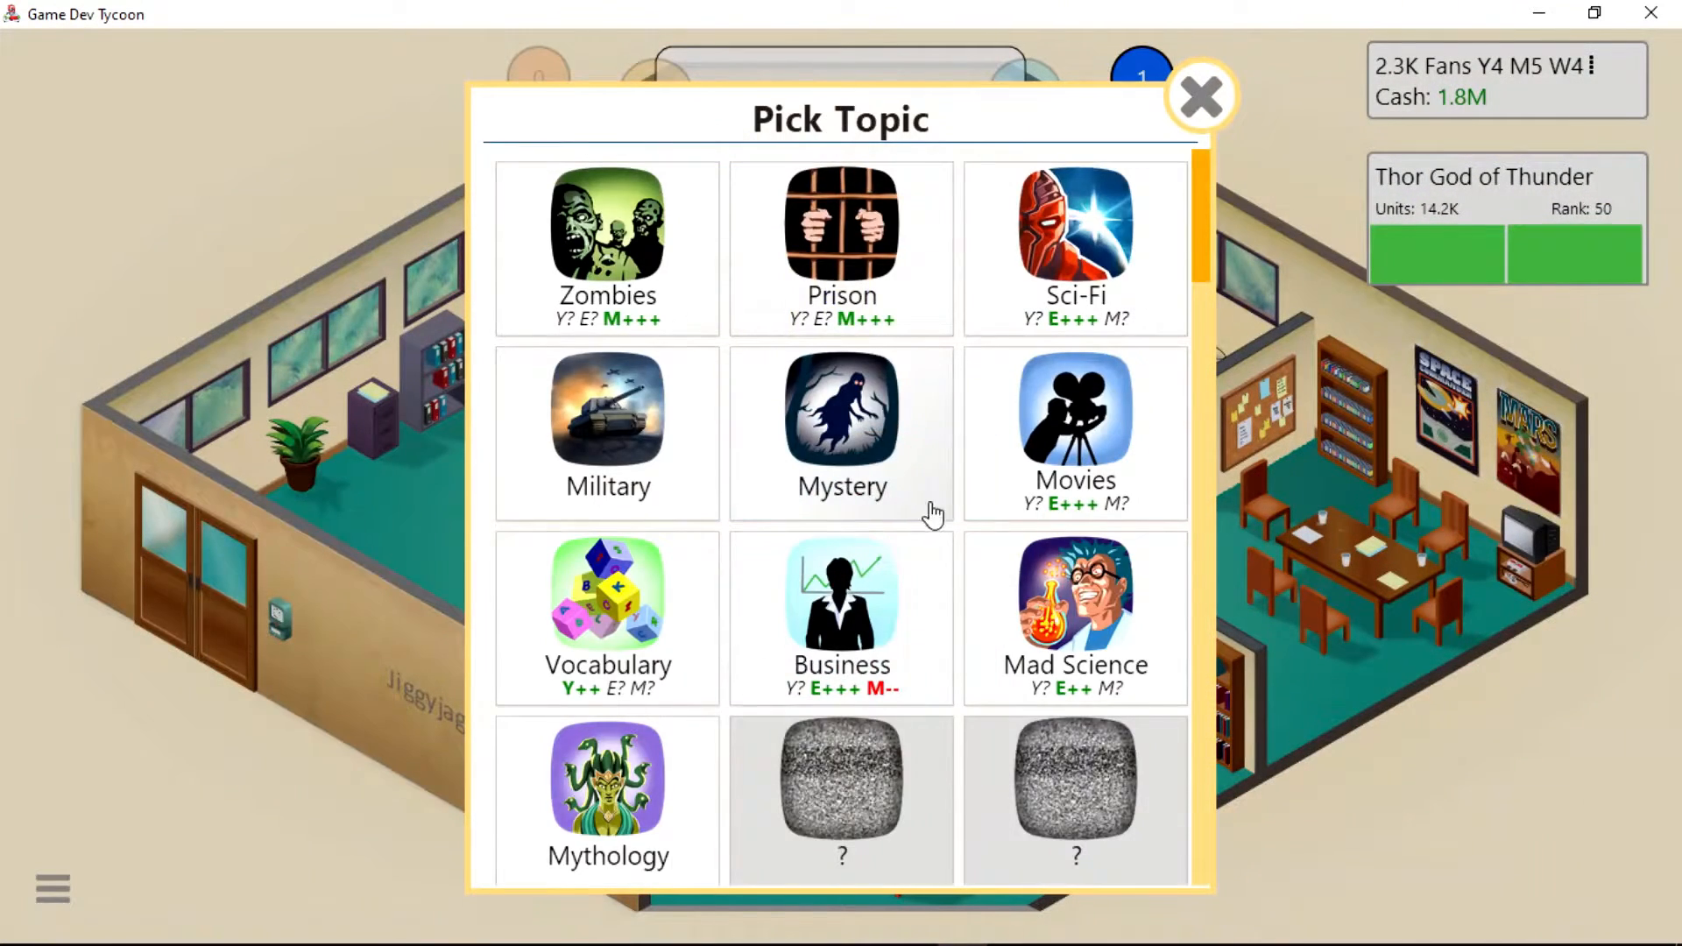
left_click(607, 617)
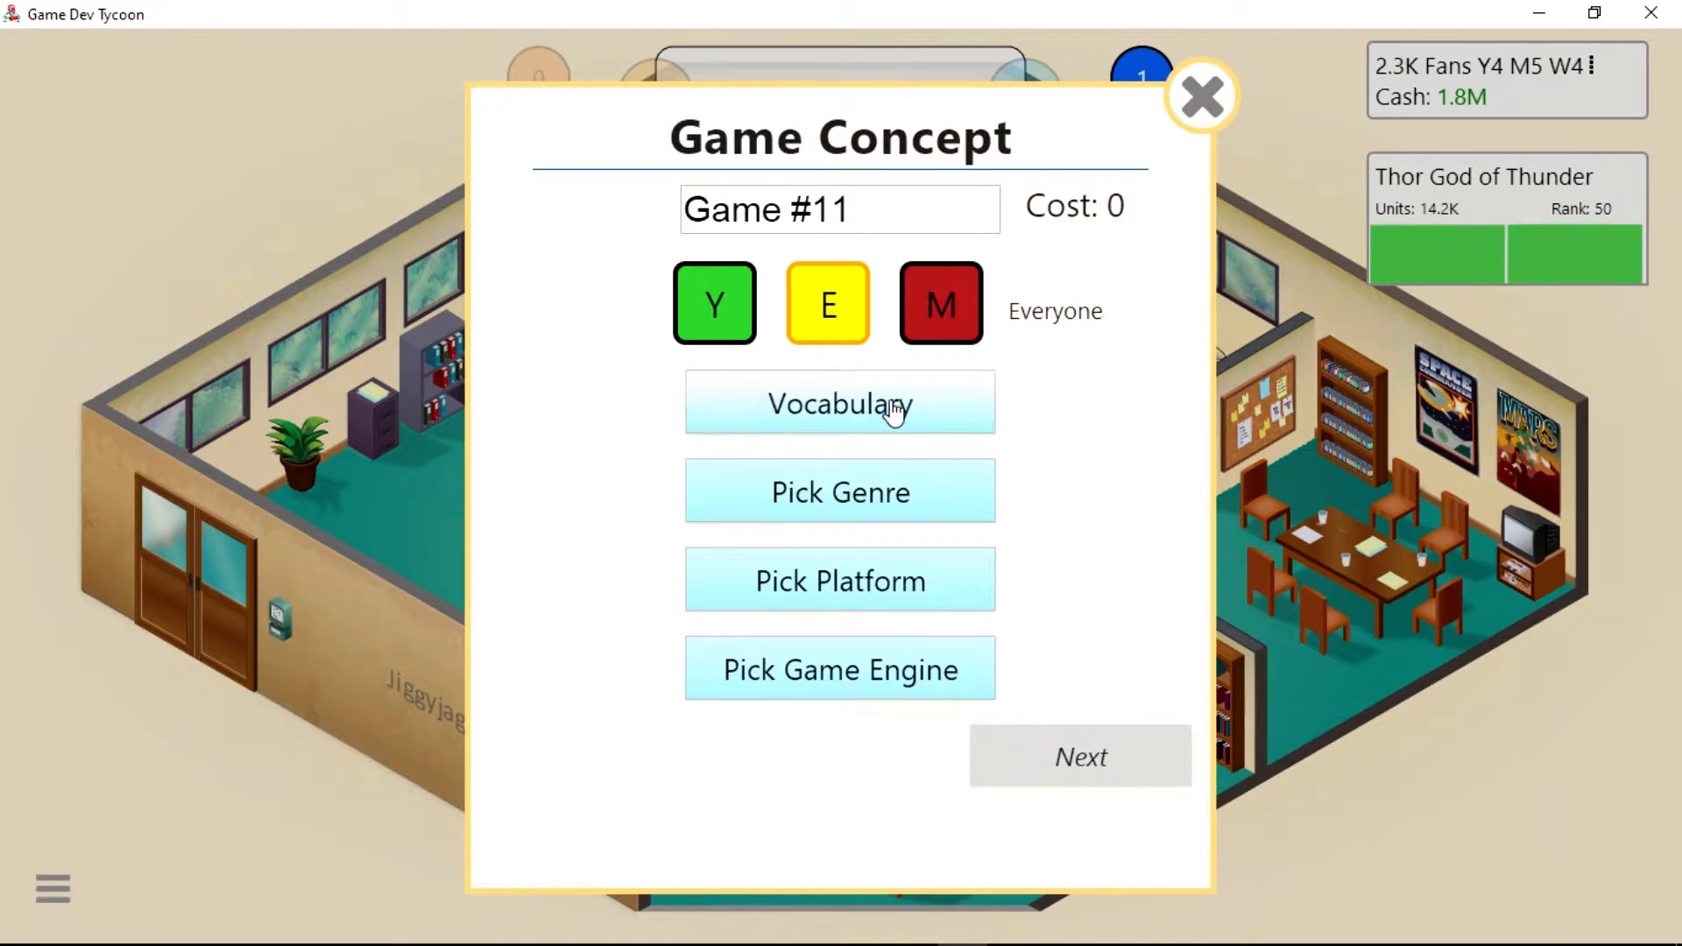
left_click(842, 403)
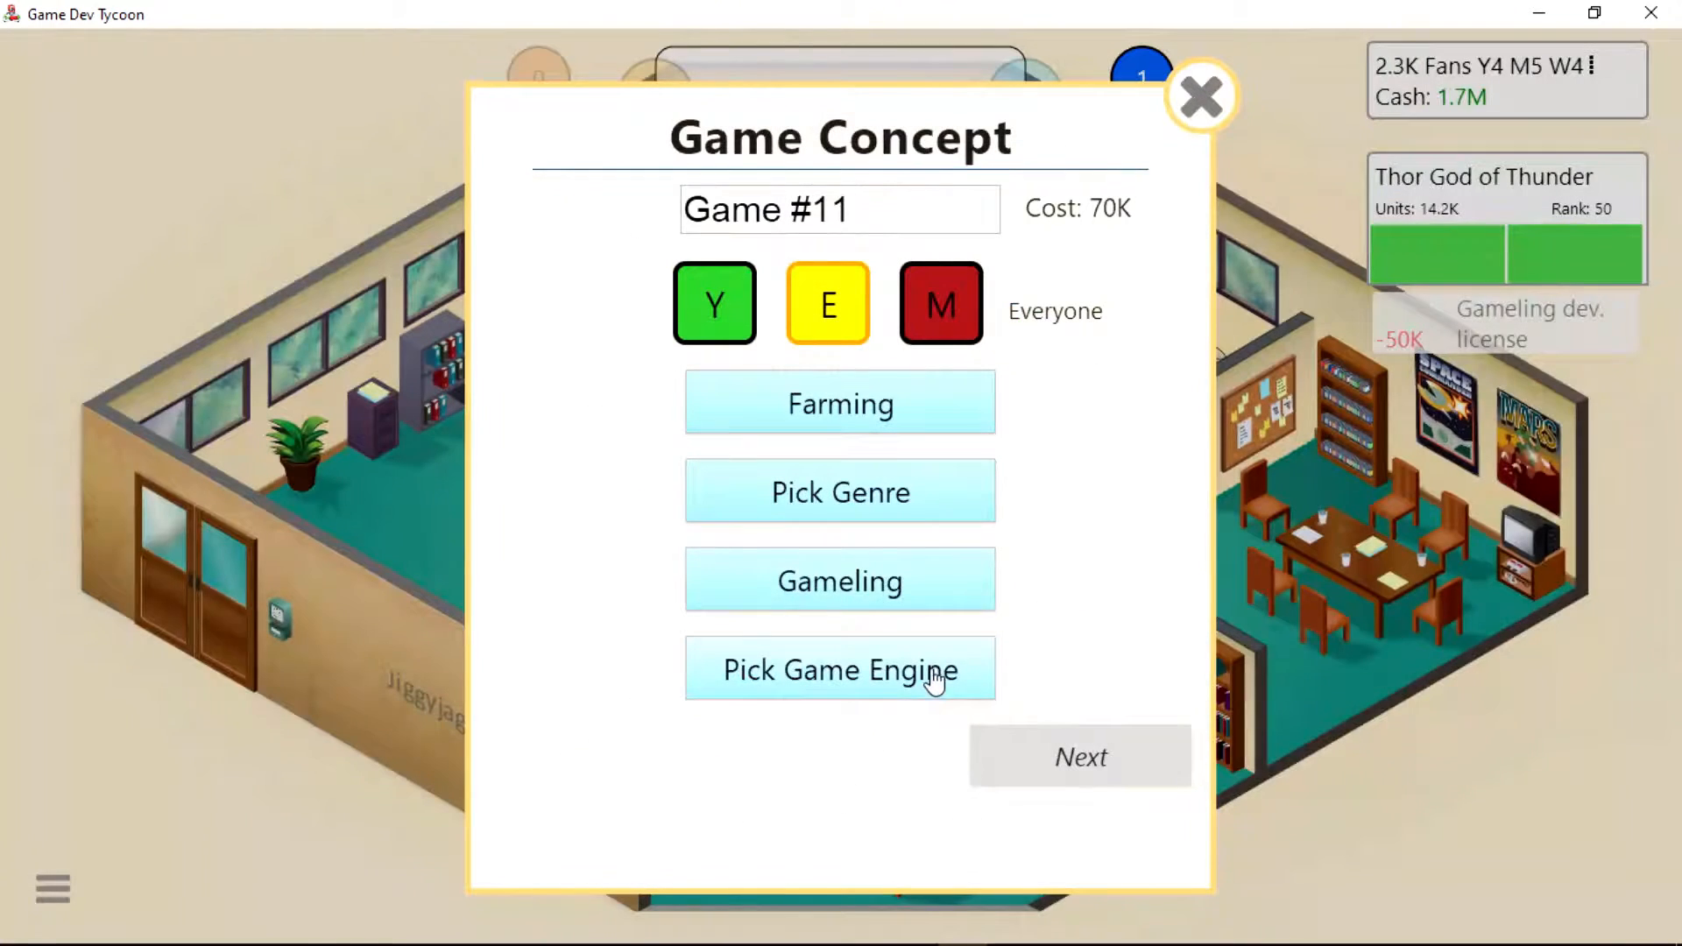
mouse_move(831, 654)
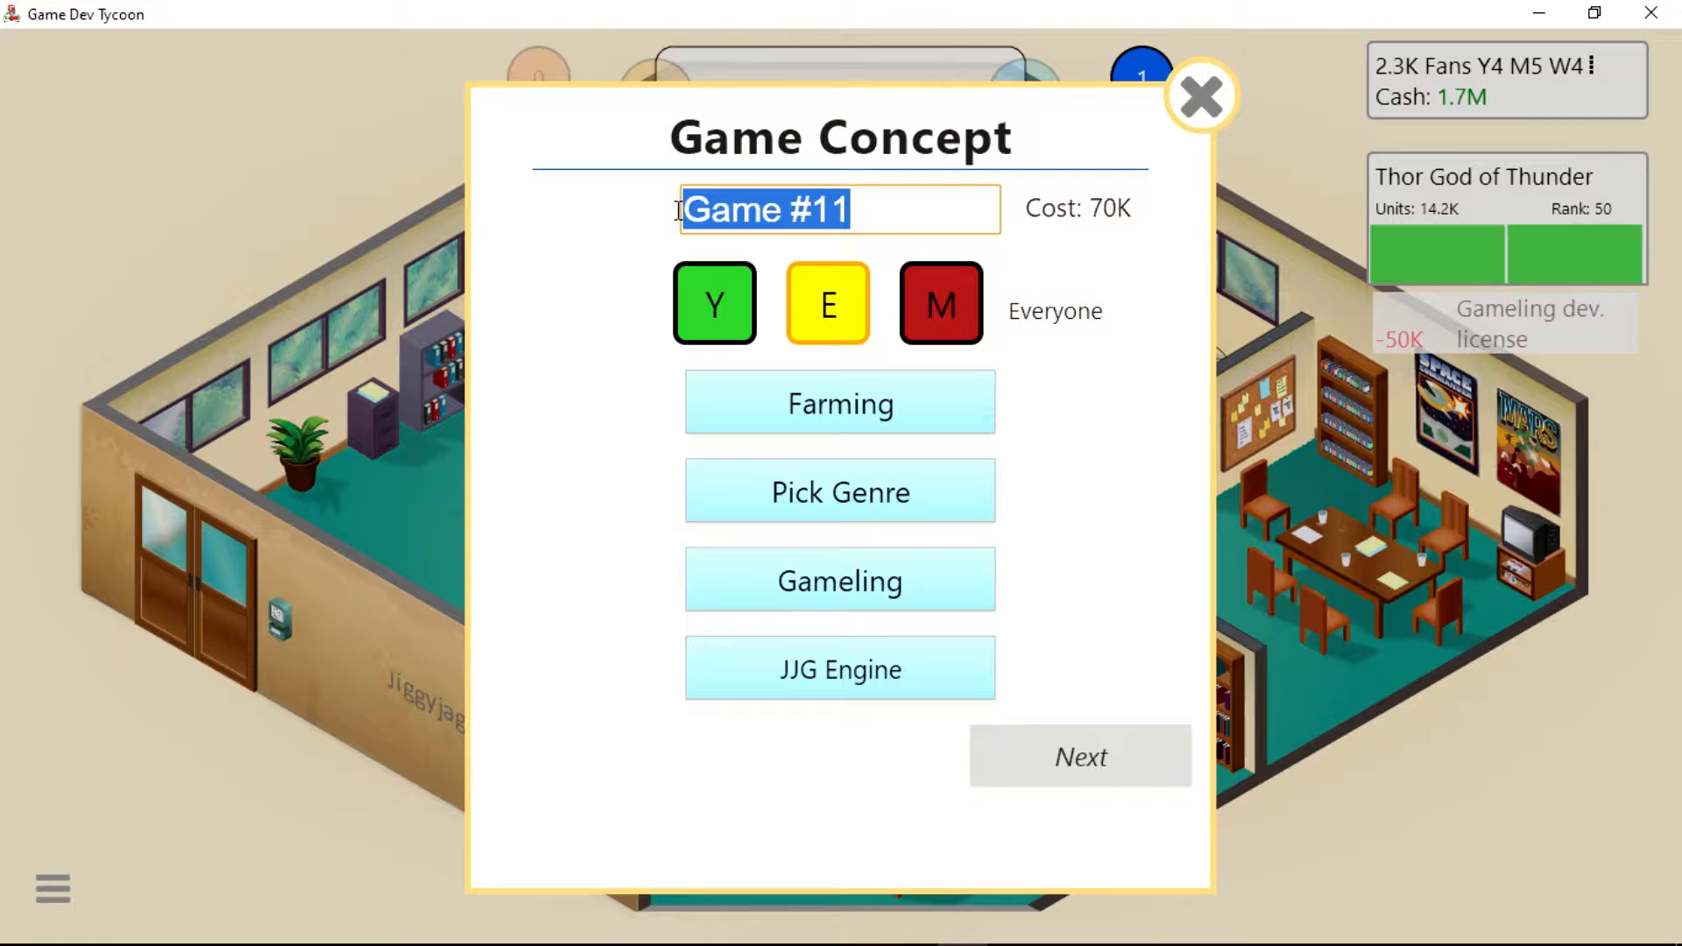
Name it Harvest Sun, choose the Simulation genre and proceed to stage 1.
type("Harvest S")
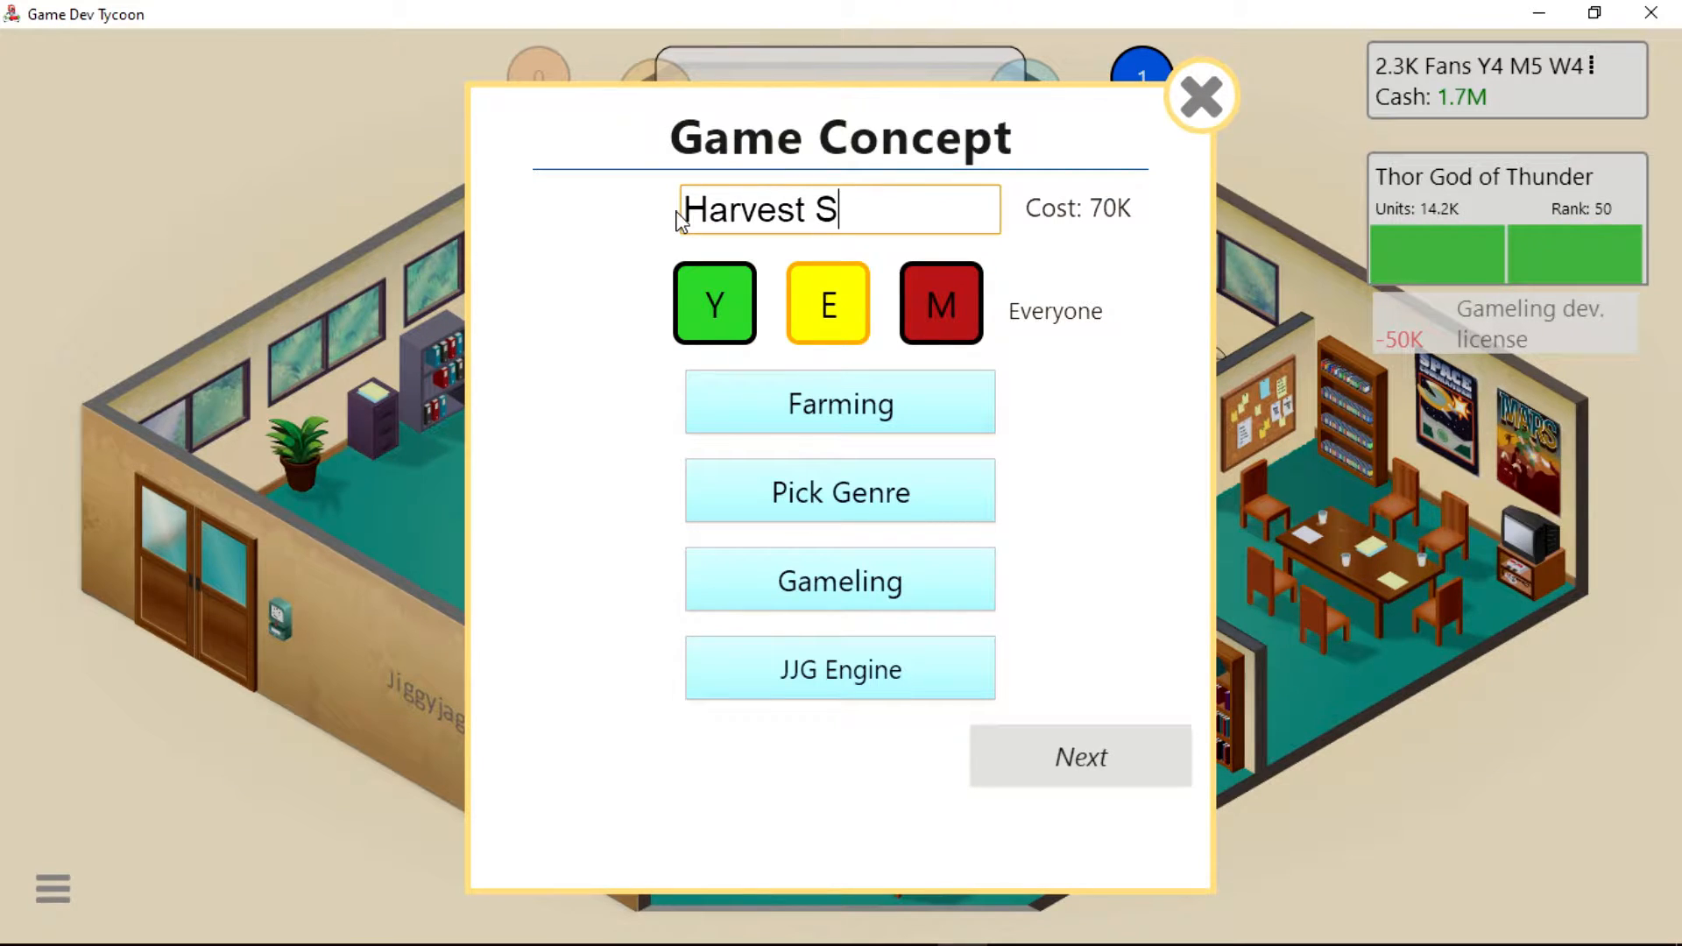
type("un")
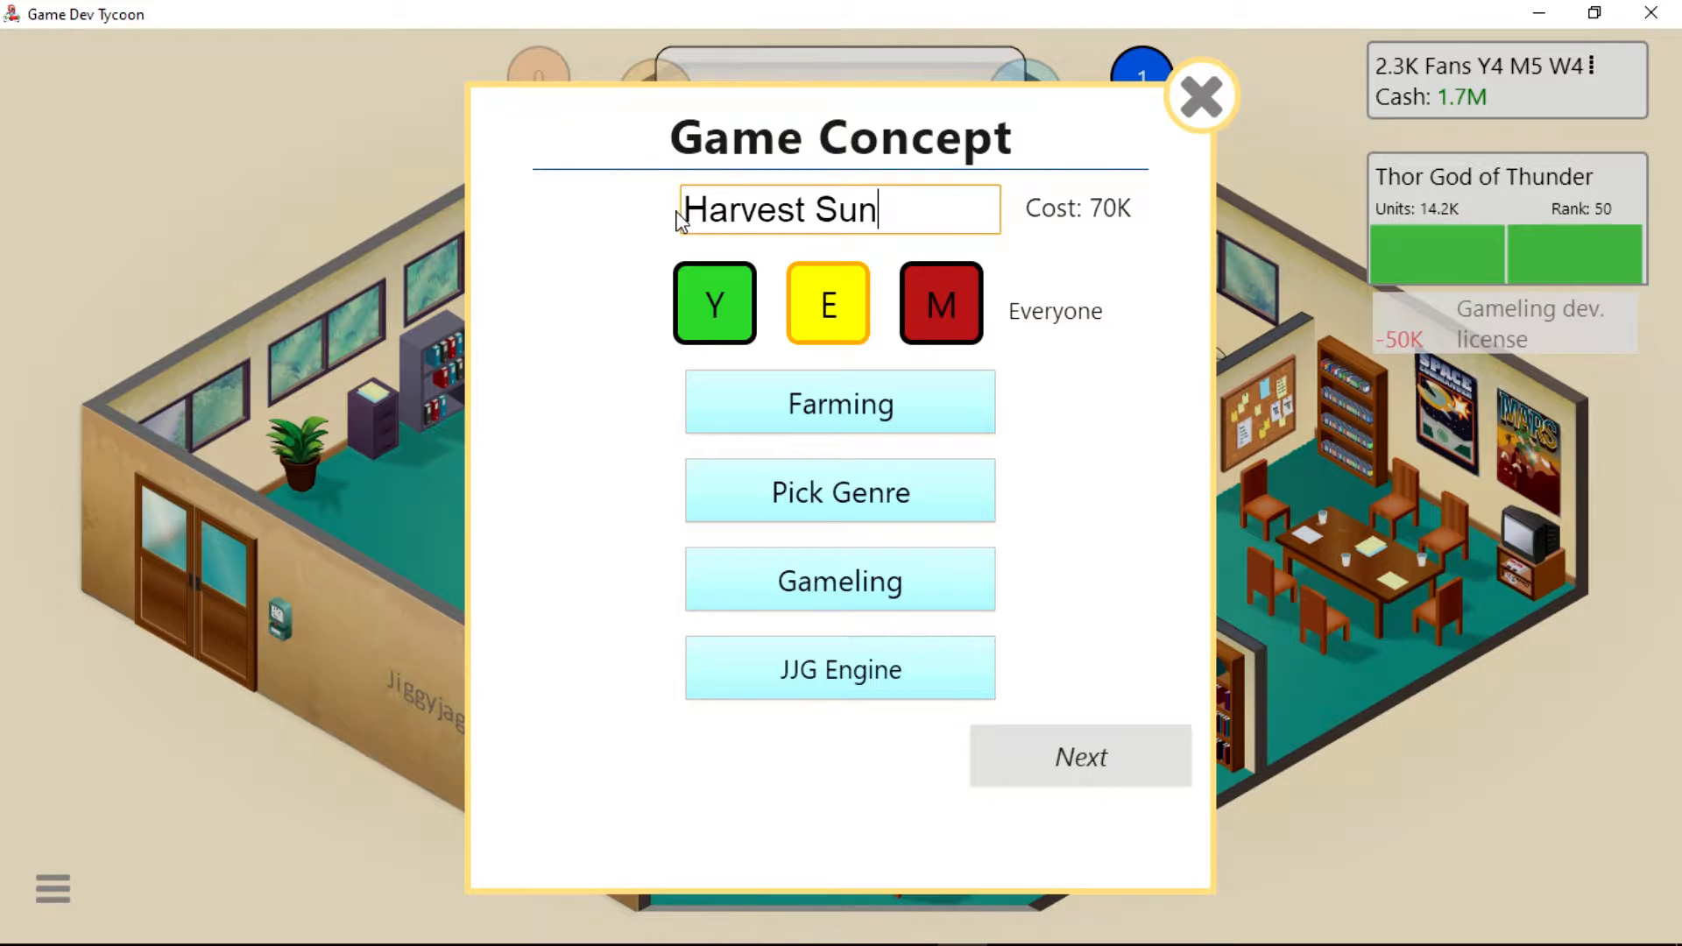
mouse_move(903, 518)
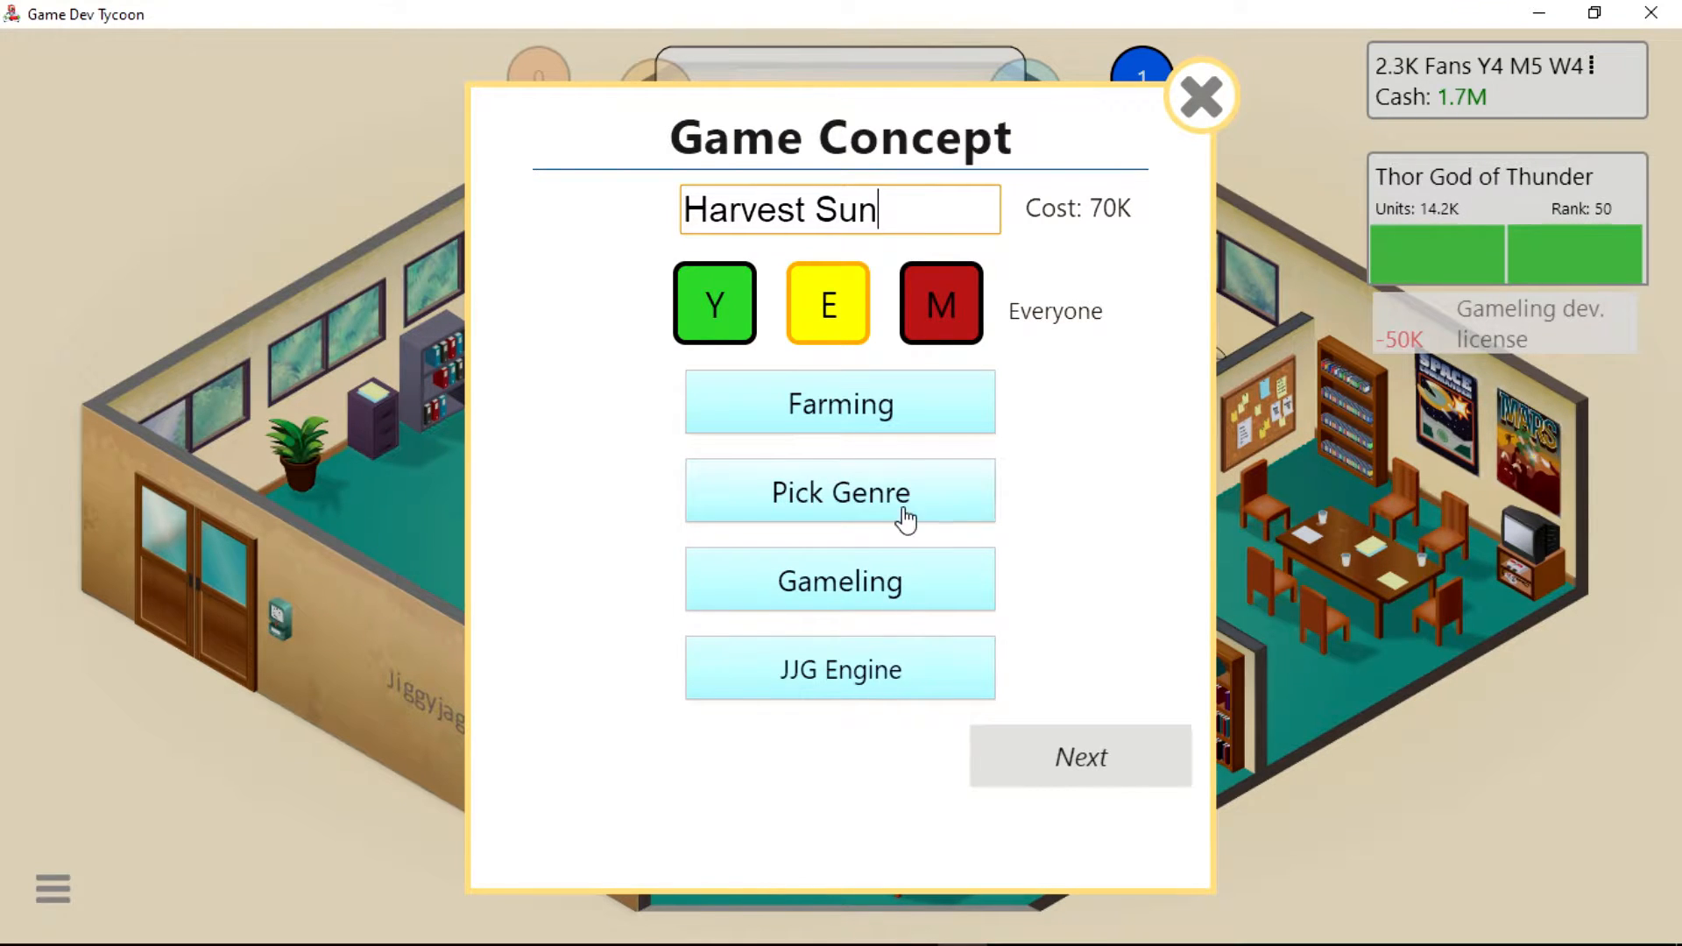
left_click(841, 490)
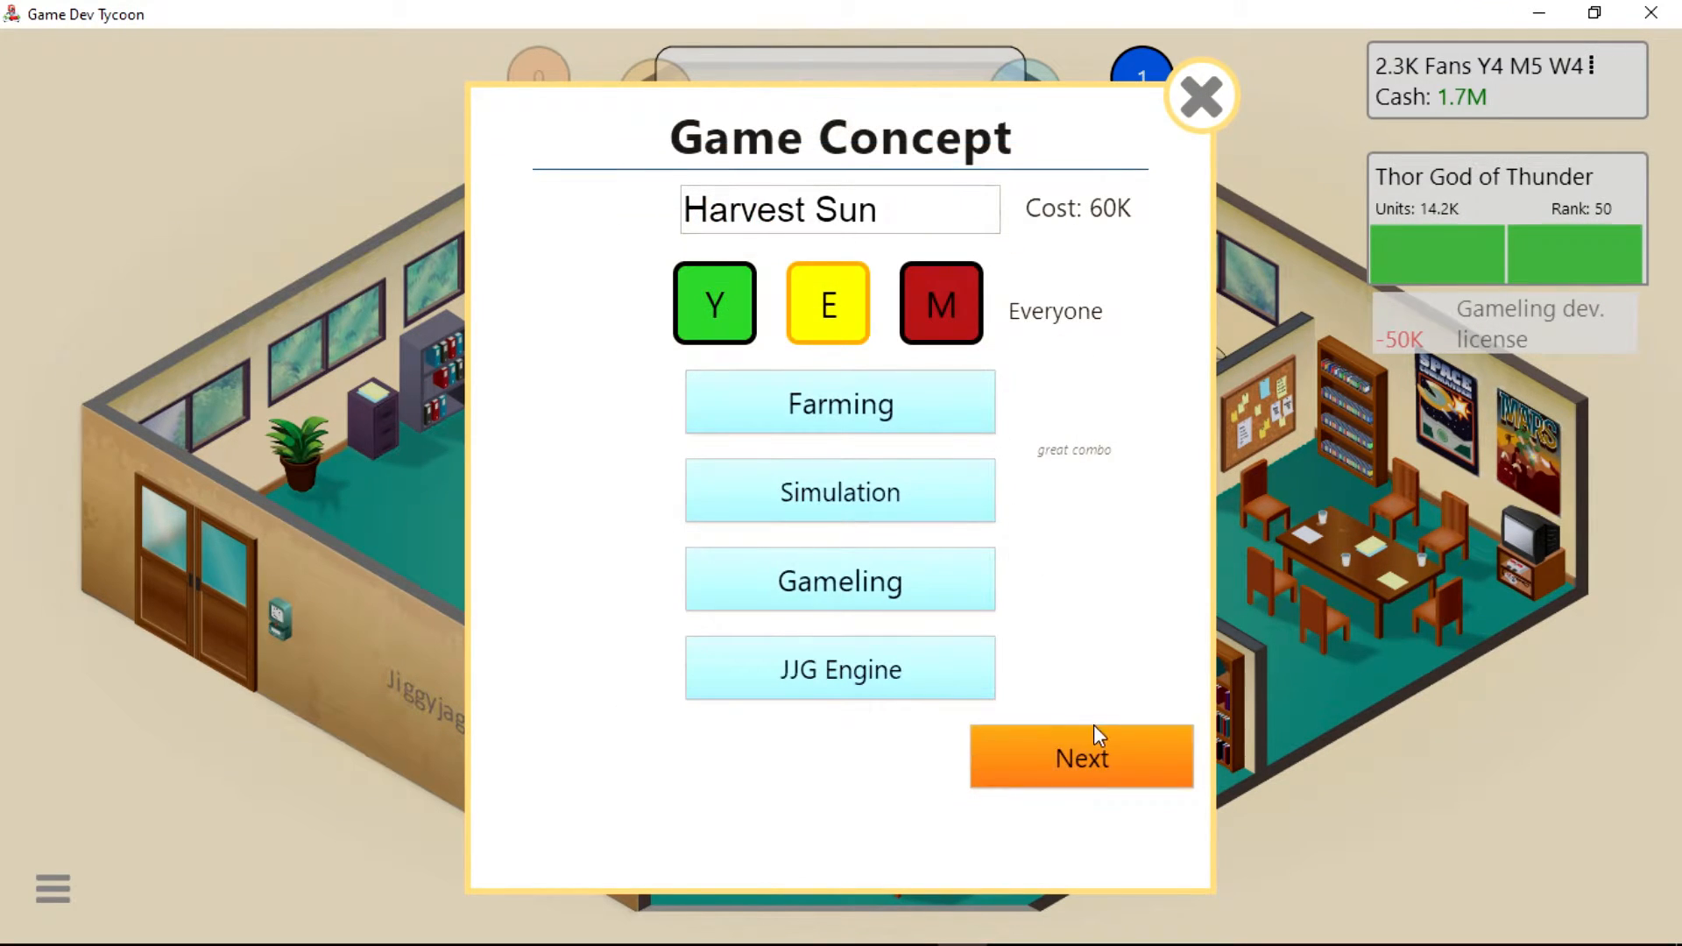
left_click(1081, 757)
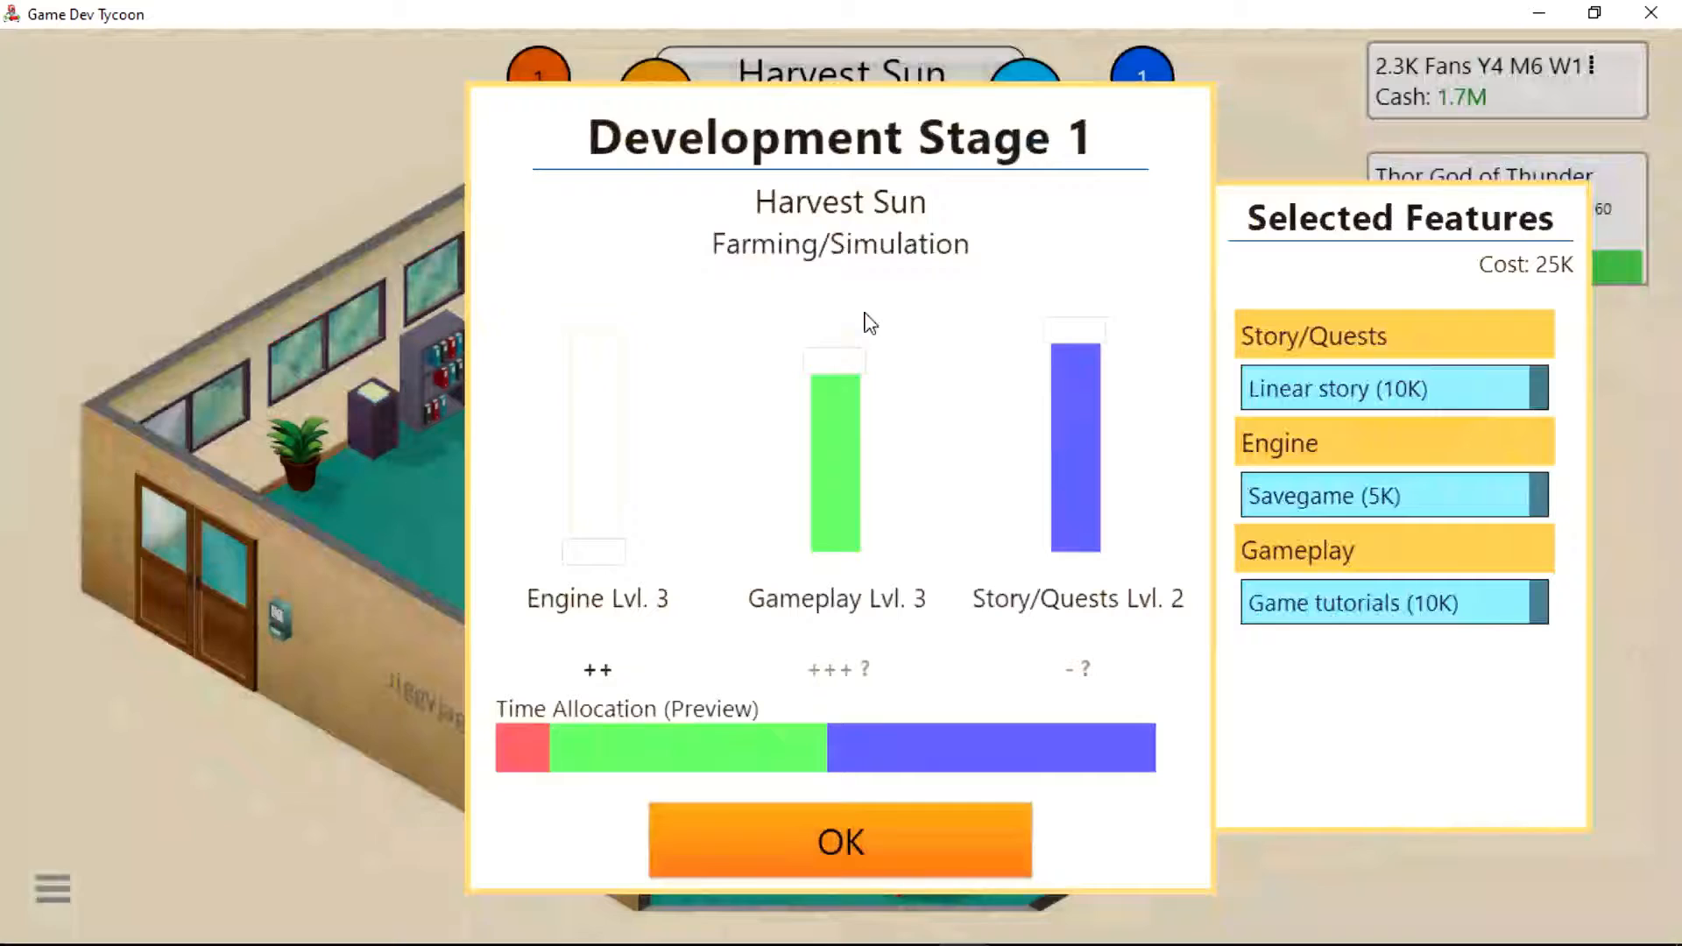
mouse_move(802, 417)
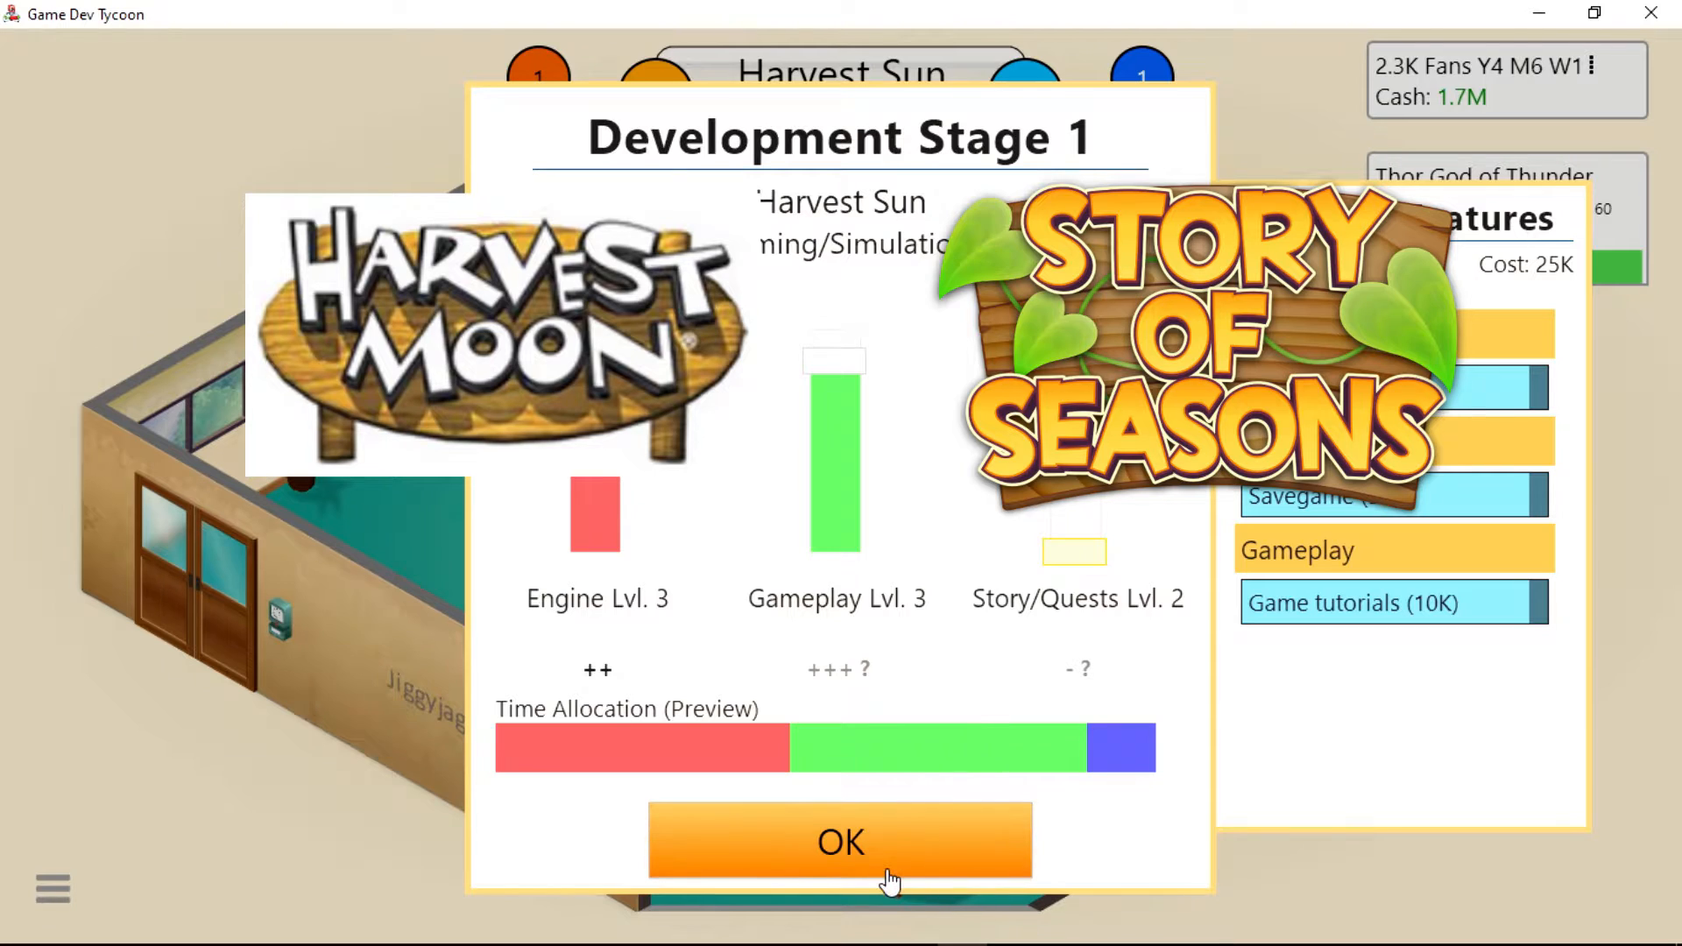
Confirm the time allocation sliders for Harvest Sun's stages 1, 2 and 3.
left_click(841, 841)
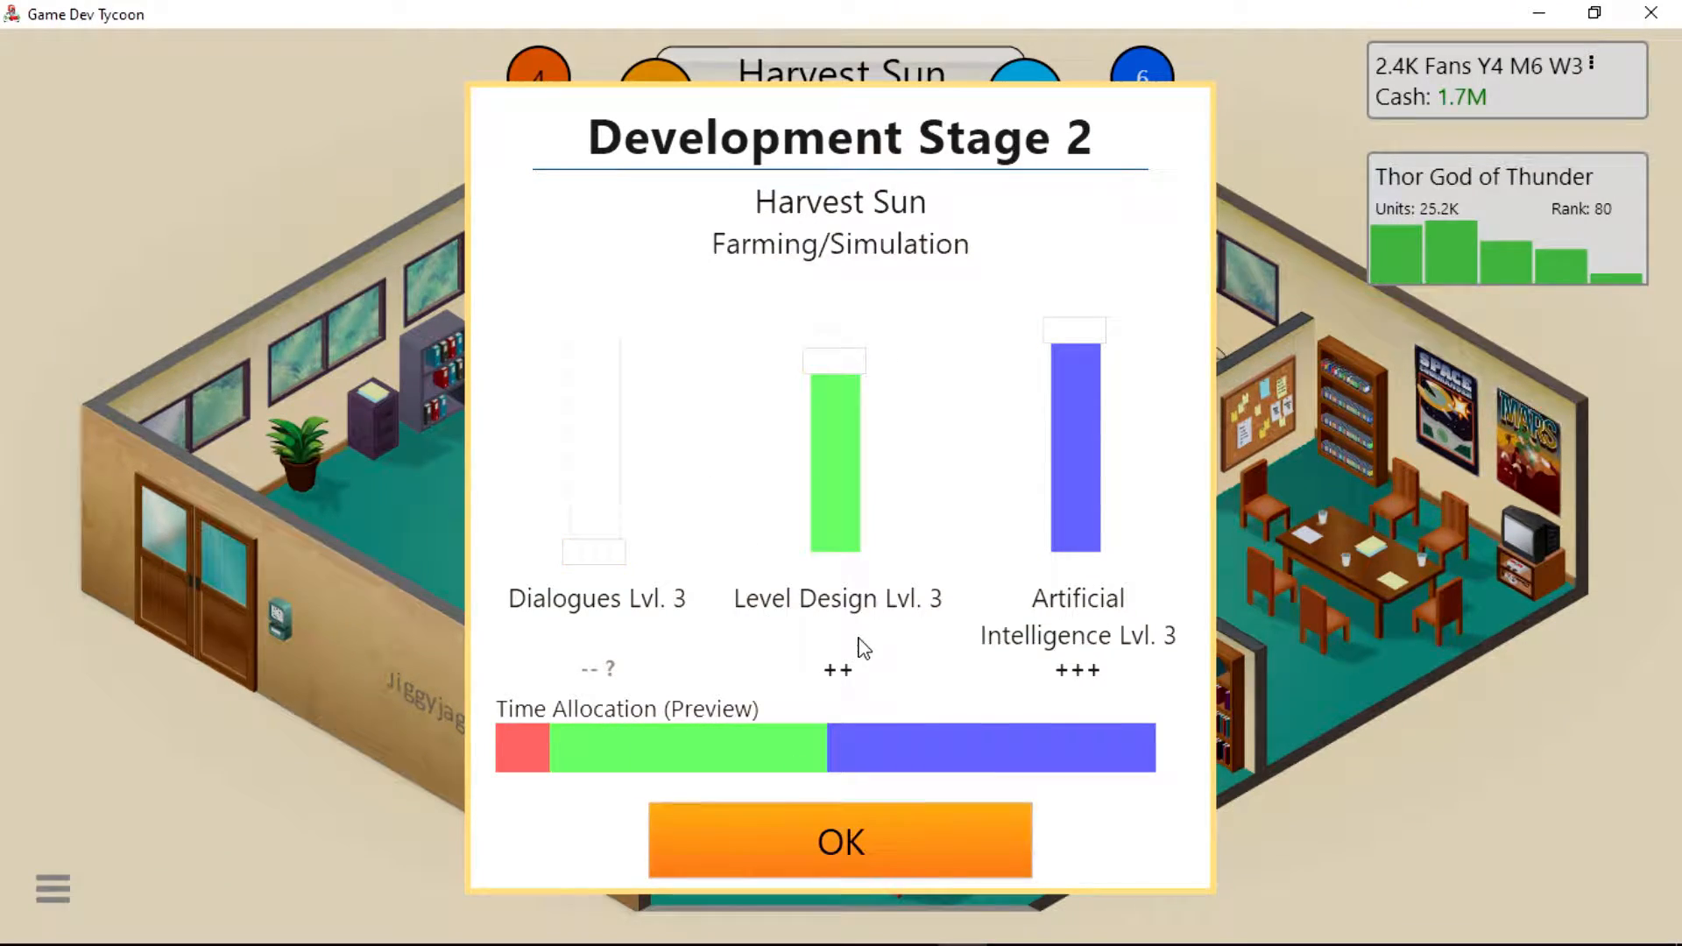
left_click(841, 841)
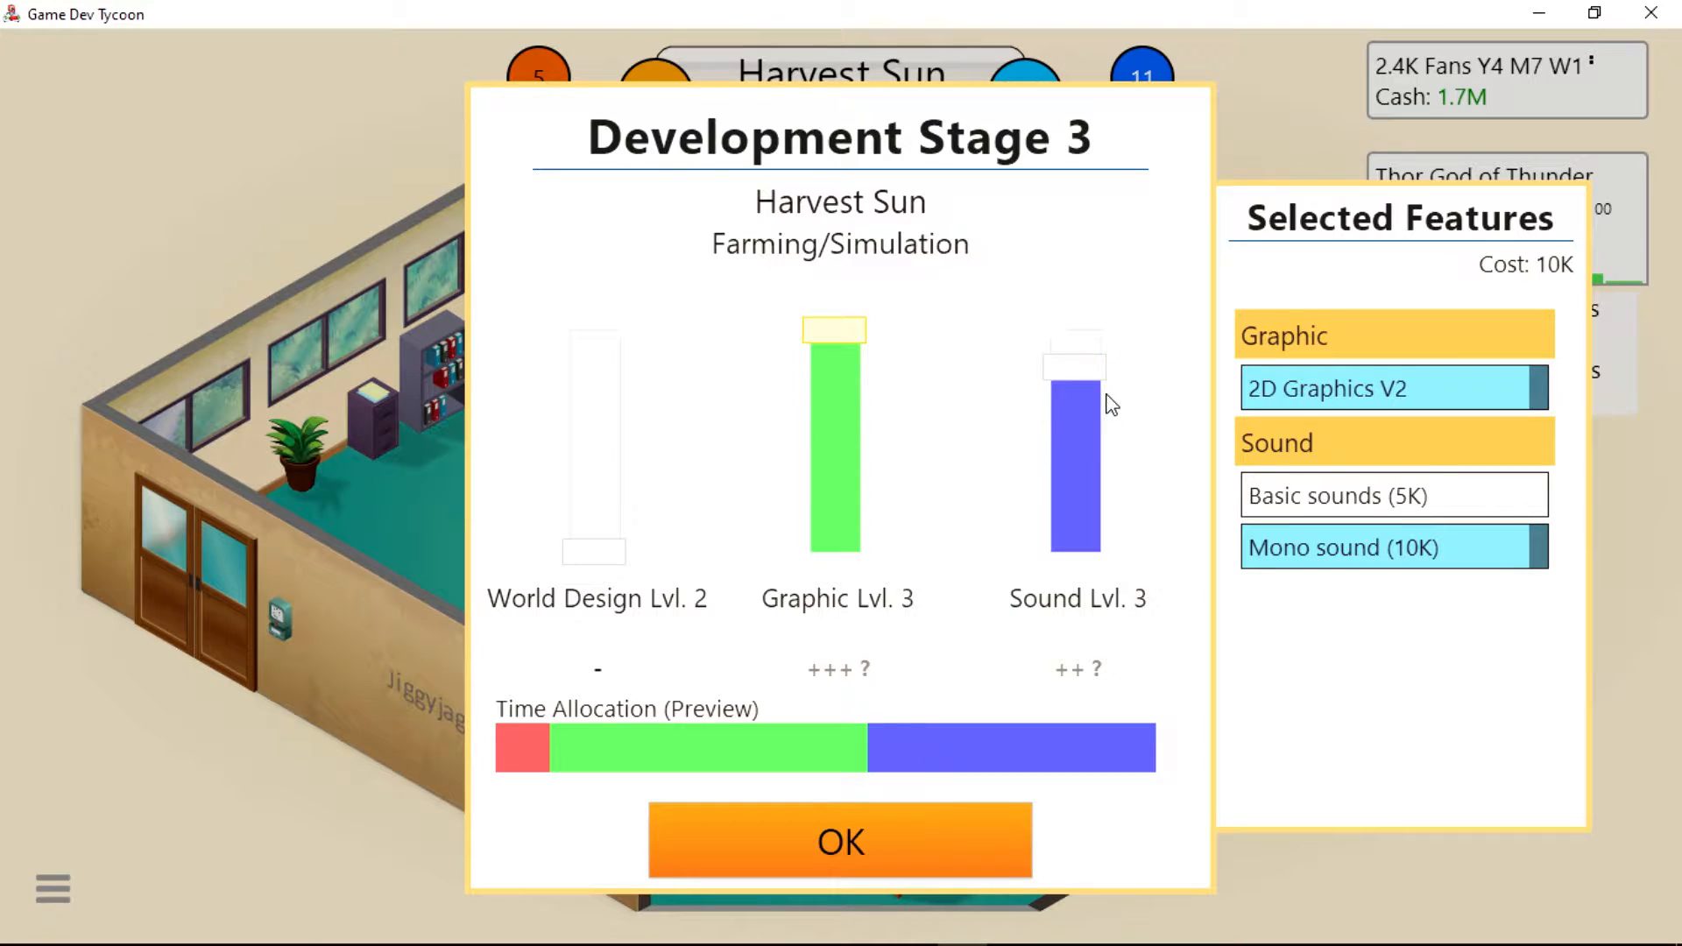
left_click(842, 841)
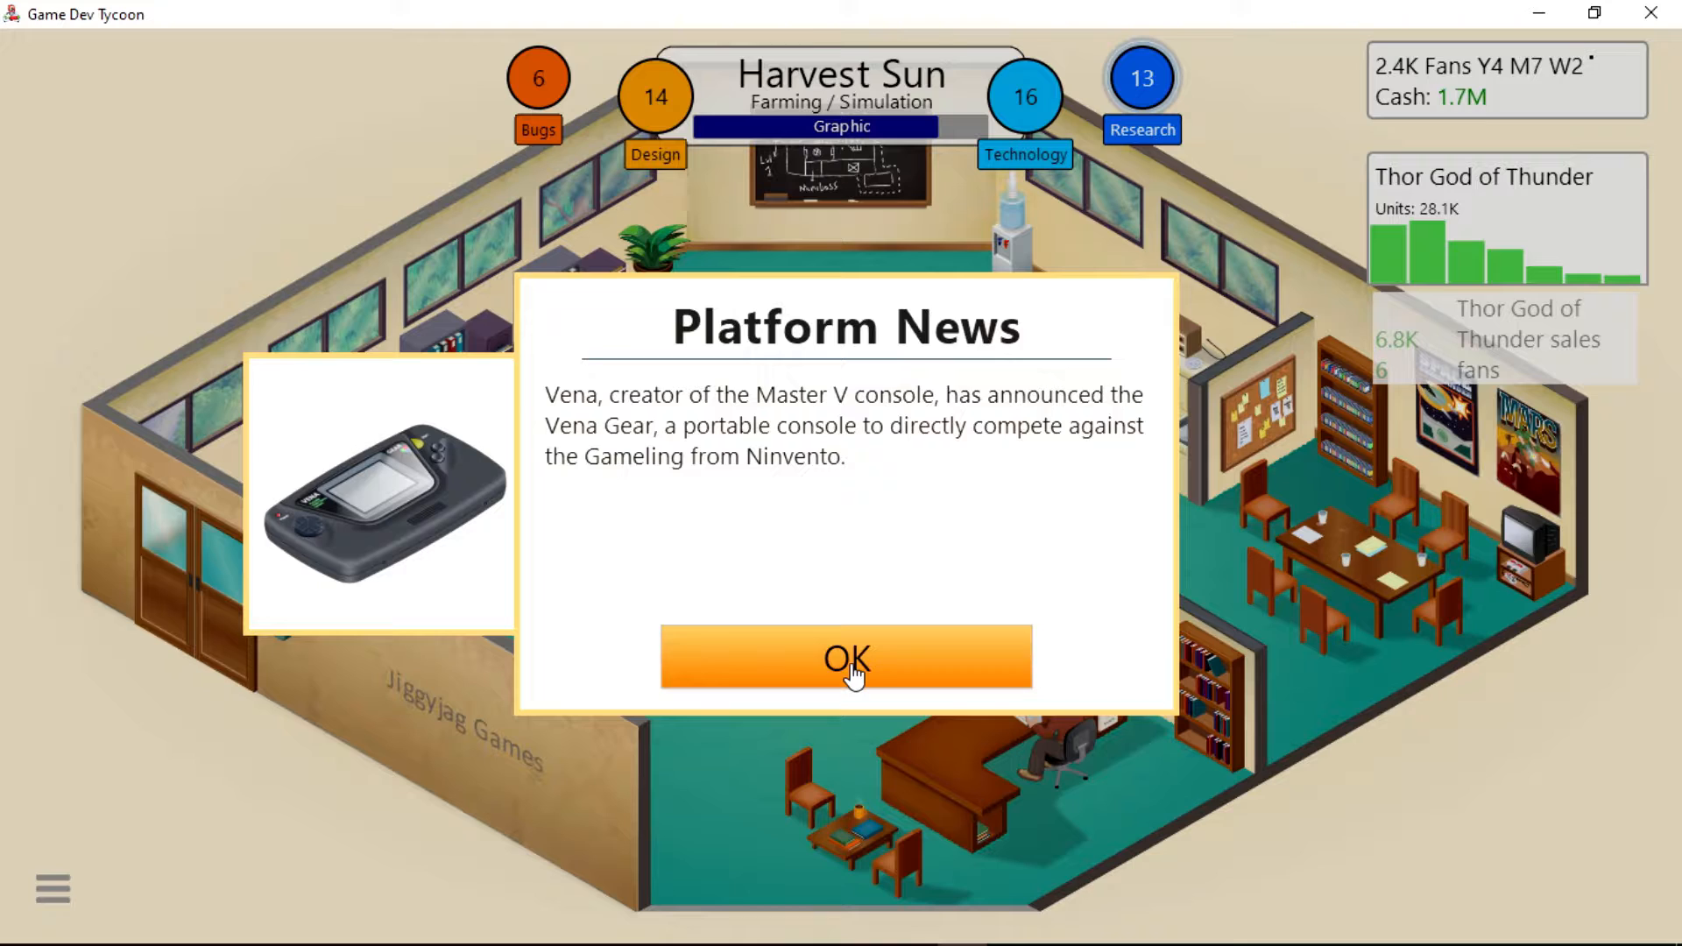
Page through and dismiss the Vena Gear portable console announcement.
left_click(848, 659)
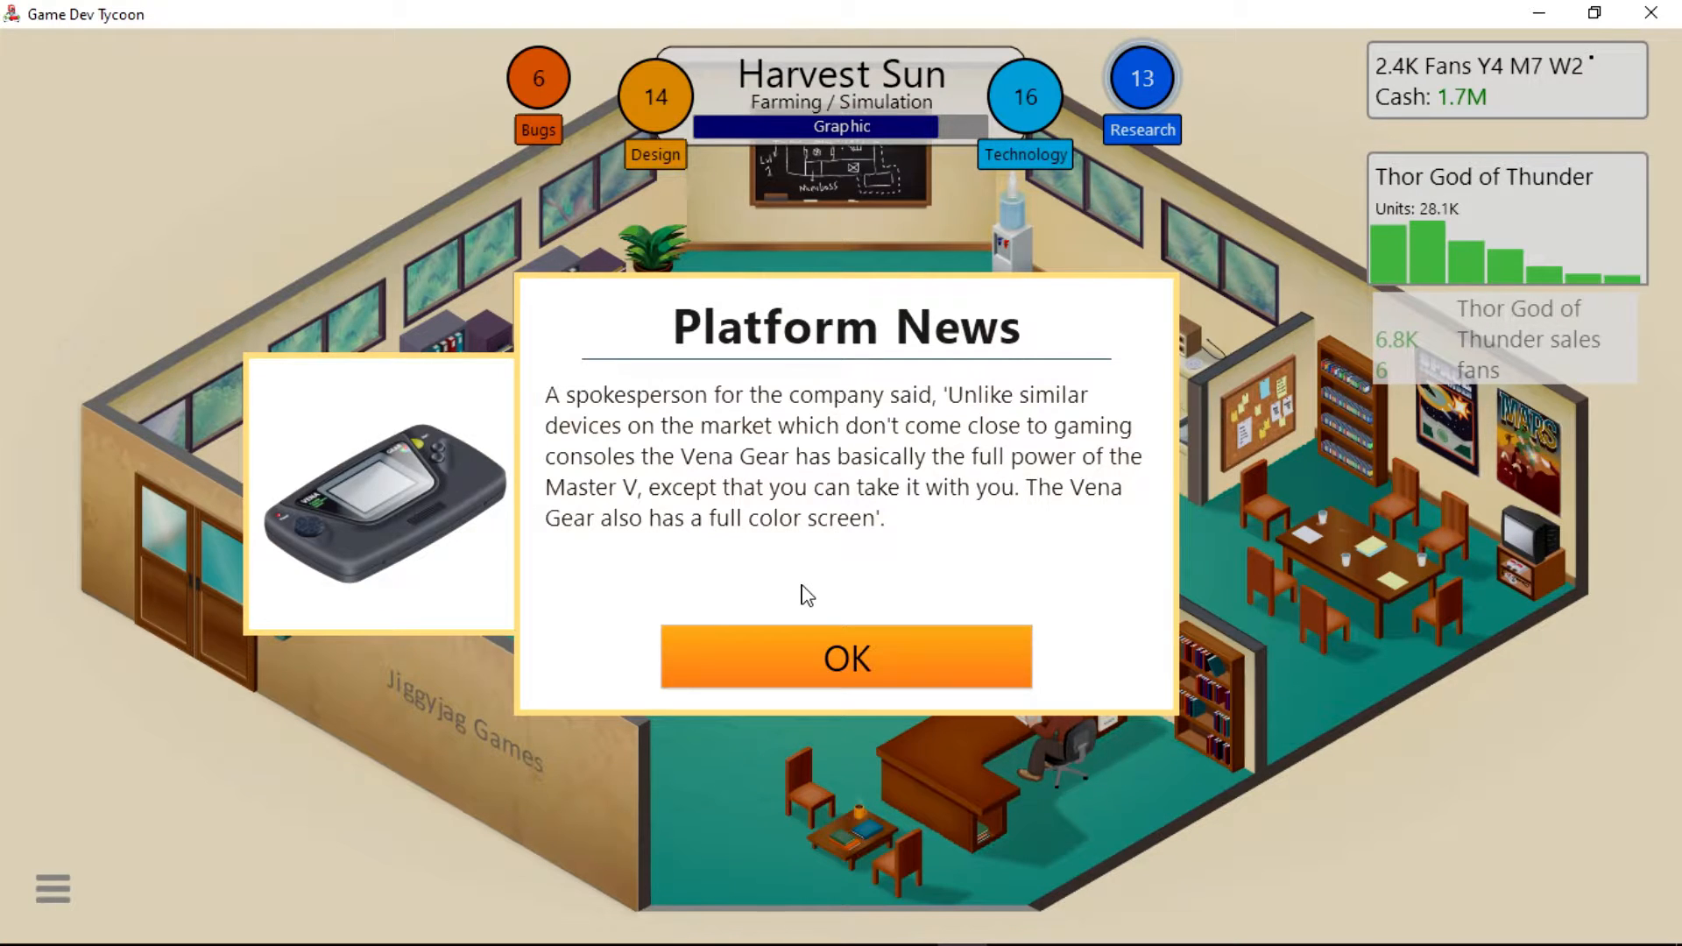
left_click(846, 659)
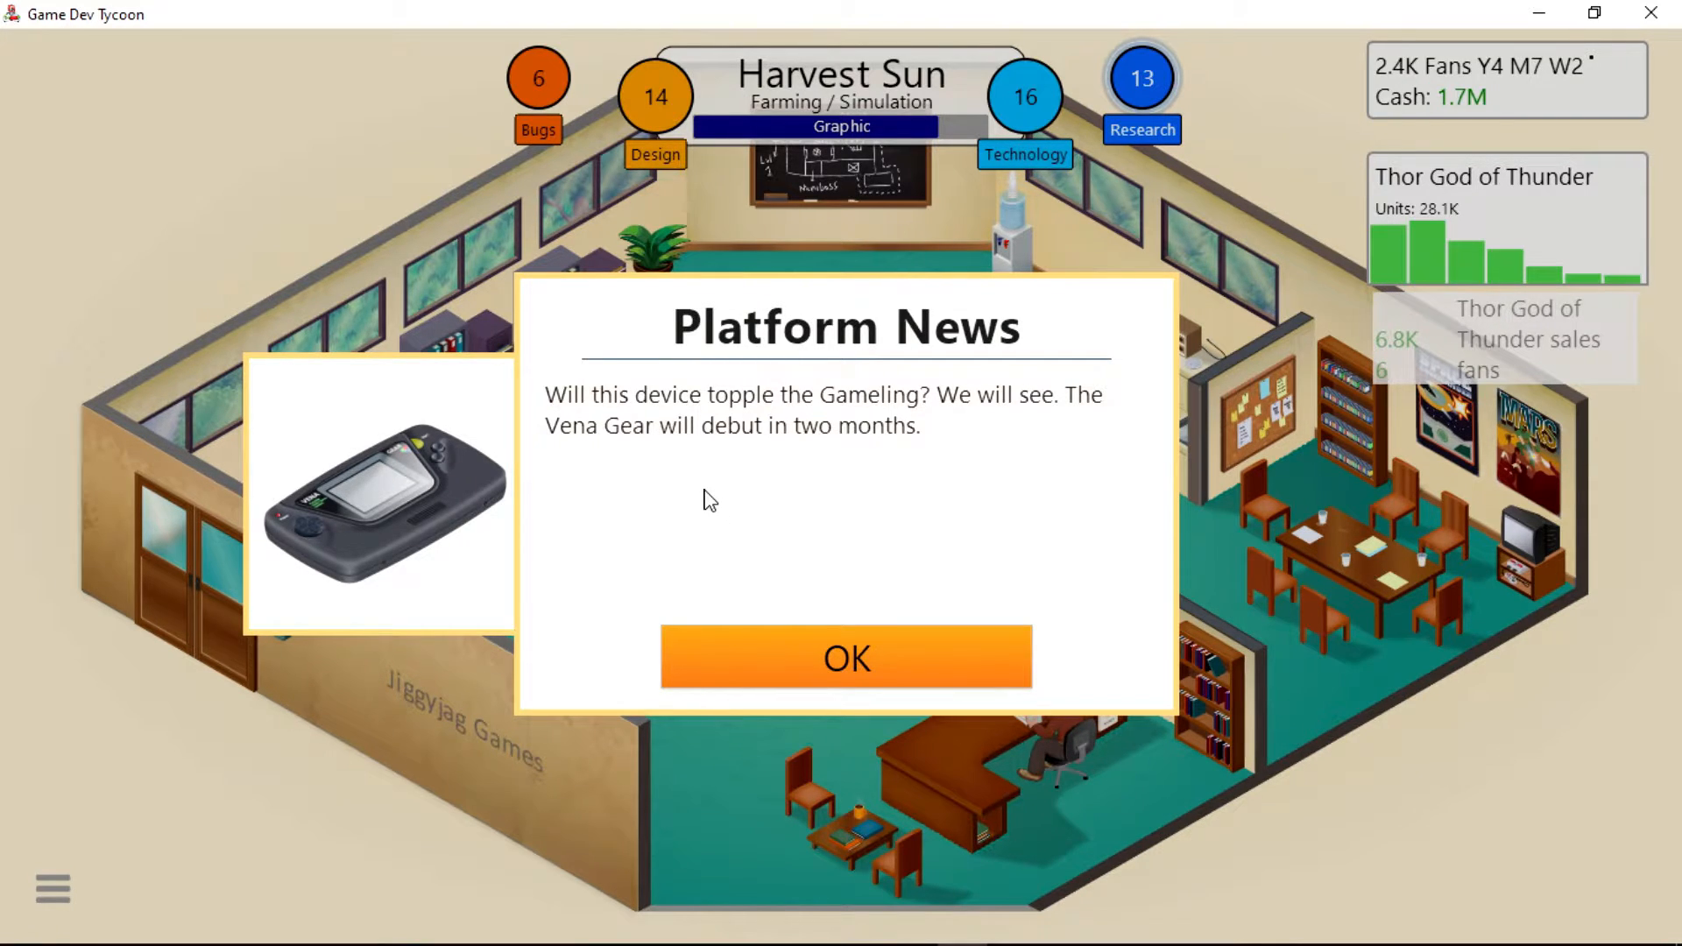
mouse_move(764, 566)
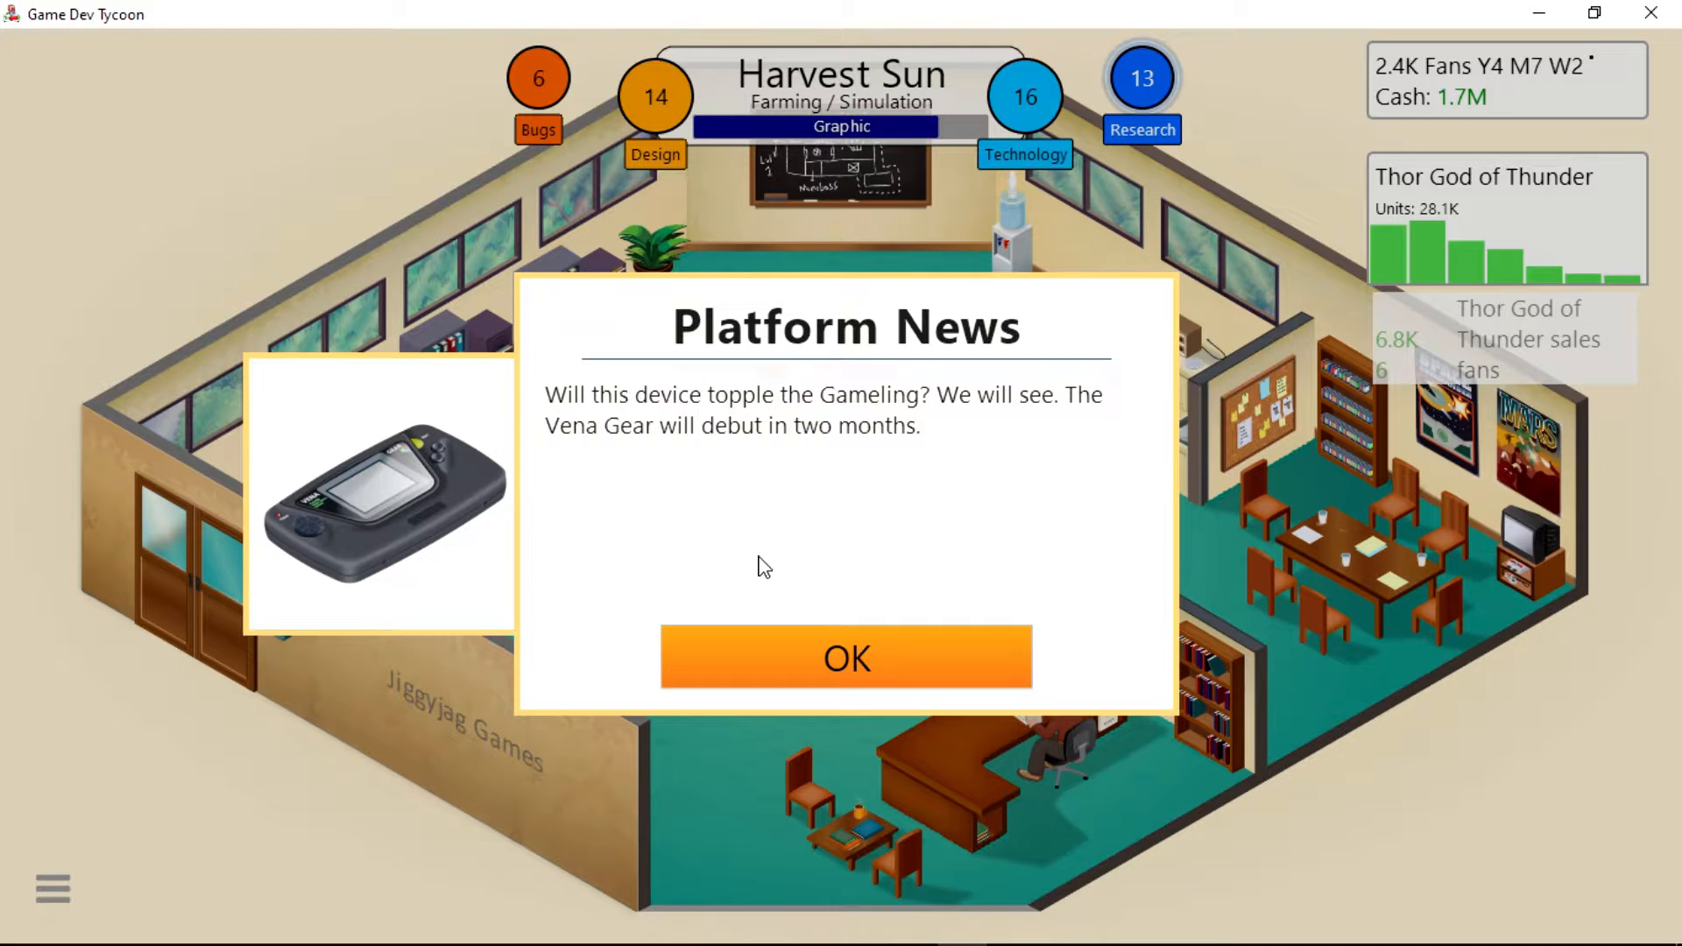
mouse_move(785, 687)
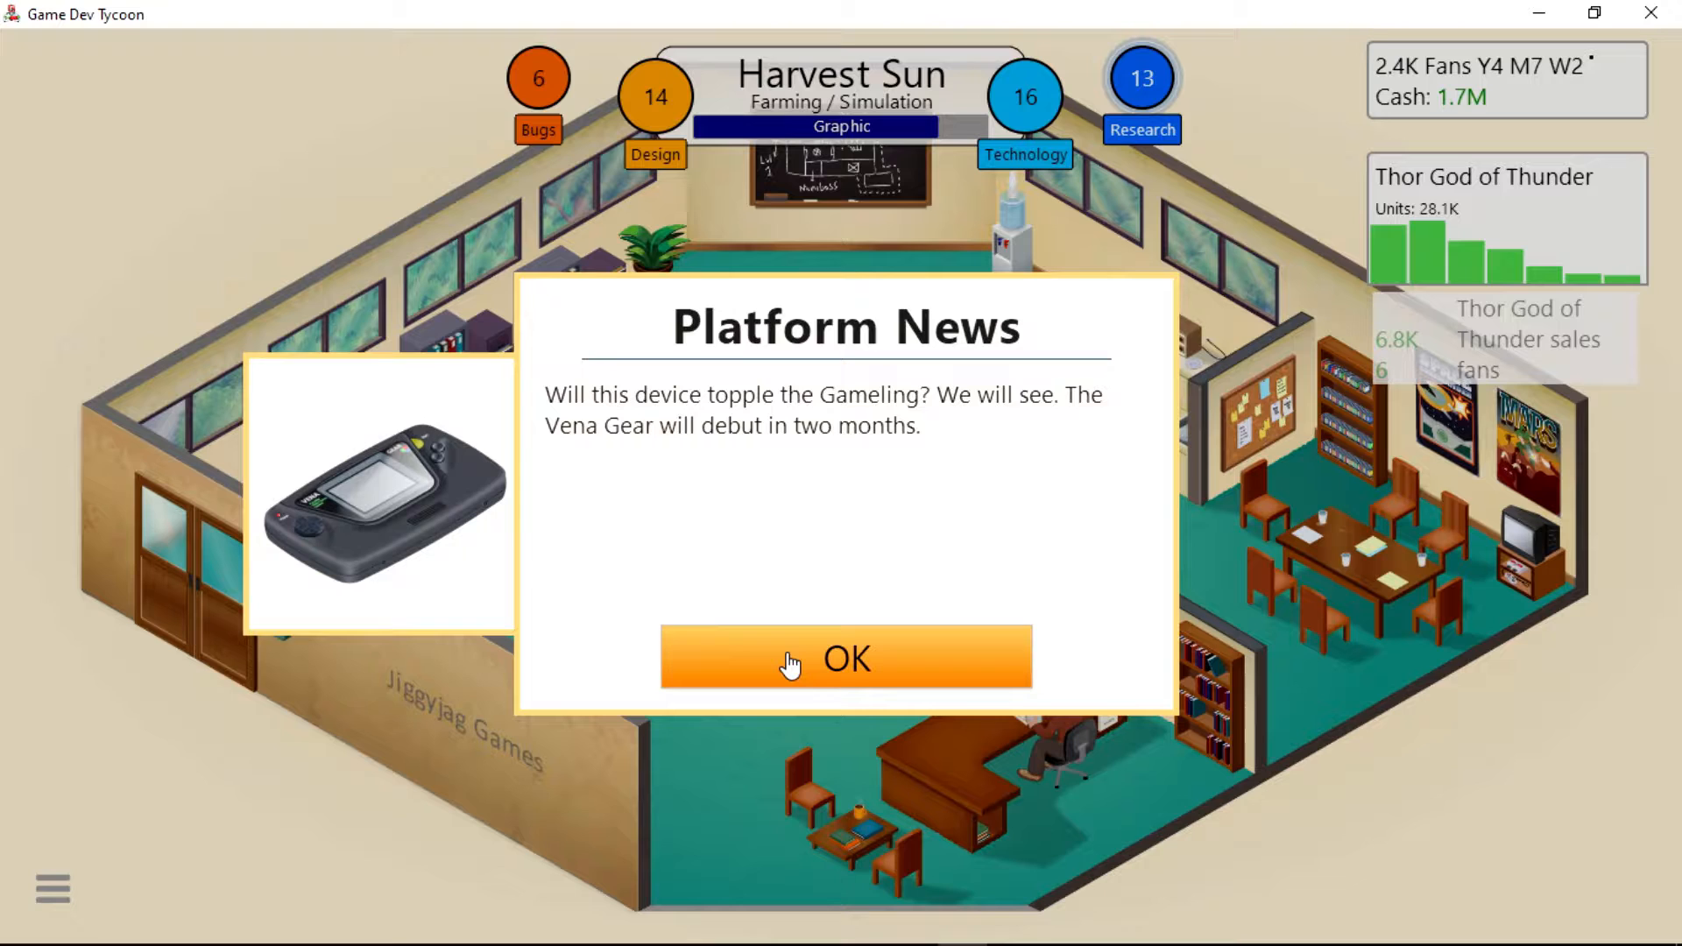
left_click(846, 657)
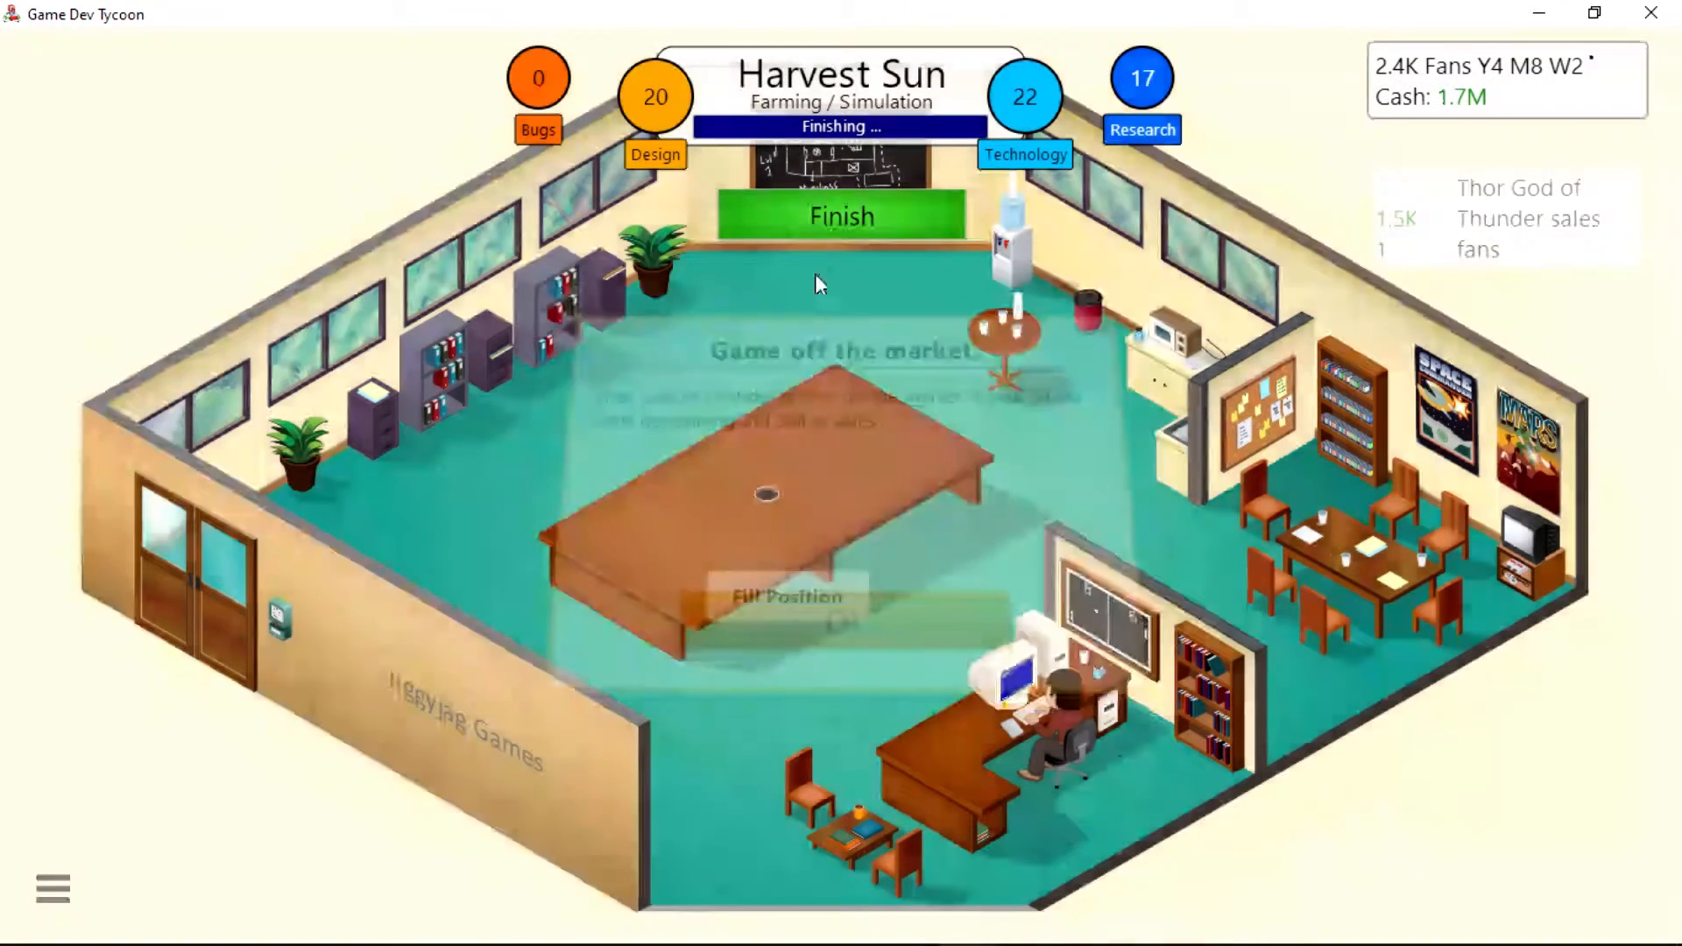
Finish and release Harvest Sun, then acknowledge the Simple cutscenes research notice.
left_click(843, 217)
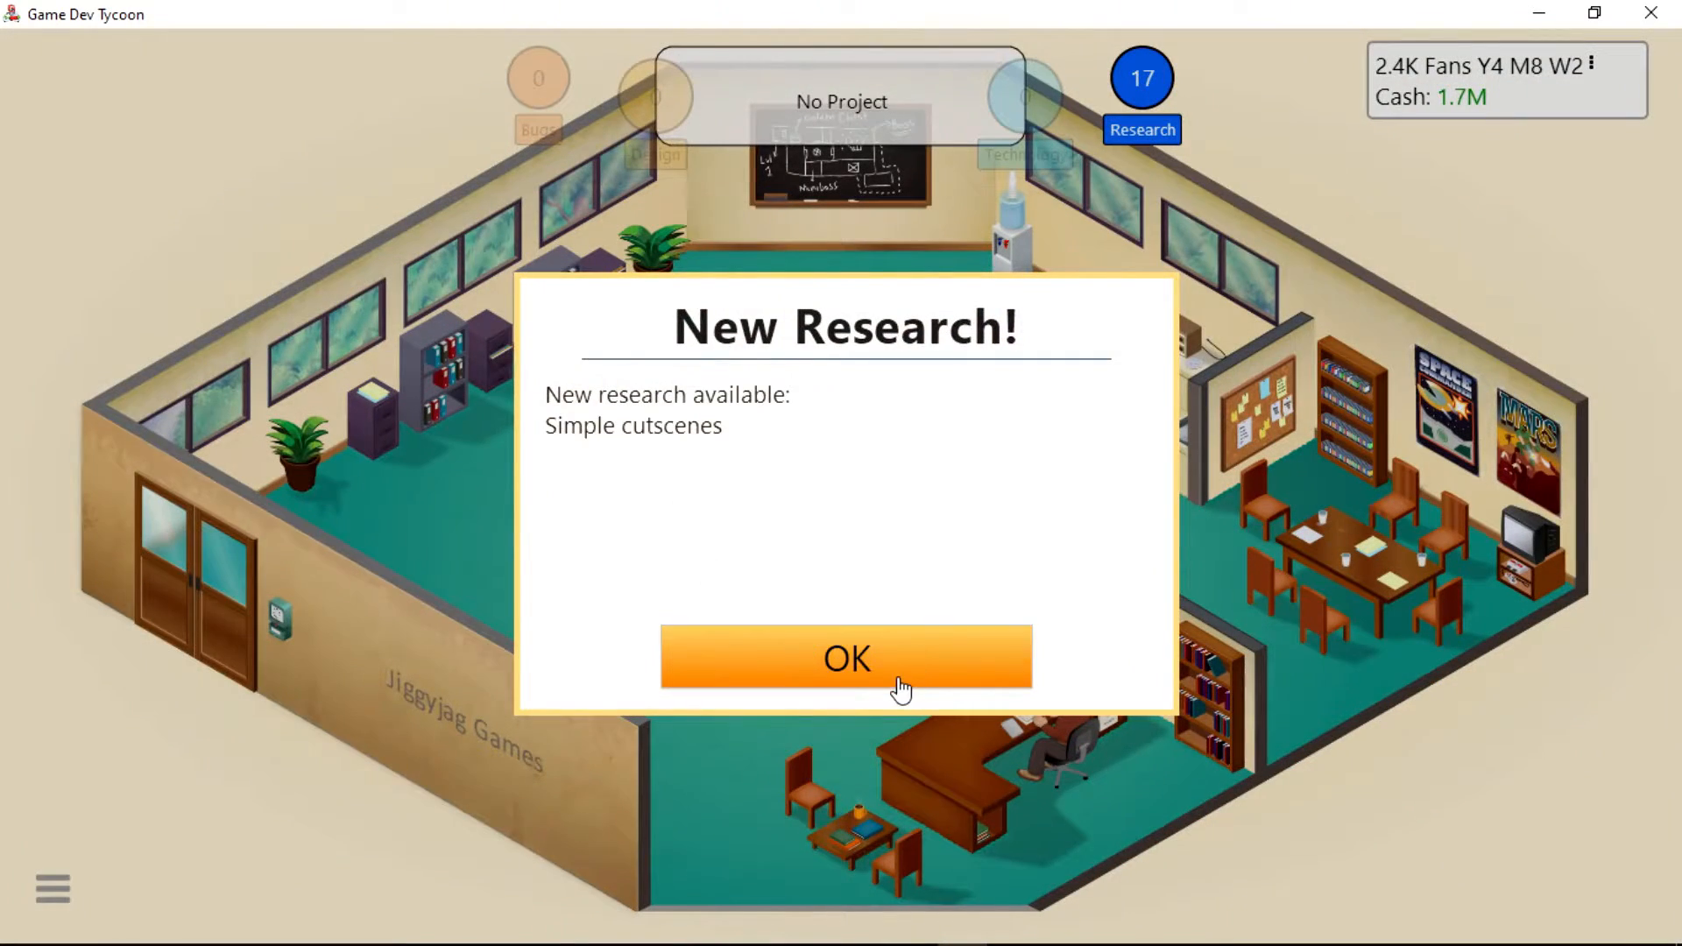
left_click(848, 681)
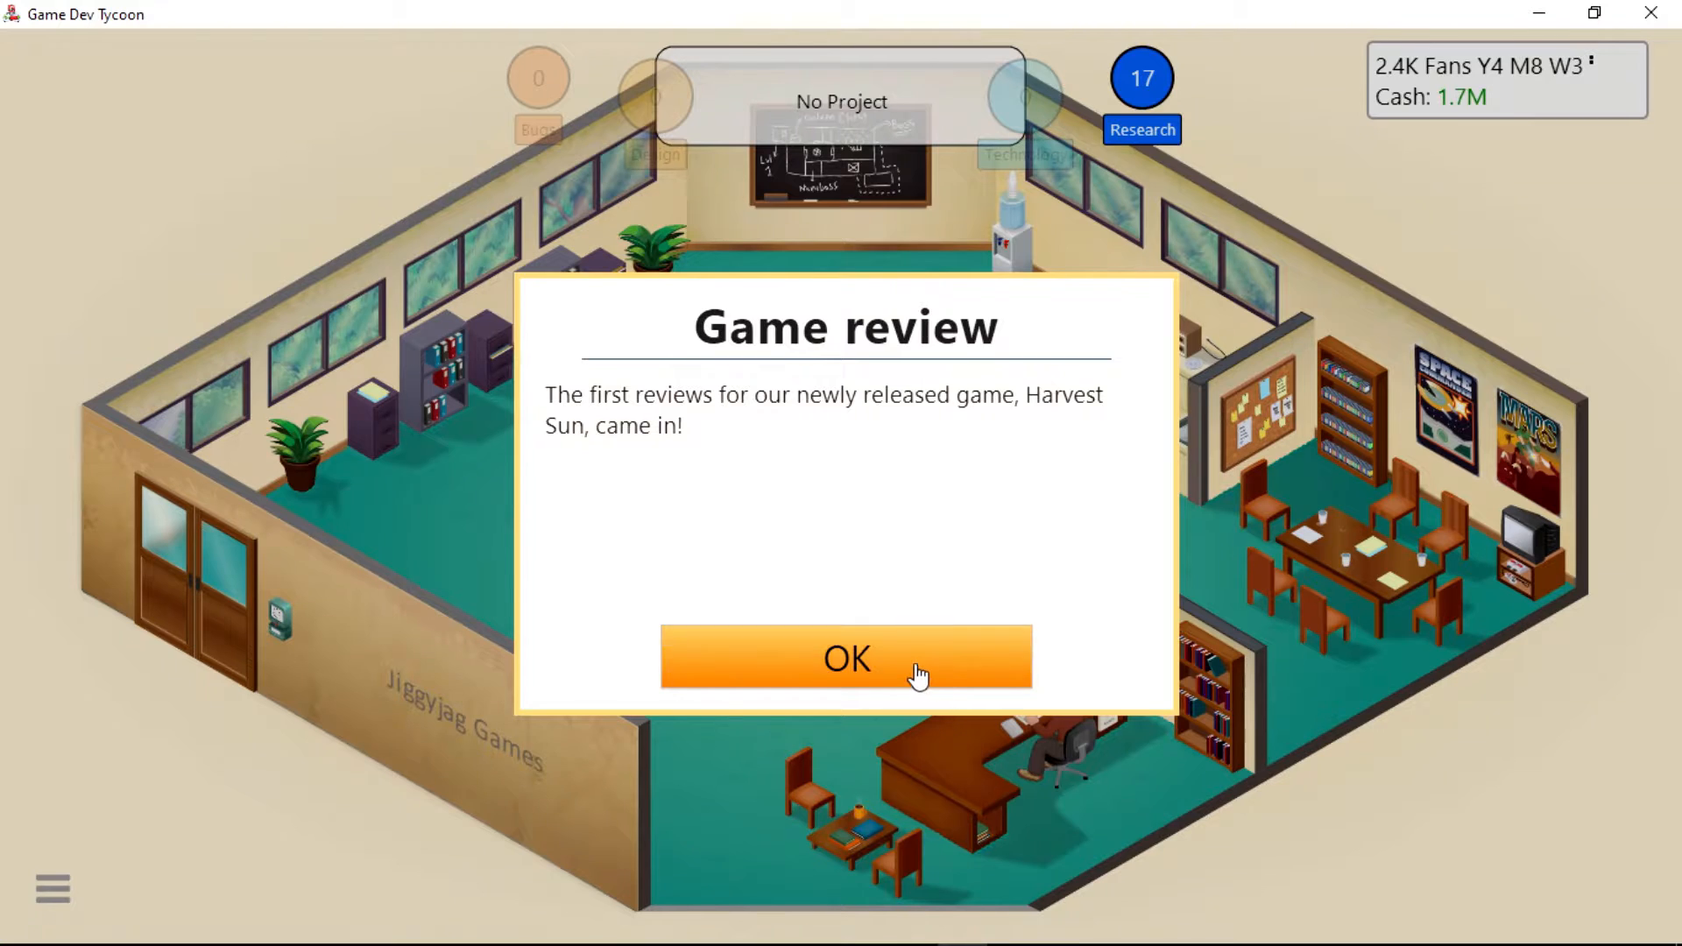
Clear Harvest Sun's reviews, Vena Gear release news and Thor's report, then select the player.
left_click(847, 659)
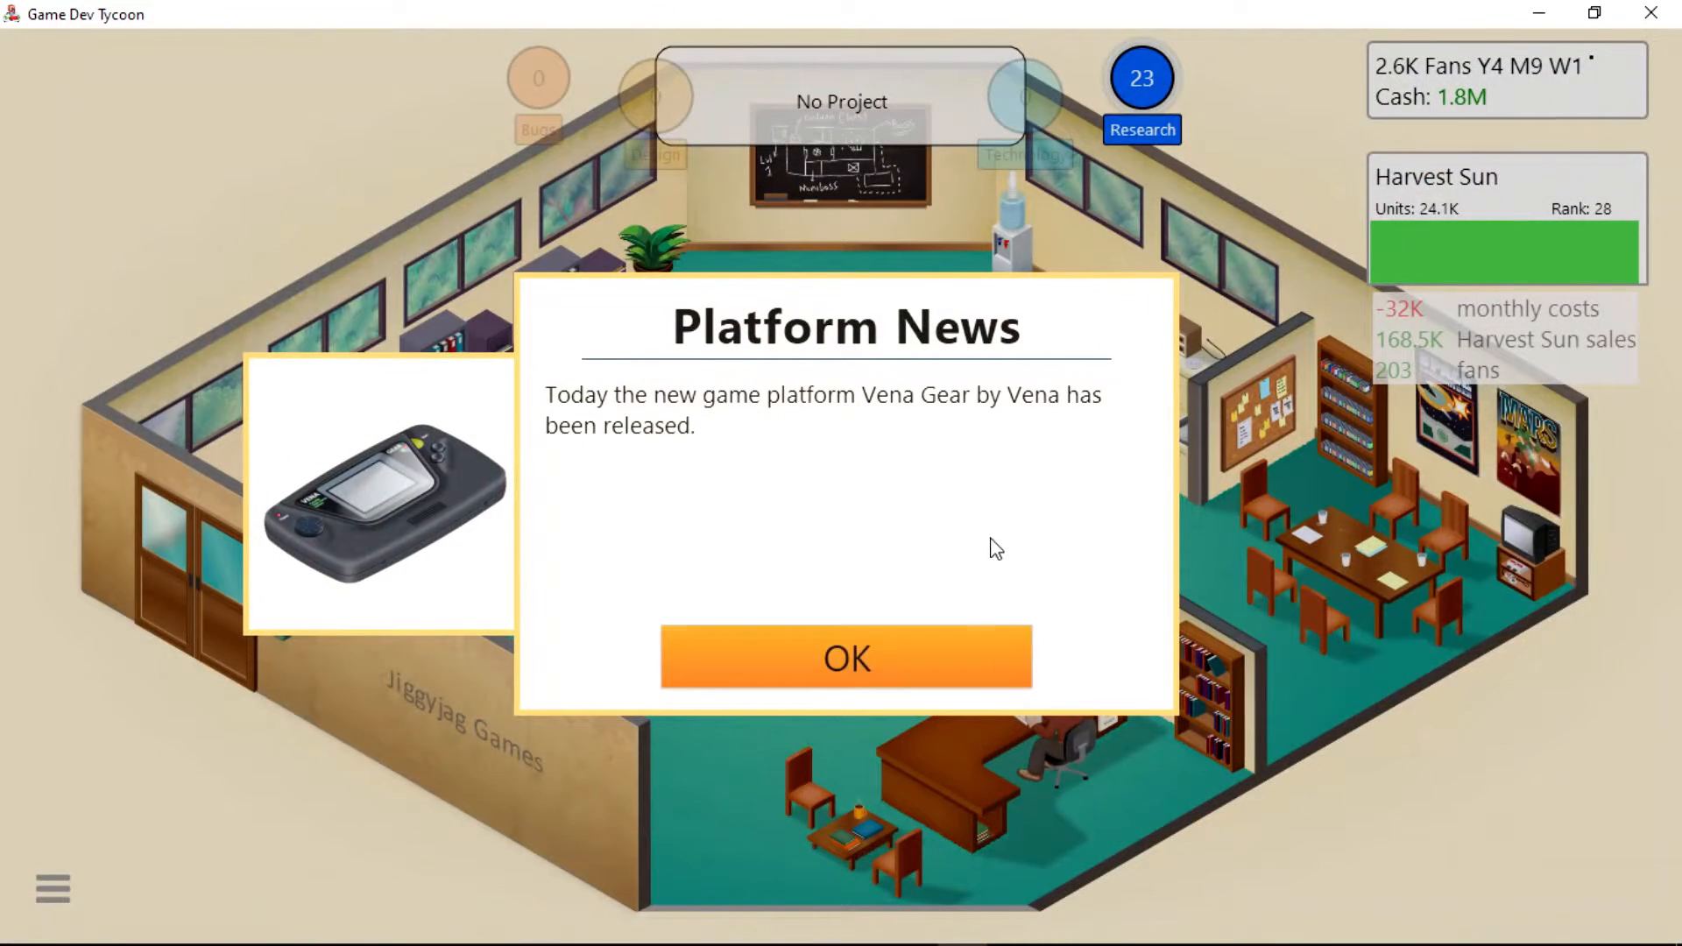
left_click(846, 657)
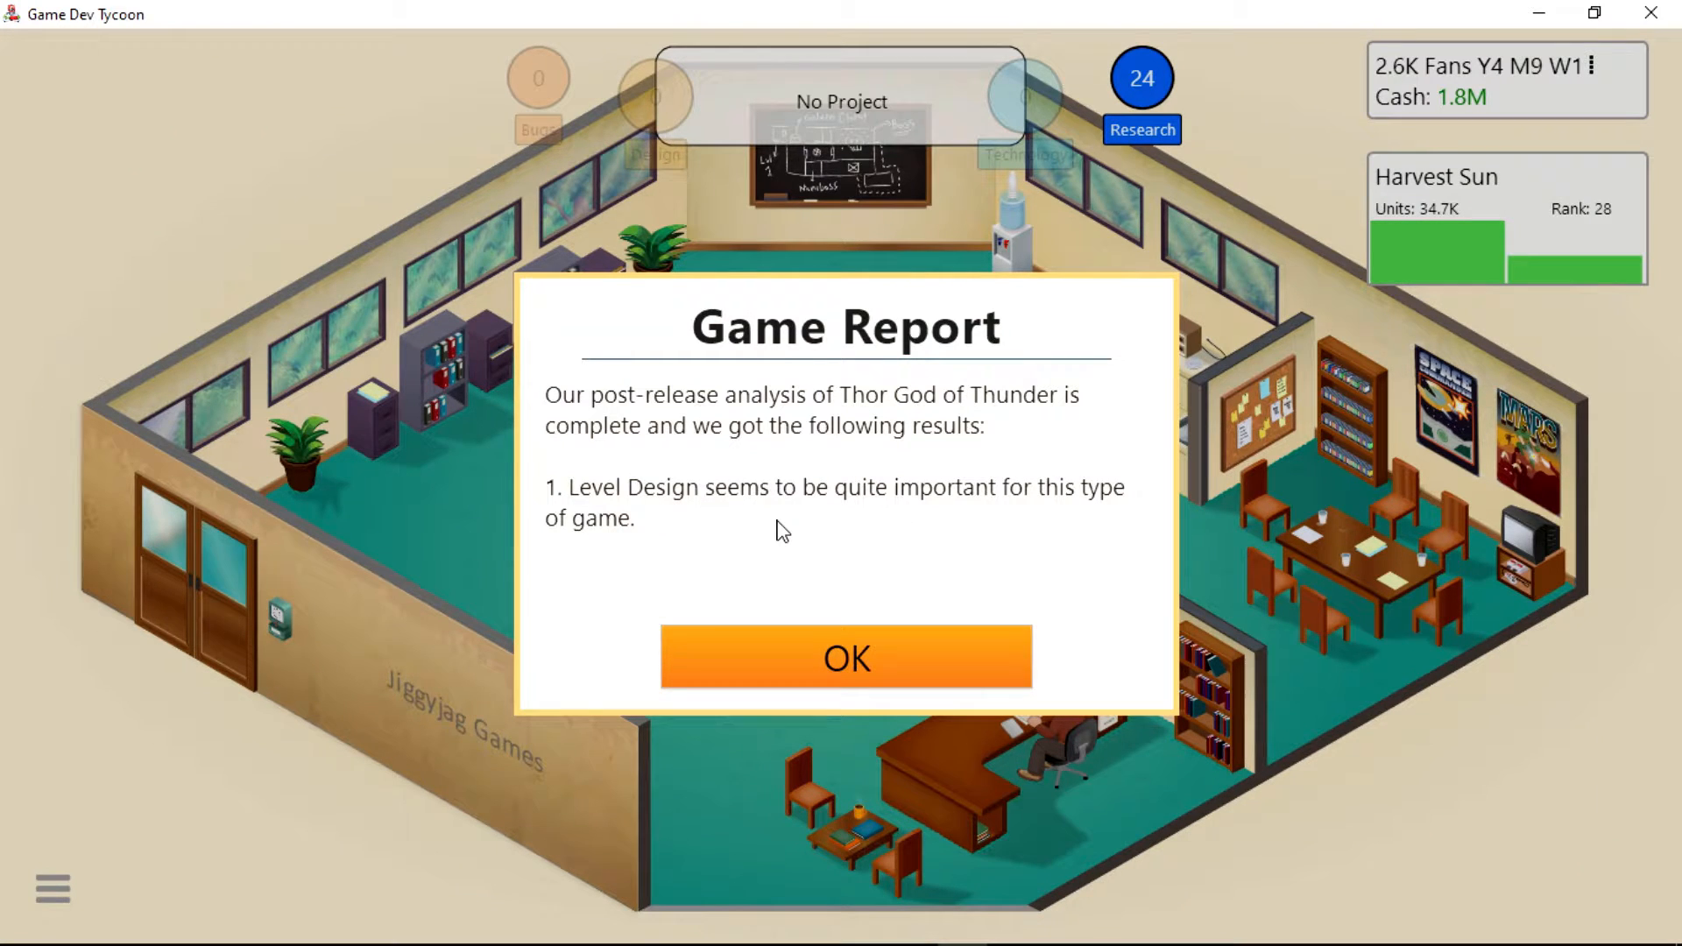
left_click(848, 657)
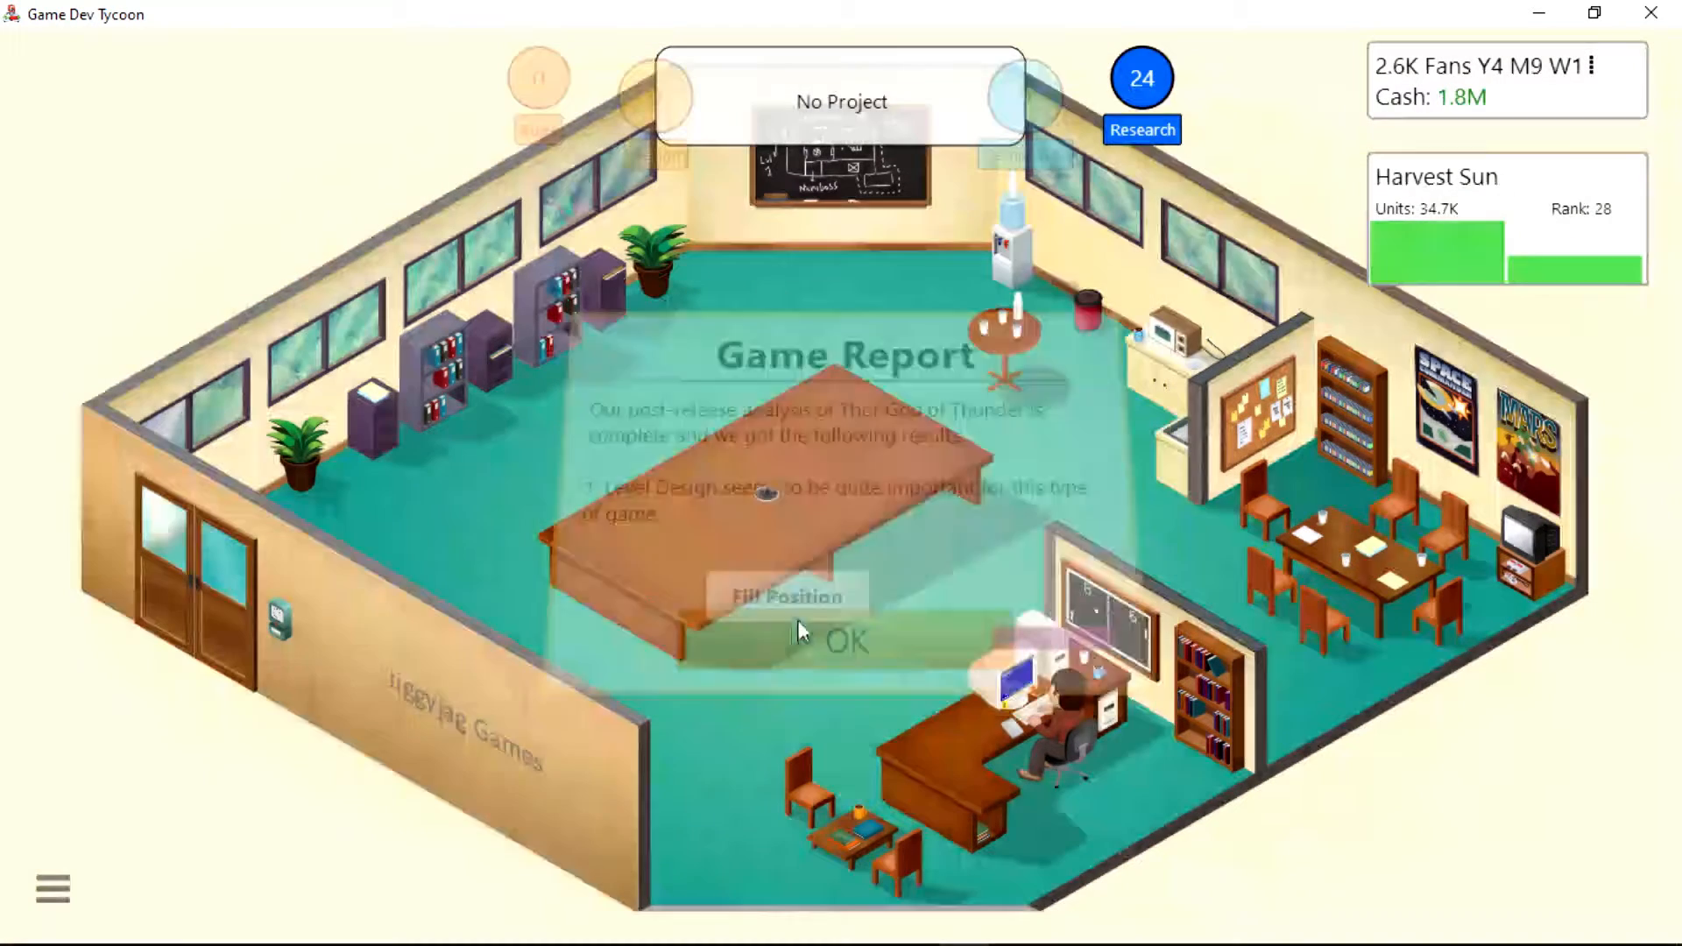
left_click(847, 641)
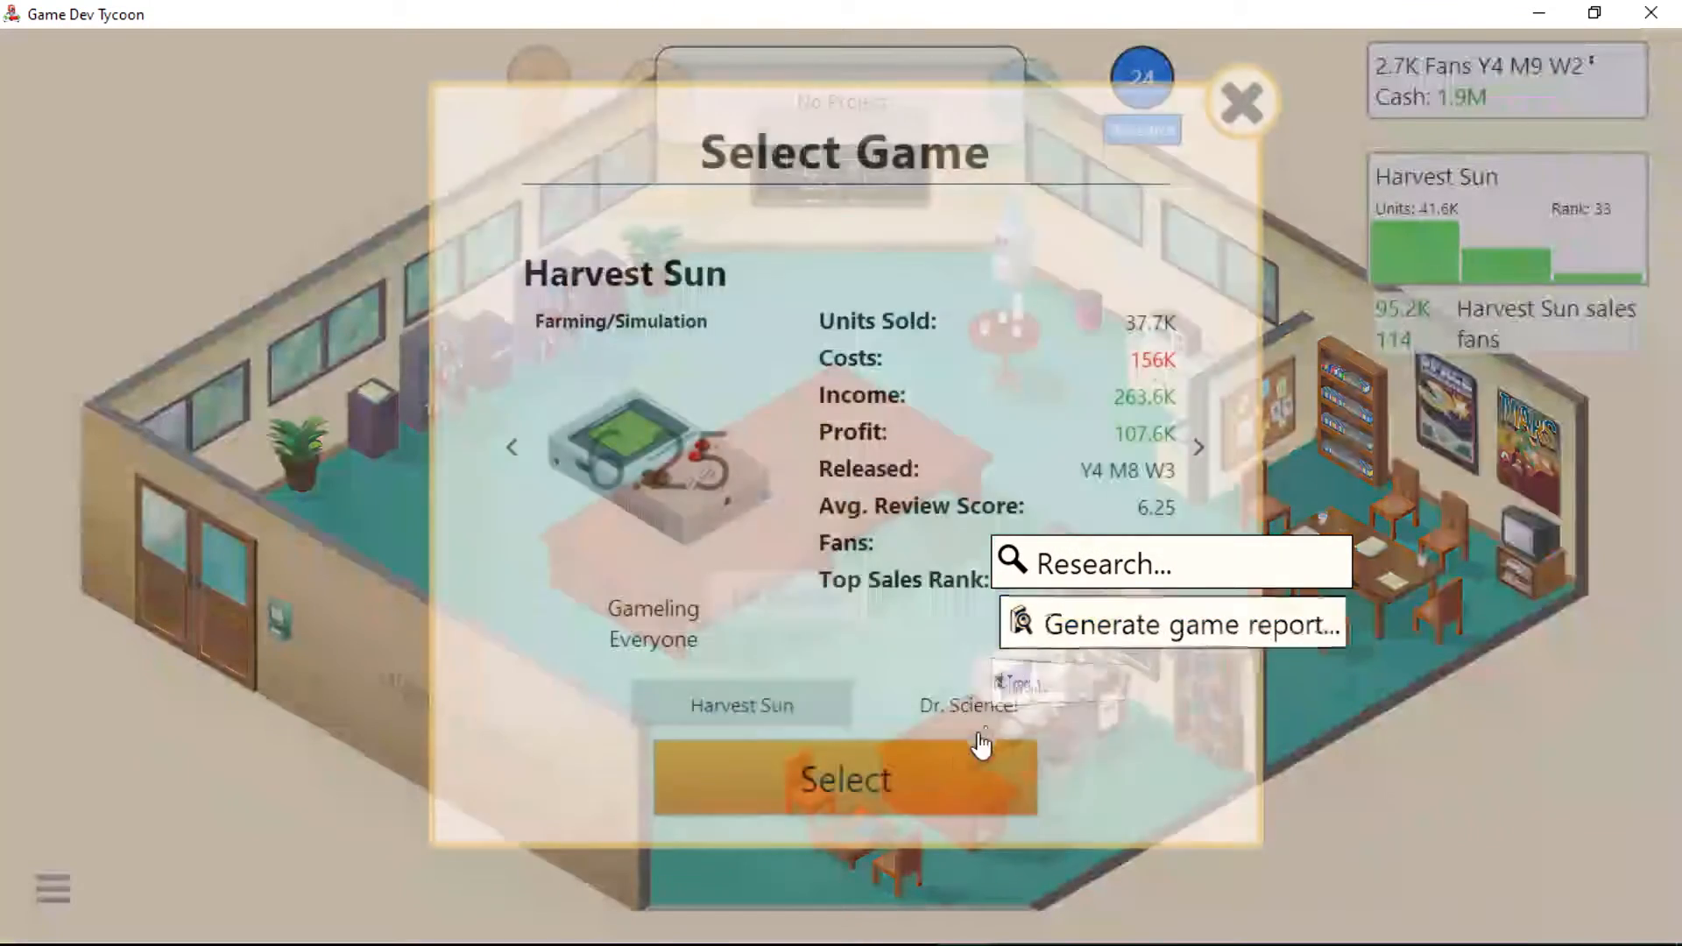
Generate and dismiss the Dr. Science! post-release game report.
left_click(967, 704)
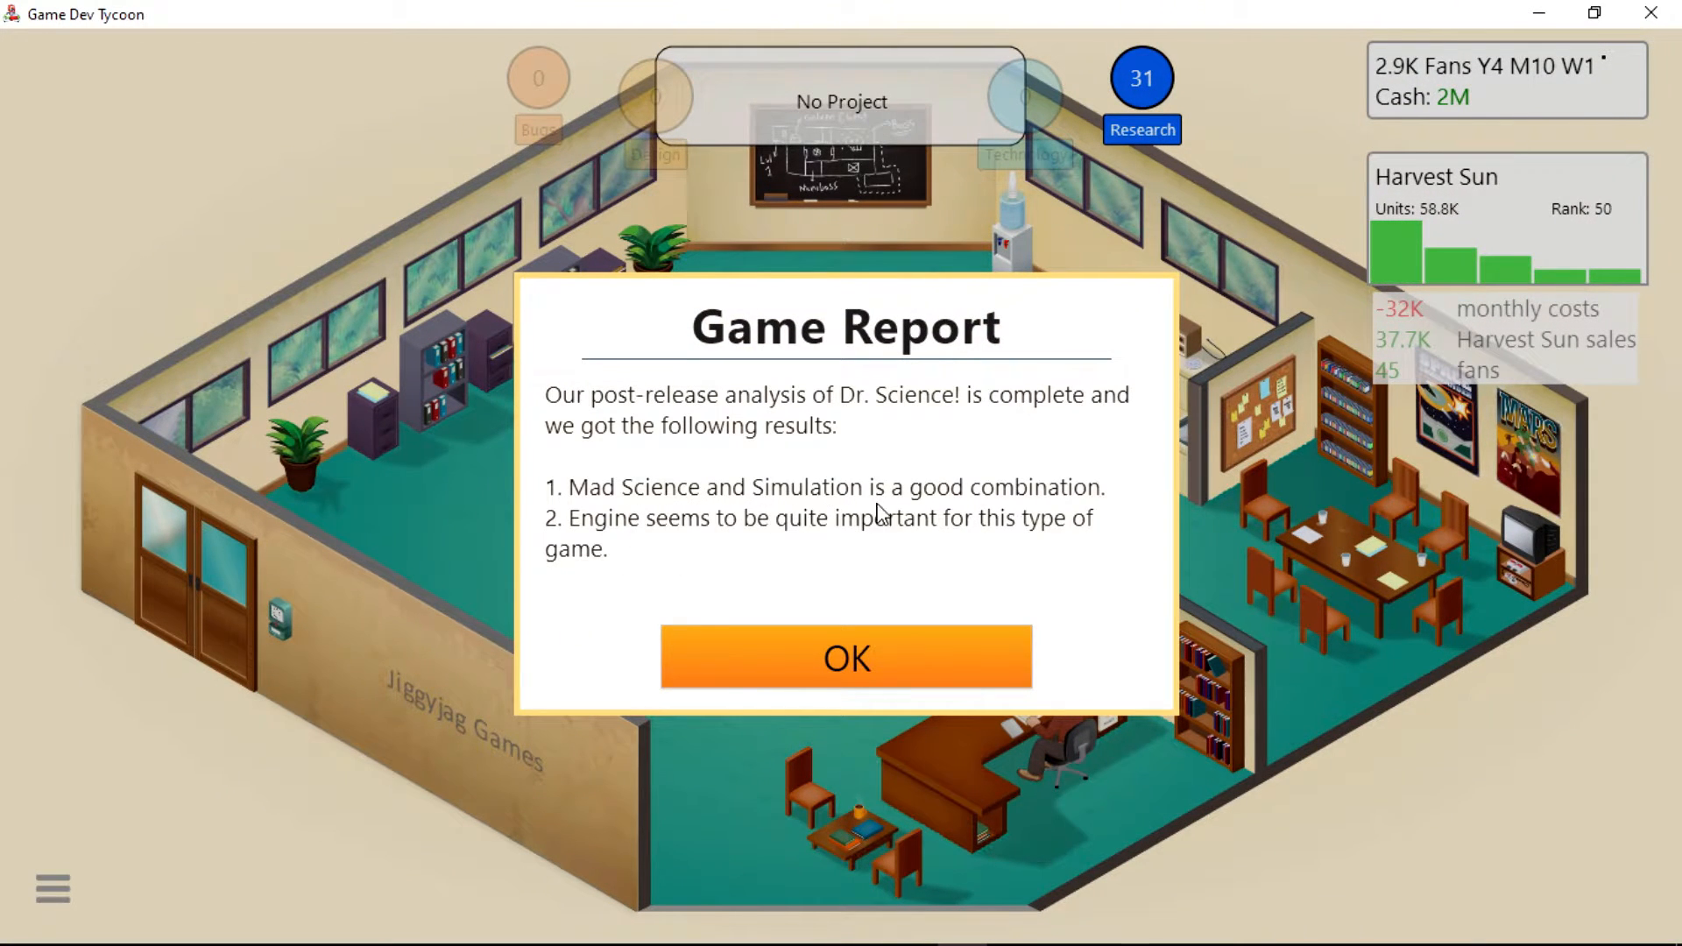
mouse_move(696, 575)
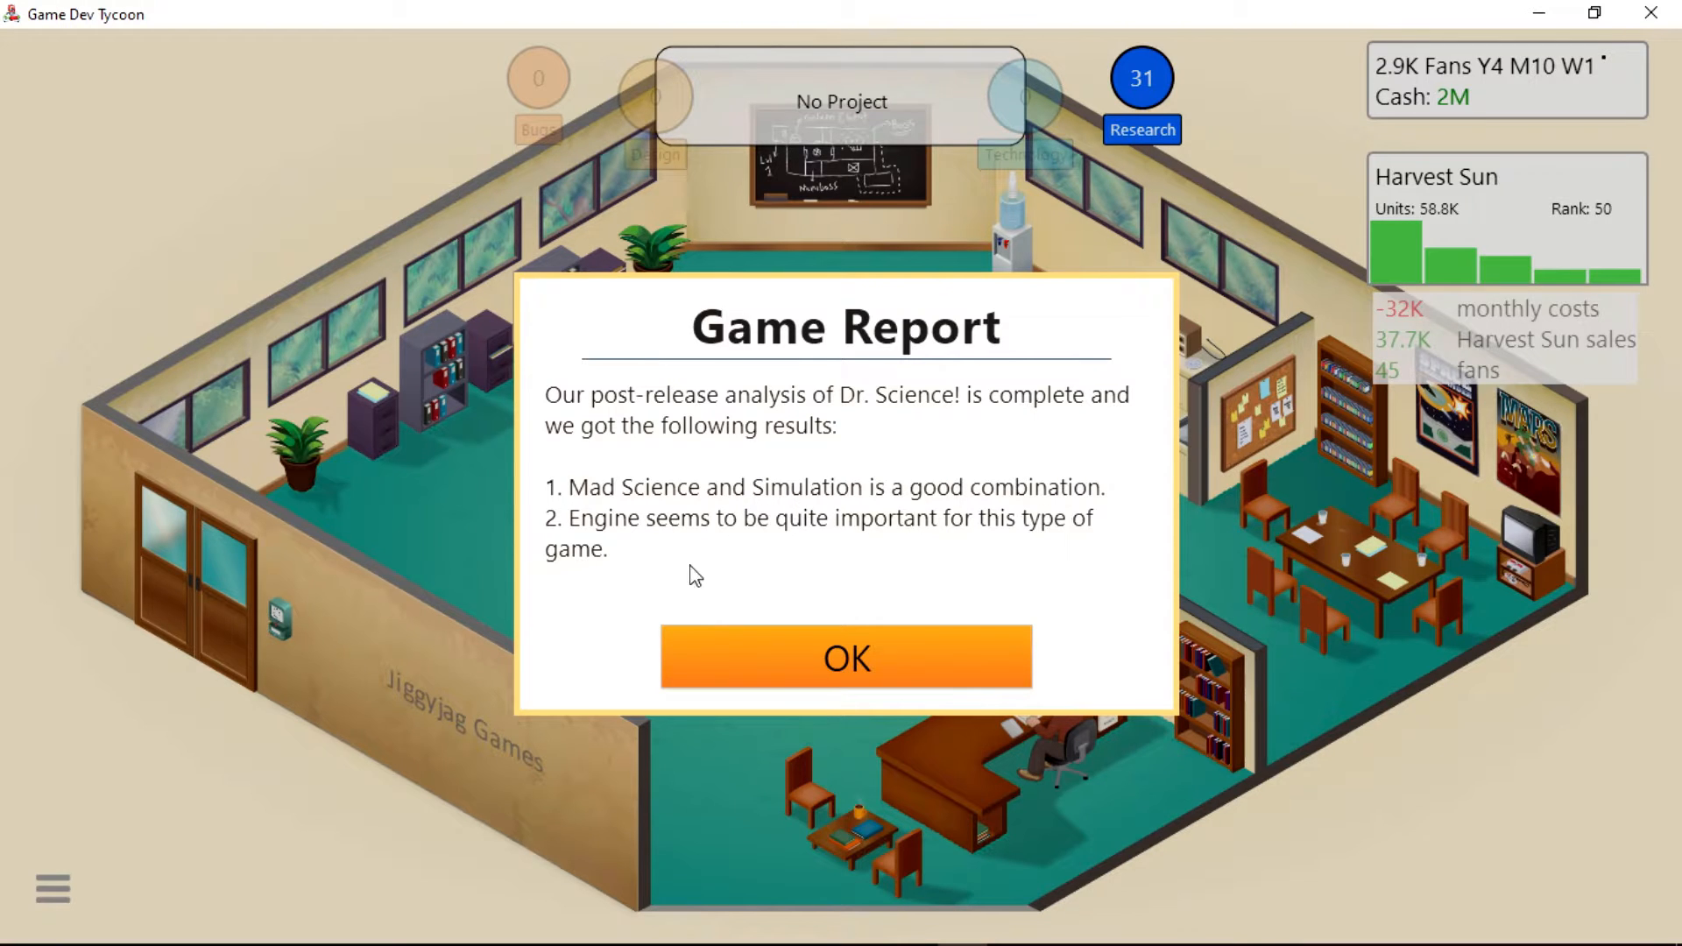
left_click(846, 658)
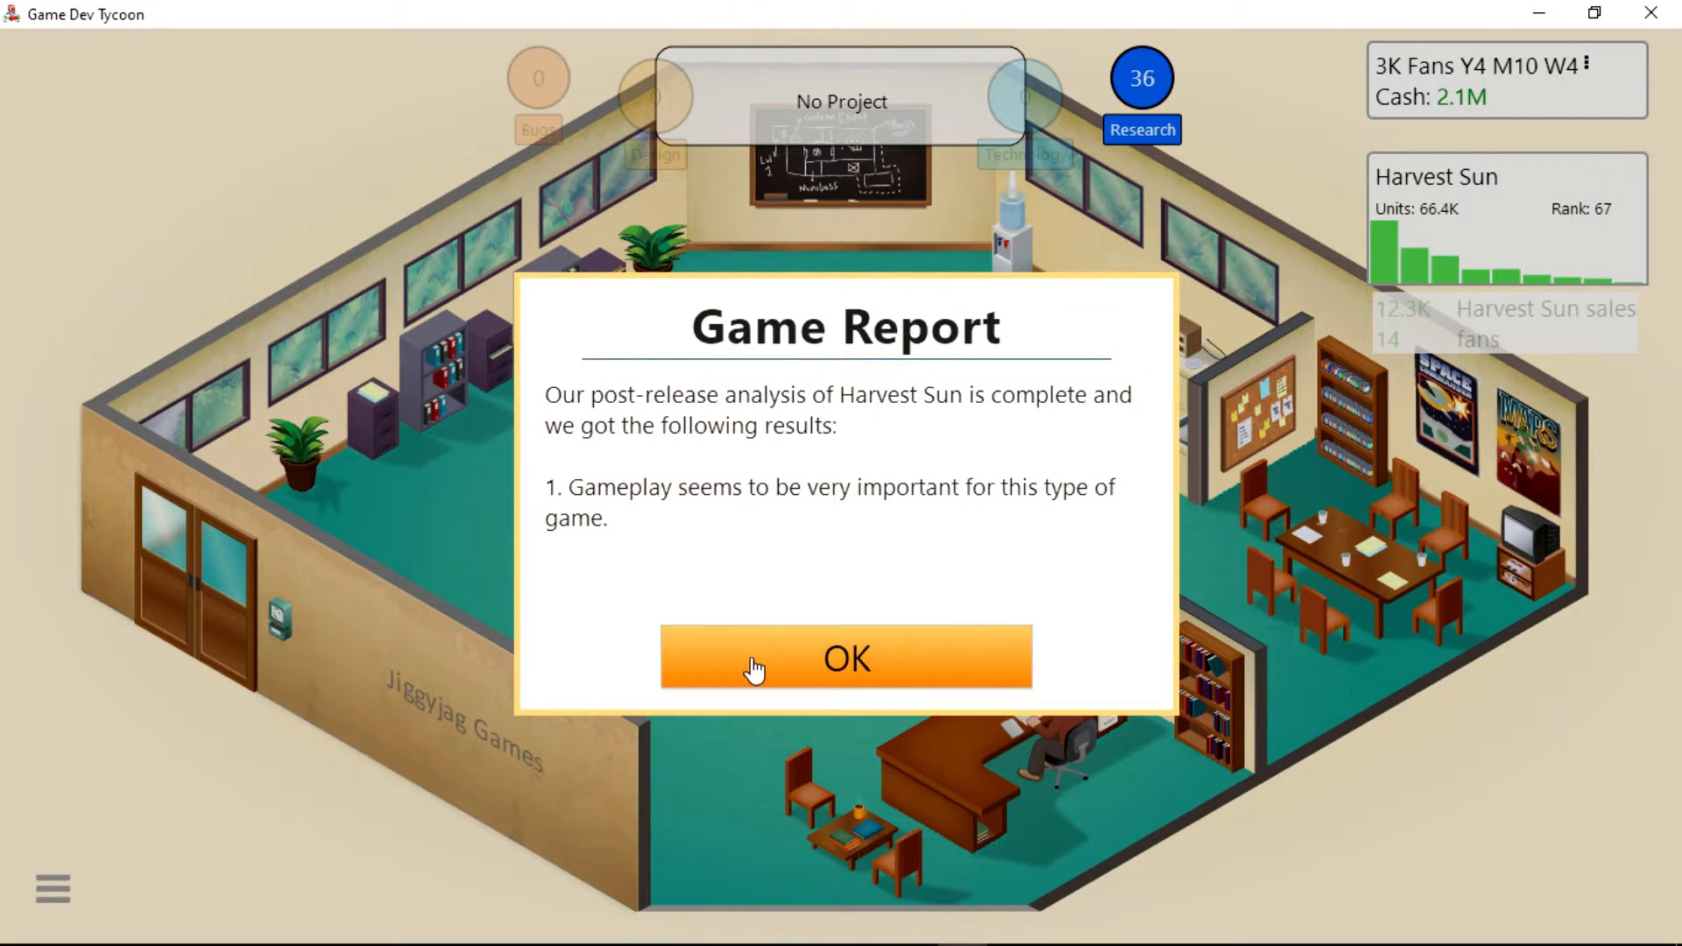
Dismiss the Harvest Sun report and attempt Fill Position, clearing the training hint.
left_click(846, 658)
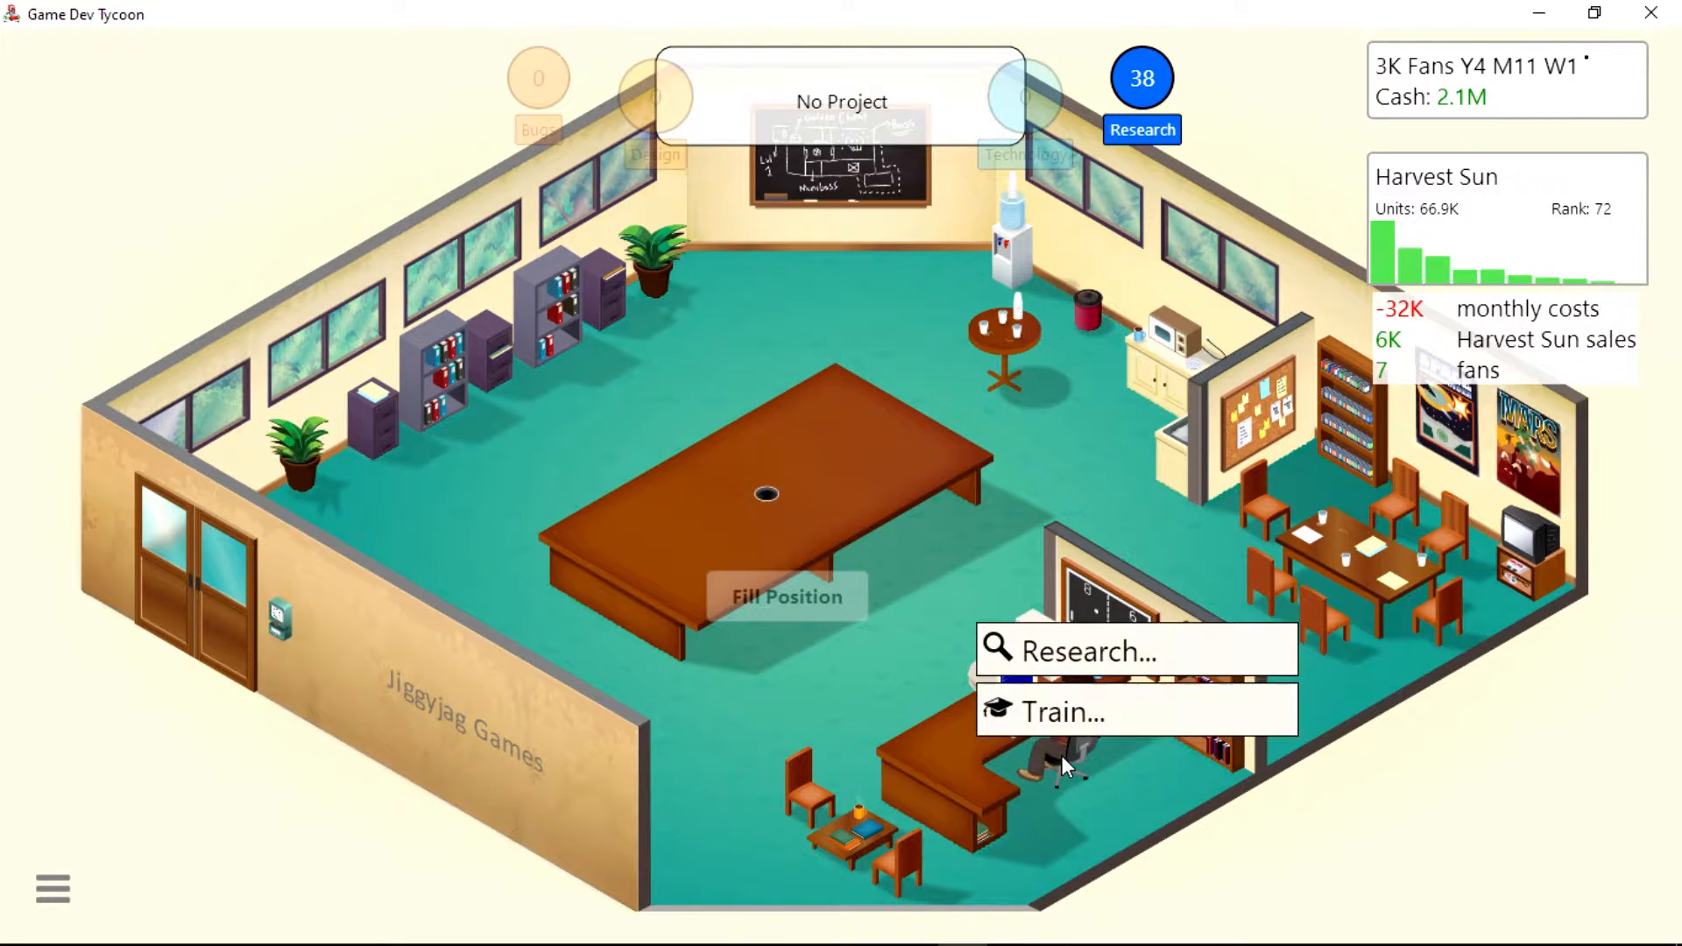
mouse_move(807, 692)
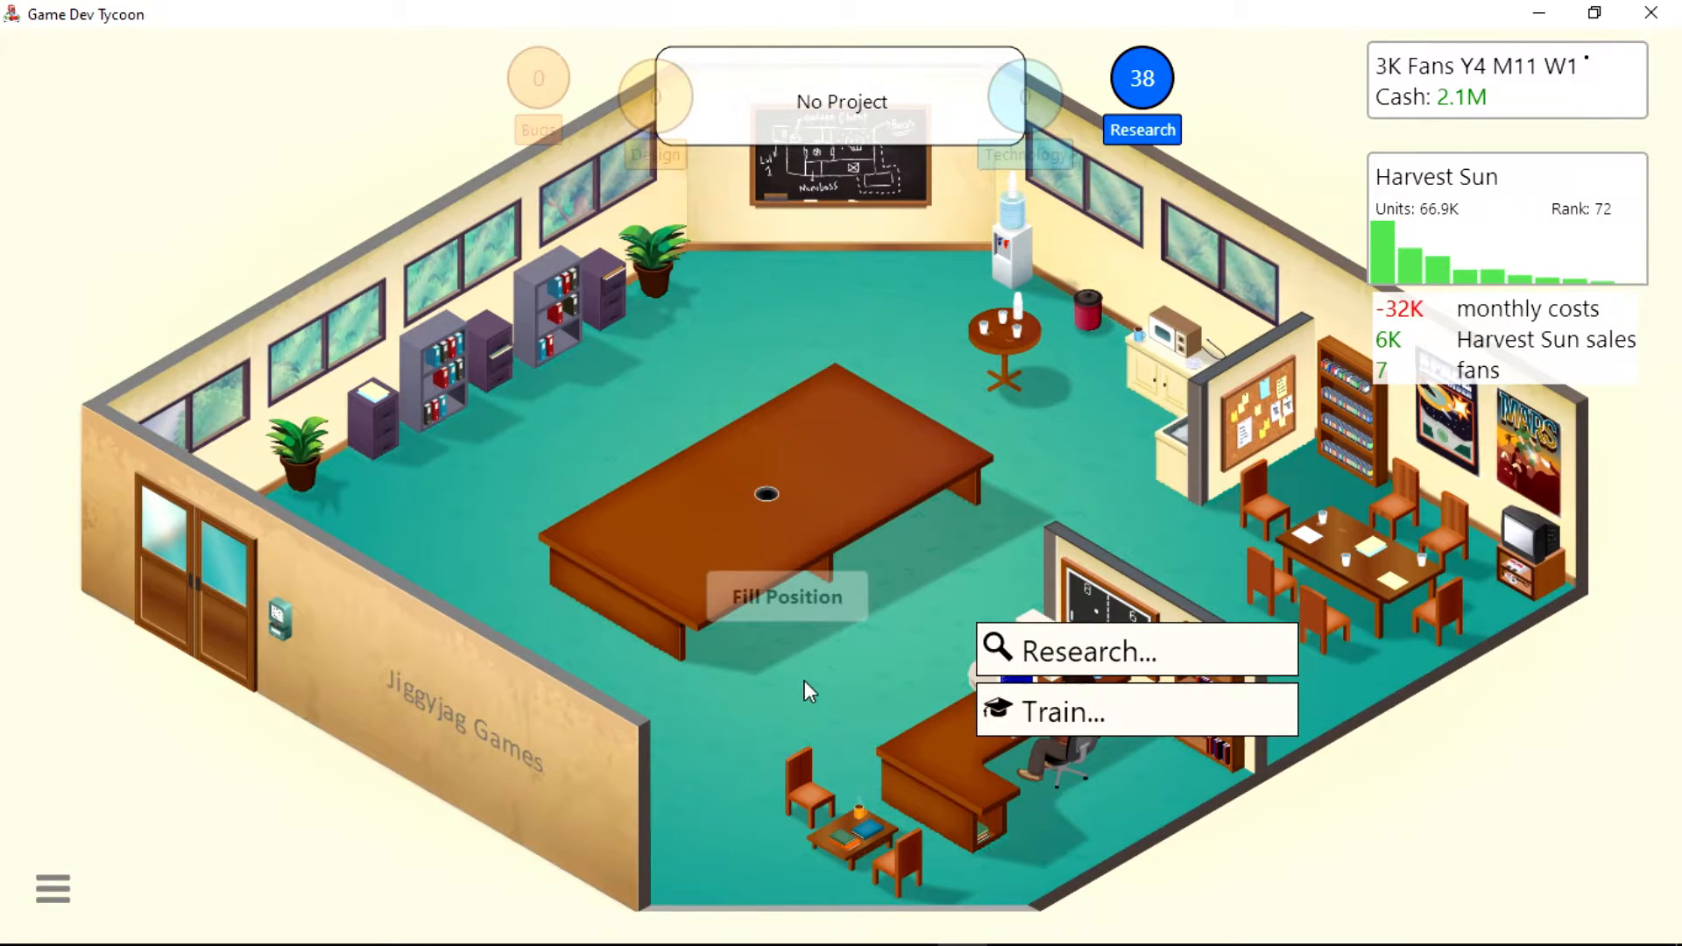
left_click(788, 596)
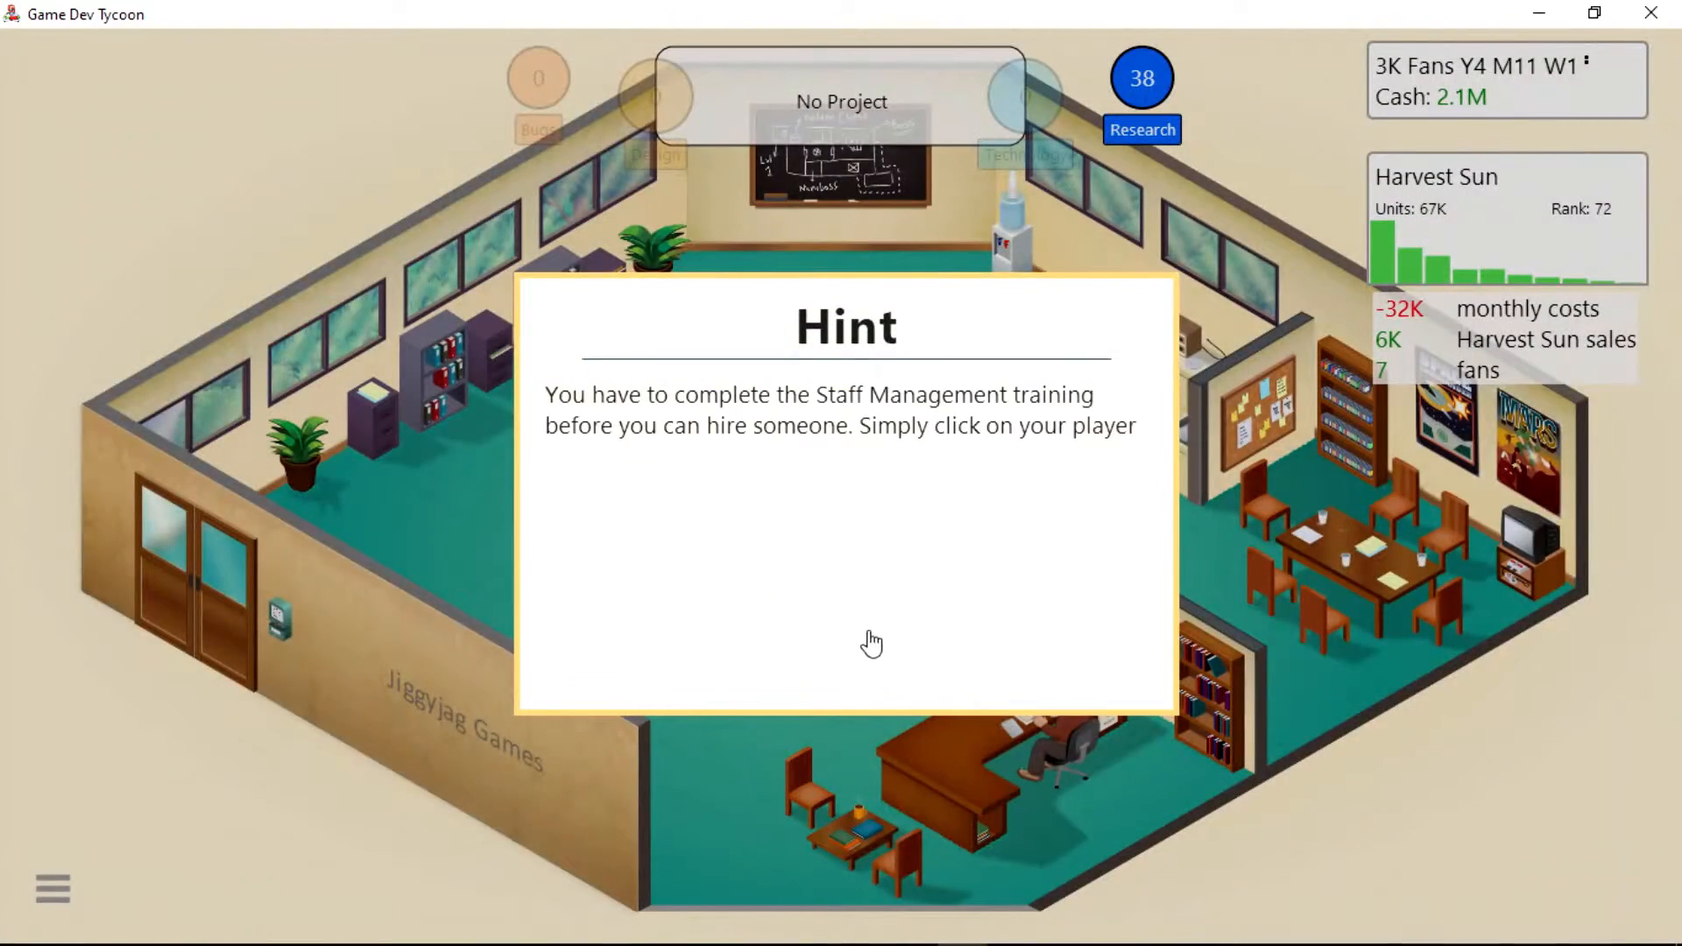
left_click(871, 643)
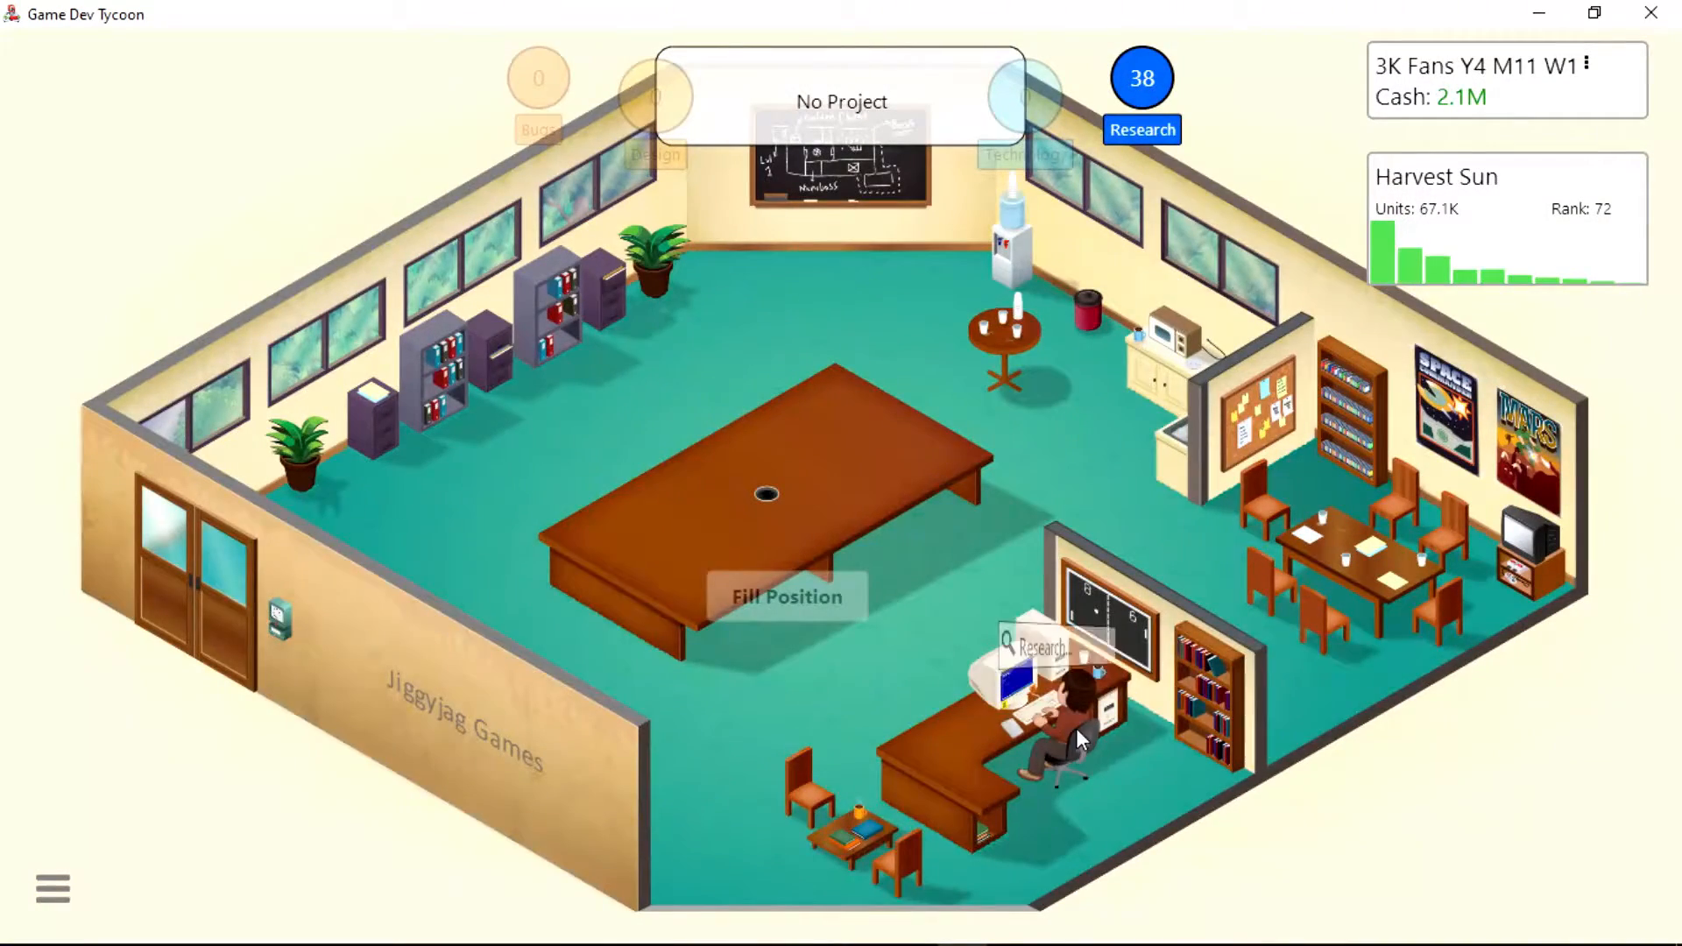
Start Staff Management training and dismiss the Harvest Sun off-market and G64 retirement news.
left_click(1058, 722)
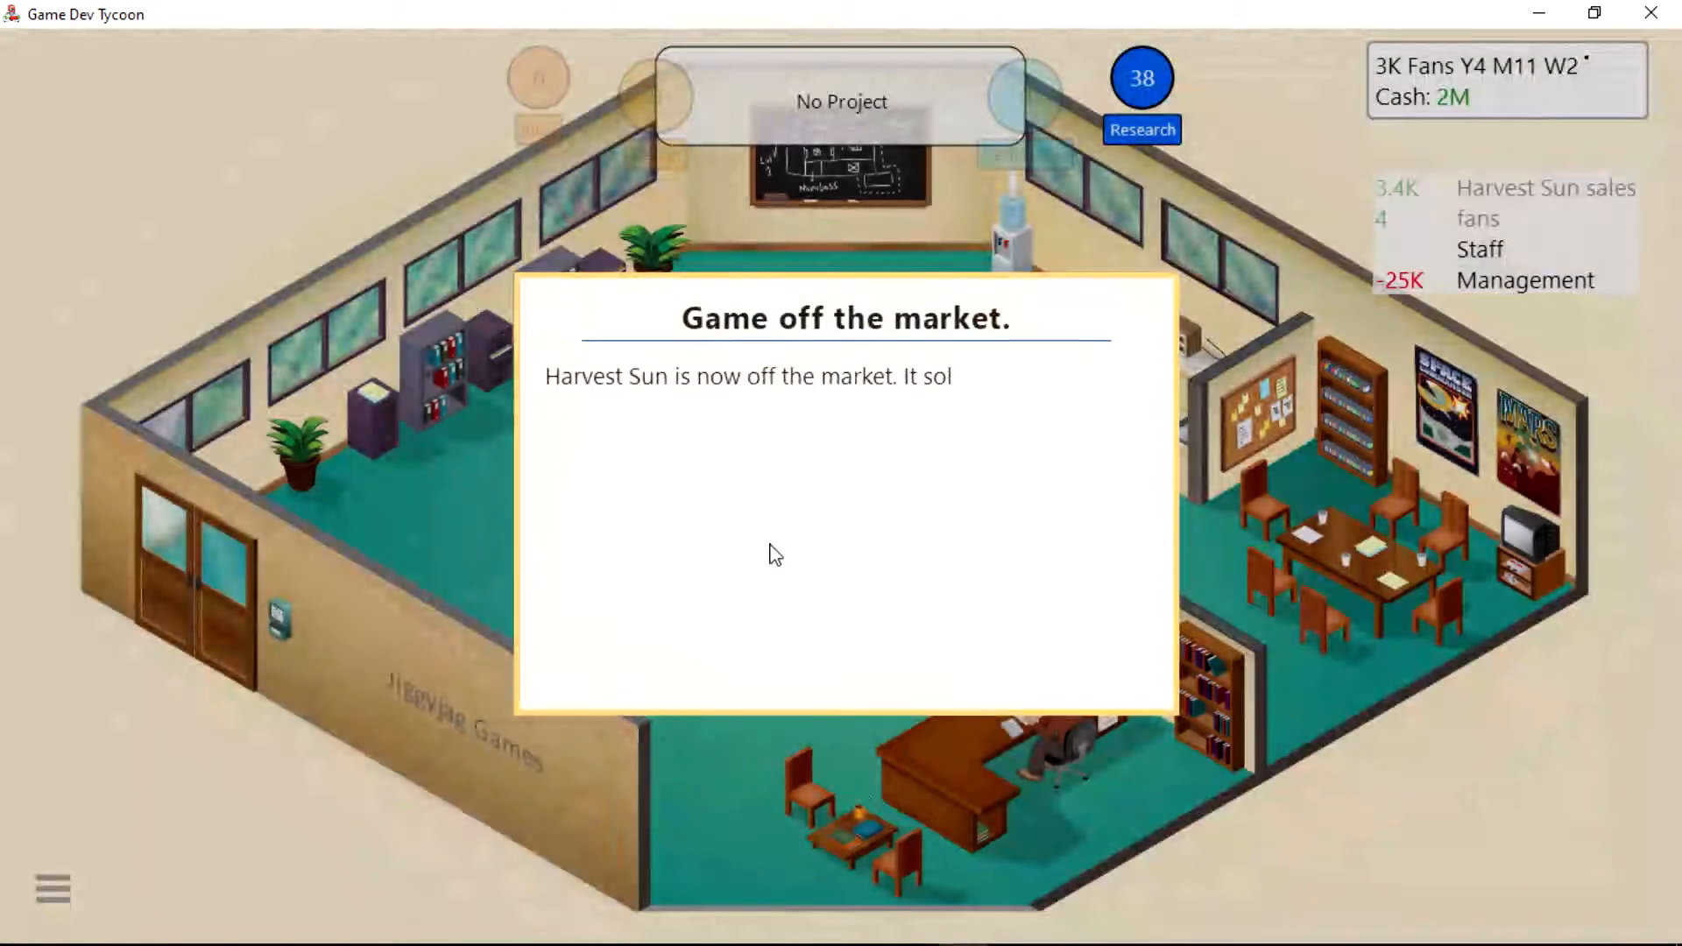
left_click(855, 653)
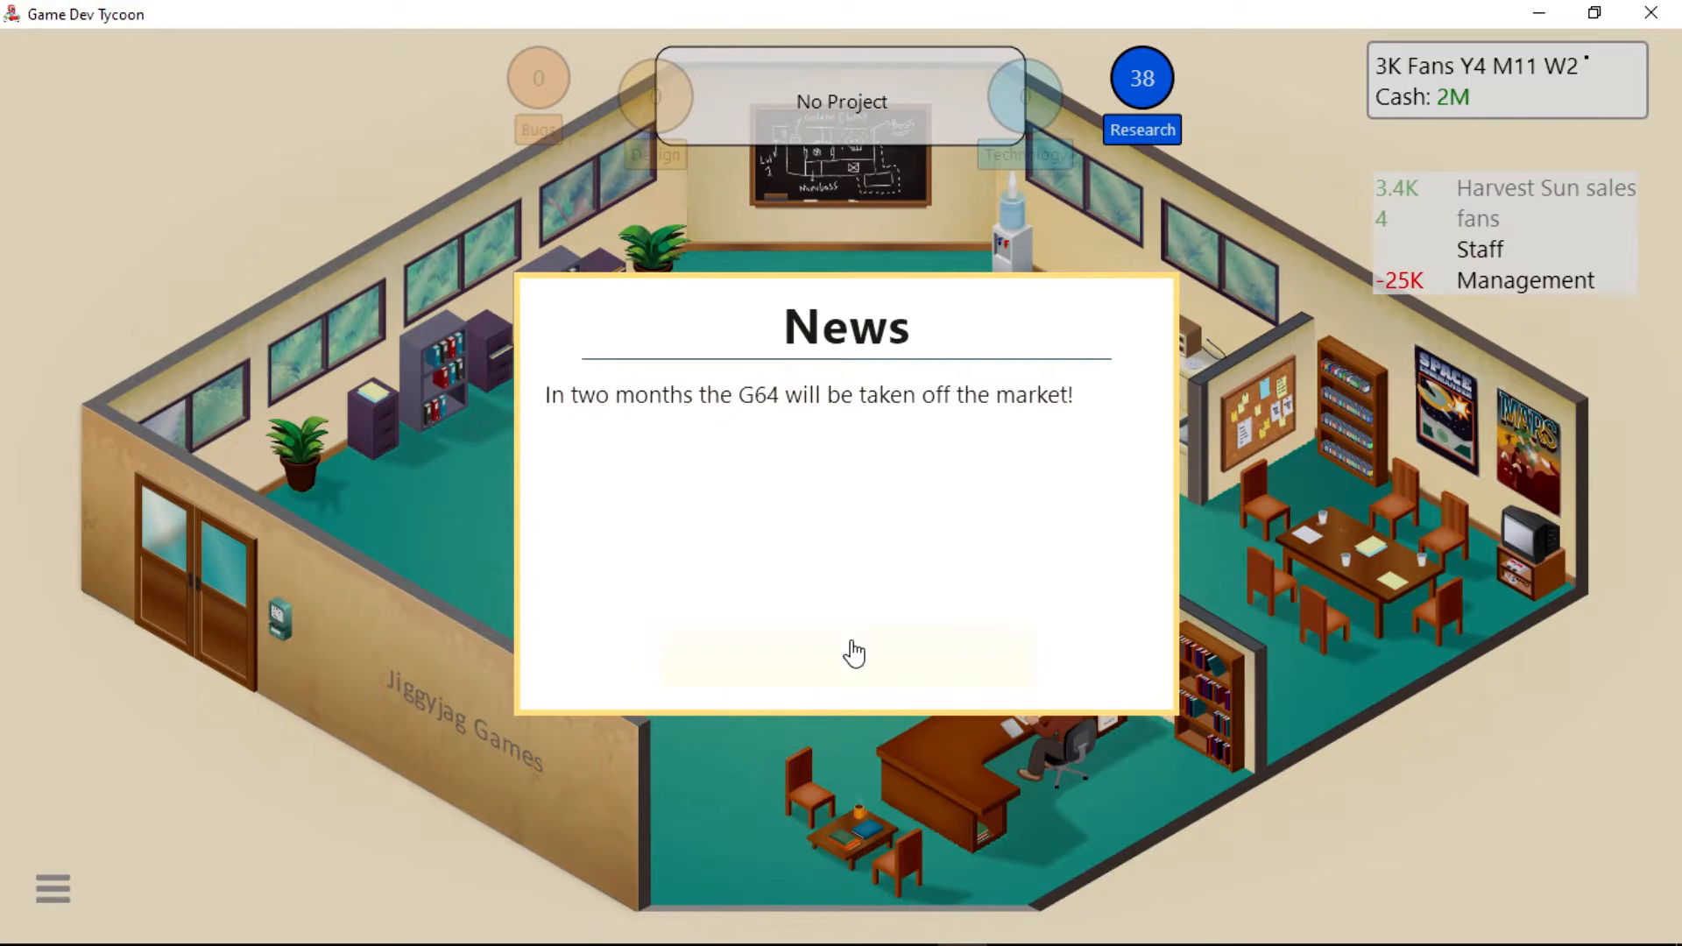
left_click(853, 656)
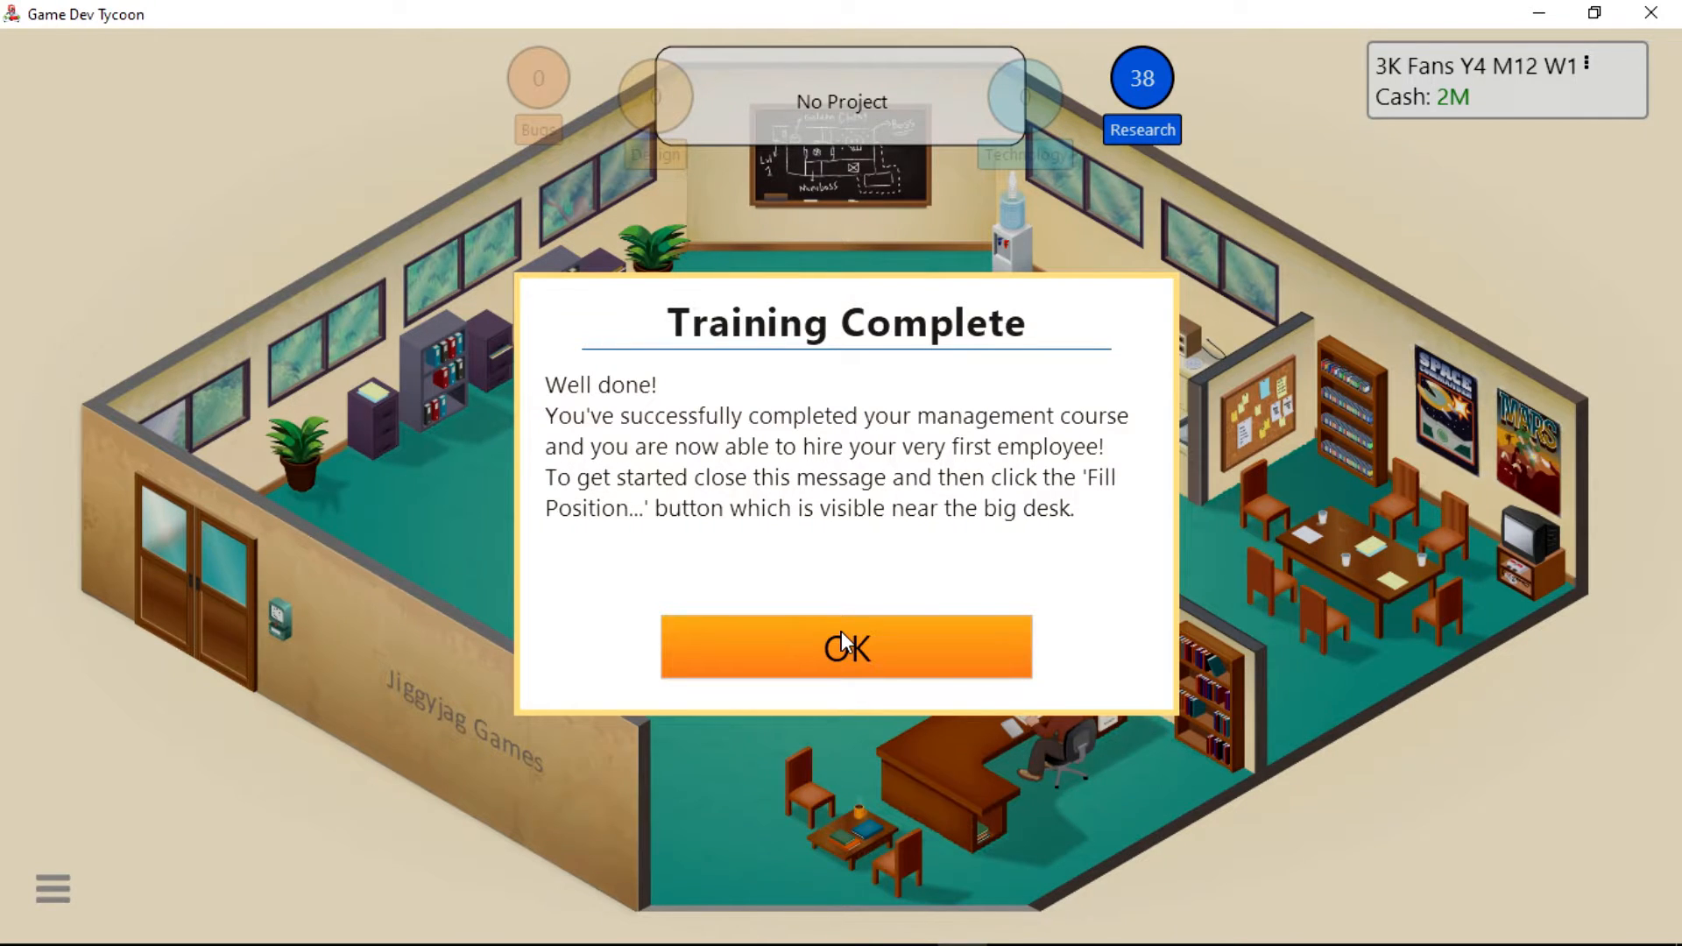
Acknowledge the finished management training and settle the hiring budget at 100K.
left_click(848, 648)
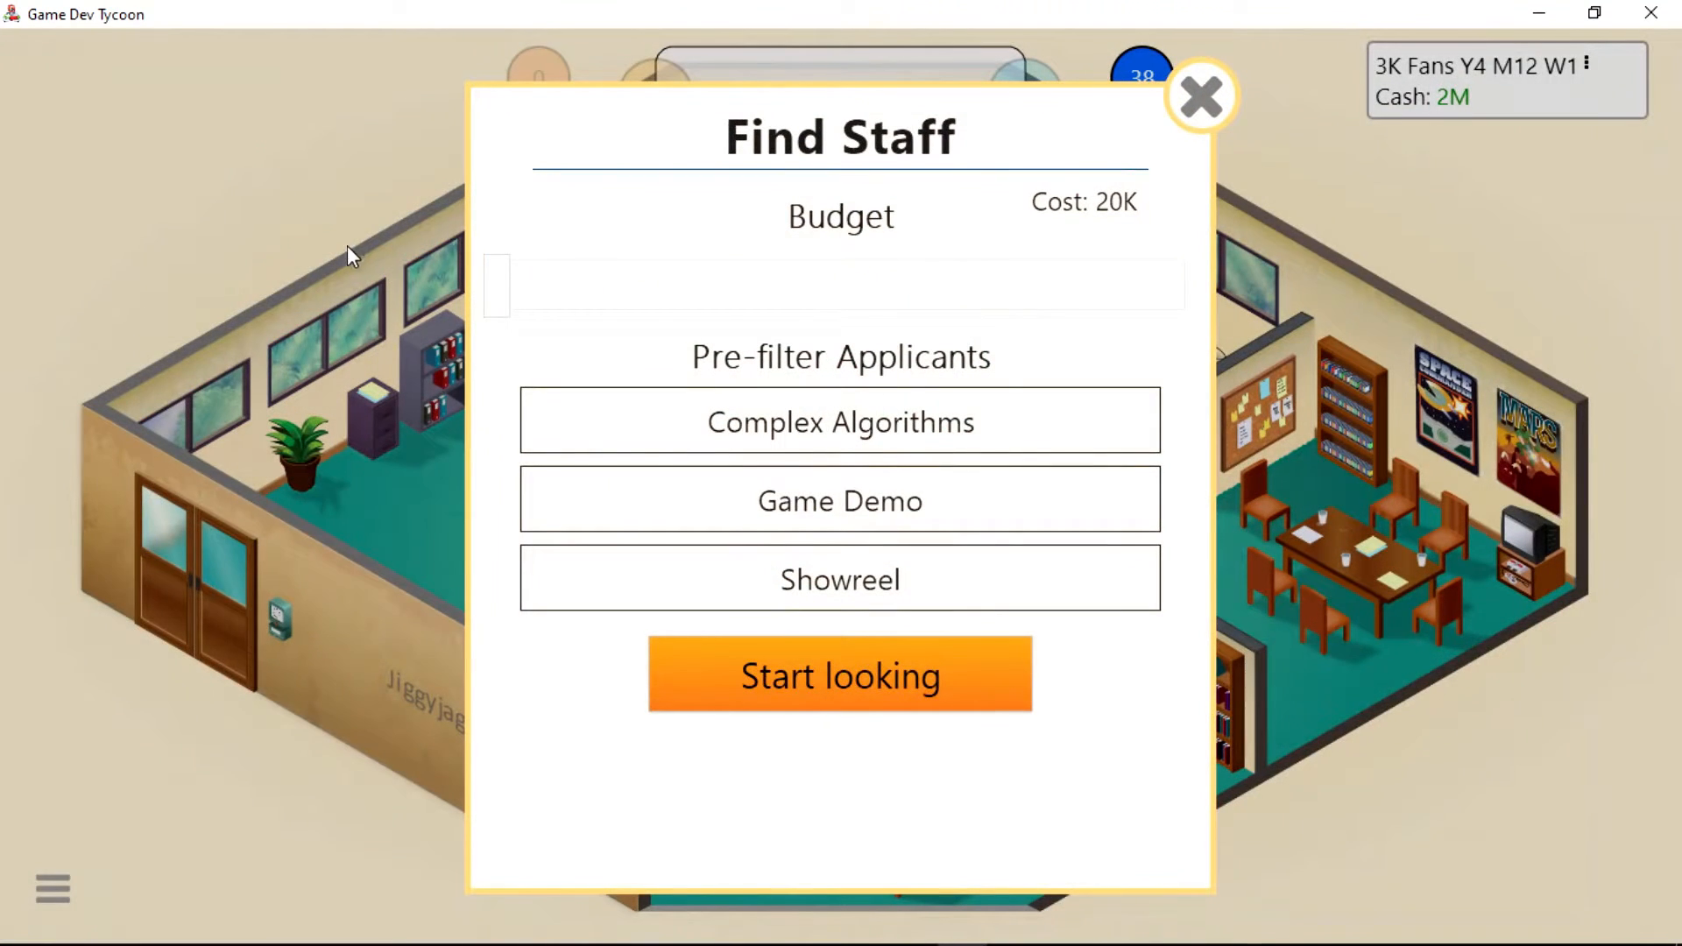
left_click_drag(500, 284, 806, 284)
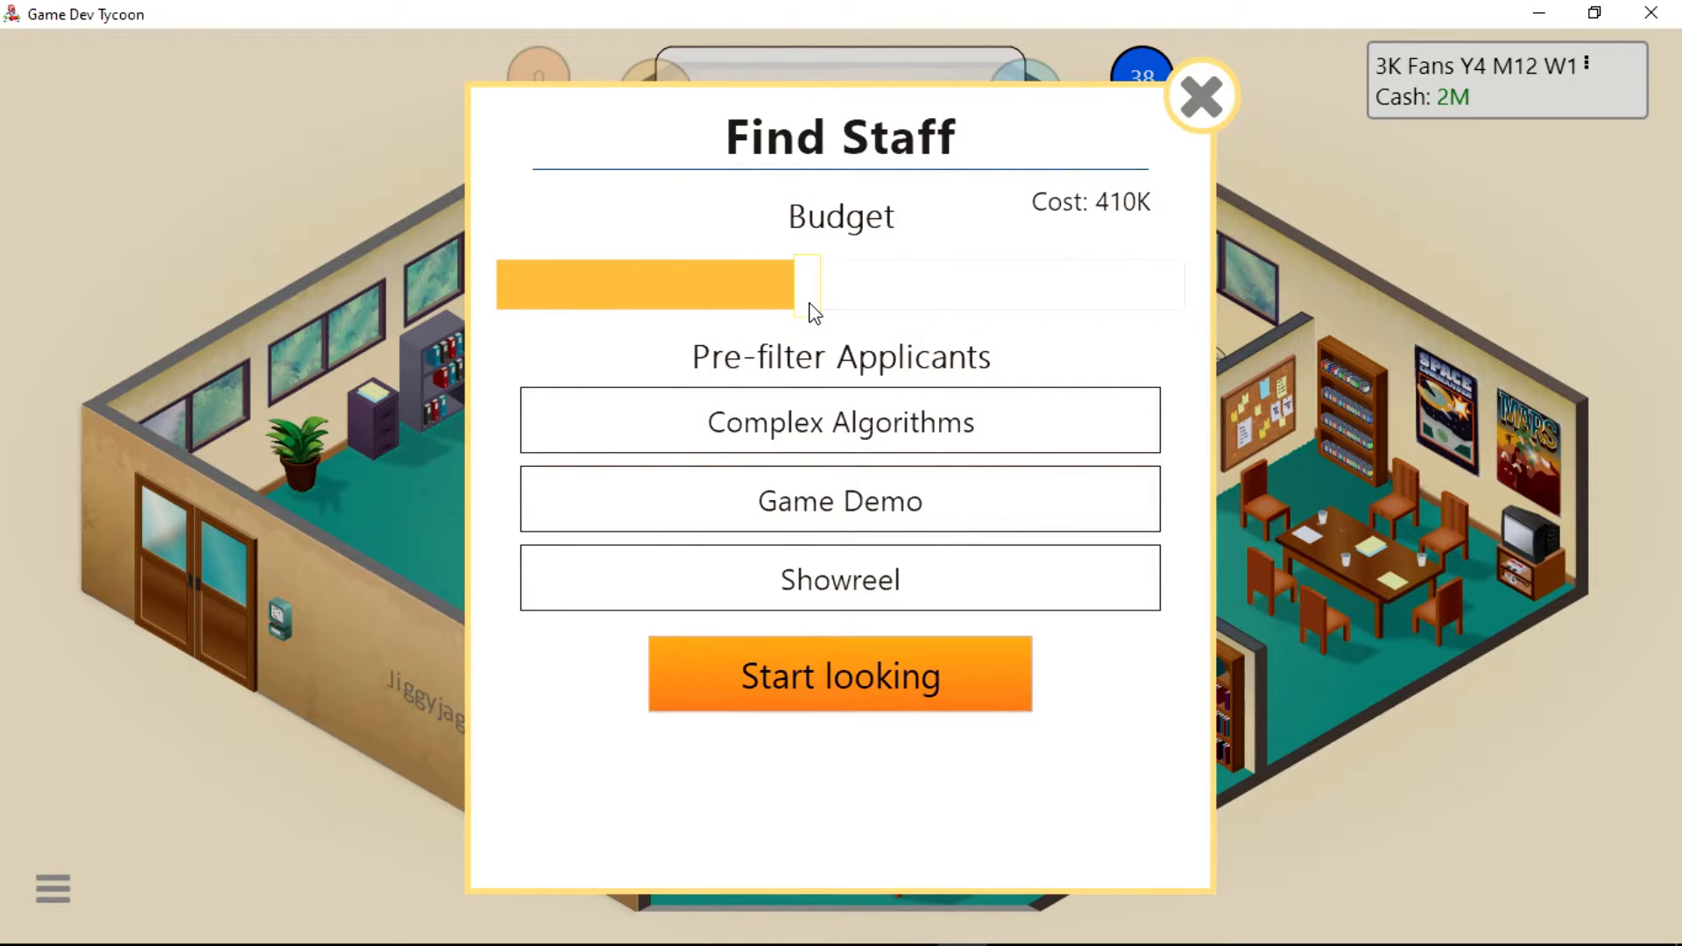
left_click_drag(808, 286, 918, 286)
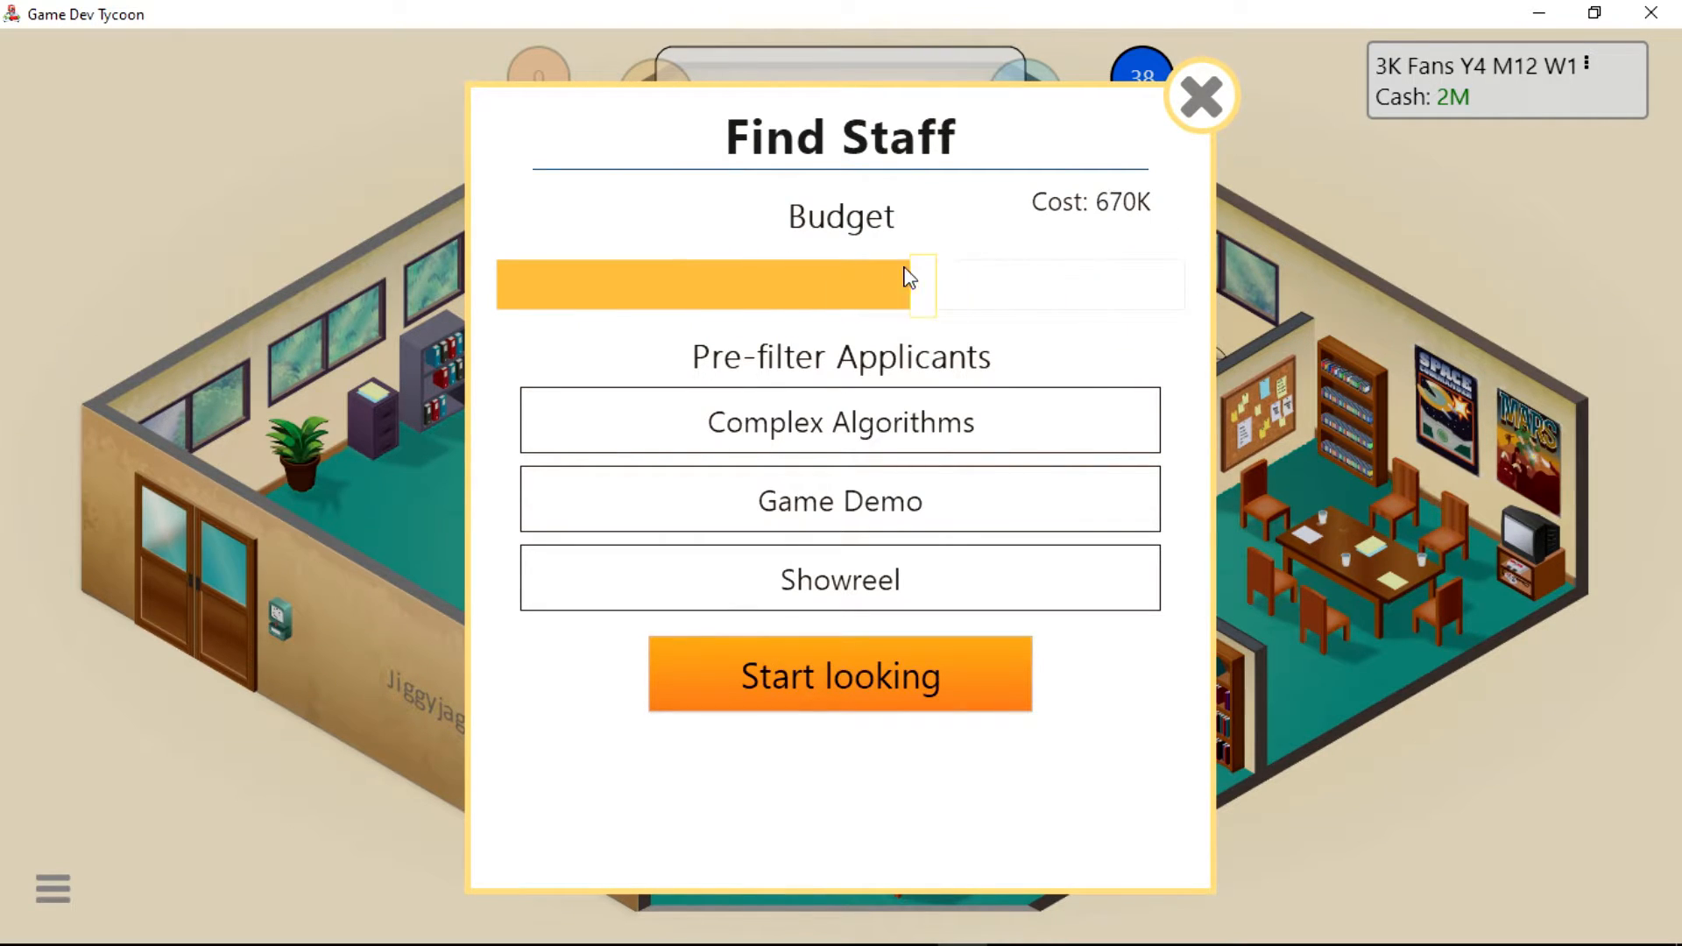
left_click_drag(917, 284, 854, 284)
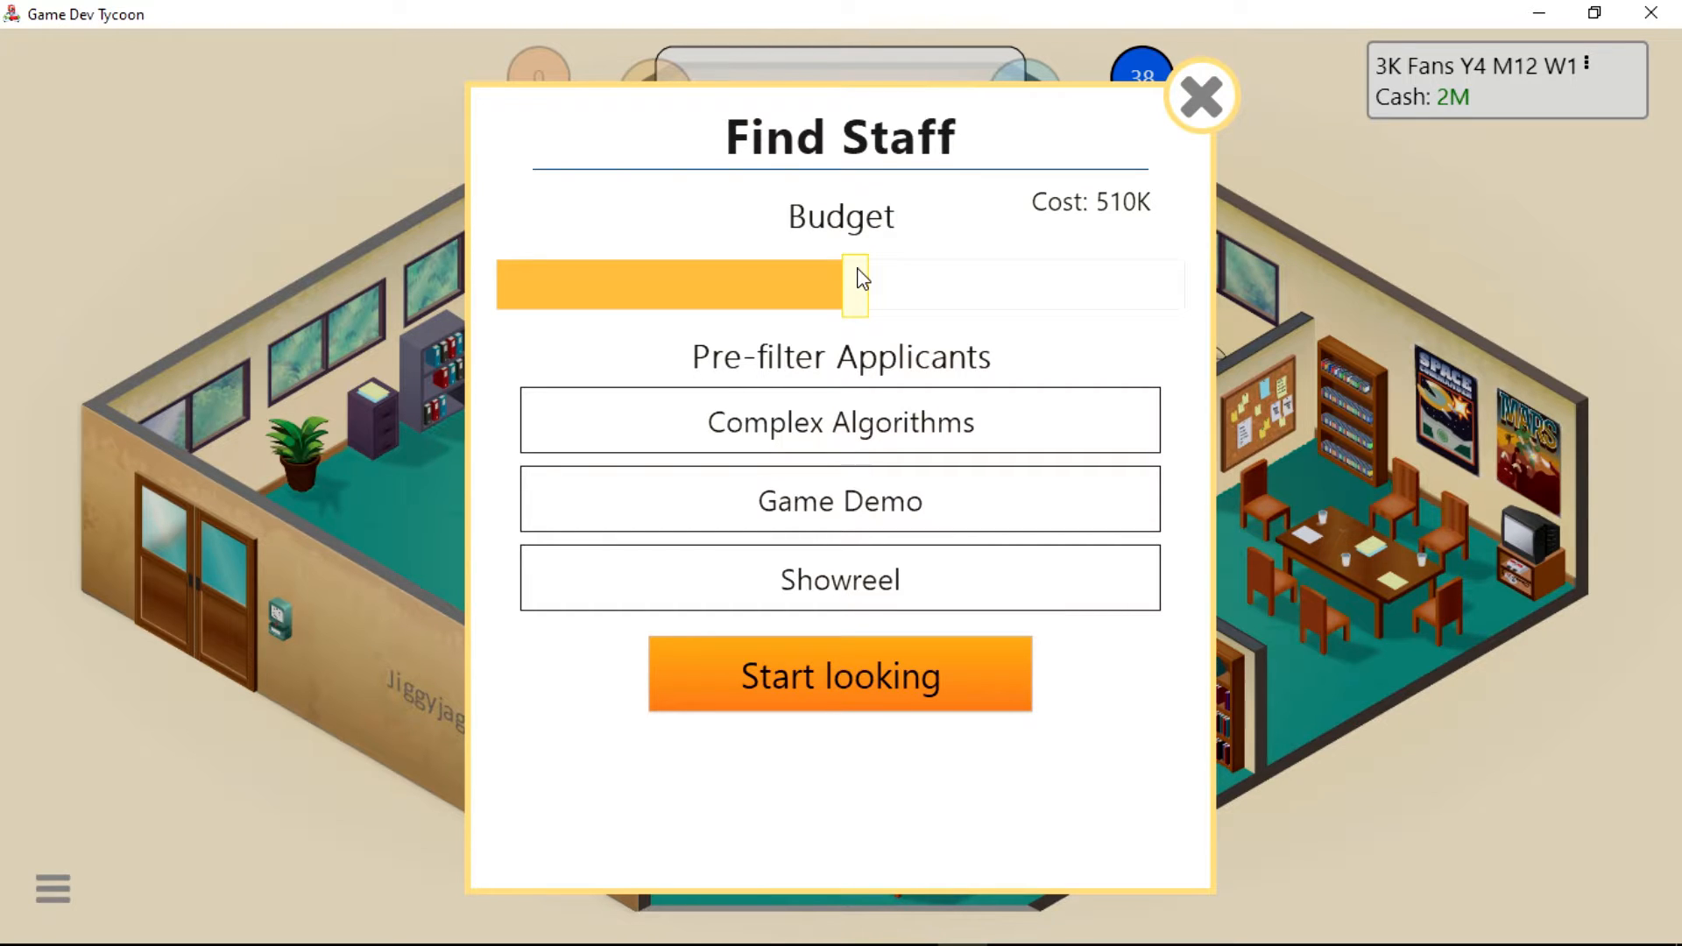
left_click_drag(857, 285, 614, 286)
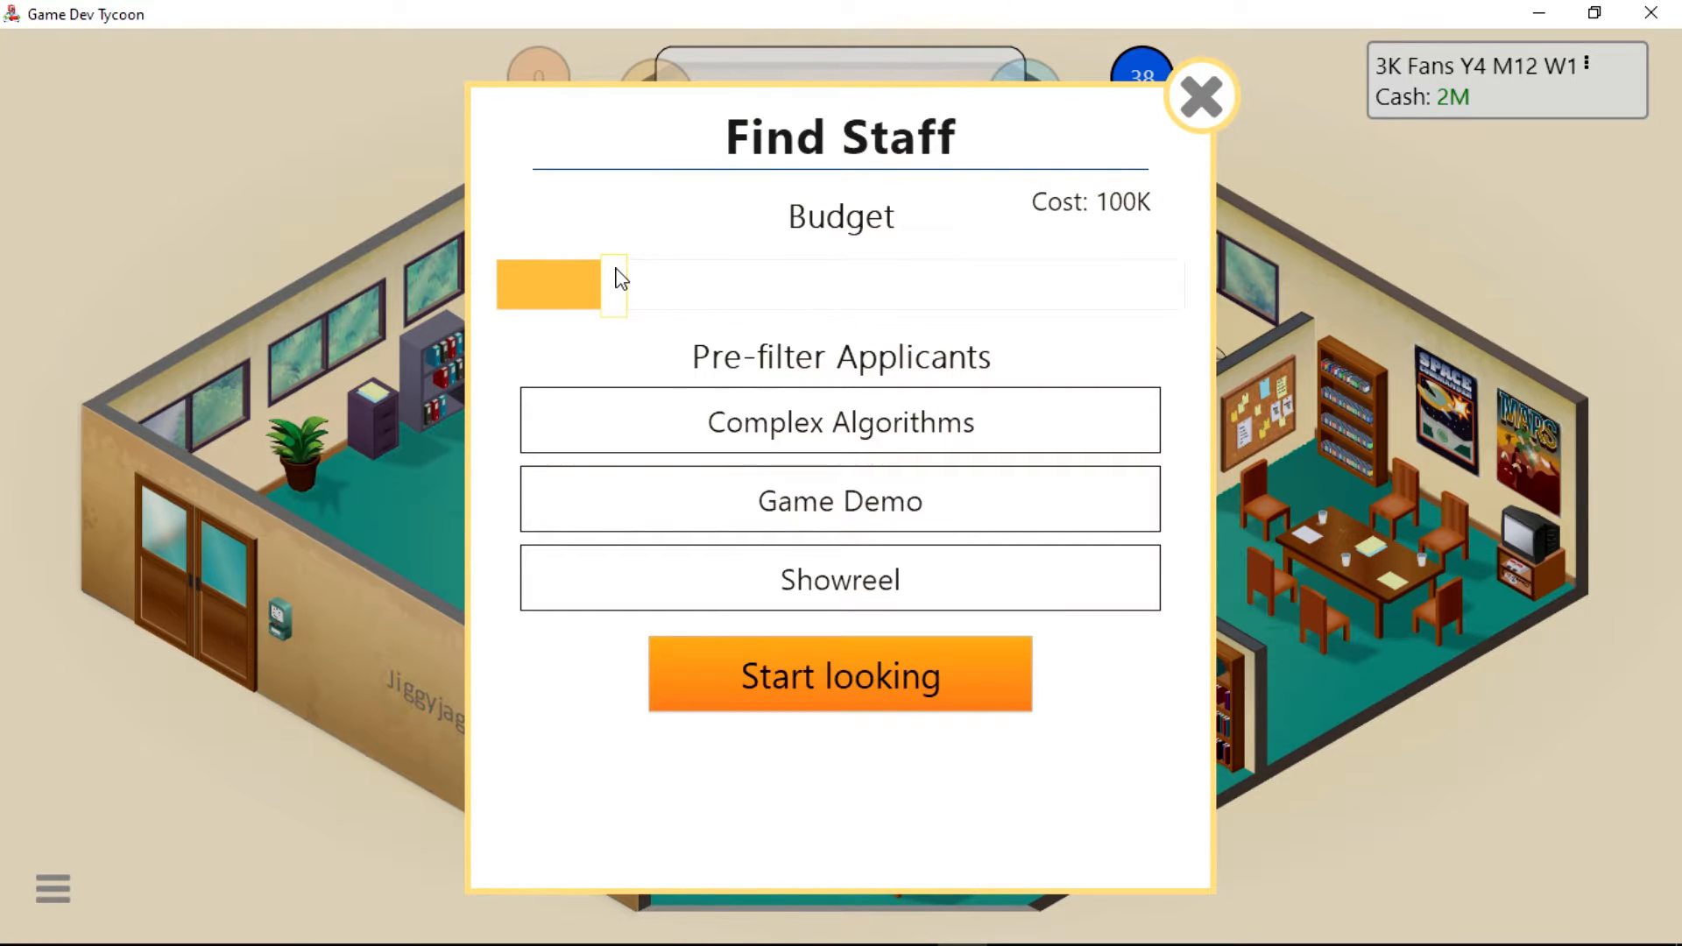
left_click_drag(611, 284, 504, 284)
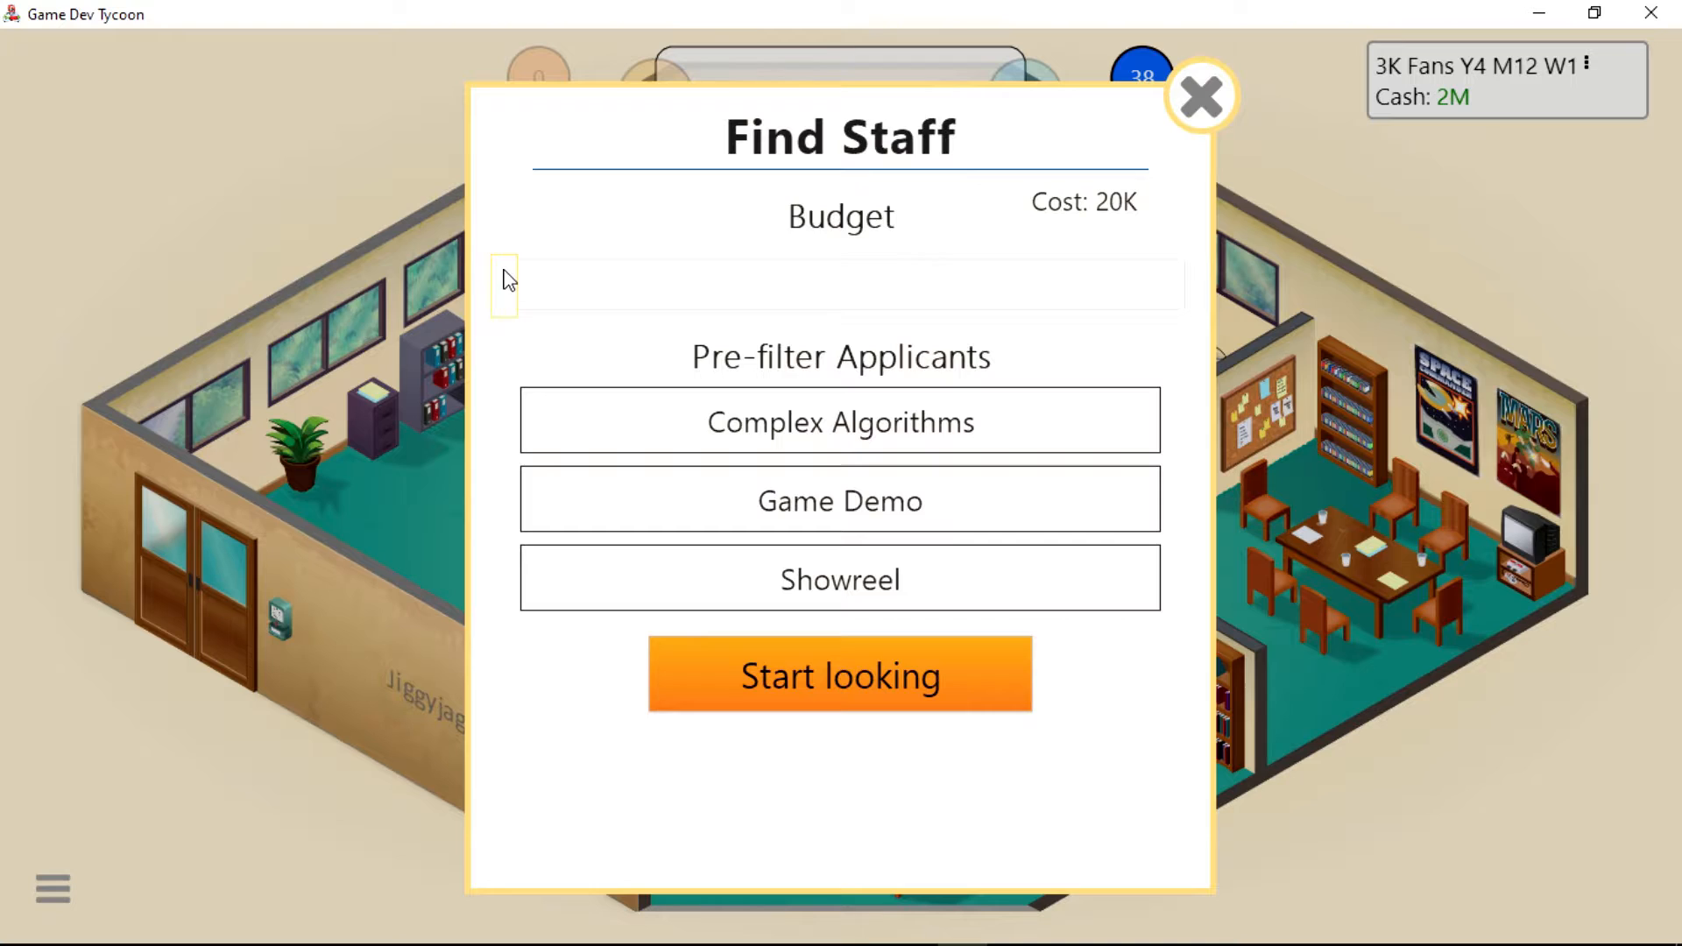
mouse_move(493, 279)
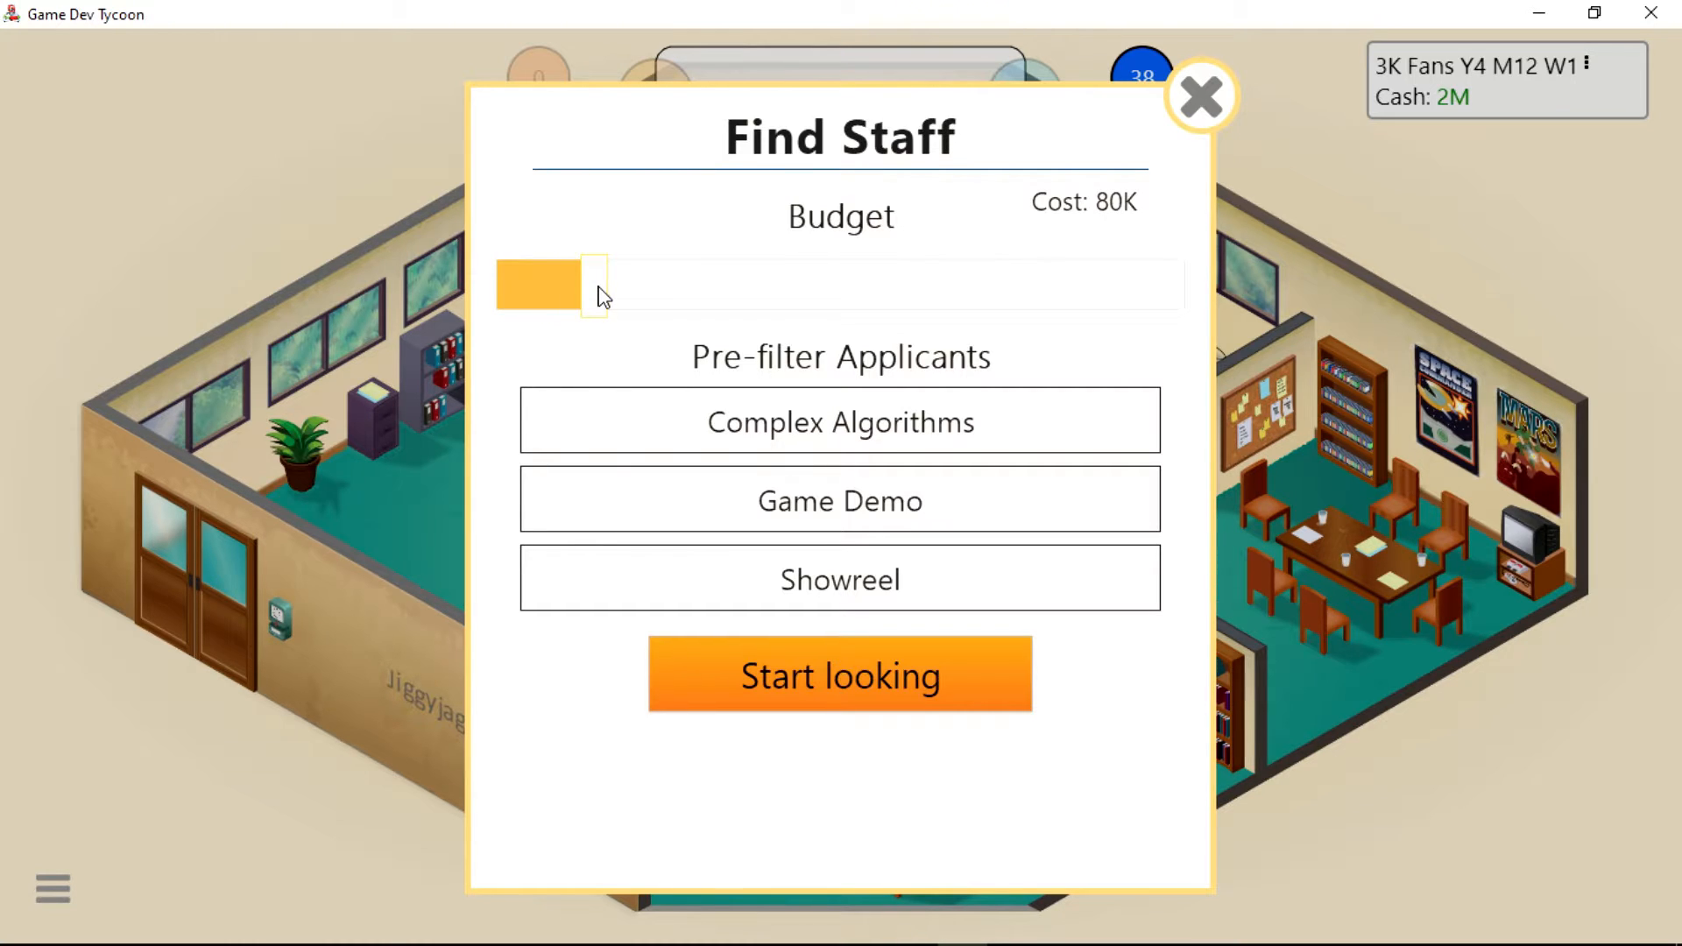
left_click_drag(596, 283, 621, 283)
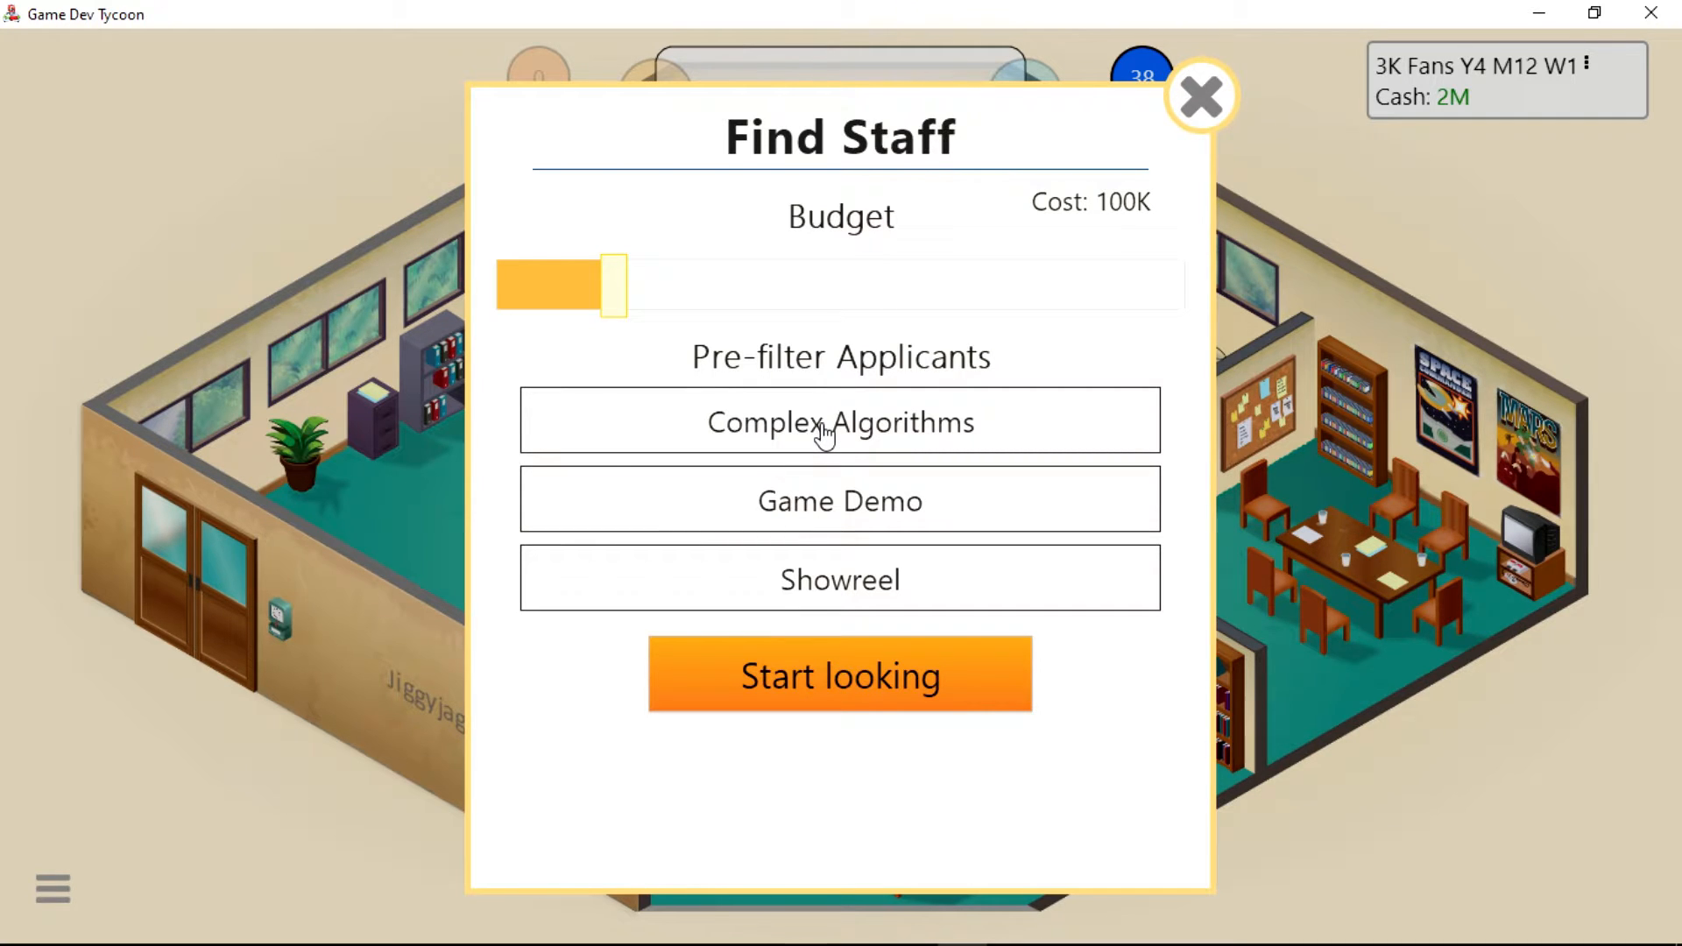
Start the staff search filtered for Complex Algorithms skill.
left_click(840, 675)
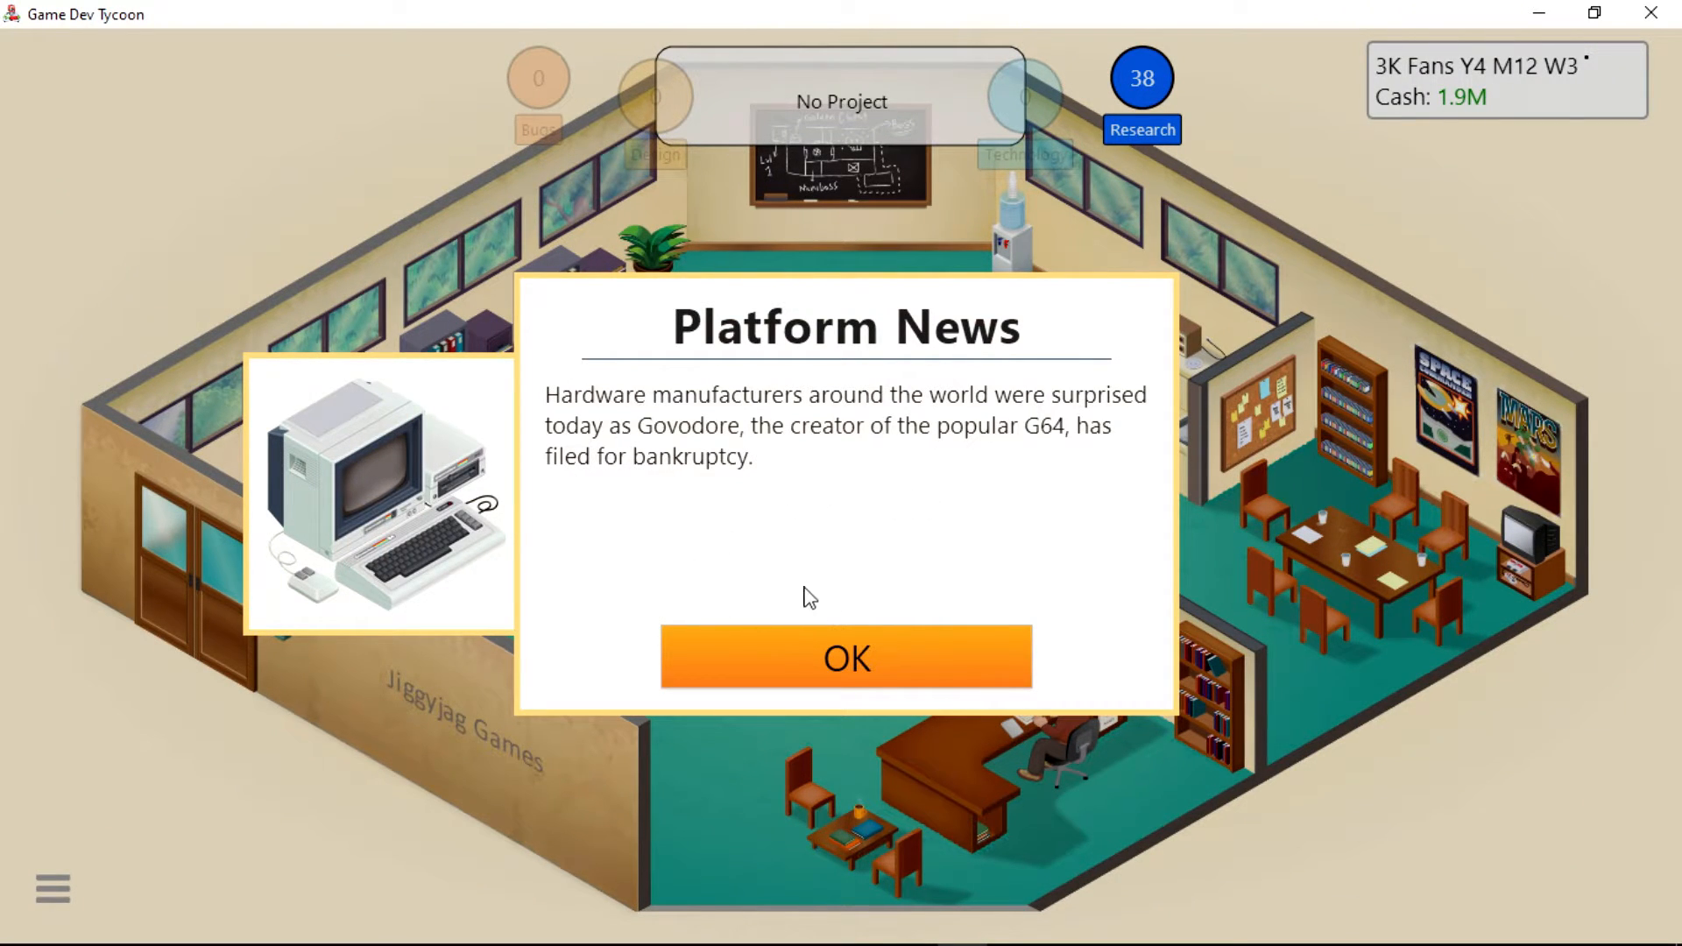
Dismiss the Govodore bankruptcy and G64 retirement news.
left_click(846, 658)
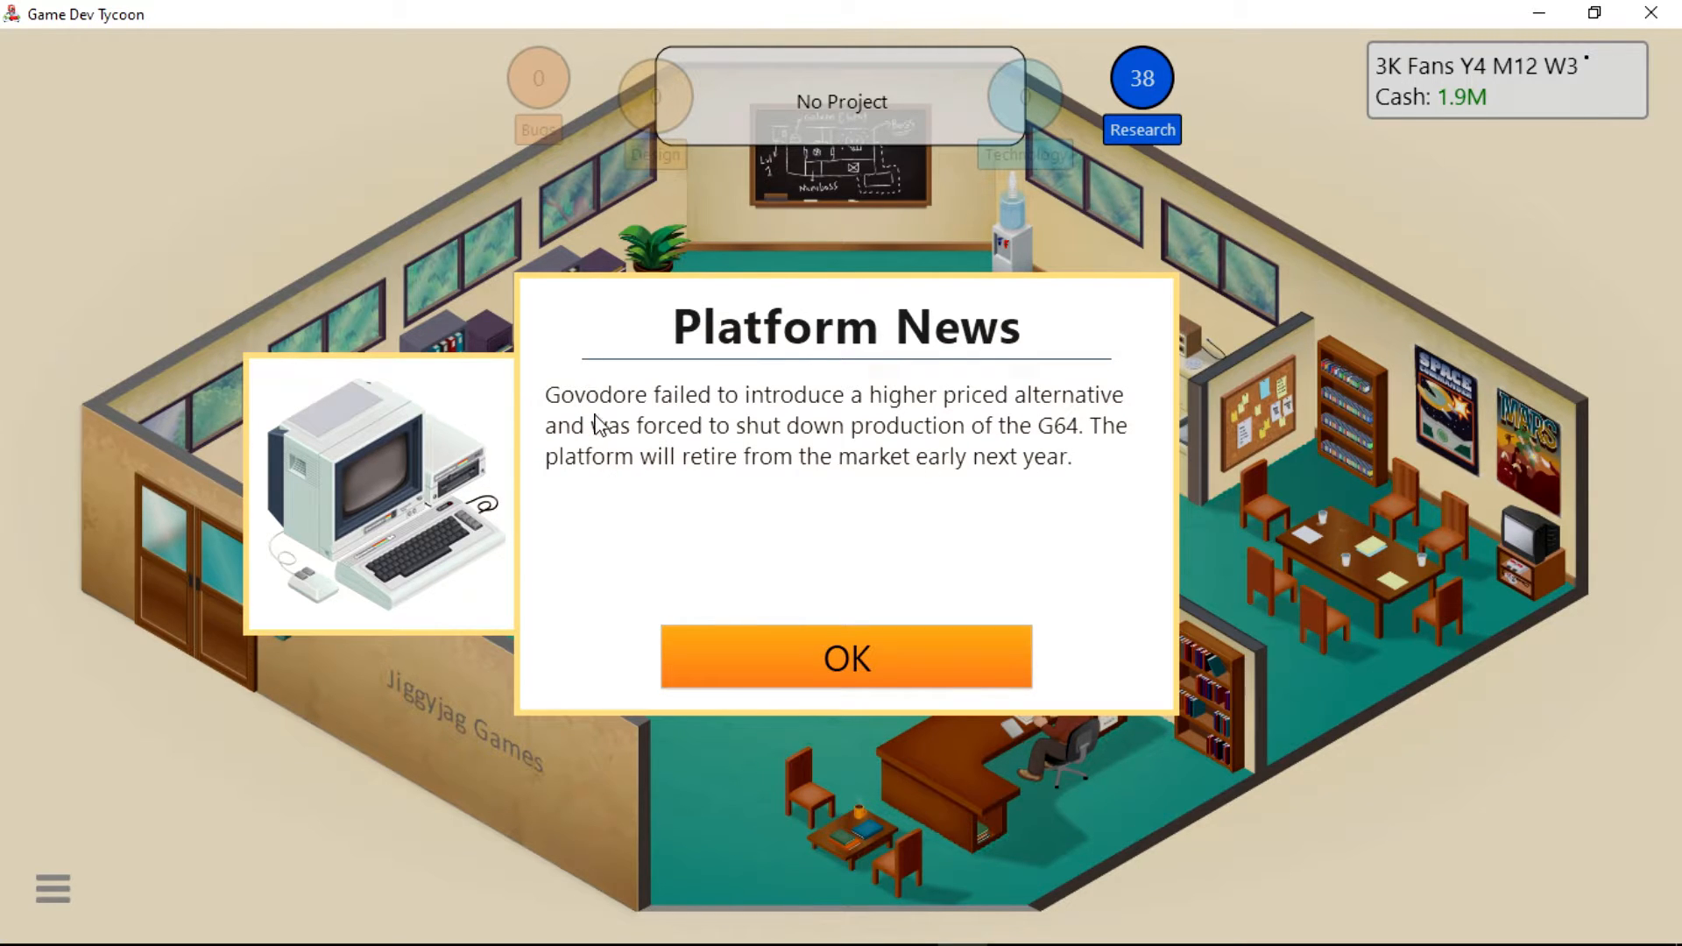
left_click(847, 659)
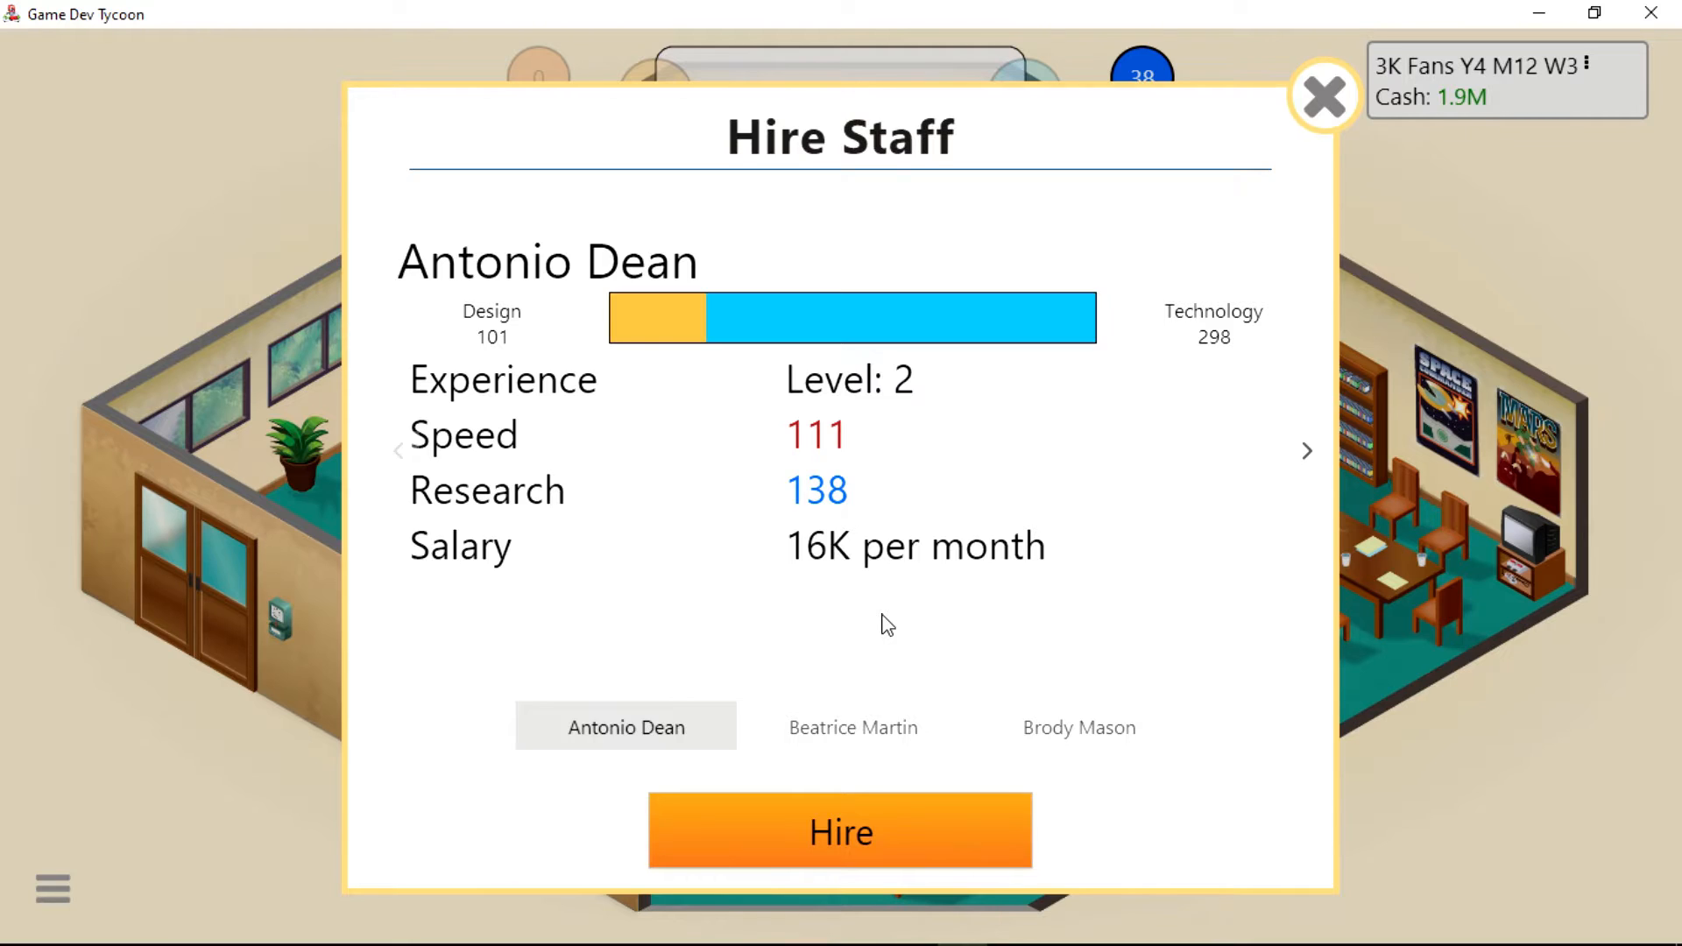
mouse_move(877, 396)
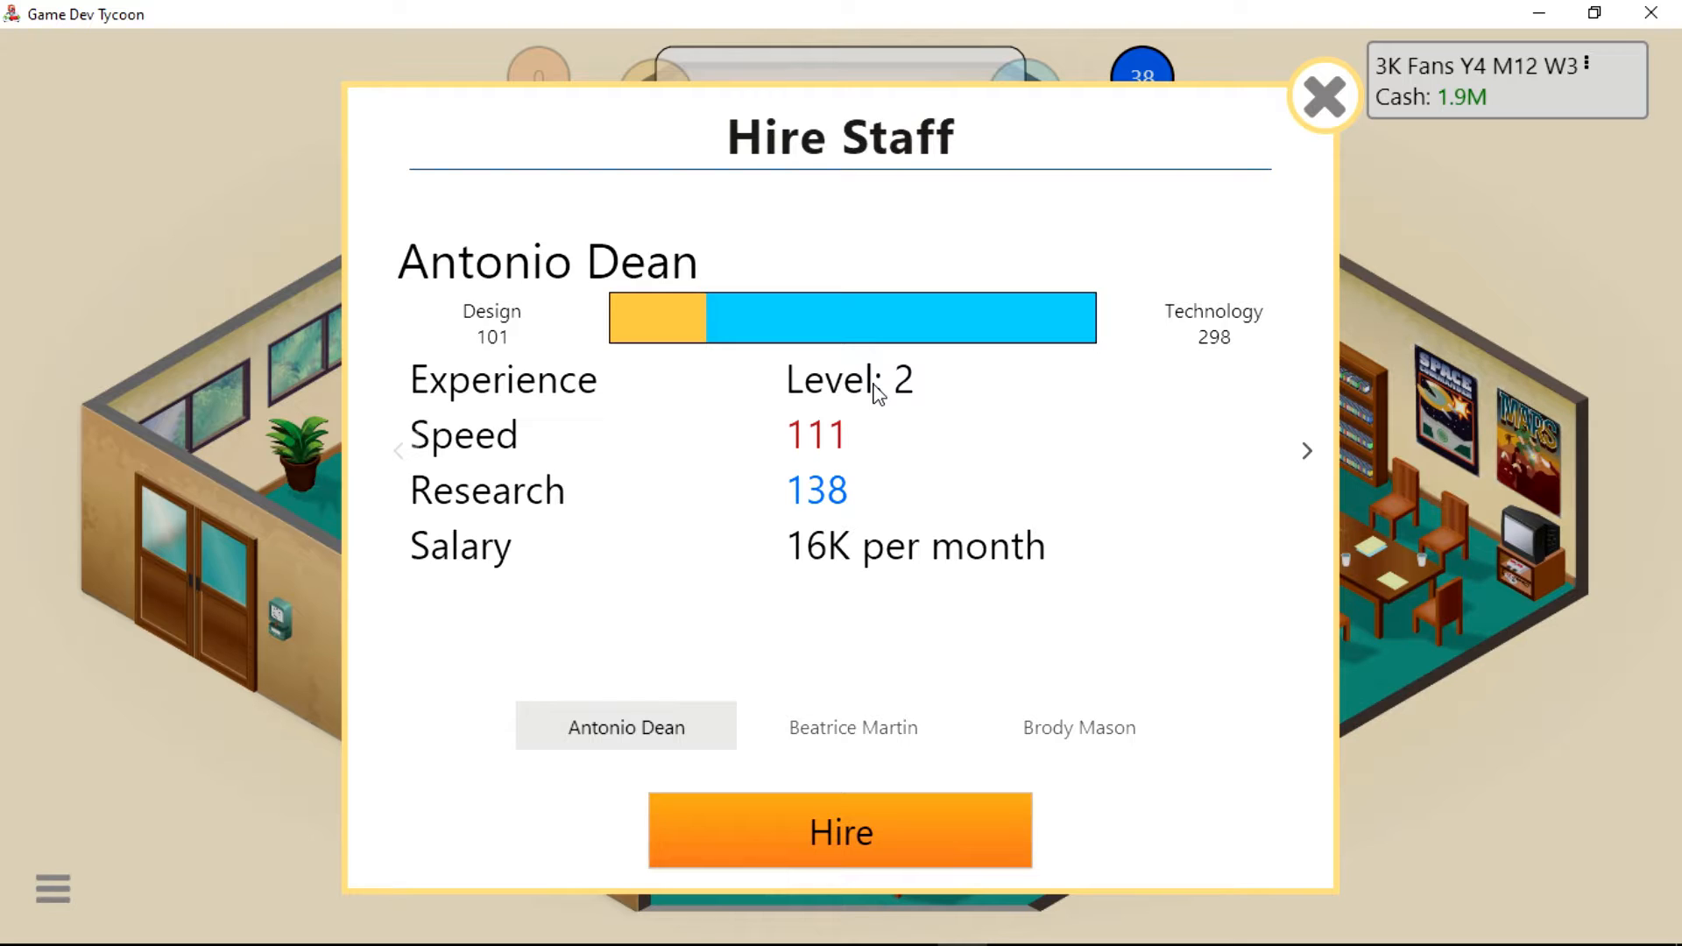
mouse_move(926, 578)
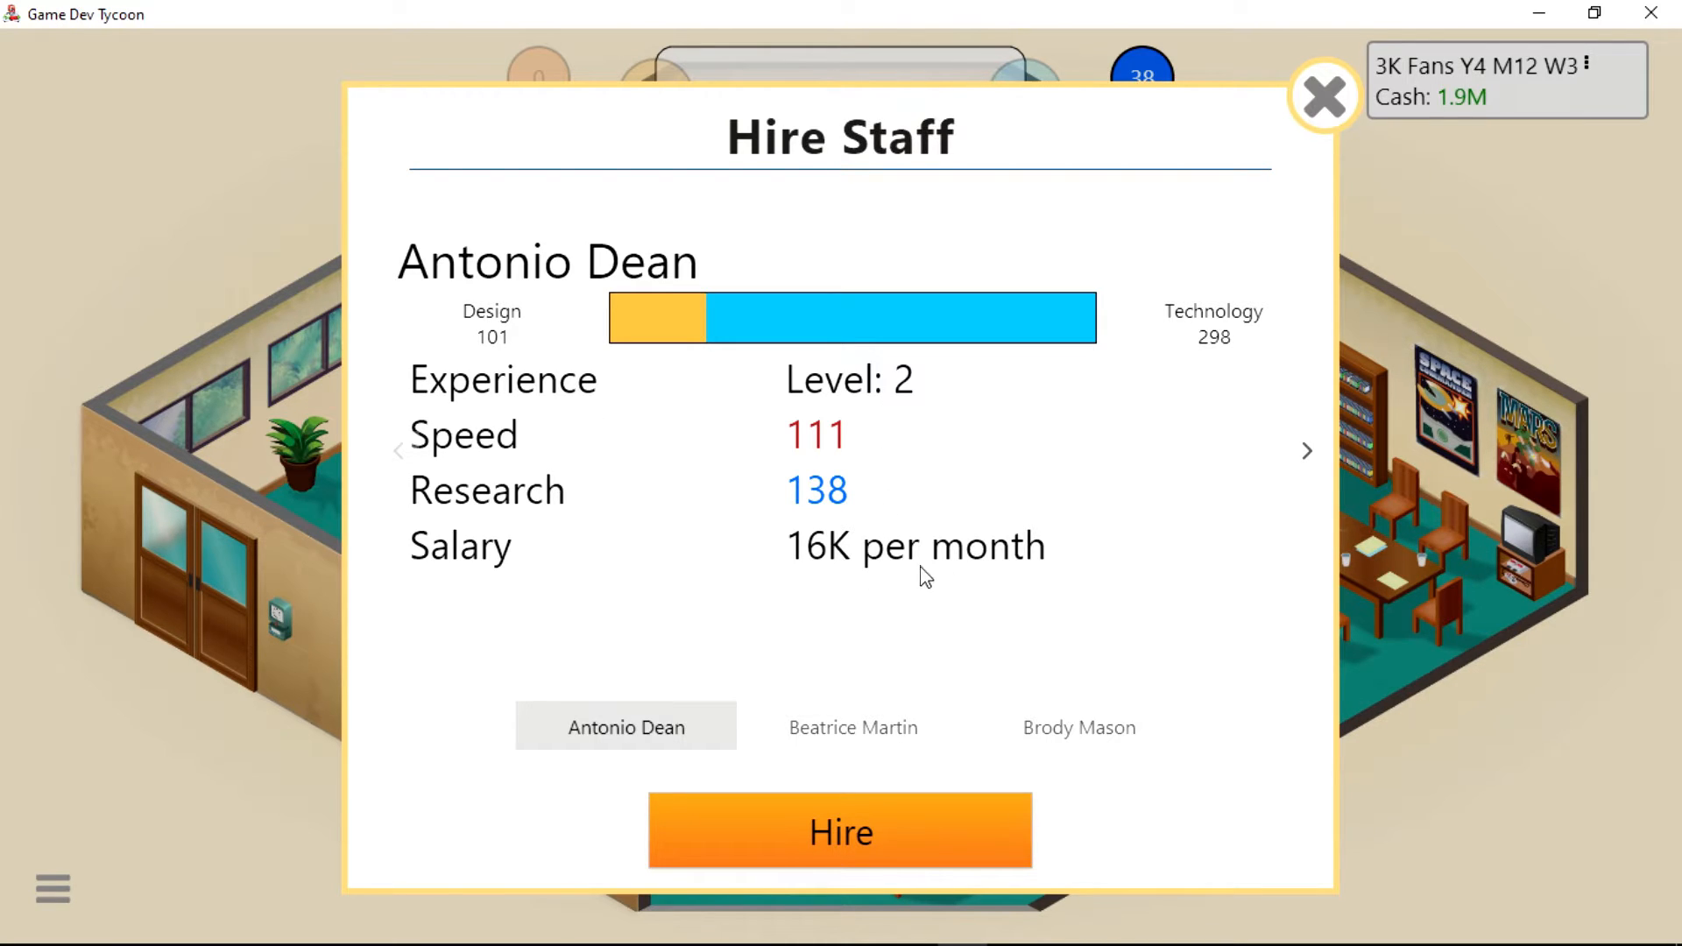
mouse_move(1304, 458)
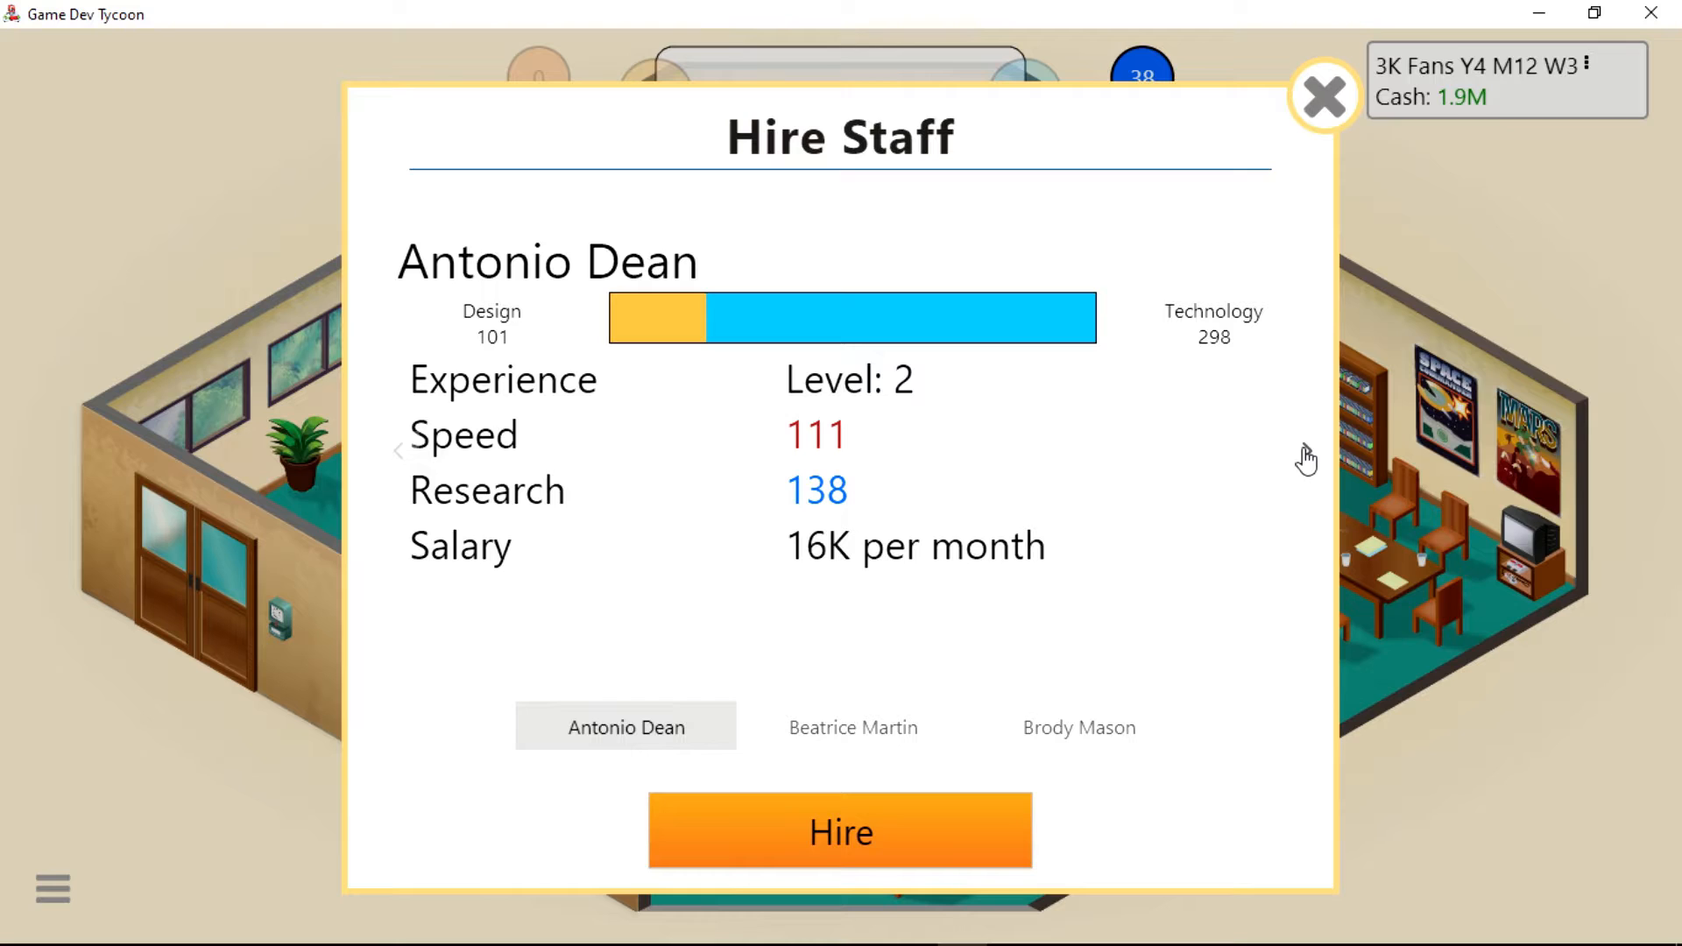
Page through the applicants Beatrice Martin and Brody Mason in Hire Staff.
left_click(853, 727)
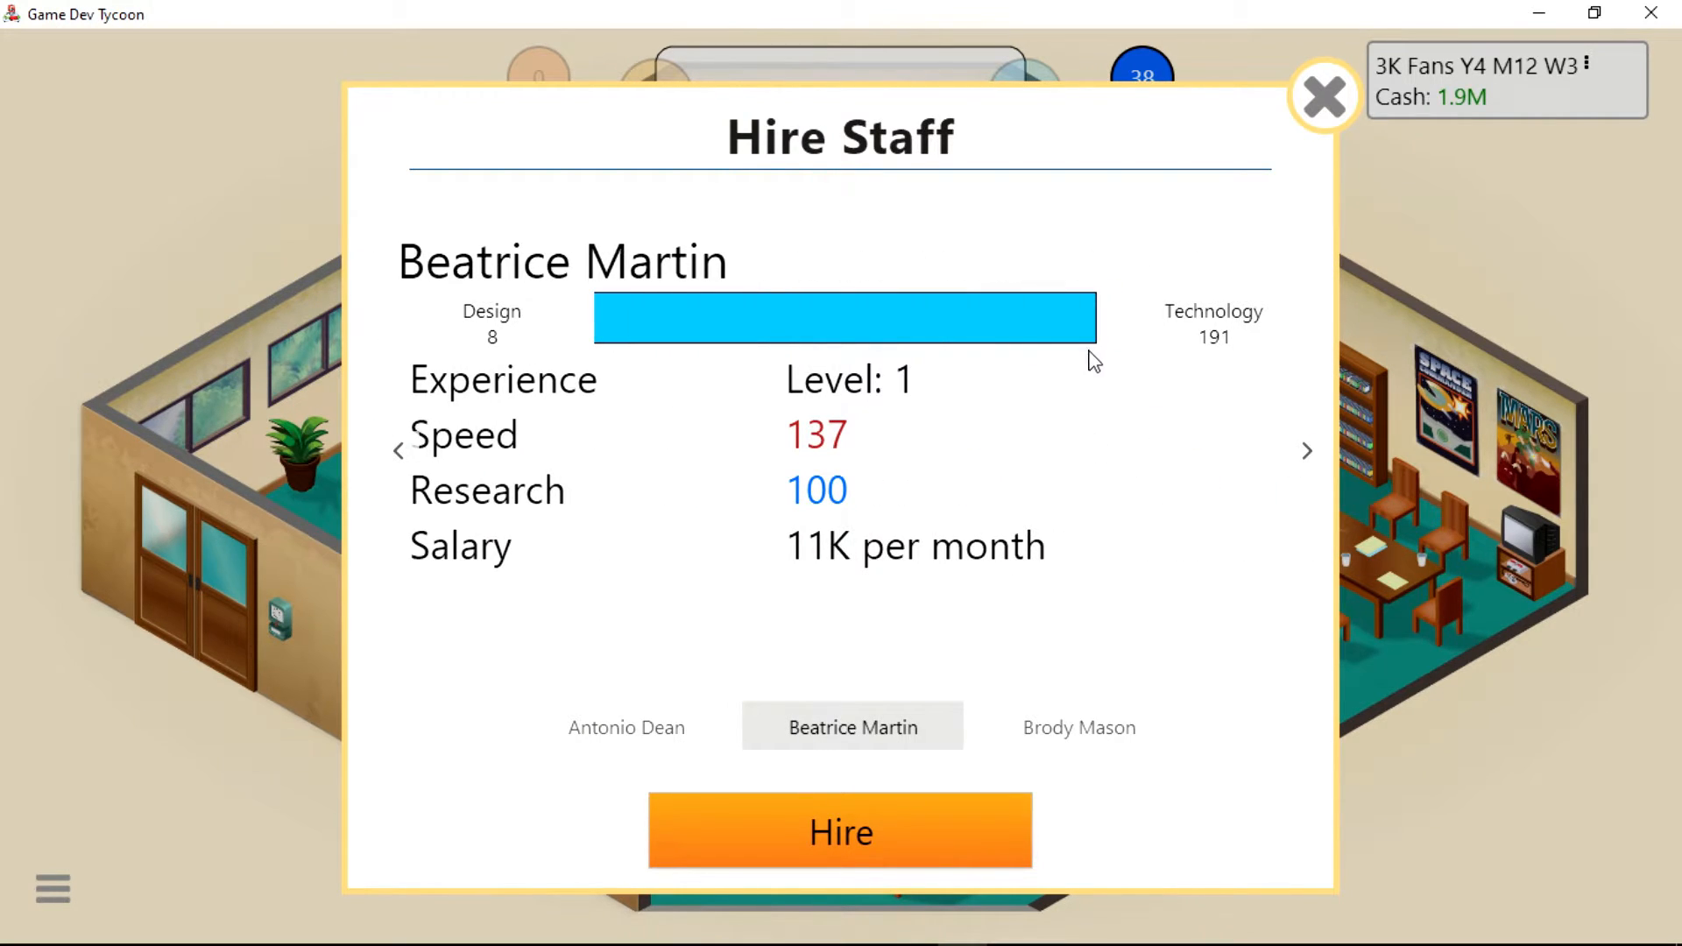
mouse_move(1027, 400)
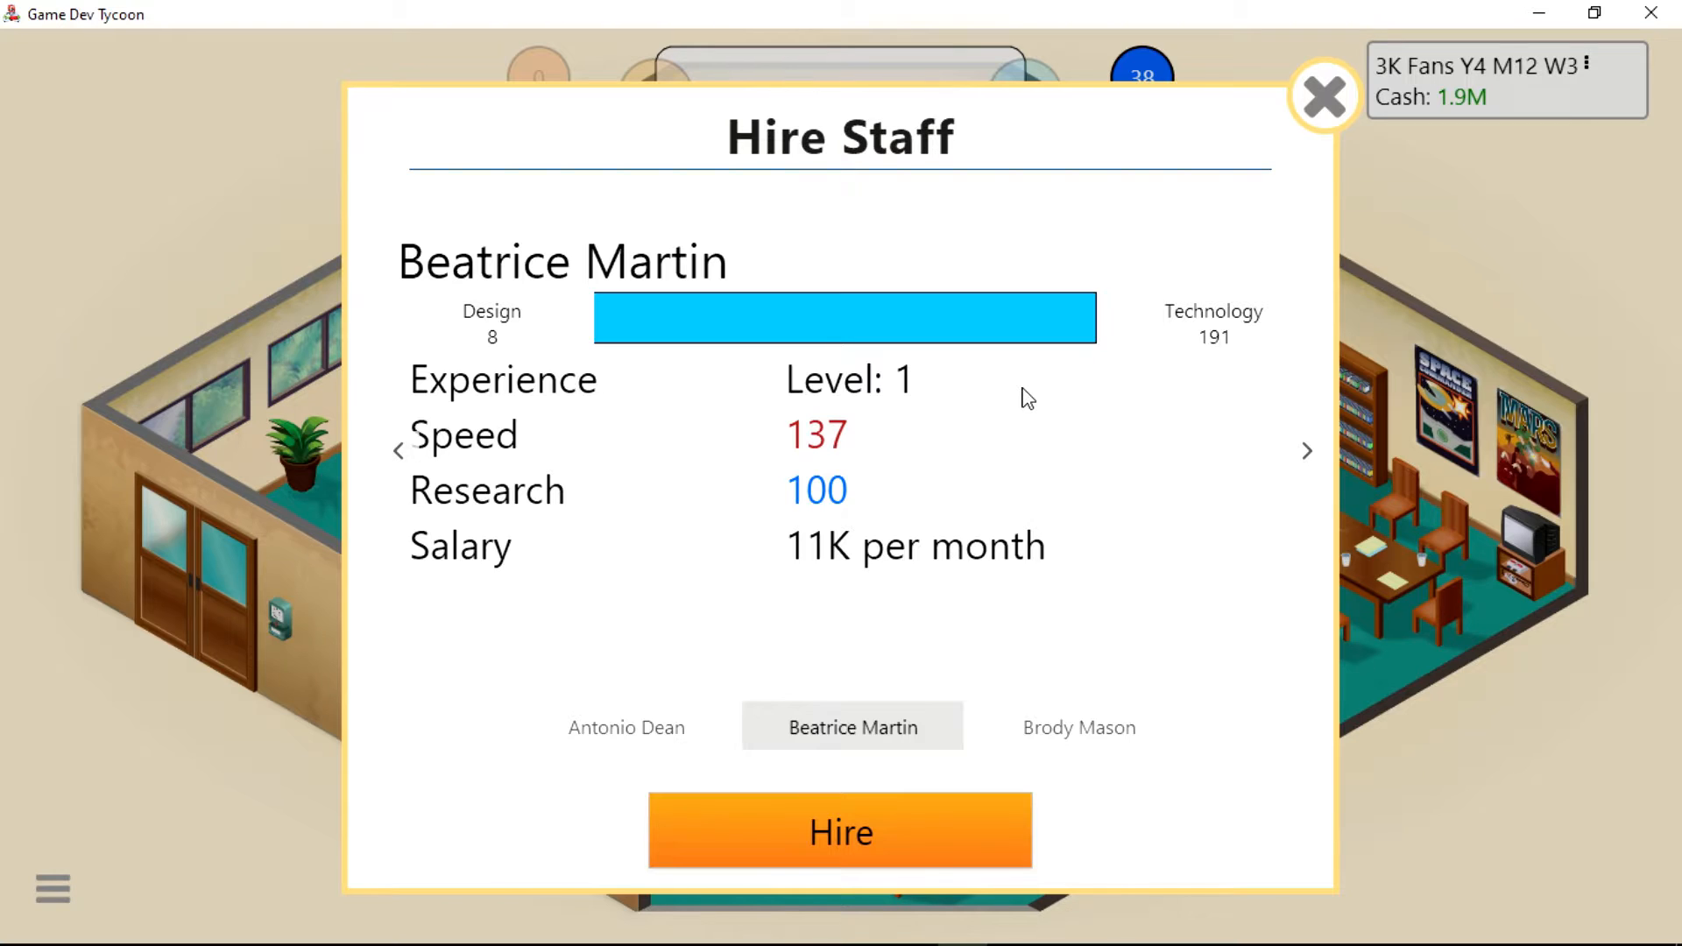
mouse_move(1257, 411)
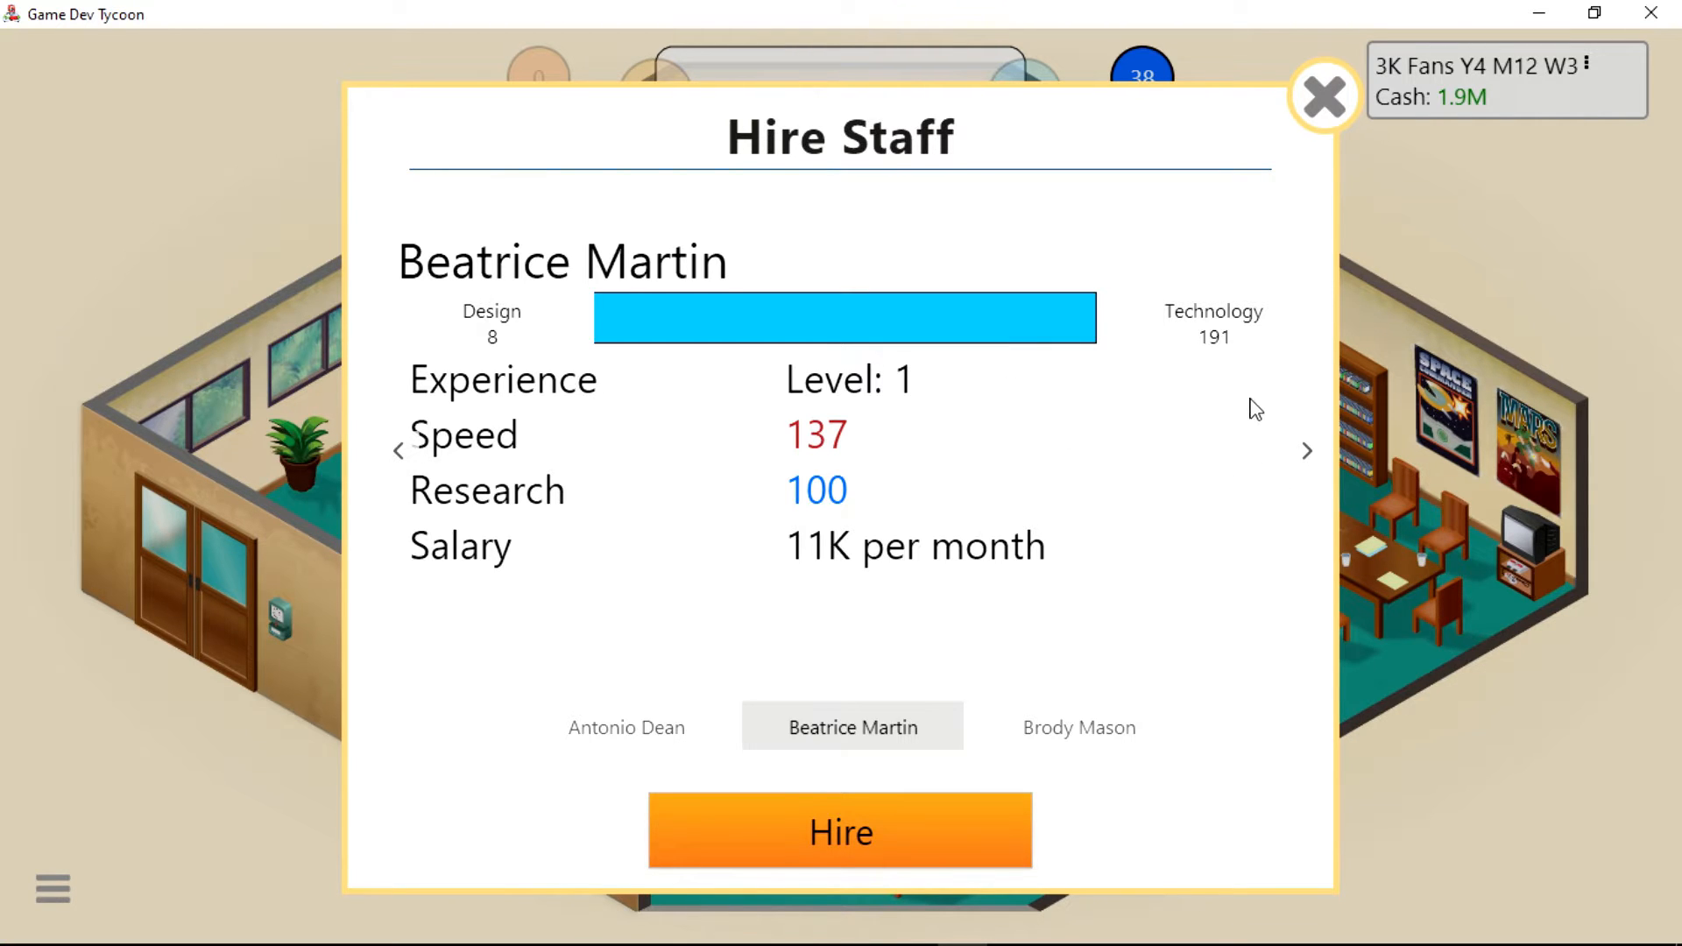
mouse_move(1301, 459)
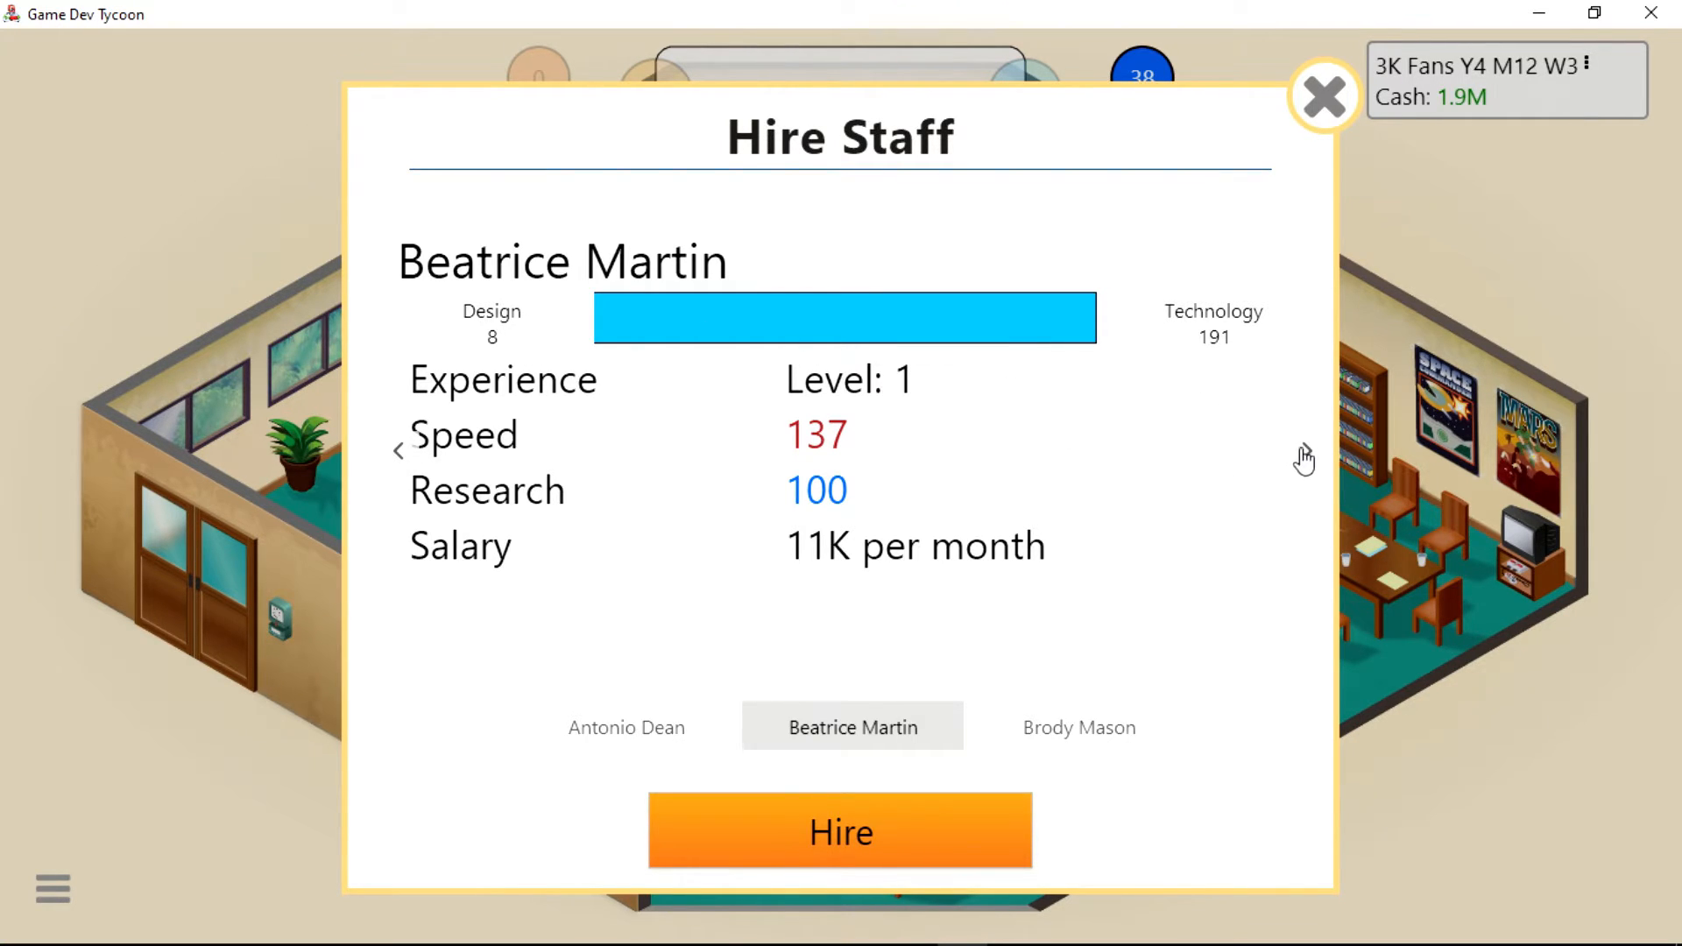
mouse_move(1314, 456)
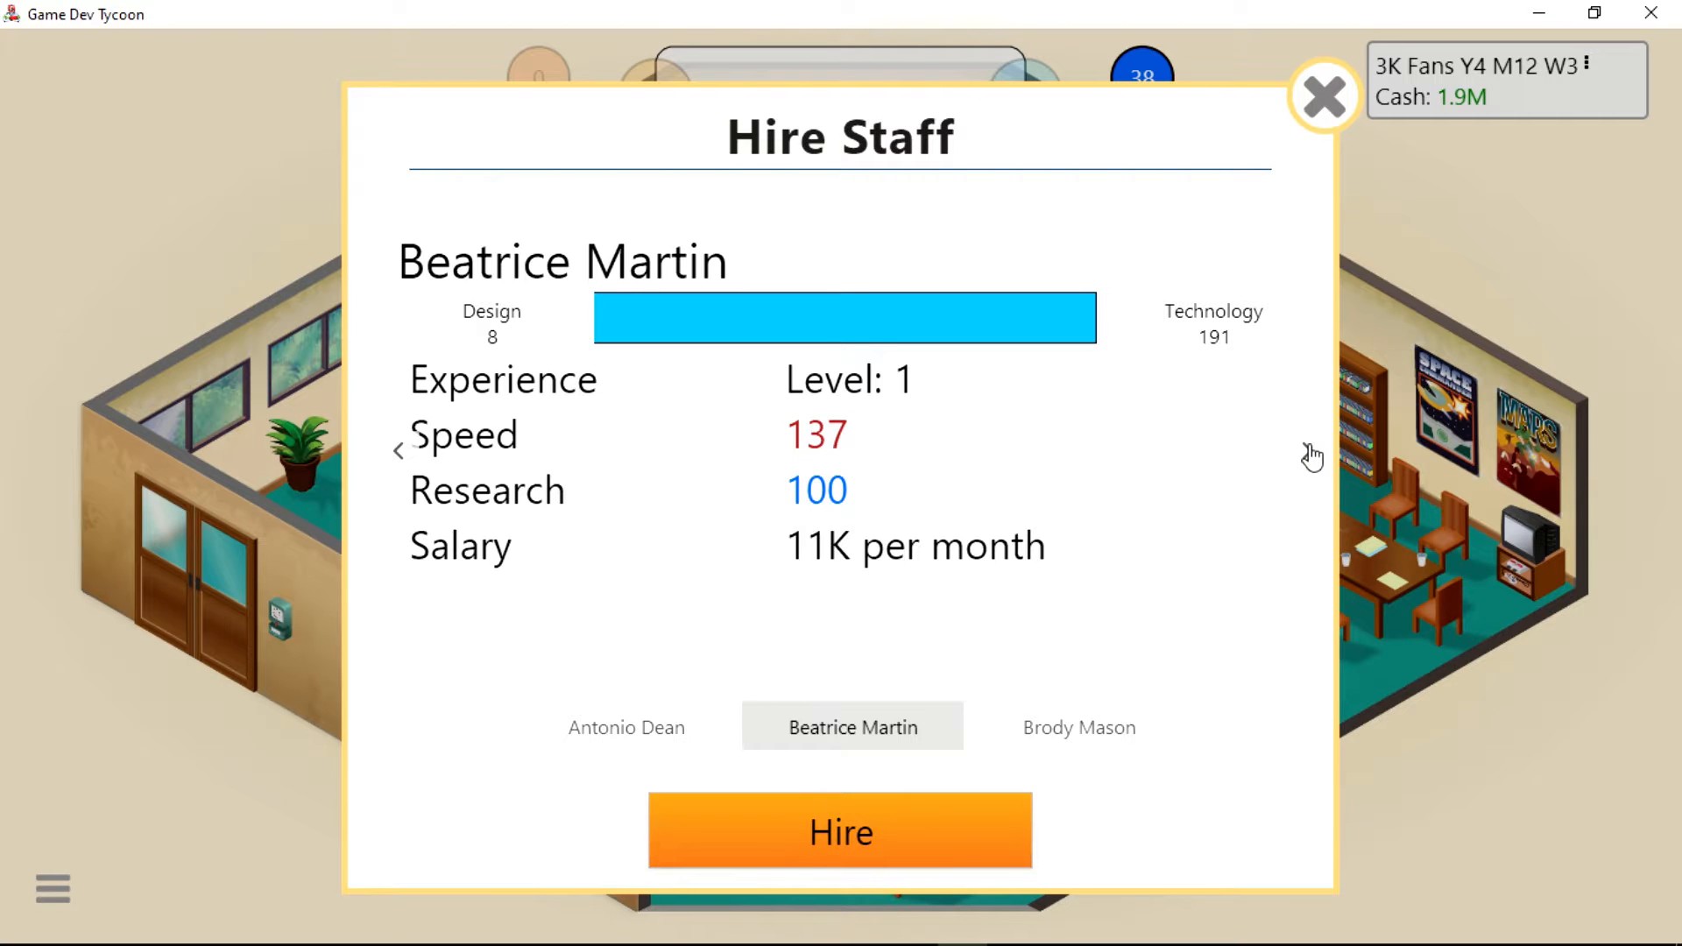
mouse_move(1296, 452)
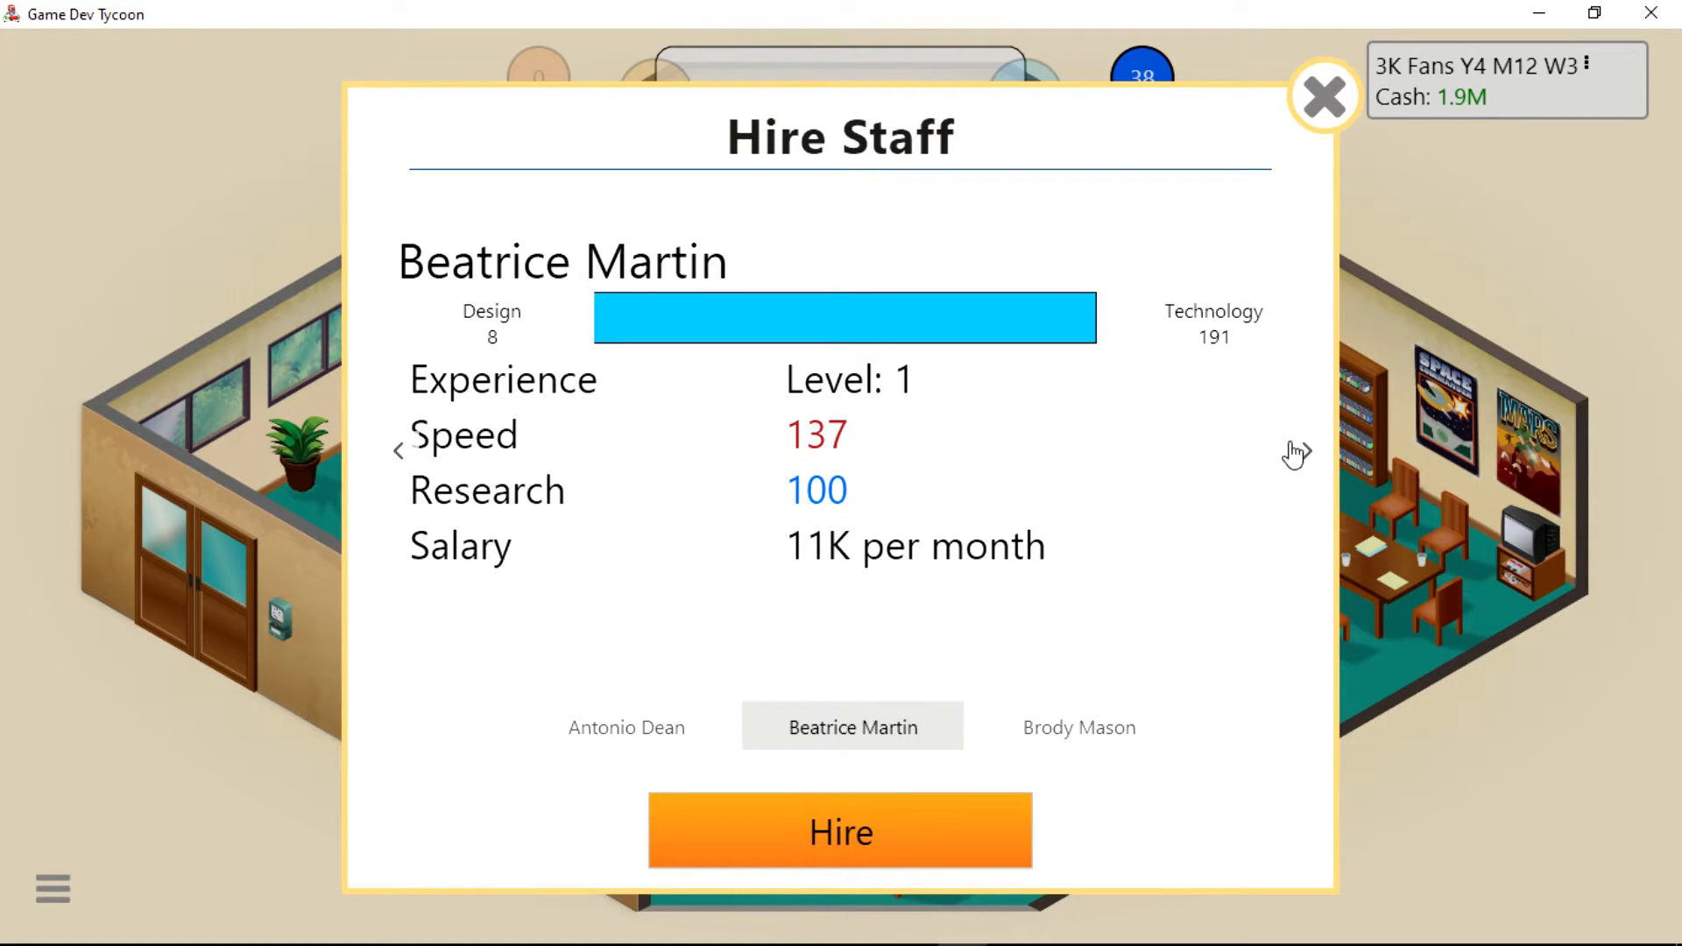
left_click(1077, 727)
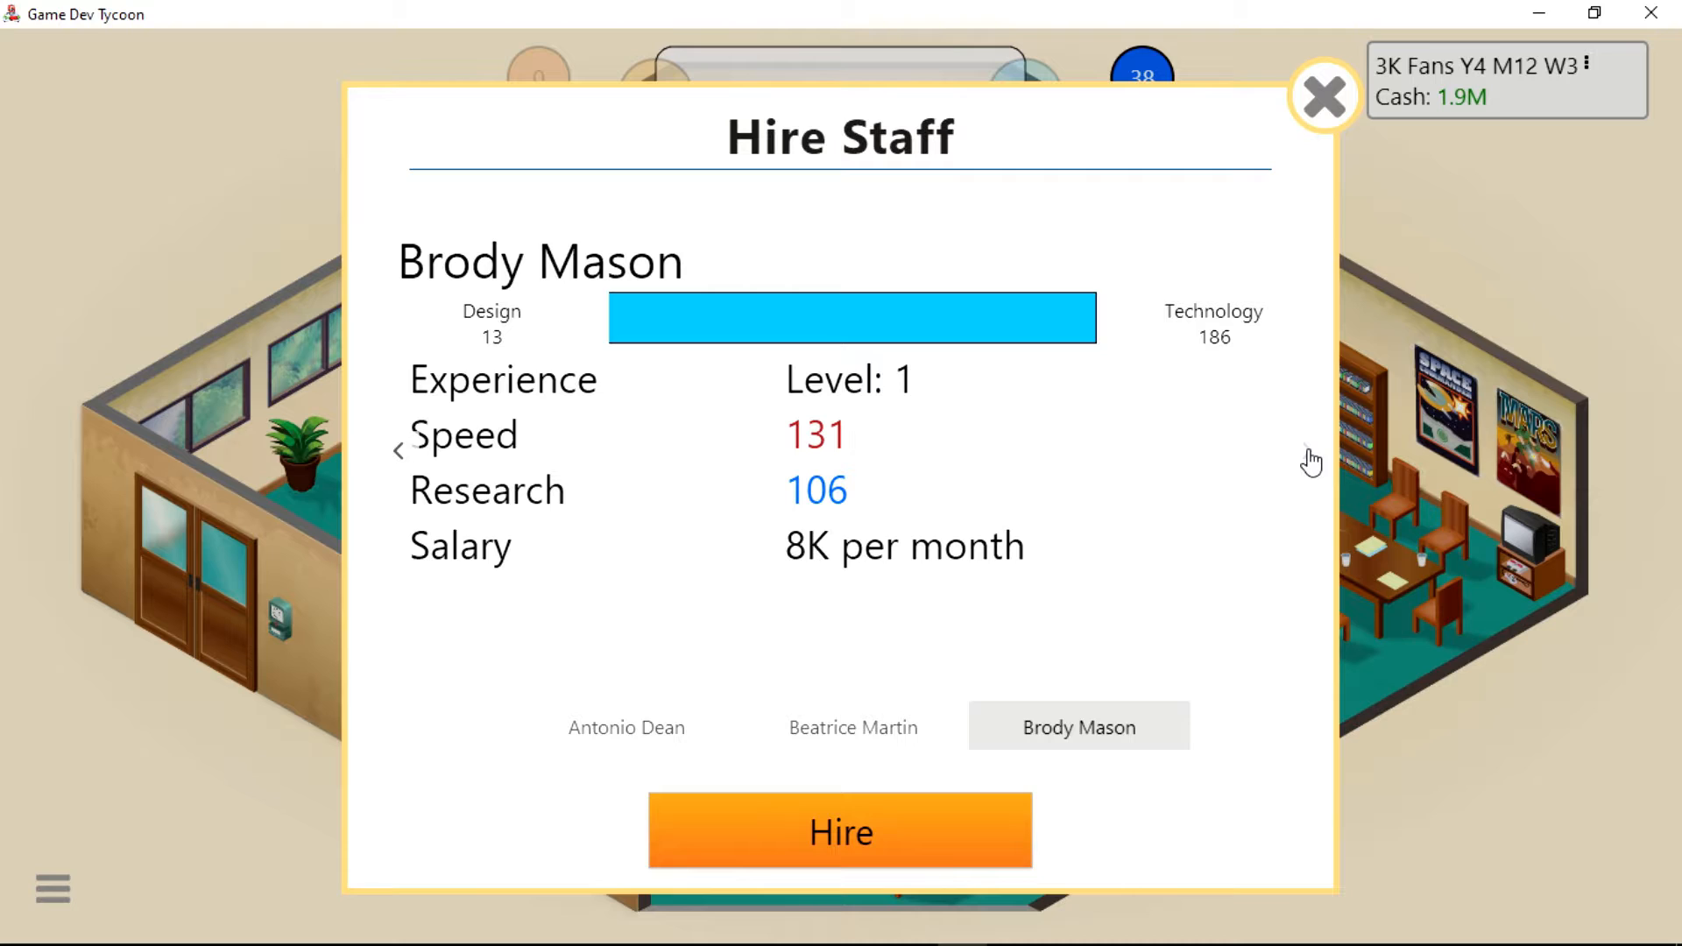
mouse_move(1034, 511)
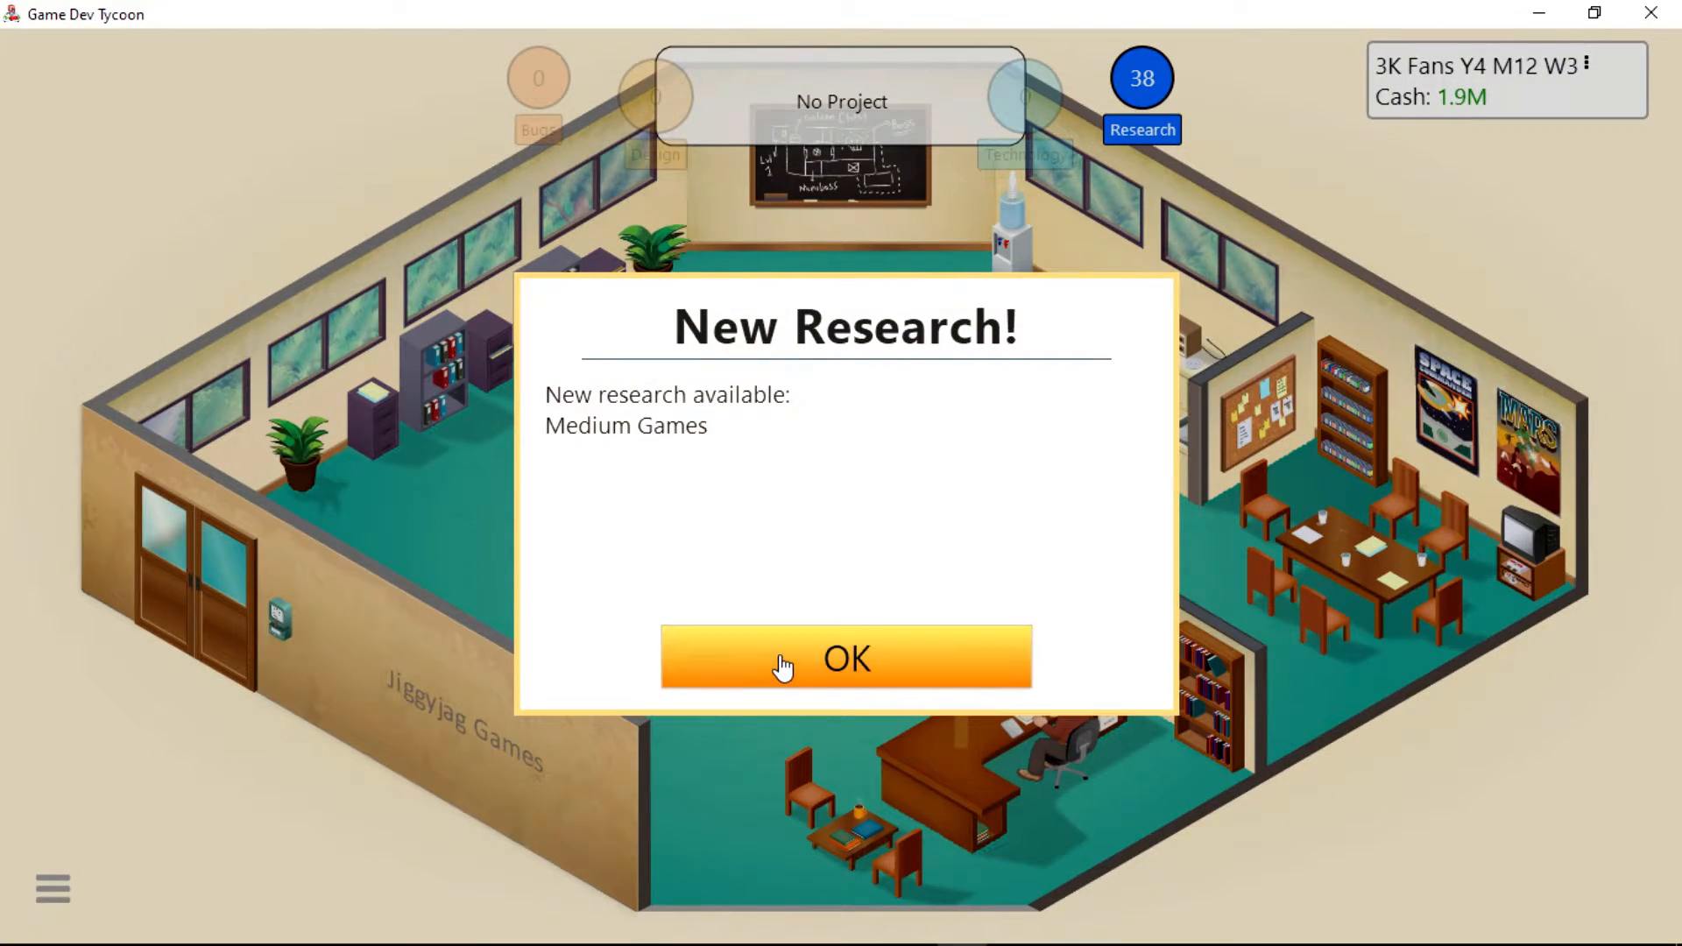
Dismiss the Medium Games notice and have the first employee research a new game topic.
left_click(847, 659)
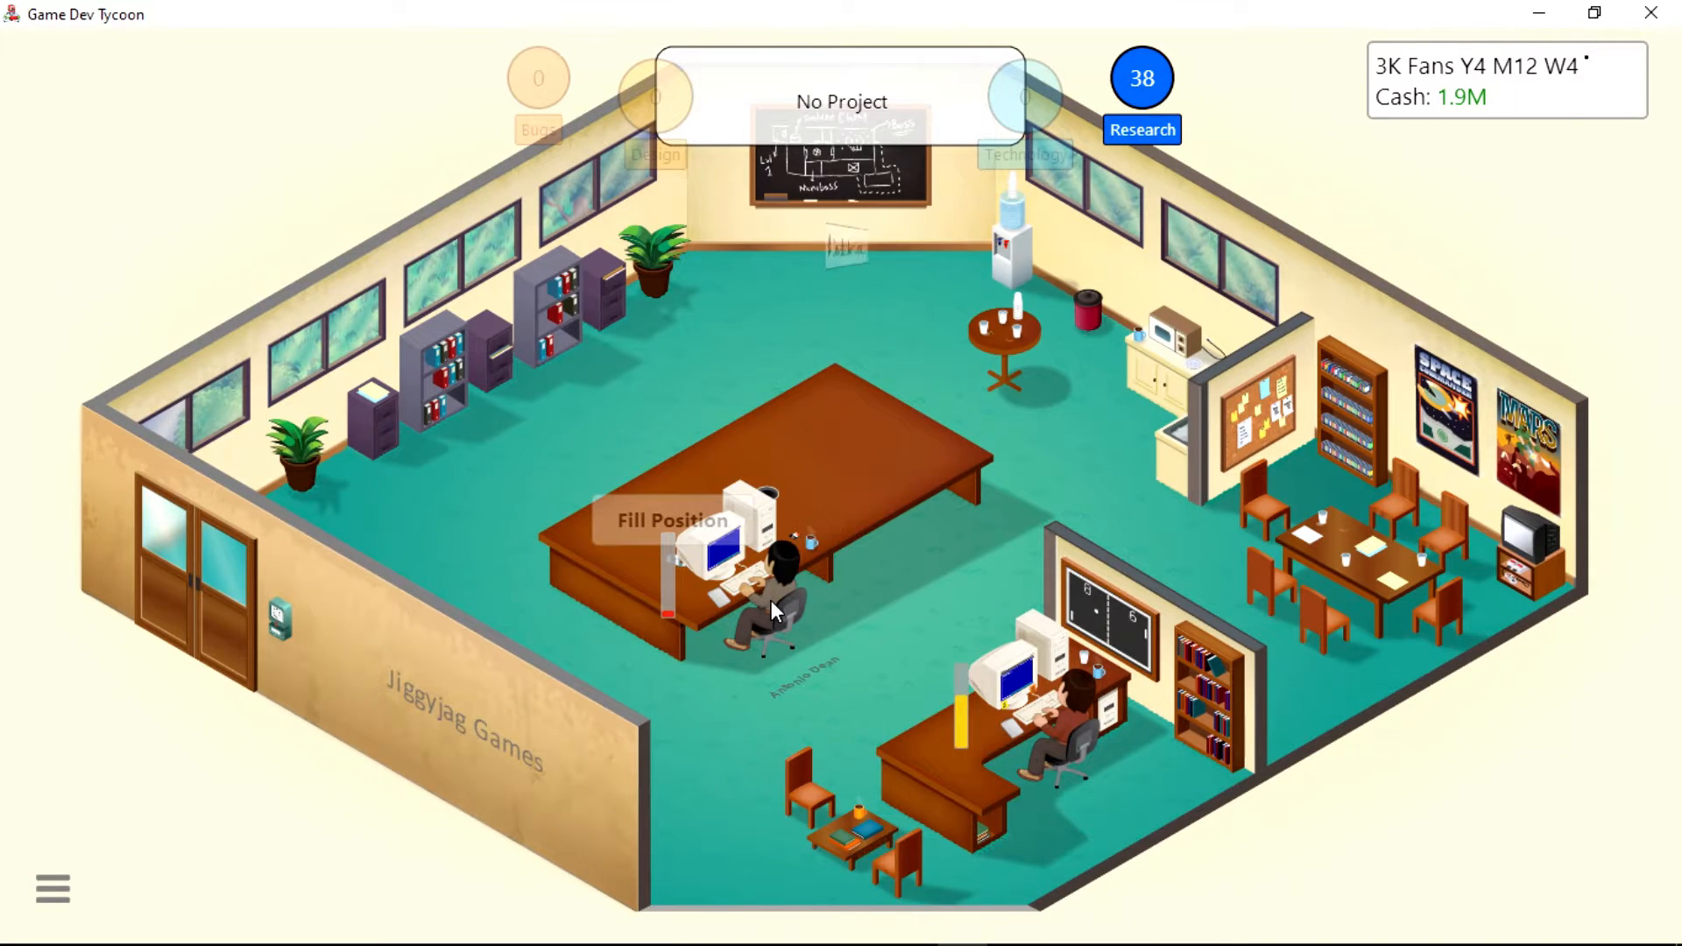
left_click(773, 605)
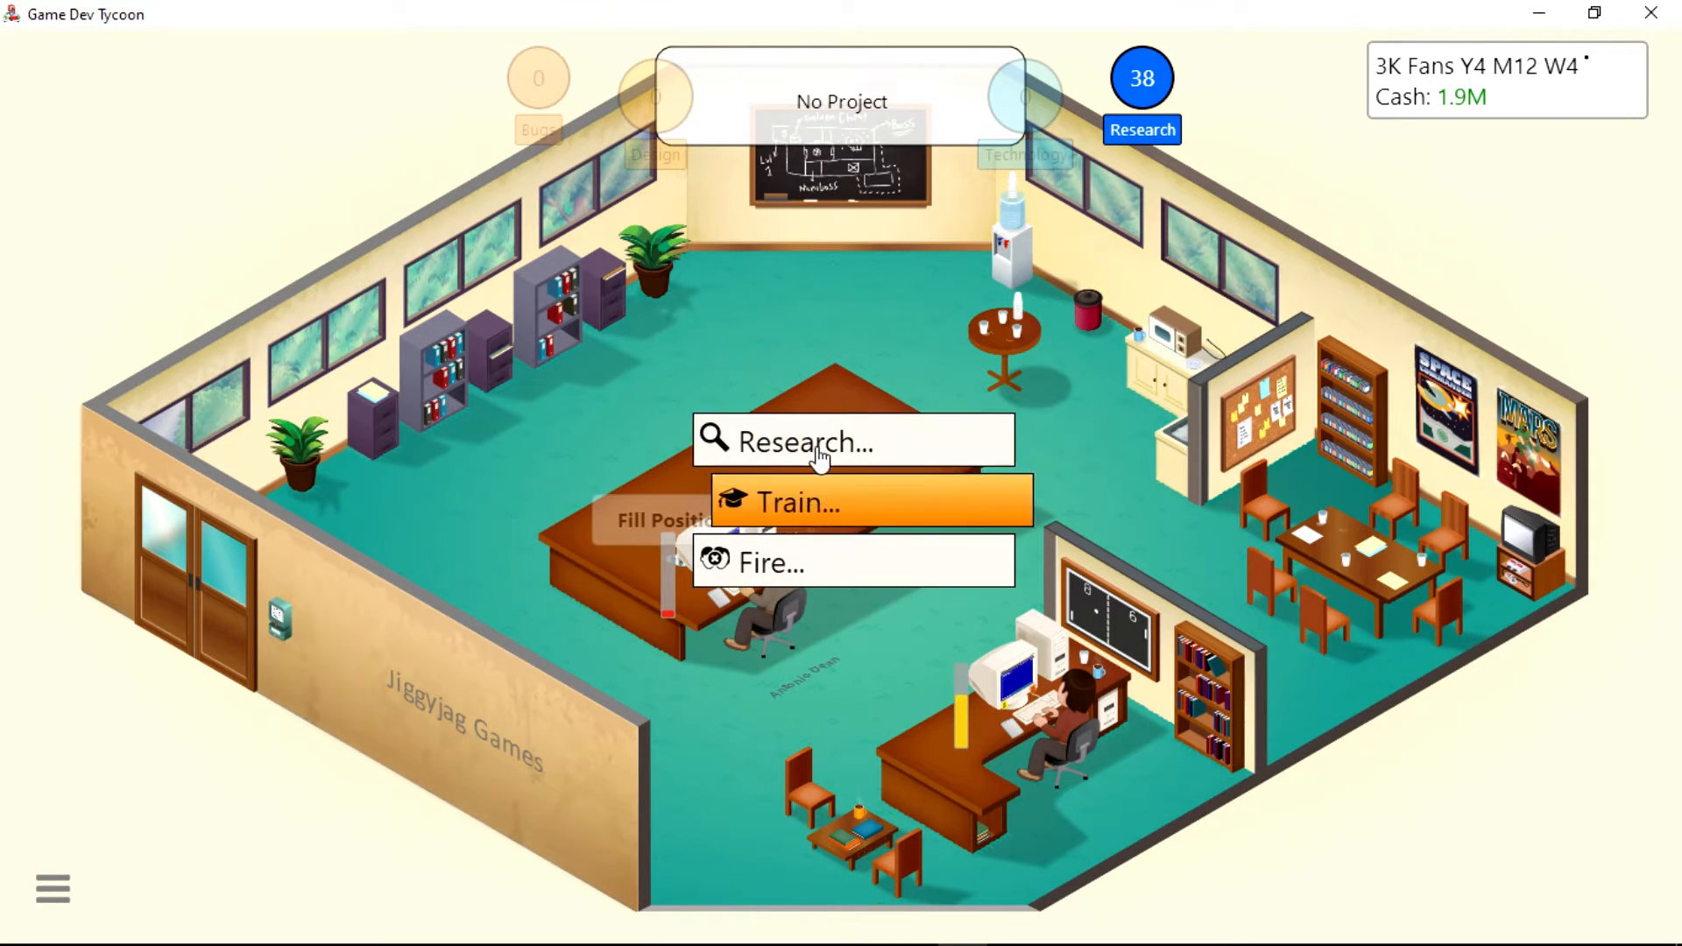
left_click(806, 443)
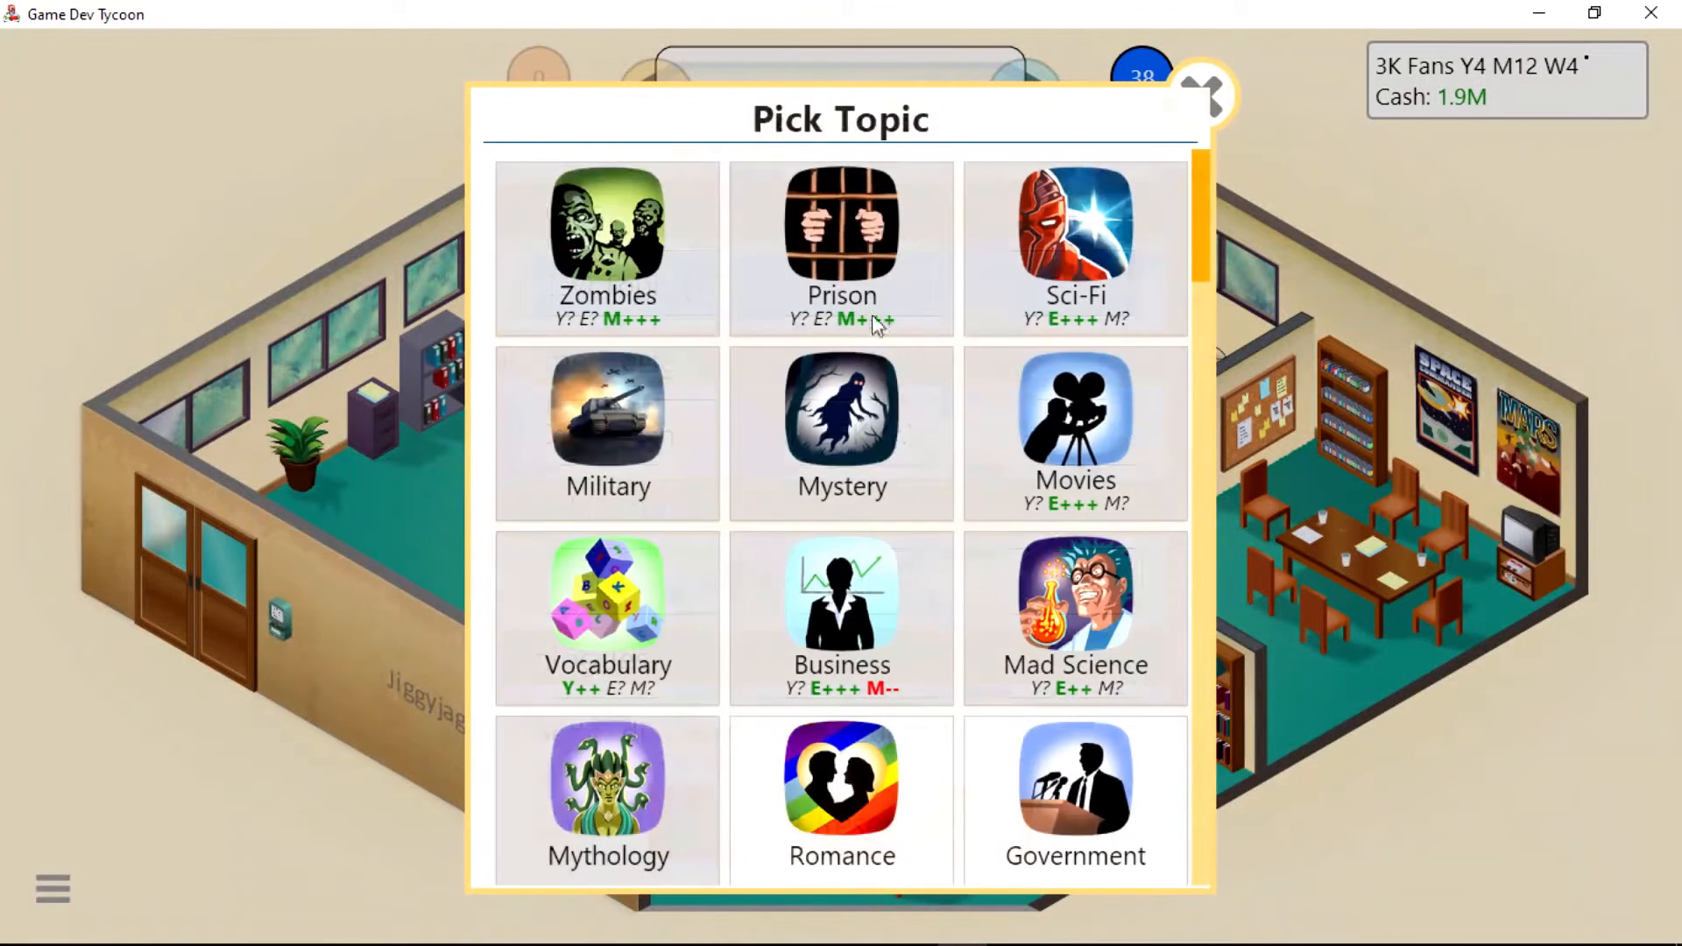
scroll("down", 3)
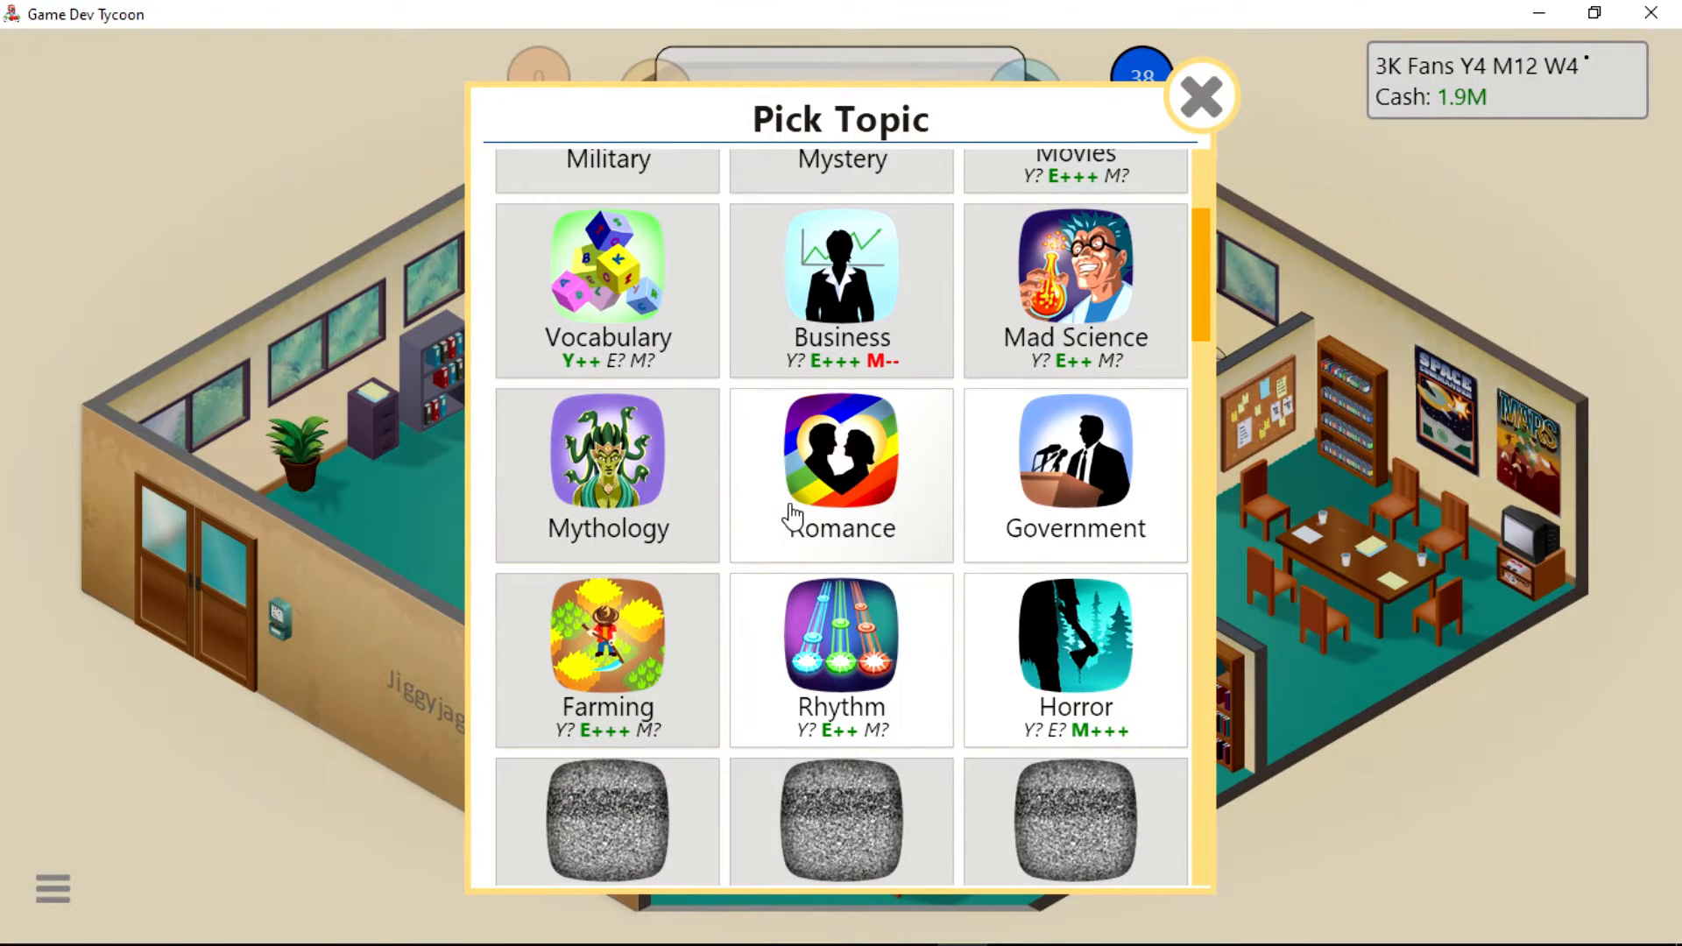
left_click(841, 453)
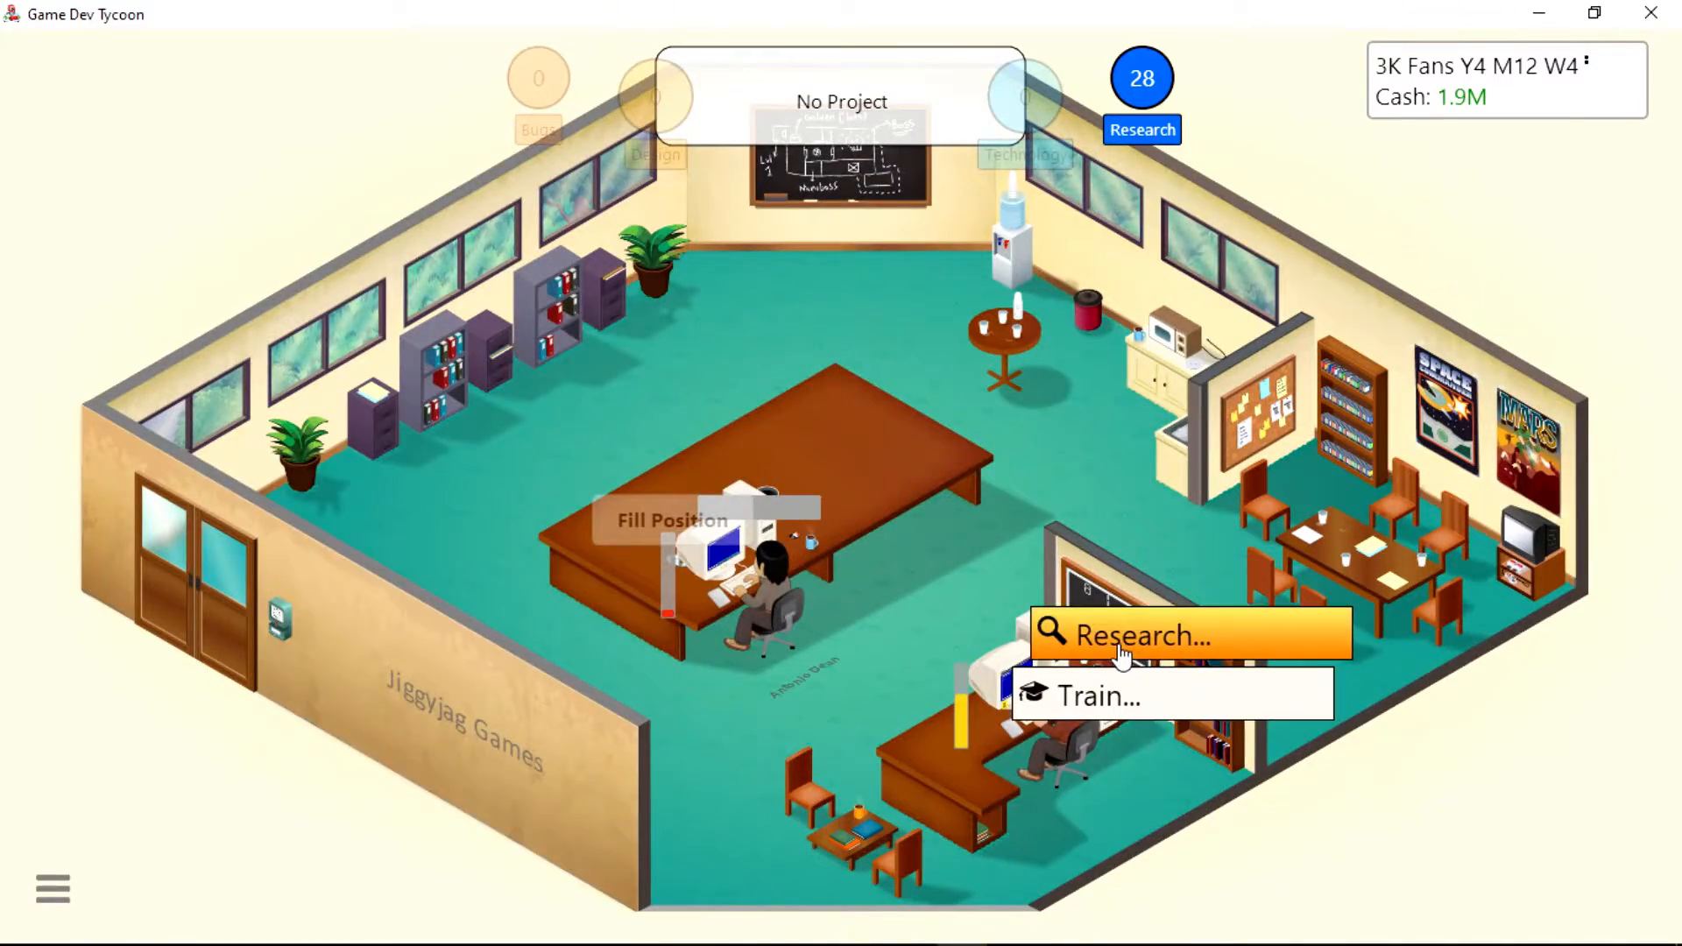
Have the second employee research another new game topic.
left_click(1136, 636)
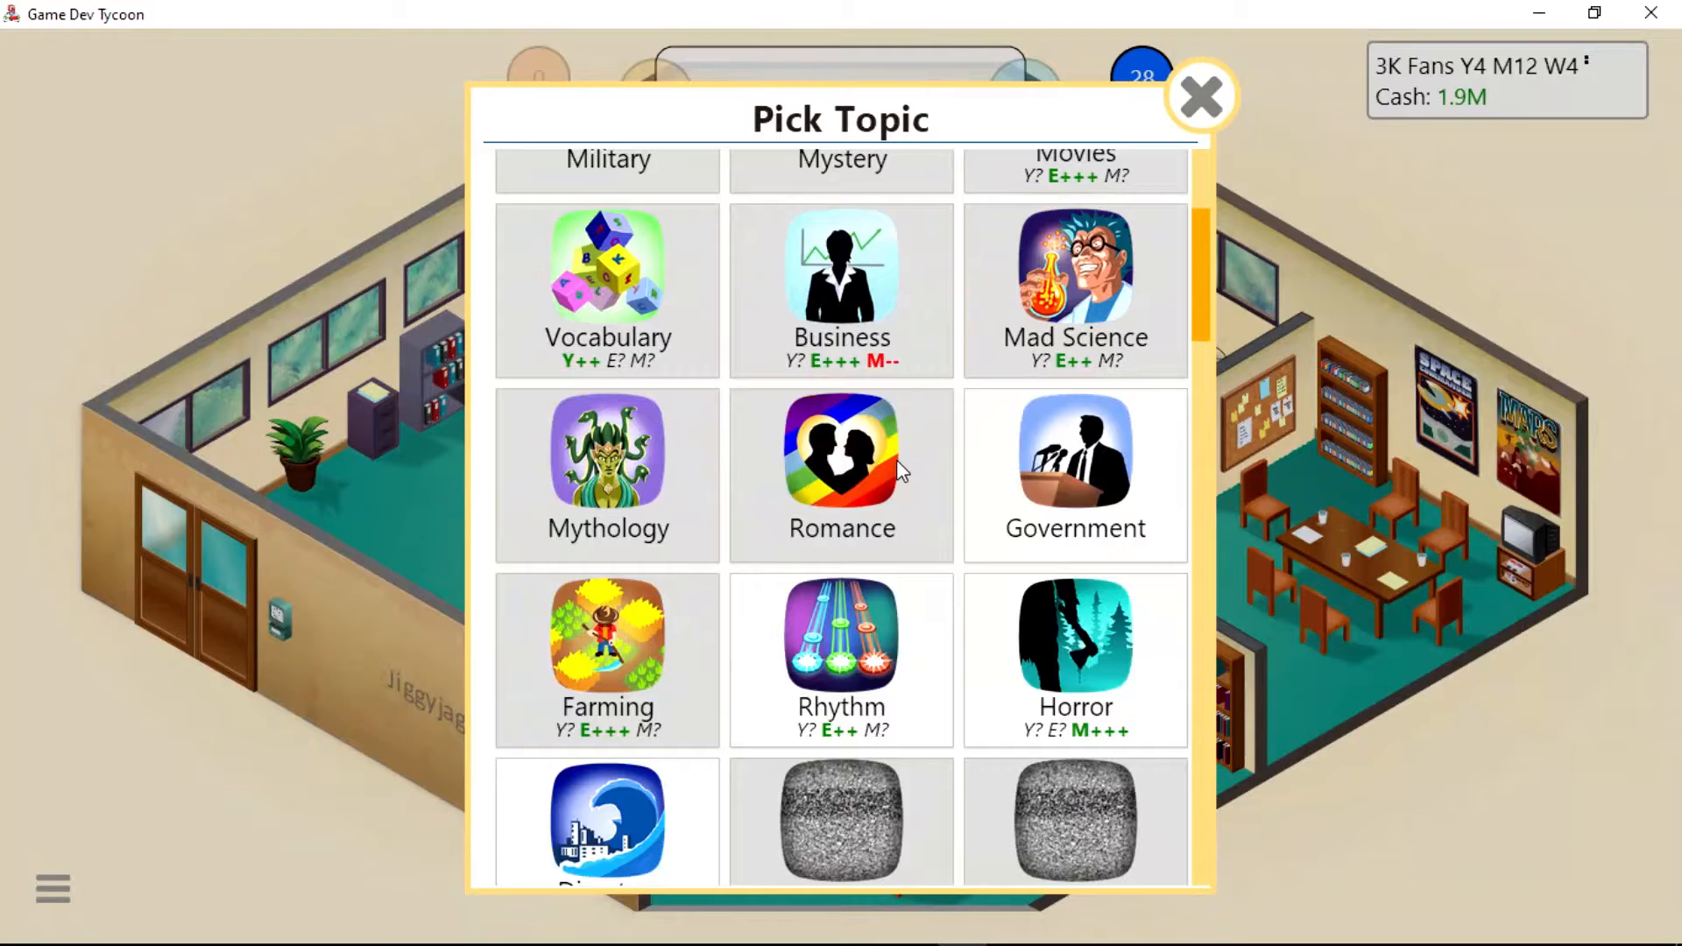
left_click(1203, 93)
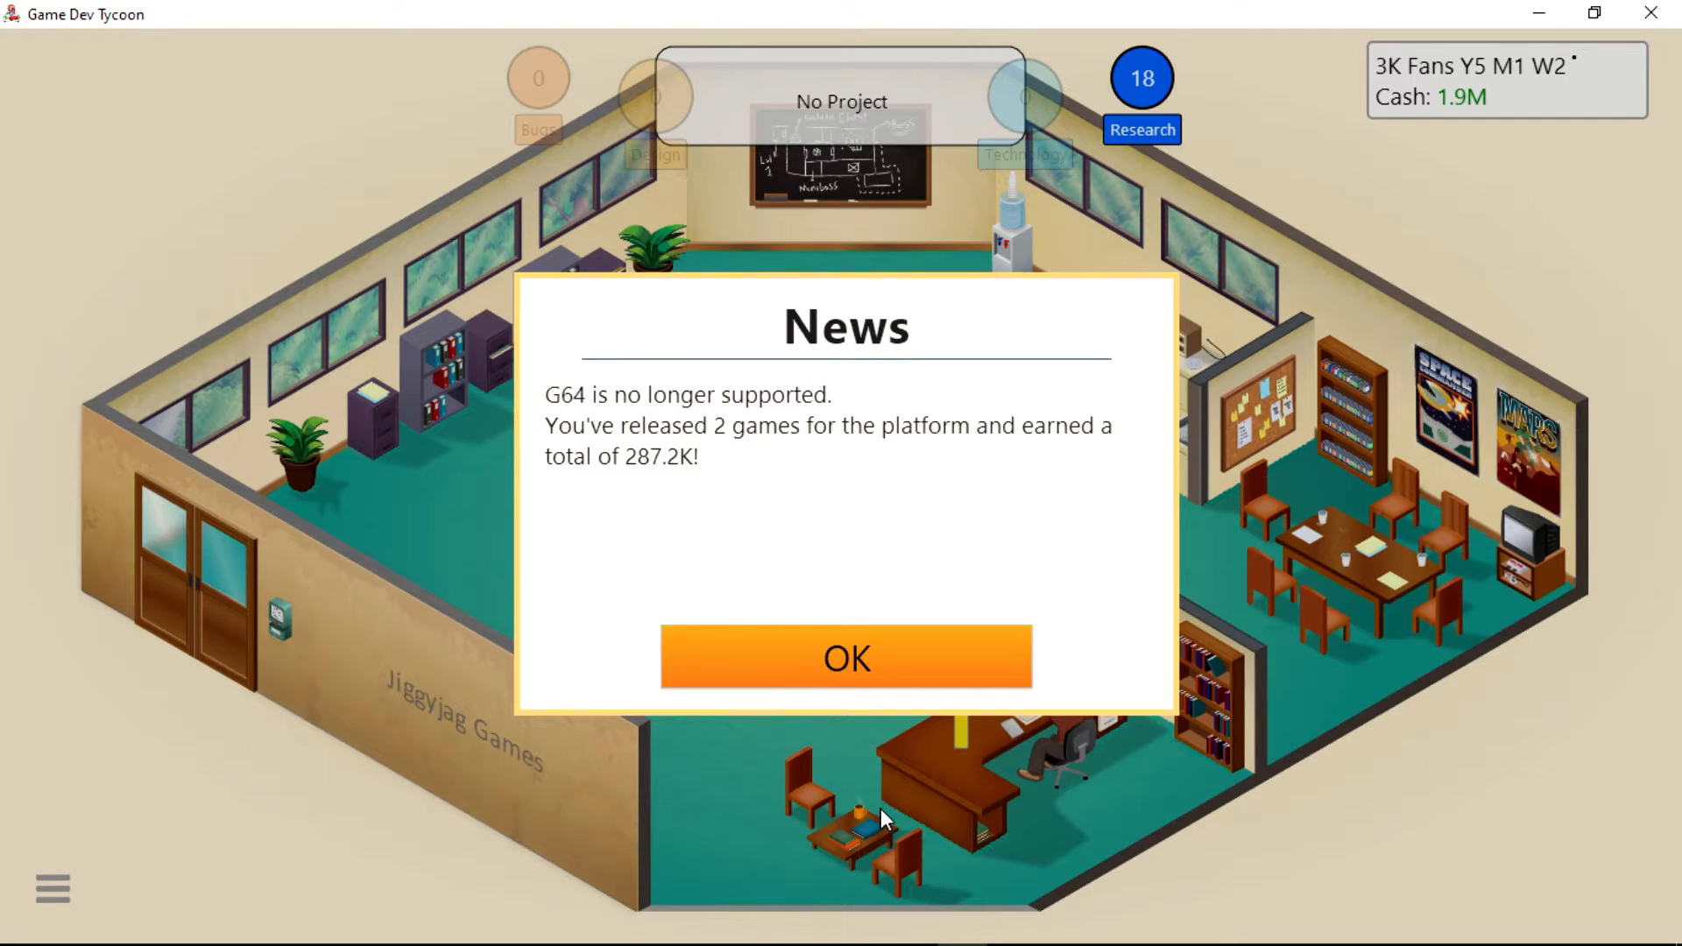
Dismiss the G64 end-of-support news and bring up the studio's action list.
left_click(855, 661)
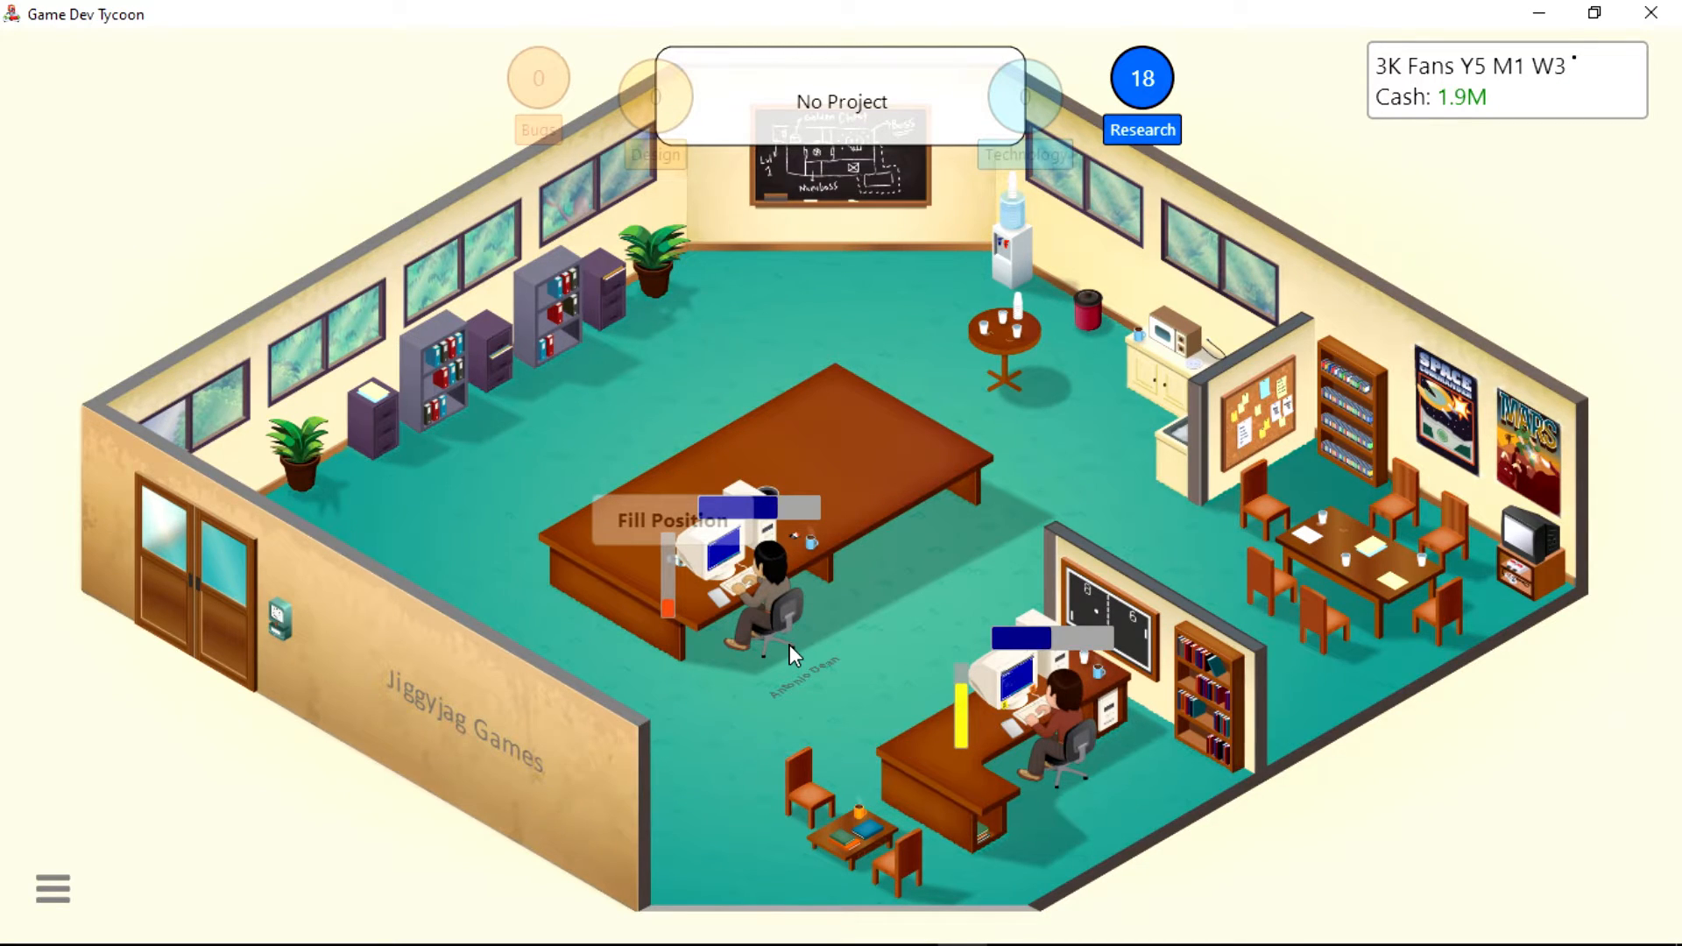
mouse_move(733, 663)
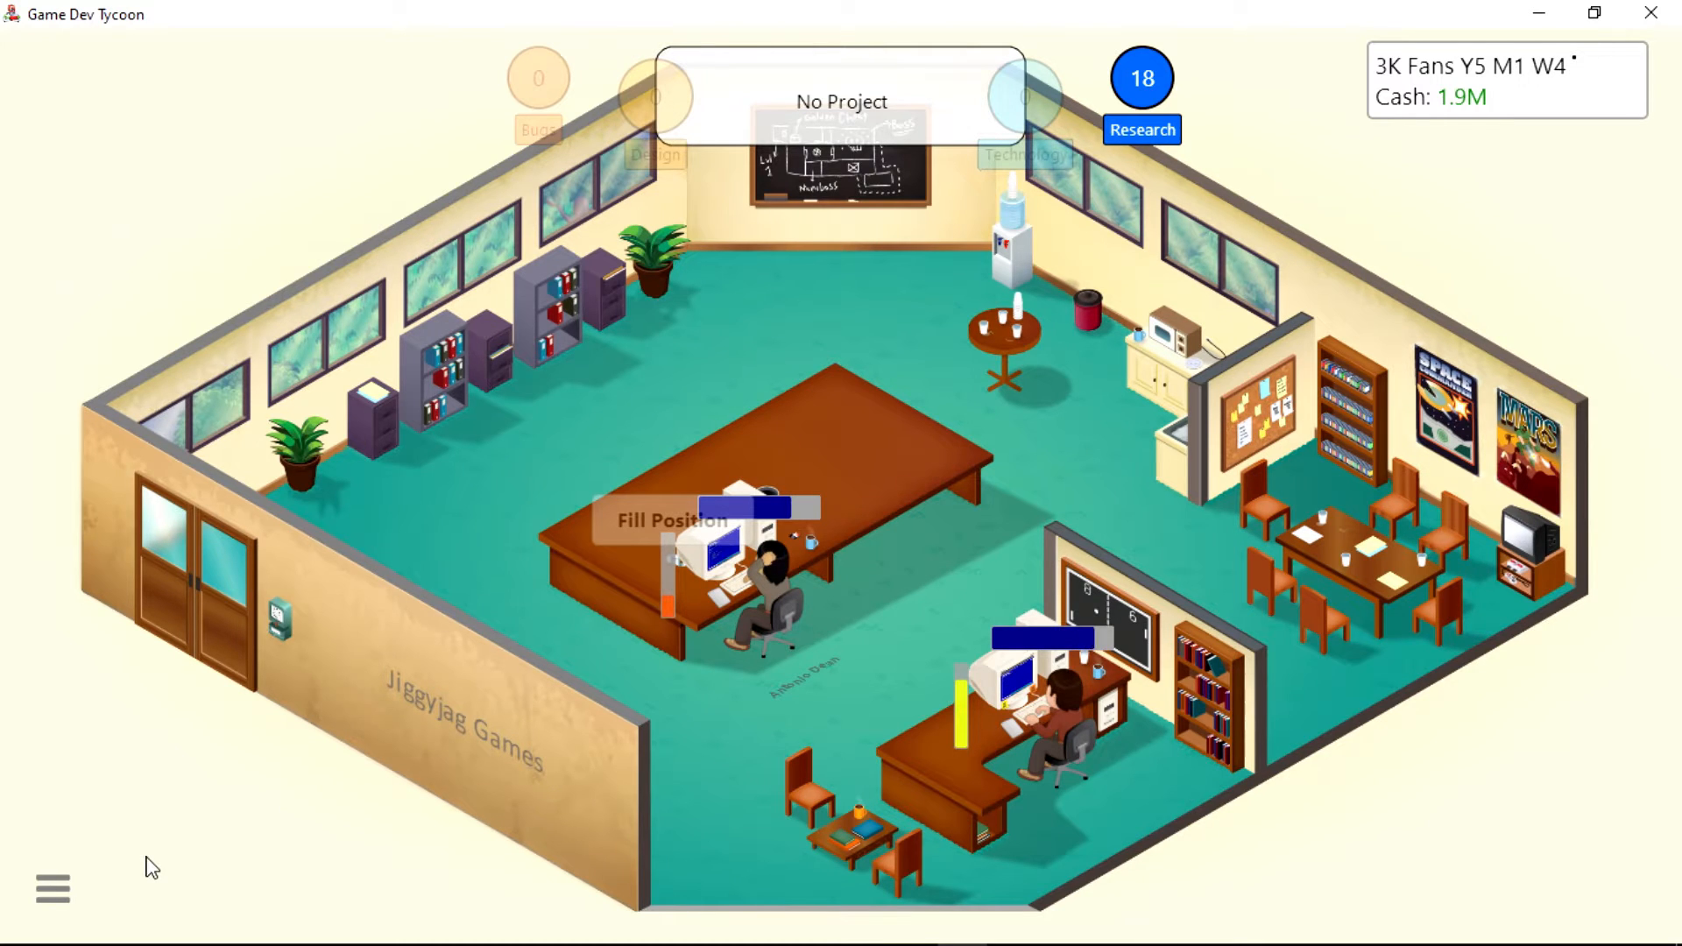
left_click(53, 889)
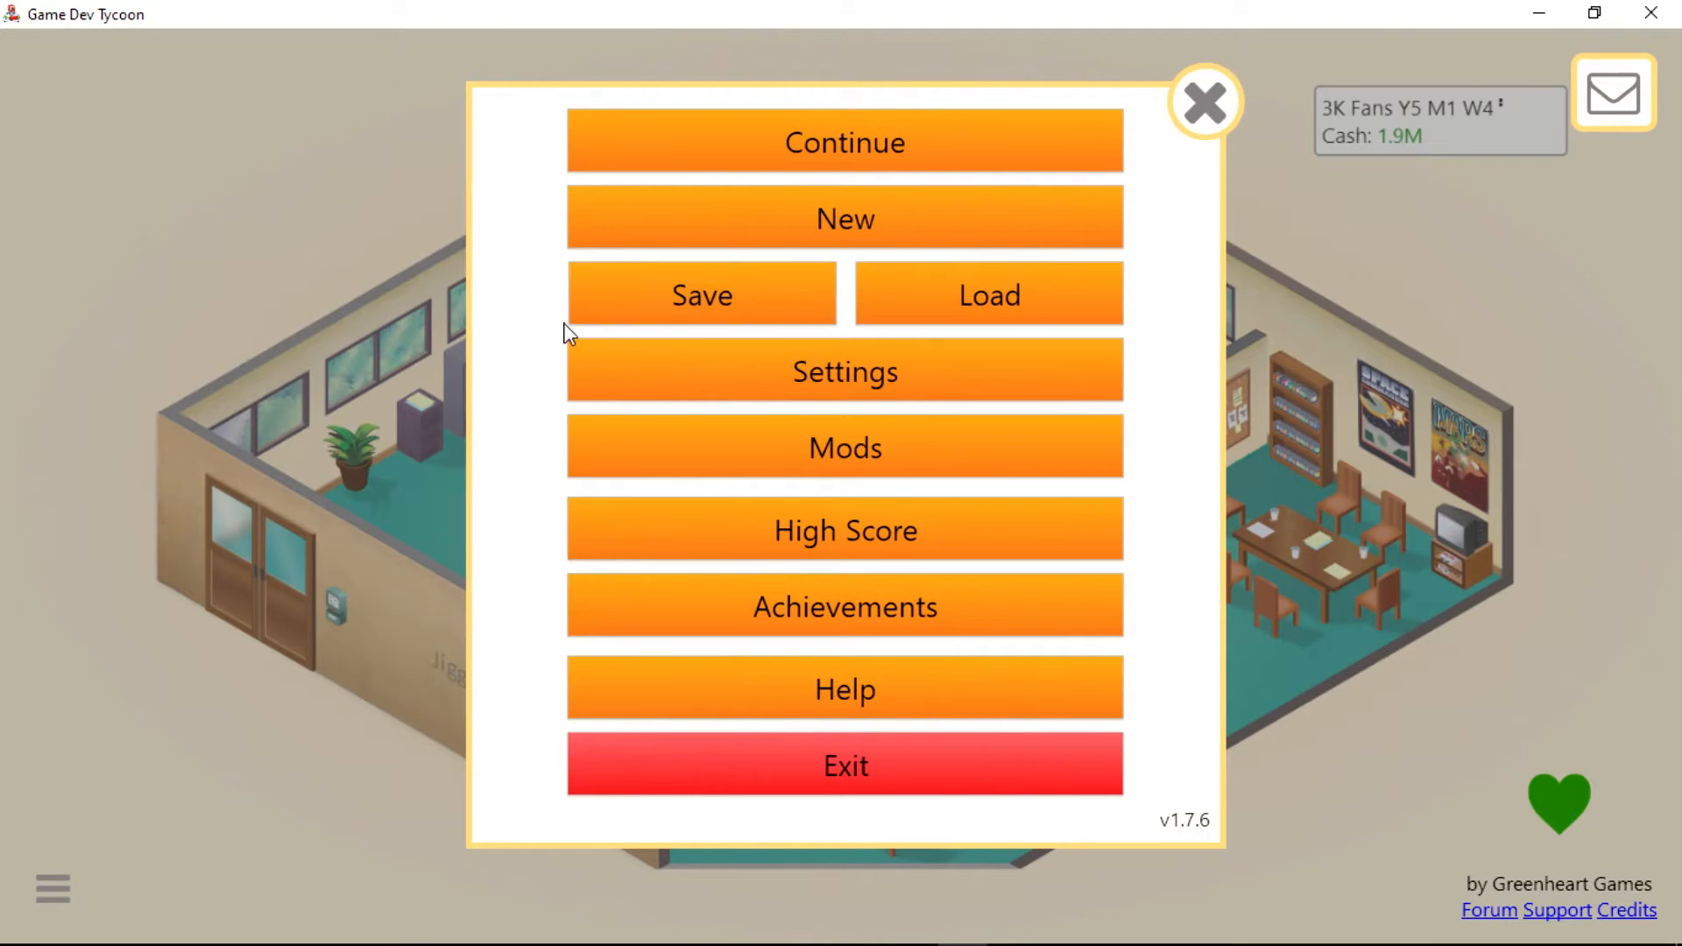
left_click(1206, 101)
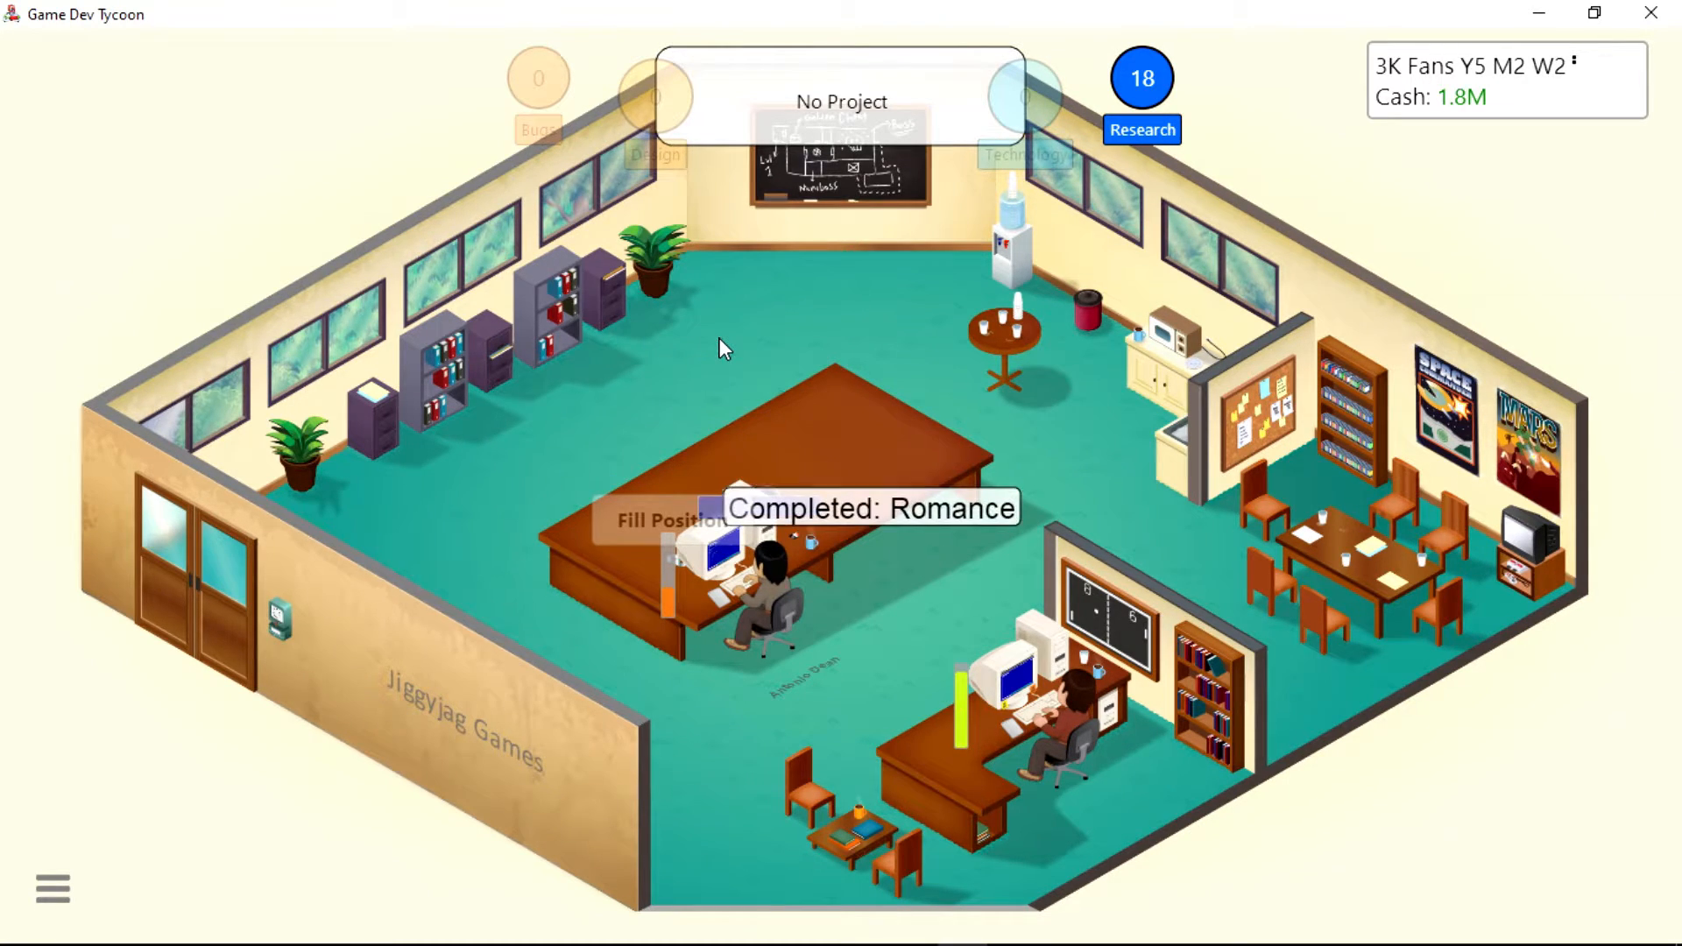
left_click(839, 98)
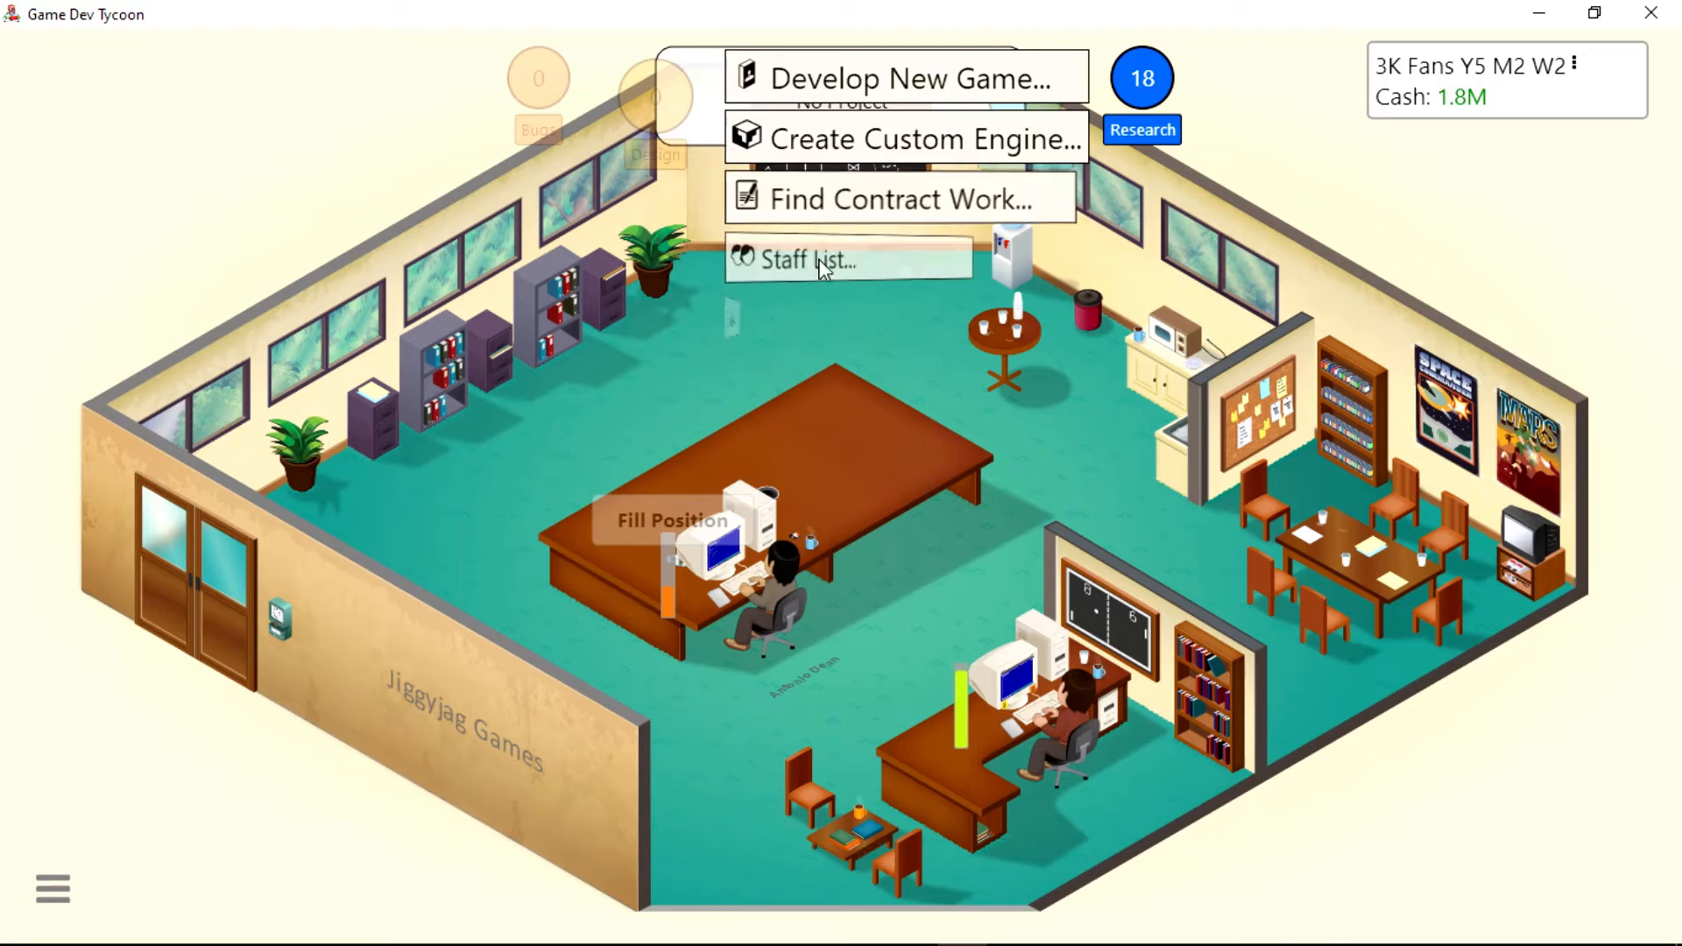
Plan a new Romance/Simulation game for PC aimed at the Everyone audience.
left_click(895, 78)
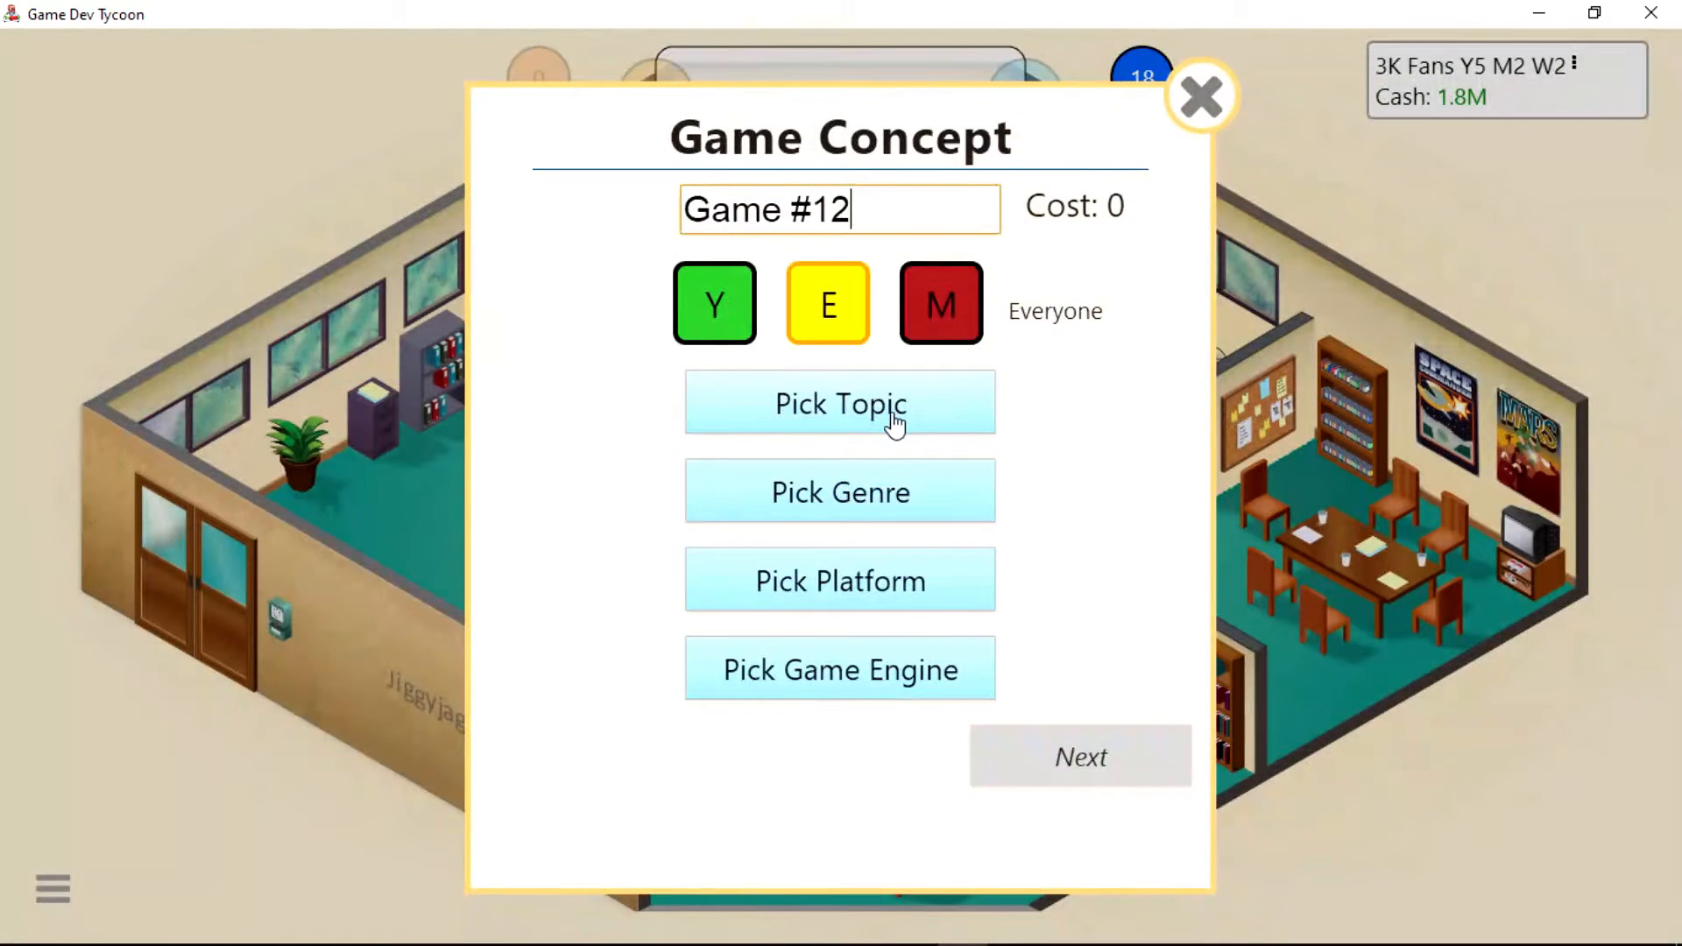
left_click(841, 403)
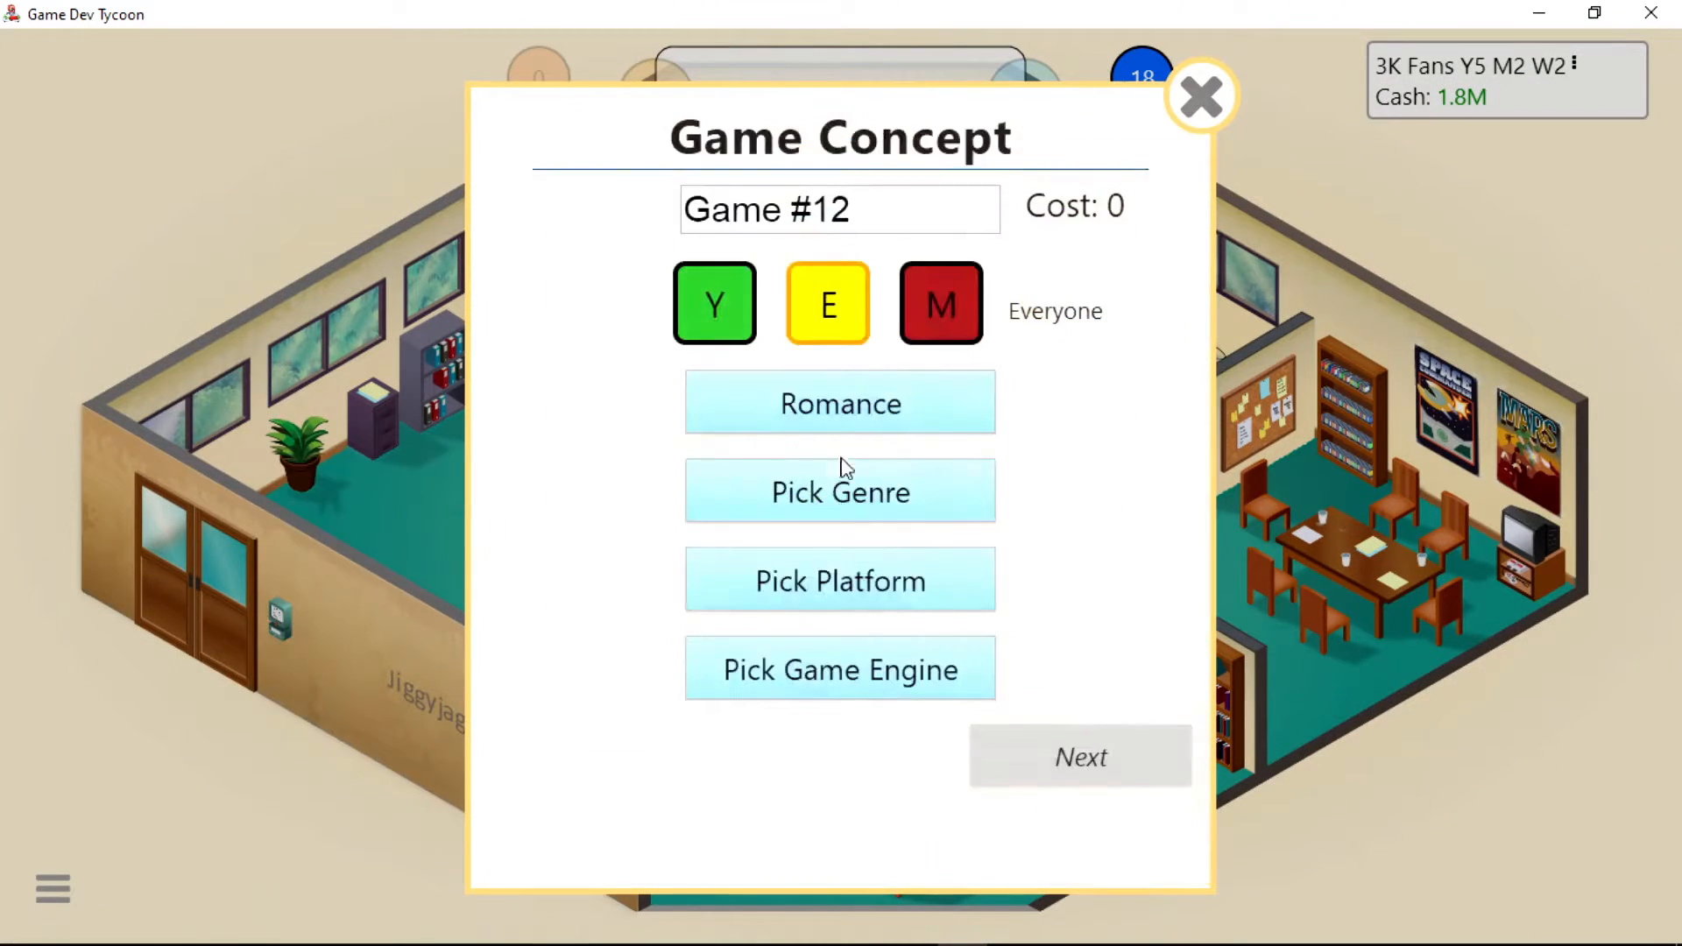
left_click(842, 491)
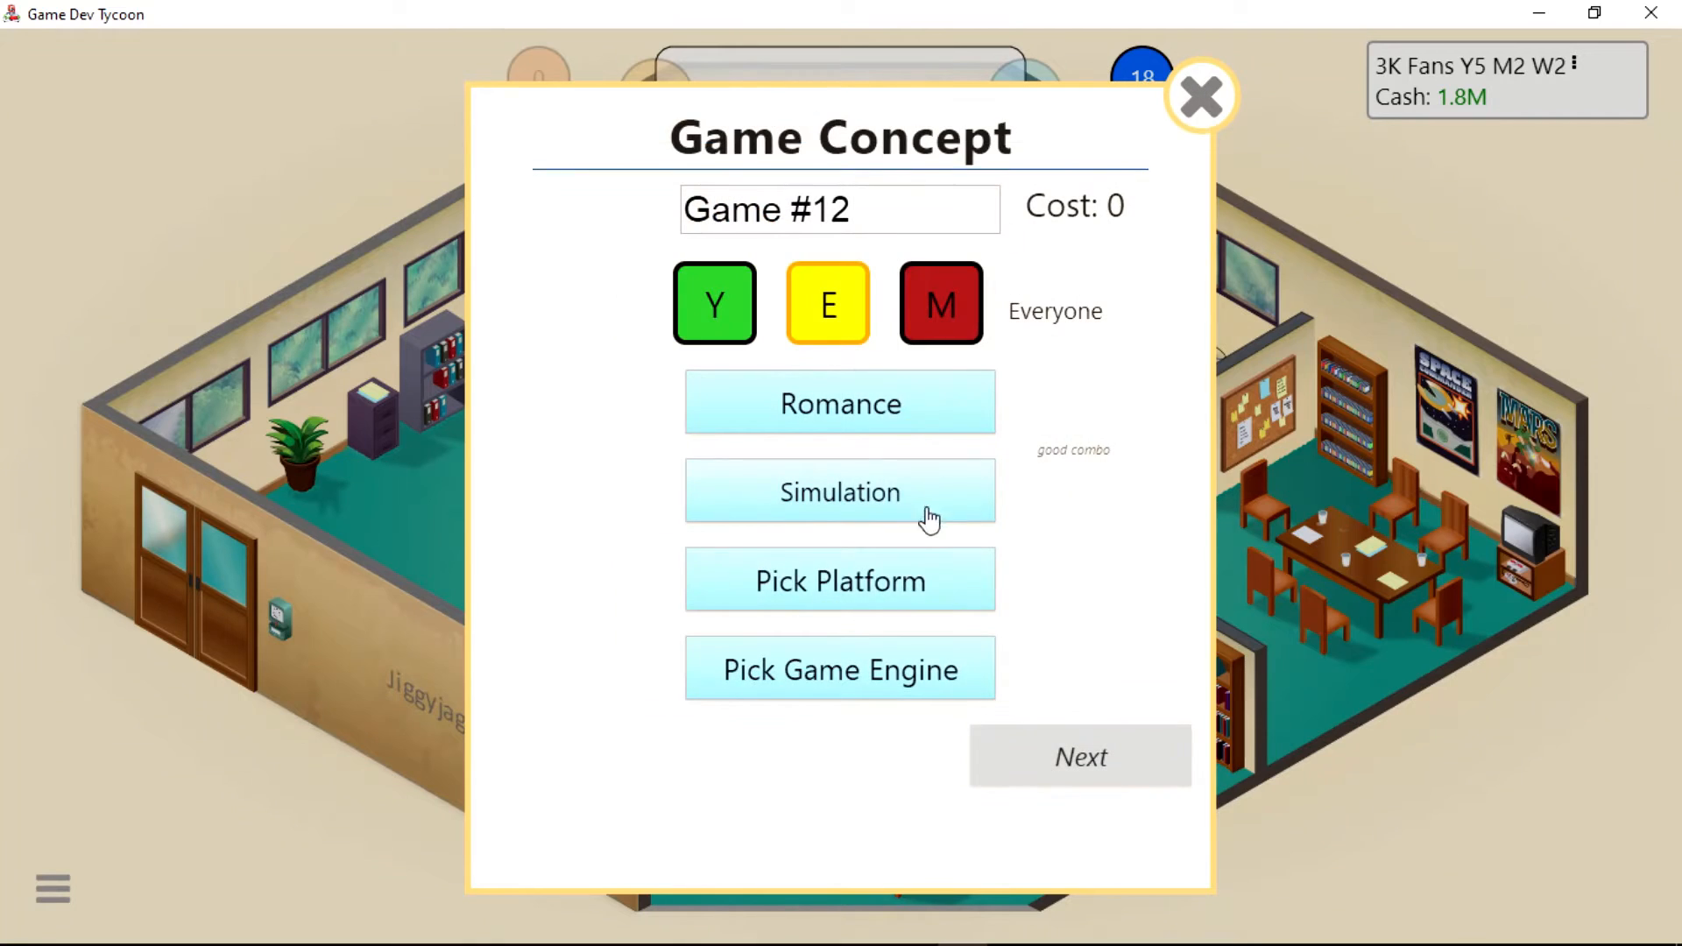
left_click(841, 579)
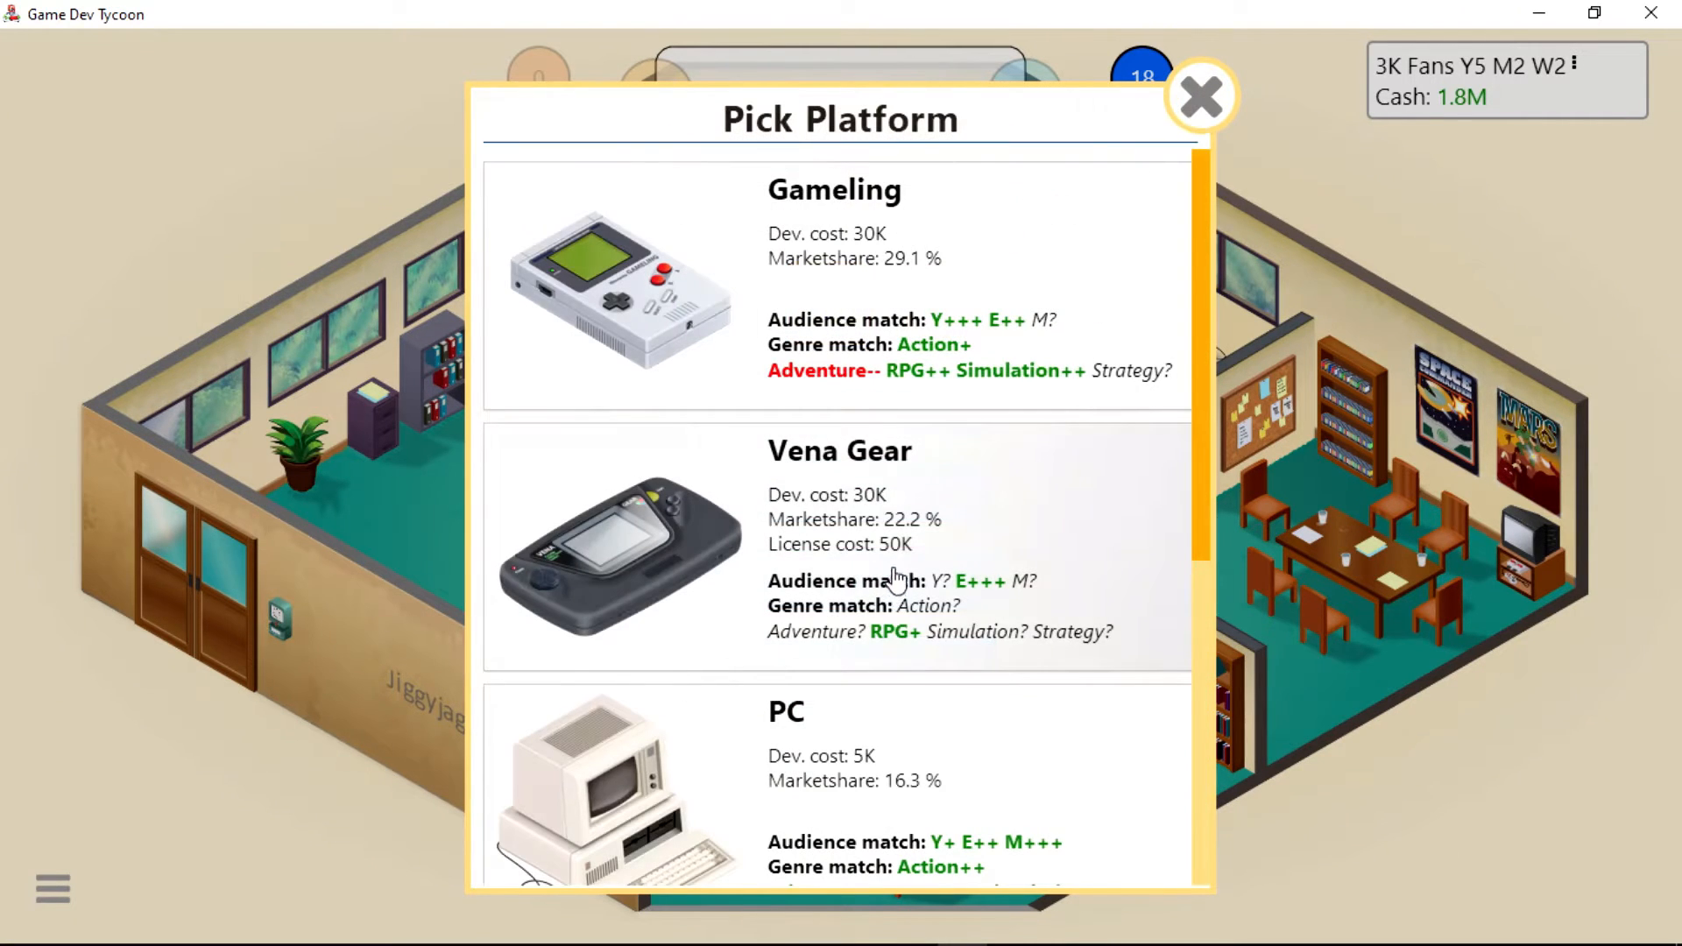
scroll("down", 3)
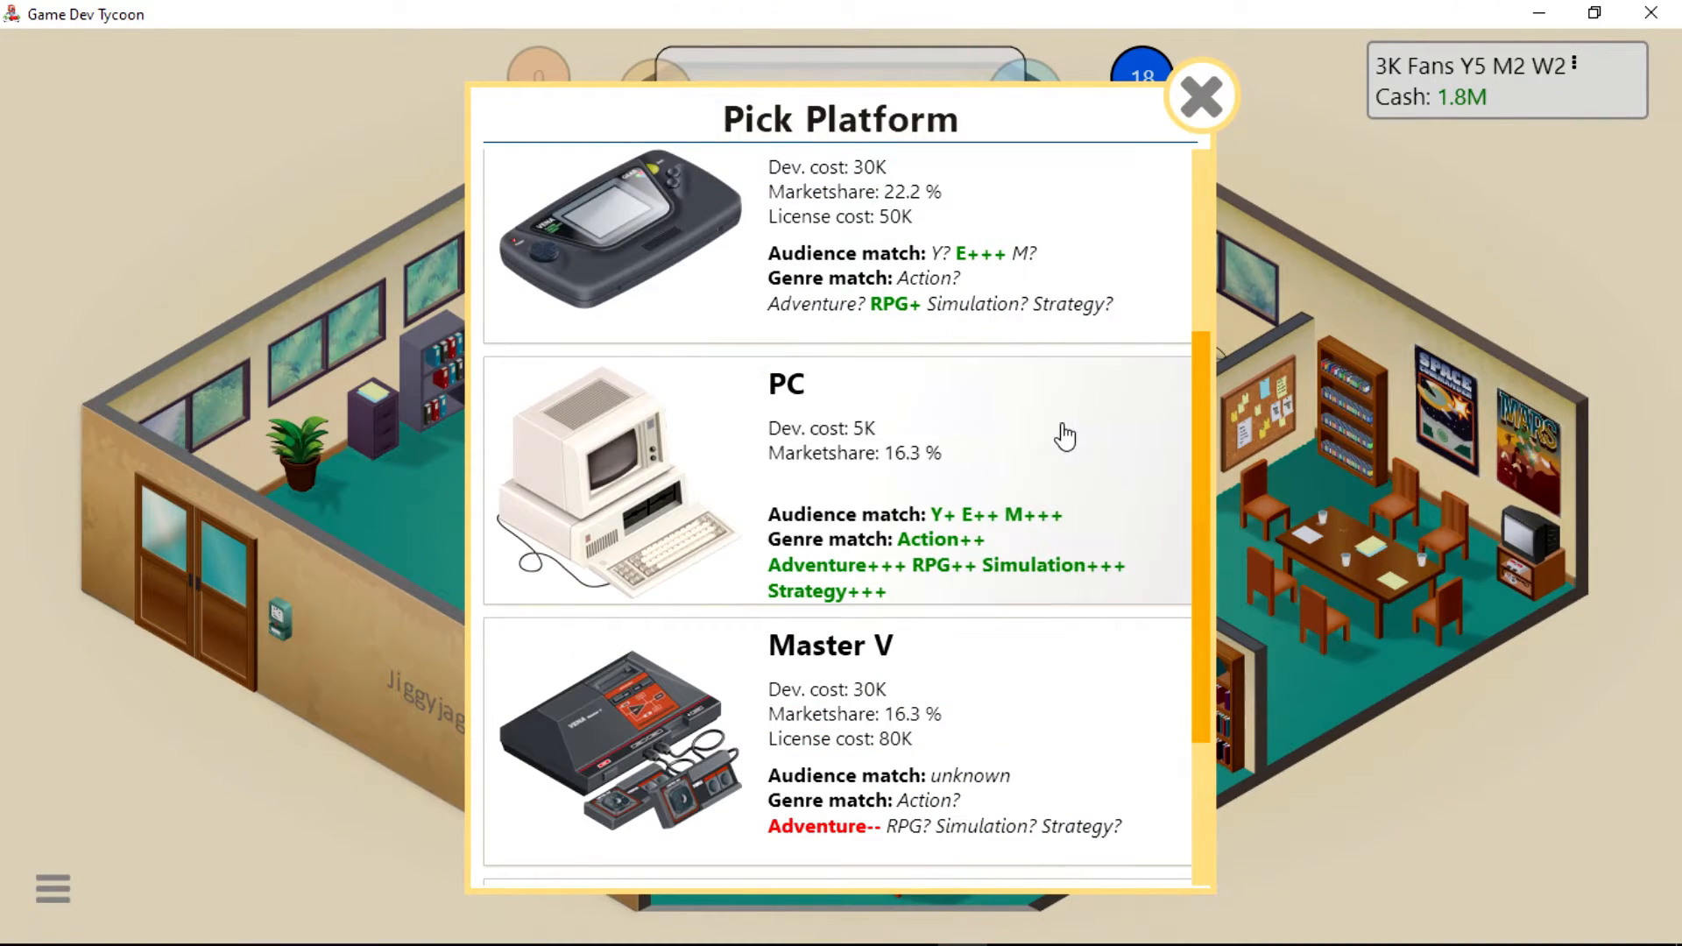
left_click(873, 474)
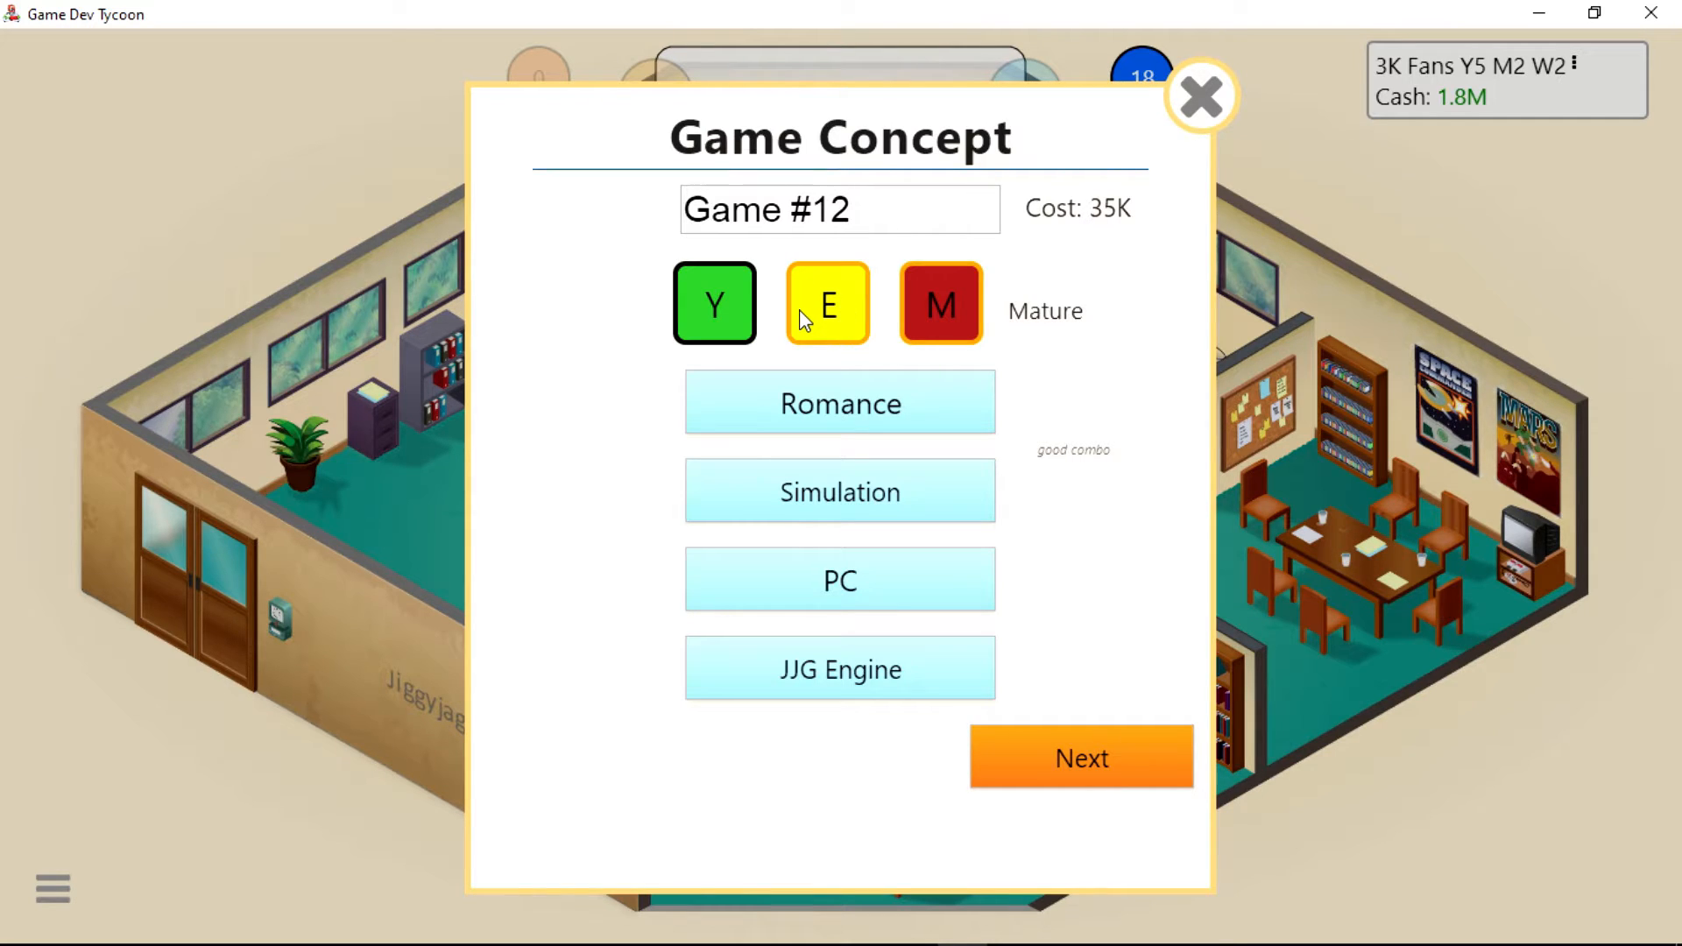
left_click(828, 305)
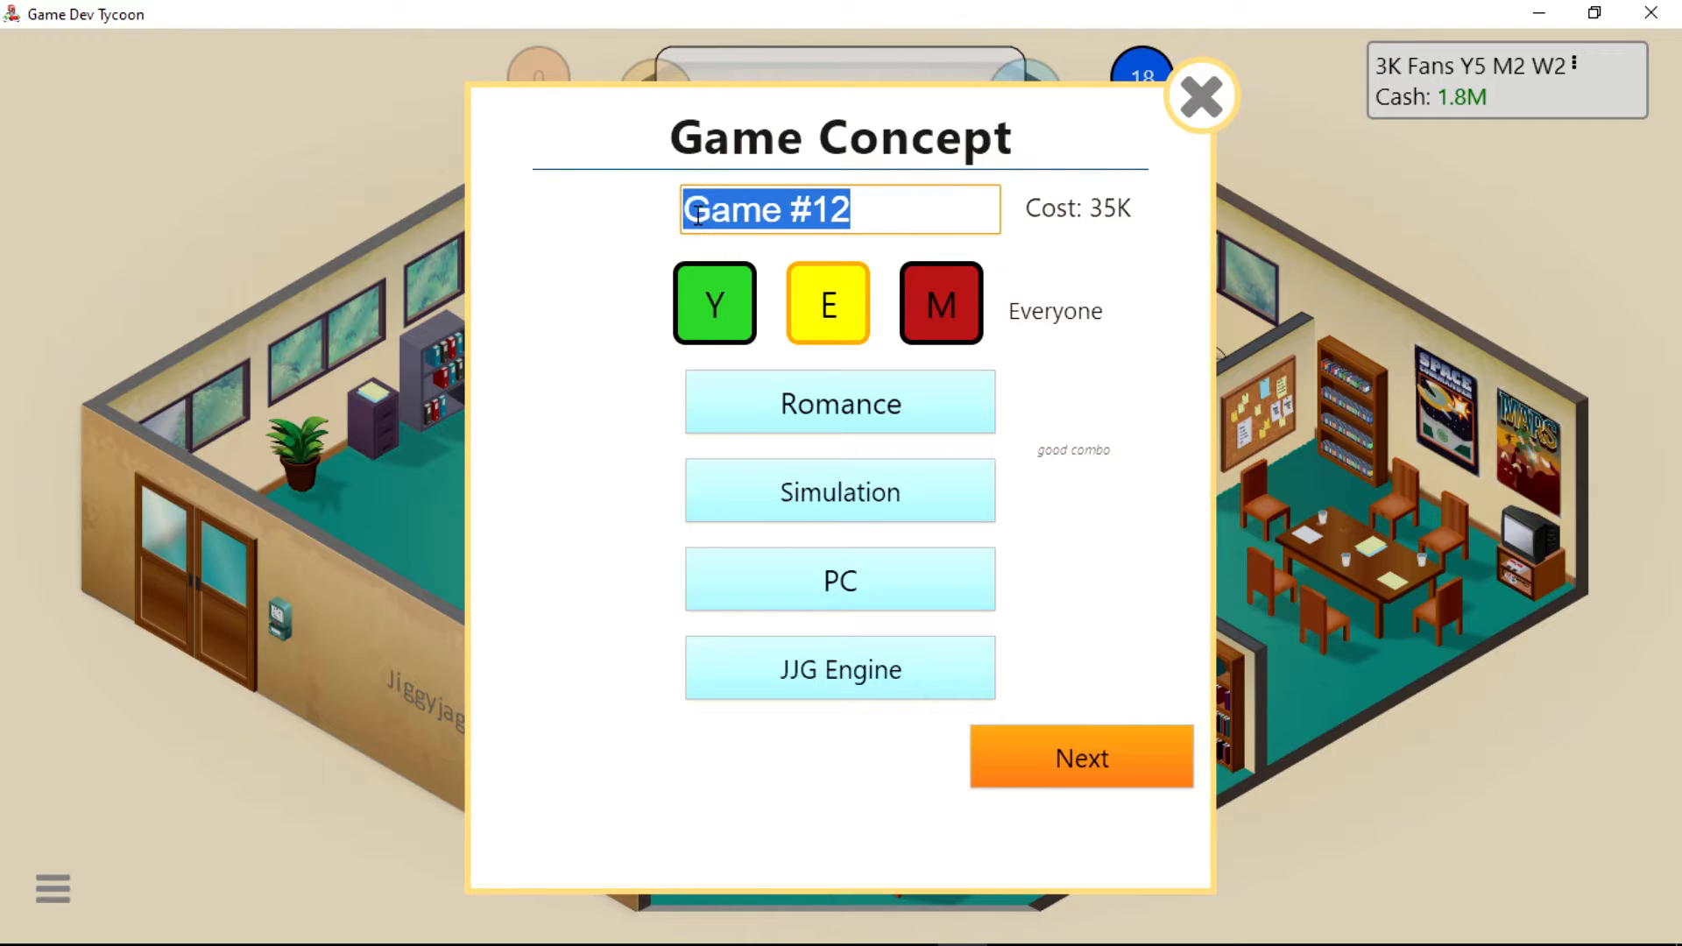
Name the game My True Love and start its development.
type("M")
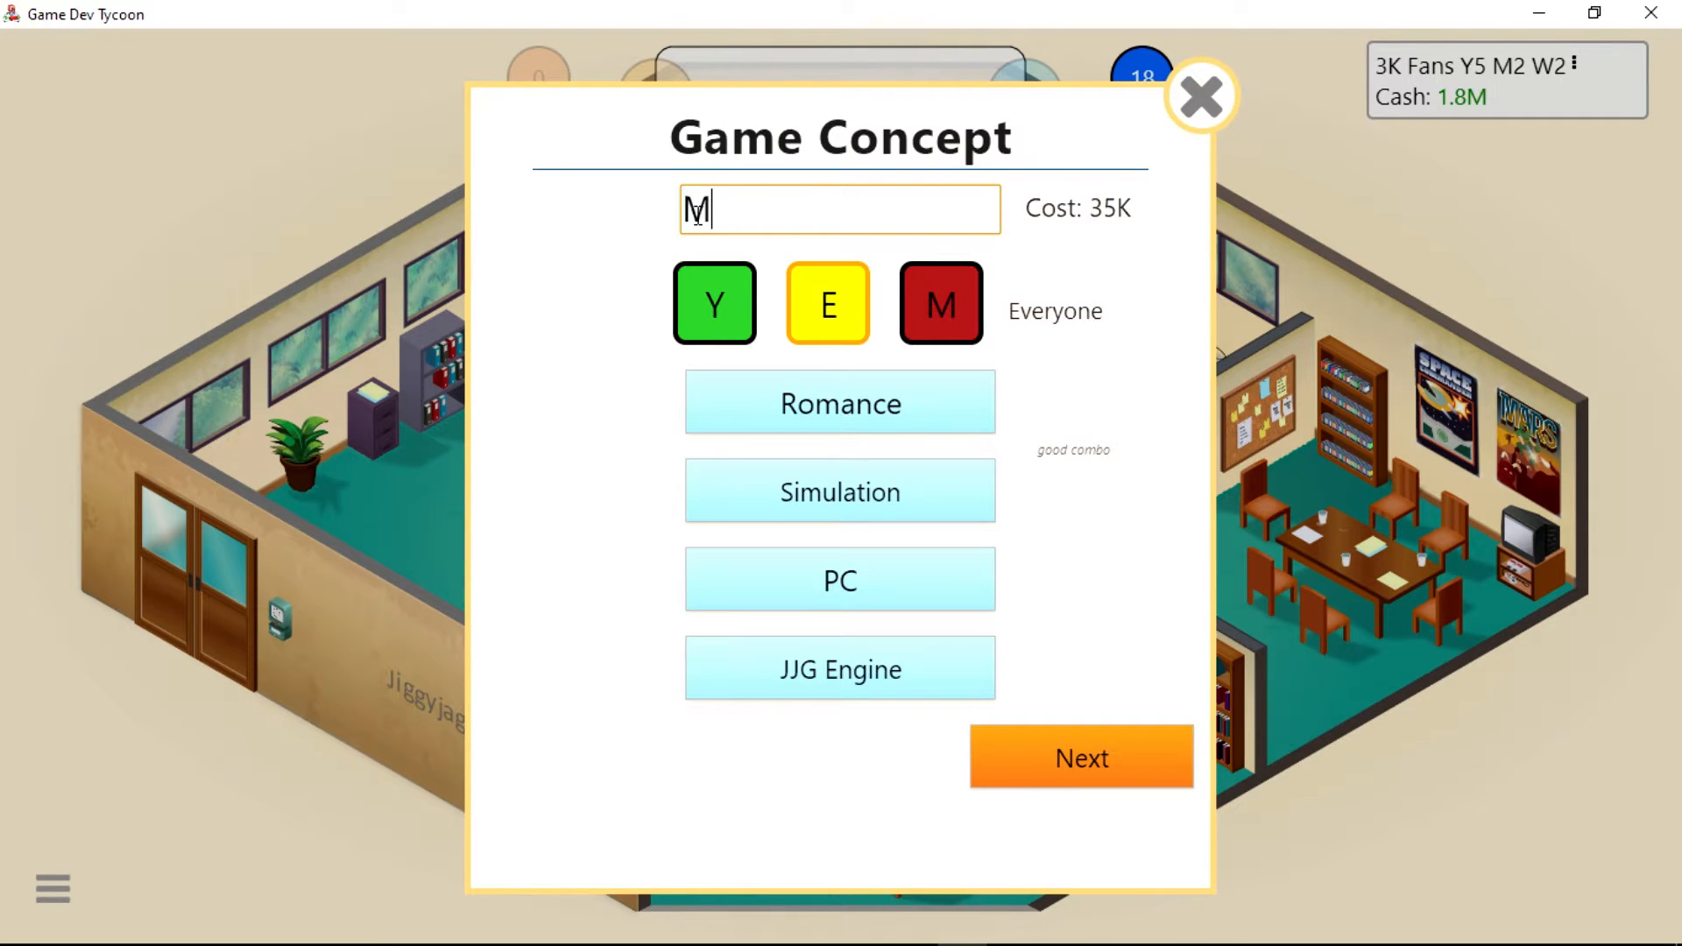
type("y True")
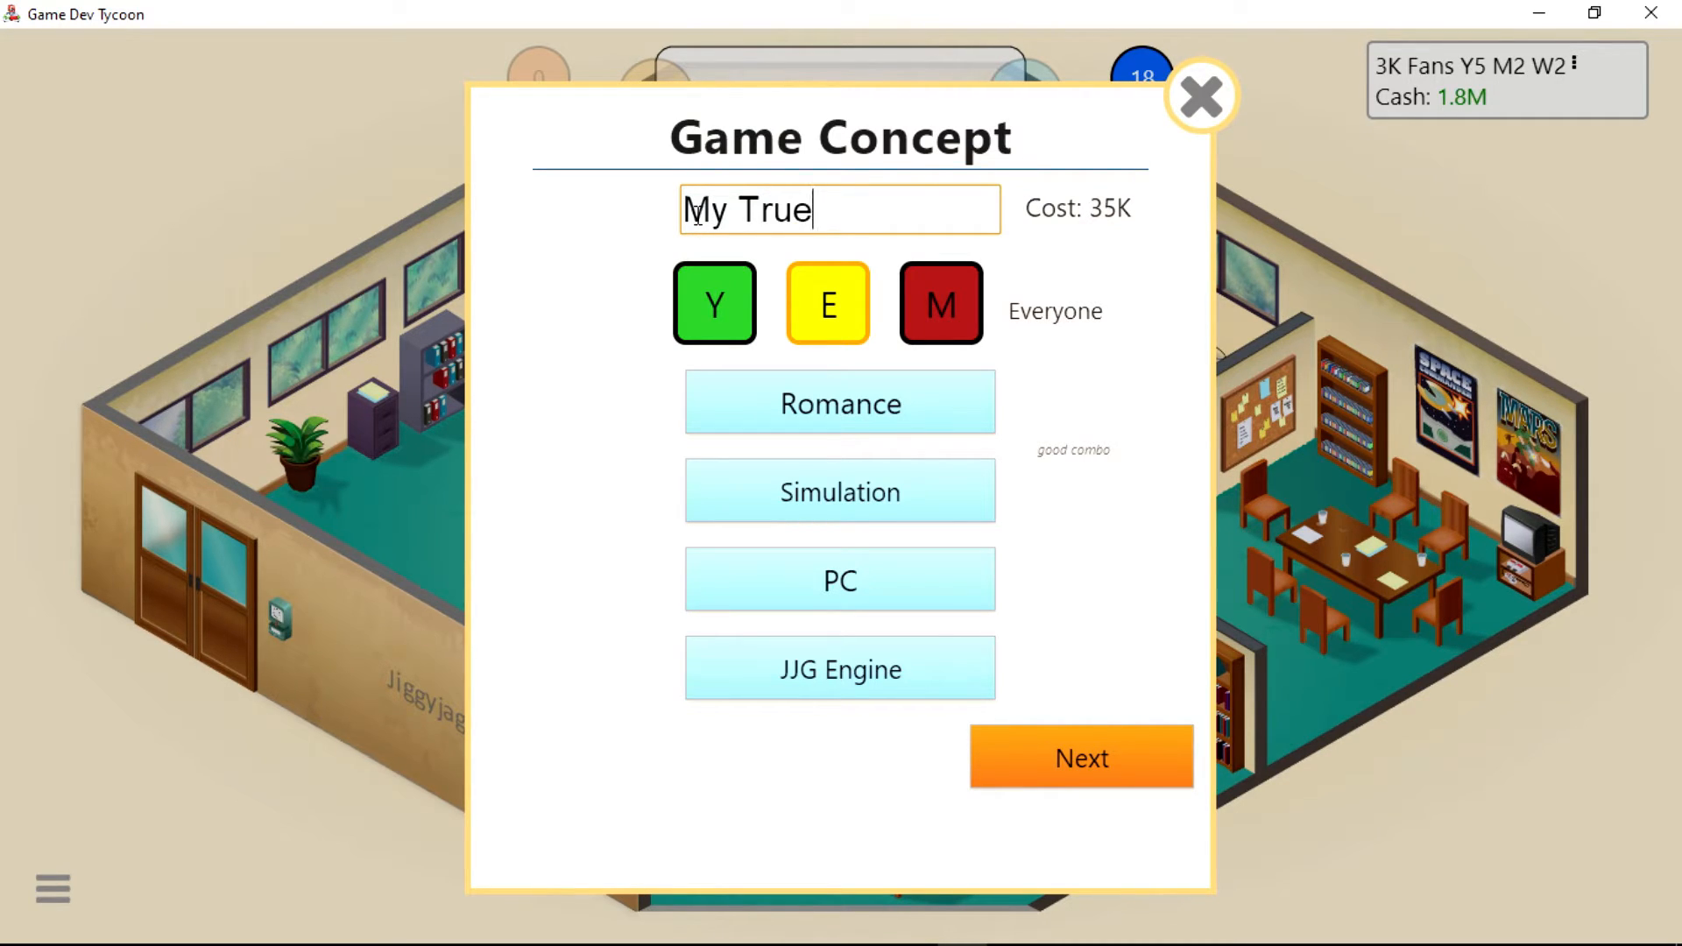
type("Love")
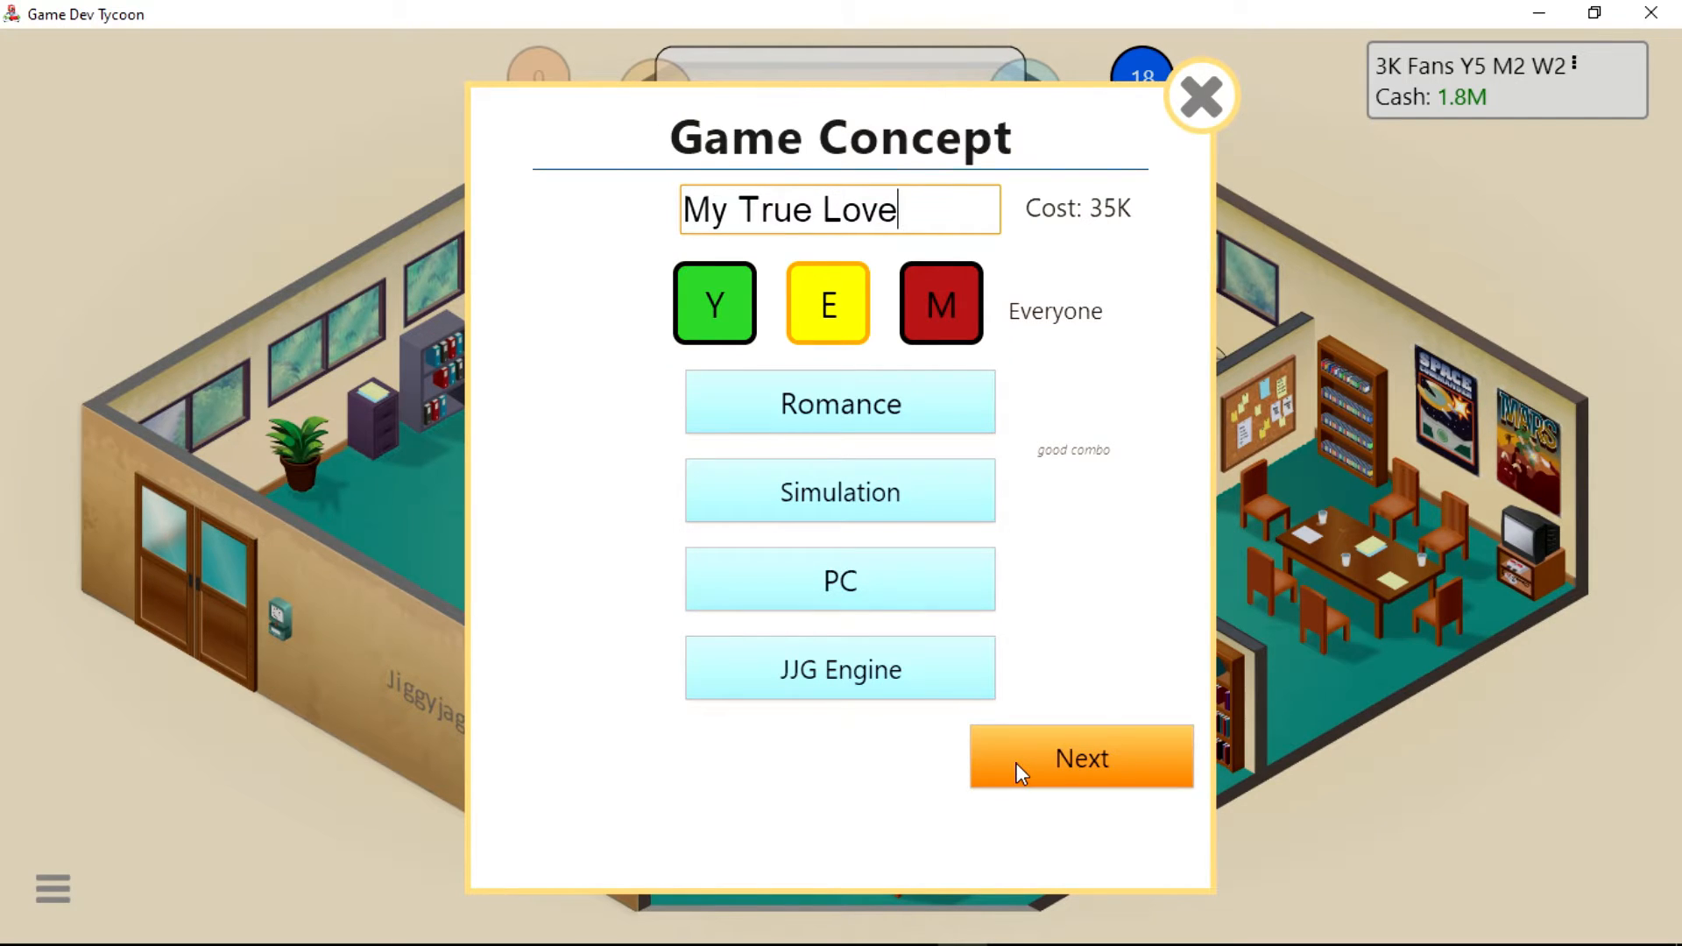
left_click(1081, 757)
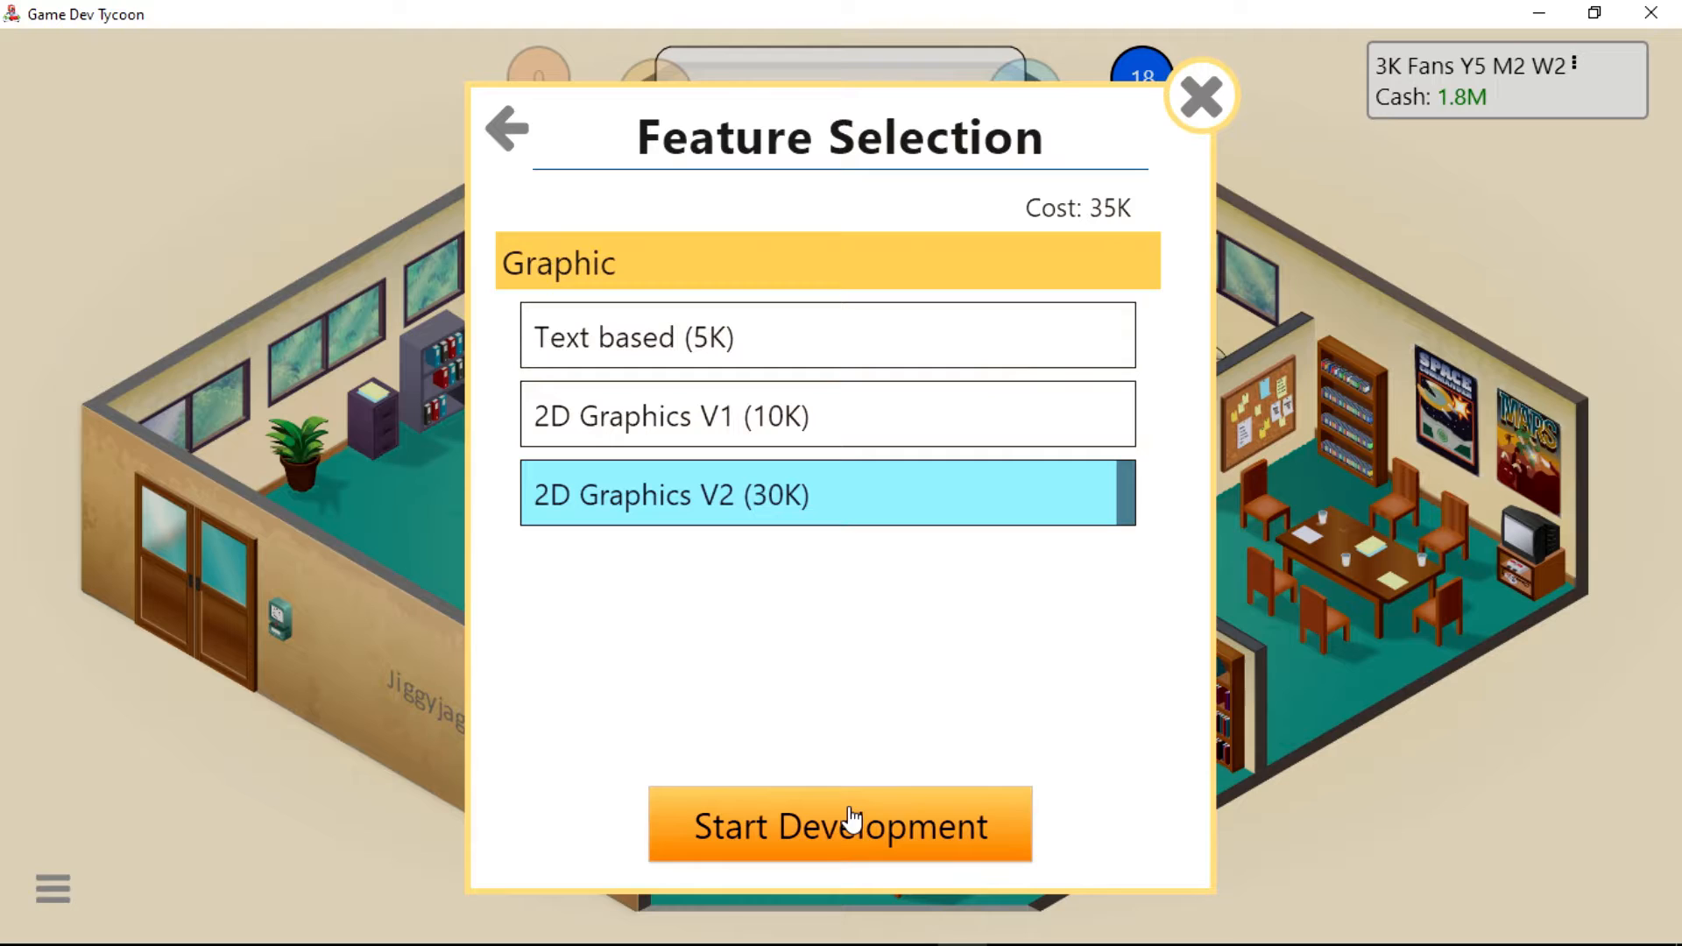
left_click(847, 827)
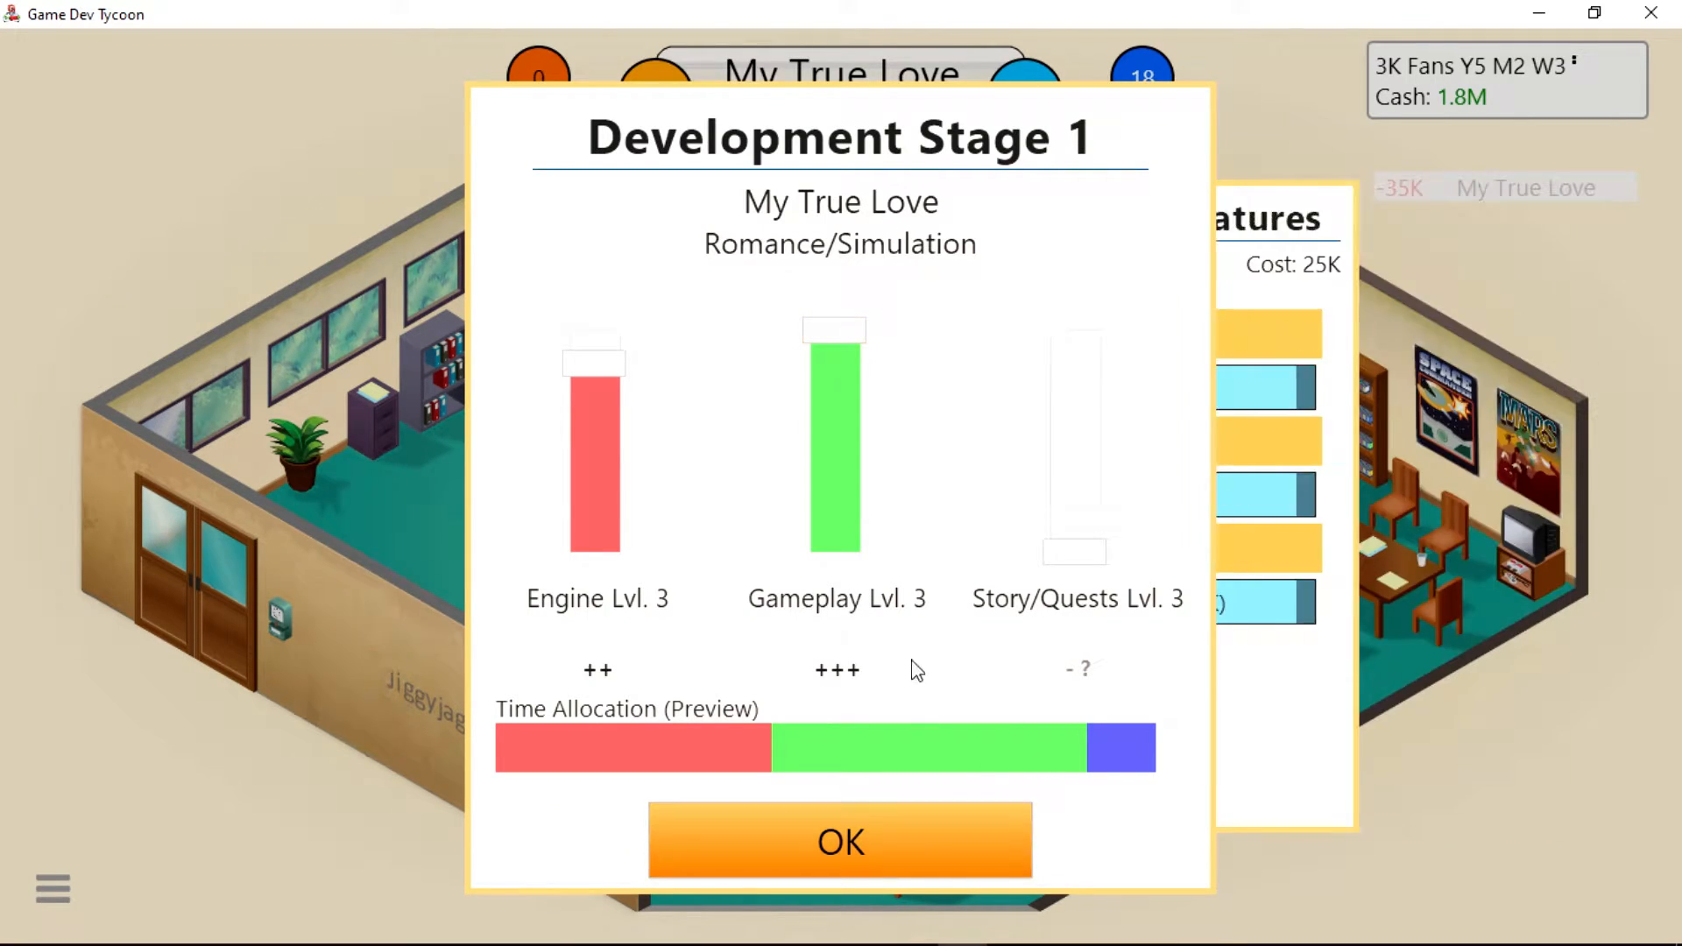
Confirm the time allocations for development stages 1, 2 and 3 of My True Love.
left_click(841, 841)
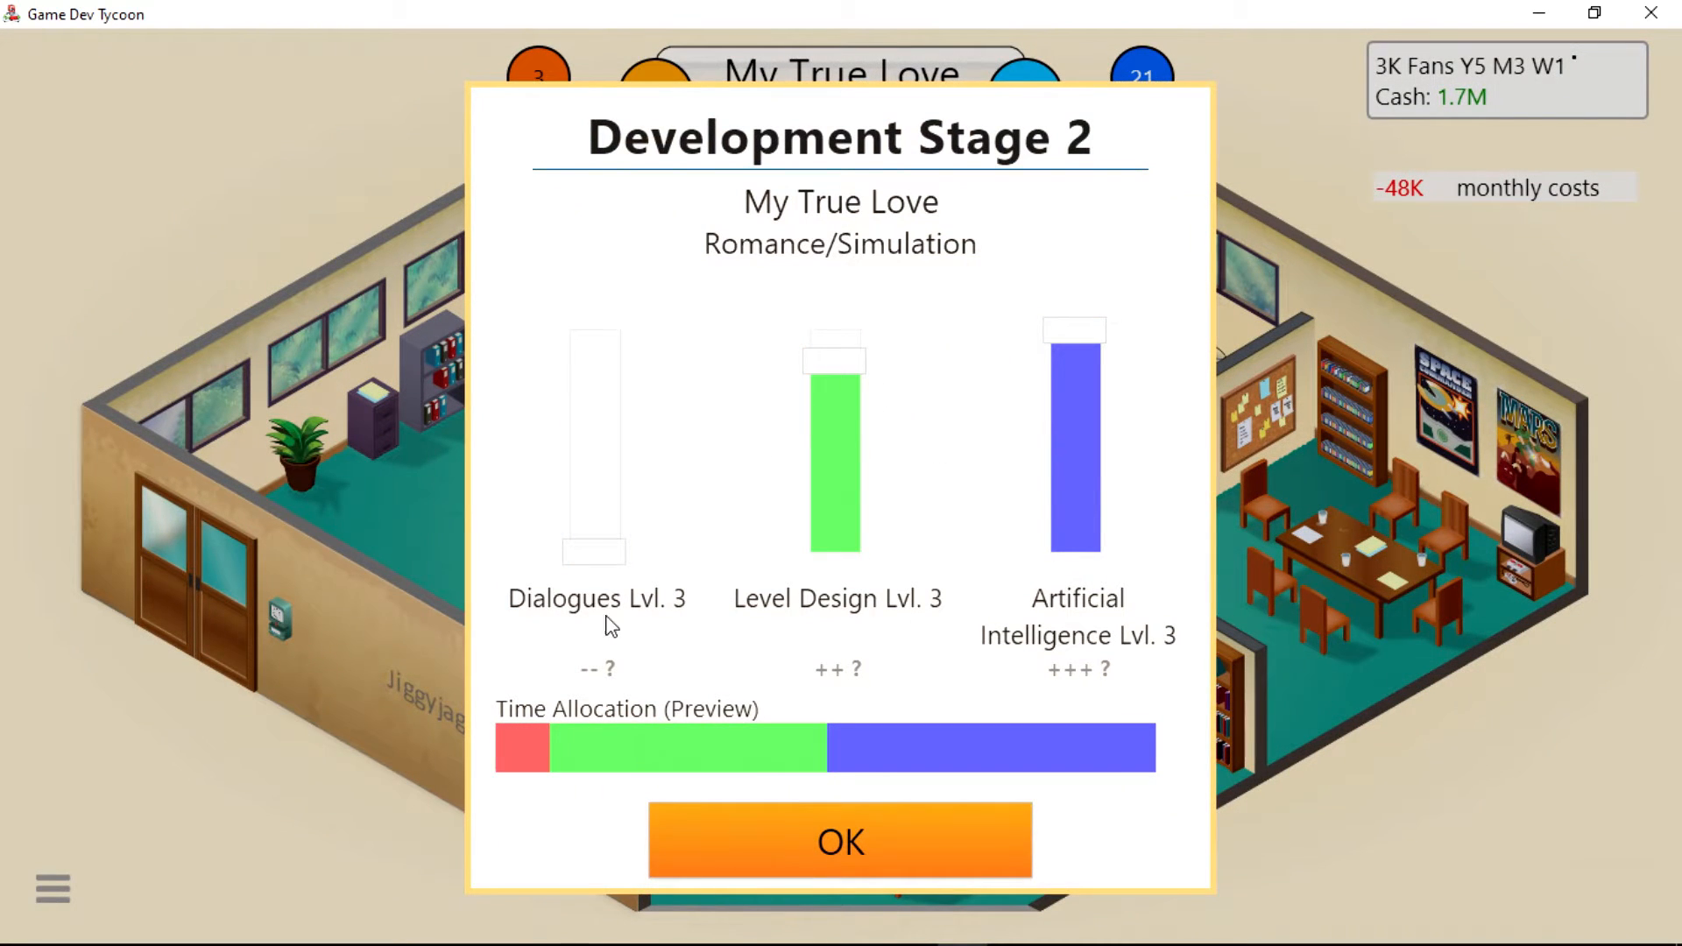
left_click(841, 841)
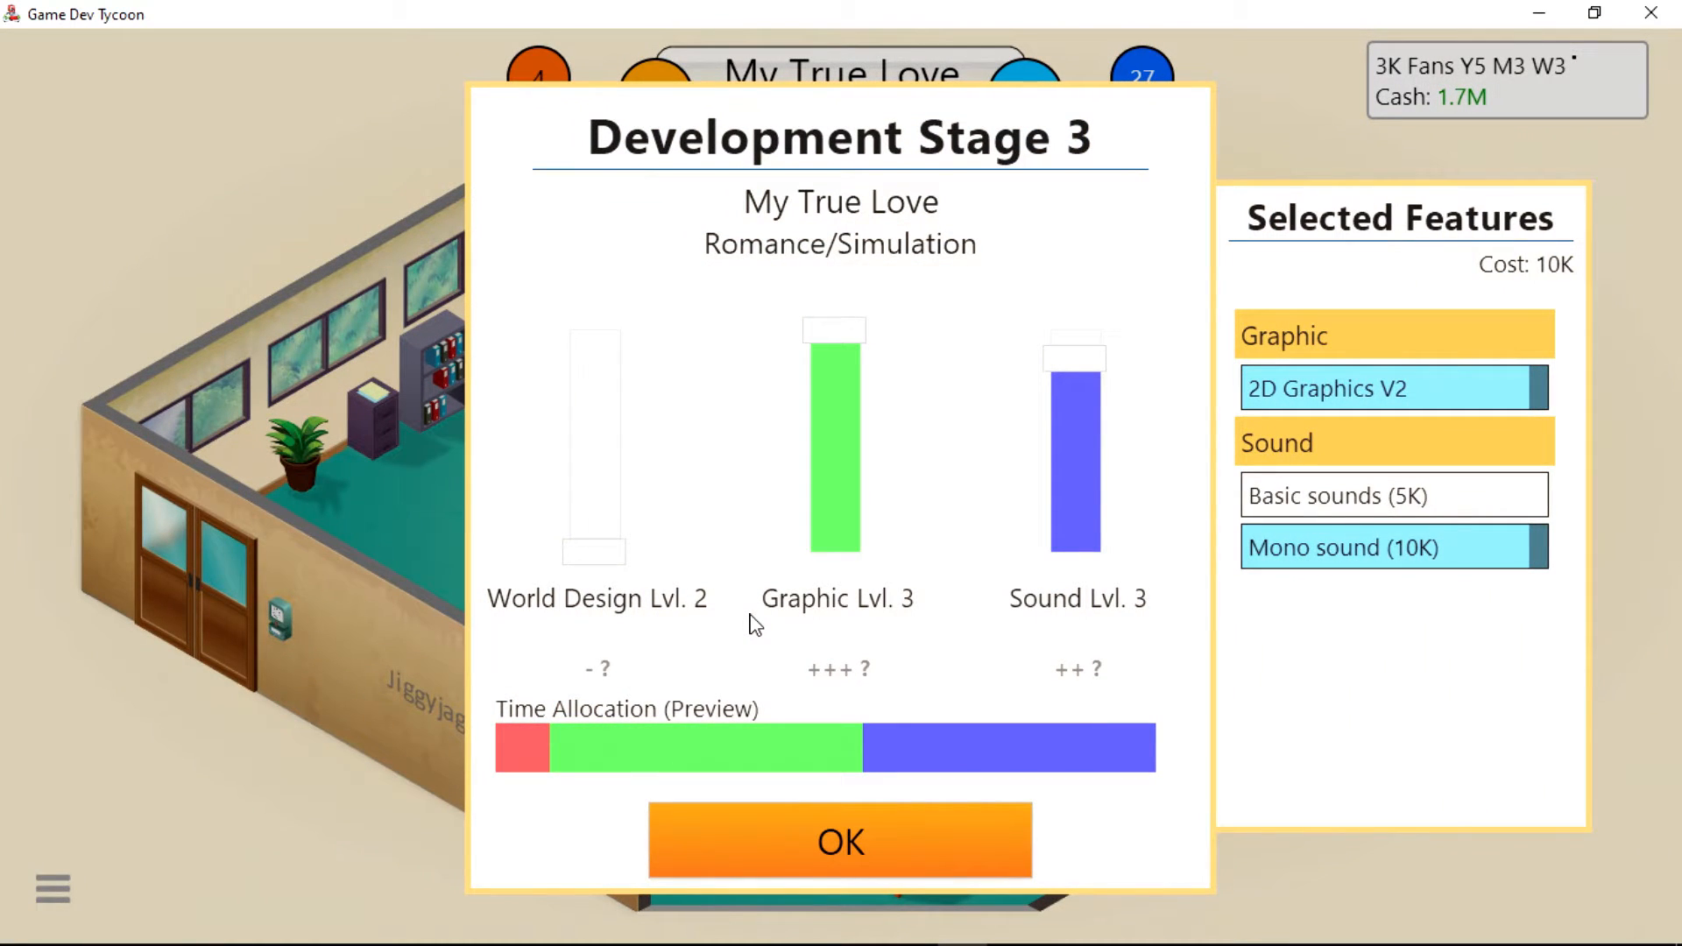
mouse_move(815, 691)
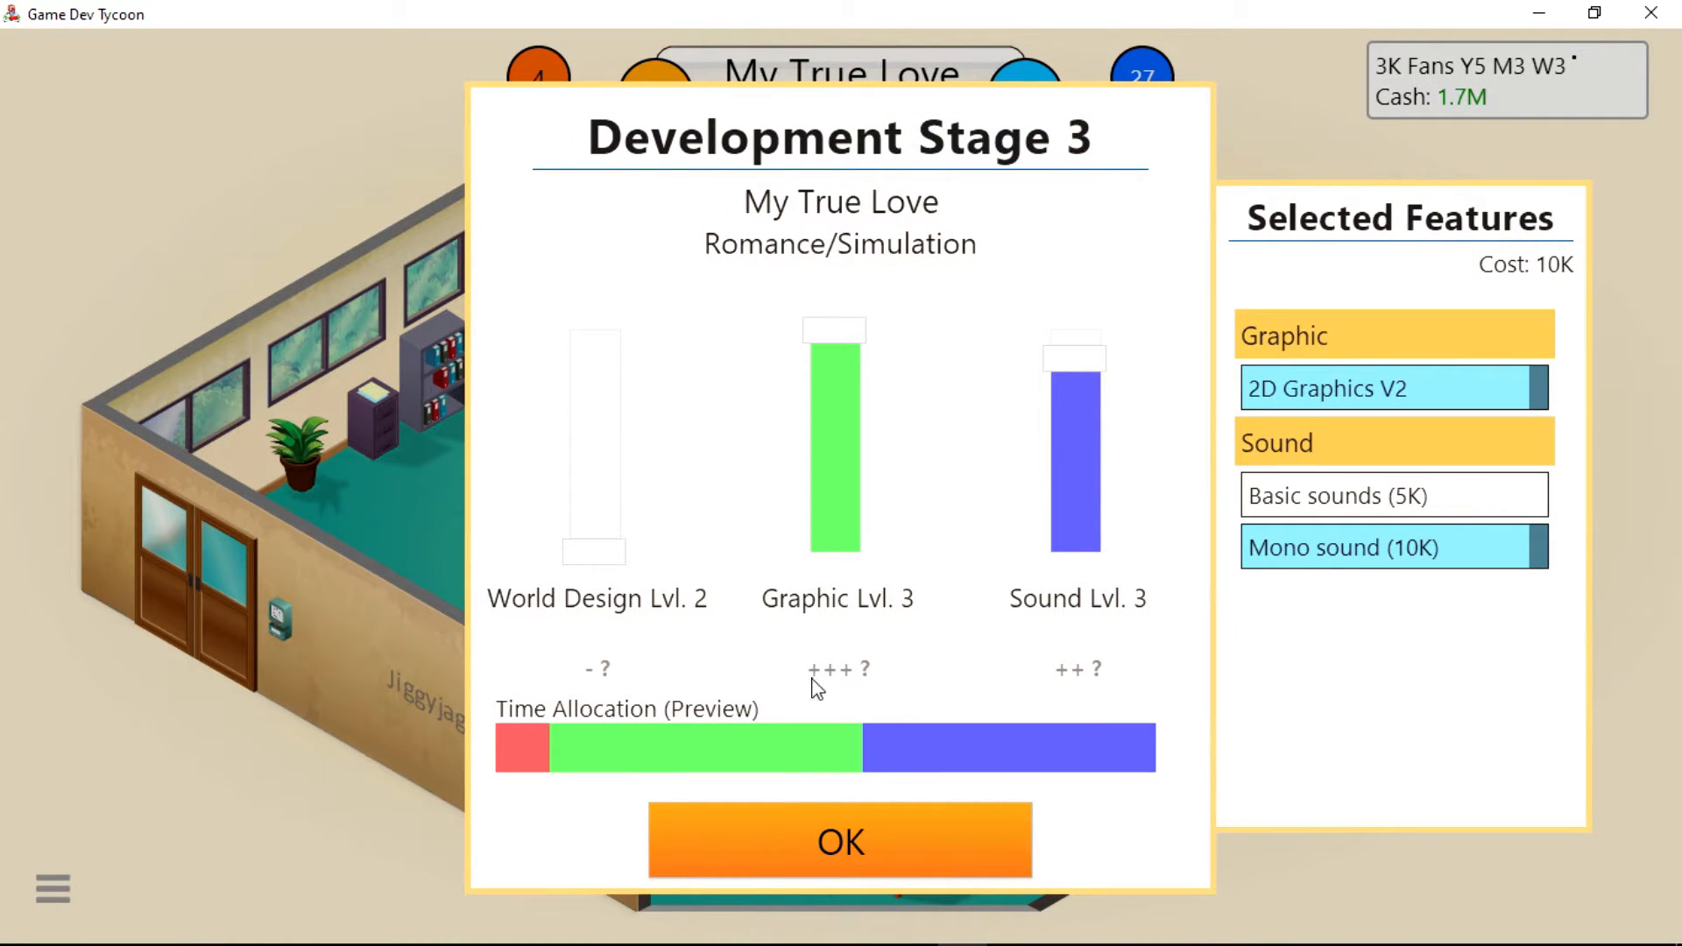
left_click(841, 841)
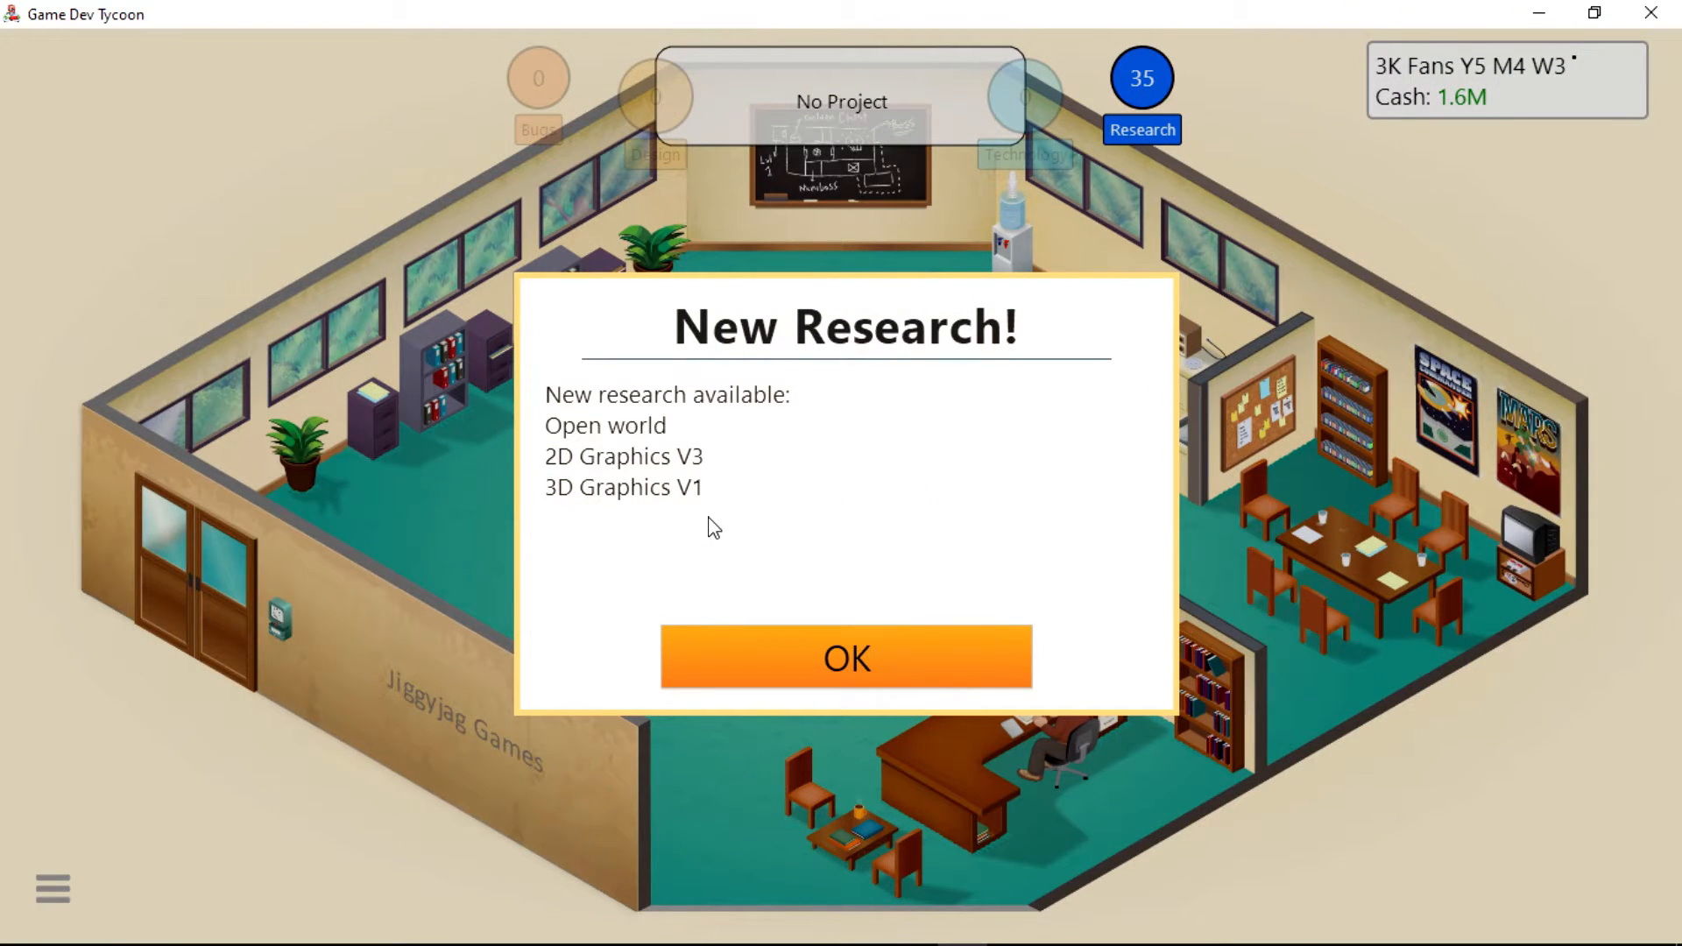
mouse_move(754, 623)
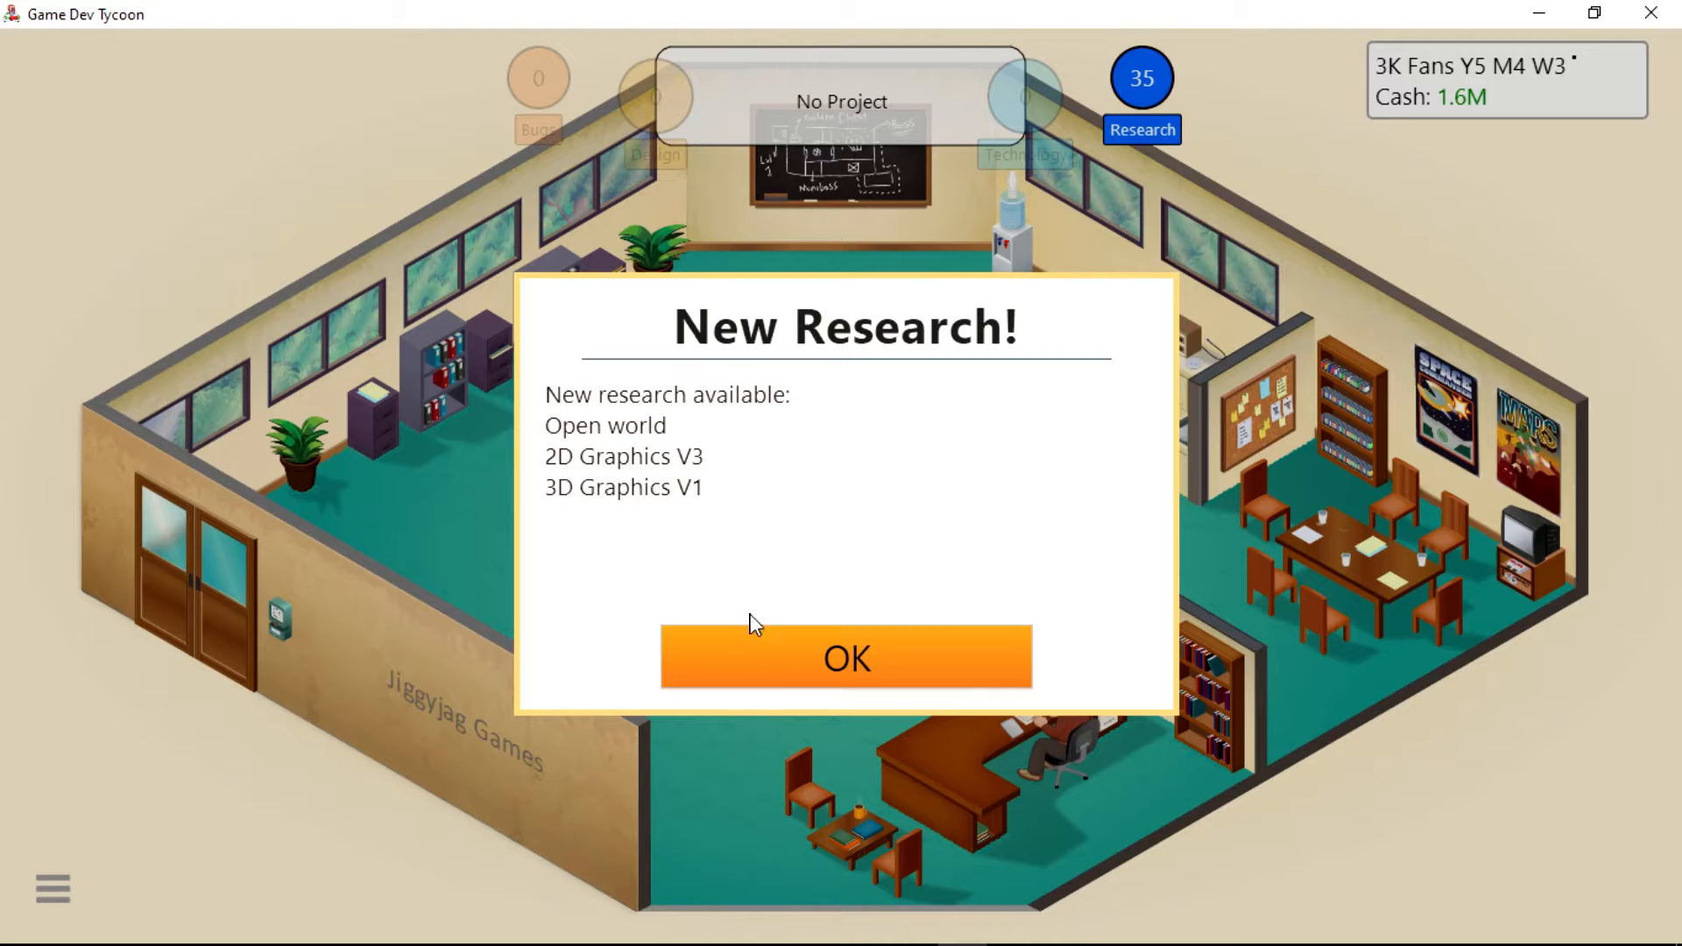
Launch a 100K staff search requiring a Game Demo, then acknowledge My True Love's review.
left_click(847, 662)
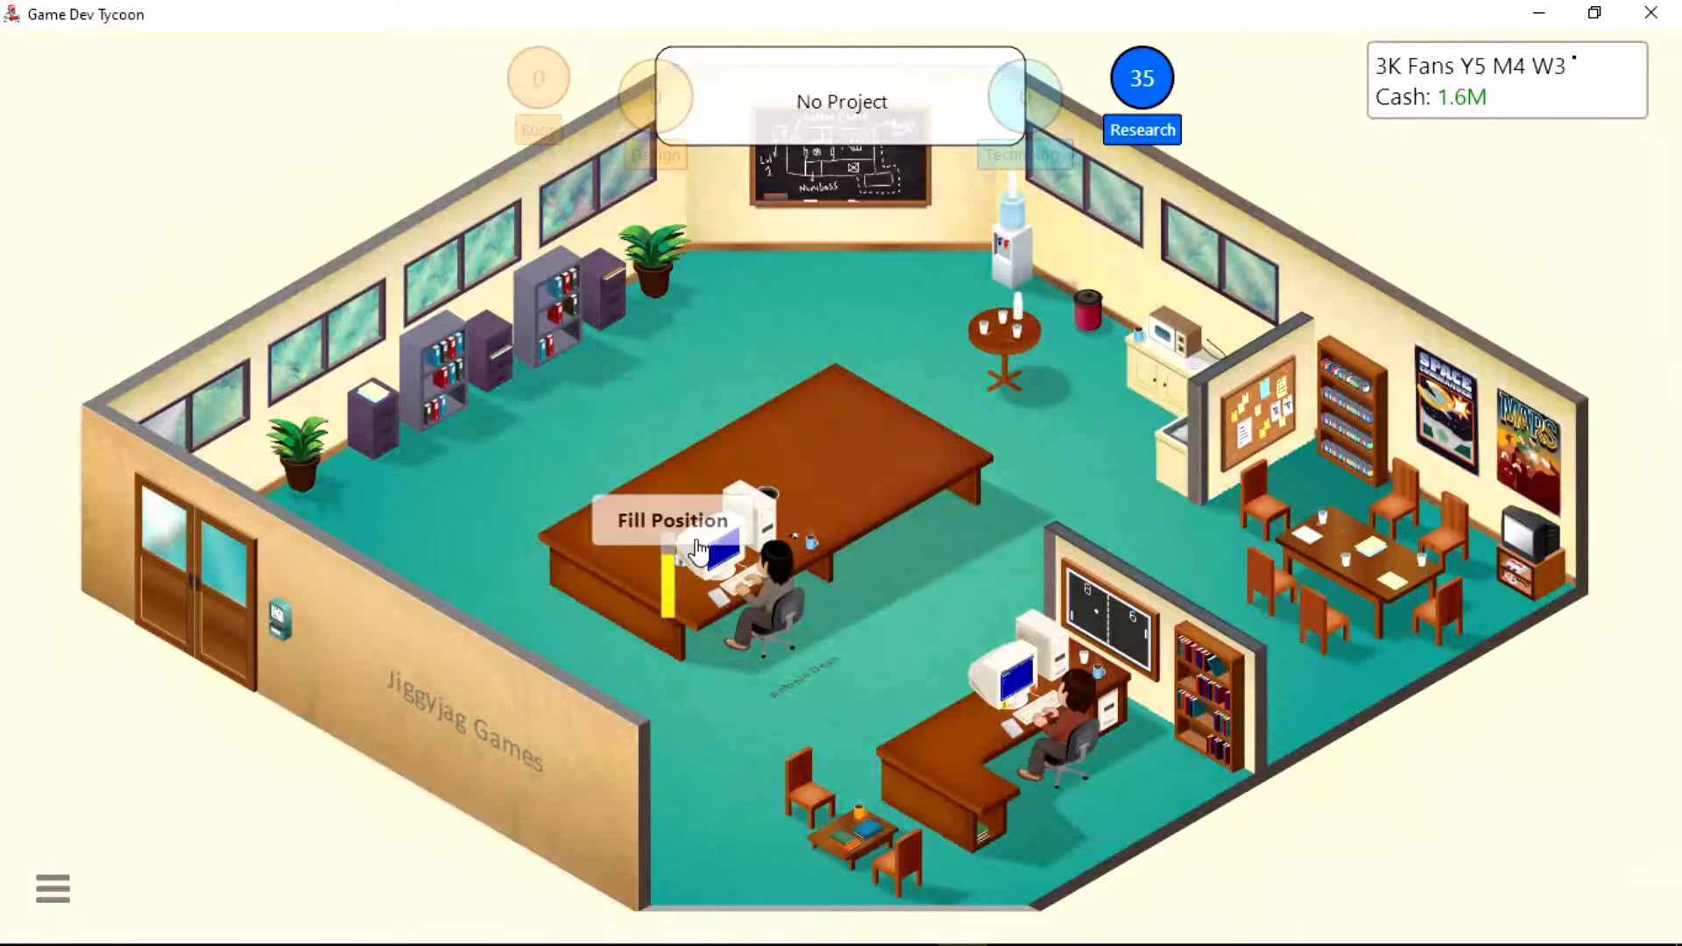
left_click(666, 529)
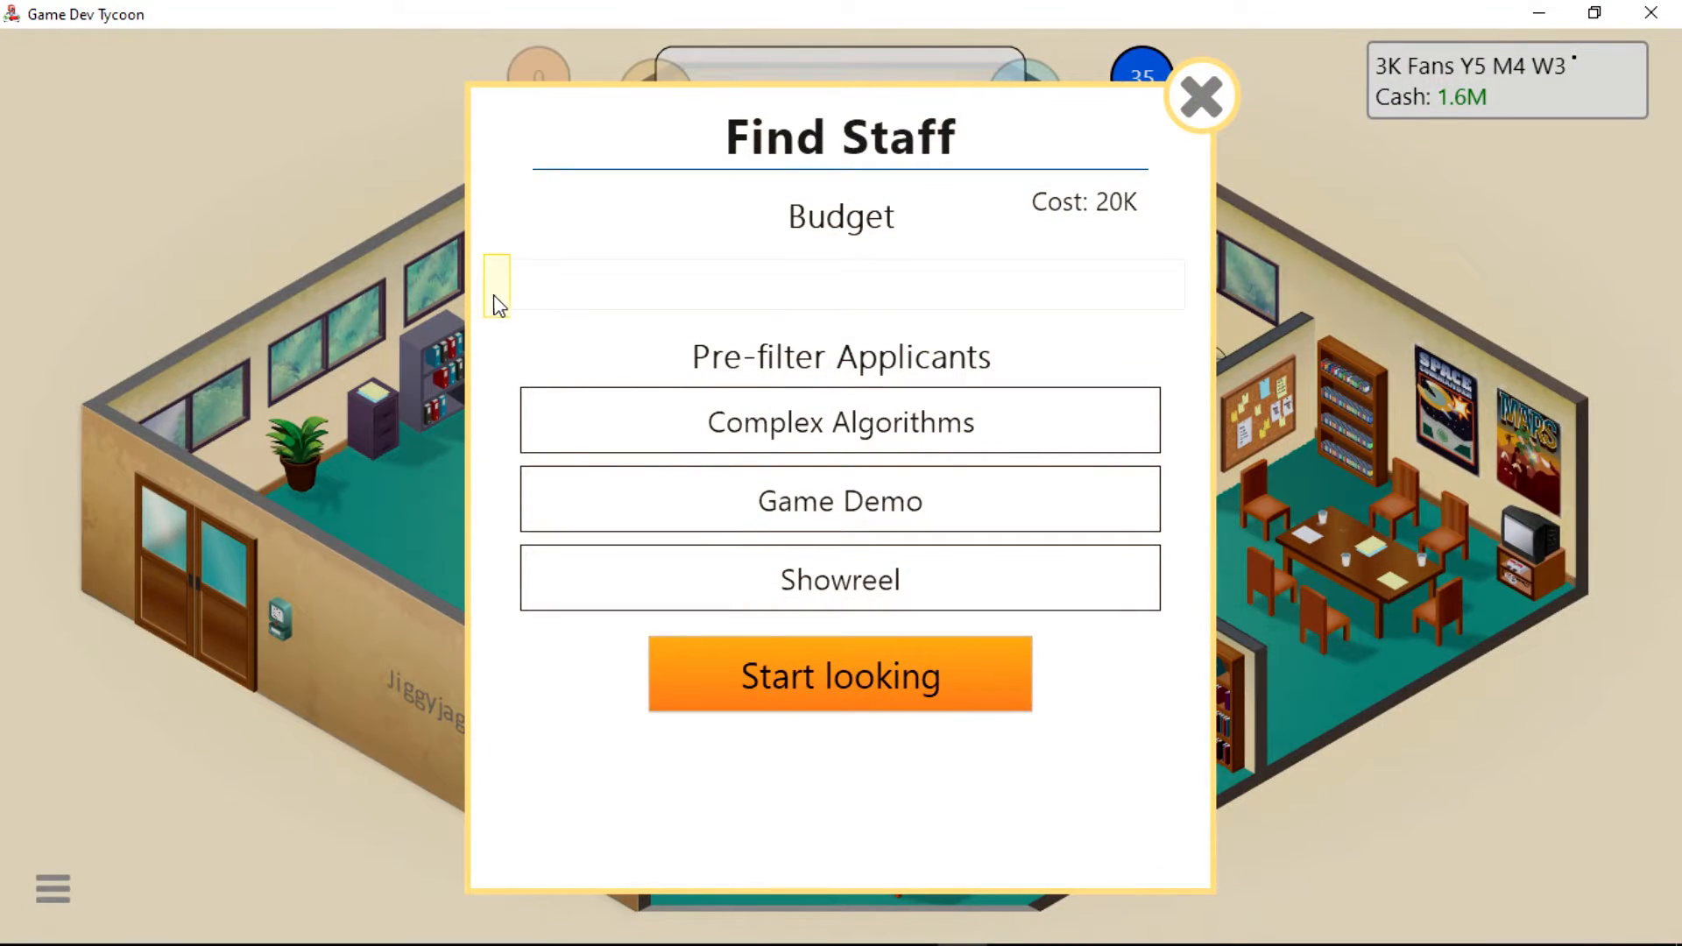
left_click_drag(496, 284, 590, 284)
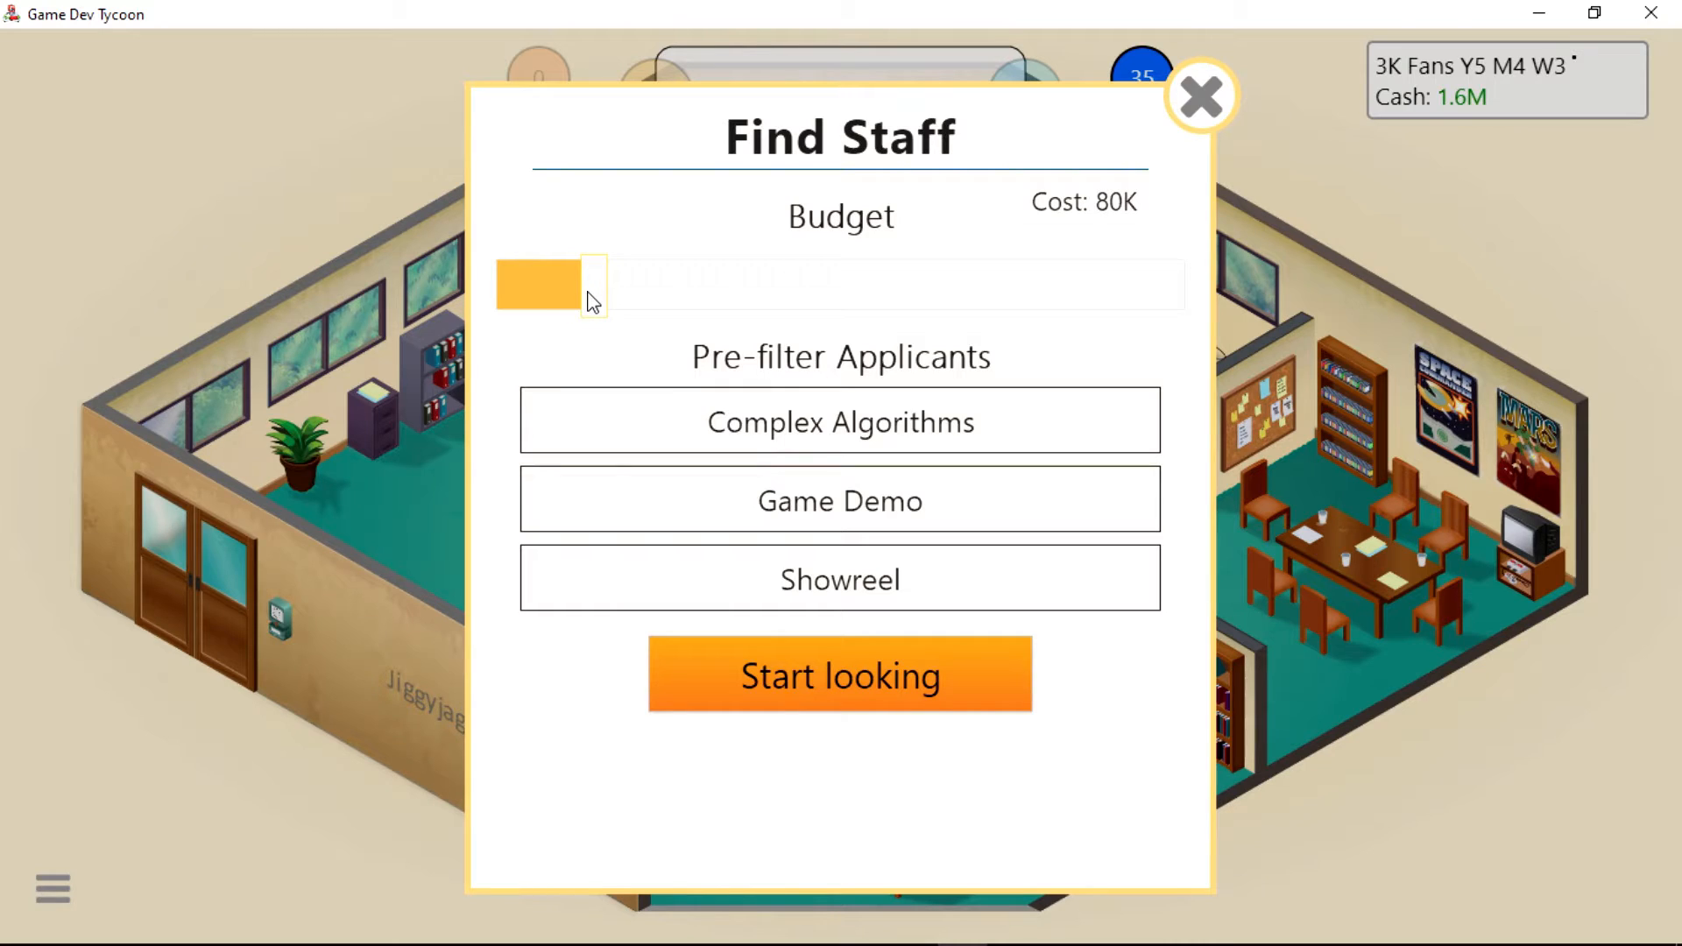
left_click_drag(588, 284, 616, 284)
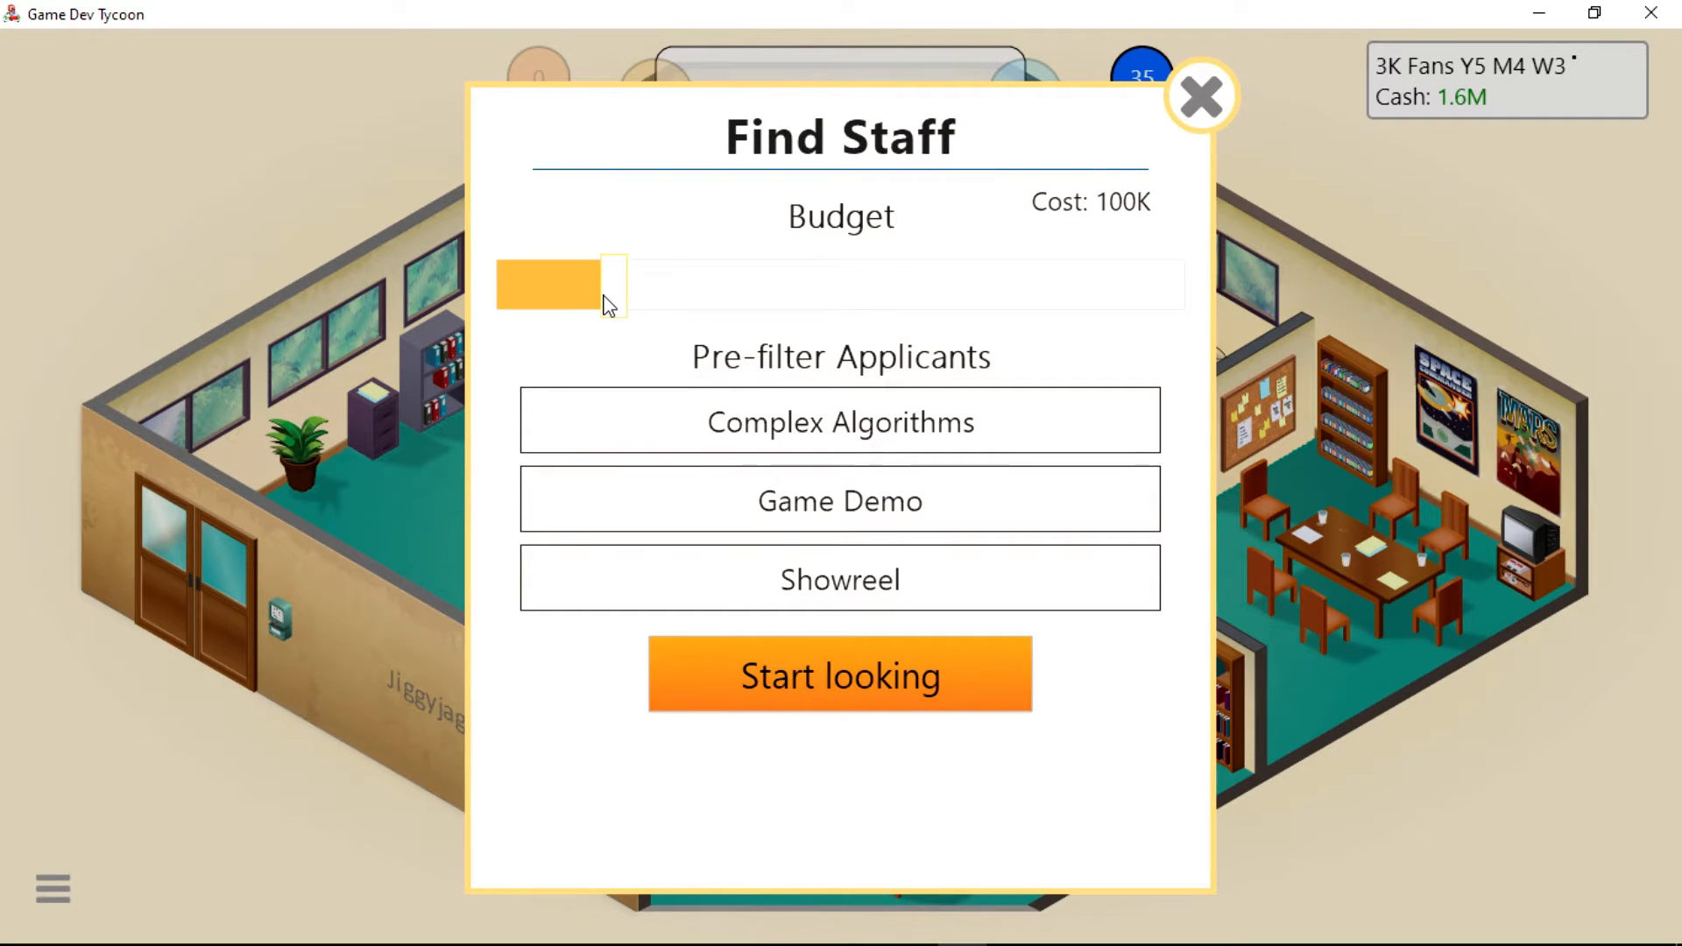
left_click(841, 502)
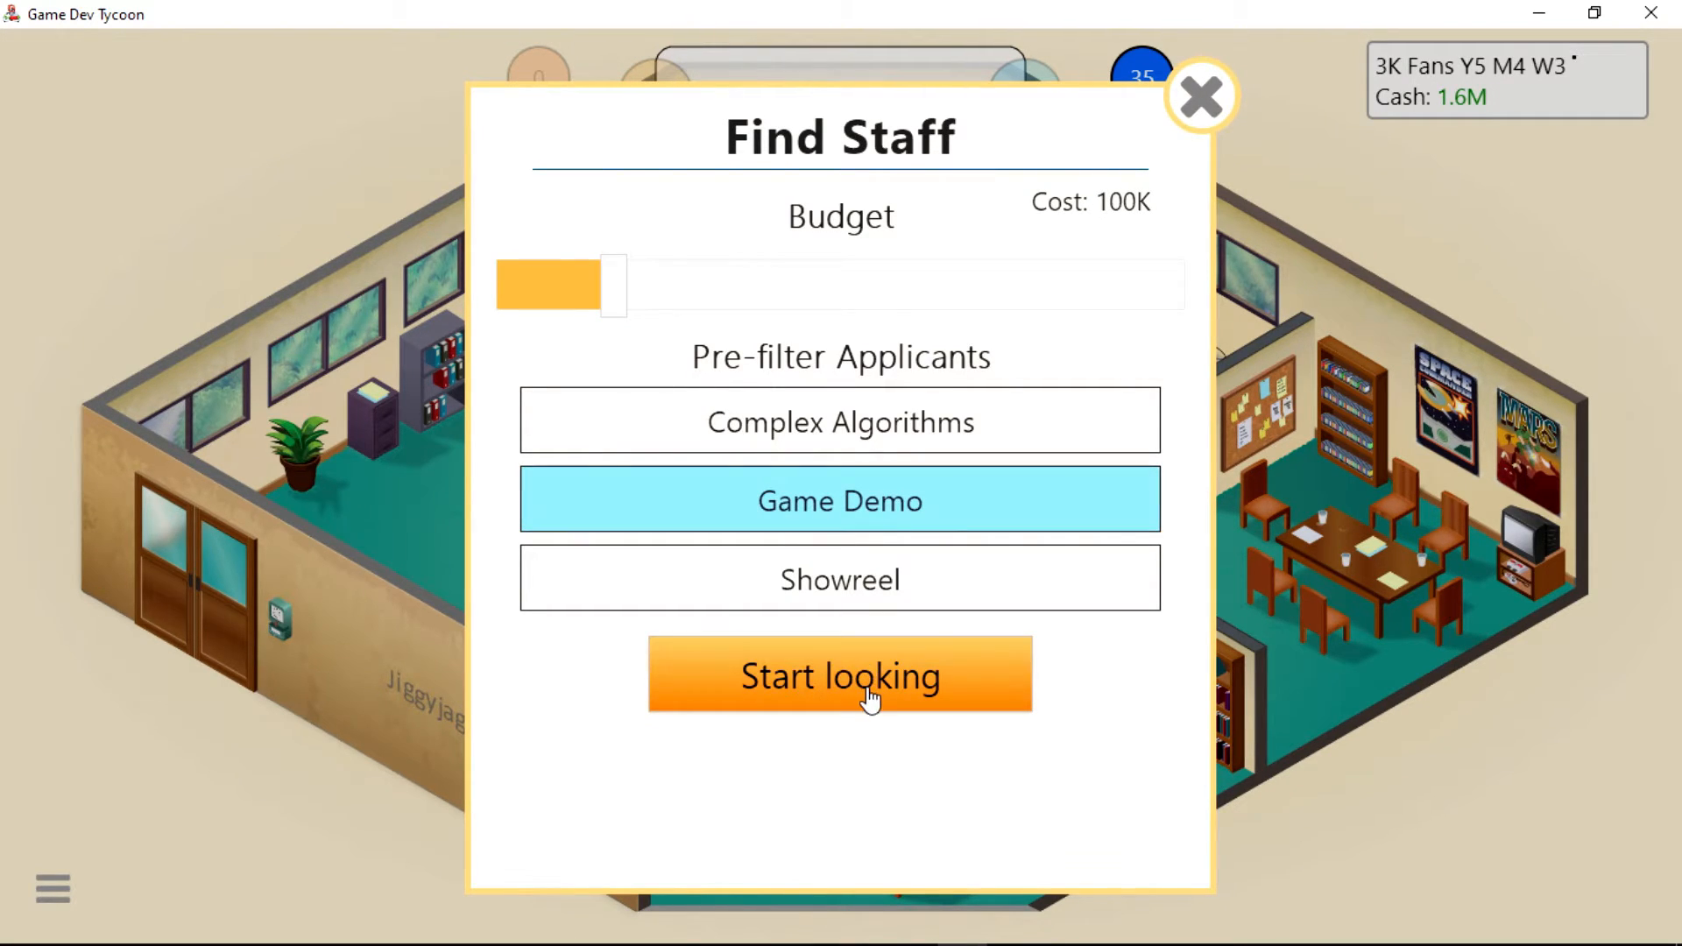
left_click(839, 674)
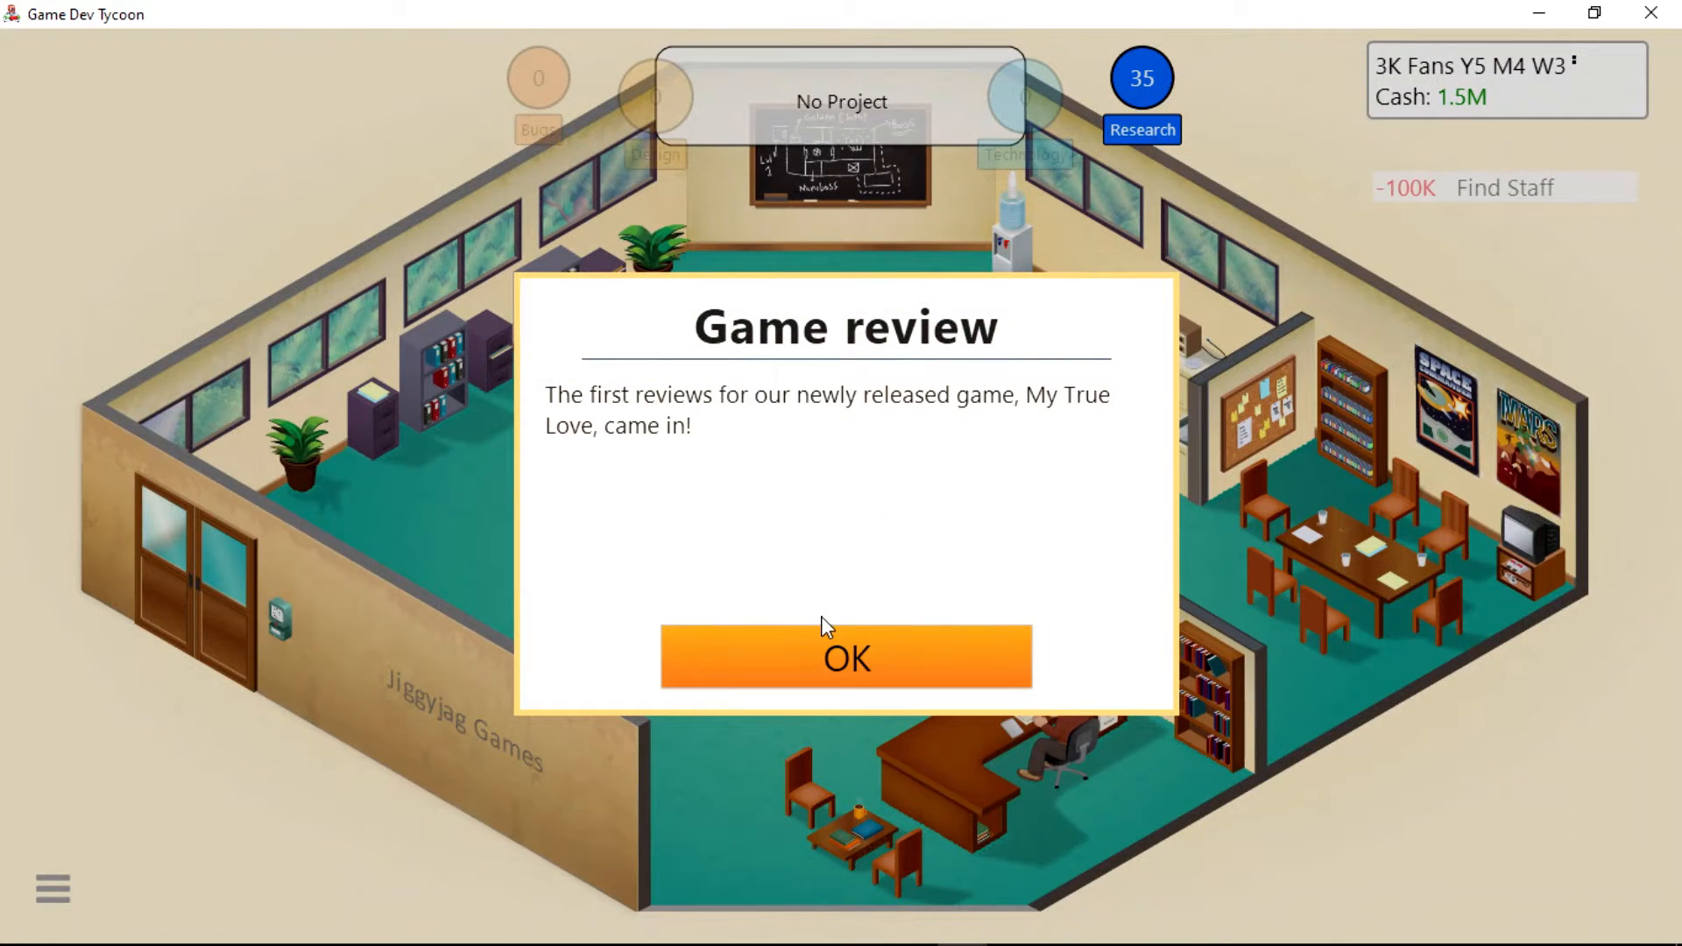
left_click(847, 659)
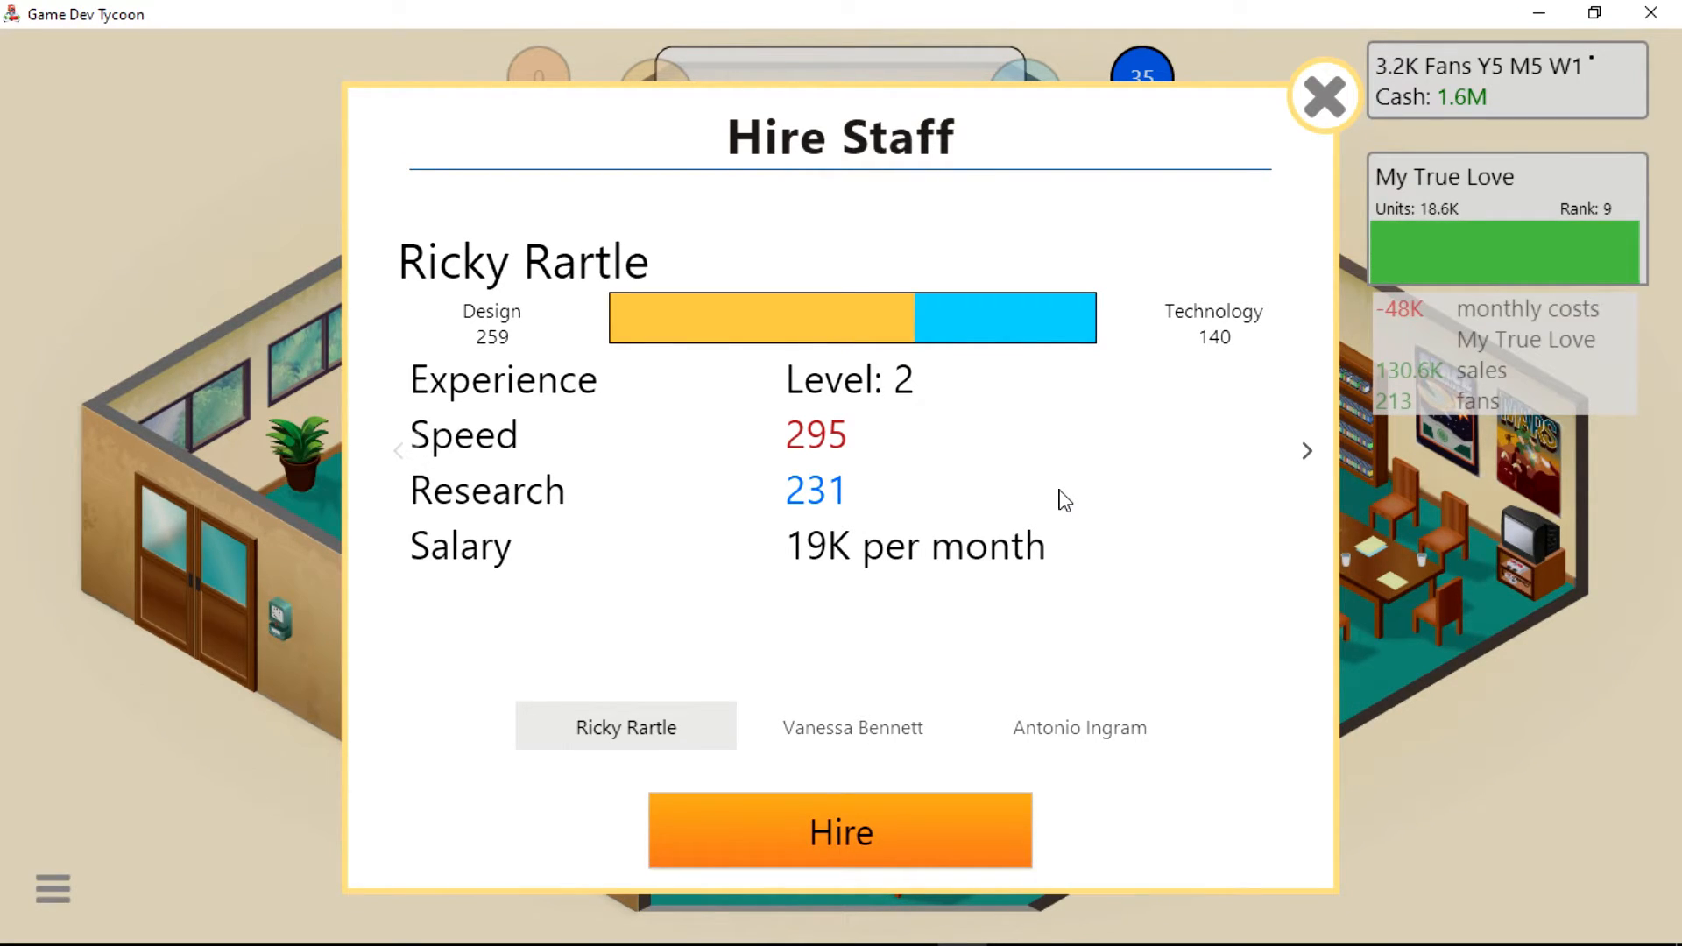
mouse_move(1071, 508)
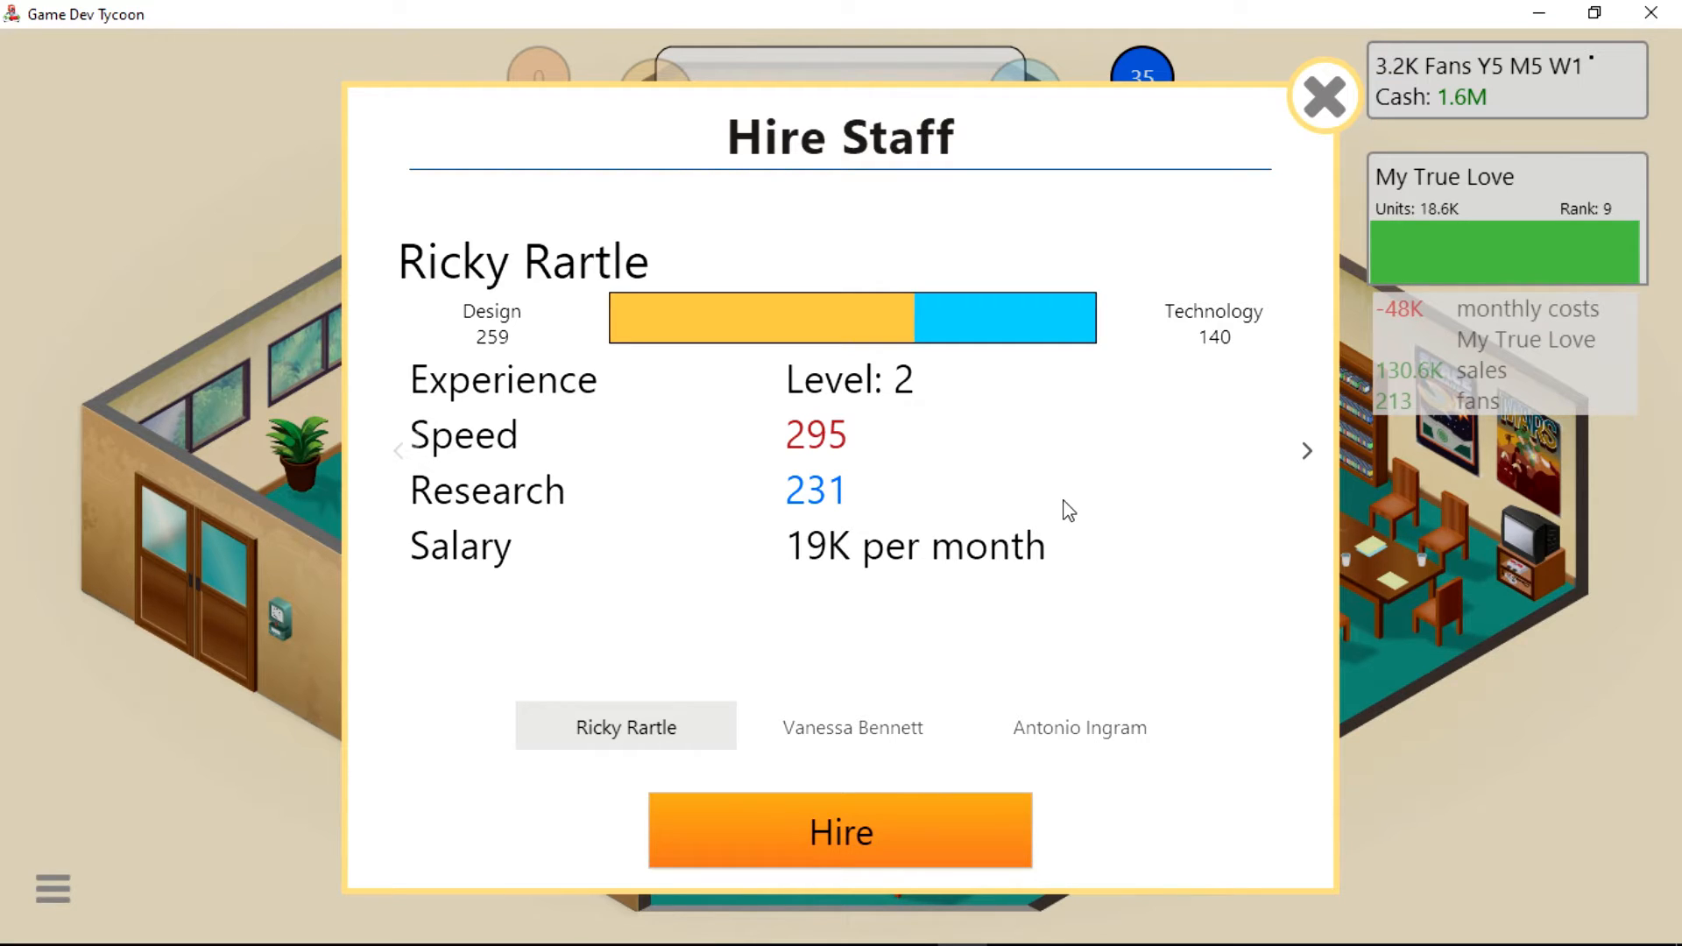
mouse_move(1305, 453)
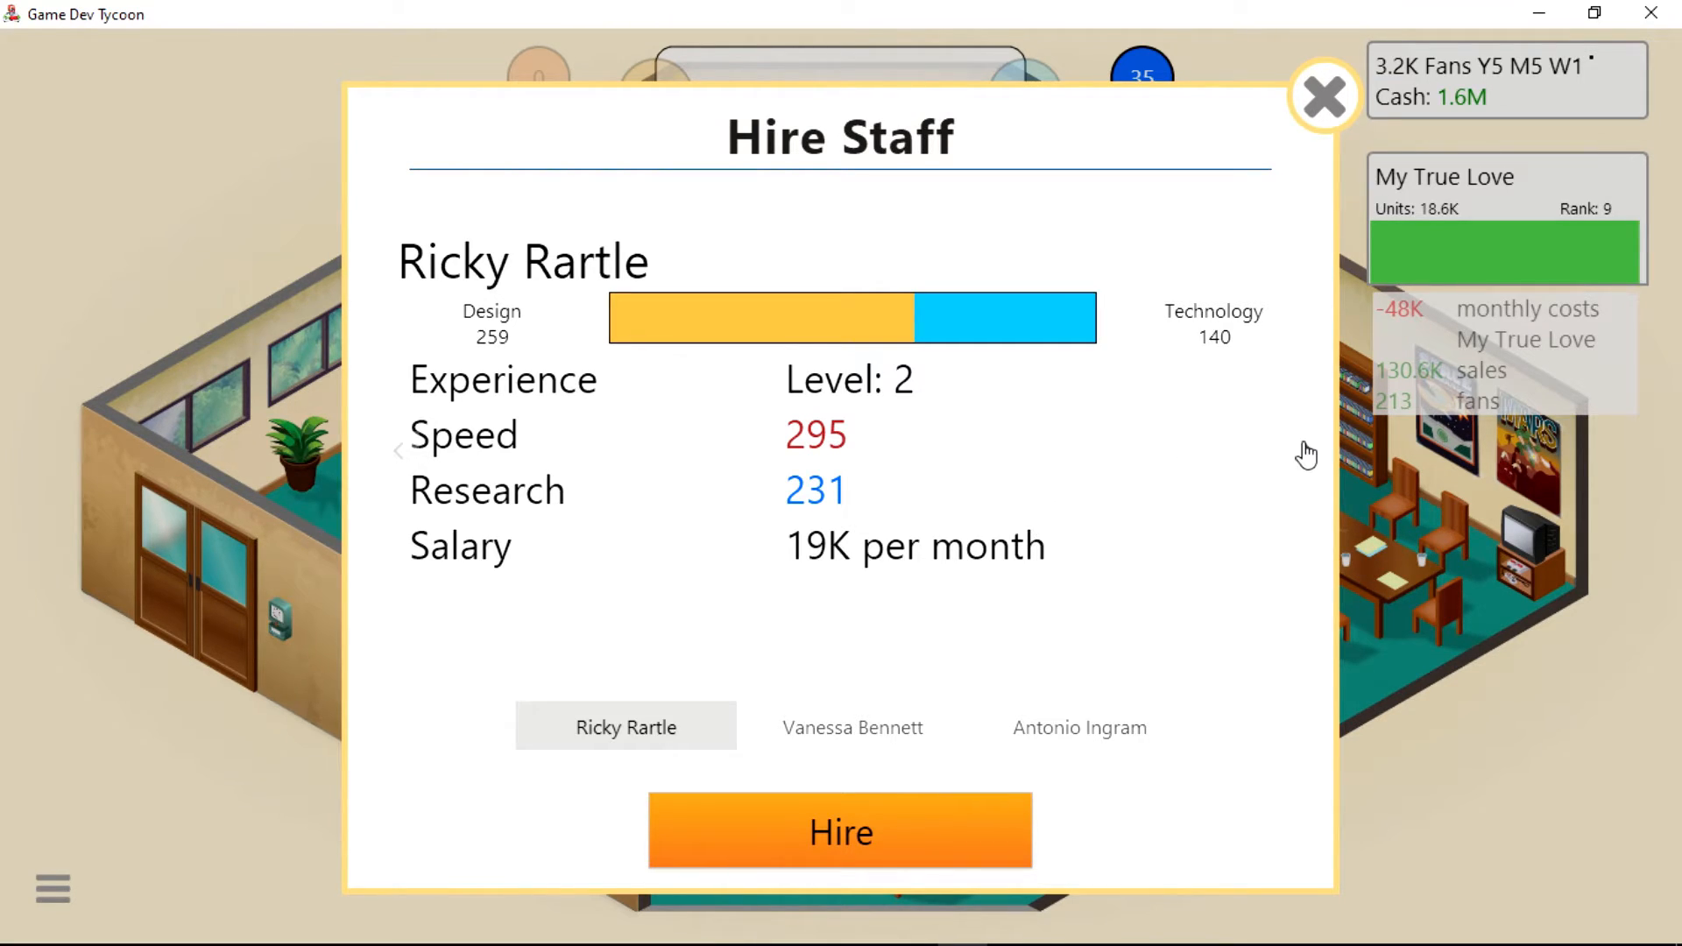
left_click(853, 727)
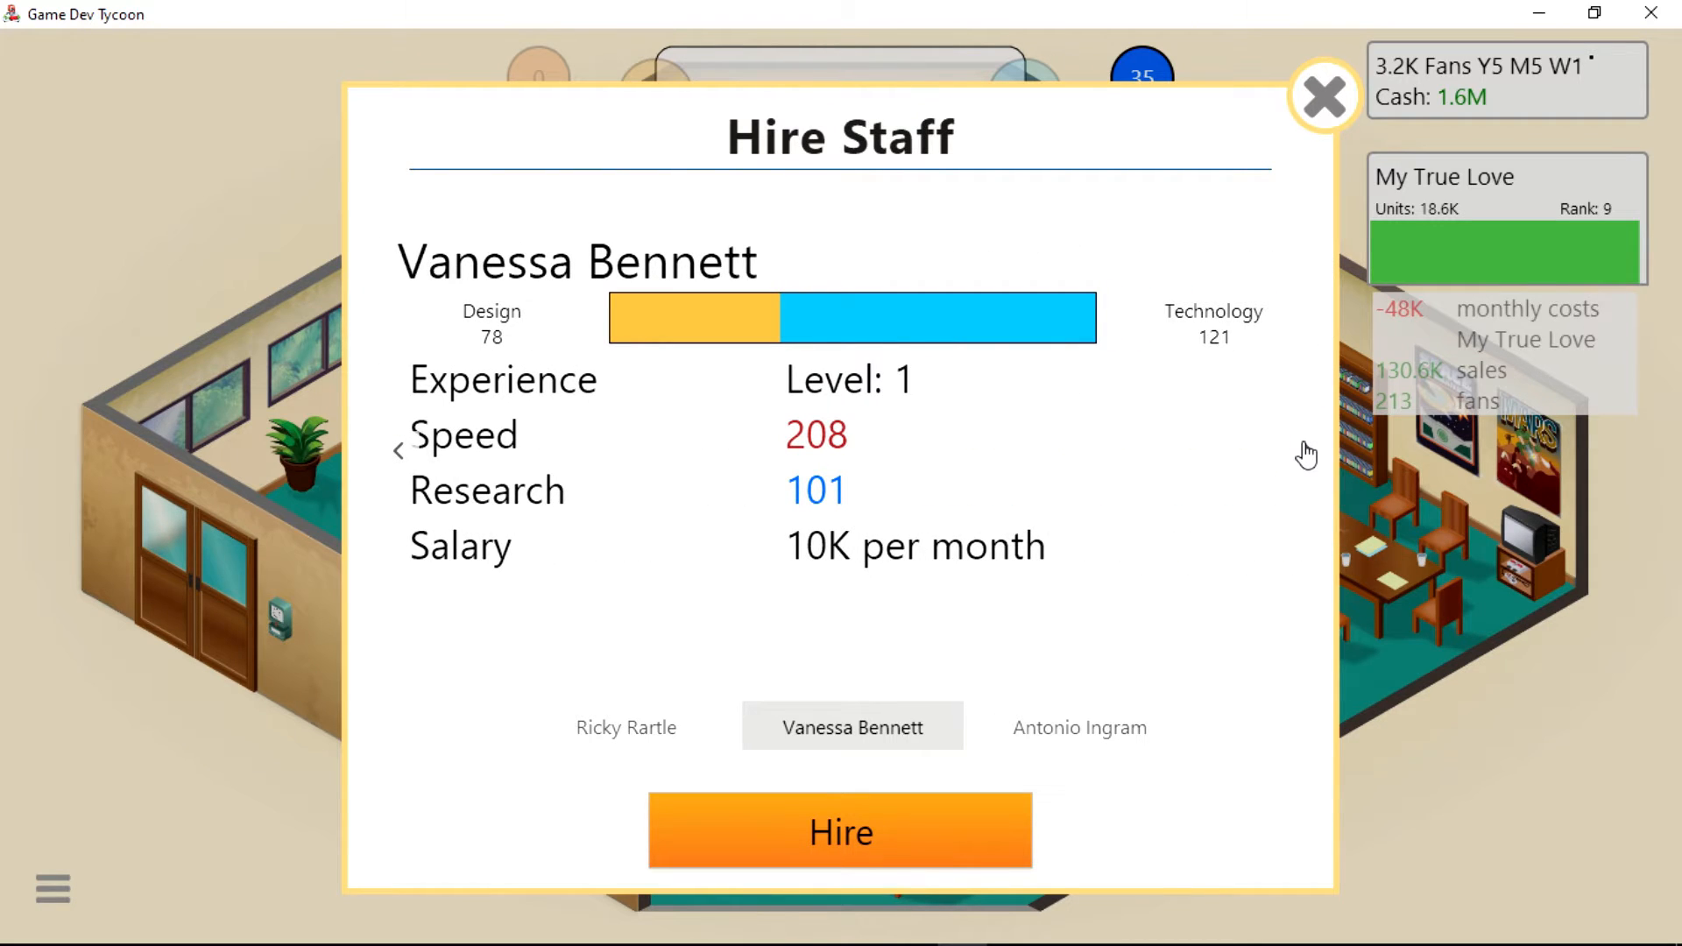
left_click(1079, 727)
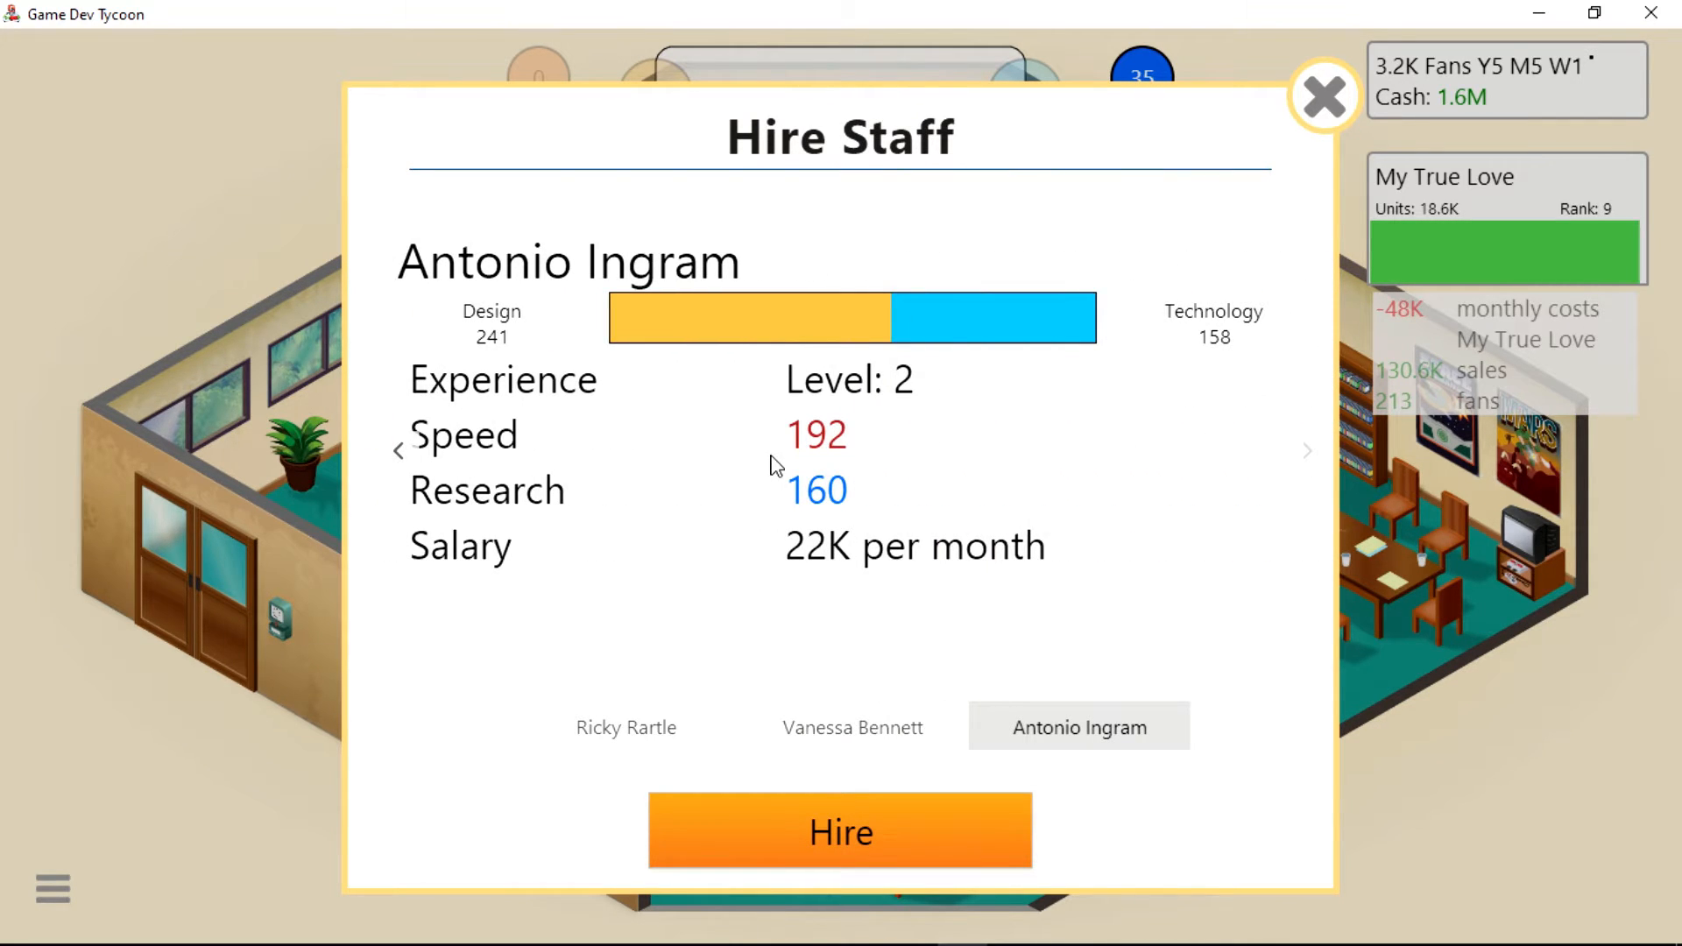
left_click(396, 452)
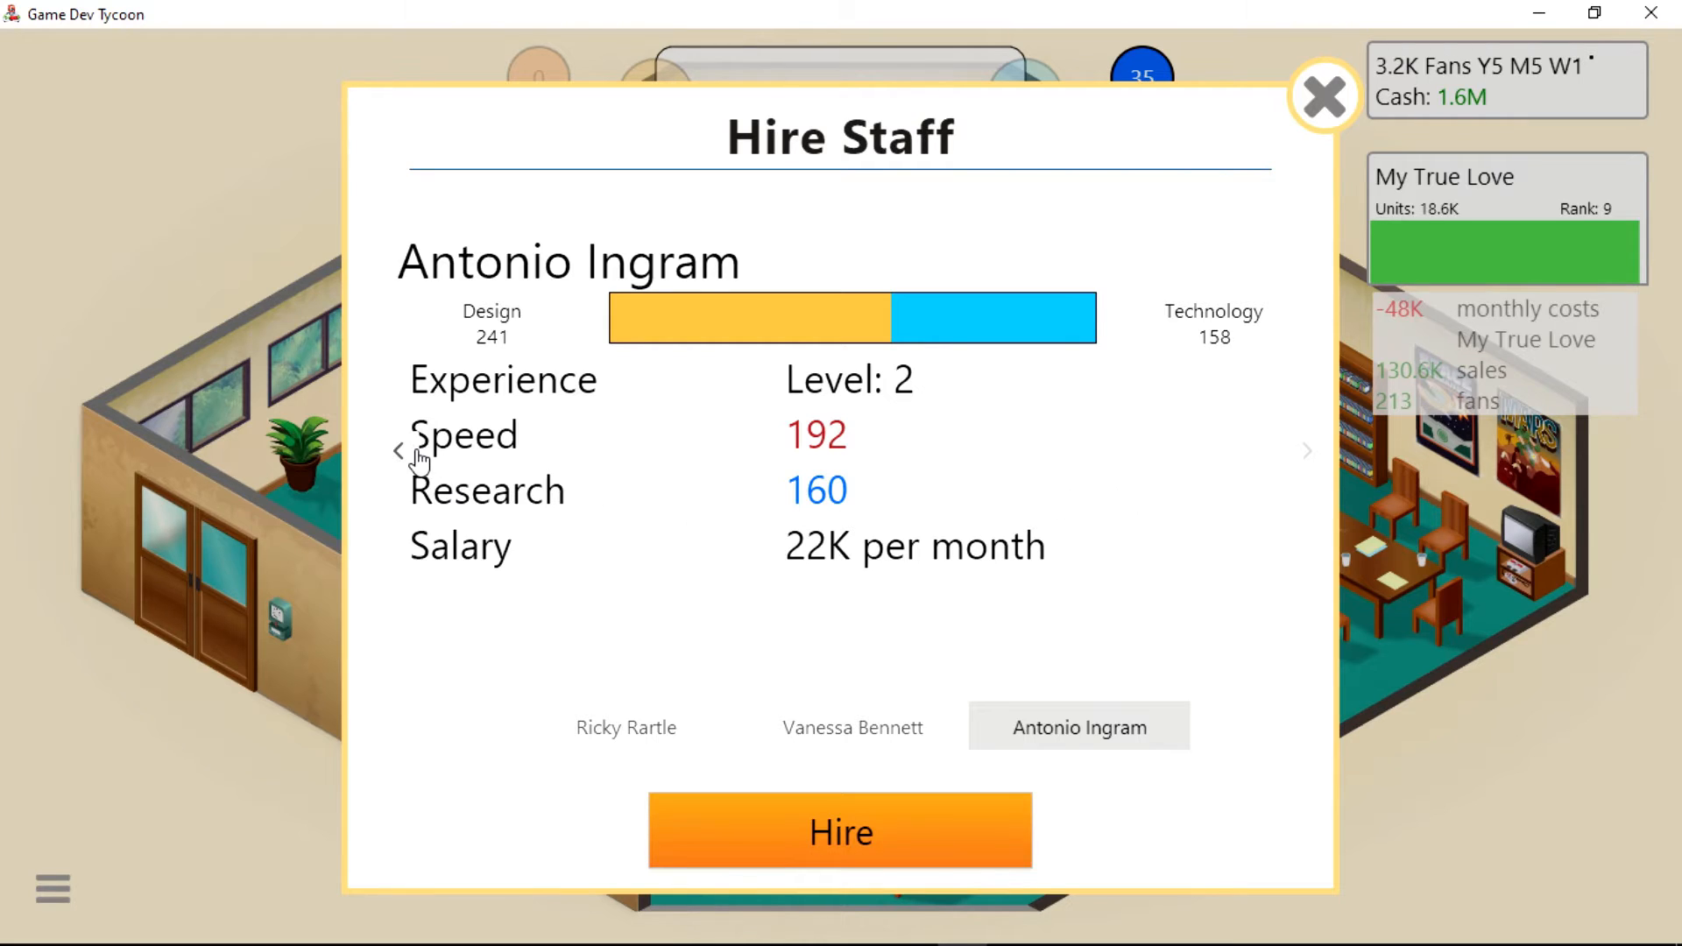
left_click(626, 727)
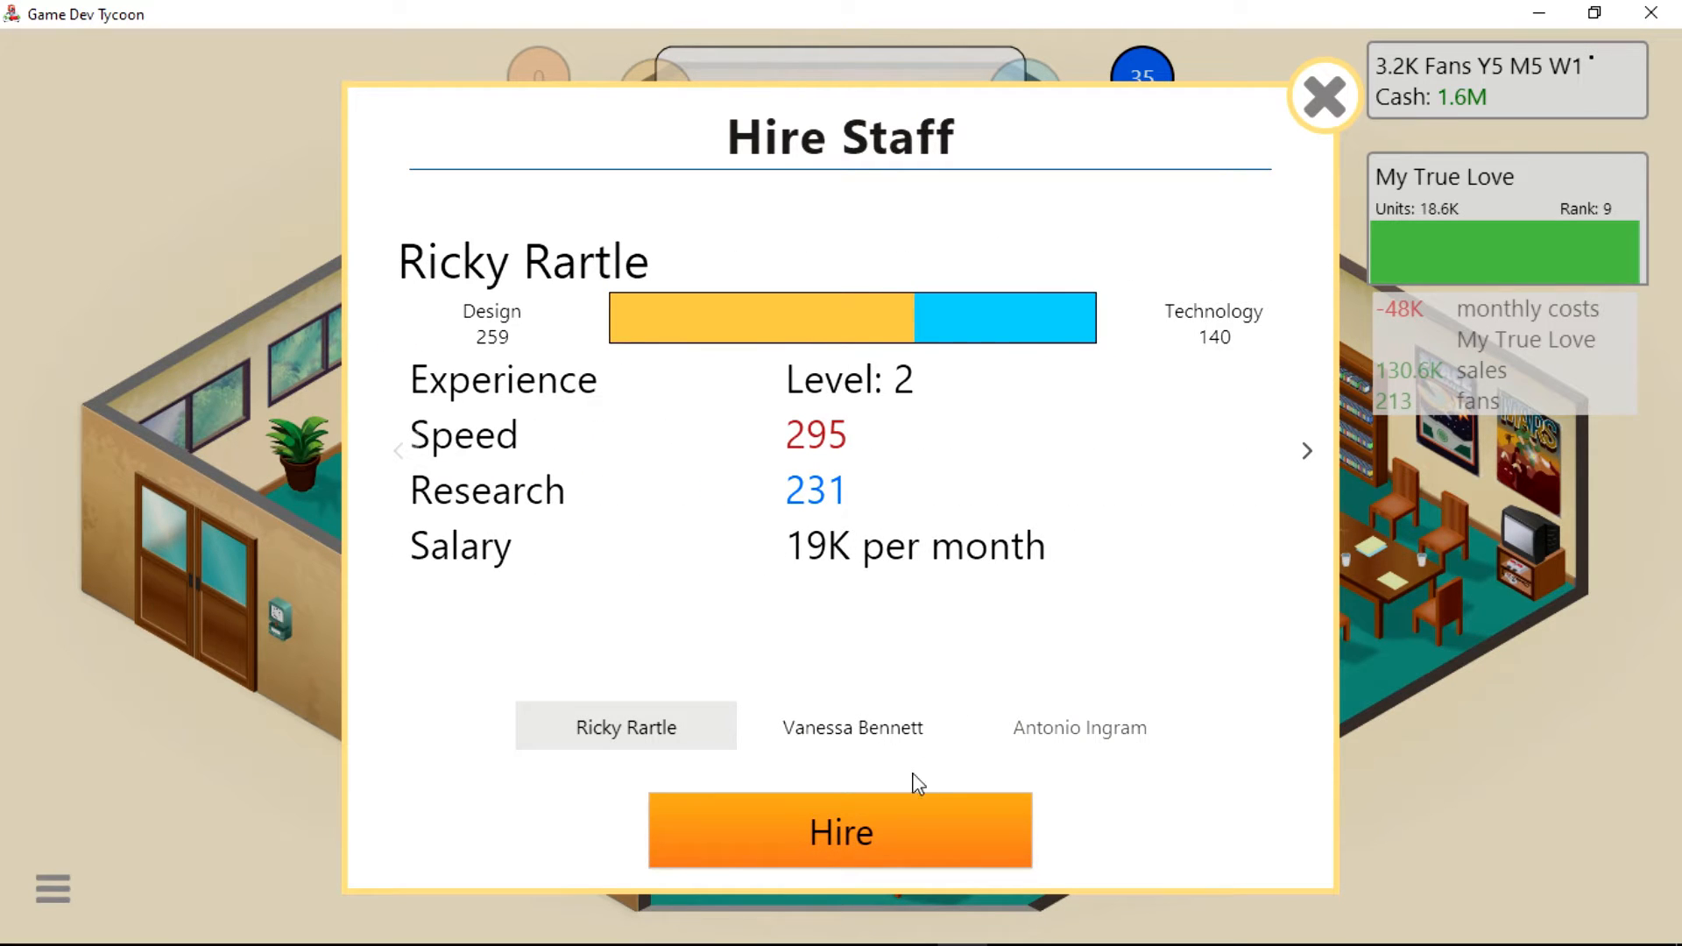
left_click(1079, 727)
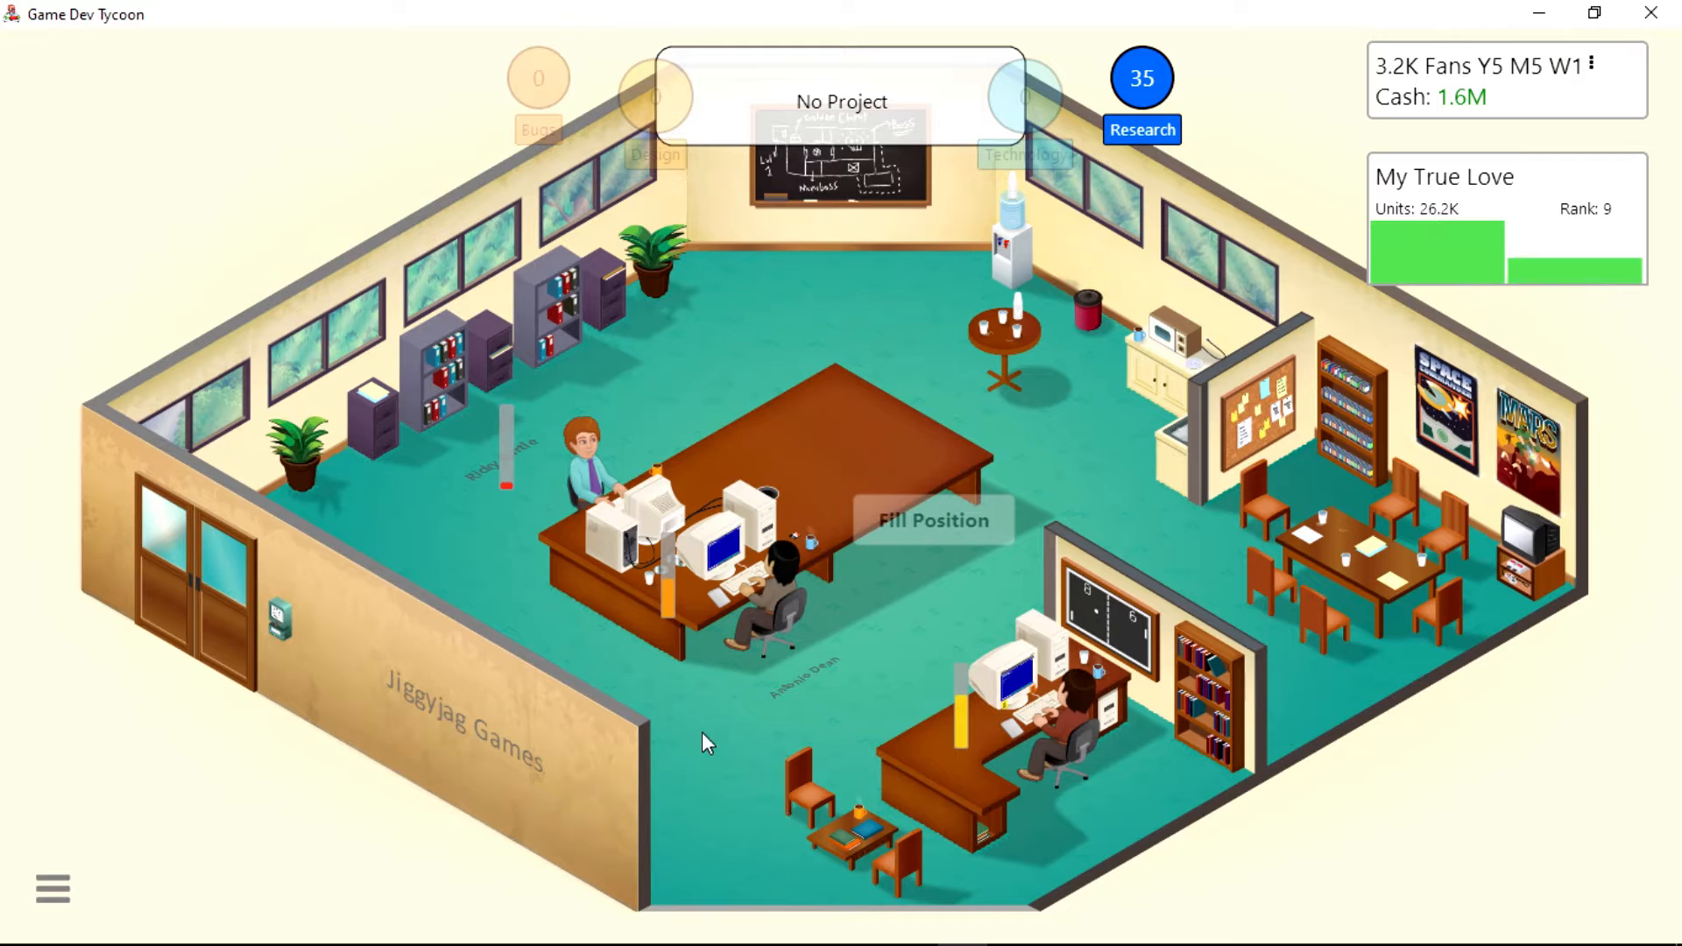
Set up a Government/Simulation game on JJG Engine and move it into development.
left_click(841, 98)
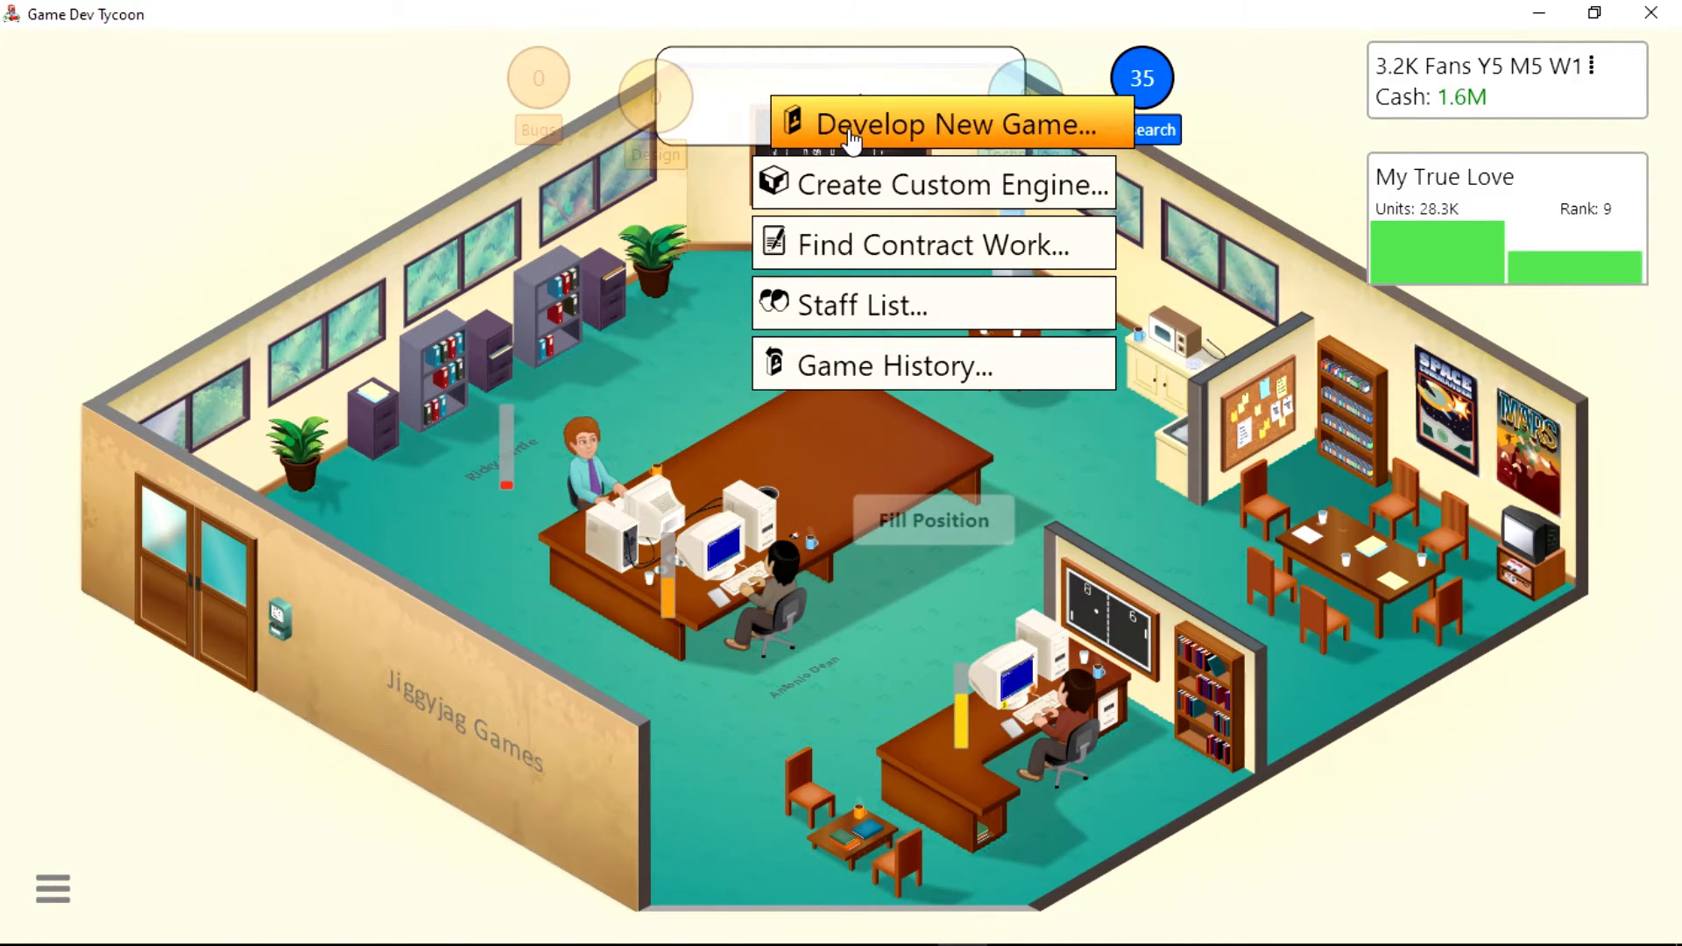
left_click(932, 123)
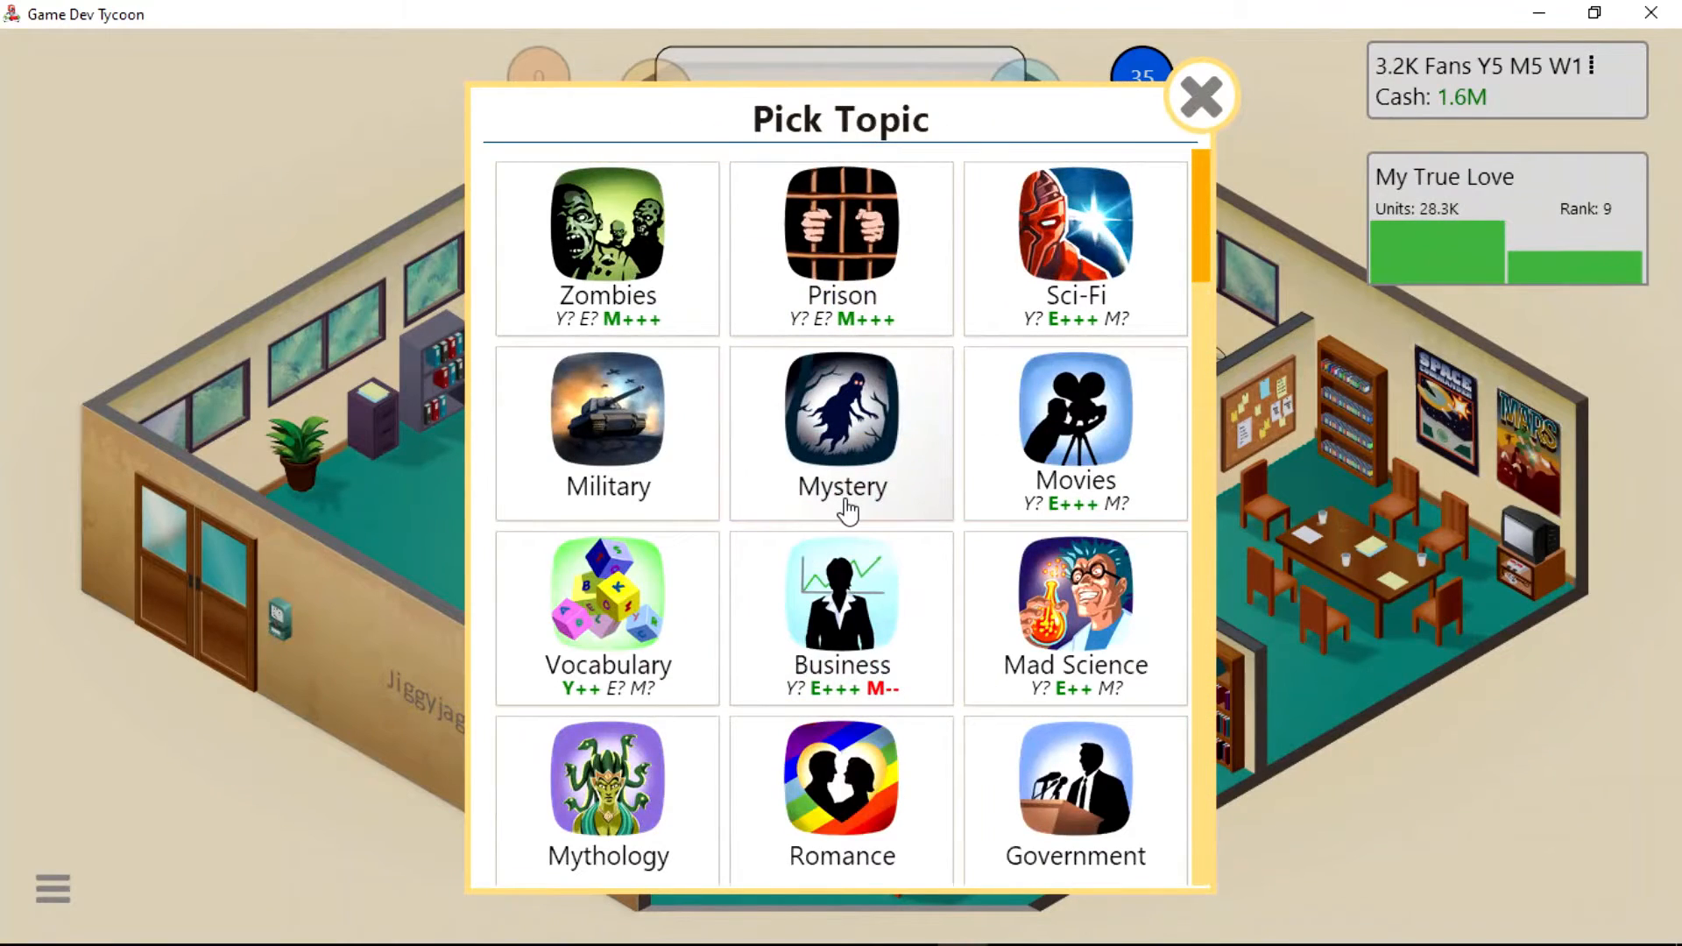
left_click(1076, 794)
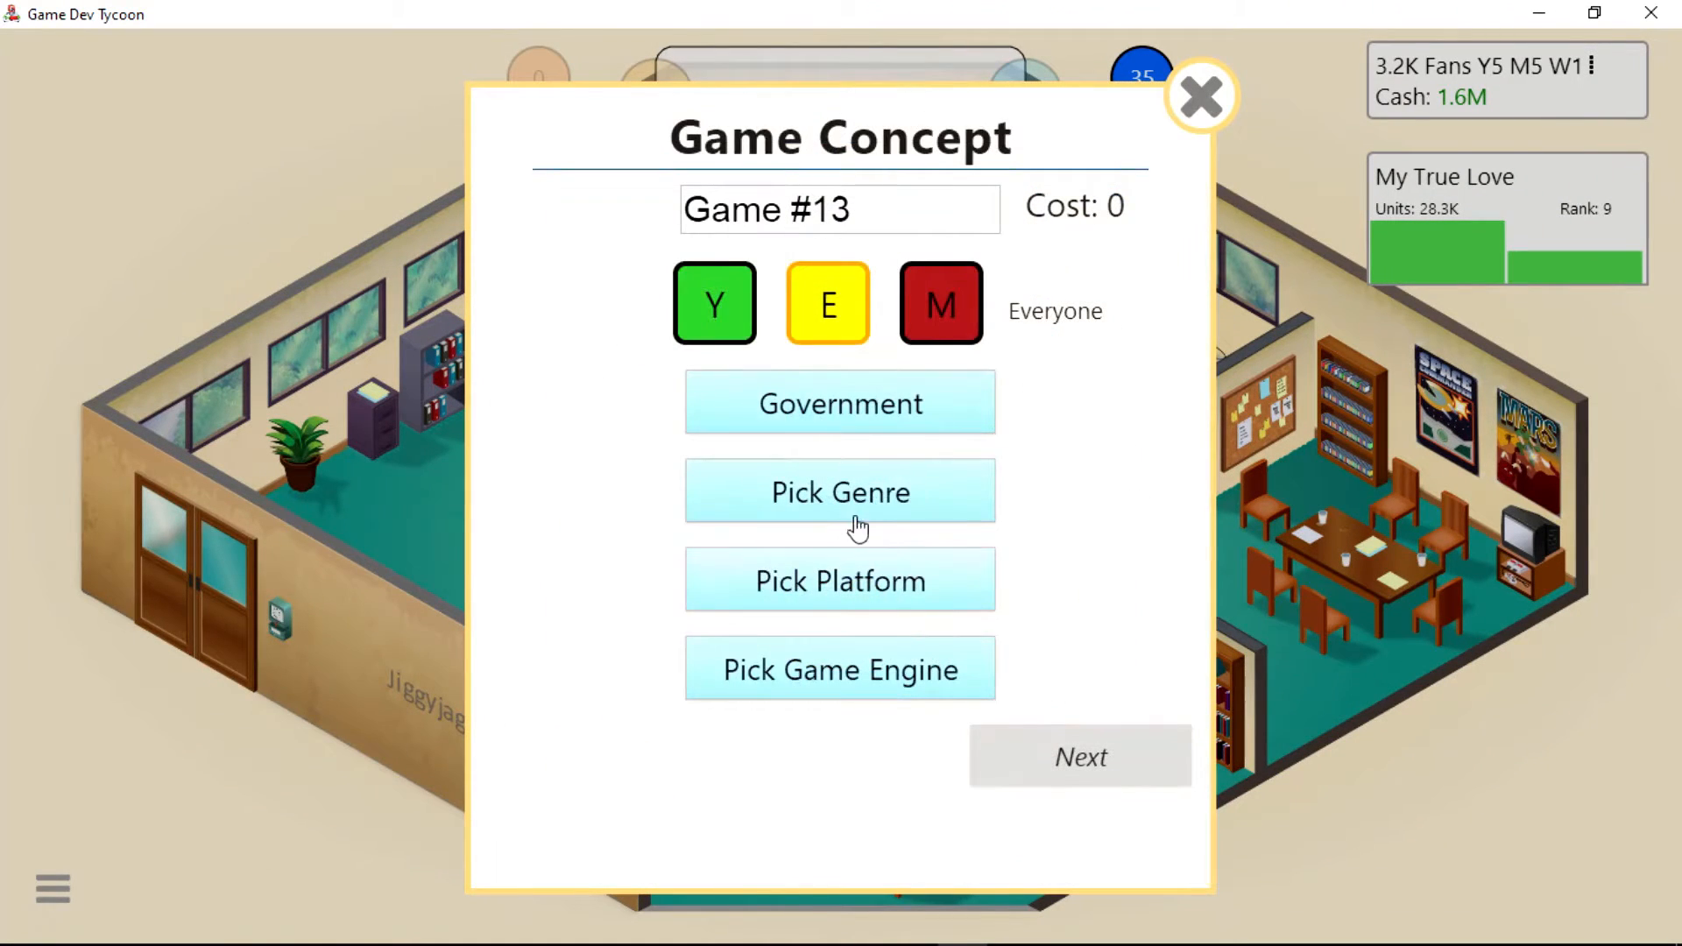
left_click(841, 491)
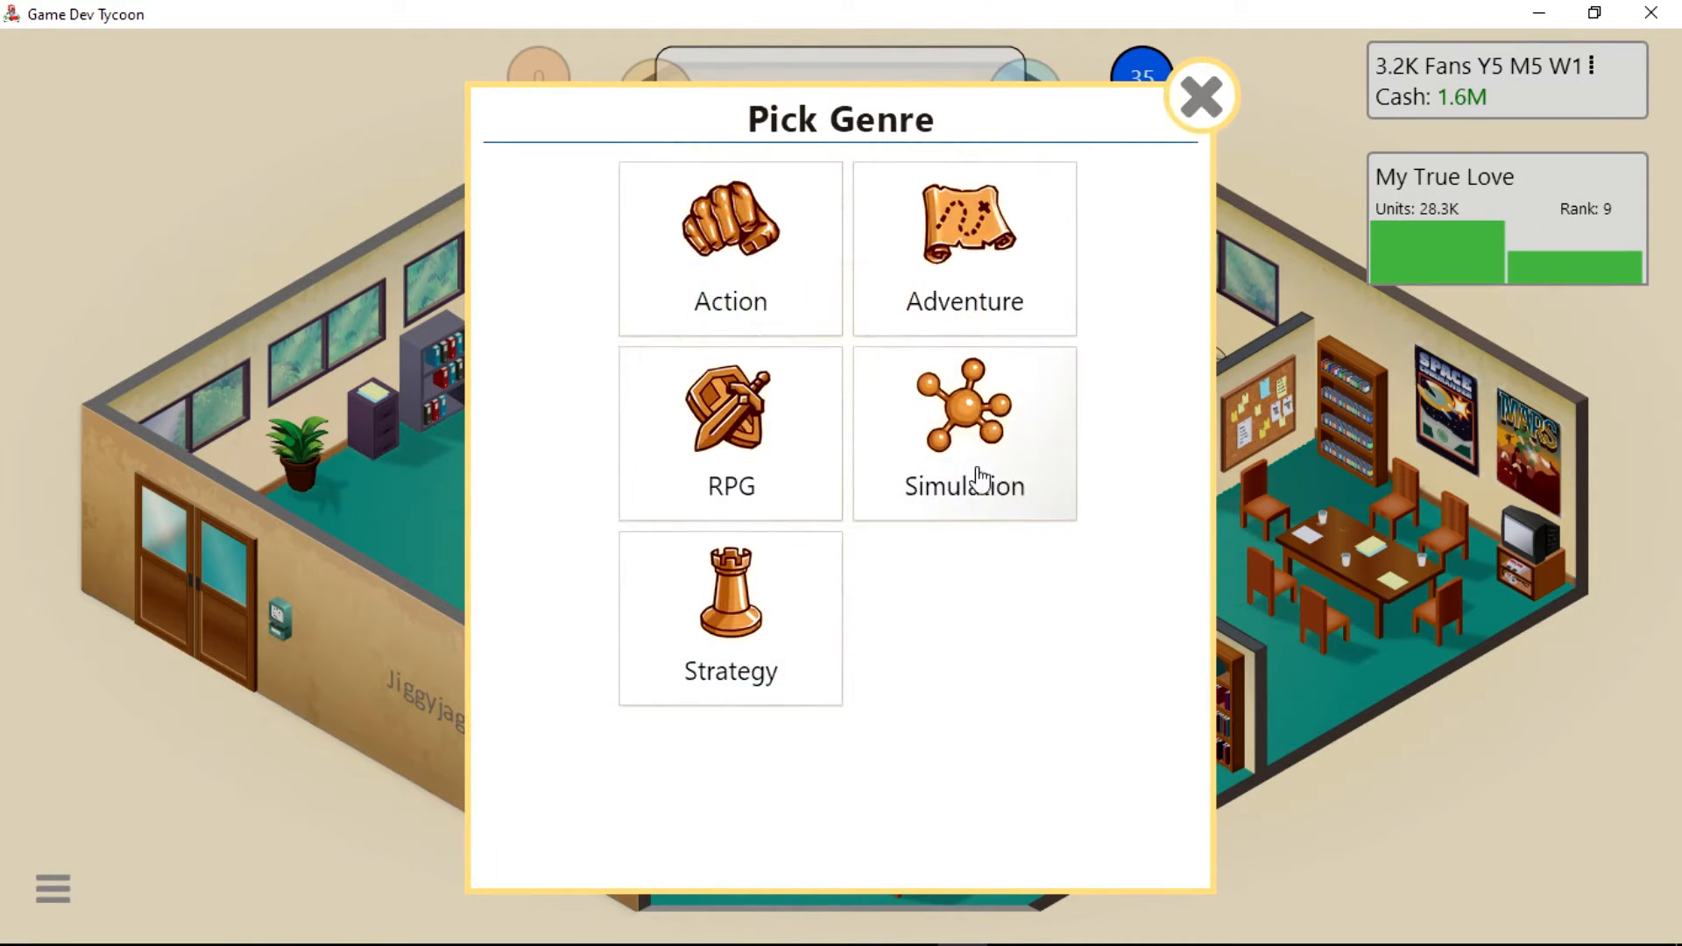
left_click(964, 433)
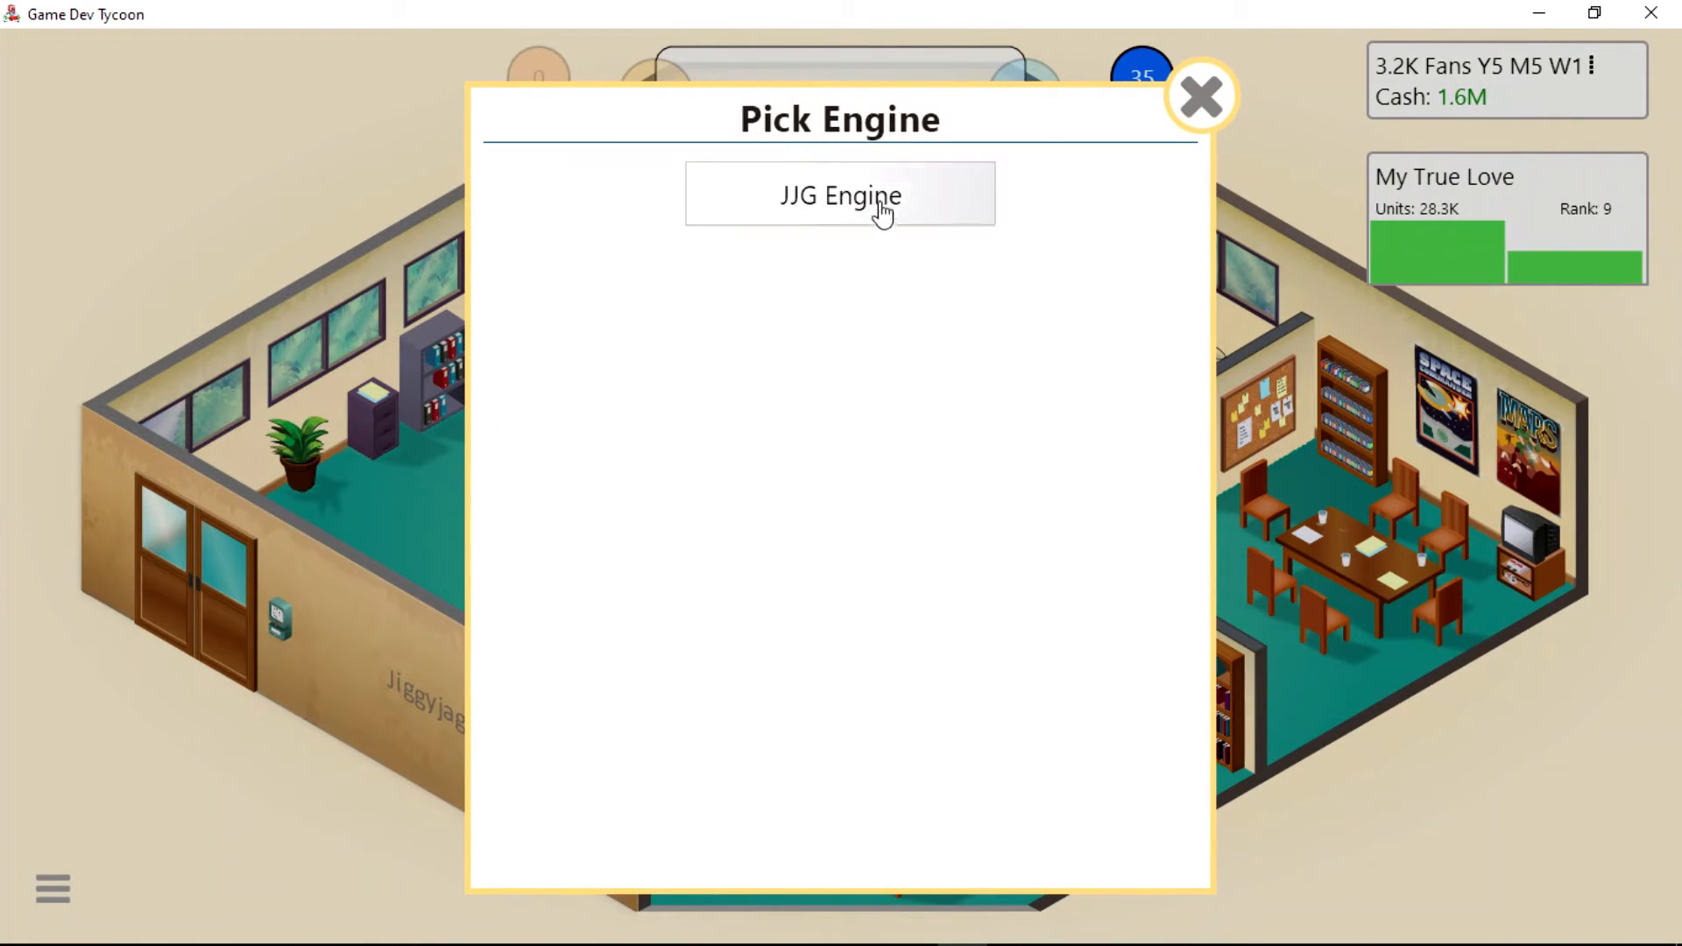
left_click(841, 193)
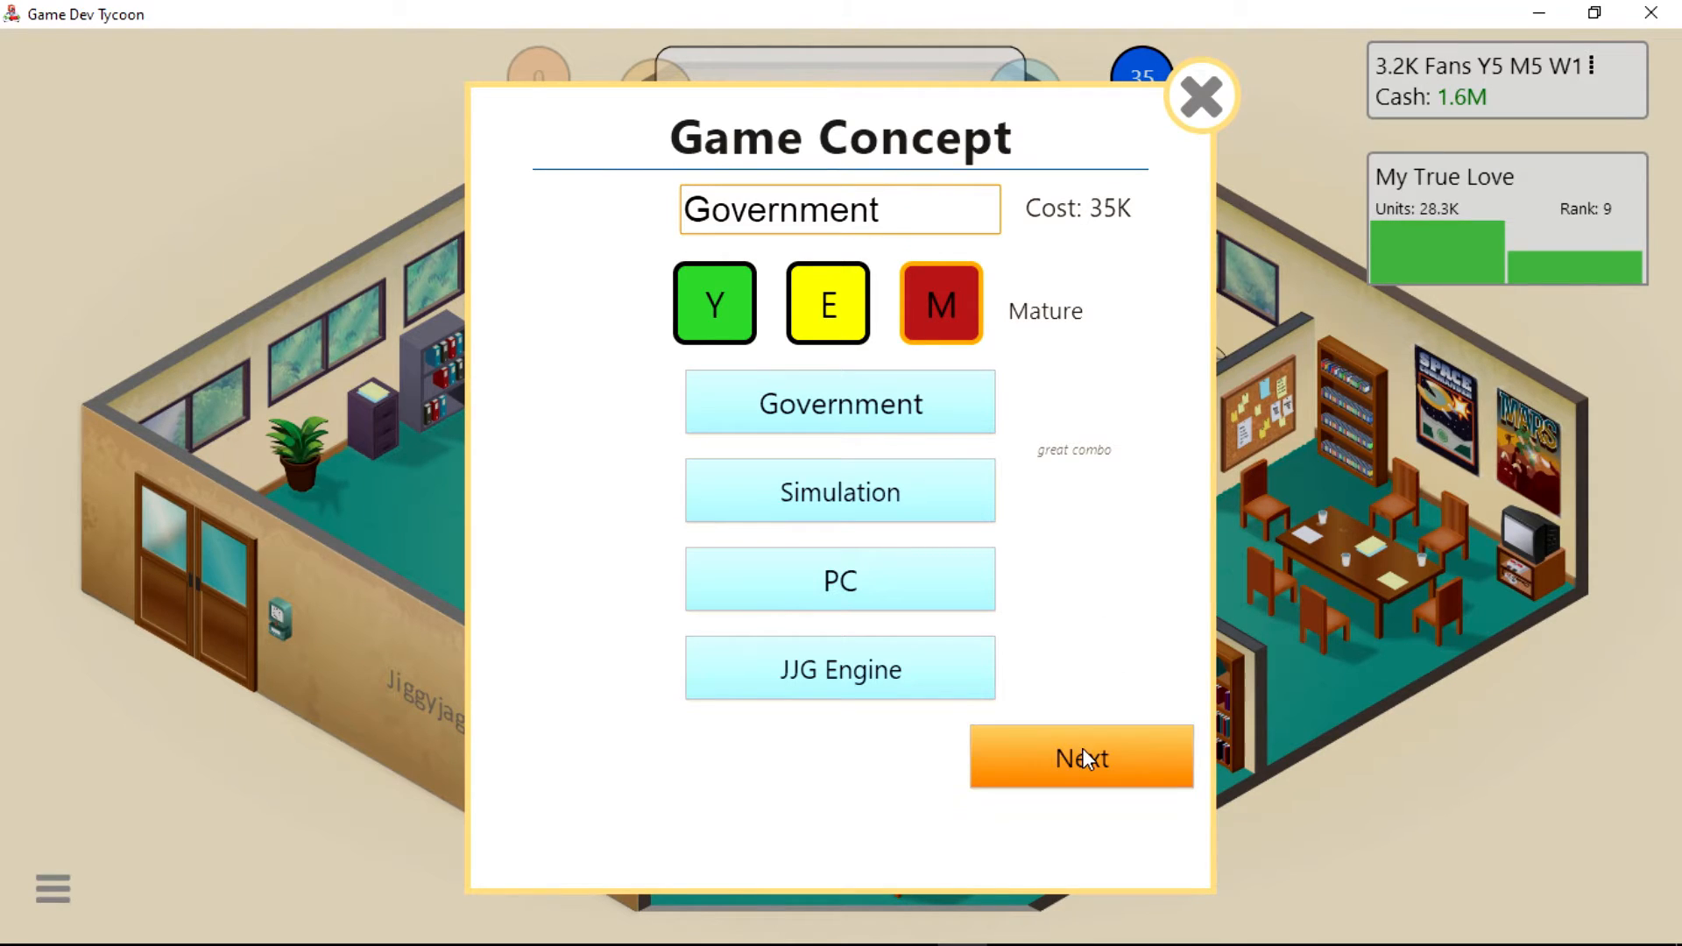
left_click(1081, 757)
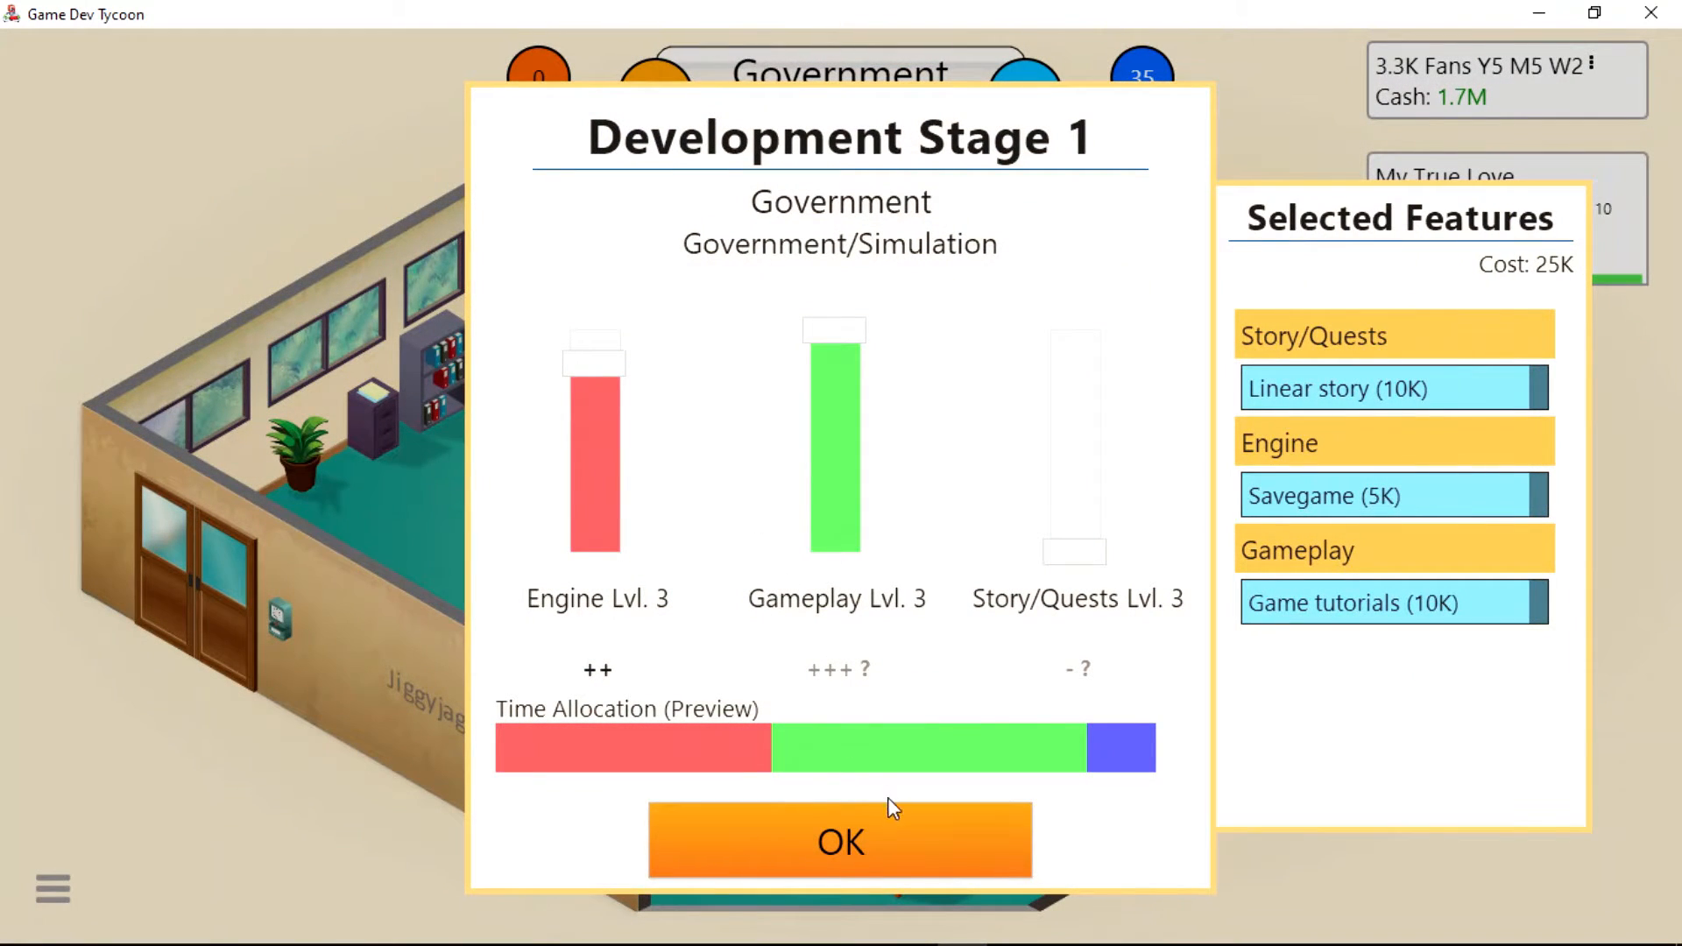
Confirm Government's choices for development stages 1, 2 and 3.
left_click(841, 842)
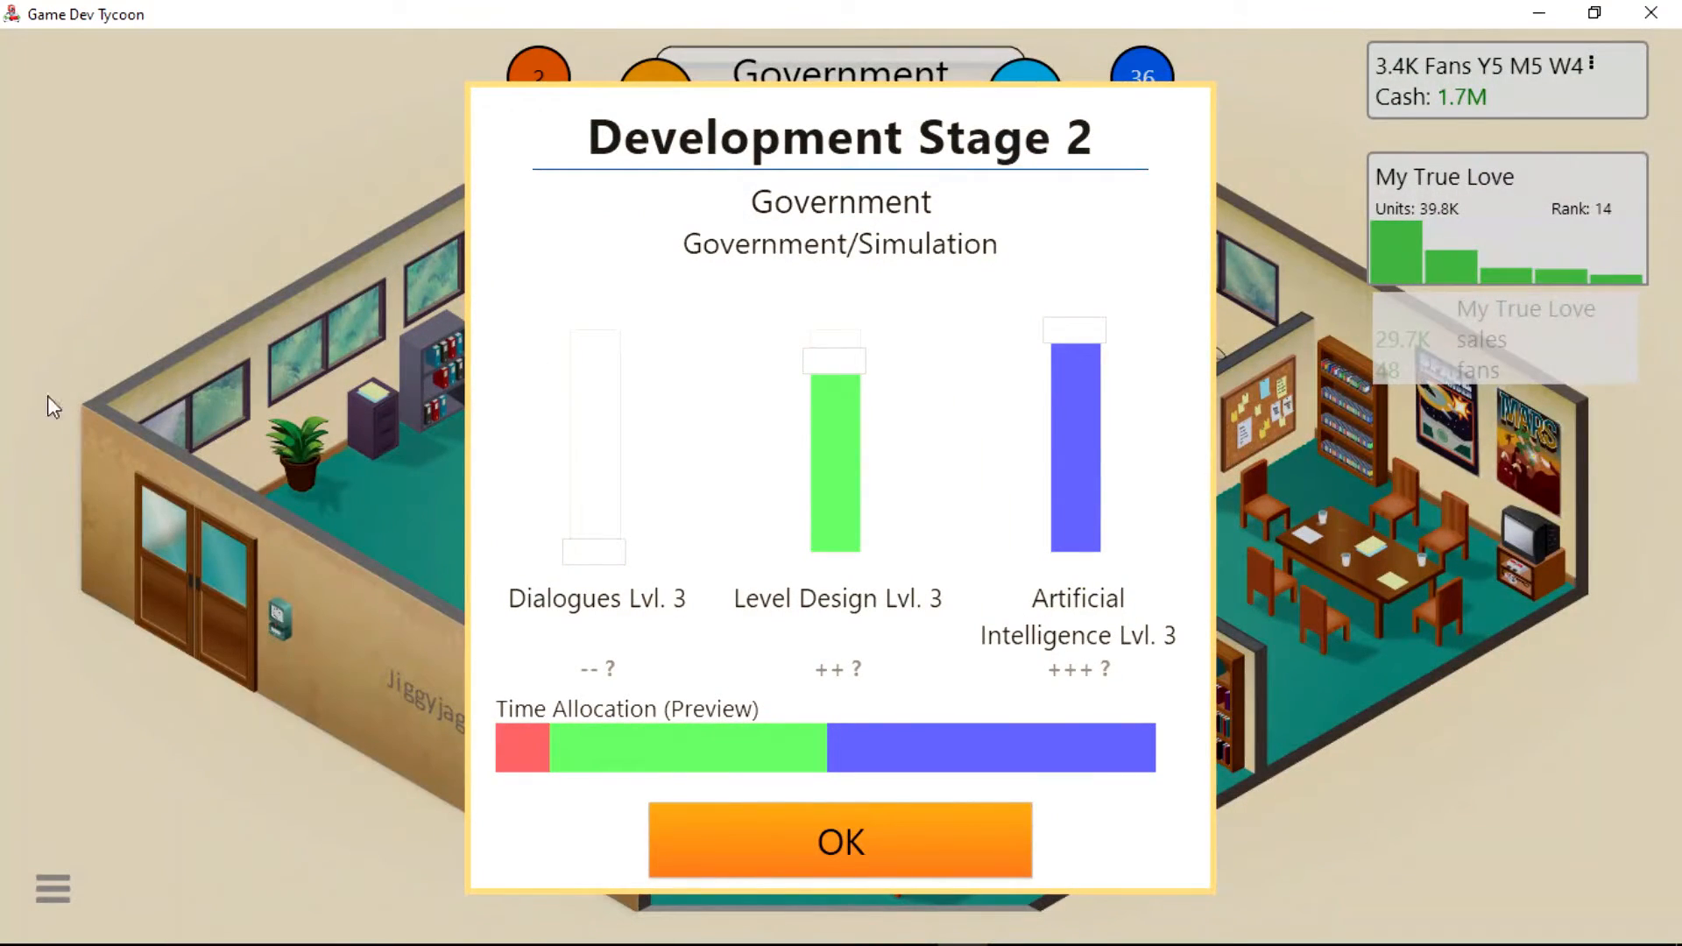
left_click(841, 841)
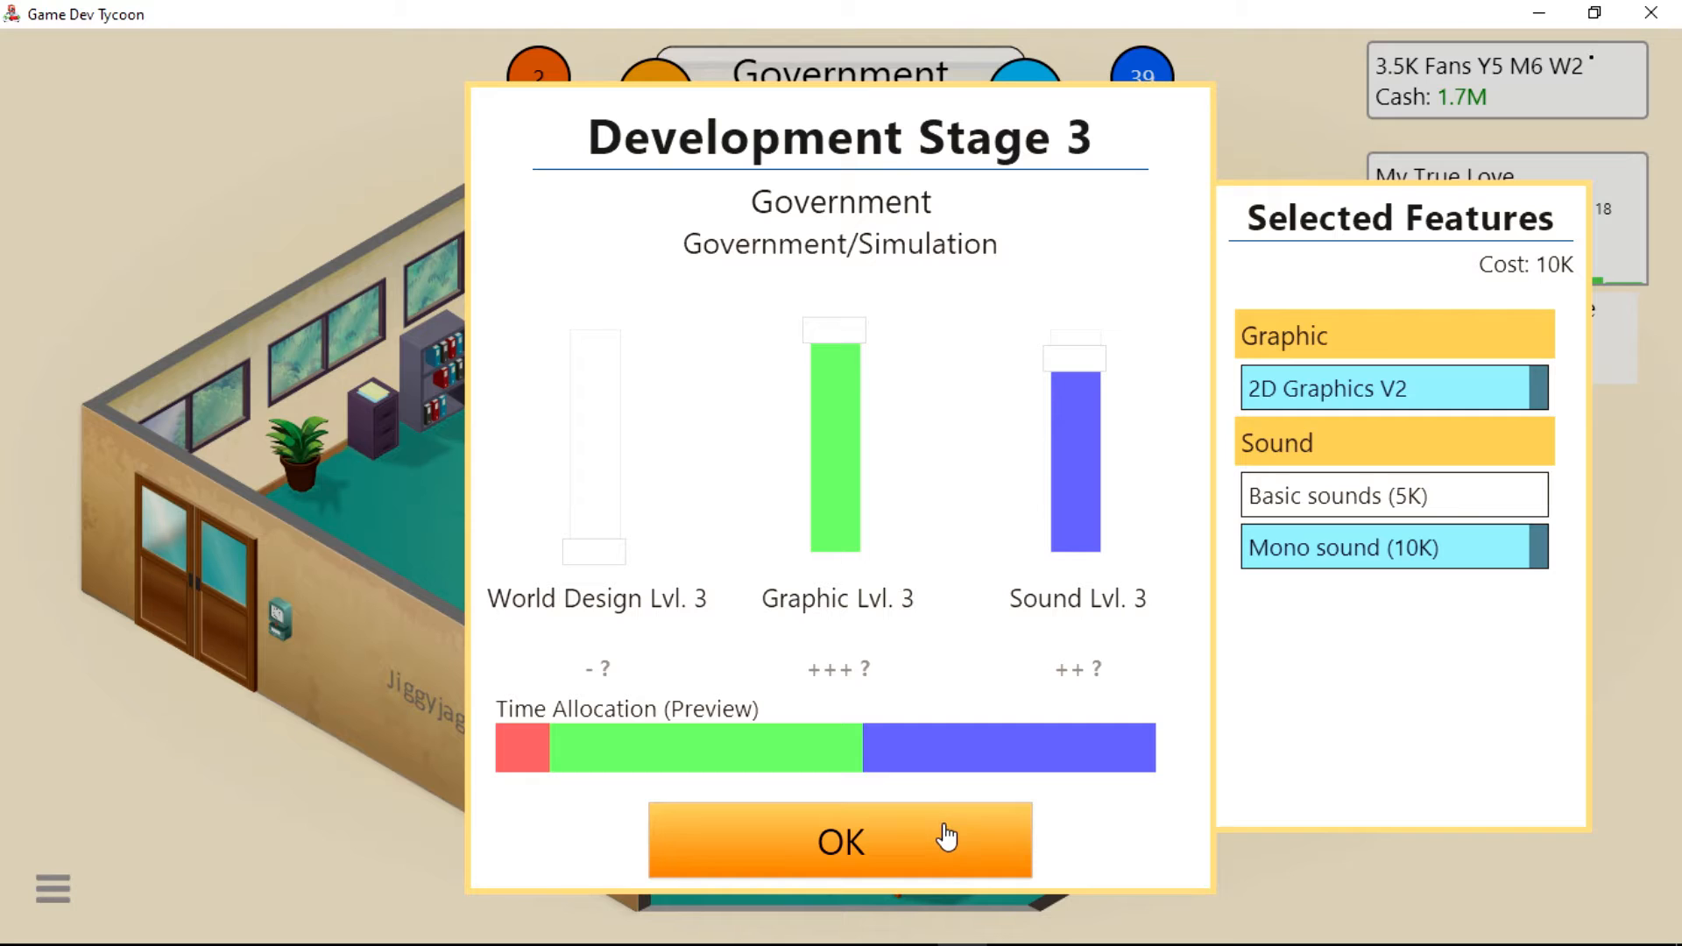
left_click(841, 841)
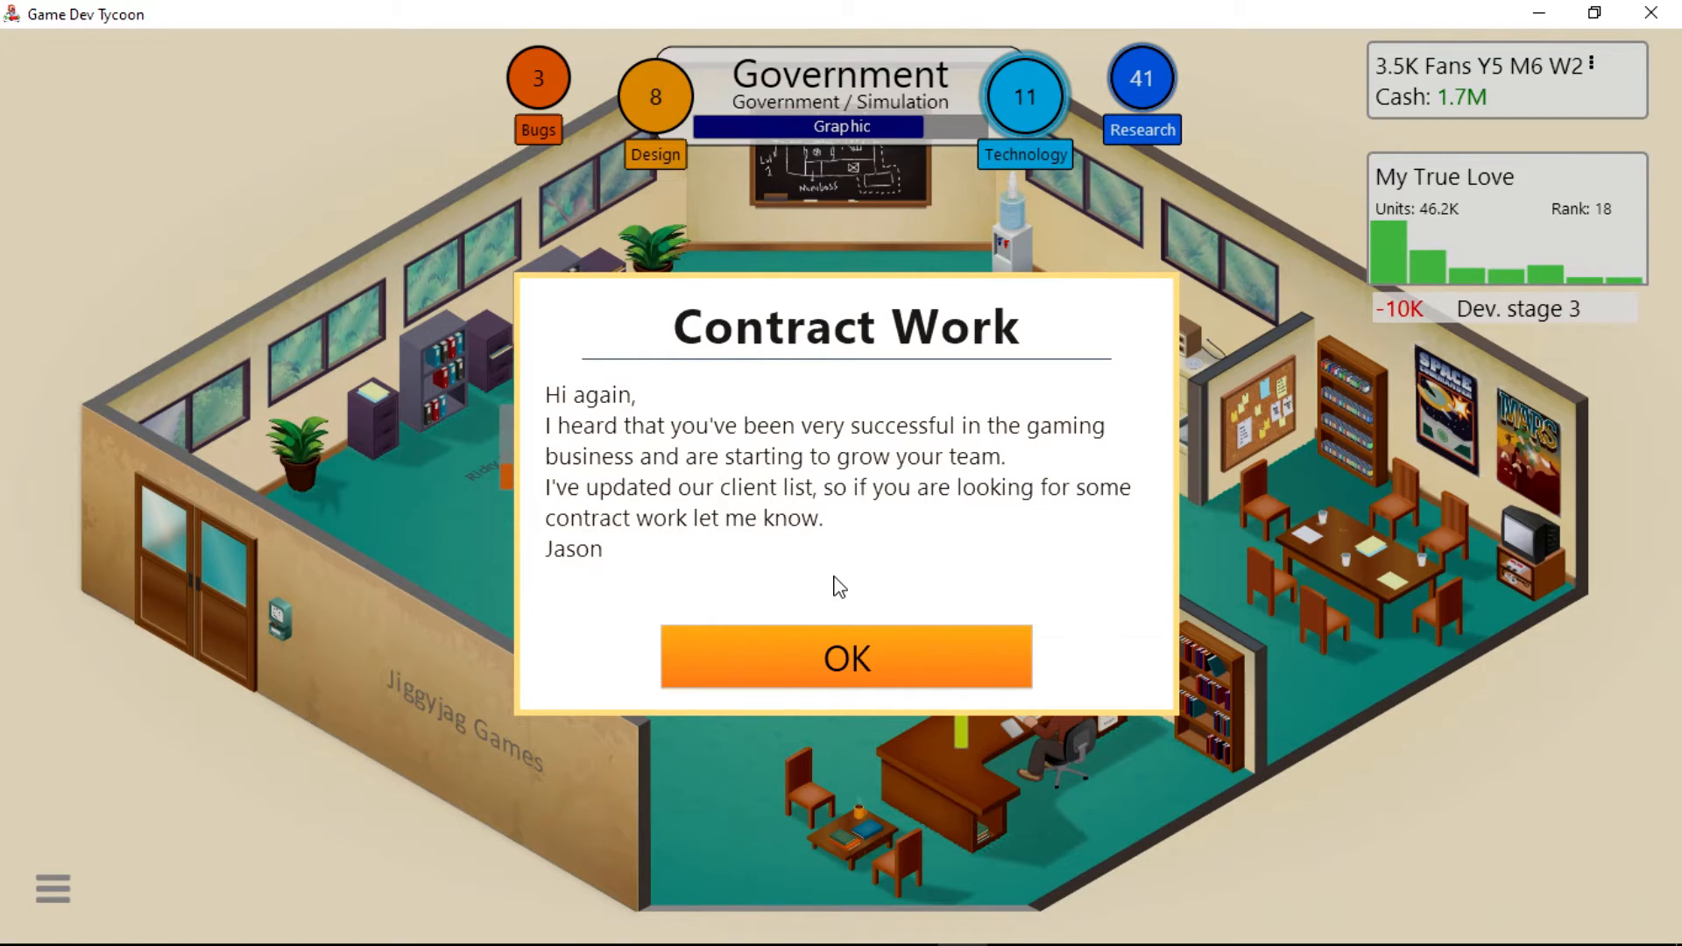
mouse_move(830, 596)
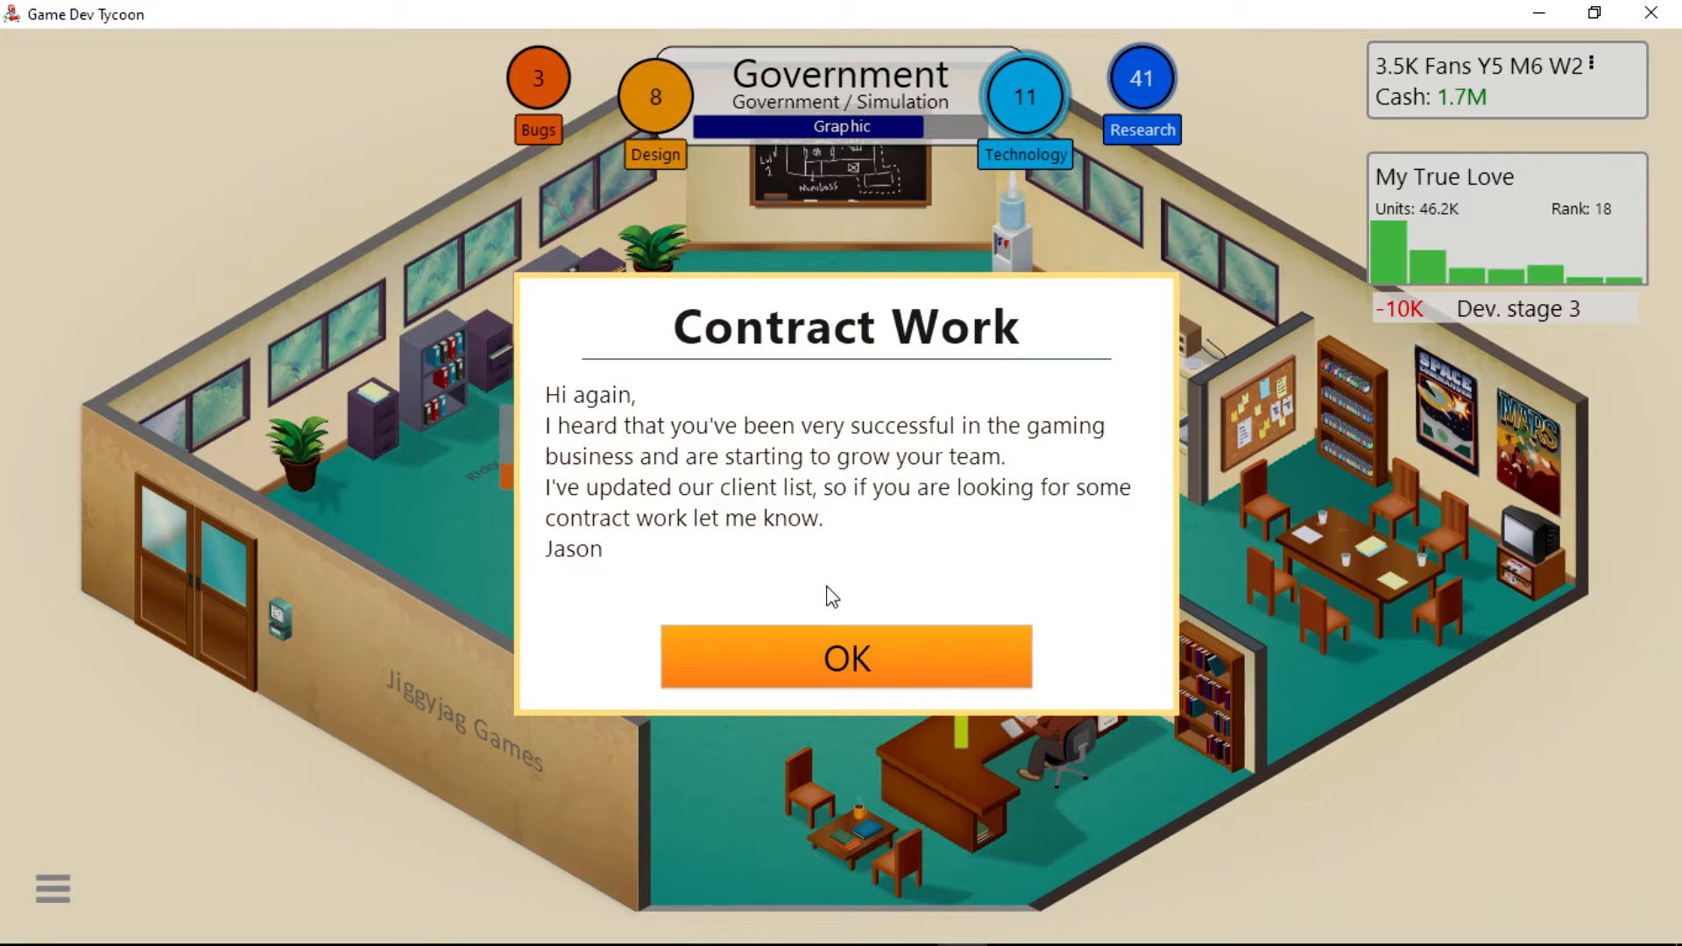
Acknowledge the contract work messages unlocking medium contracts.
left_click(850, 657)
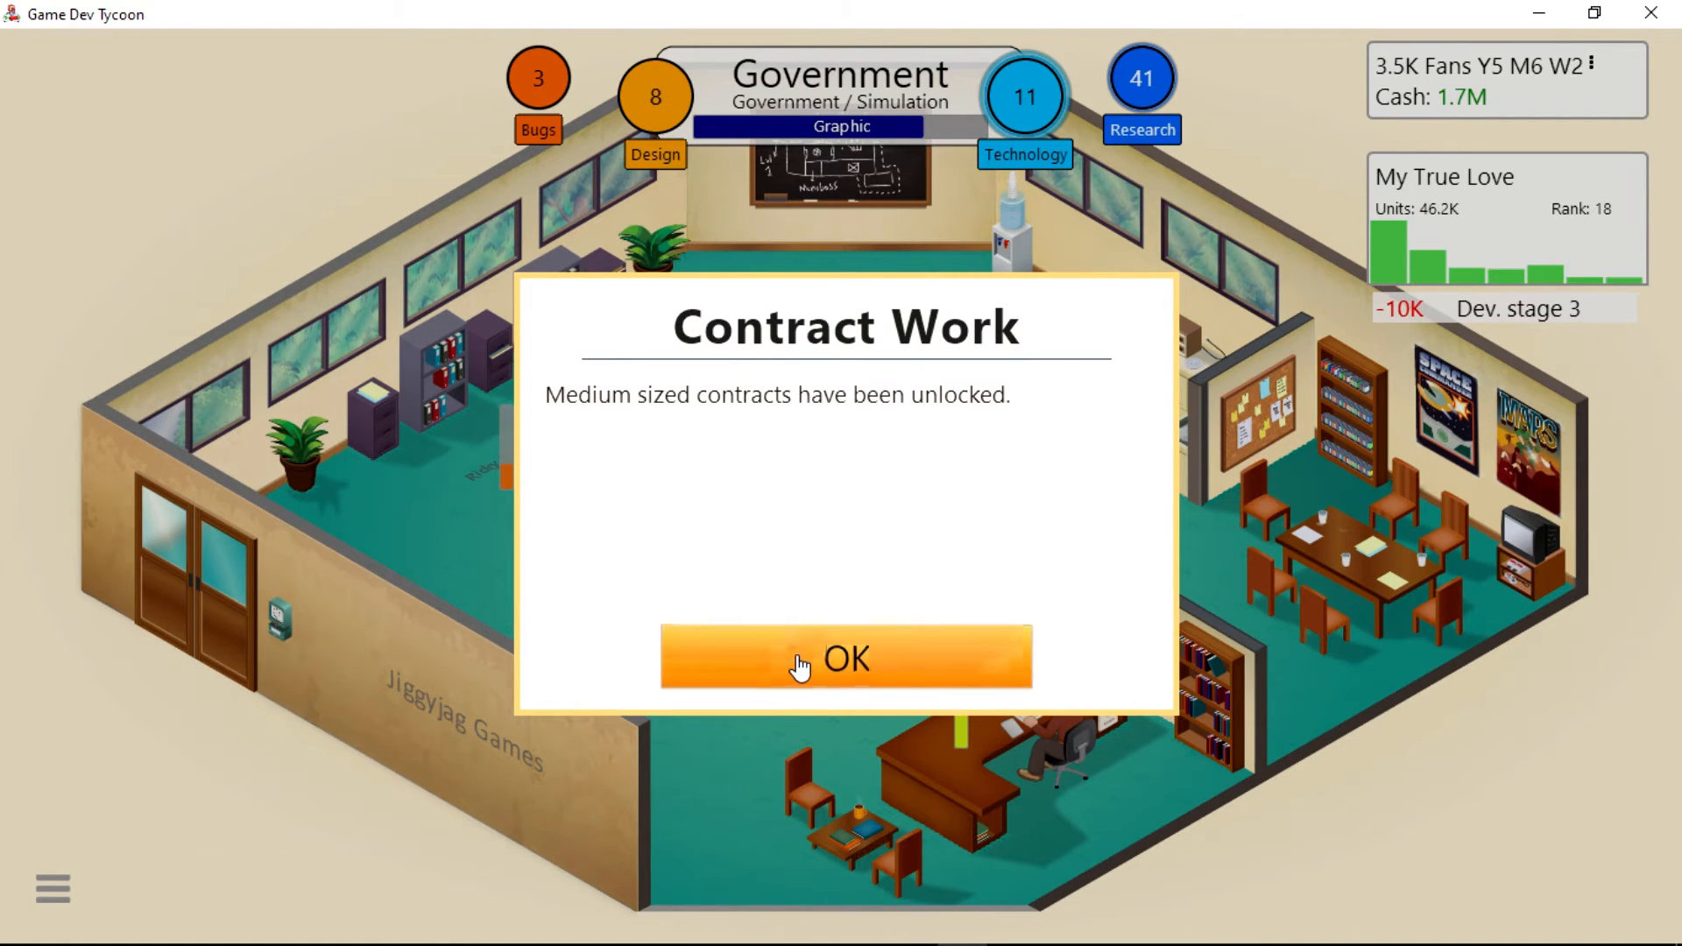
left_click(809, 664)
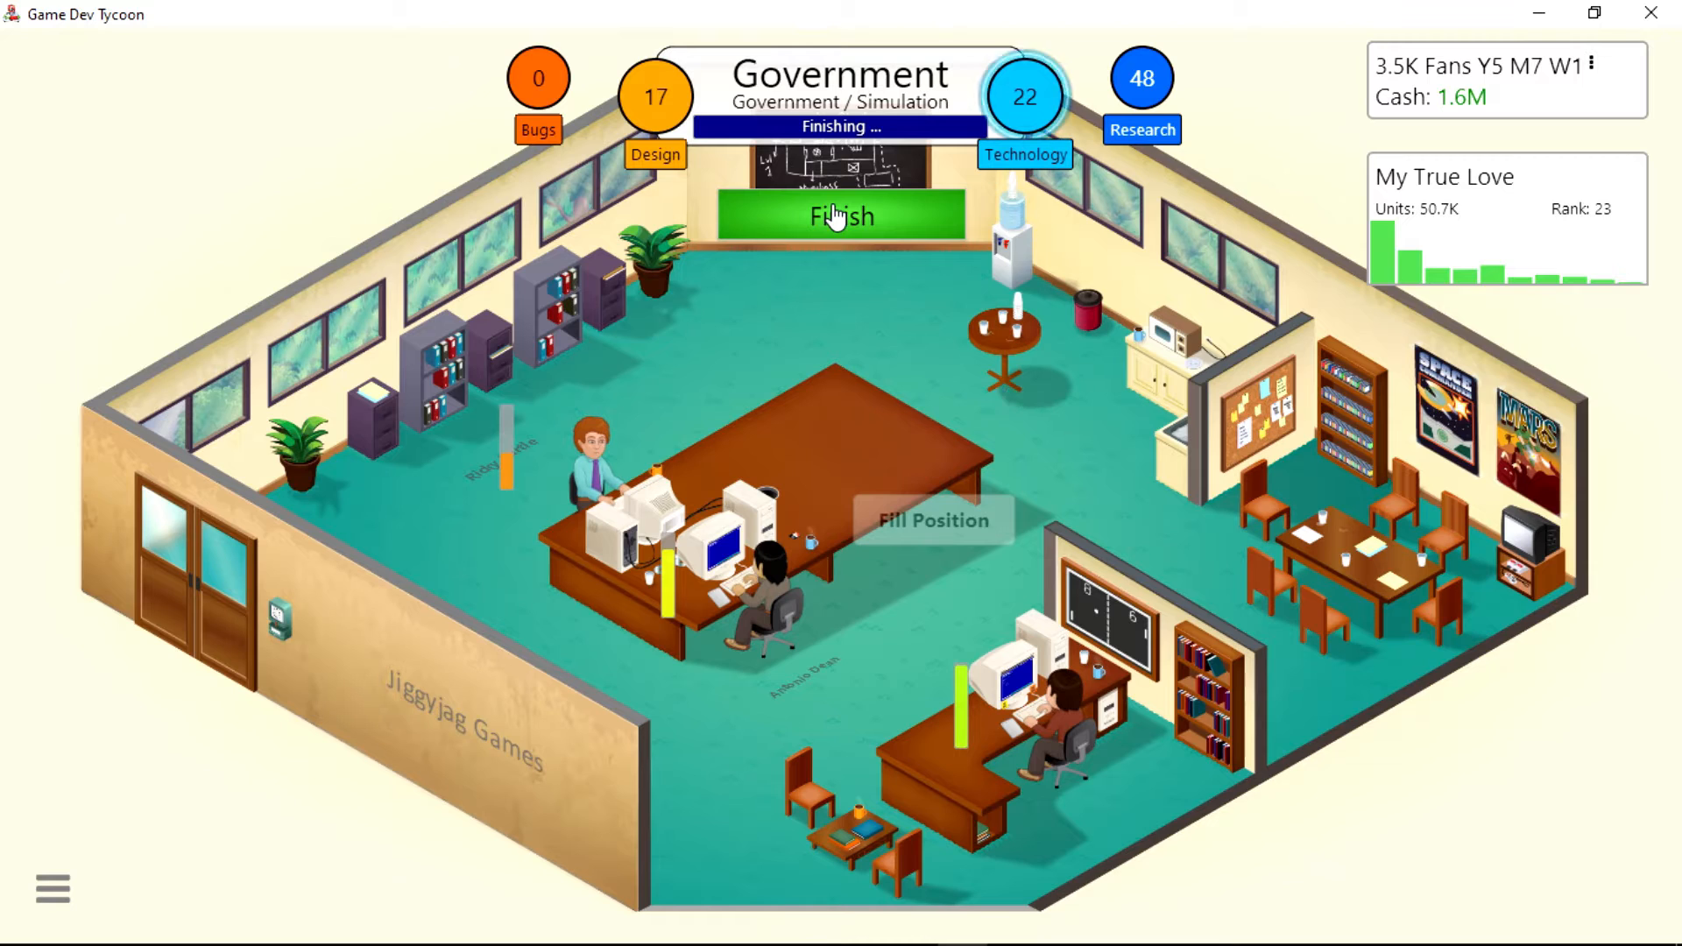
Finish and release Government, reviewing its boosted experience report.
left_click(841, 218)
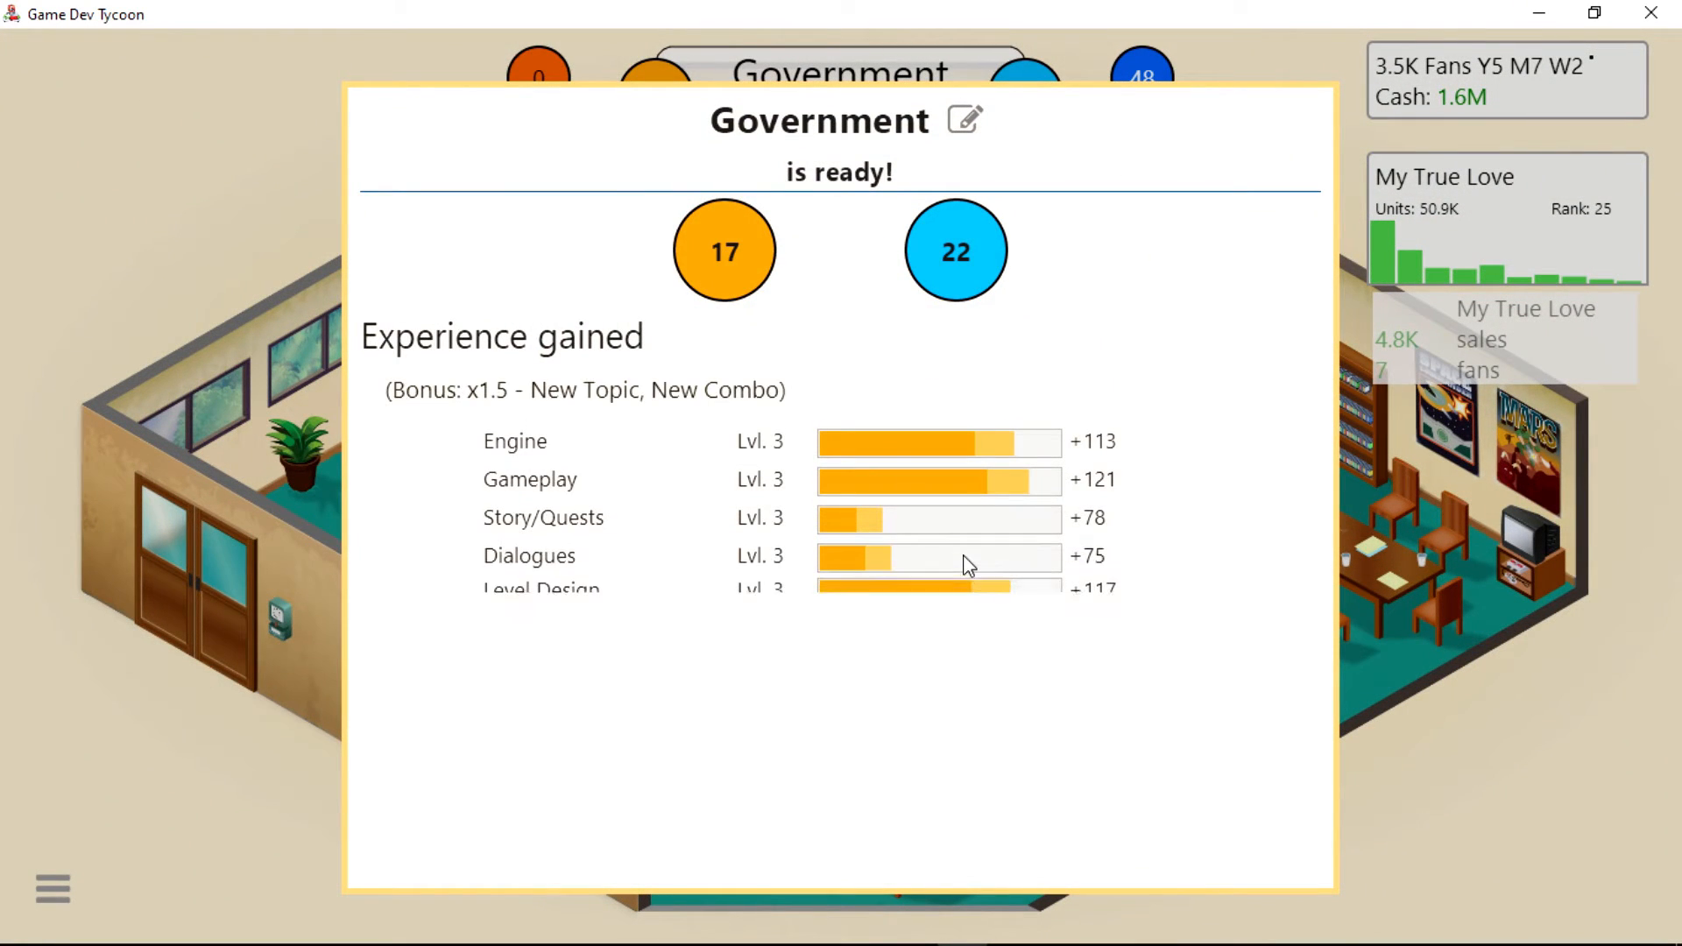
scroll("down", 3)
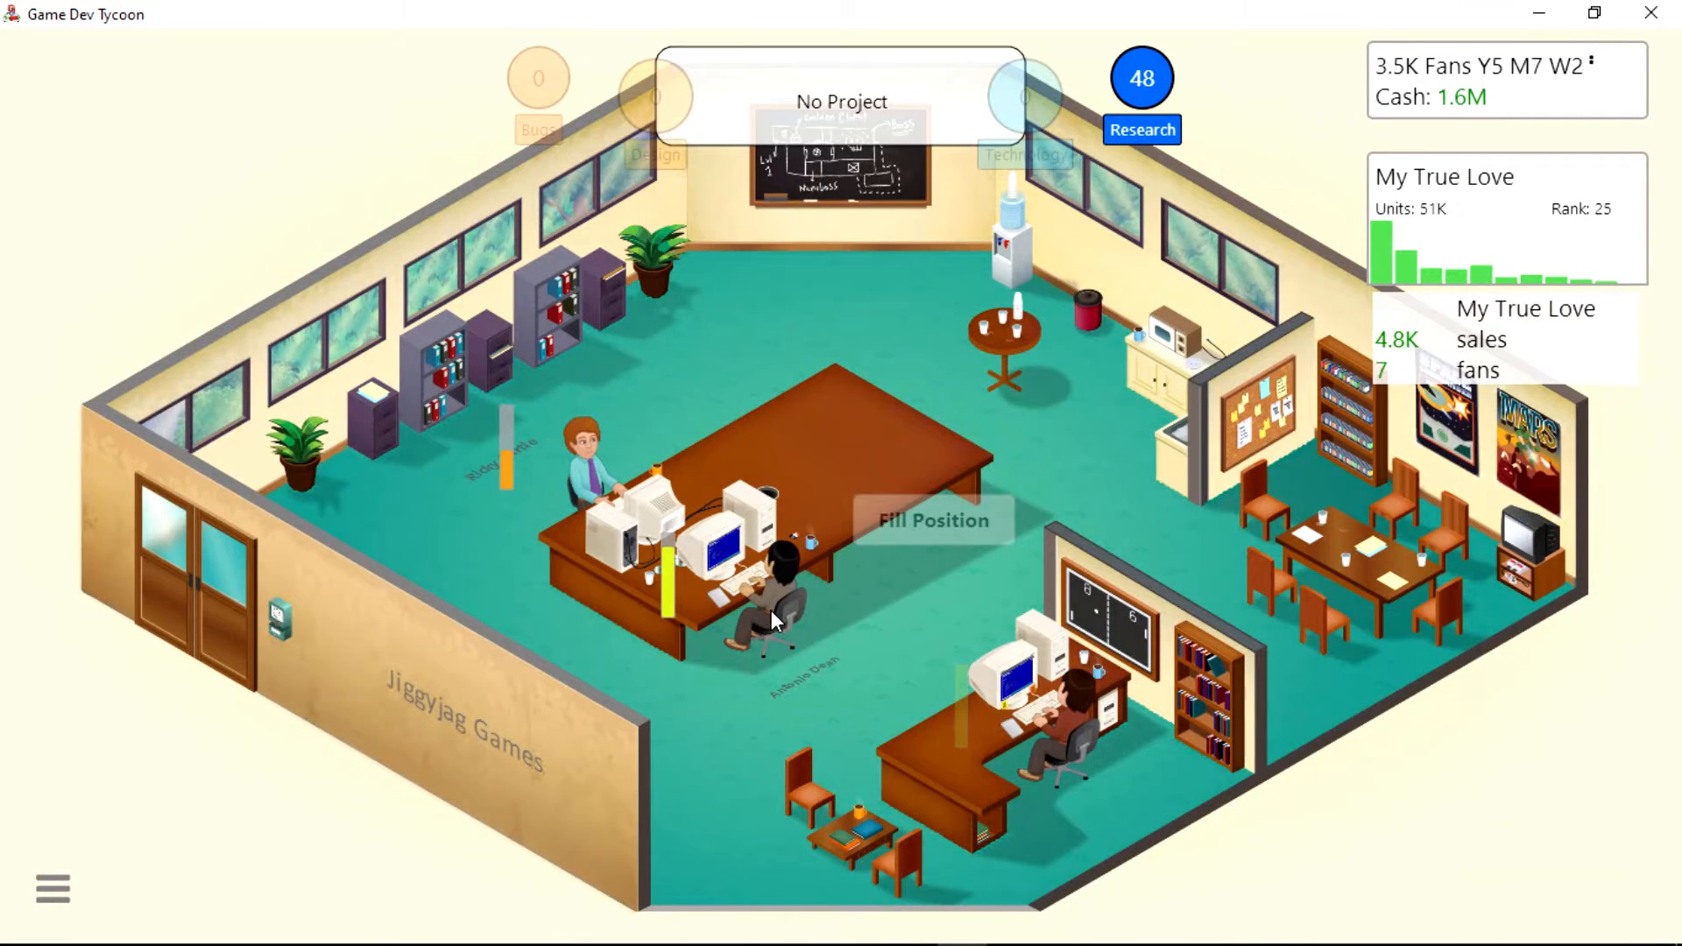
Have a staff member start researching 3D Graphics V1 for 40K.
left_click(773, 596)
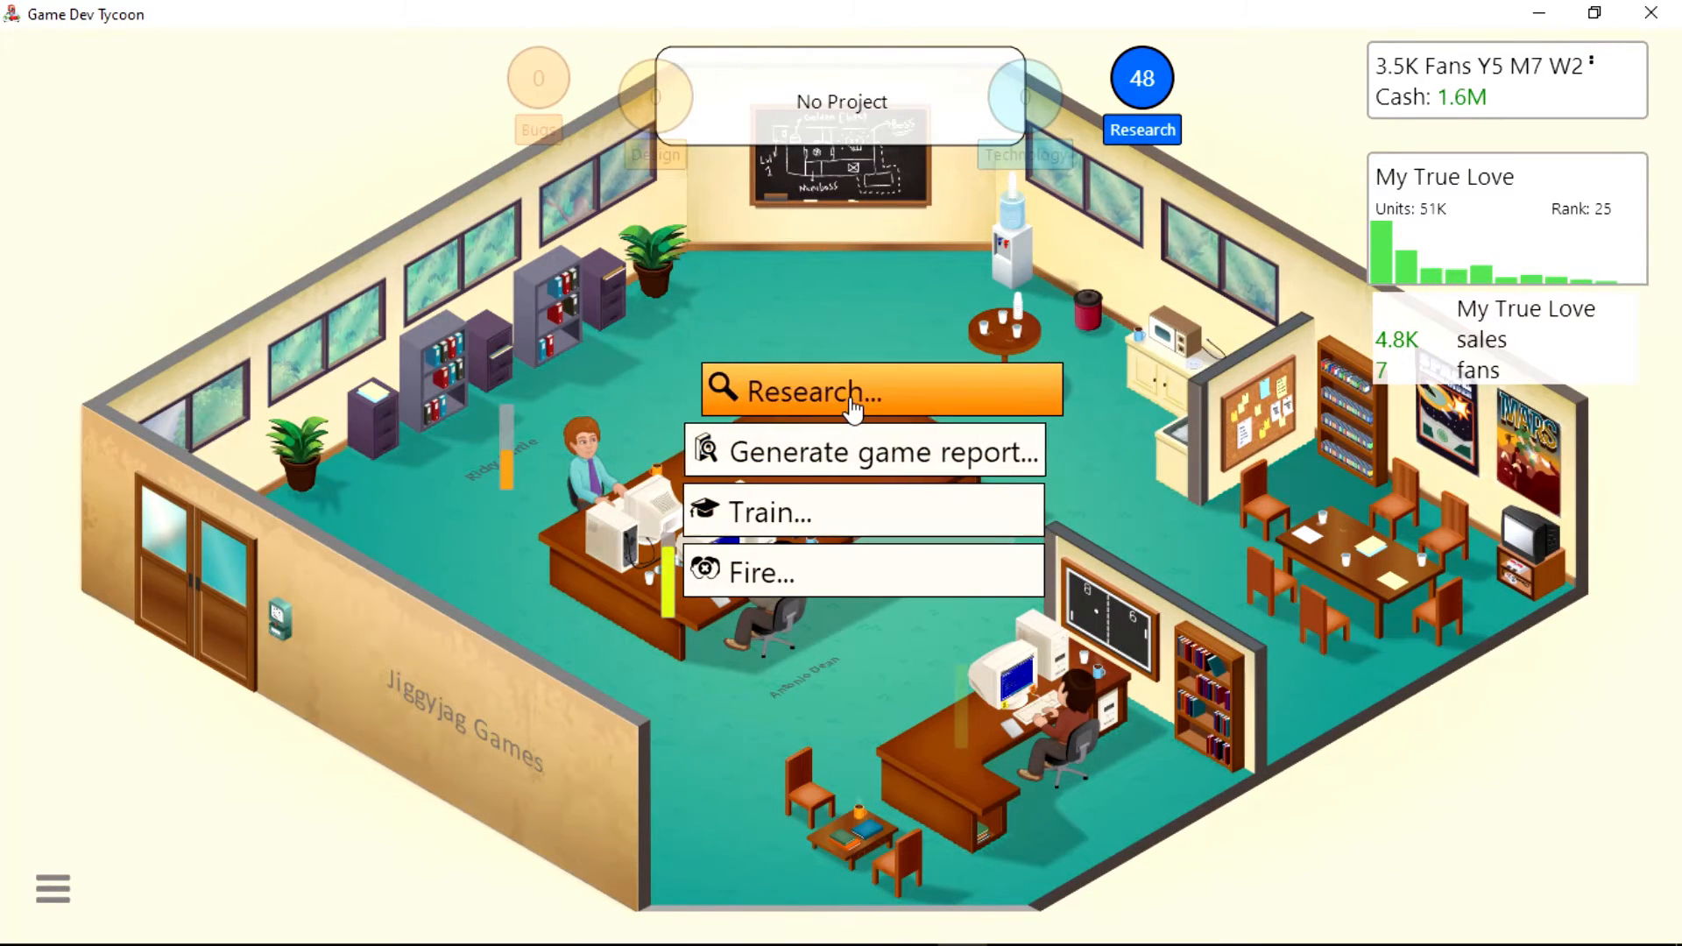
left_click(854, 390)
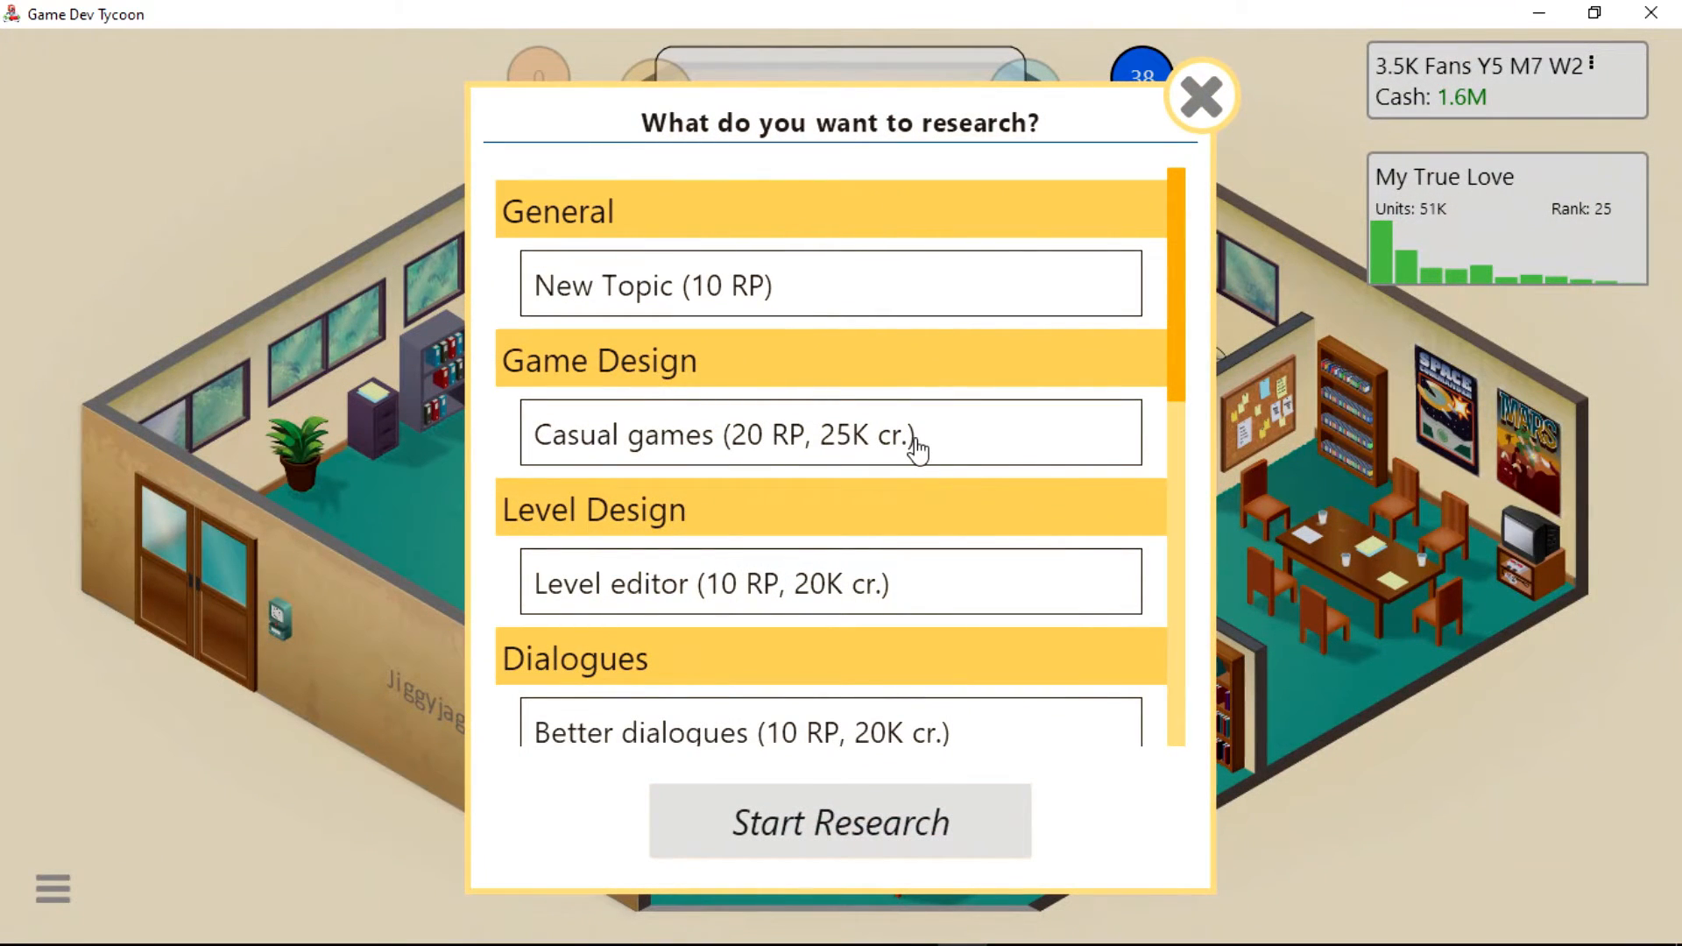
scroll("down", 3)
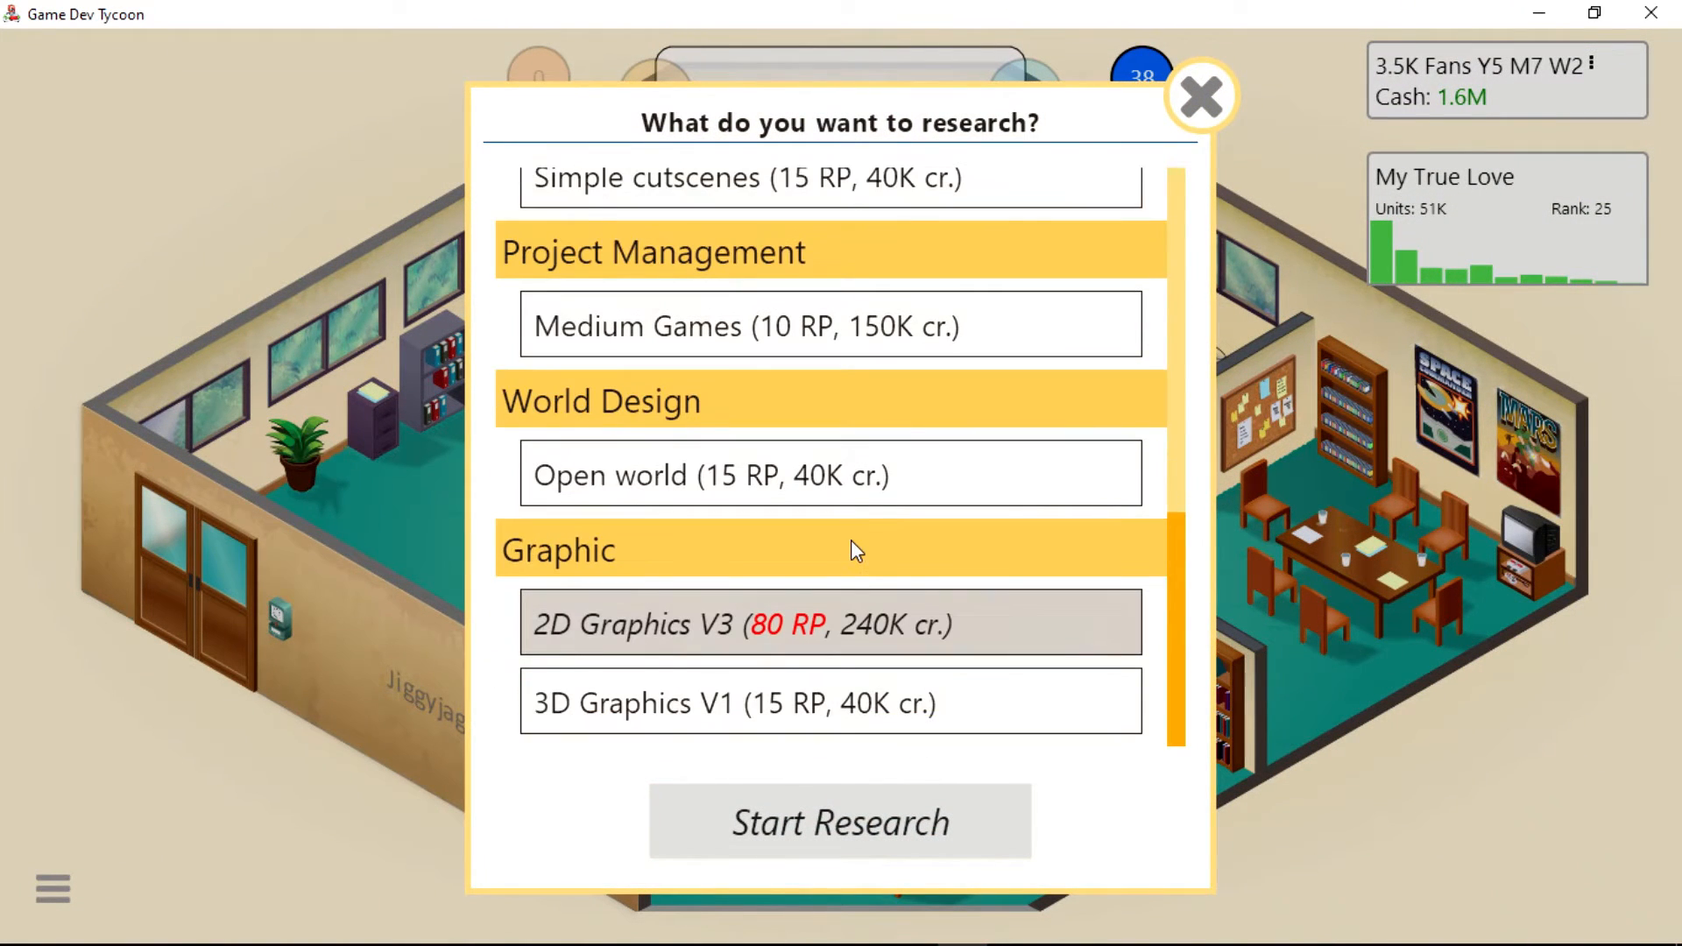
left_click(830, 703)
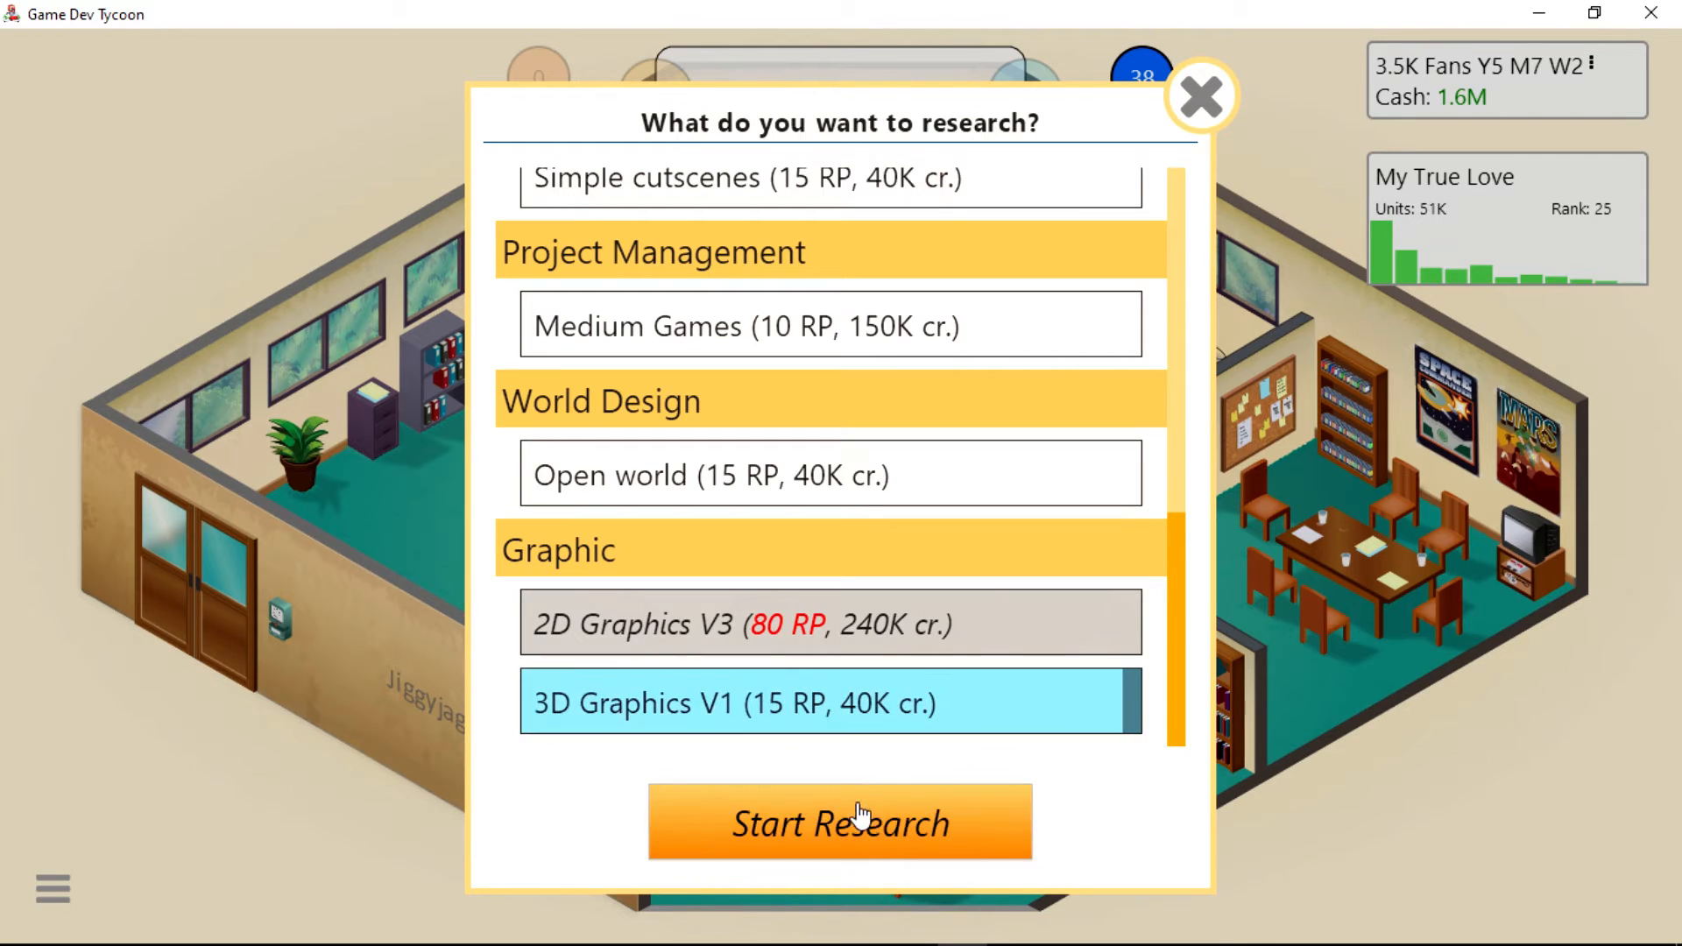
left_click(841, 823)
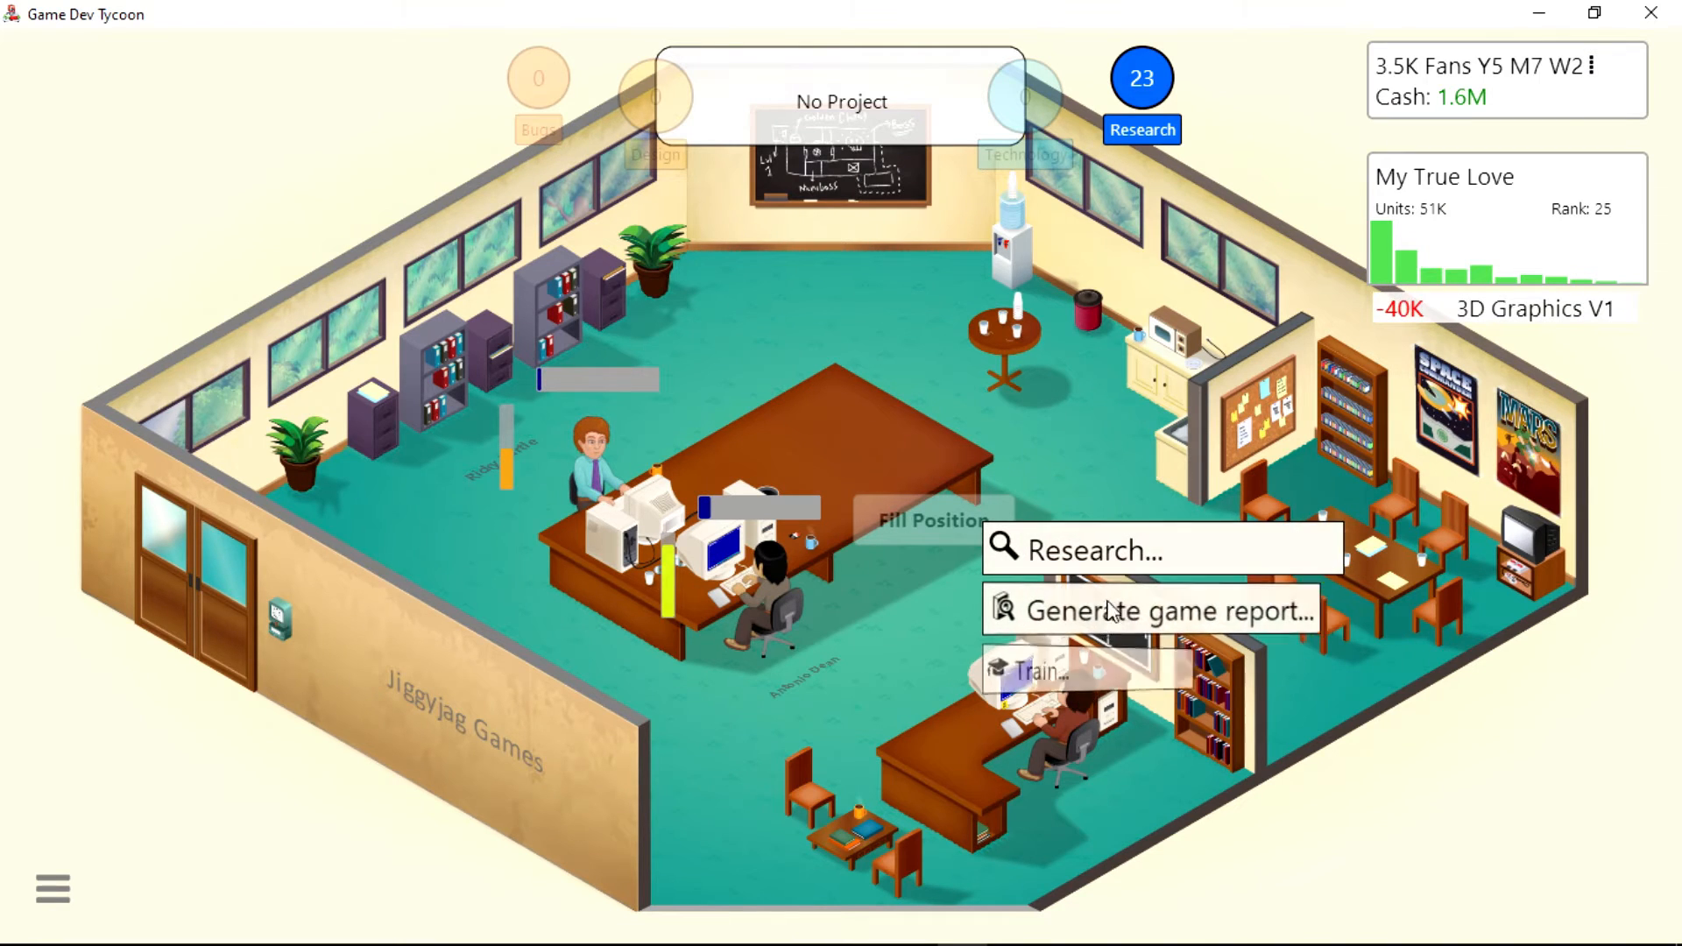
Bring up the research list for another staff member to pick Medium Games.
left_click(1083, 550)
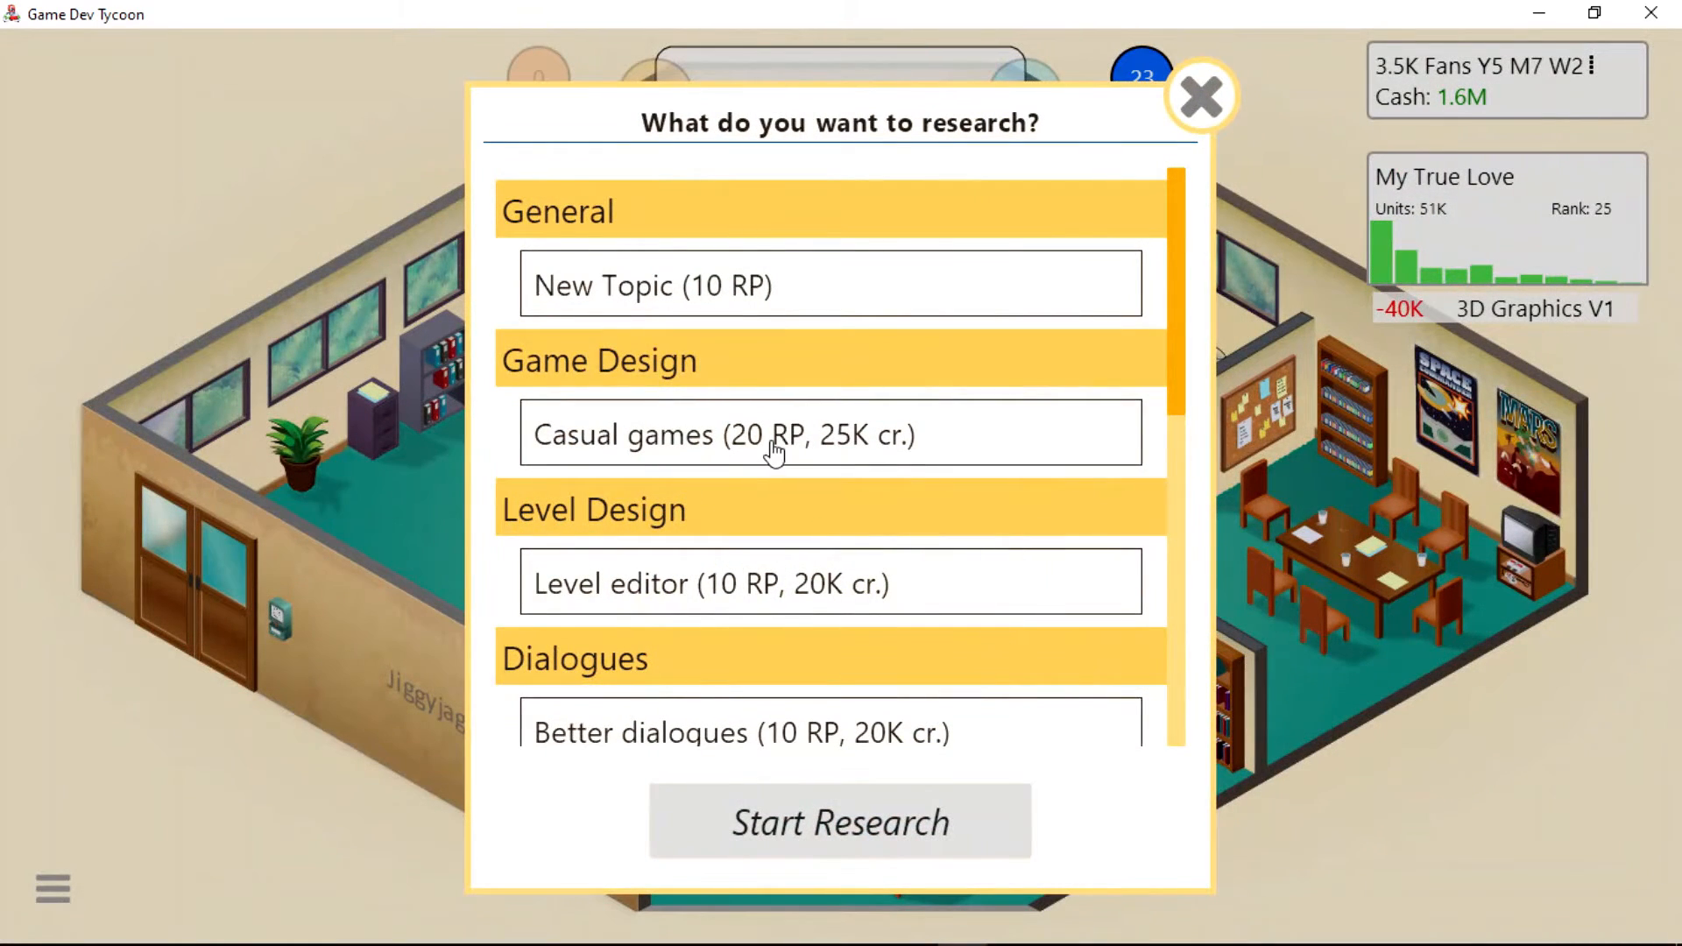
scroll("down", 3)
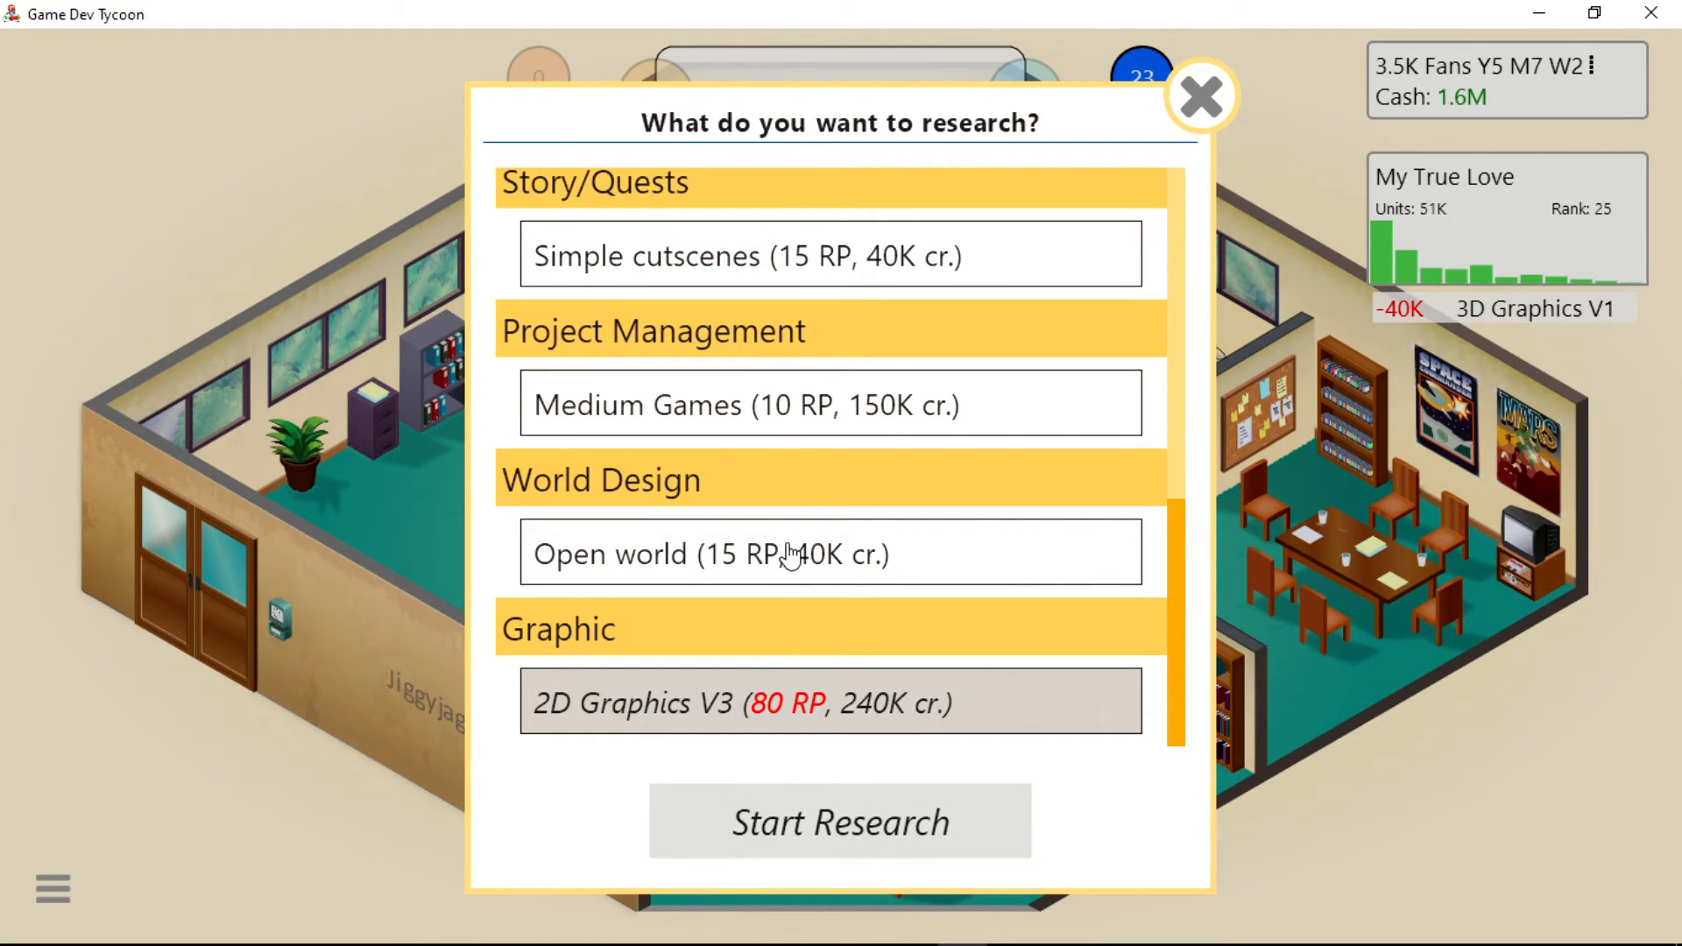
mouse_move(827, 393)
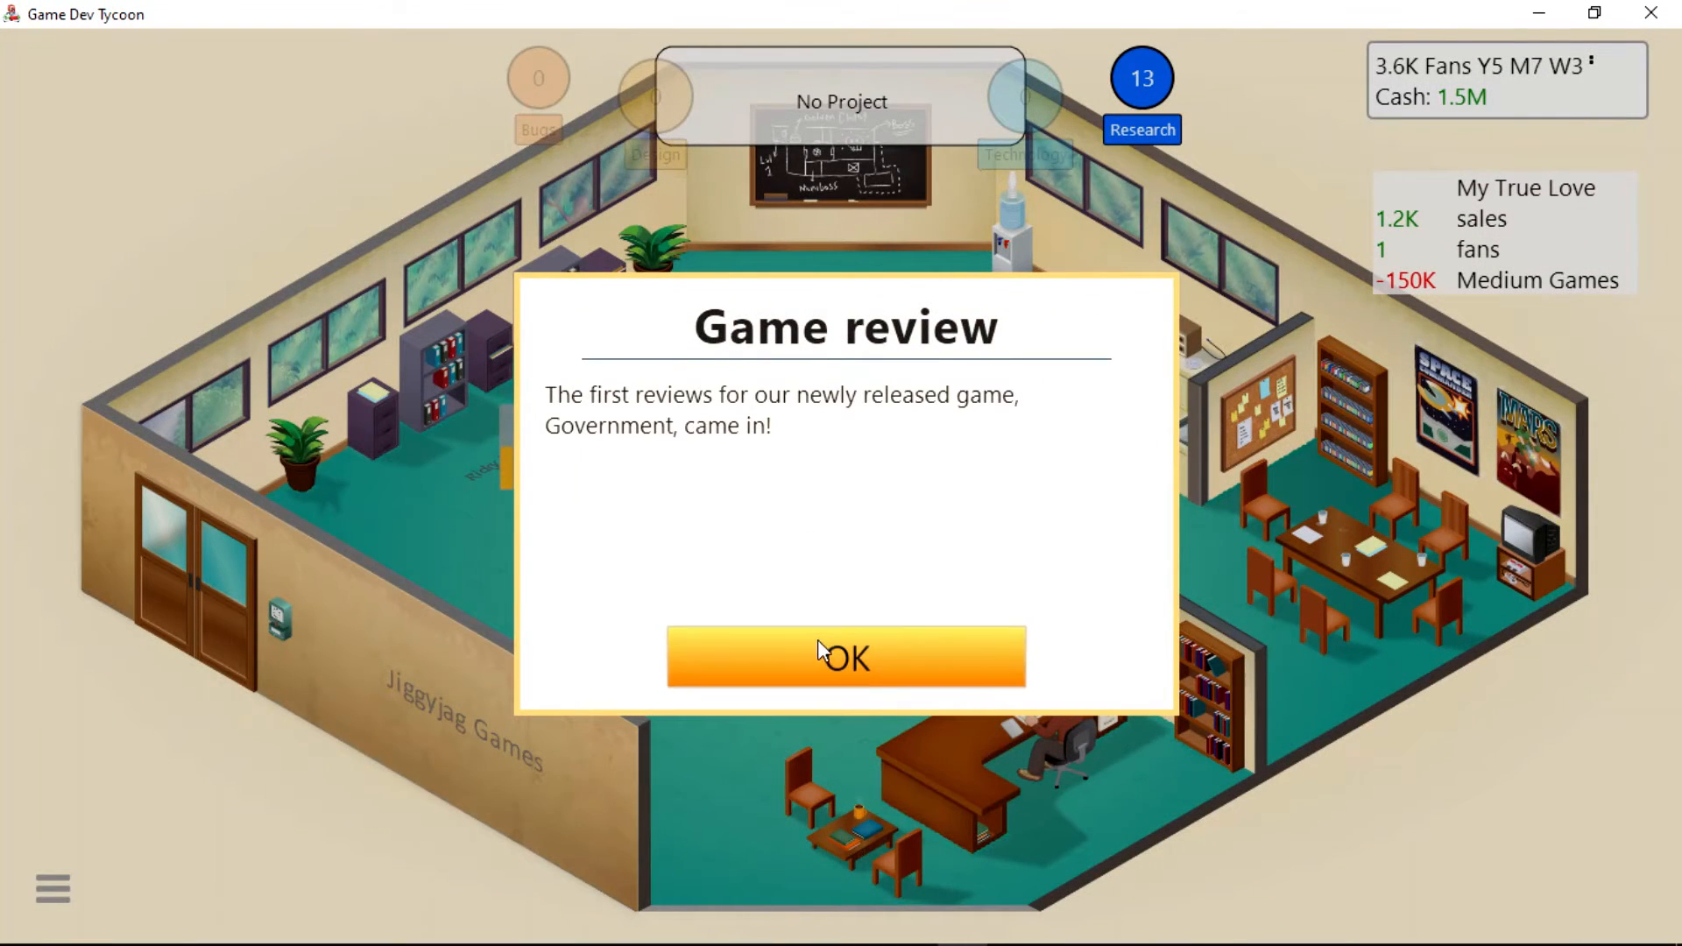
Read Government's review scores of 5, 7, 7 and 5, then dismiss them.
left_click(845, 658)
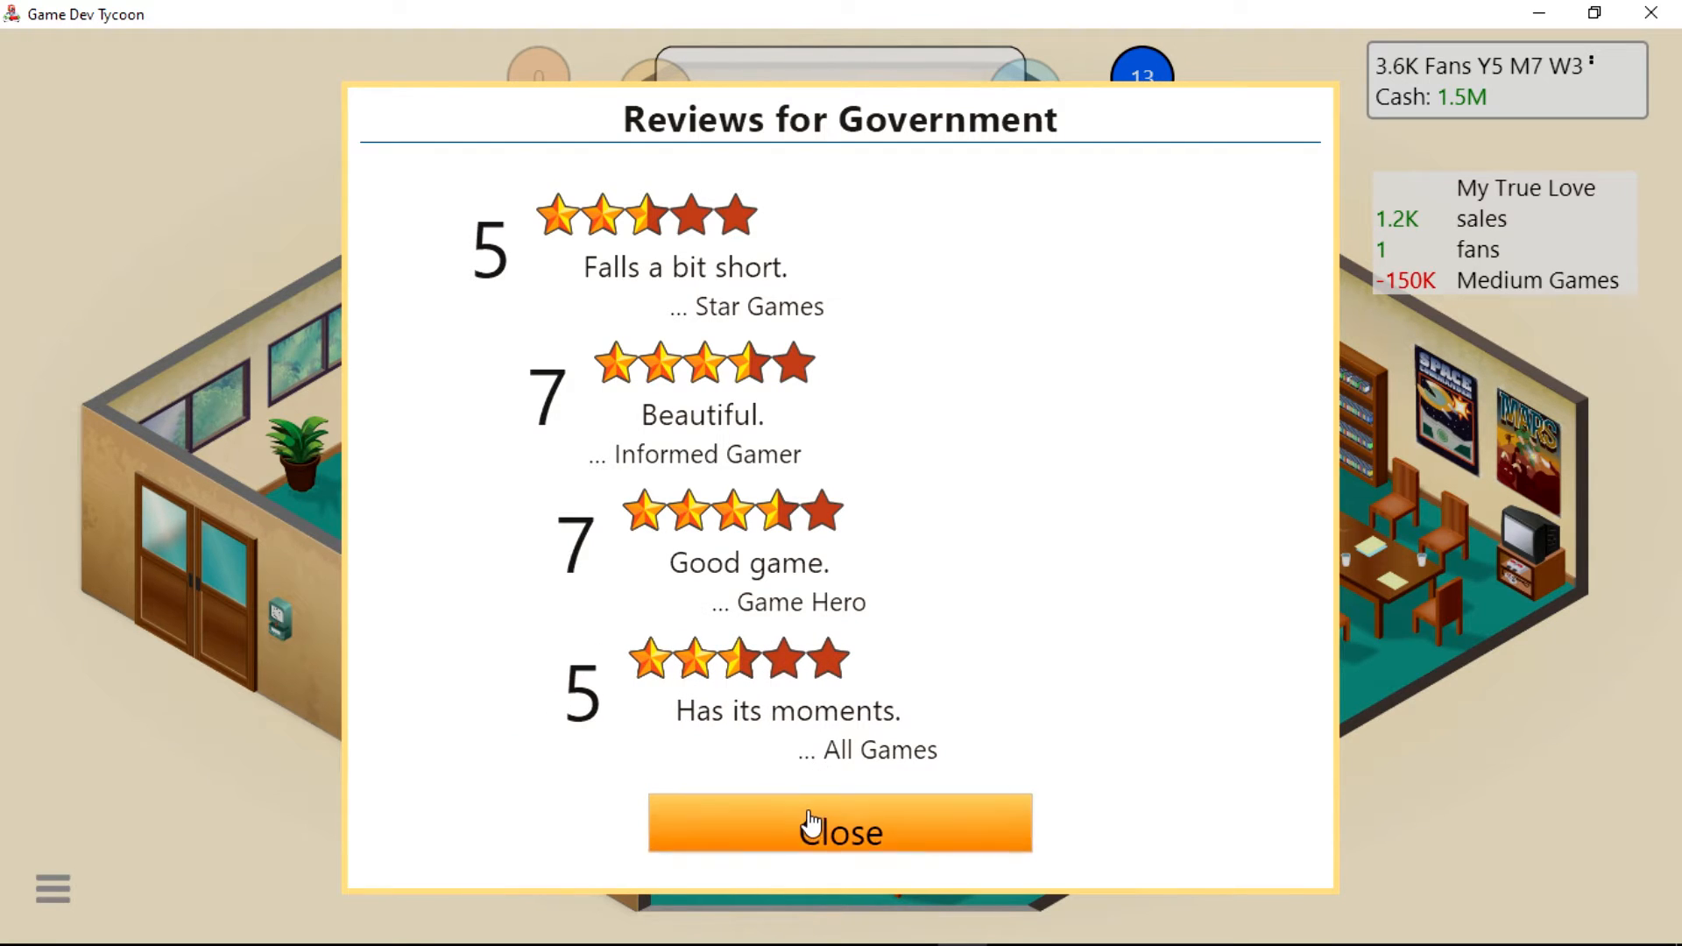
left_click(837, 834)
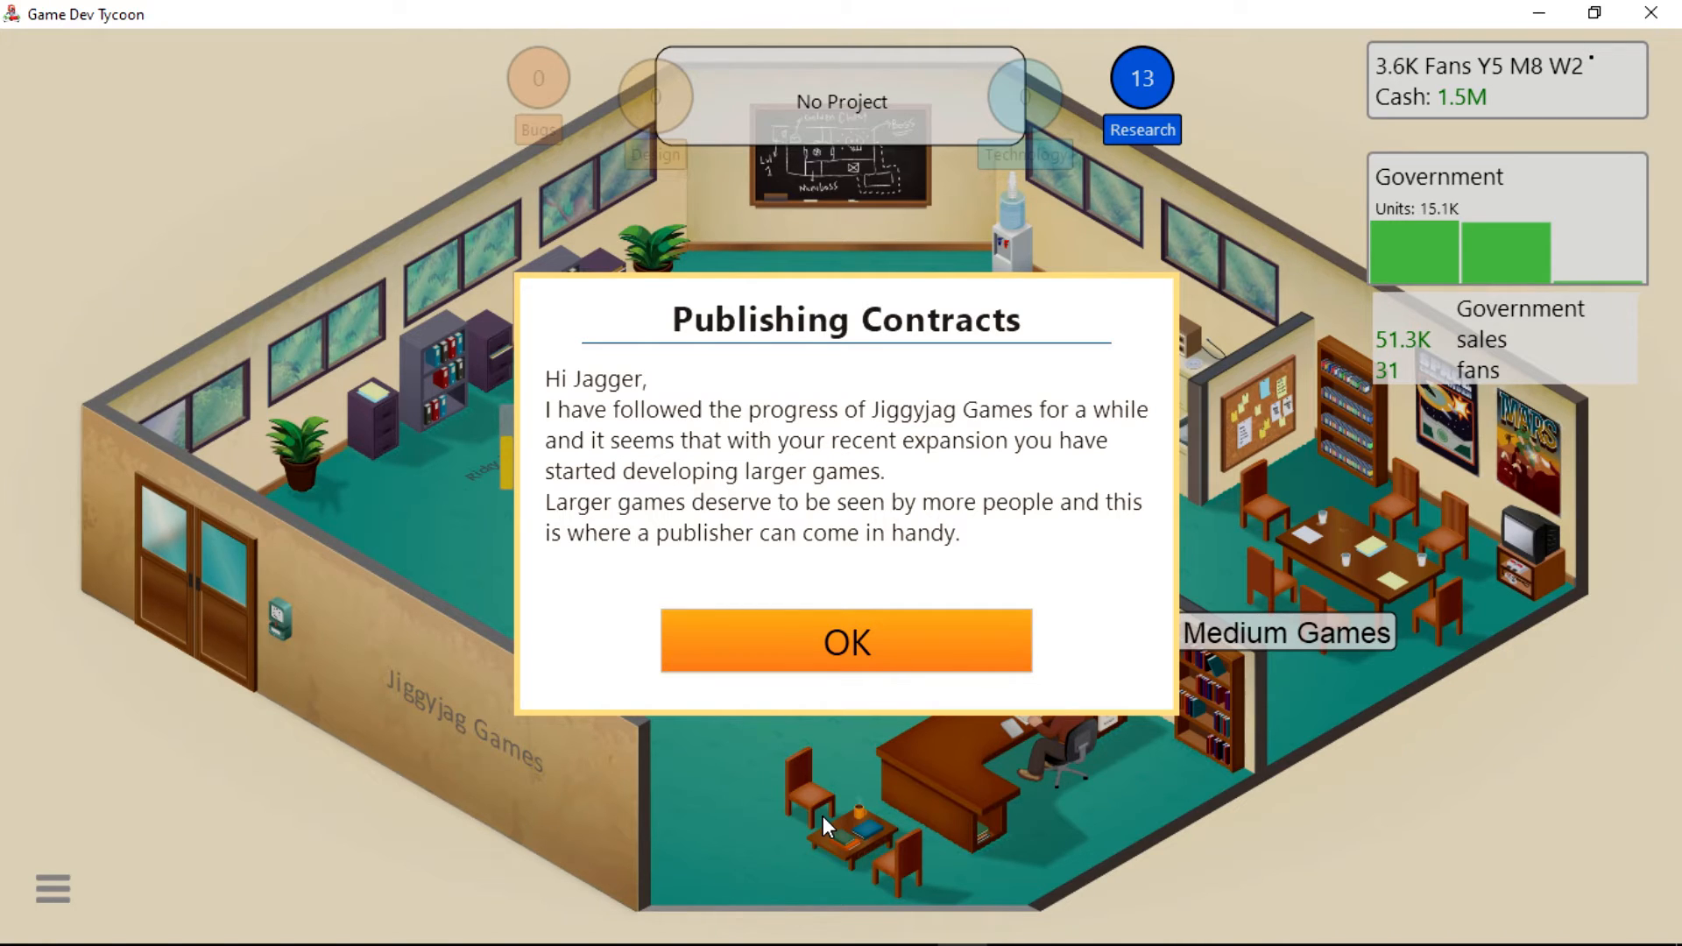
mouse_move(573, 648)
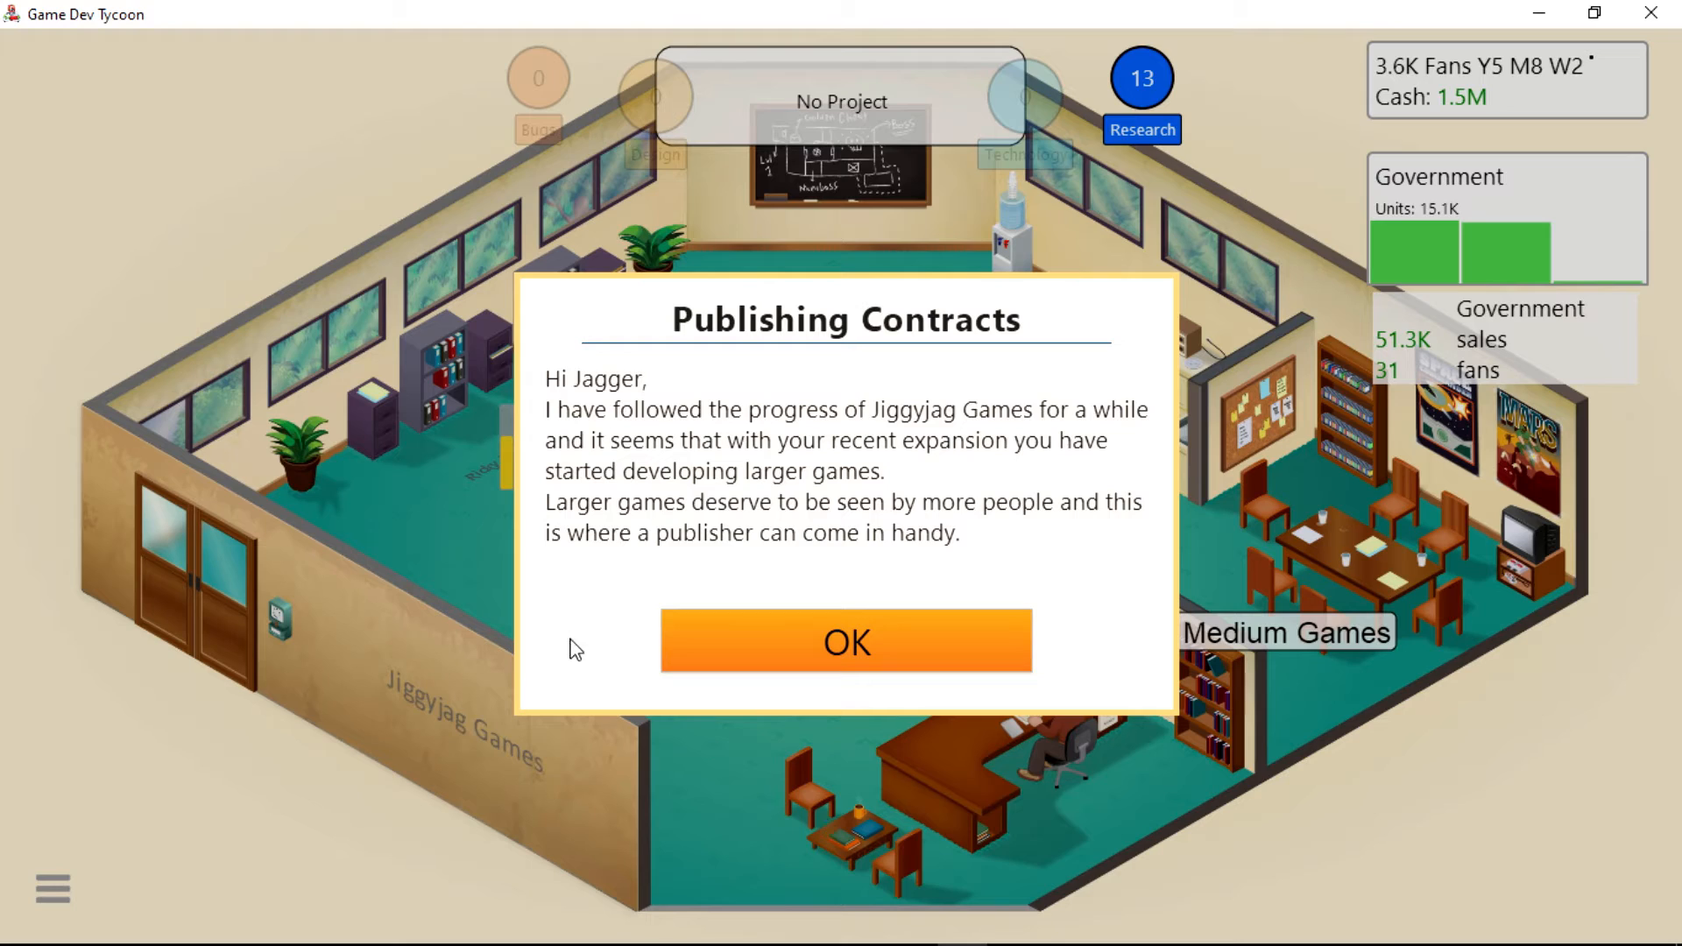
Read through the publishing contracts introduction, unlocking Find Publishing Contract.
left_click(847, 644)
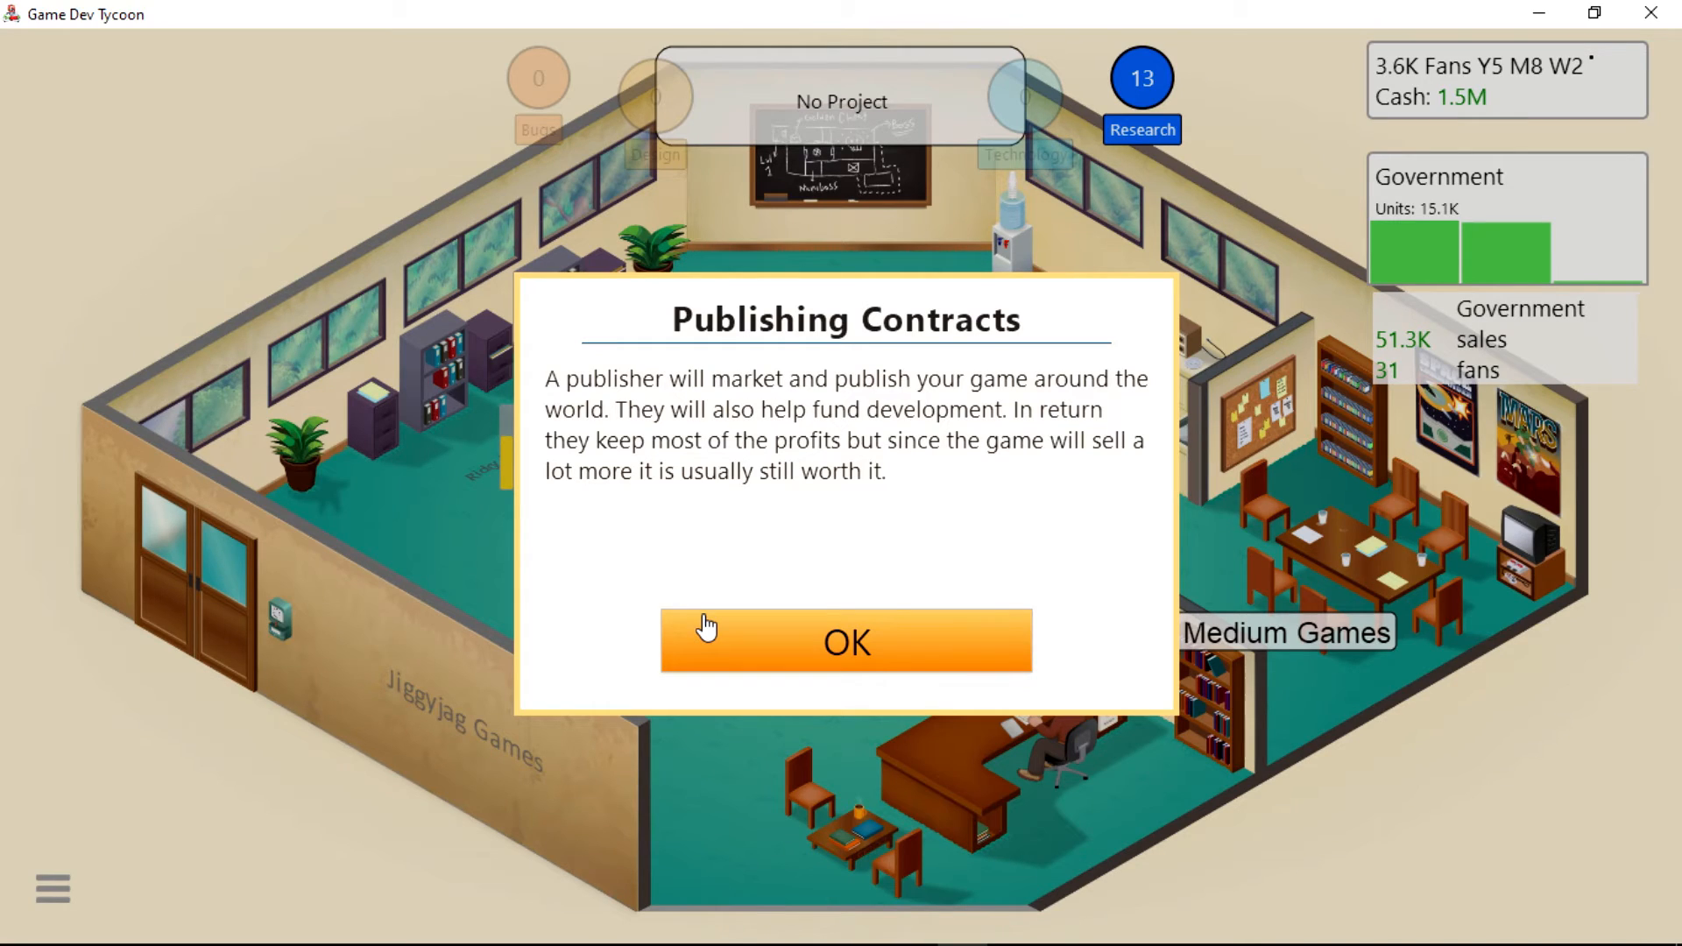
left_click(847, 644)
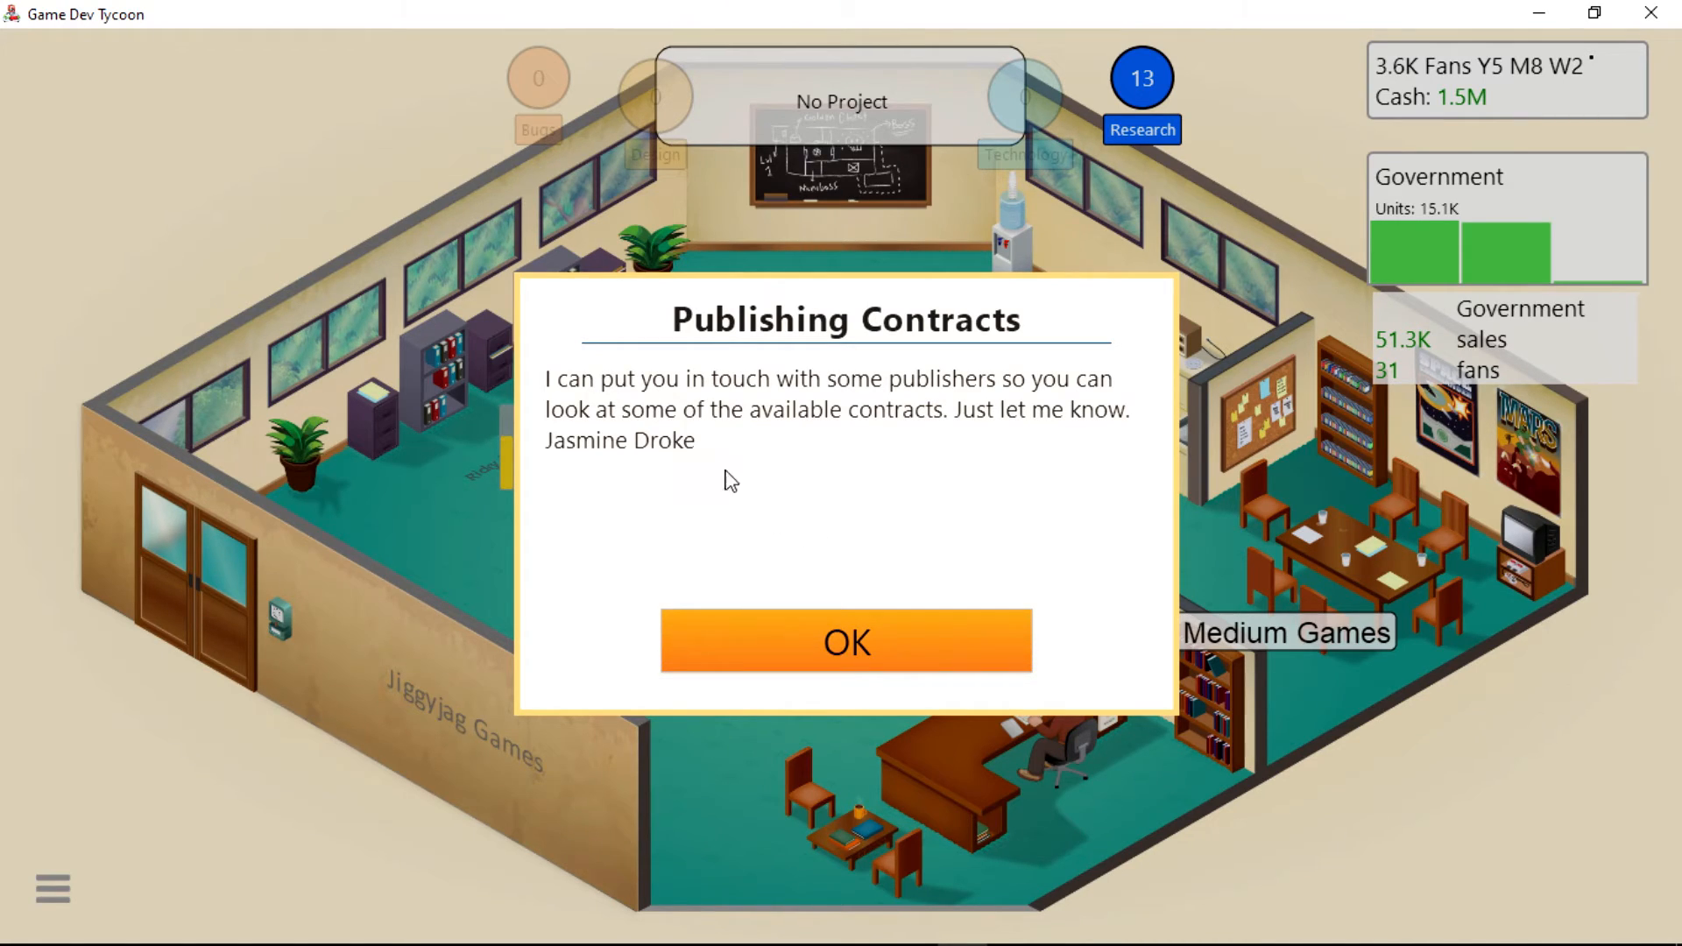
mouse_move(753, 642)
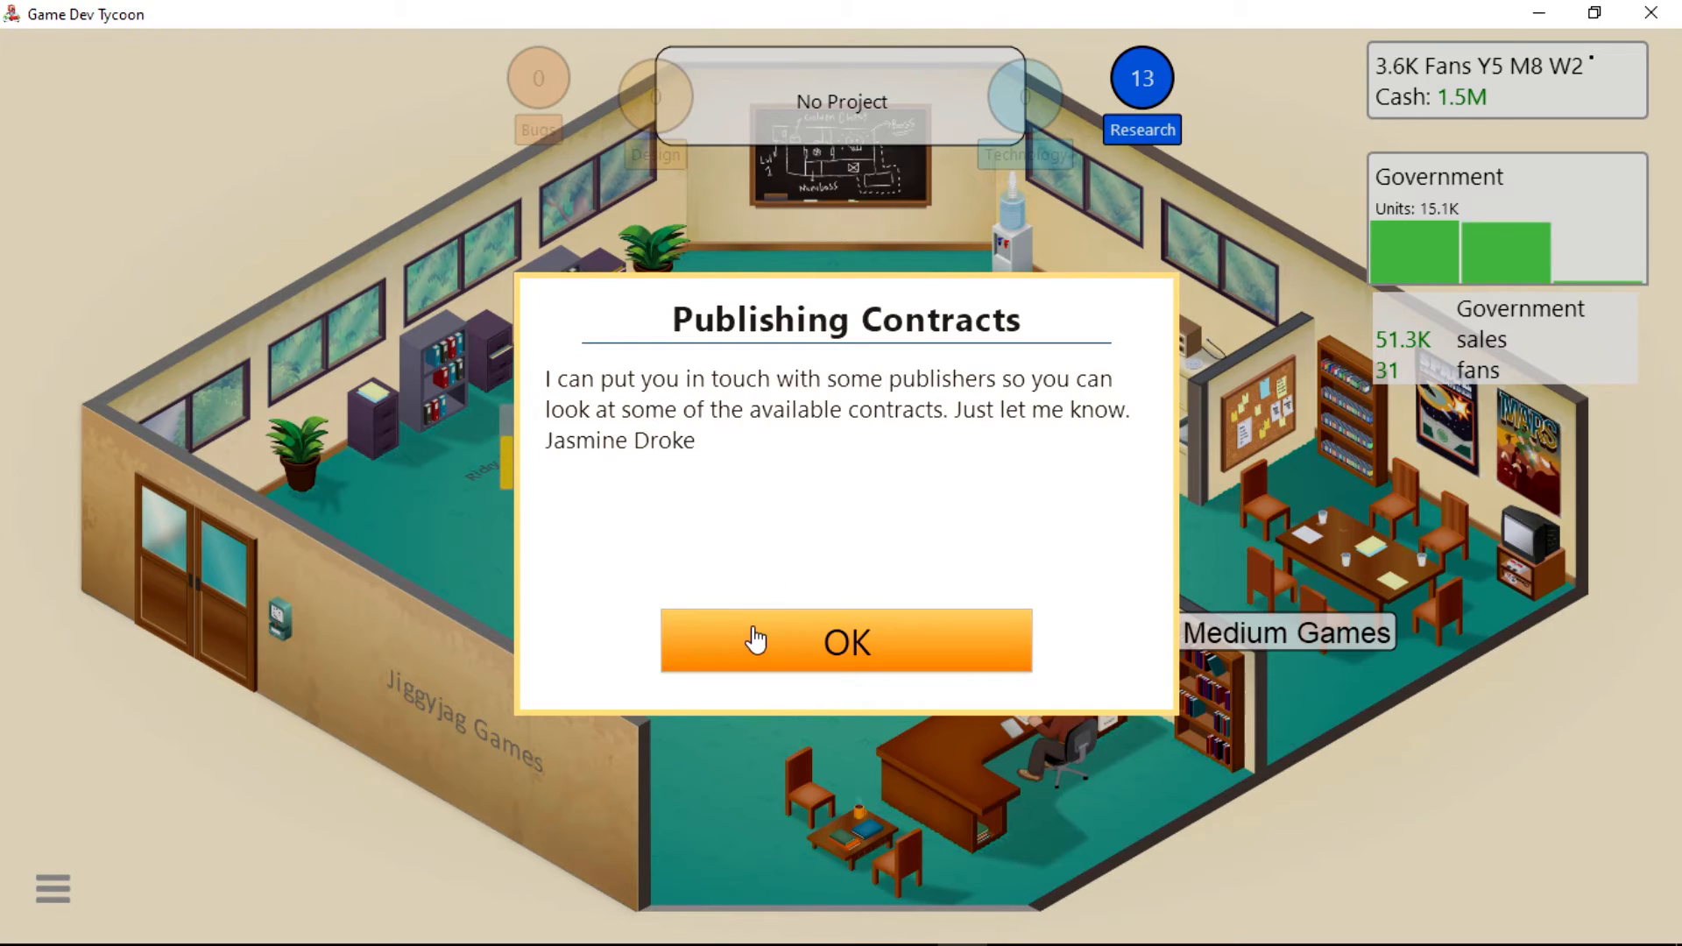
left_click(849, 643)
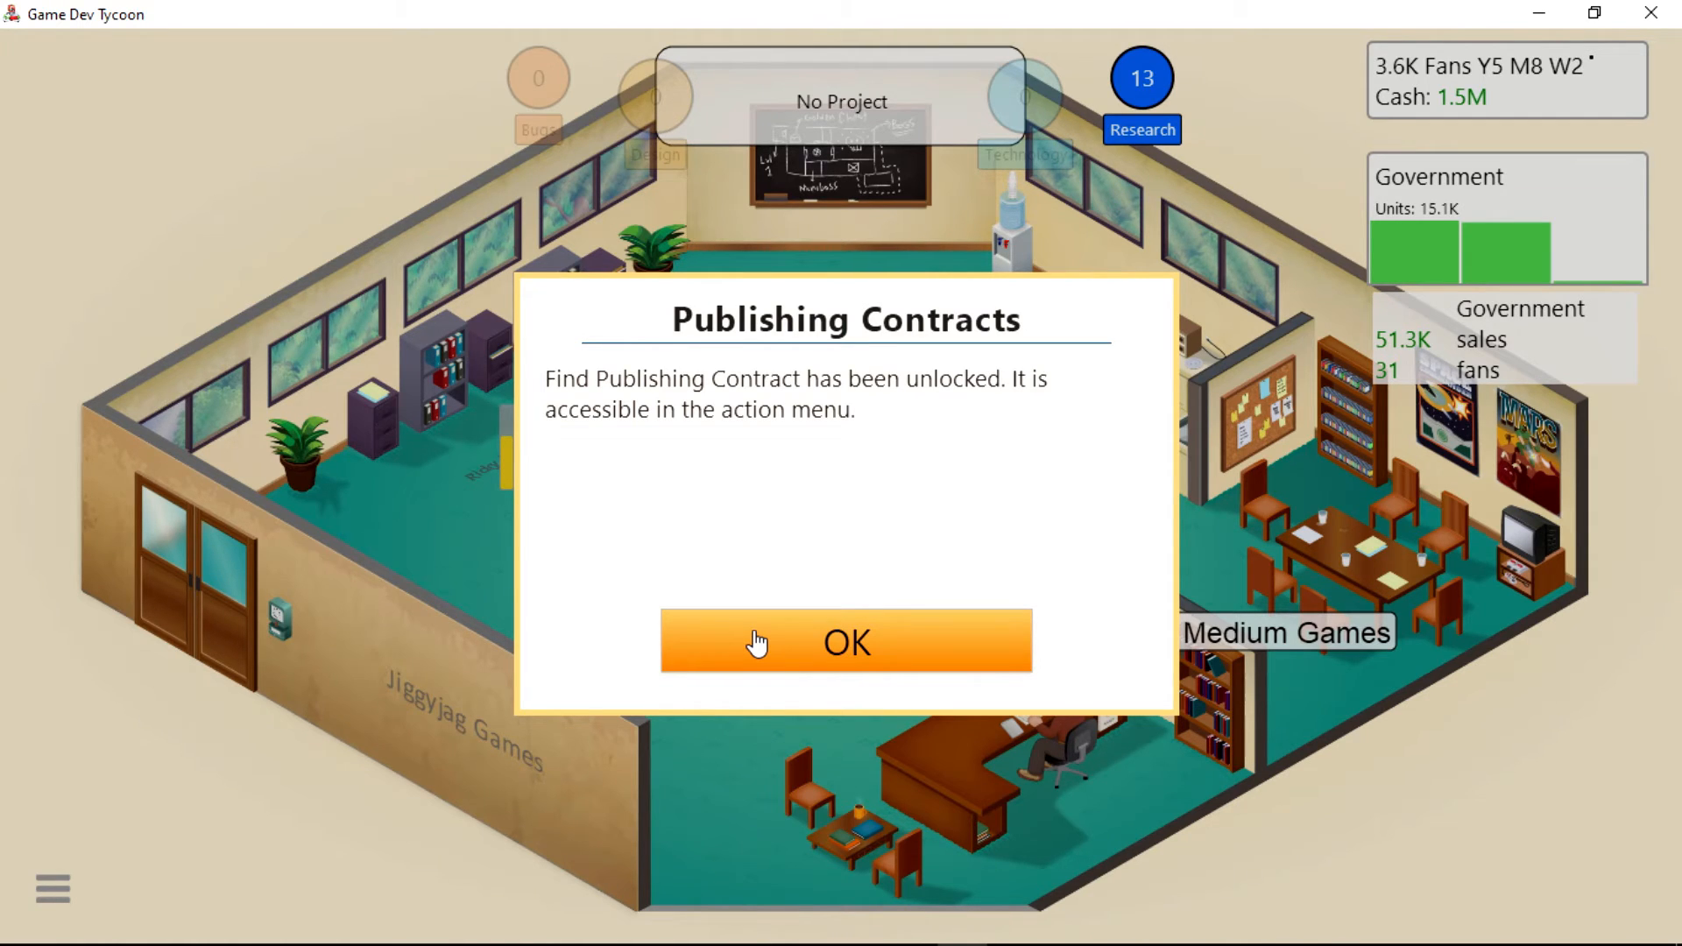
left_click(846, 643)
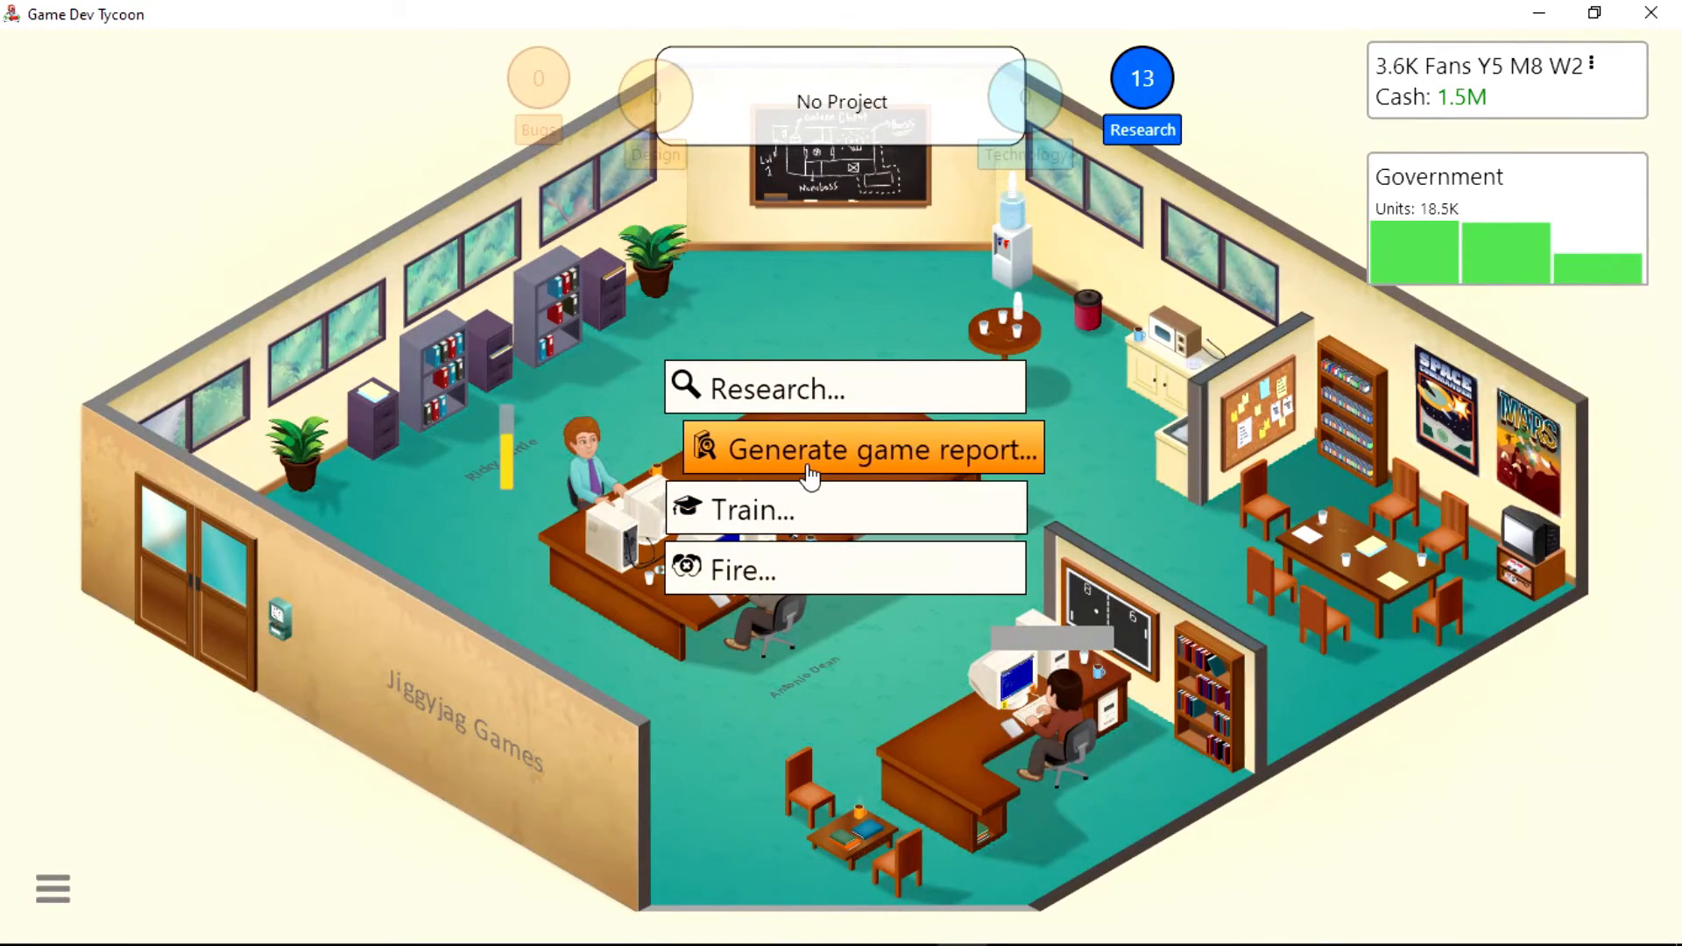
Generate Government's game report noting Level Design matters, then dismiss it.
left_click(864, 448)
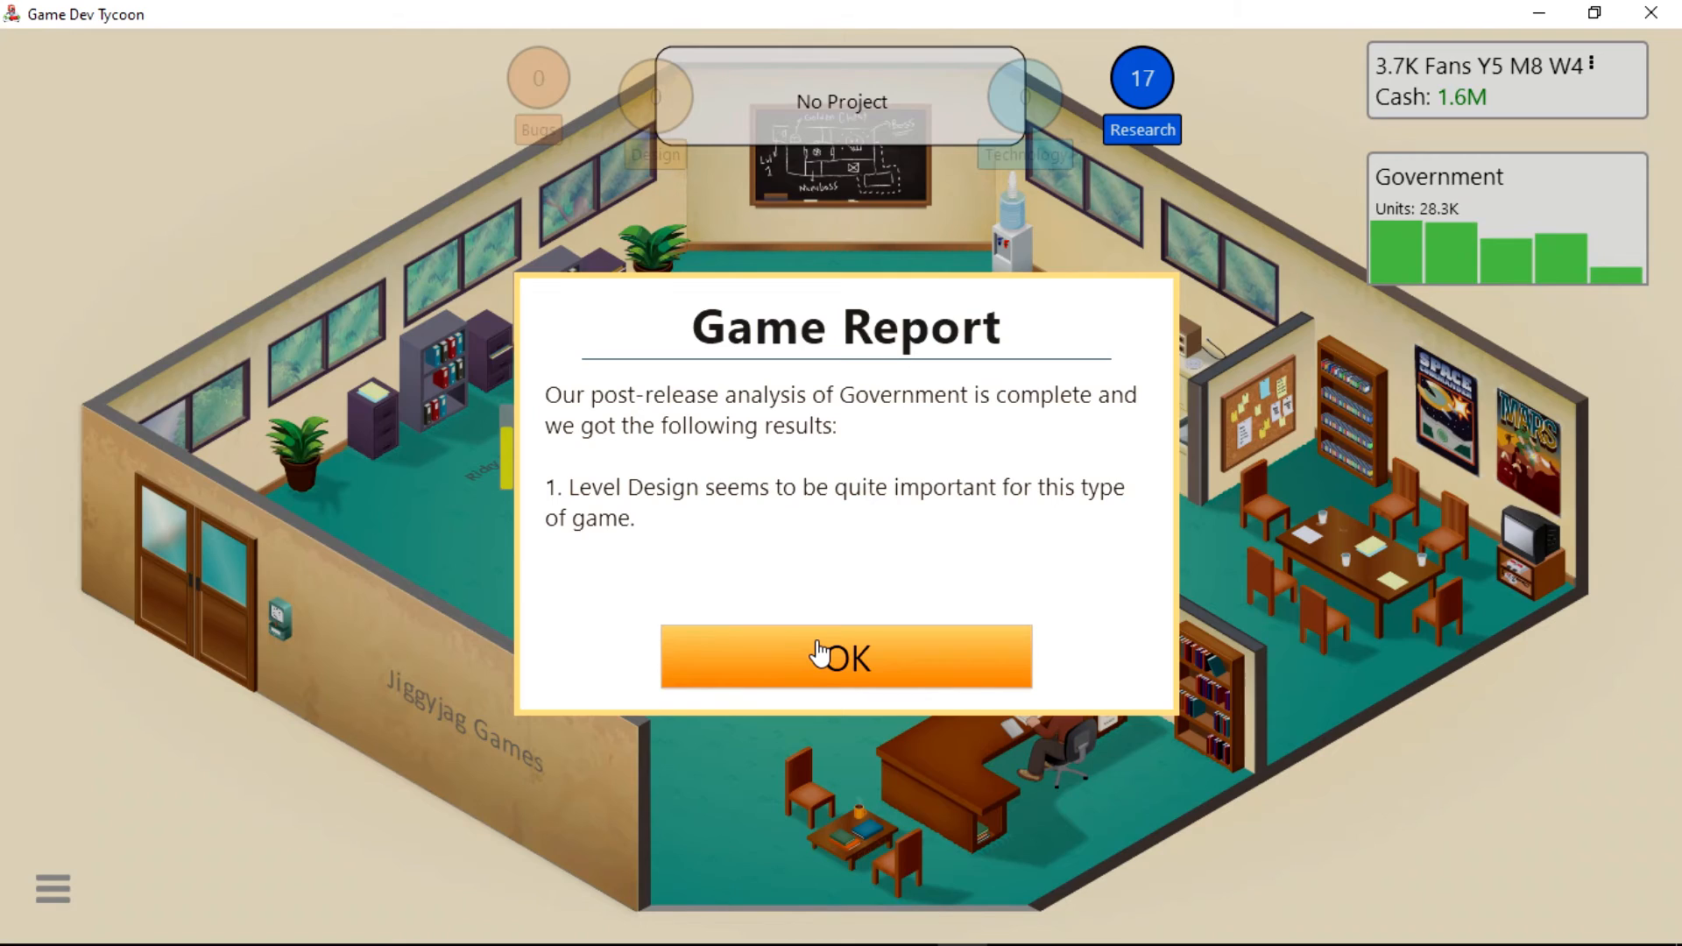
left_click(846, 655)
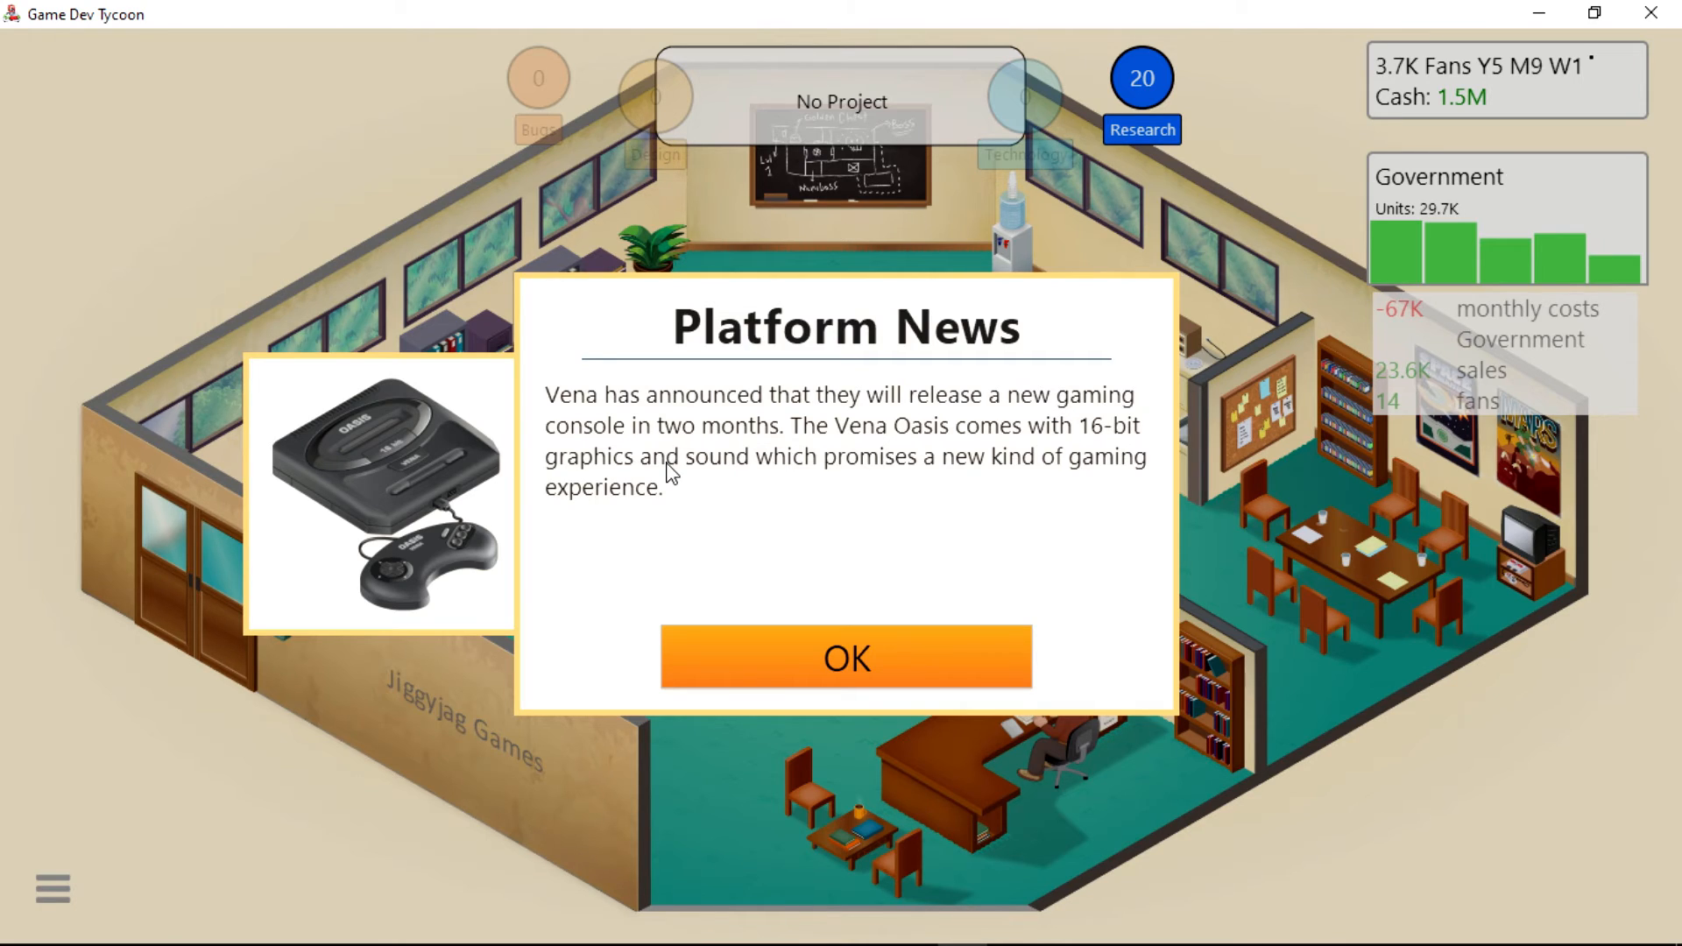
mouse_move(772, 556)
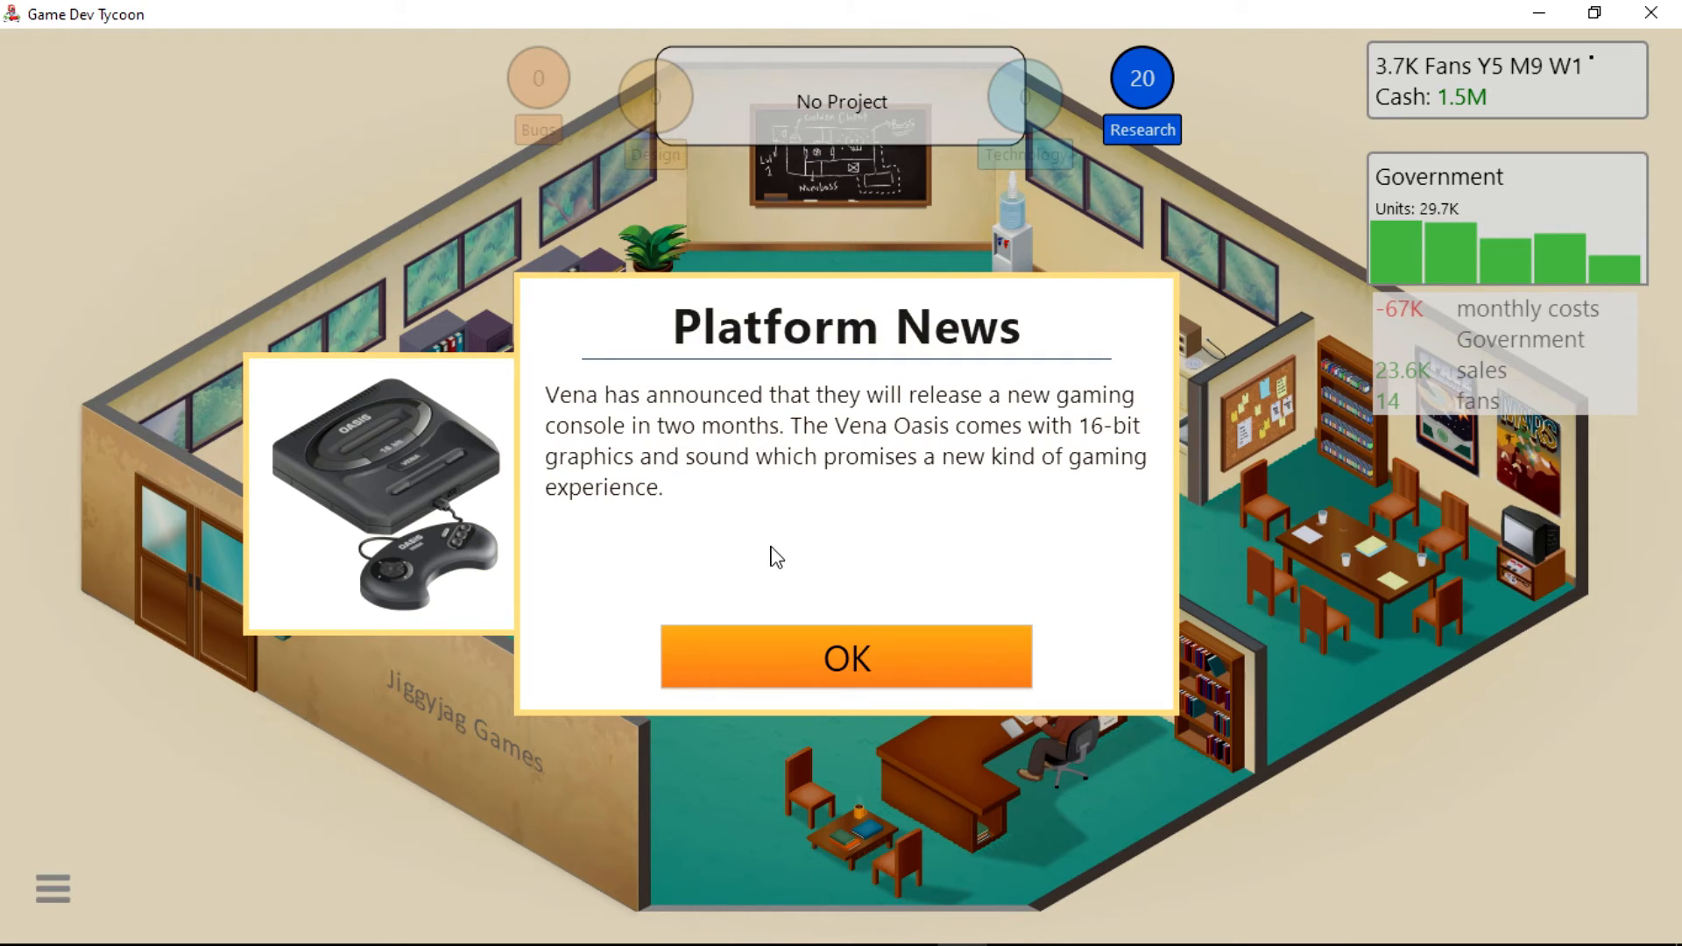
Read and dismiss the Platform News about Vena's upcoming 16-bit Oasis console.
left_click(848, 656)
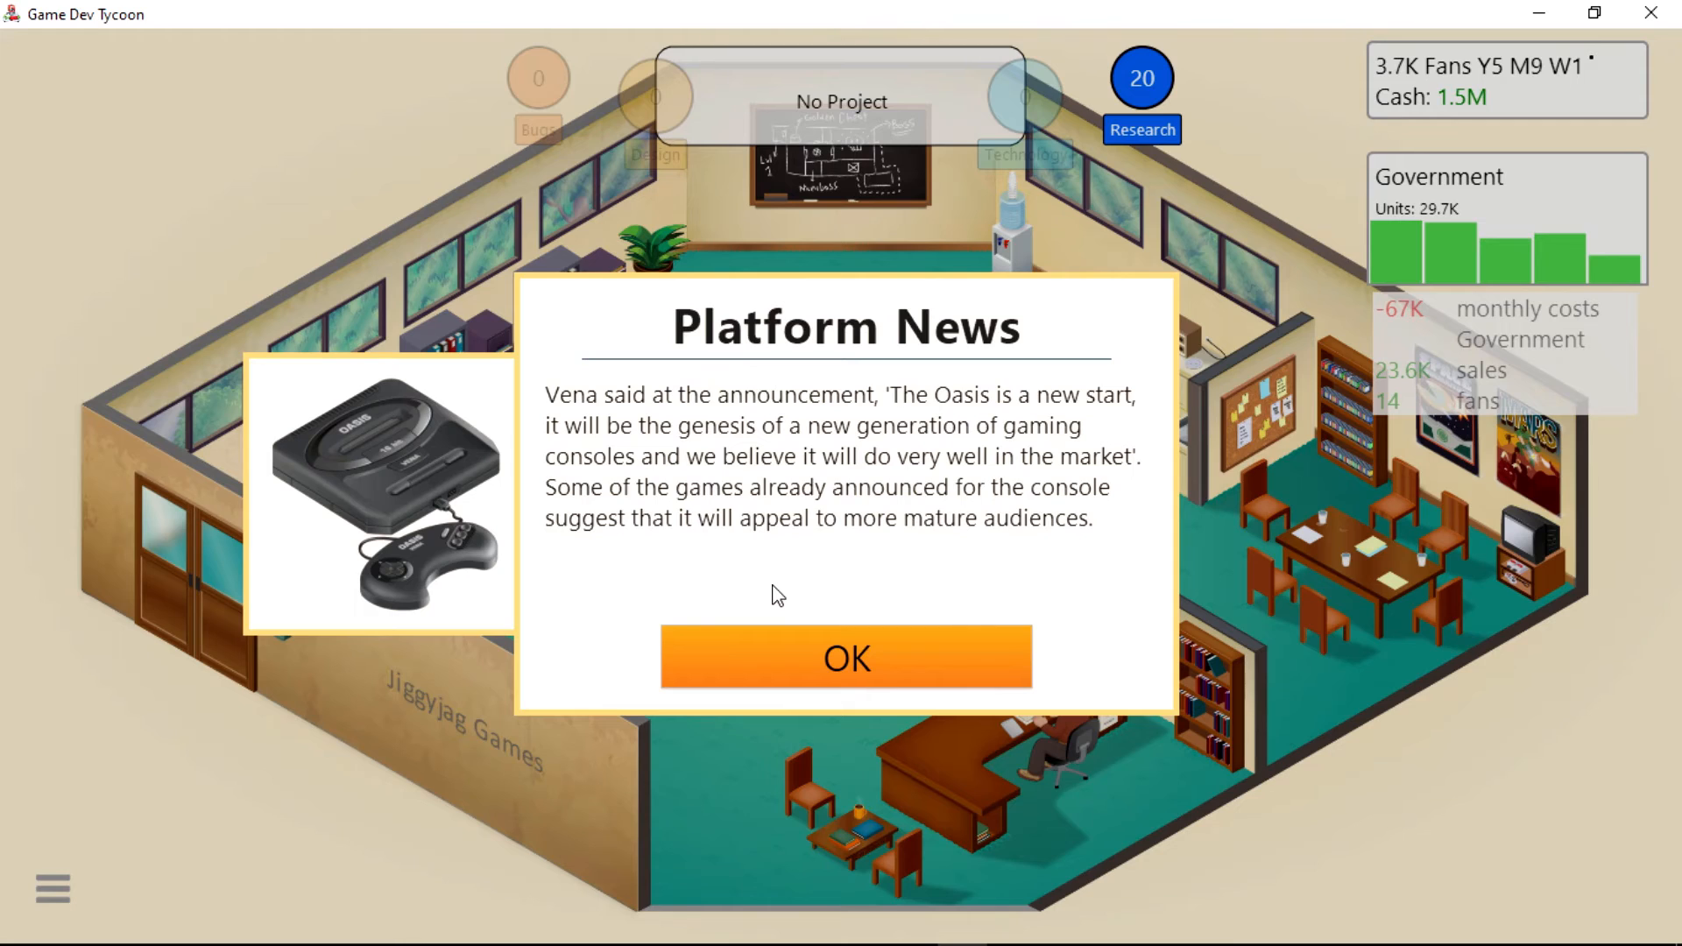
left_click(846, 659)
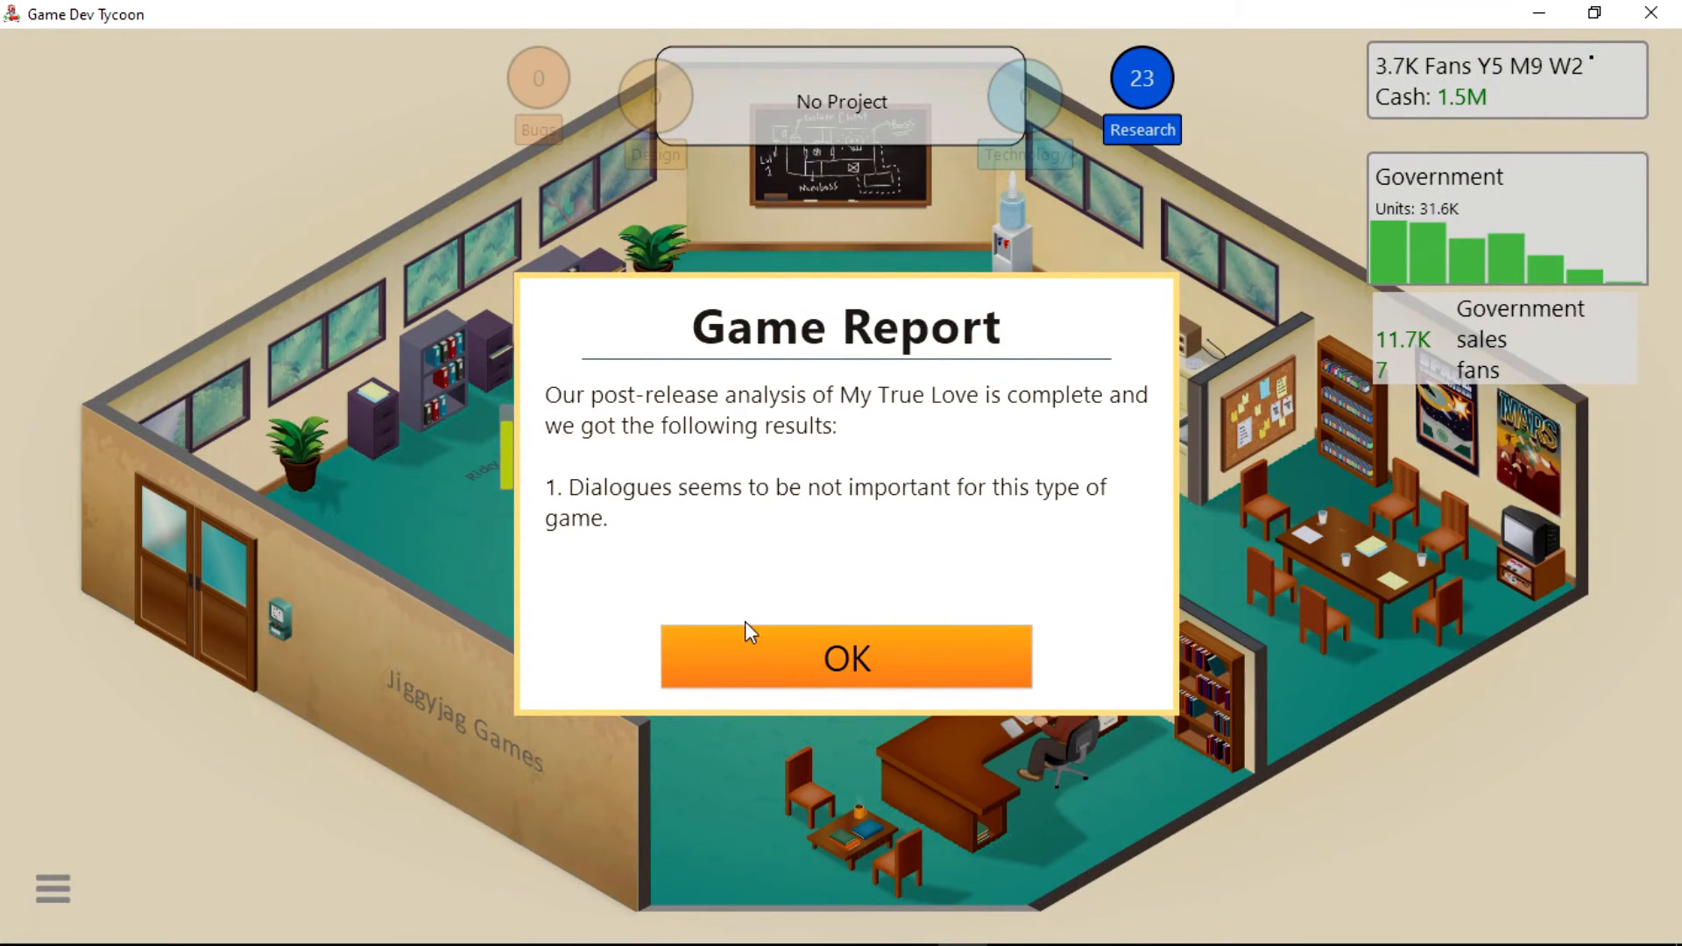
Dismiss the My True Love report and start researching Open world.
left_click(848, 658)
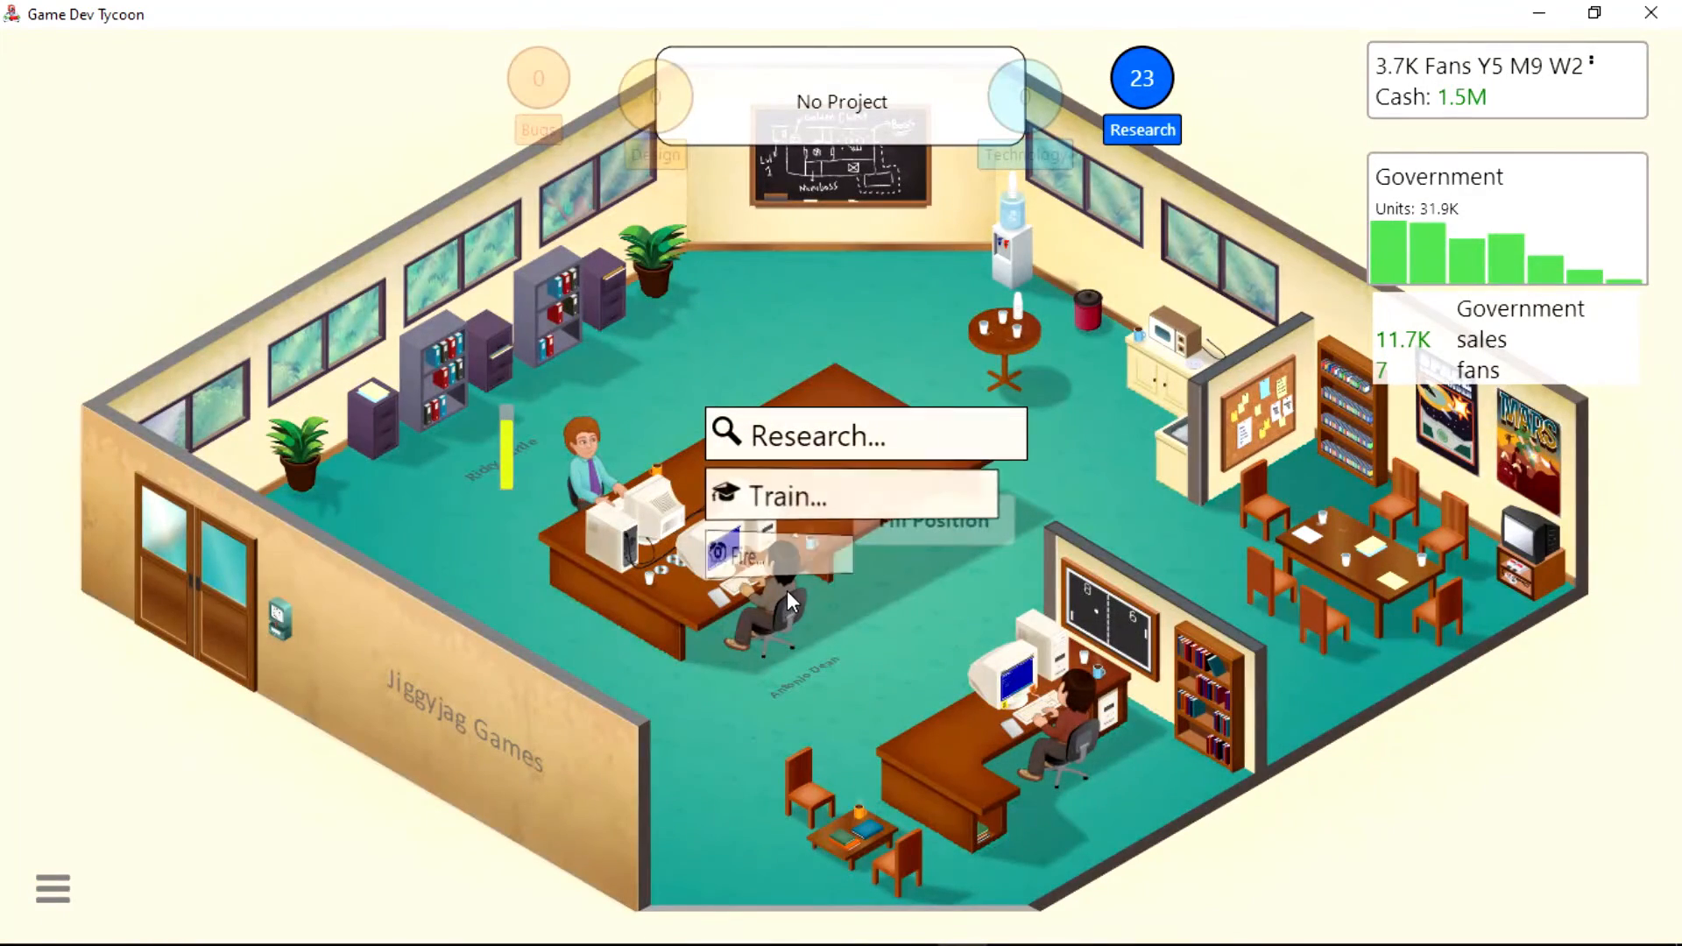
left_click(822, 435)
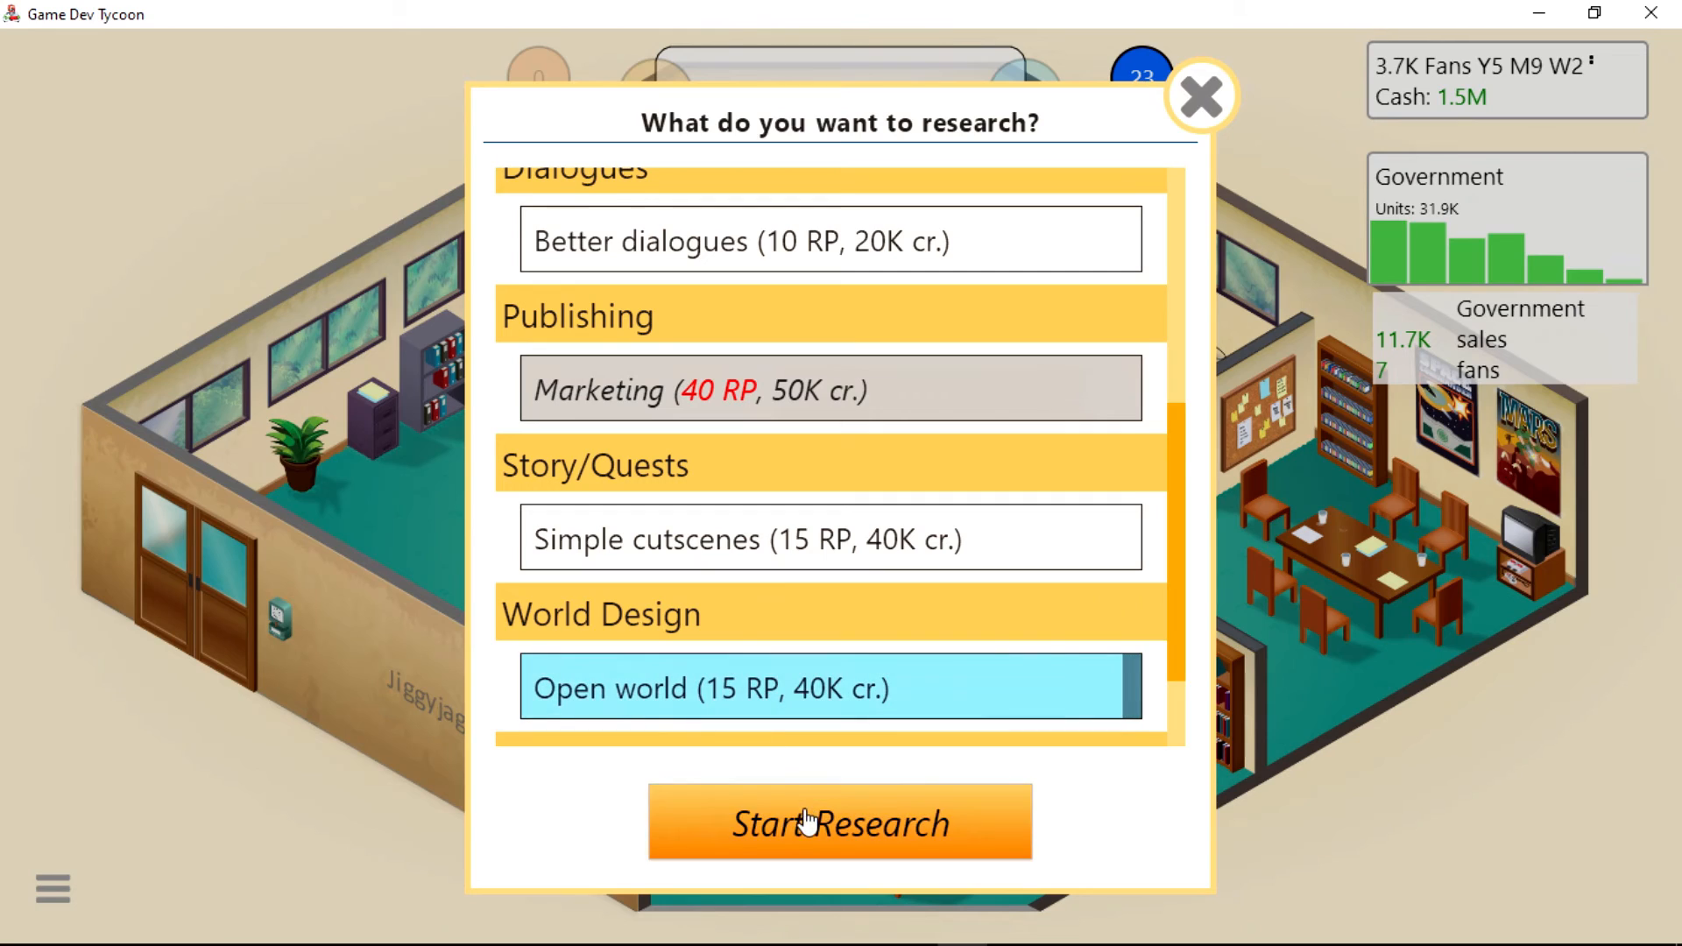
left_click(841, 824)
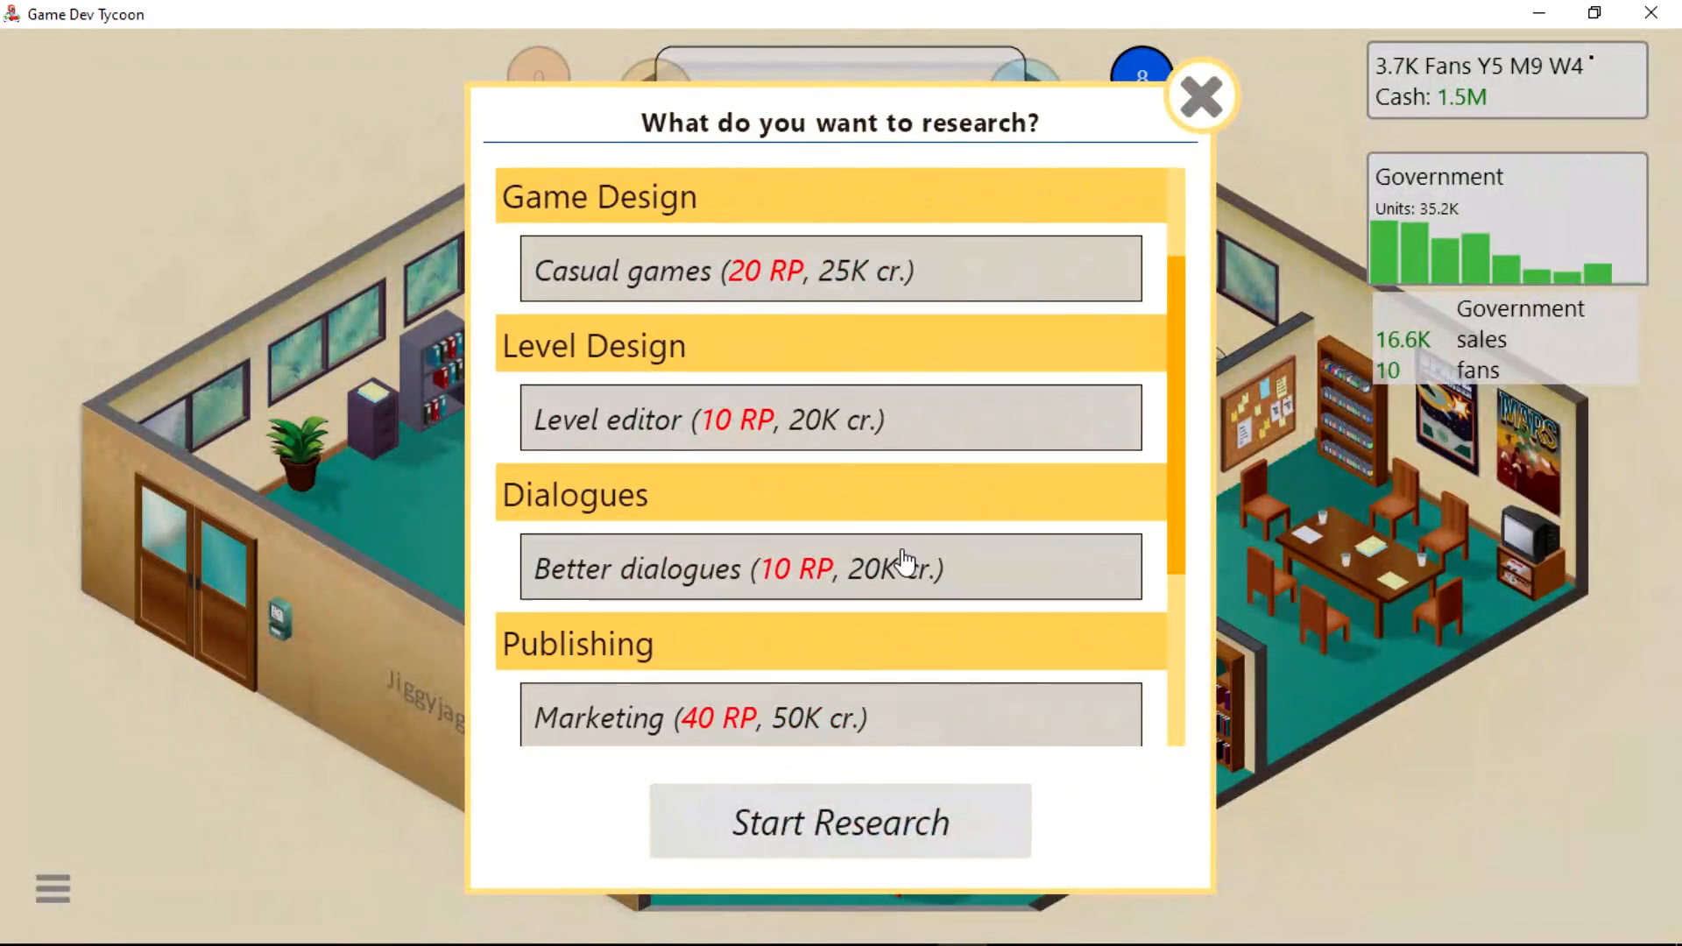
After Open world completes, bring up the studio's main action list.
scroll("down", 3)
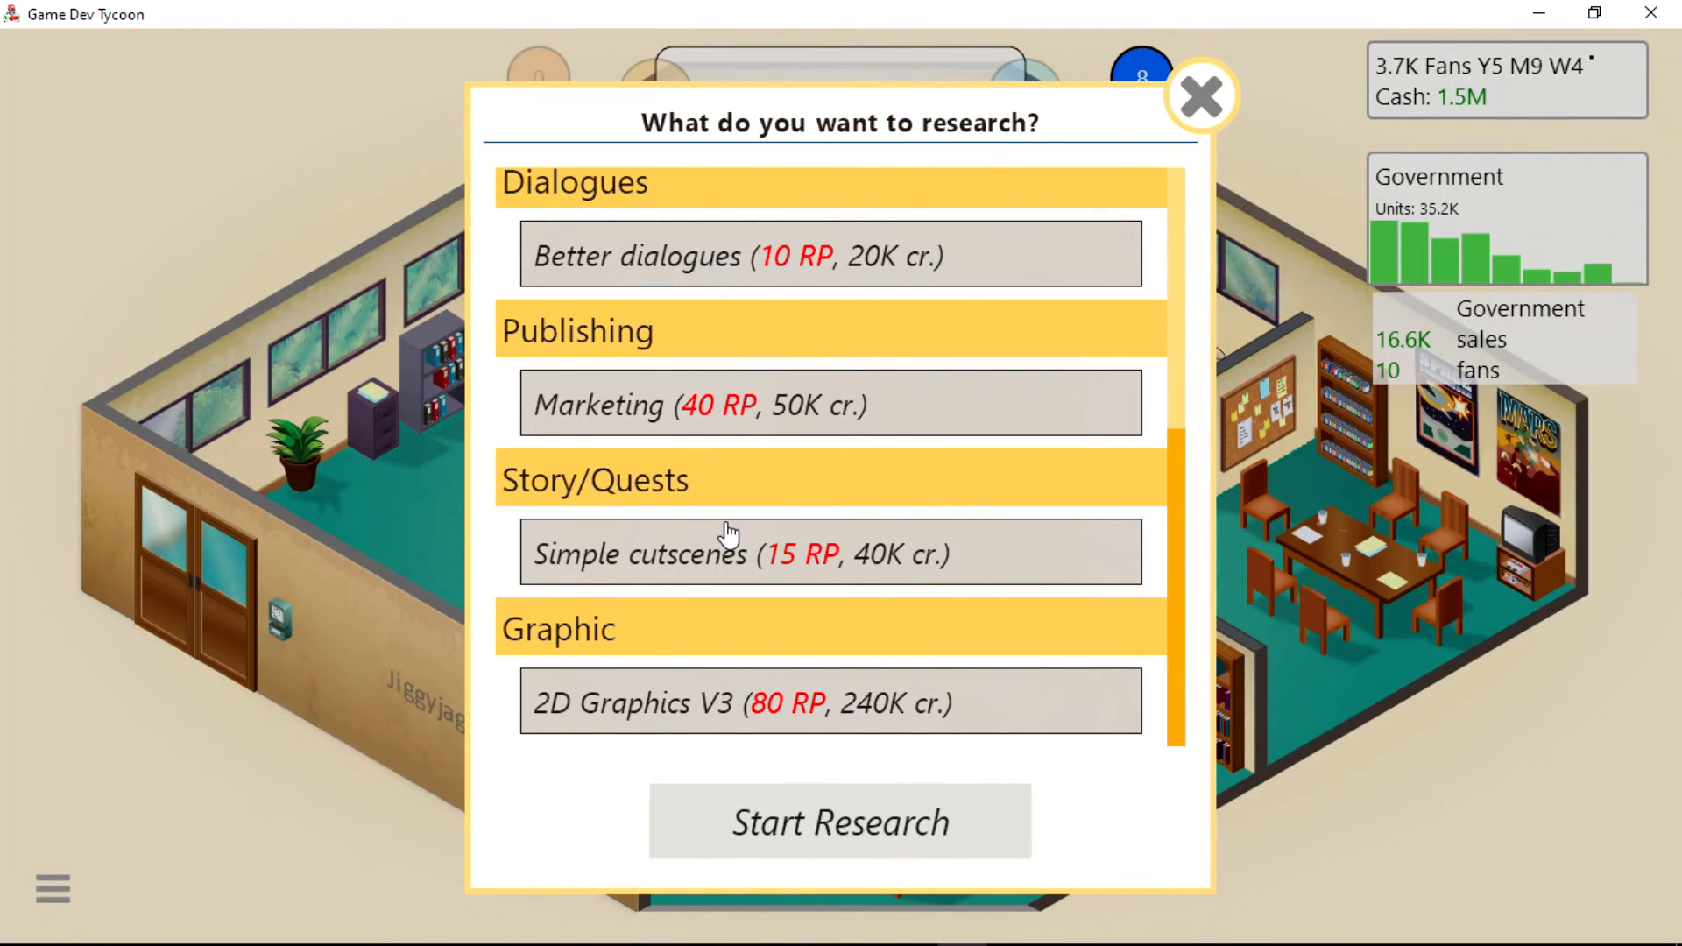
left_click(1198, 94)
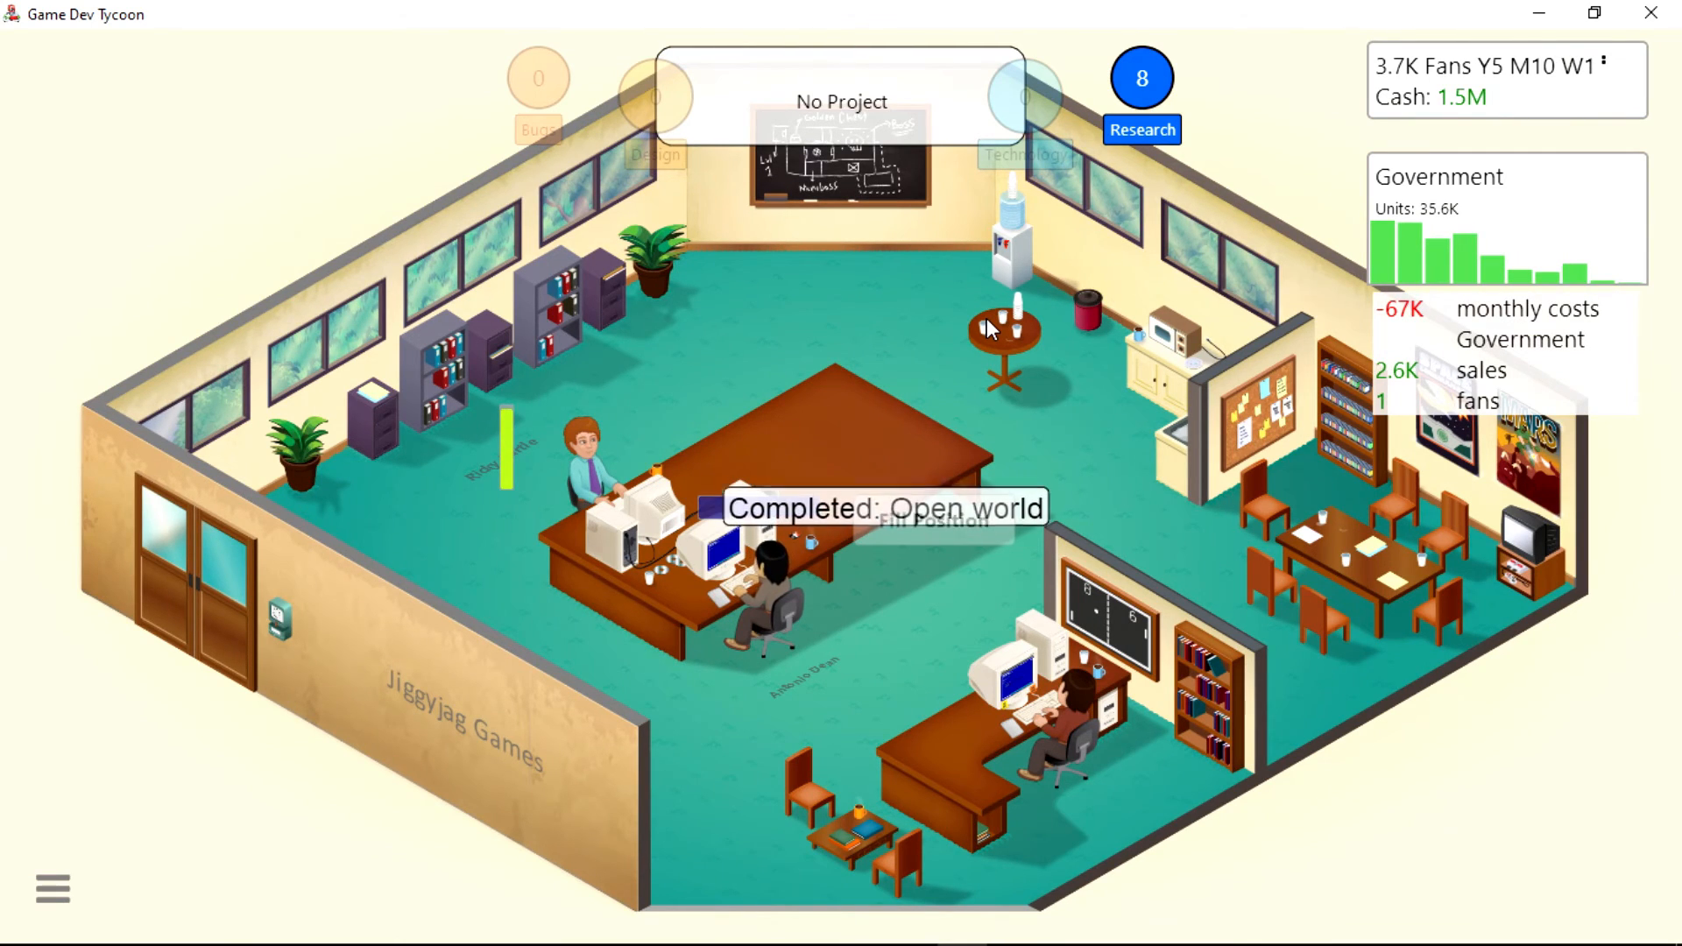
left_click(837, 98)
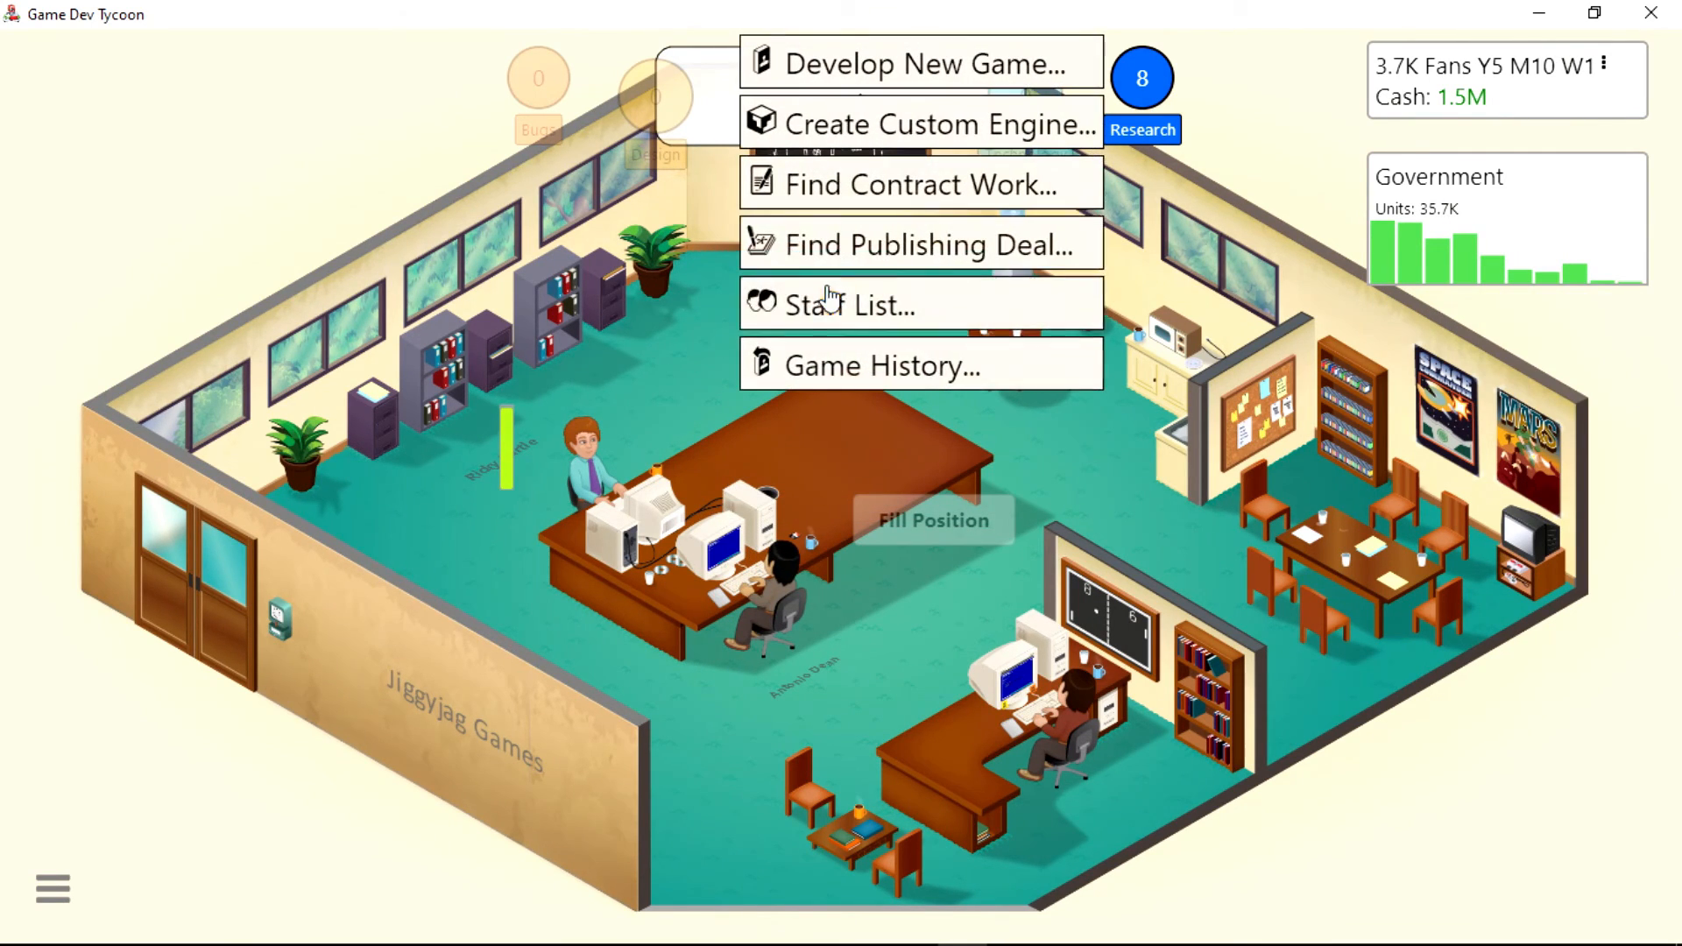
Create custom engine JJG Engine 2 with 2D Graphics V2 and 3D Graphics V1.
left_click(922, 122)
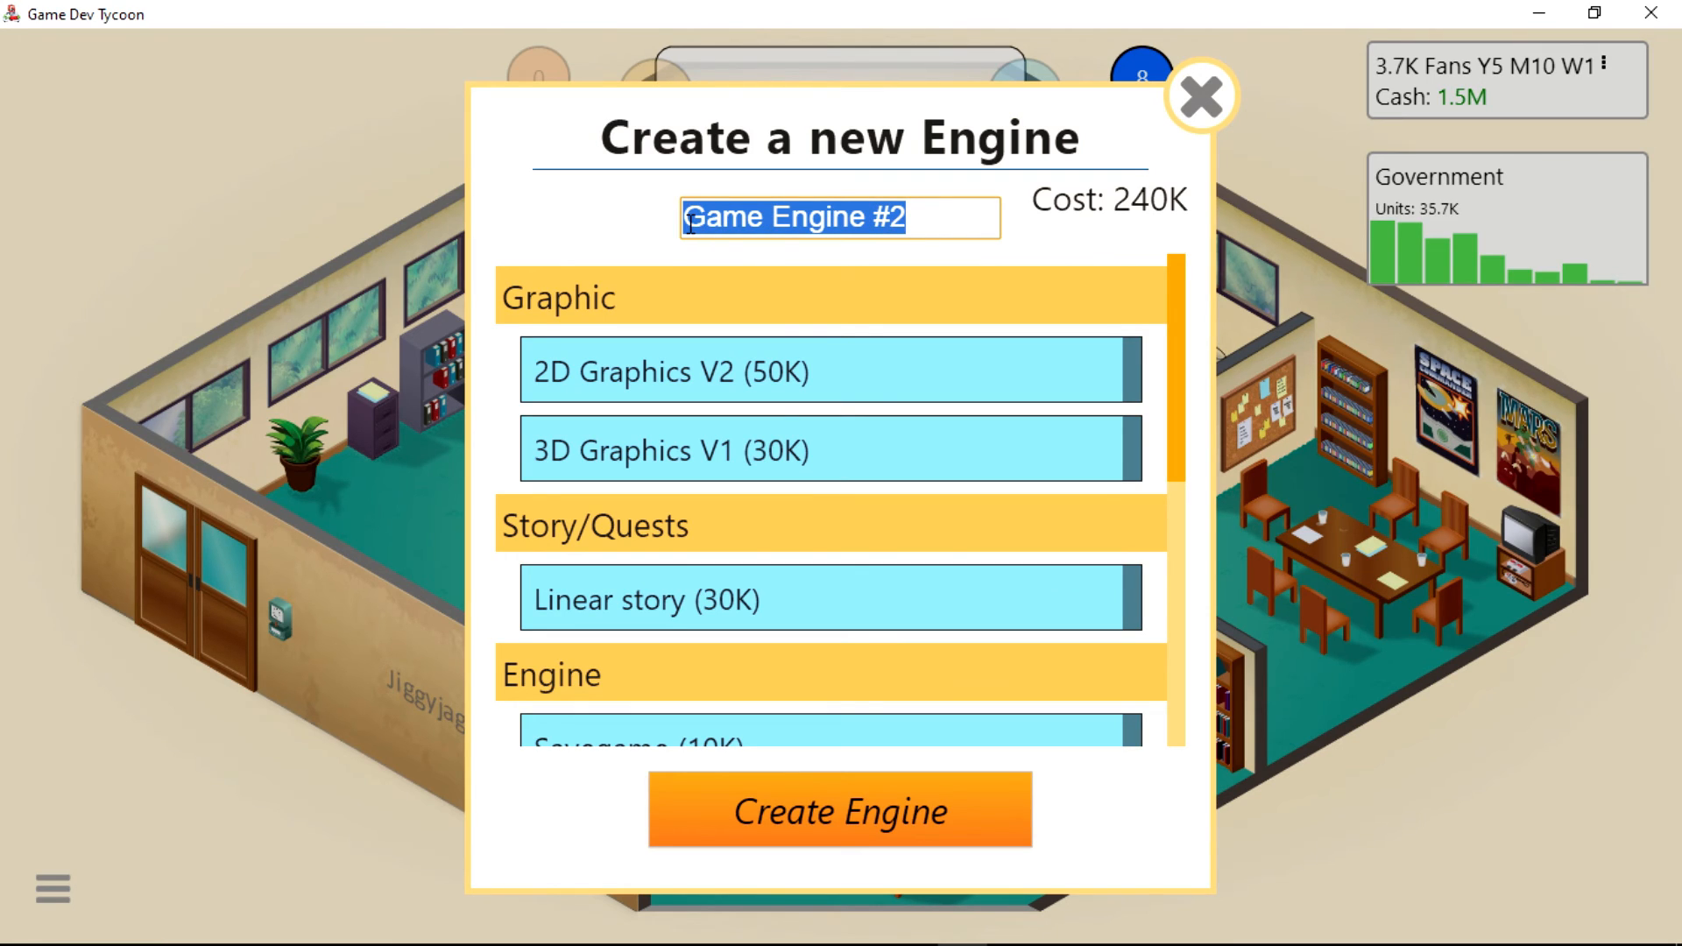
type("JJG")
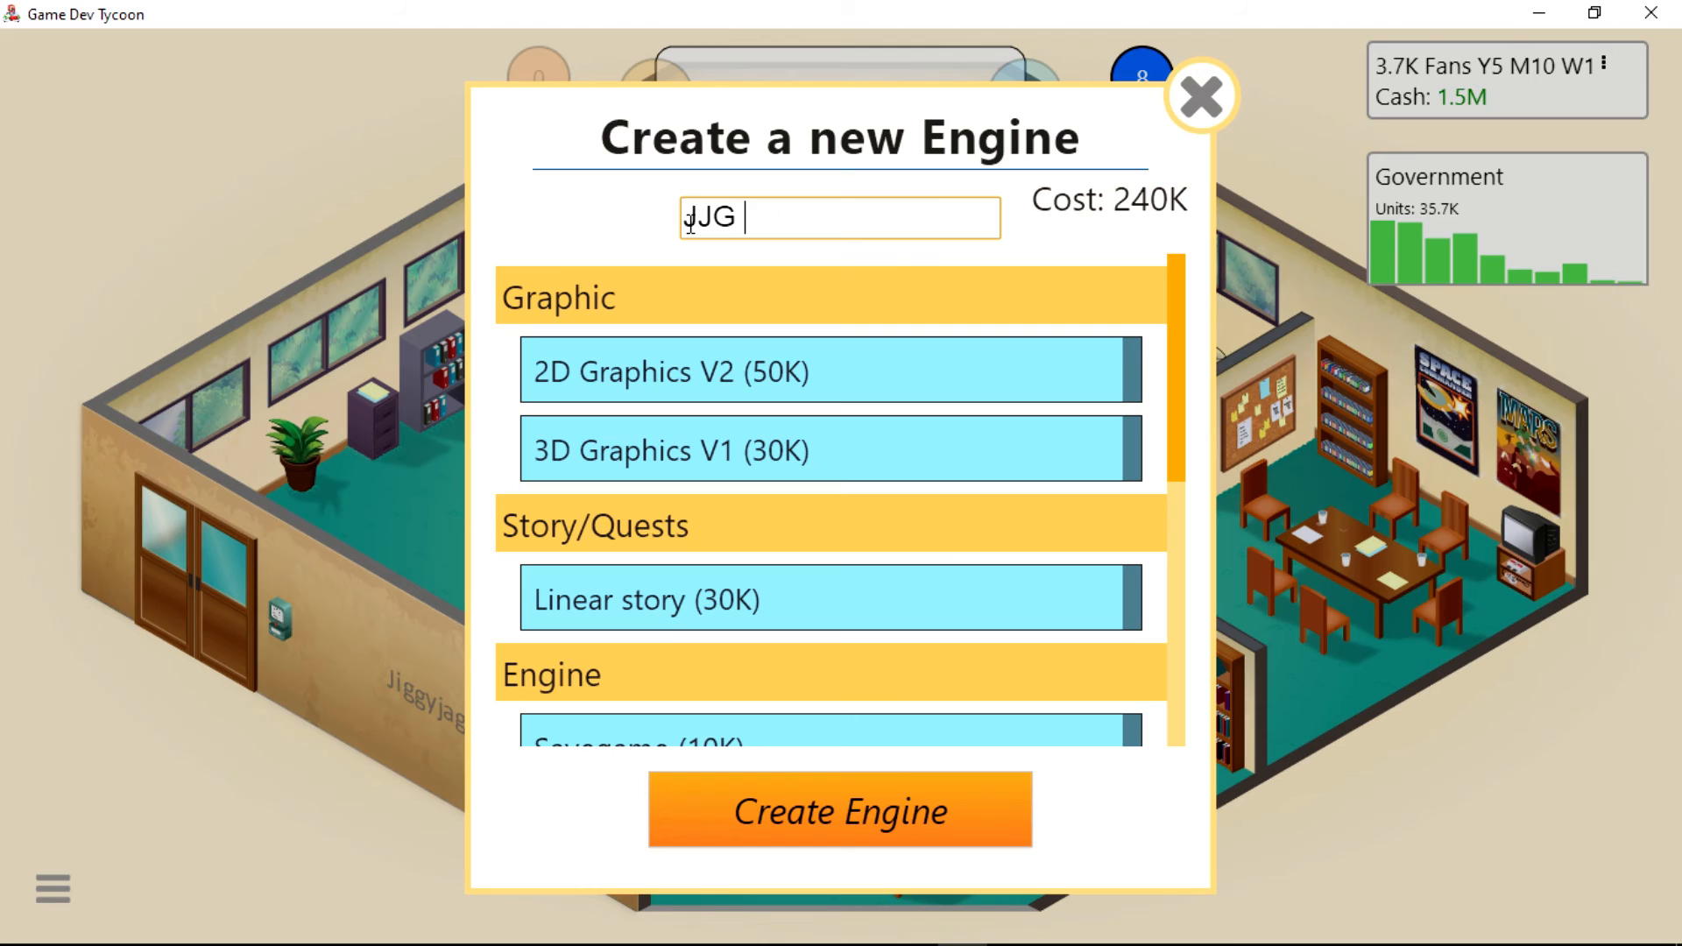
type("Engine")
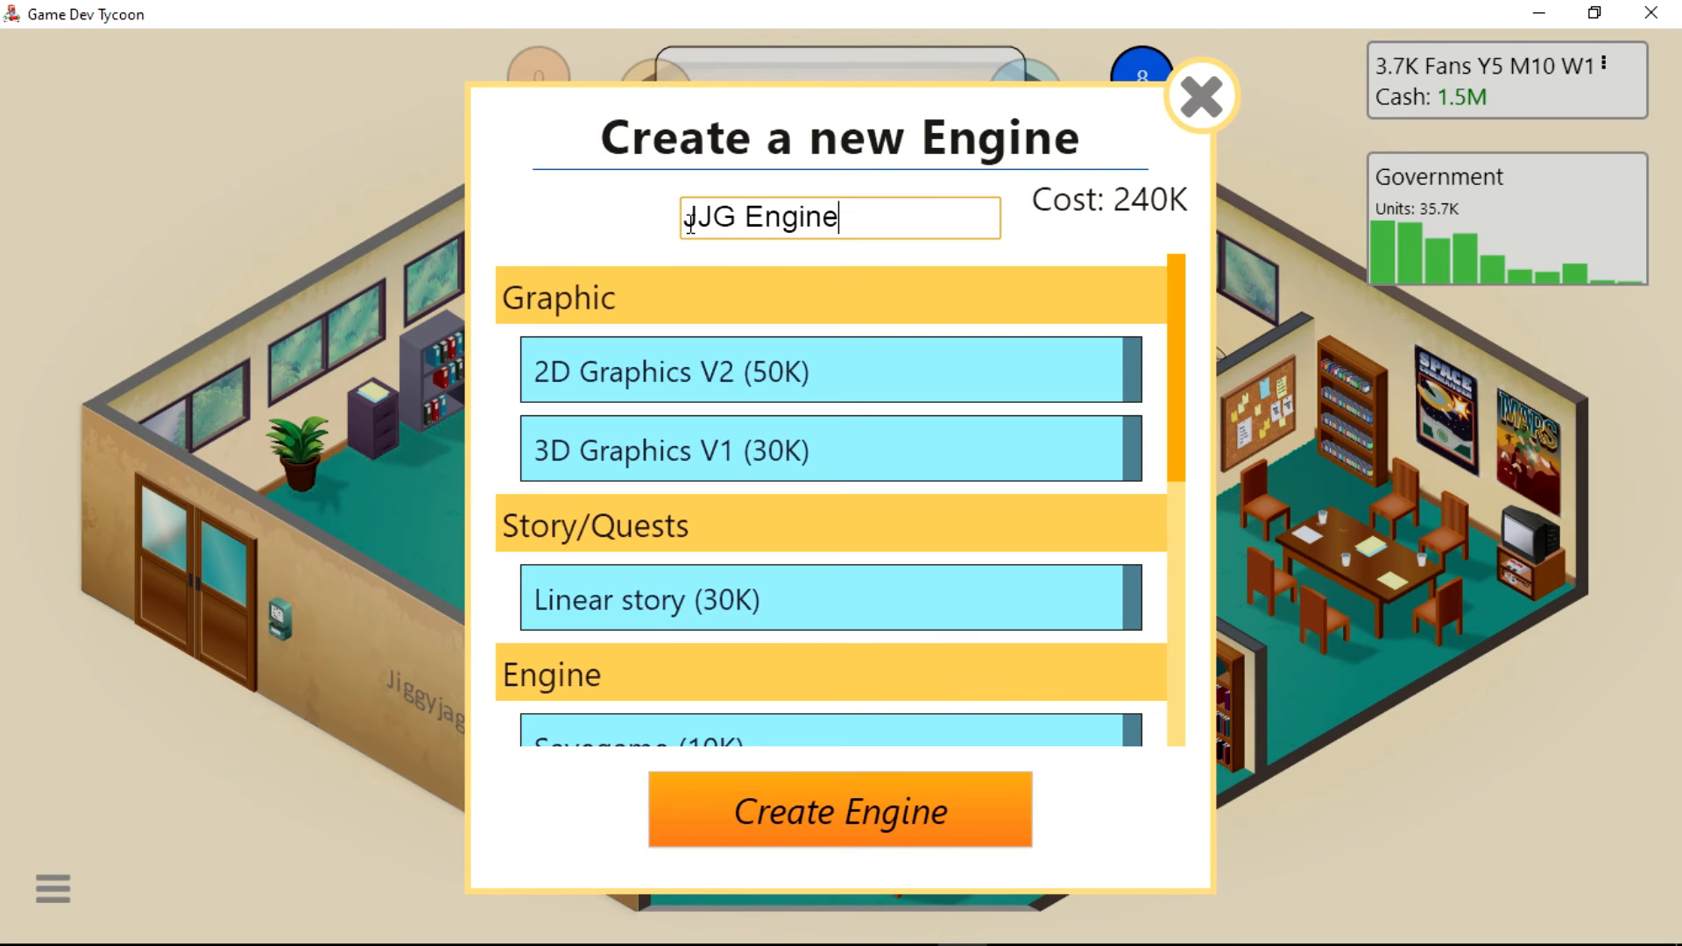
type("2")
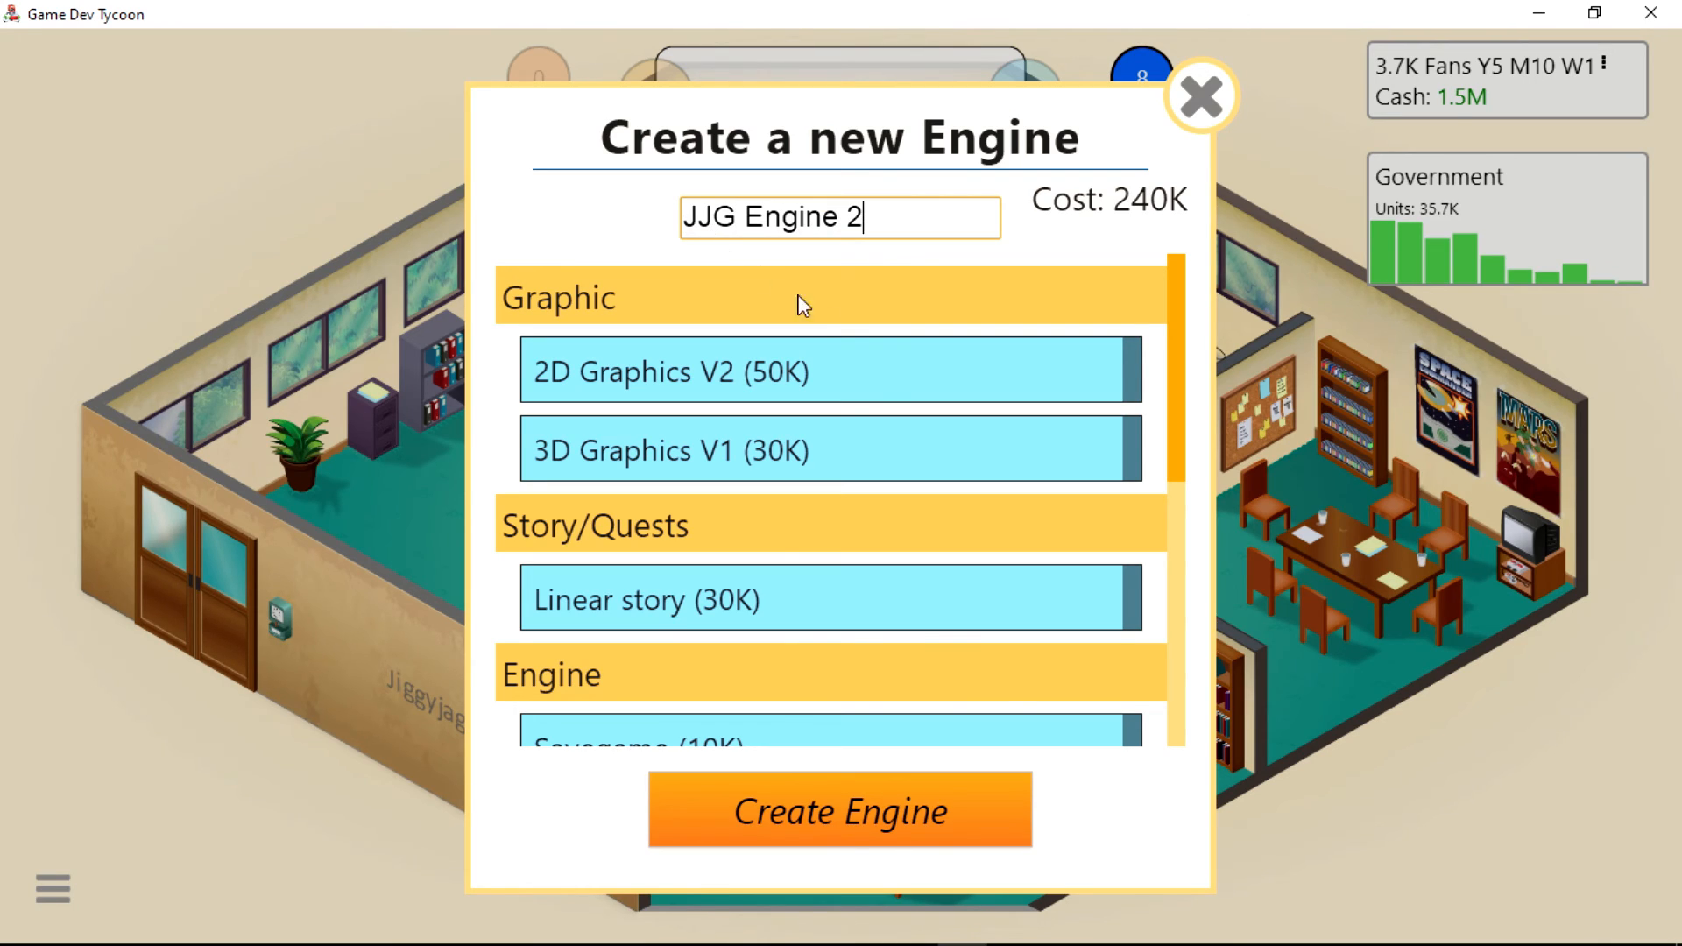
left_click(841, 810)
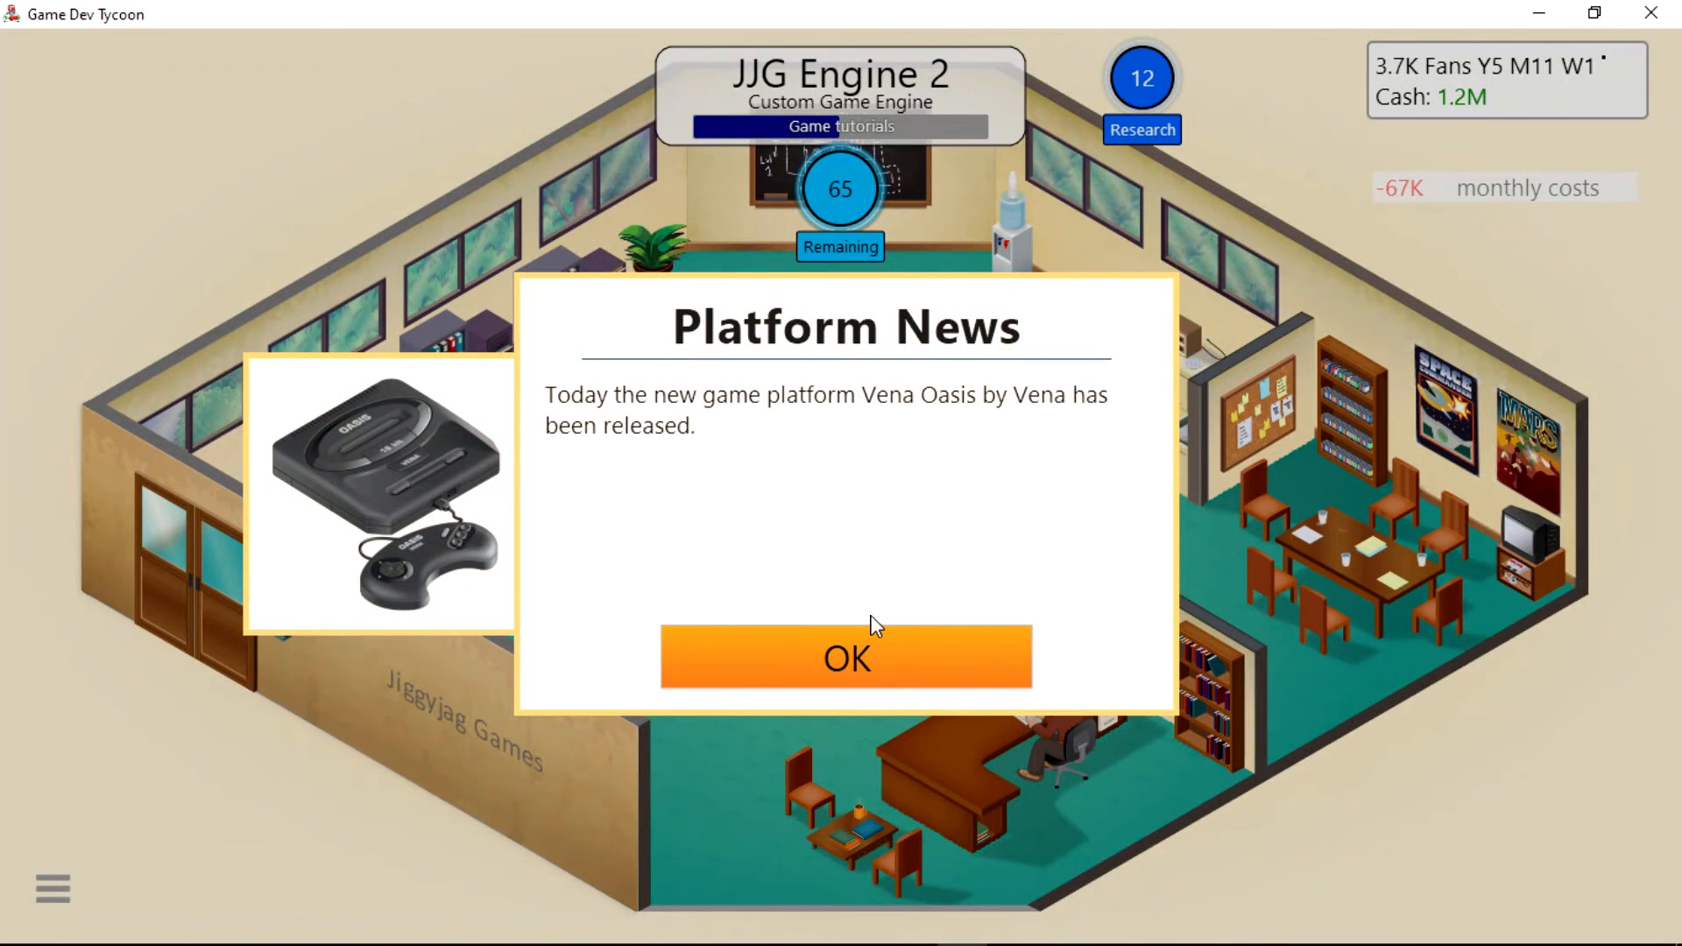
mouse_move(855, 676)
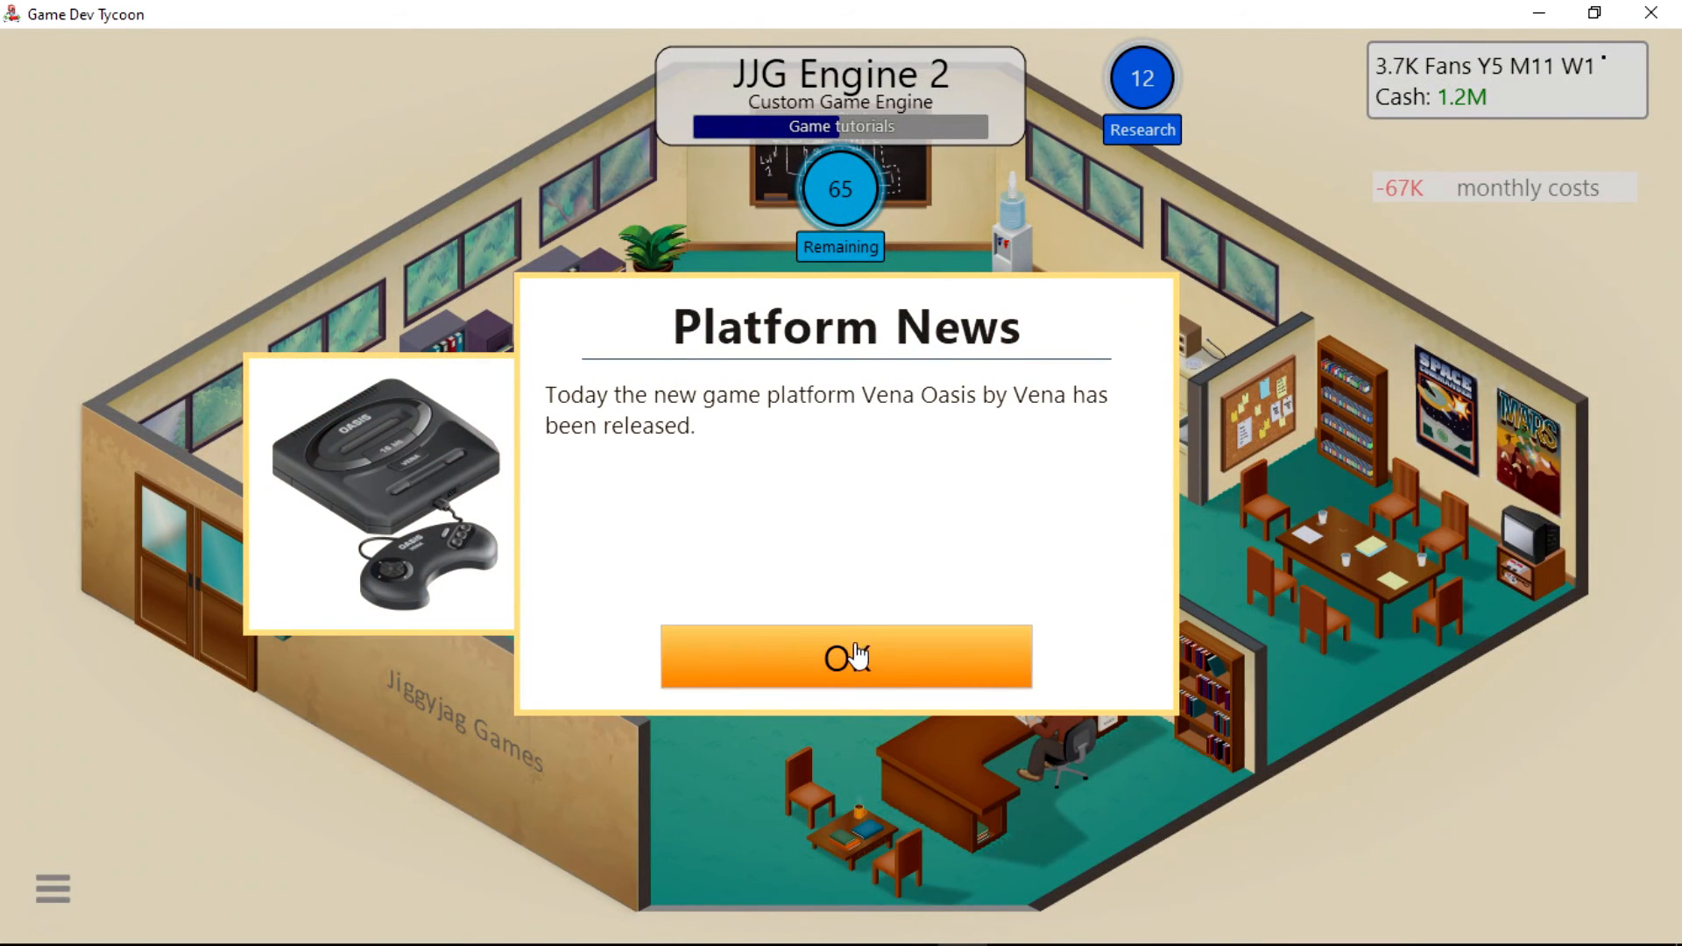
mouse_move(855, 676)
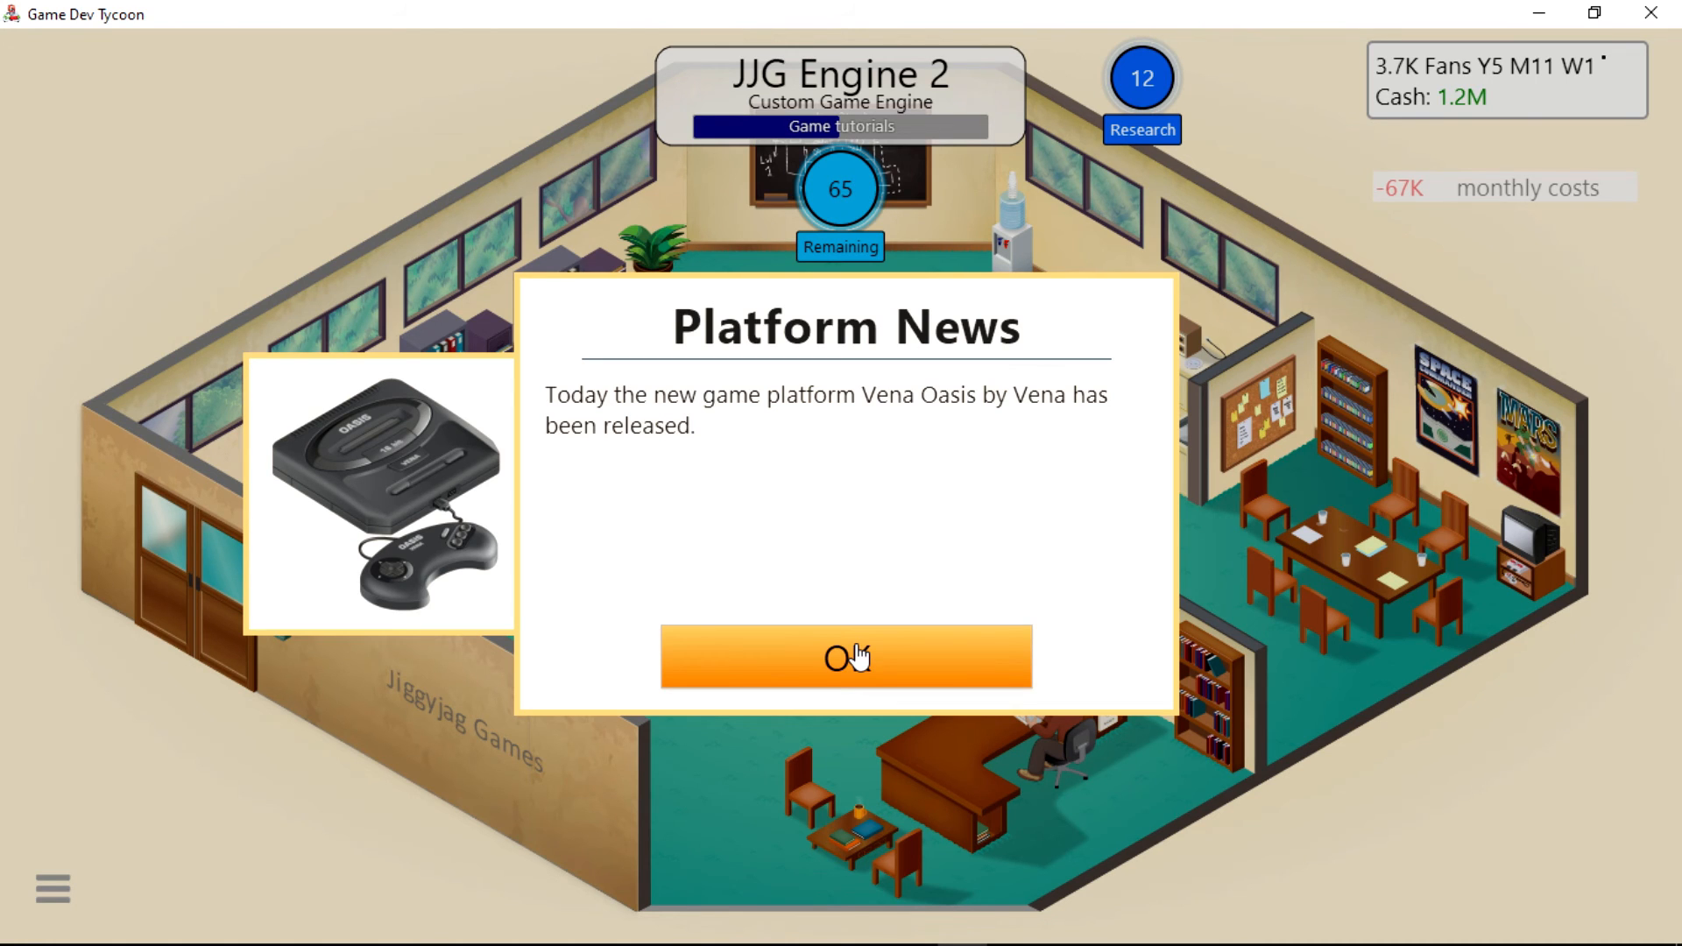
Dismiss the Vena Oasis release news and acknowledge JJG Engine 2 is complete.
left_click(847, 657)
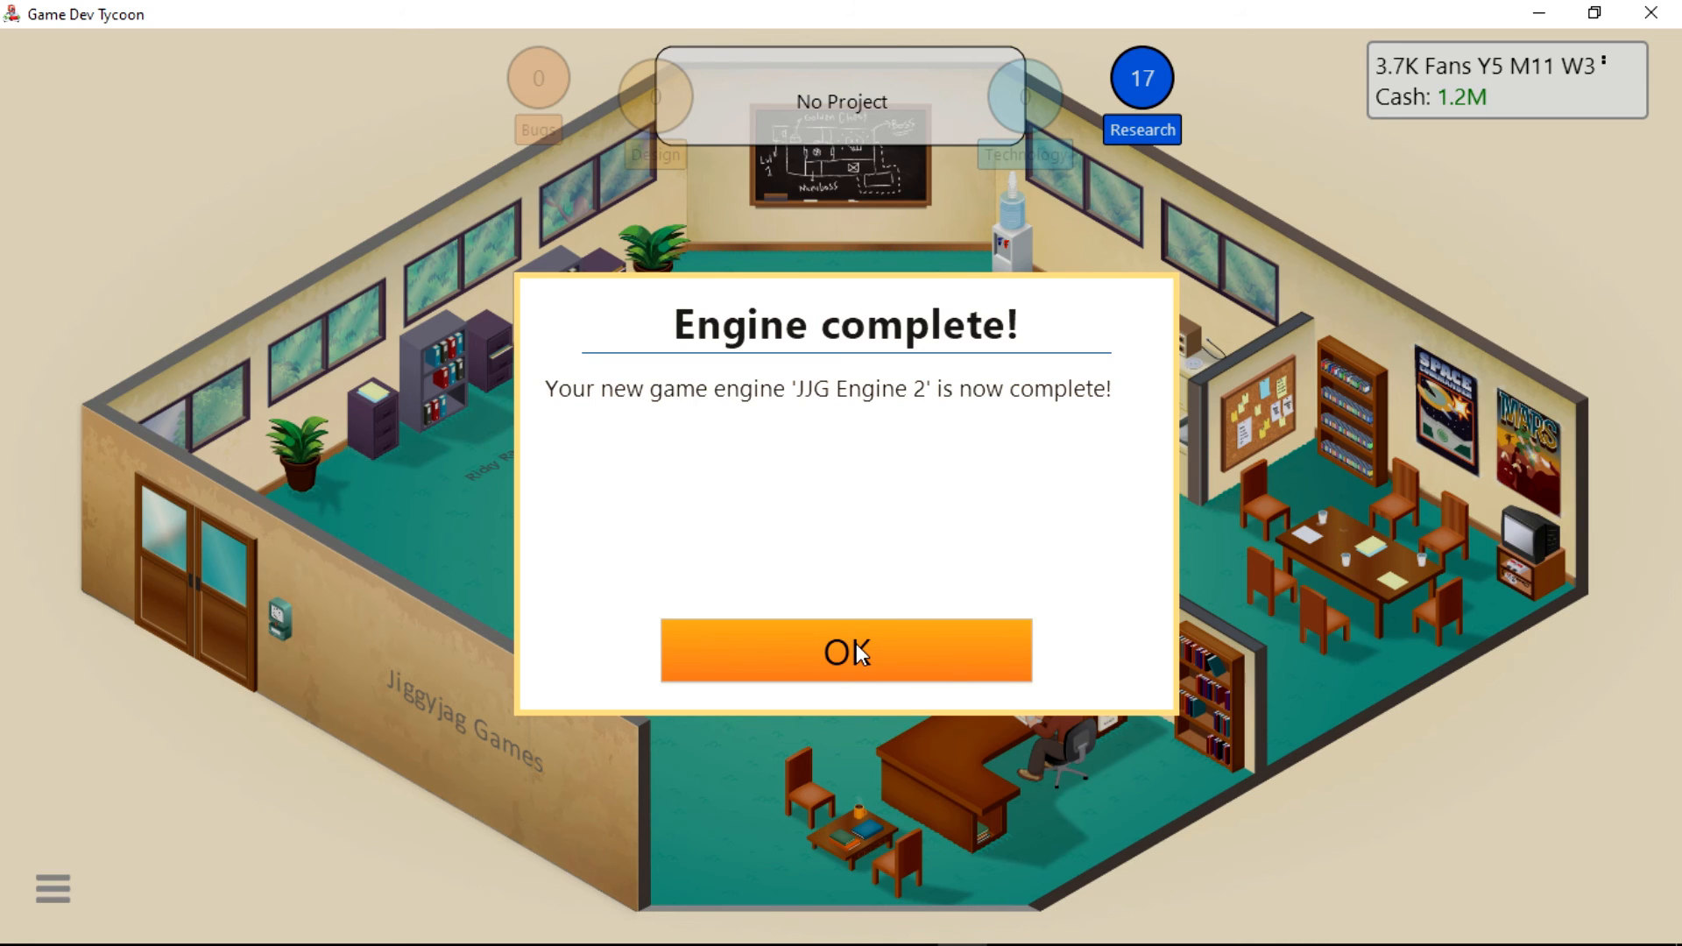
mouse_move(908, 578)
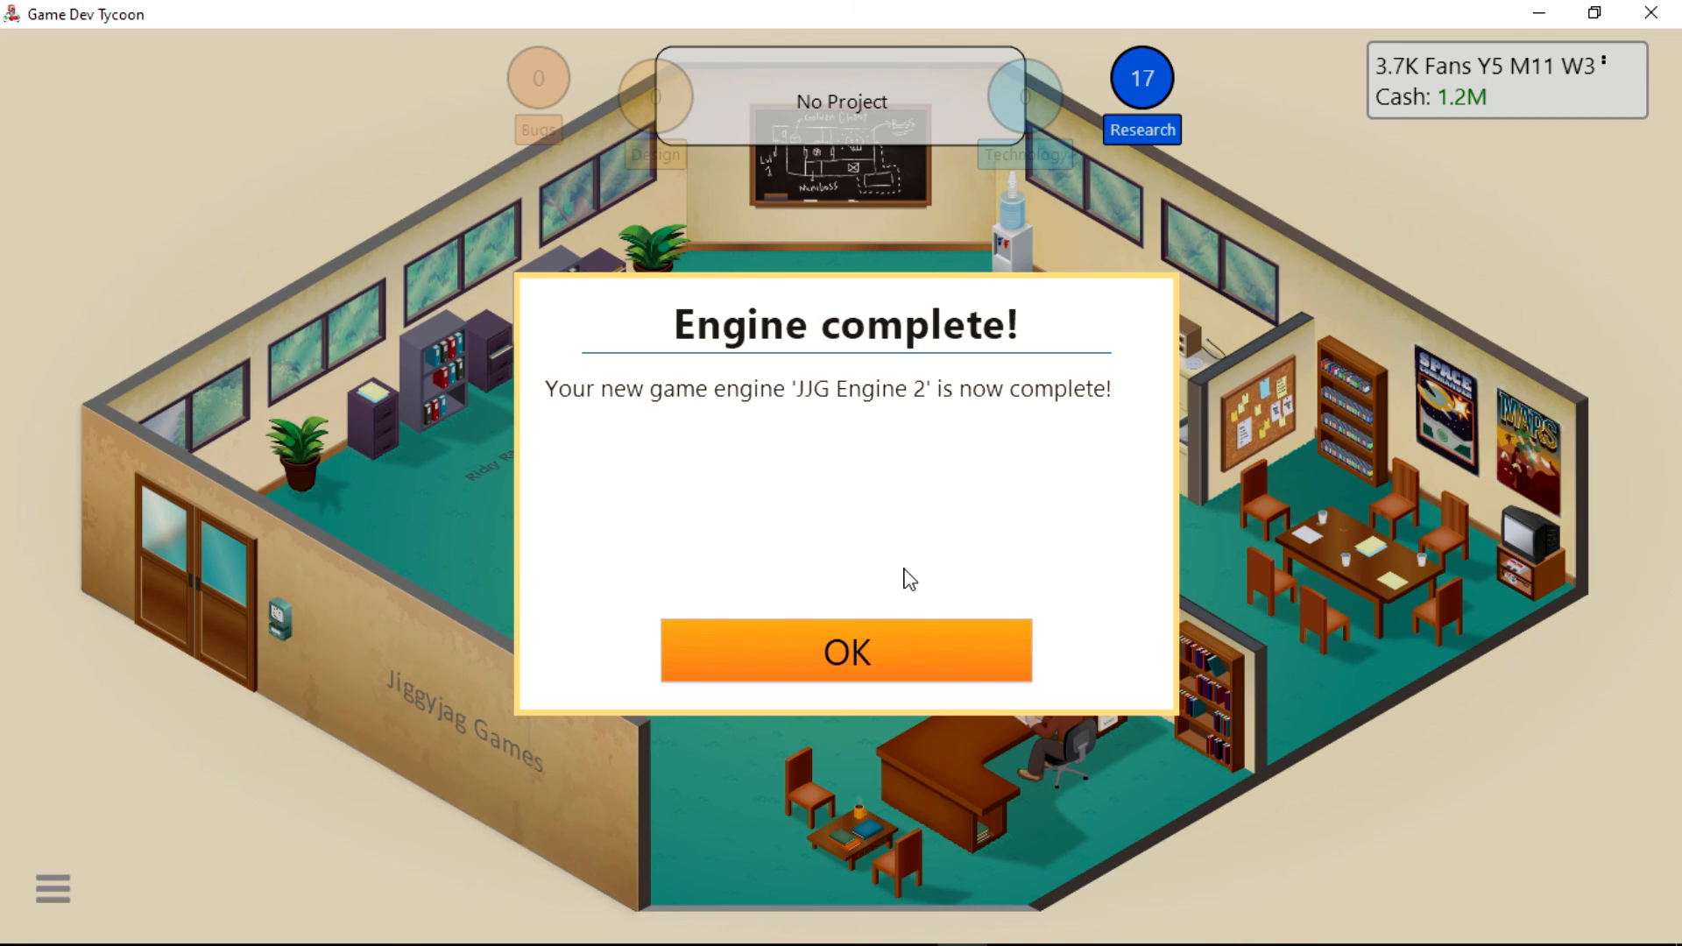
left_click(848, 652)
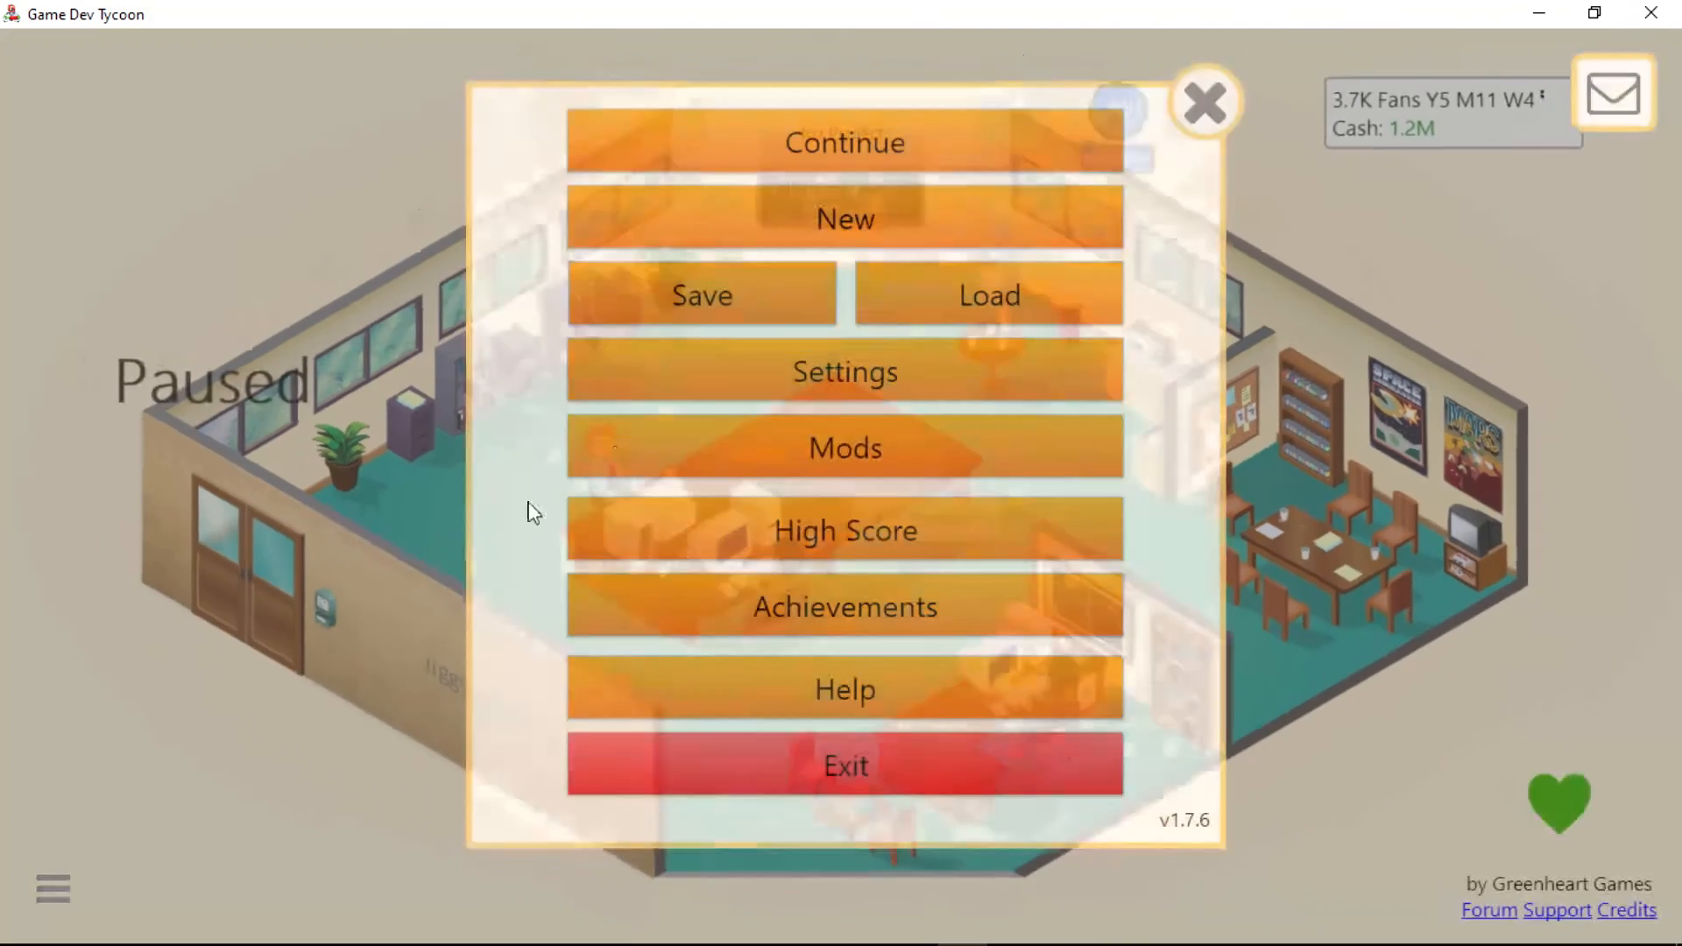
Leave the game paused at its main menu.
left_click(846, 142)
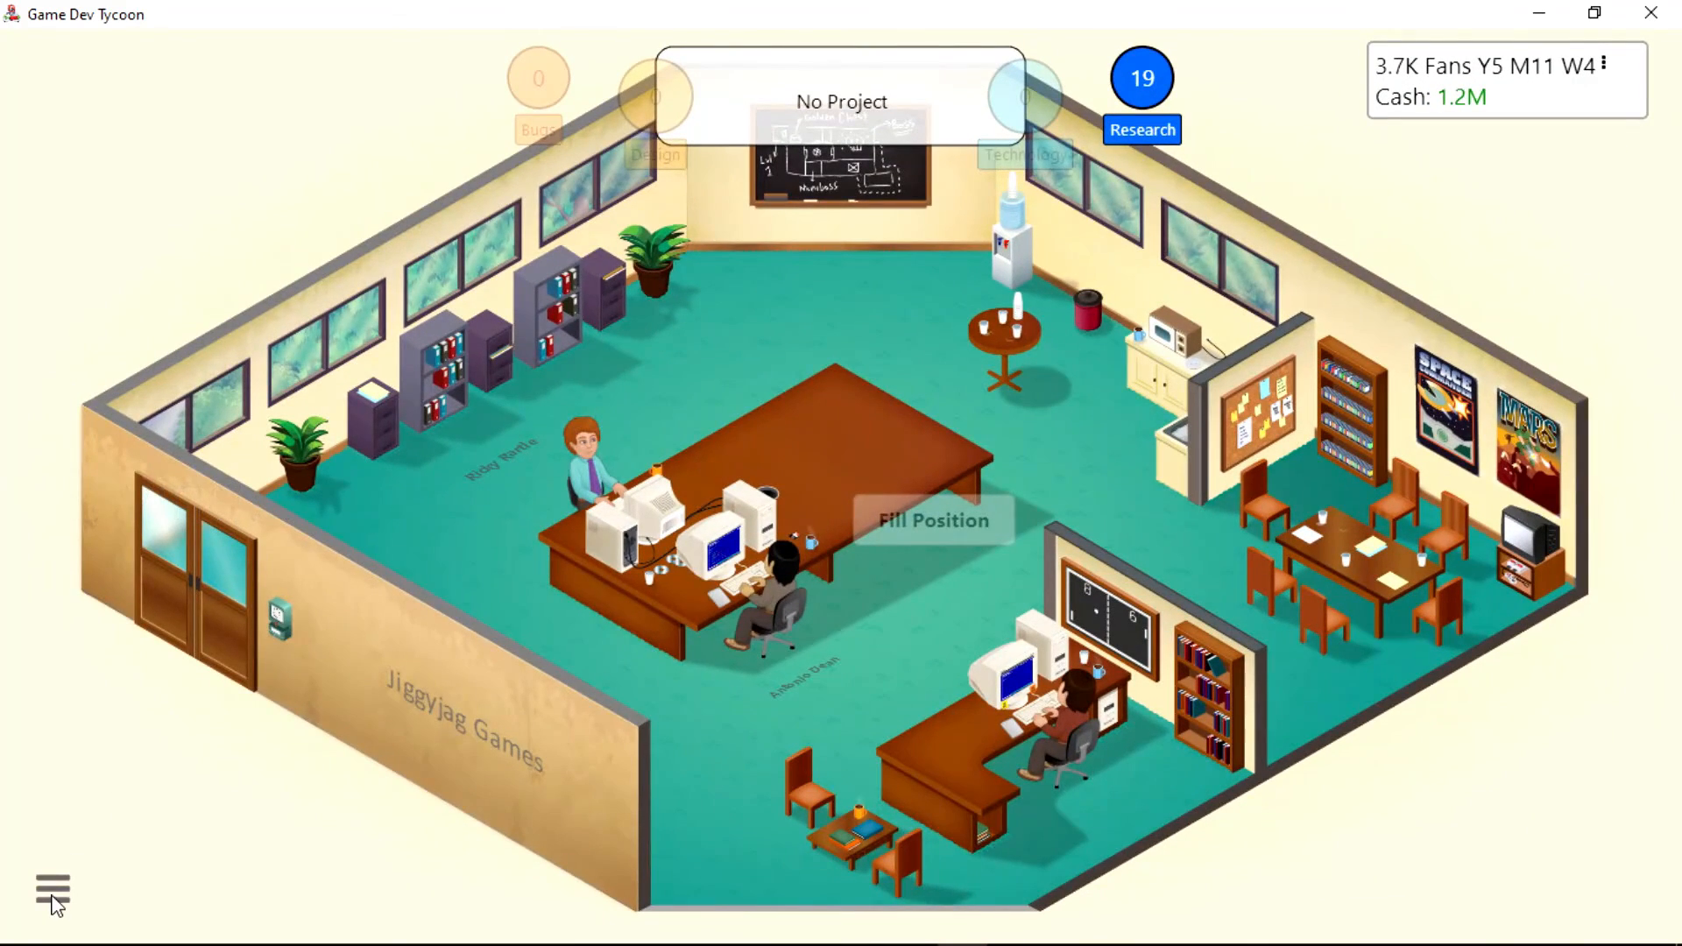
left_click(51, 887)
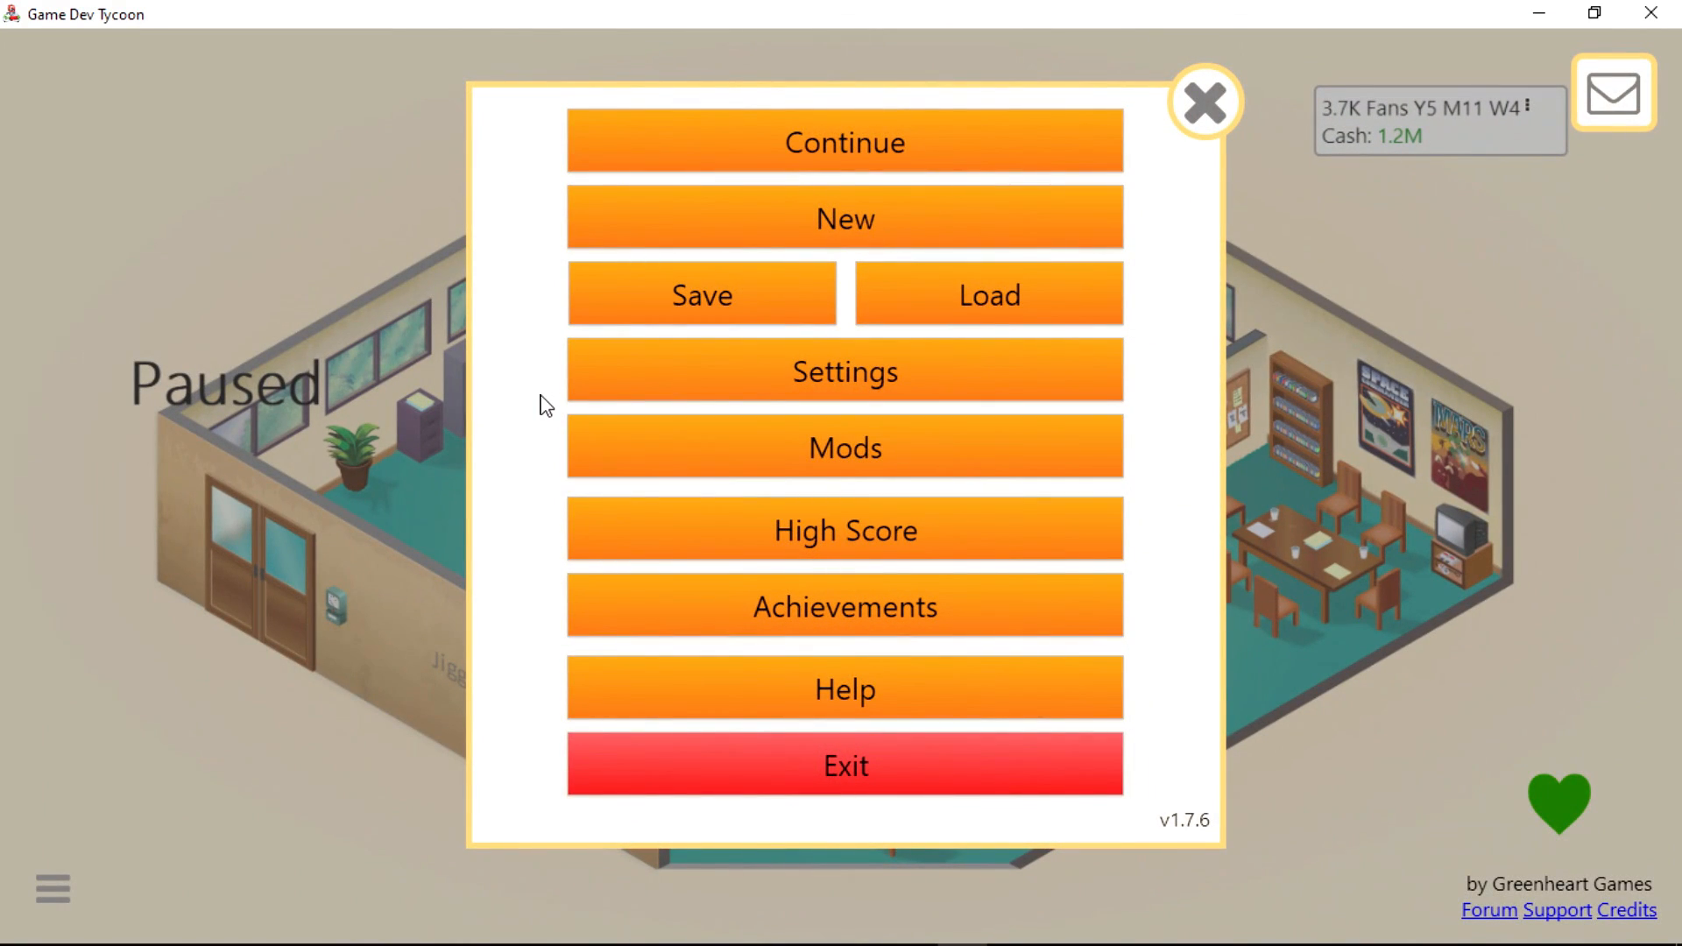